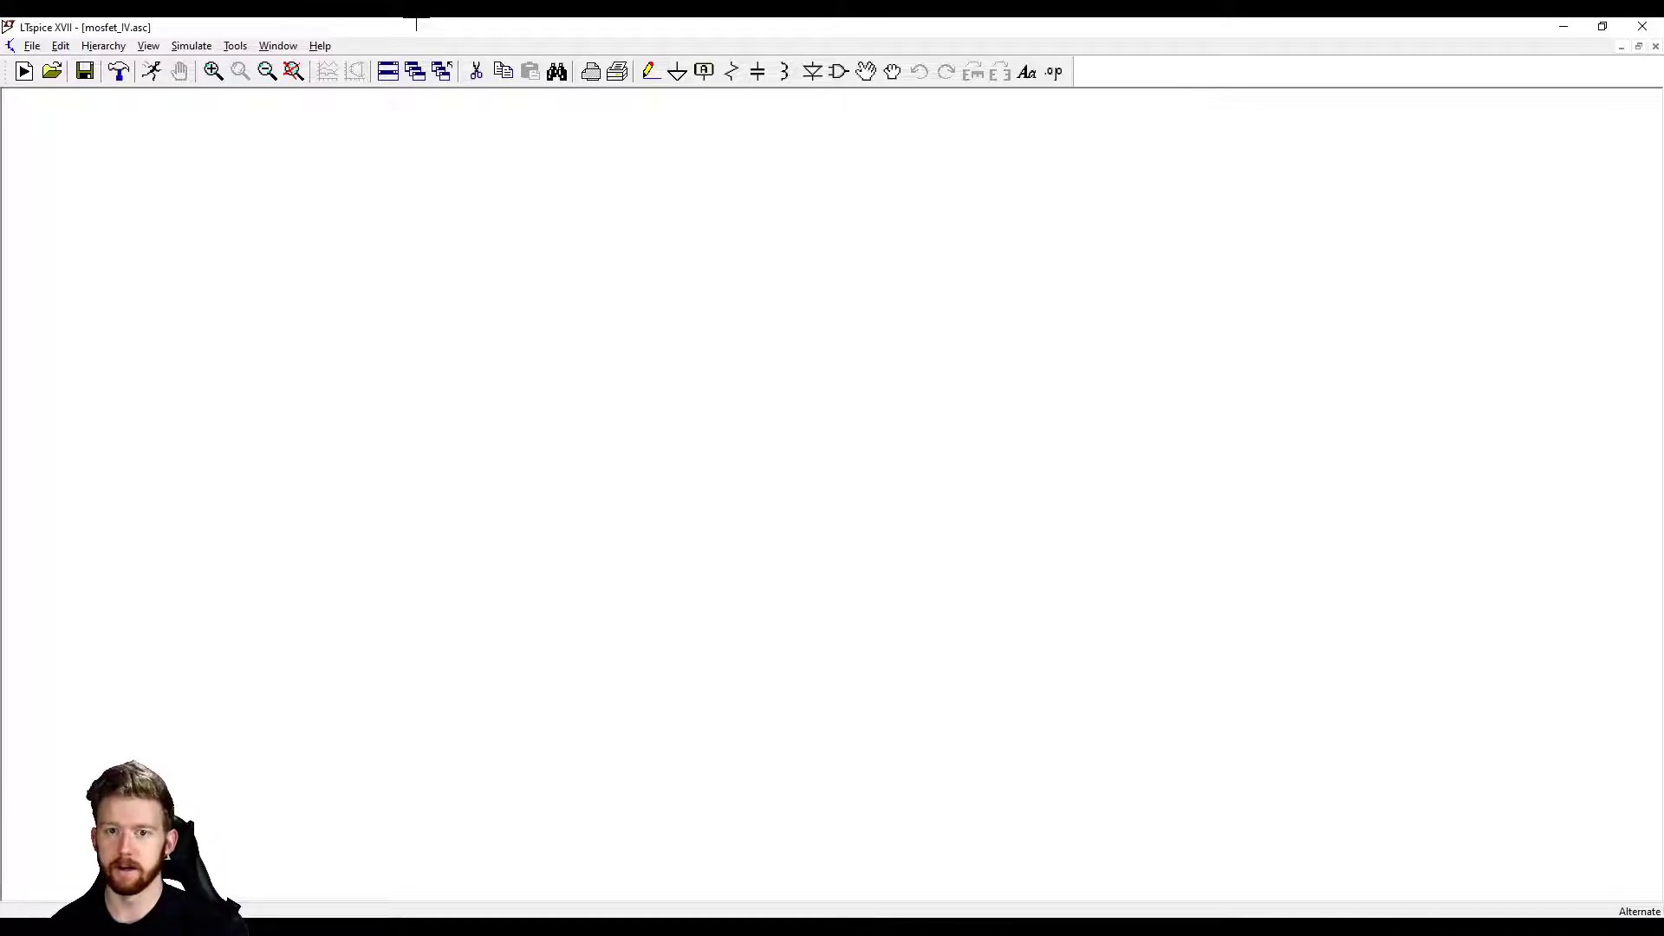
mouse_move(905, 466)
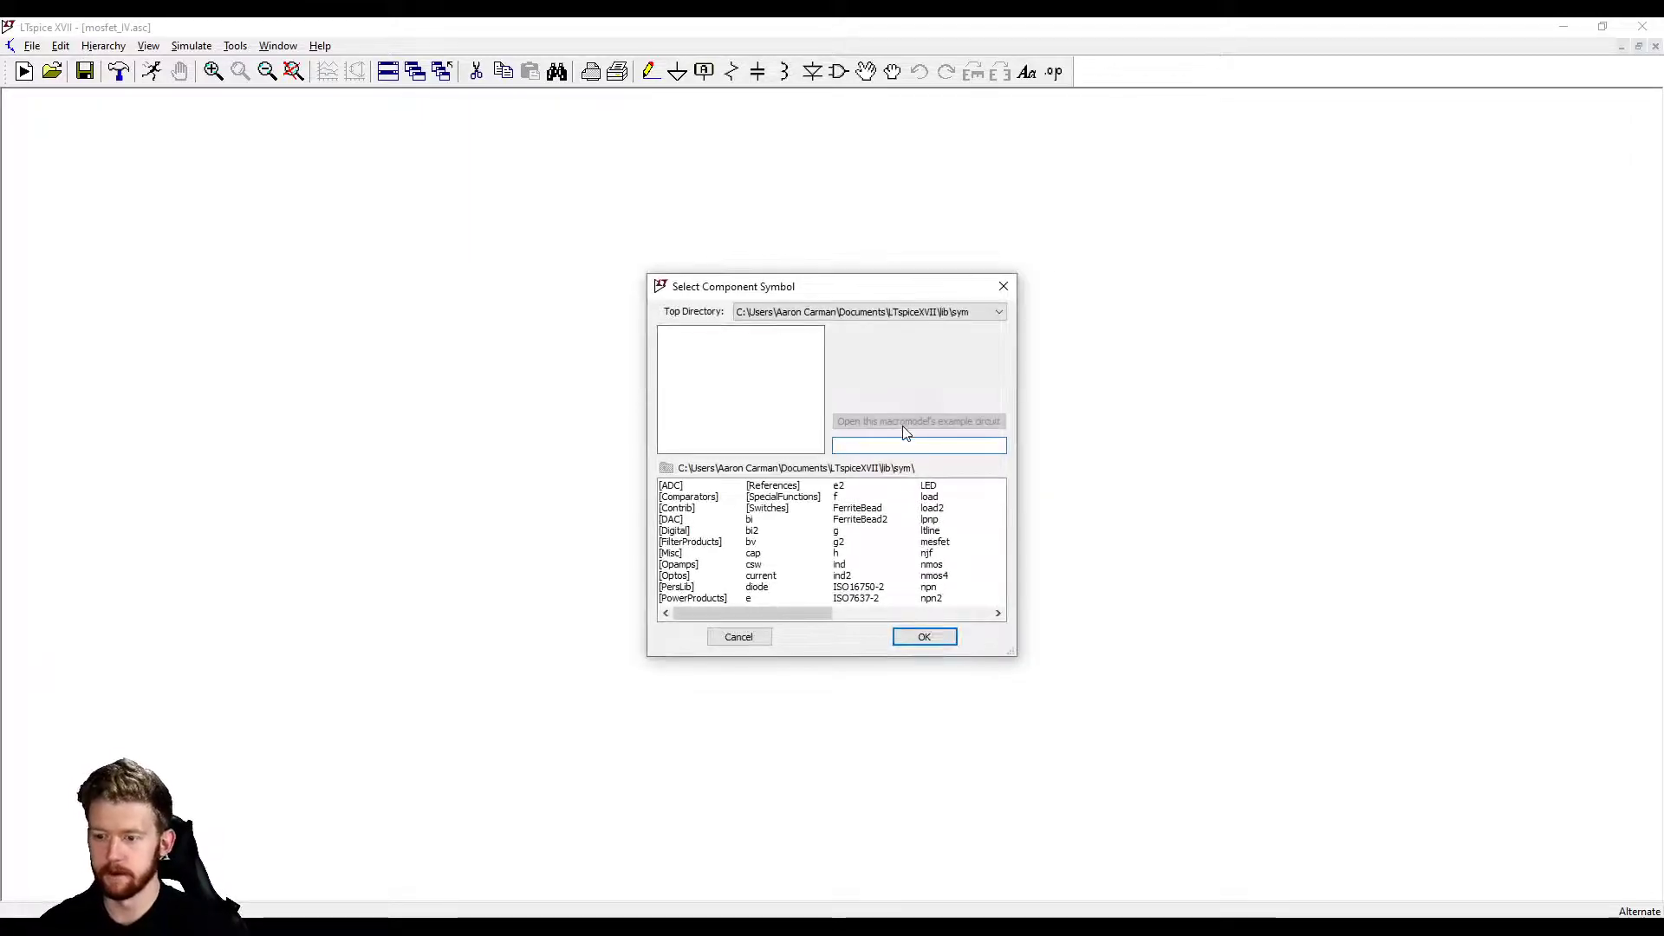
Step: Place an NMOS transistor M1 on the empty mosfet_IV schematic
type("nmo")
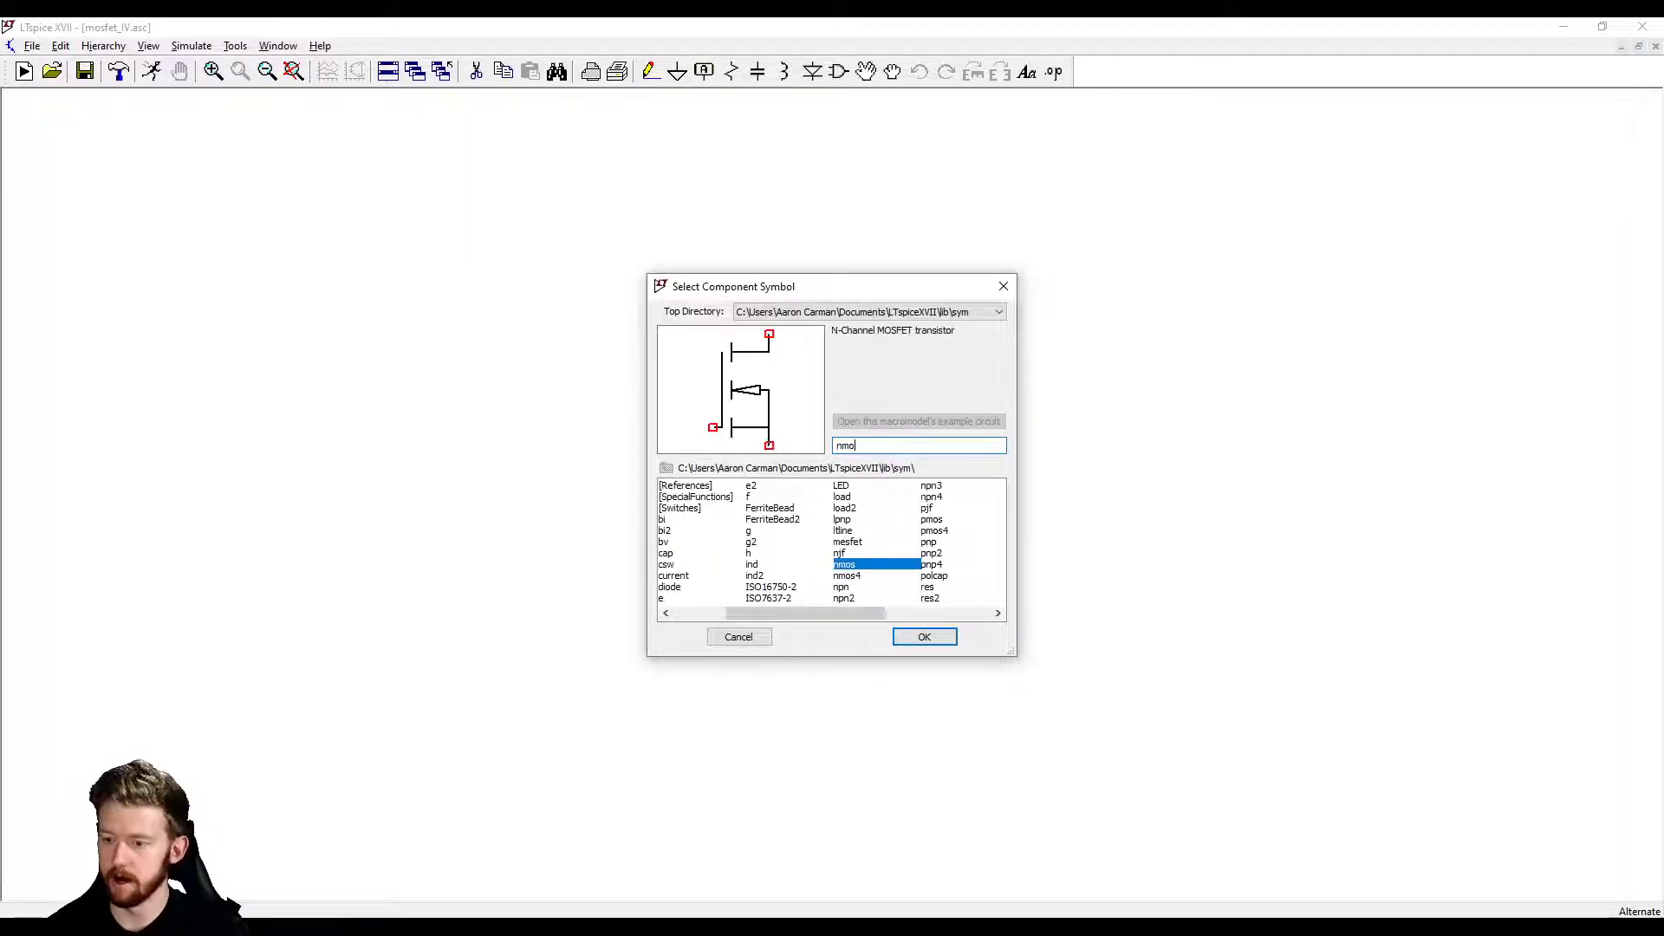
type("s")
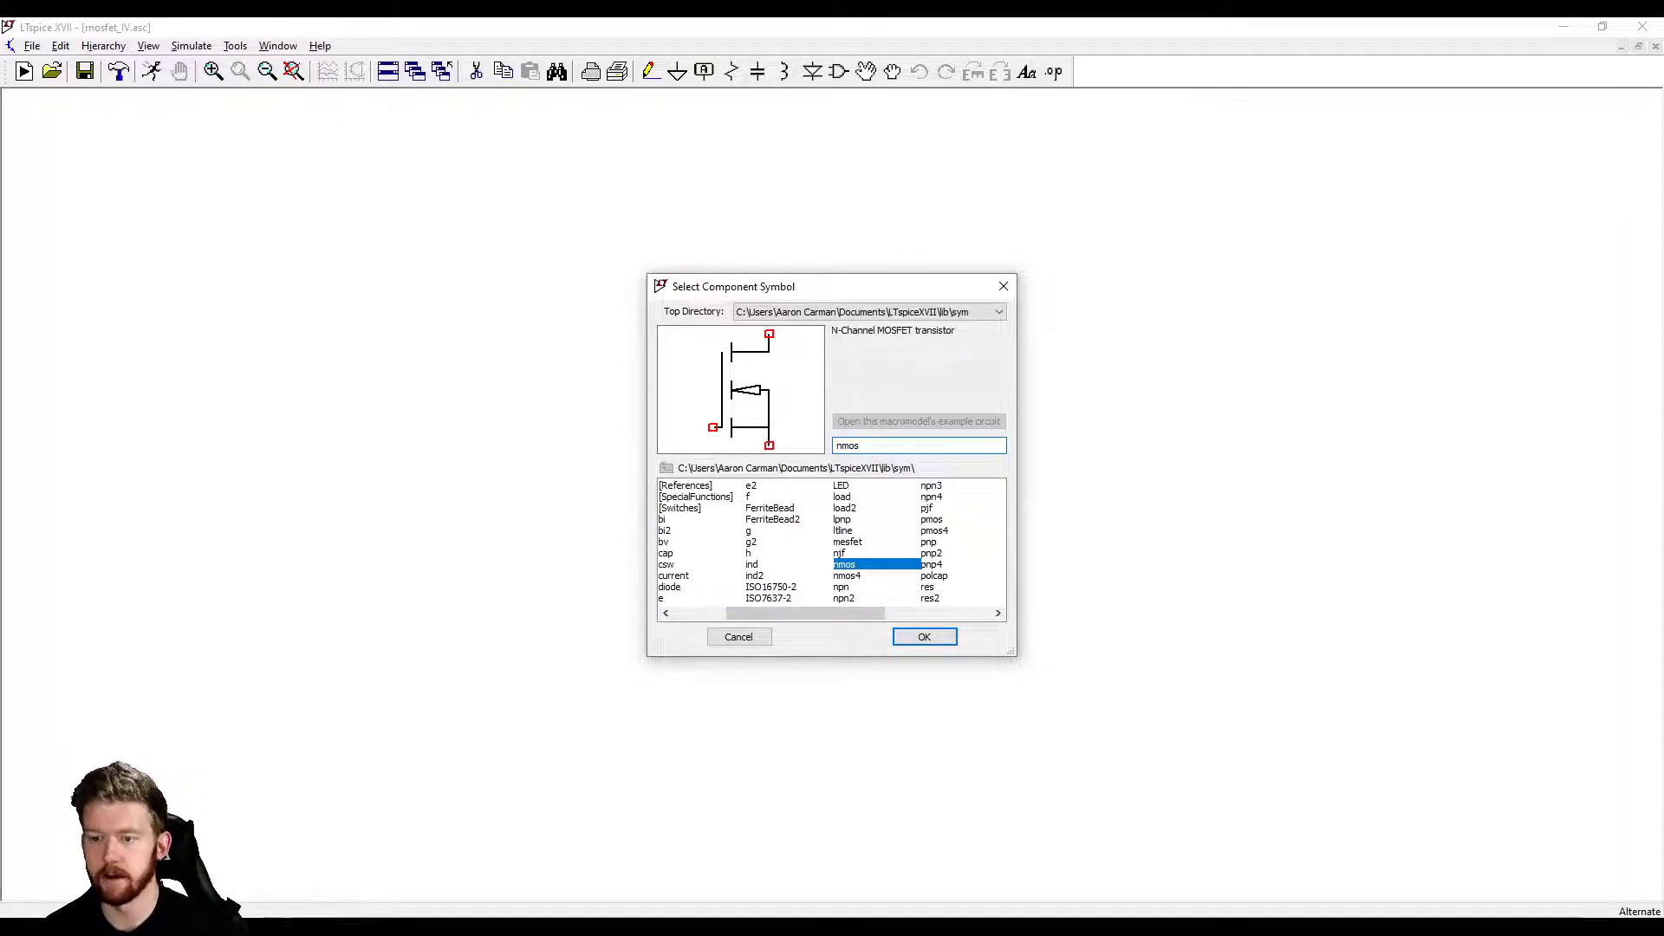
left_click(922, 636)
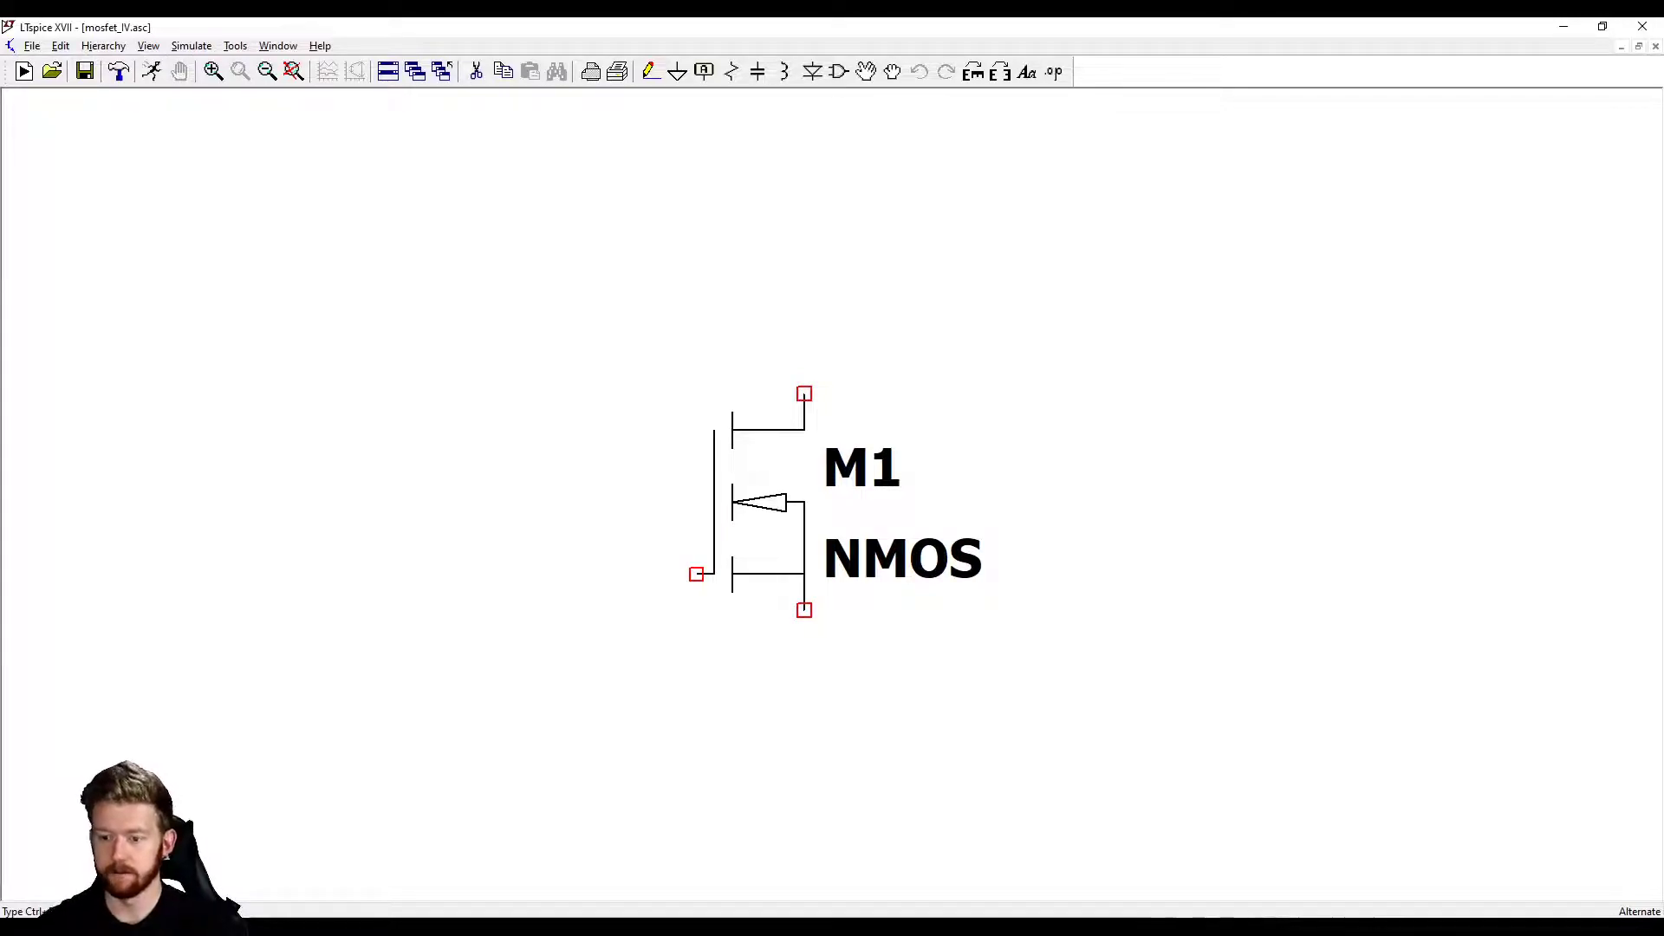
left_click(1055, 610)
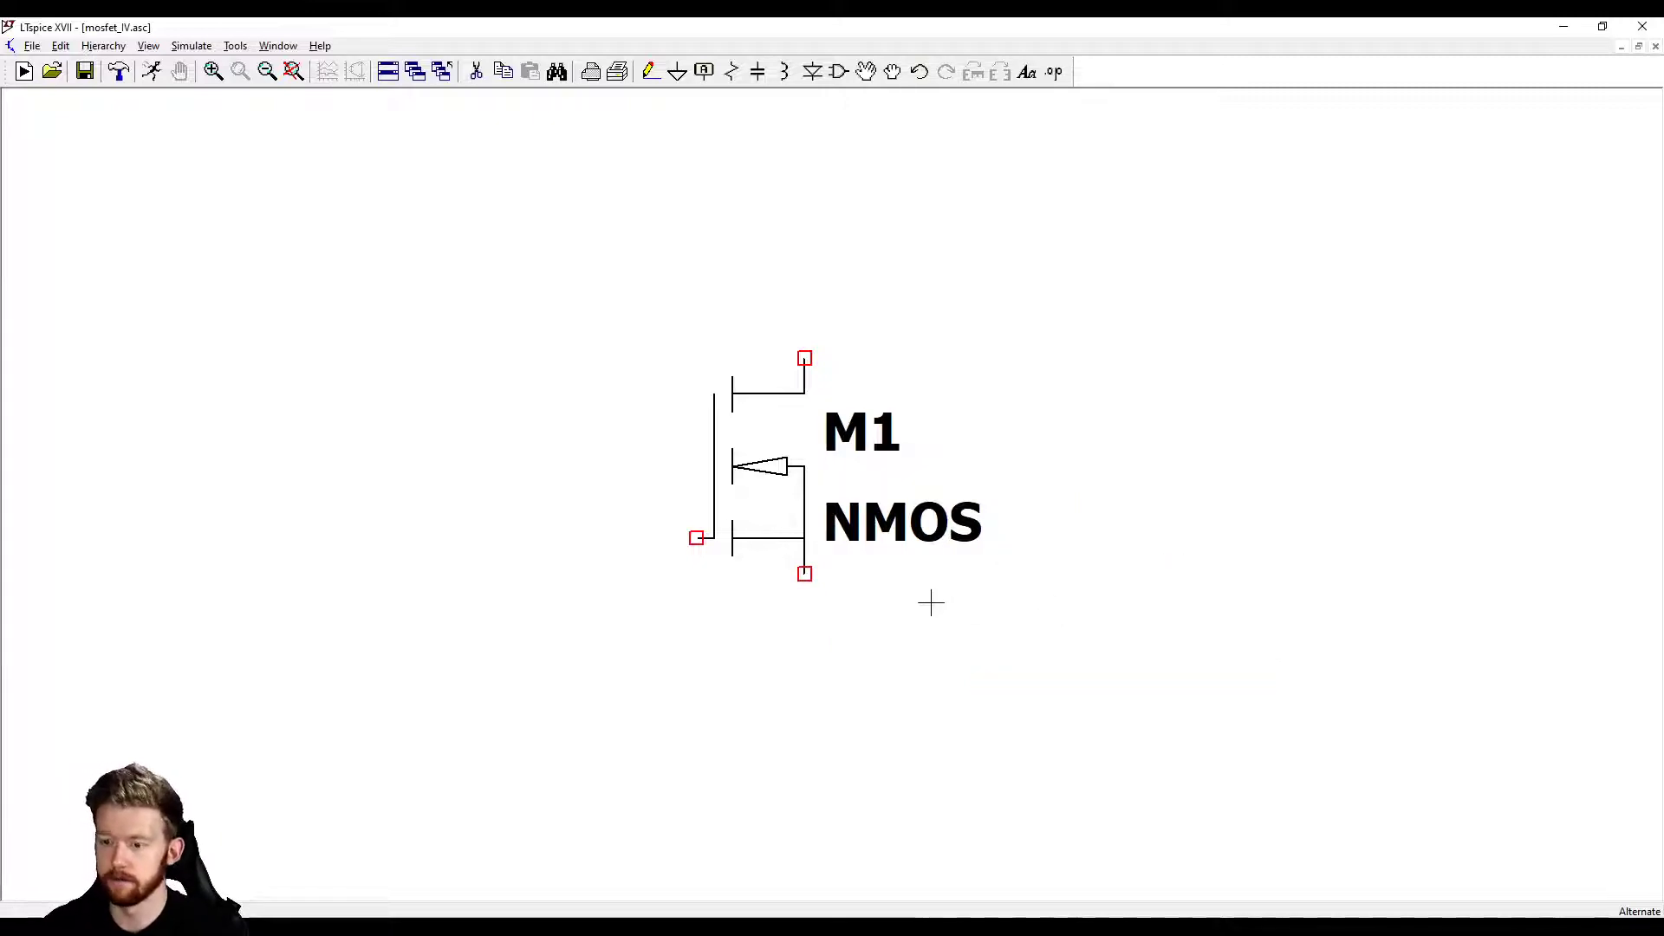
mouse_move(796, 470)
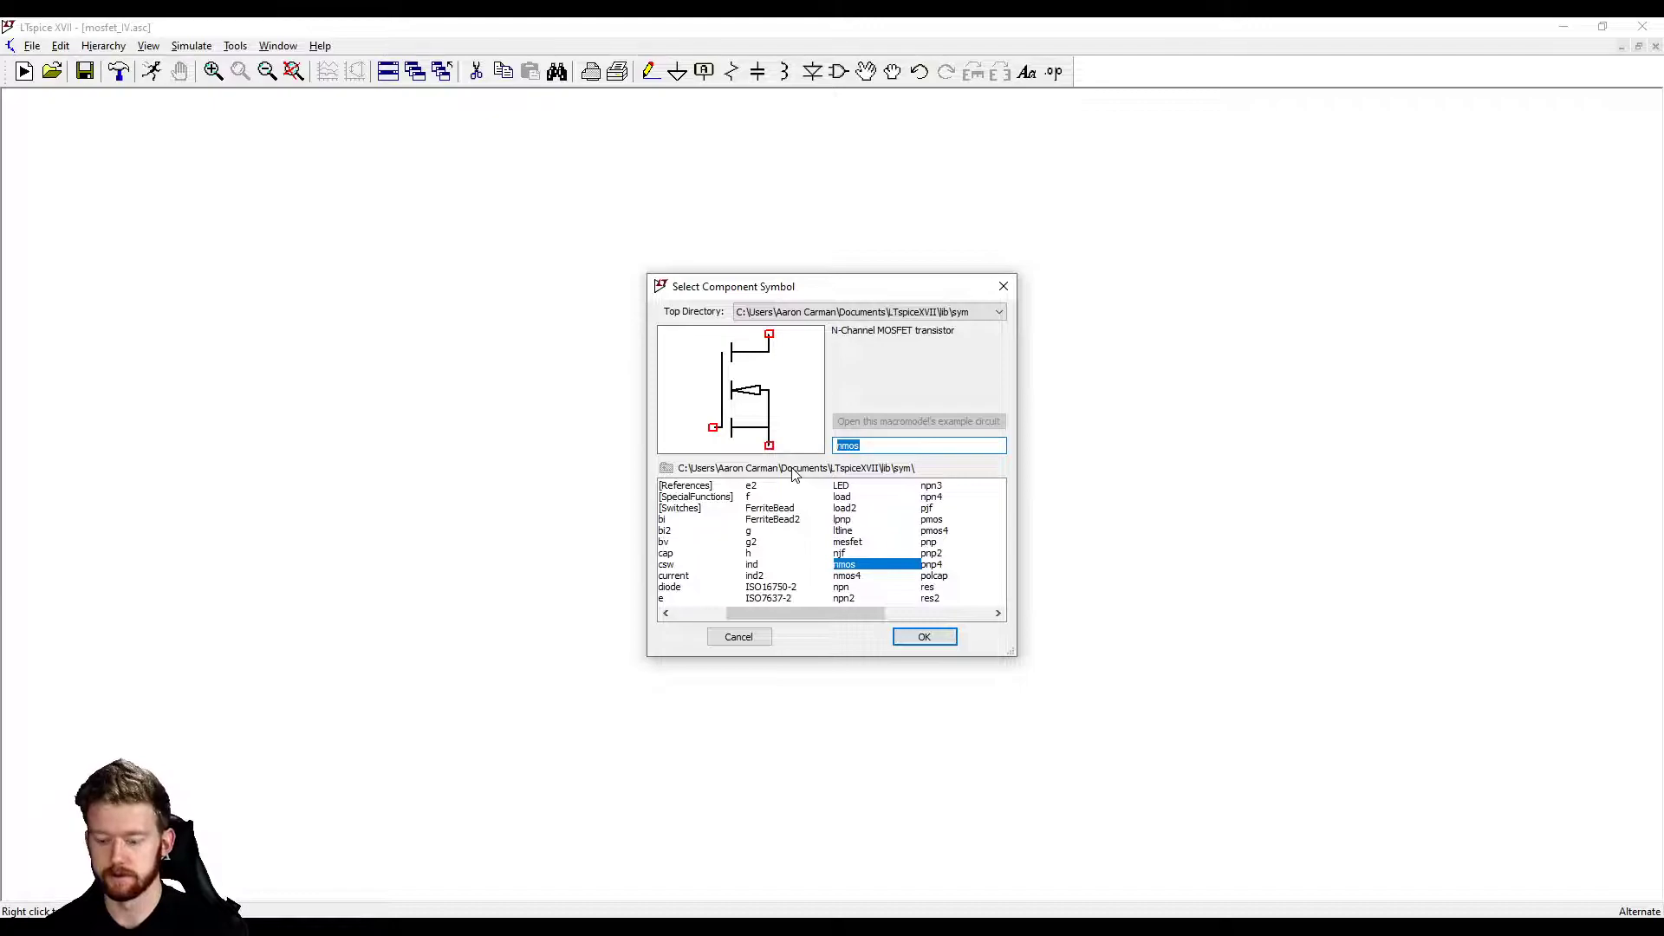
Step: Add voltage sources V1 and V2 beside M1 and ground V1's negative terminal
left_click(922, 636)
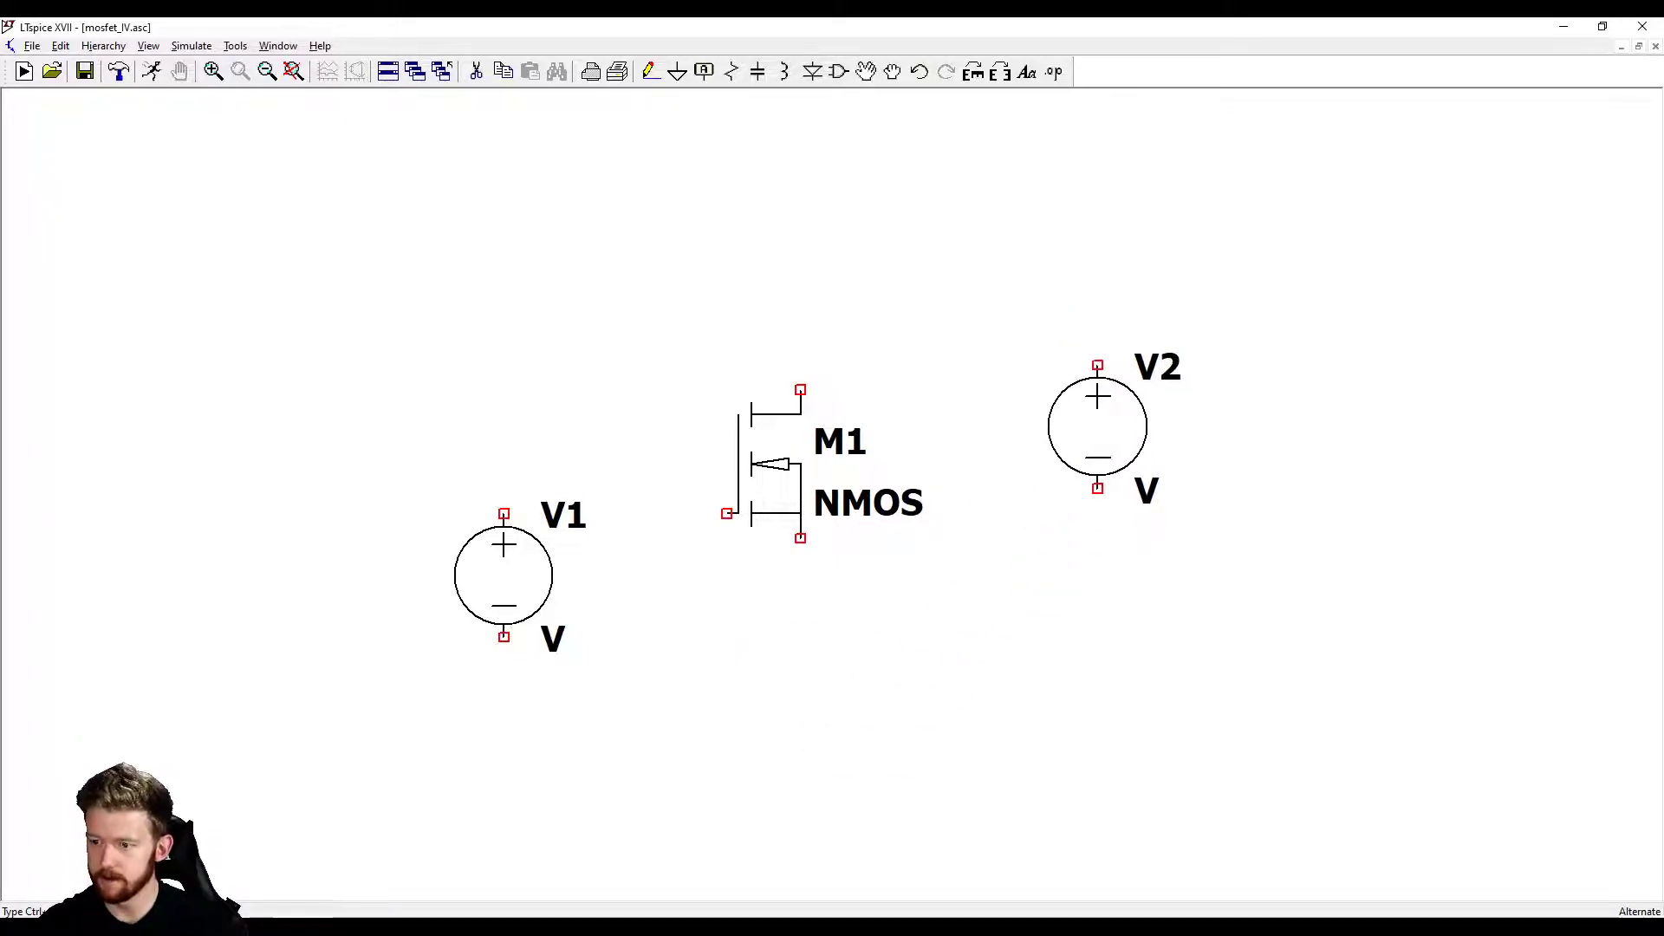
left_click(1244, 648)
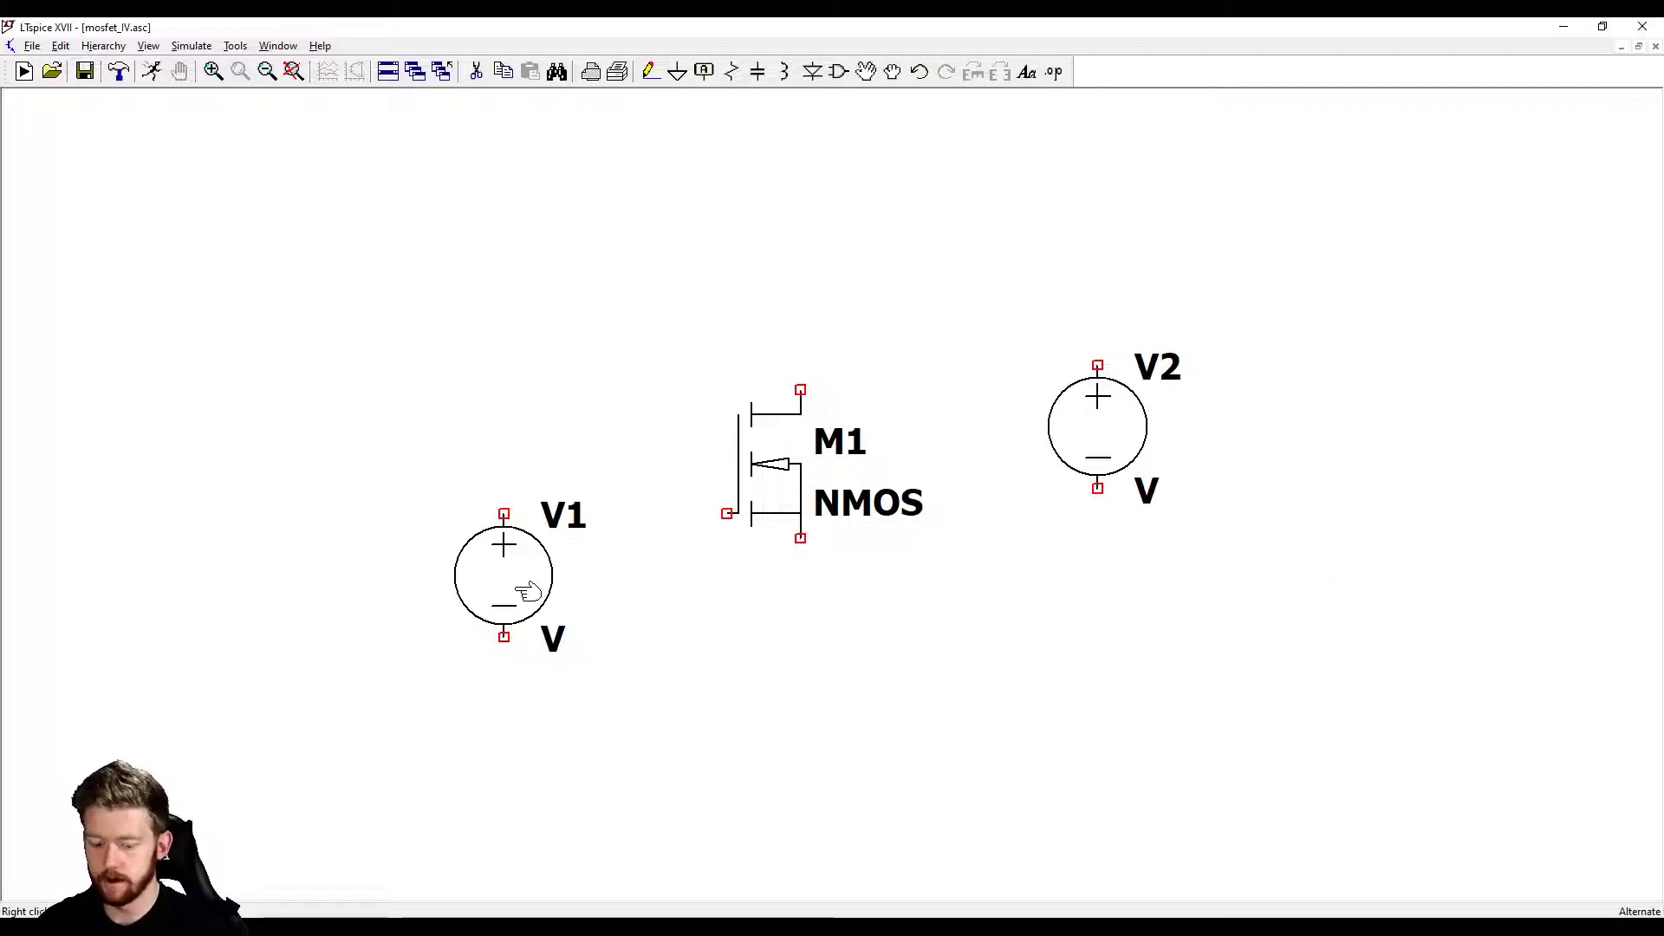
left_click(503, 636)
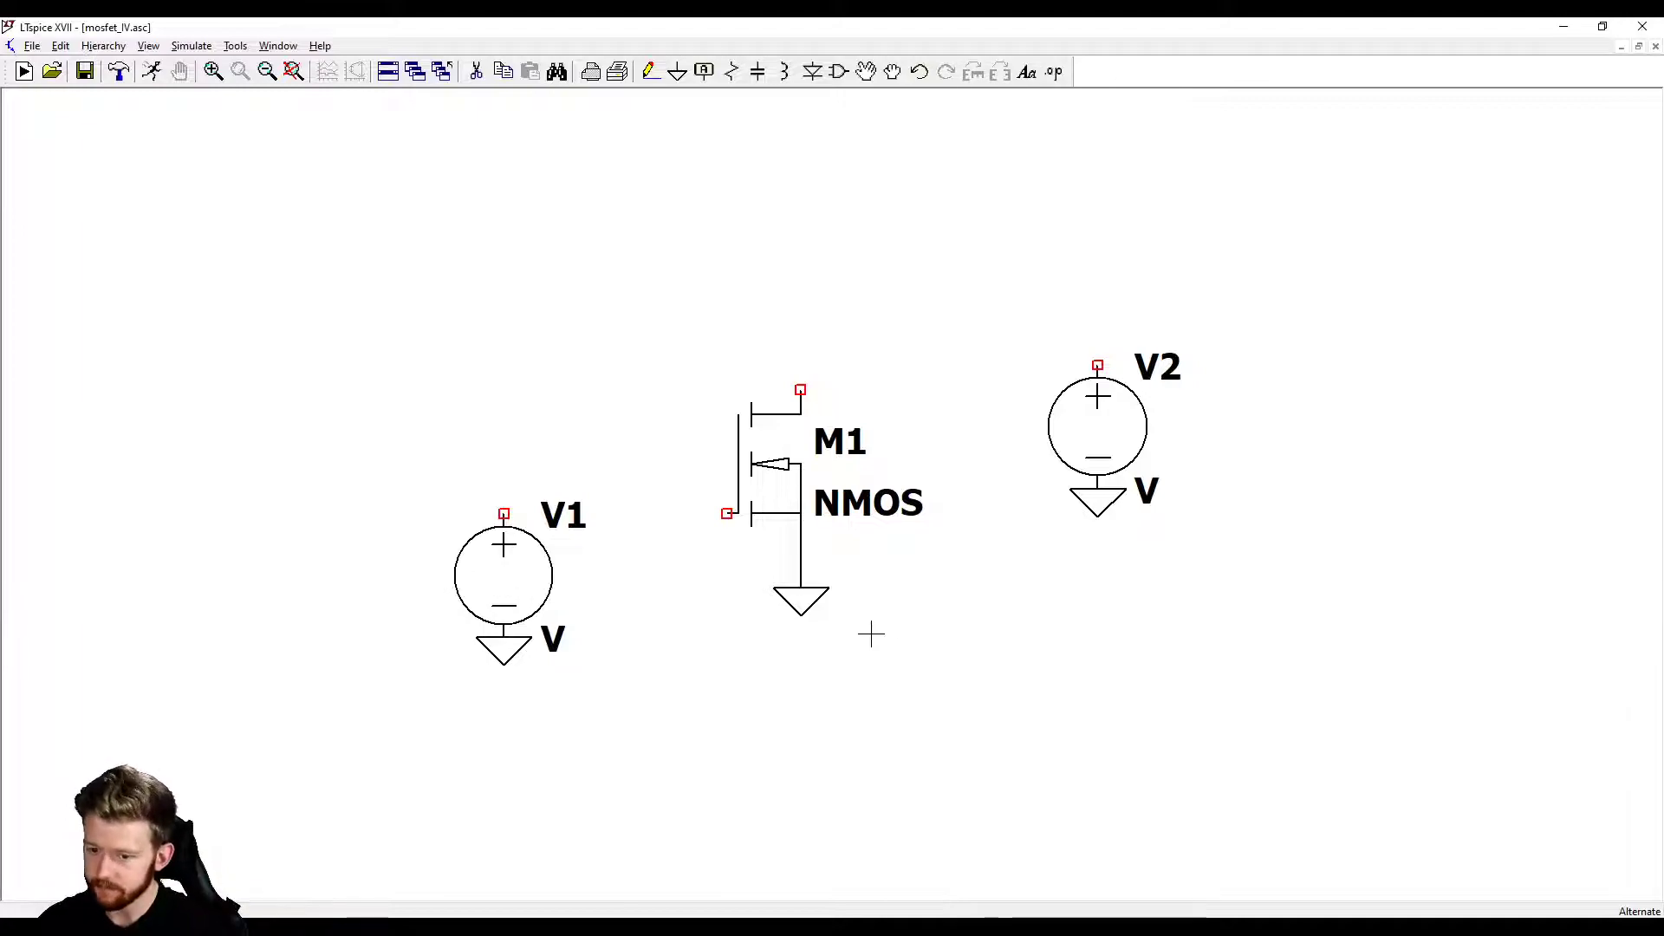
mouse_move(505, 515)
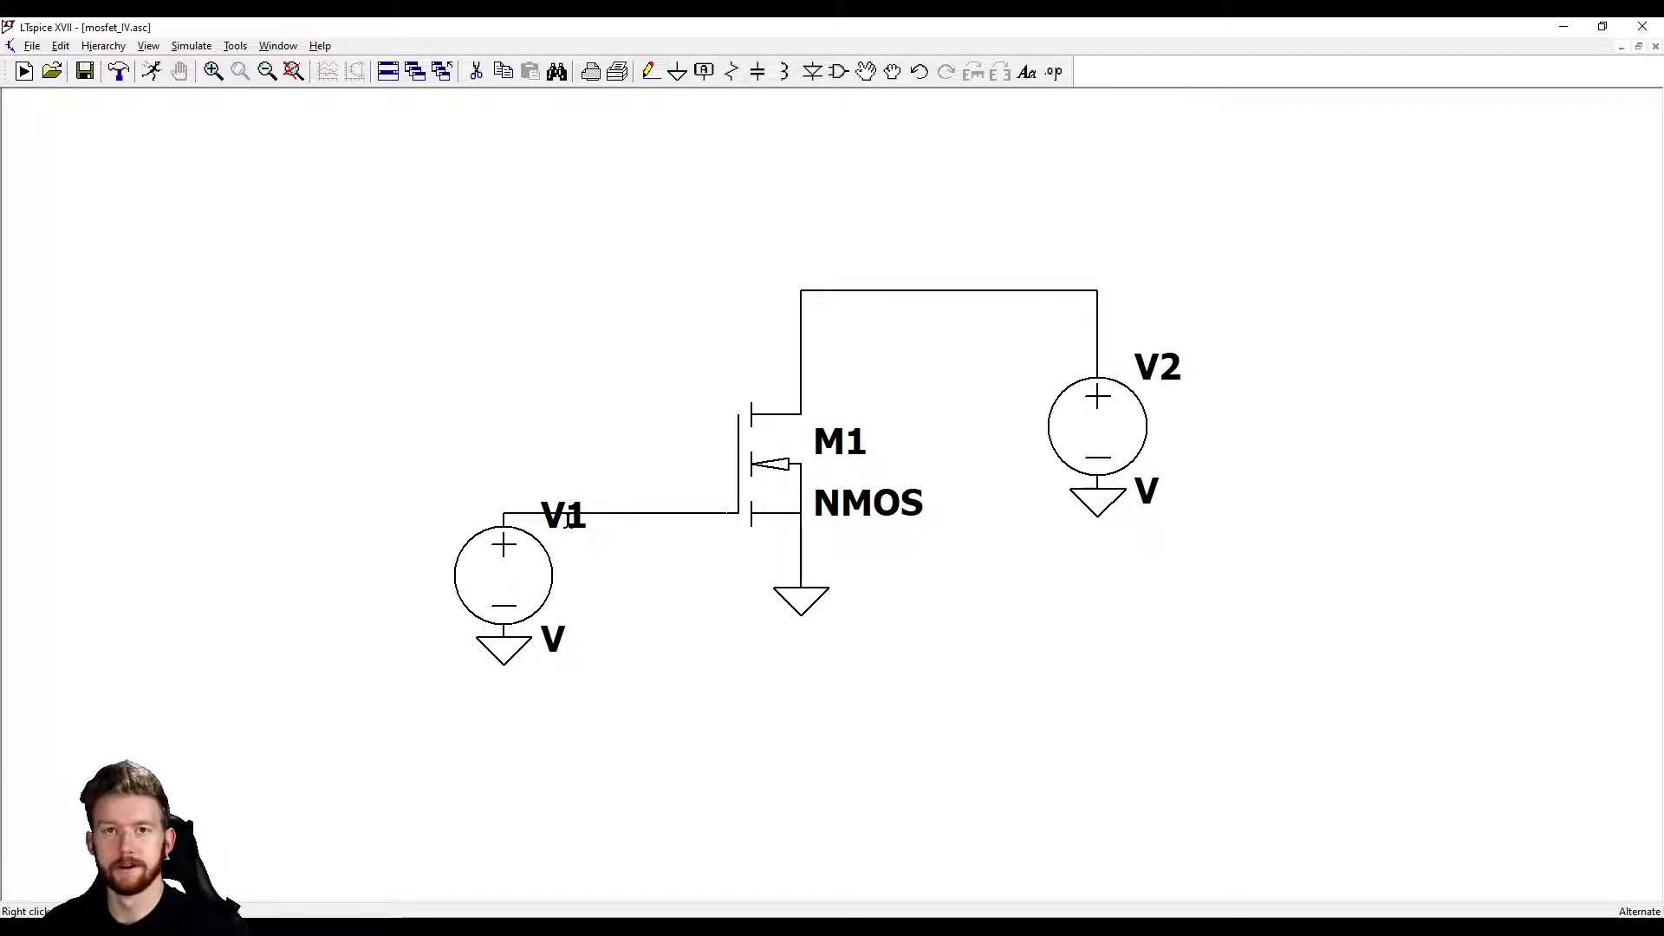
Step: Rename the sources Vgs and Vds, set Vgs to 5V and Vds to 10
double_click(562, 515)
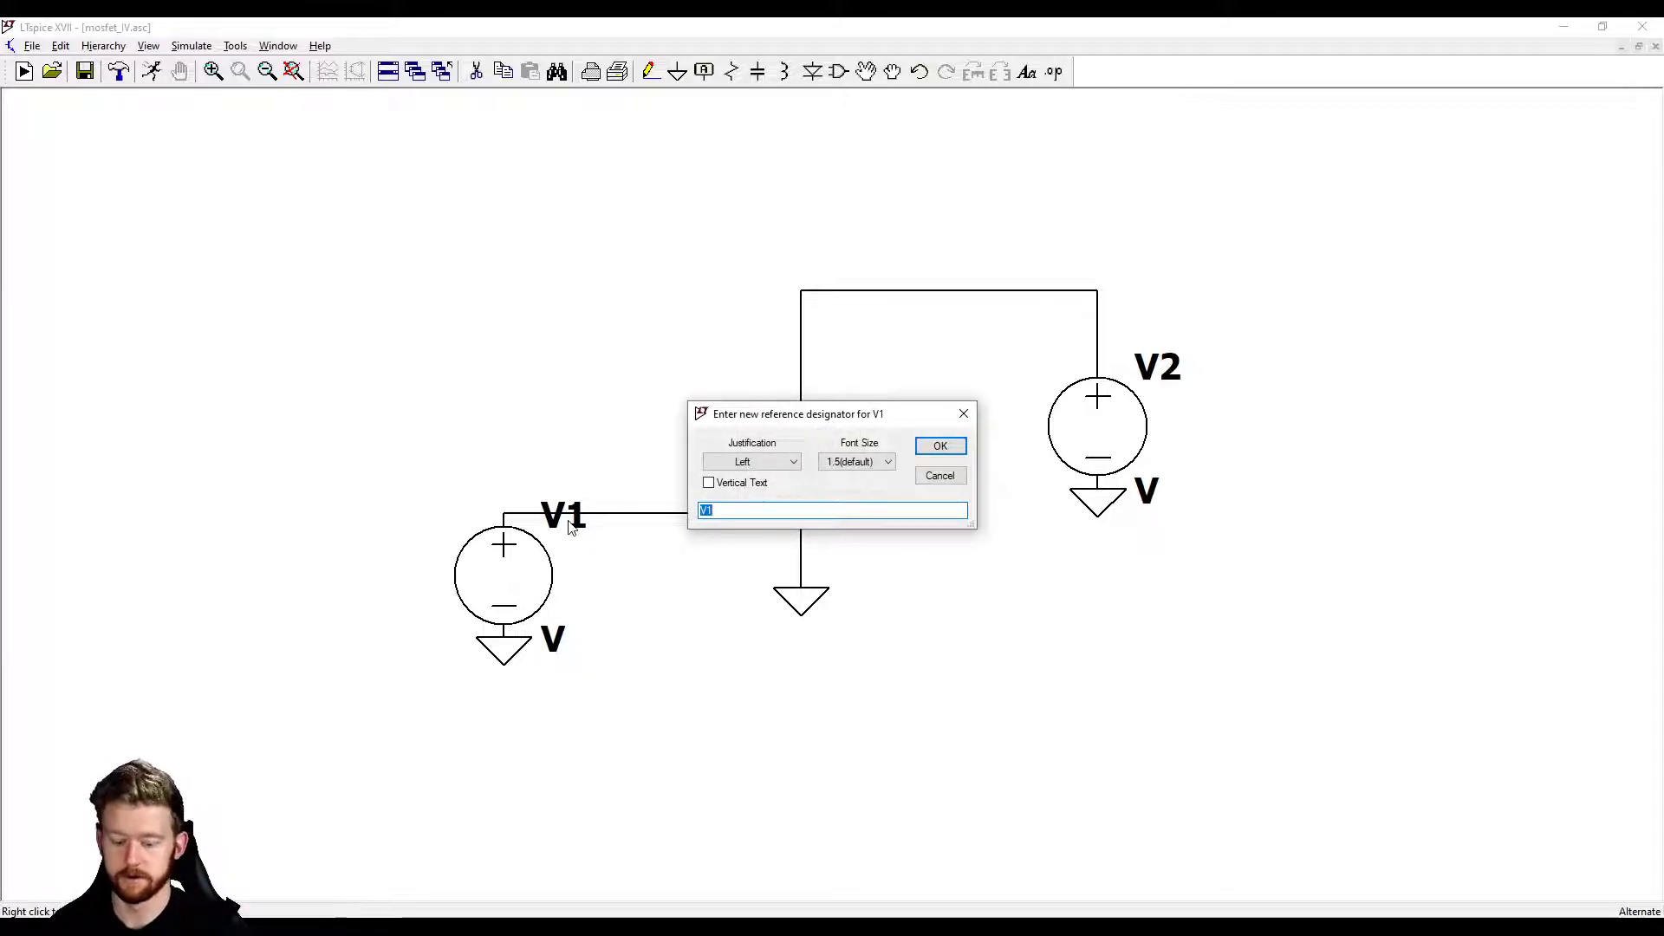
left_click(937, 446)
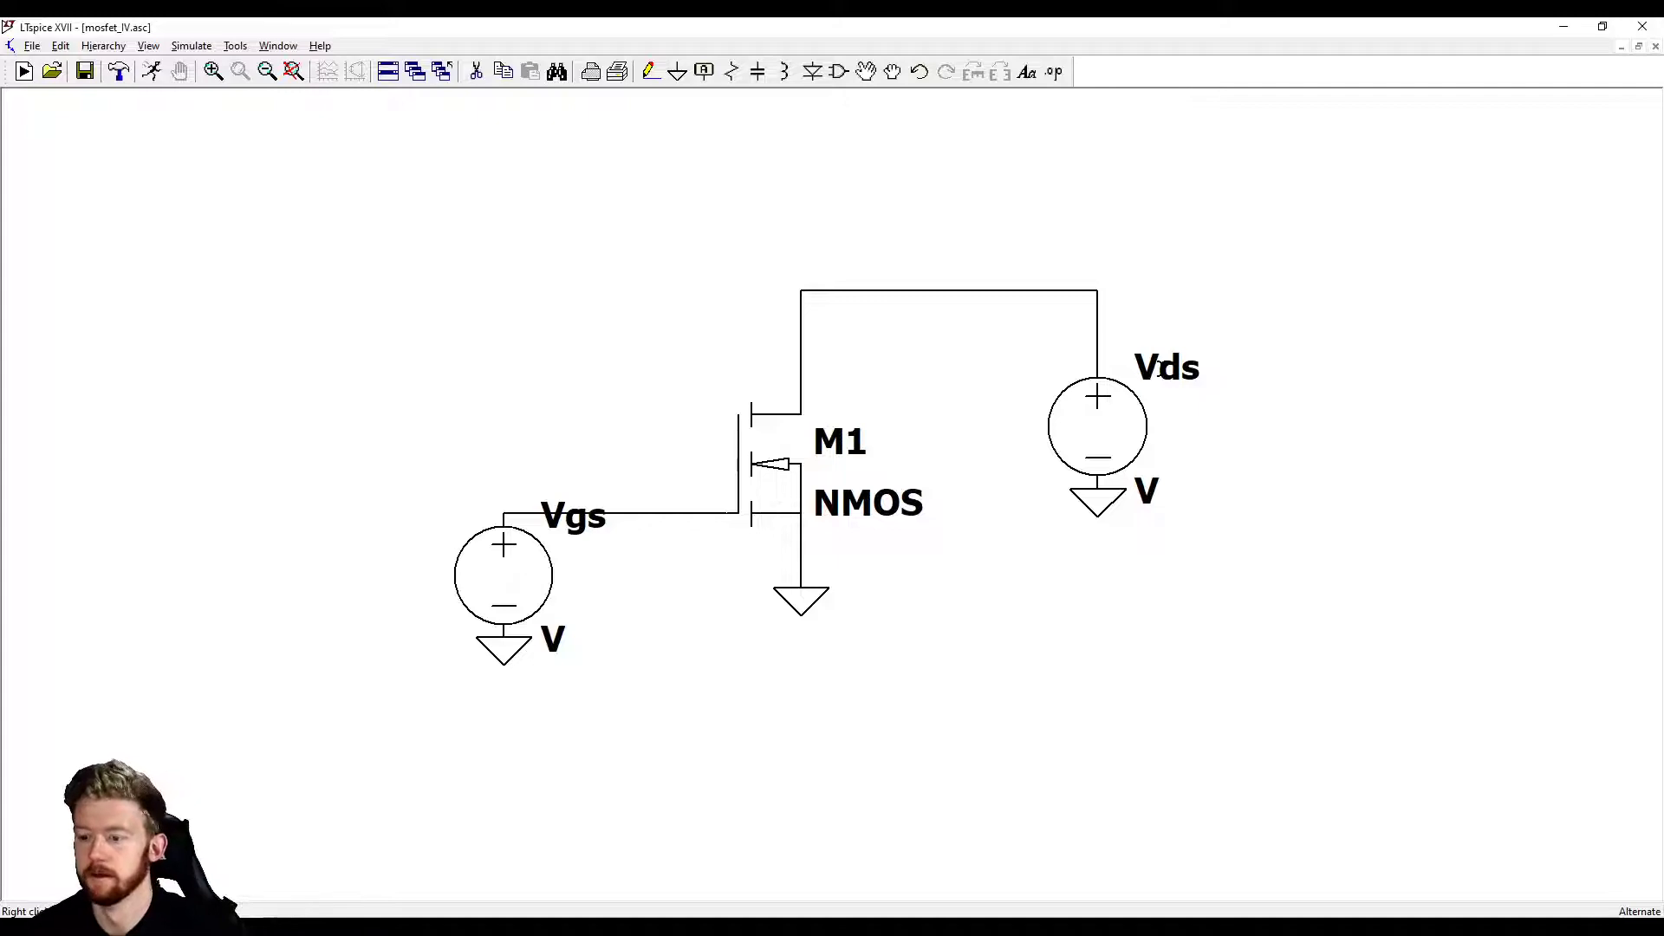
mouse_move(1111, 422)
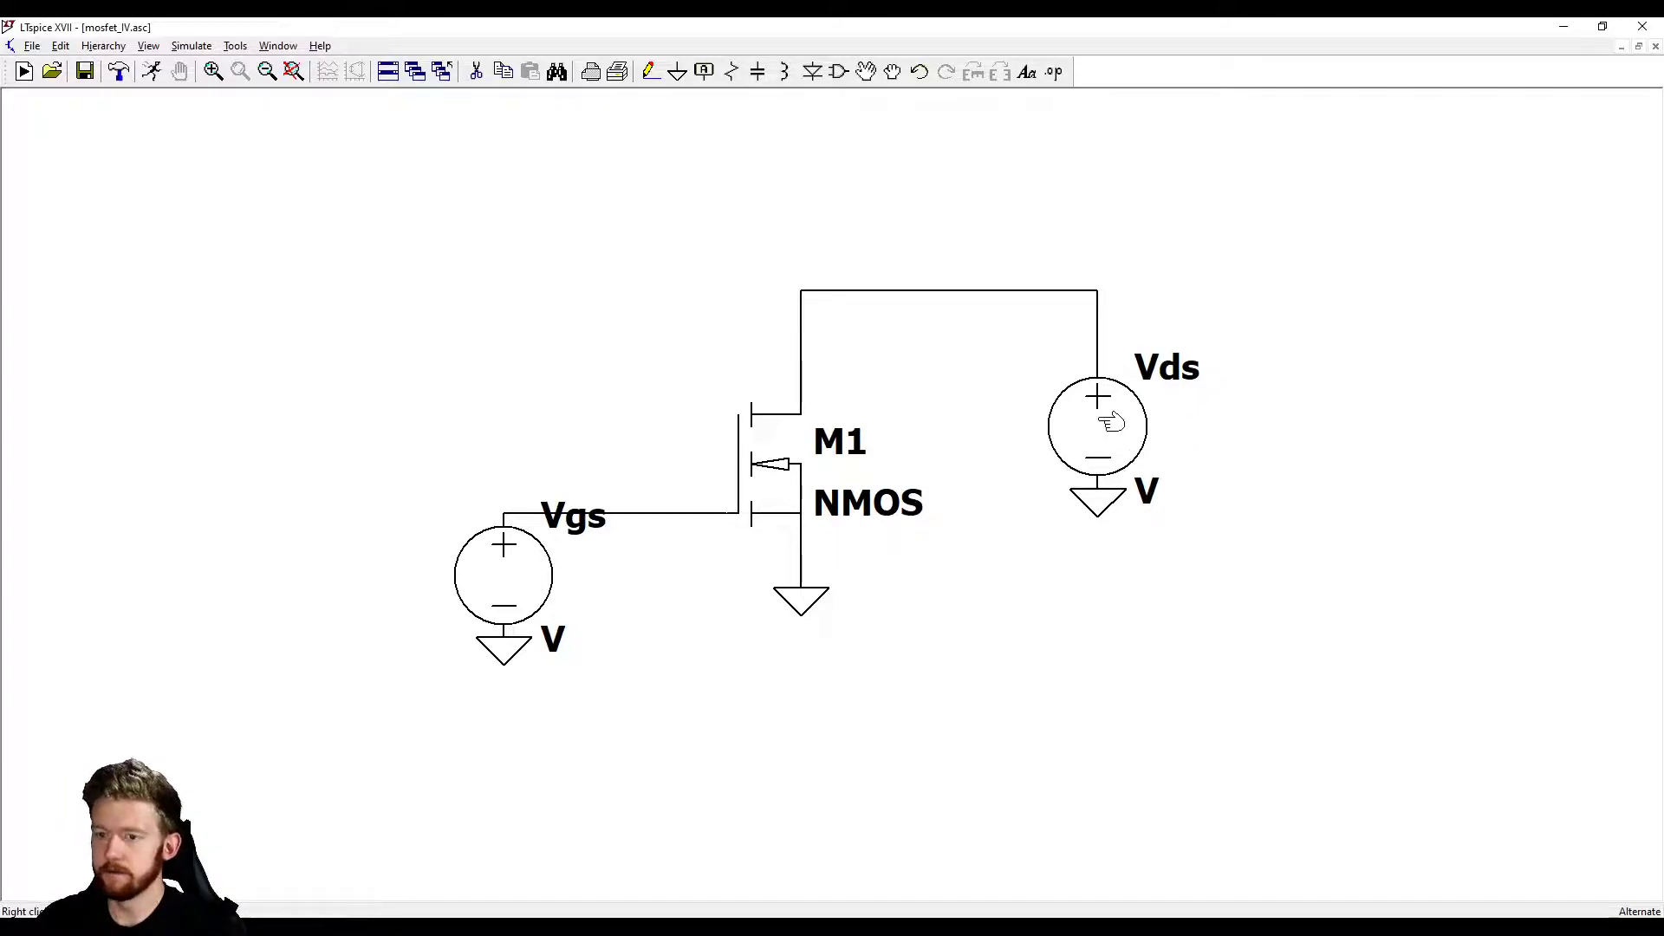
mouse_move(1130, 435)
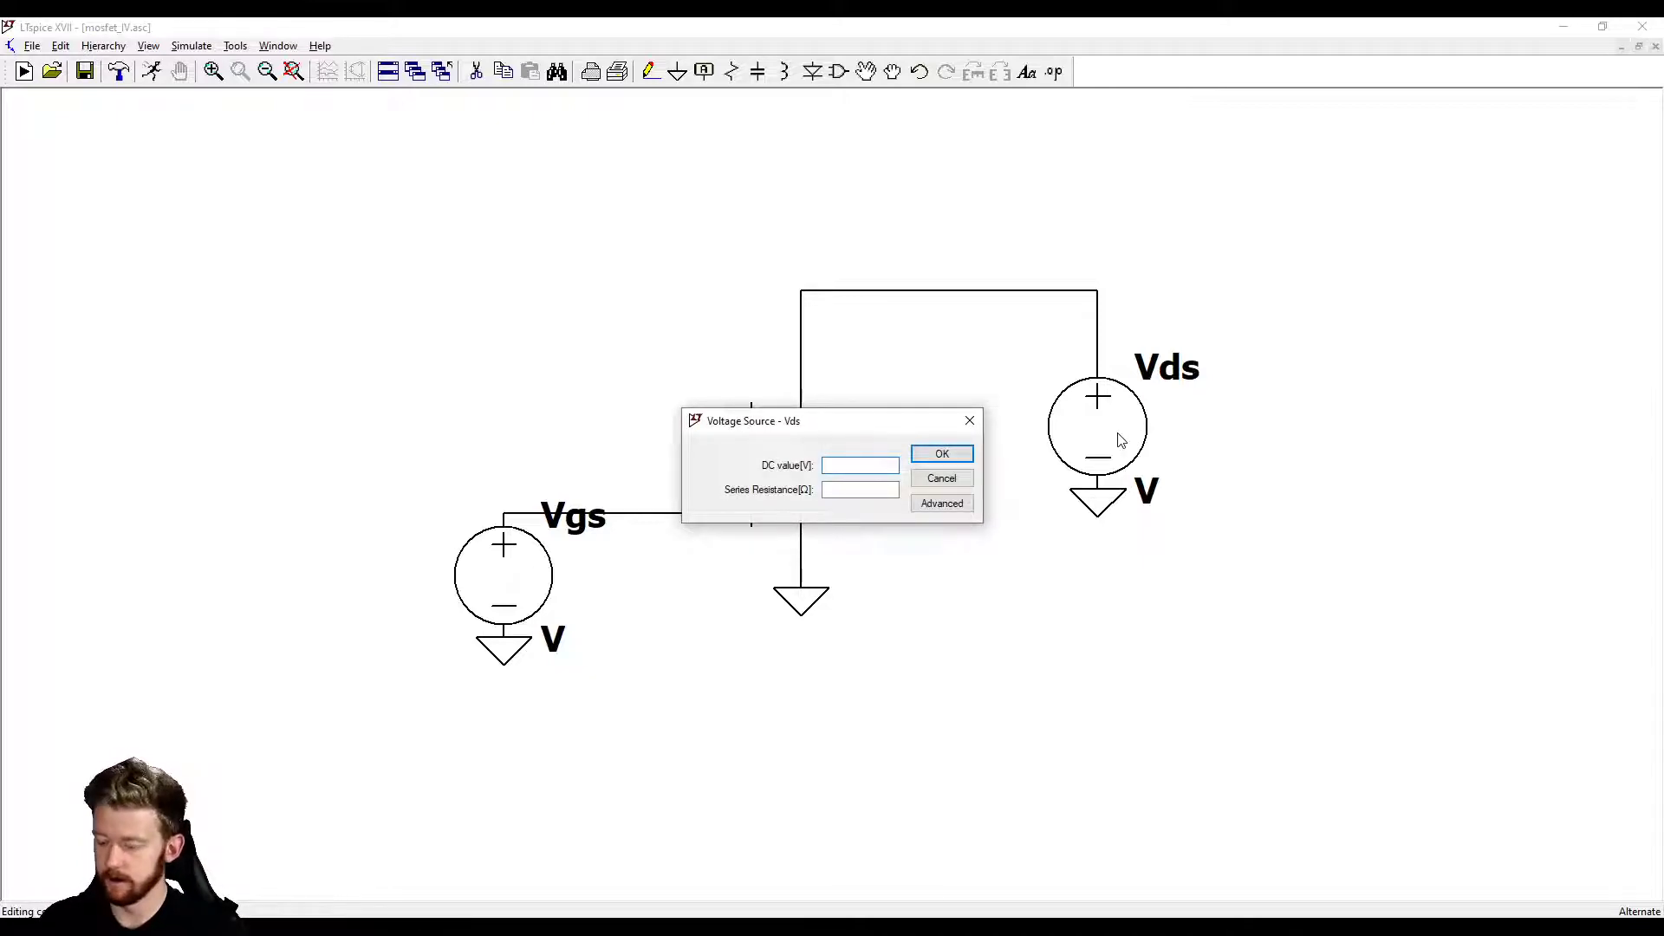
left_click(940, 452)
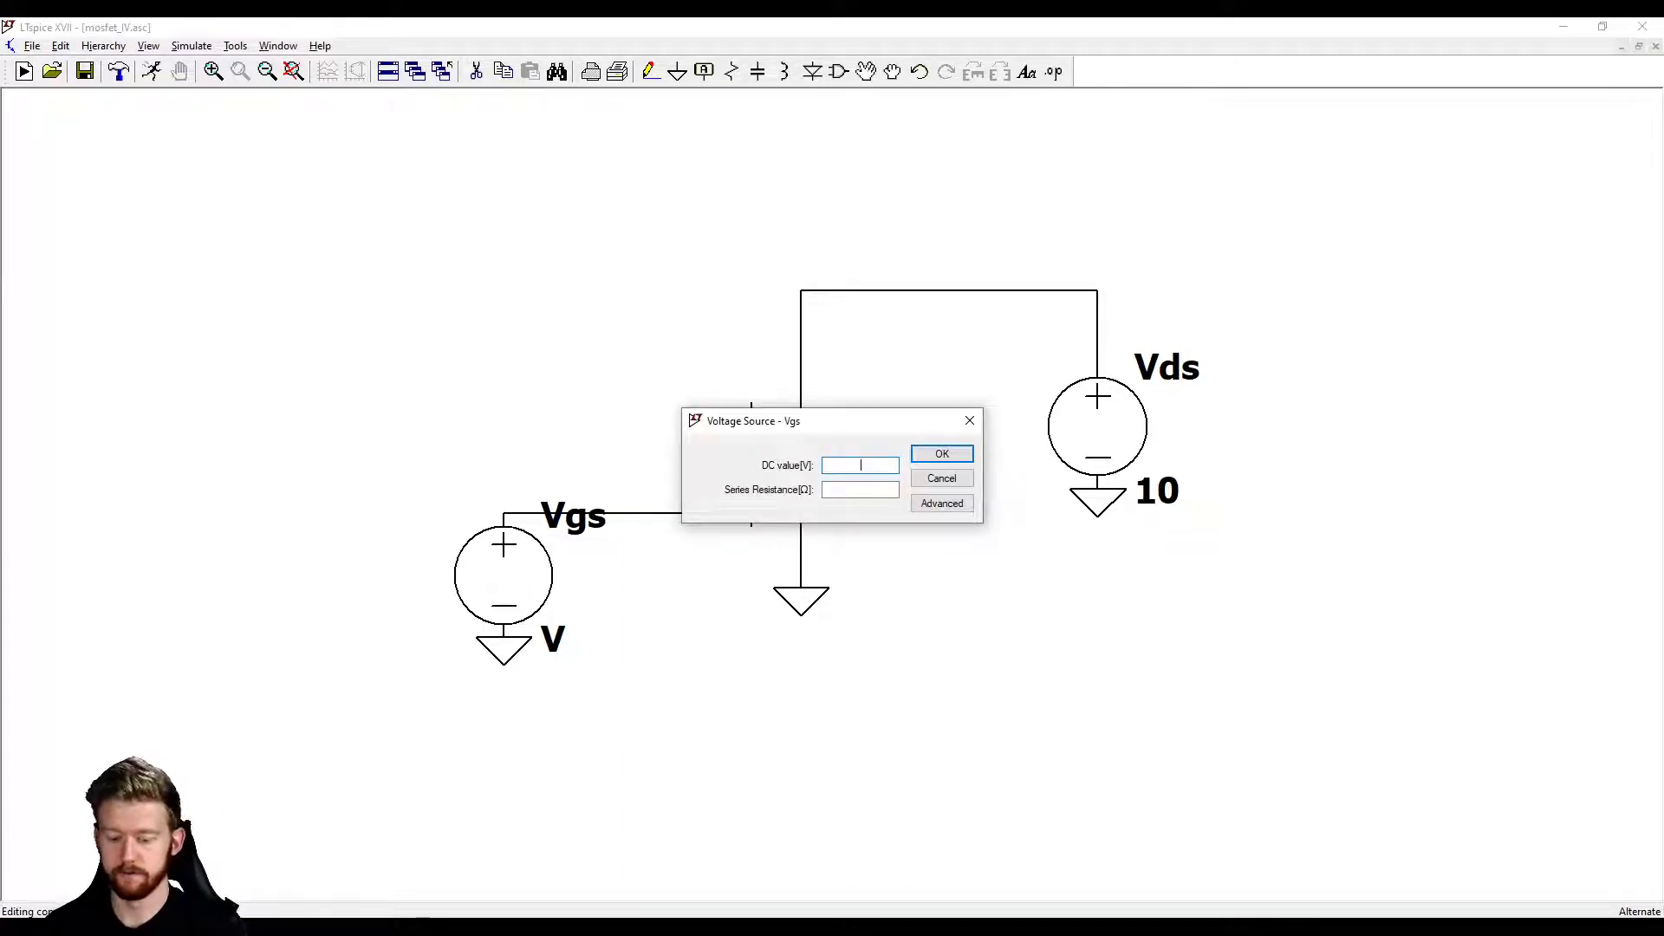
left_click(939, 452)
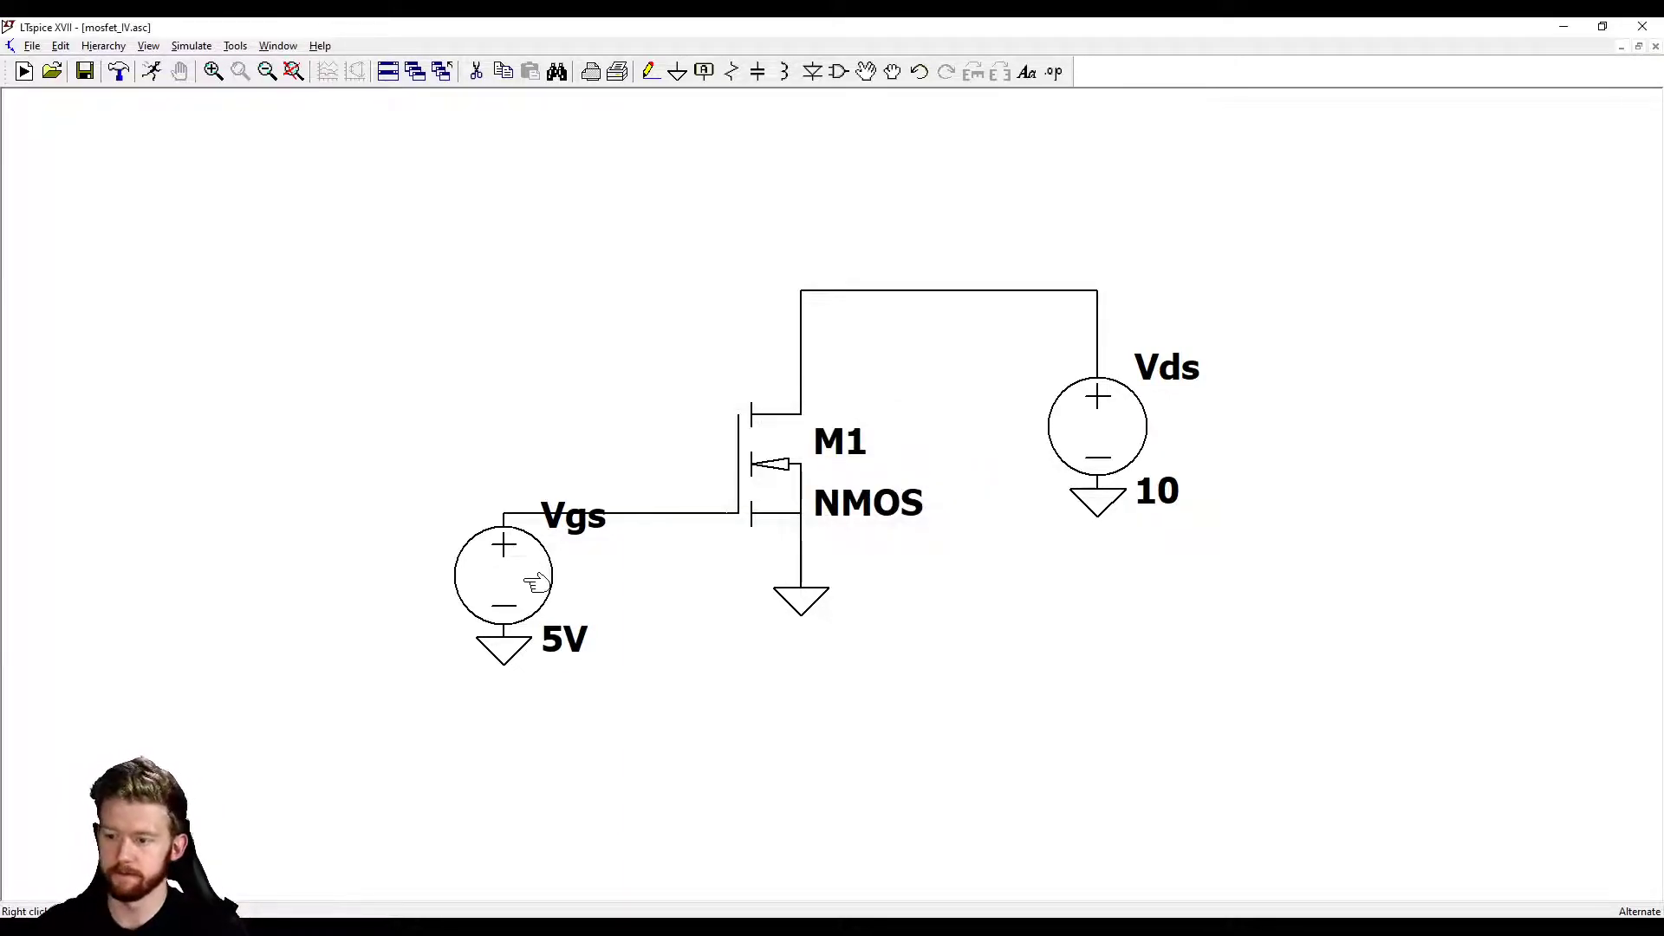
left_click(152, 71)
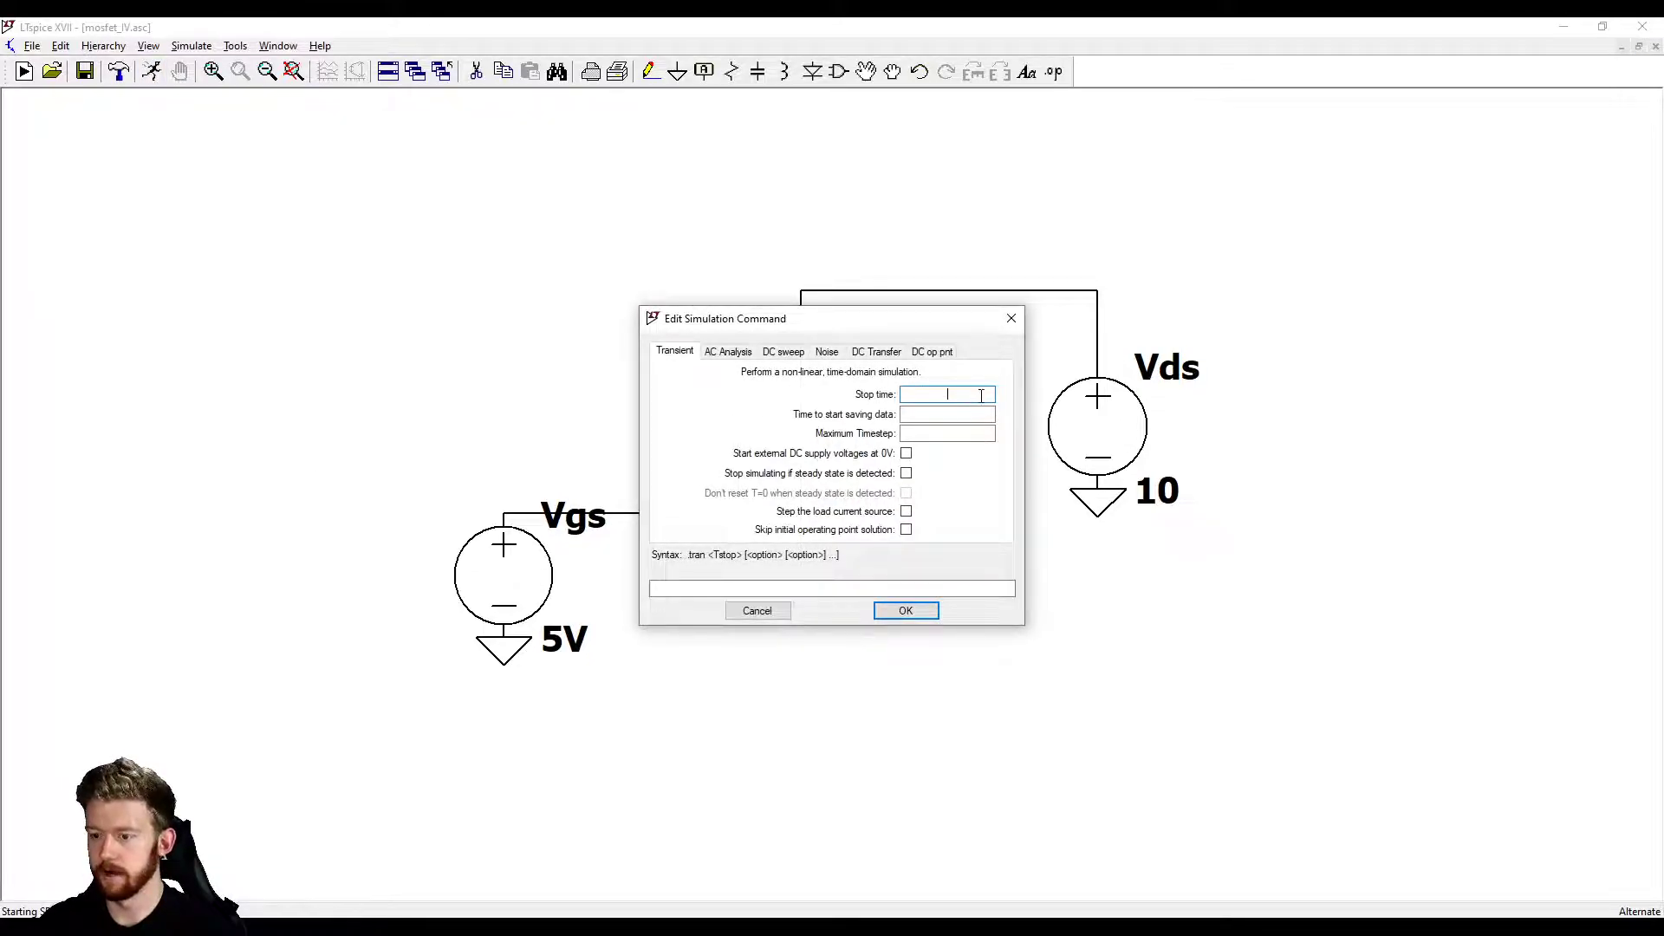
Step: Run a transient analysis with stop time 1 and max timestep 1m, plotting Id(M1)
type("1")
left_click(947, 414)
type("0")
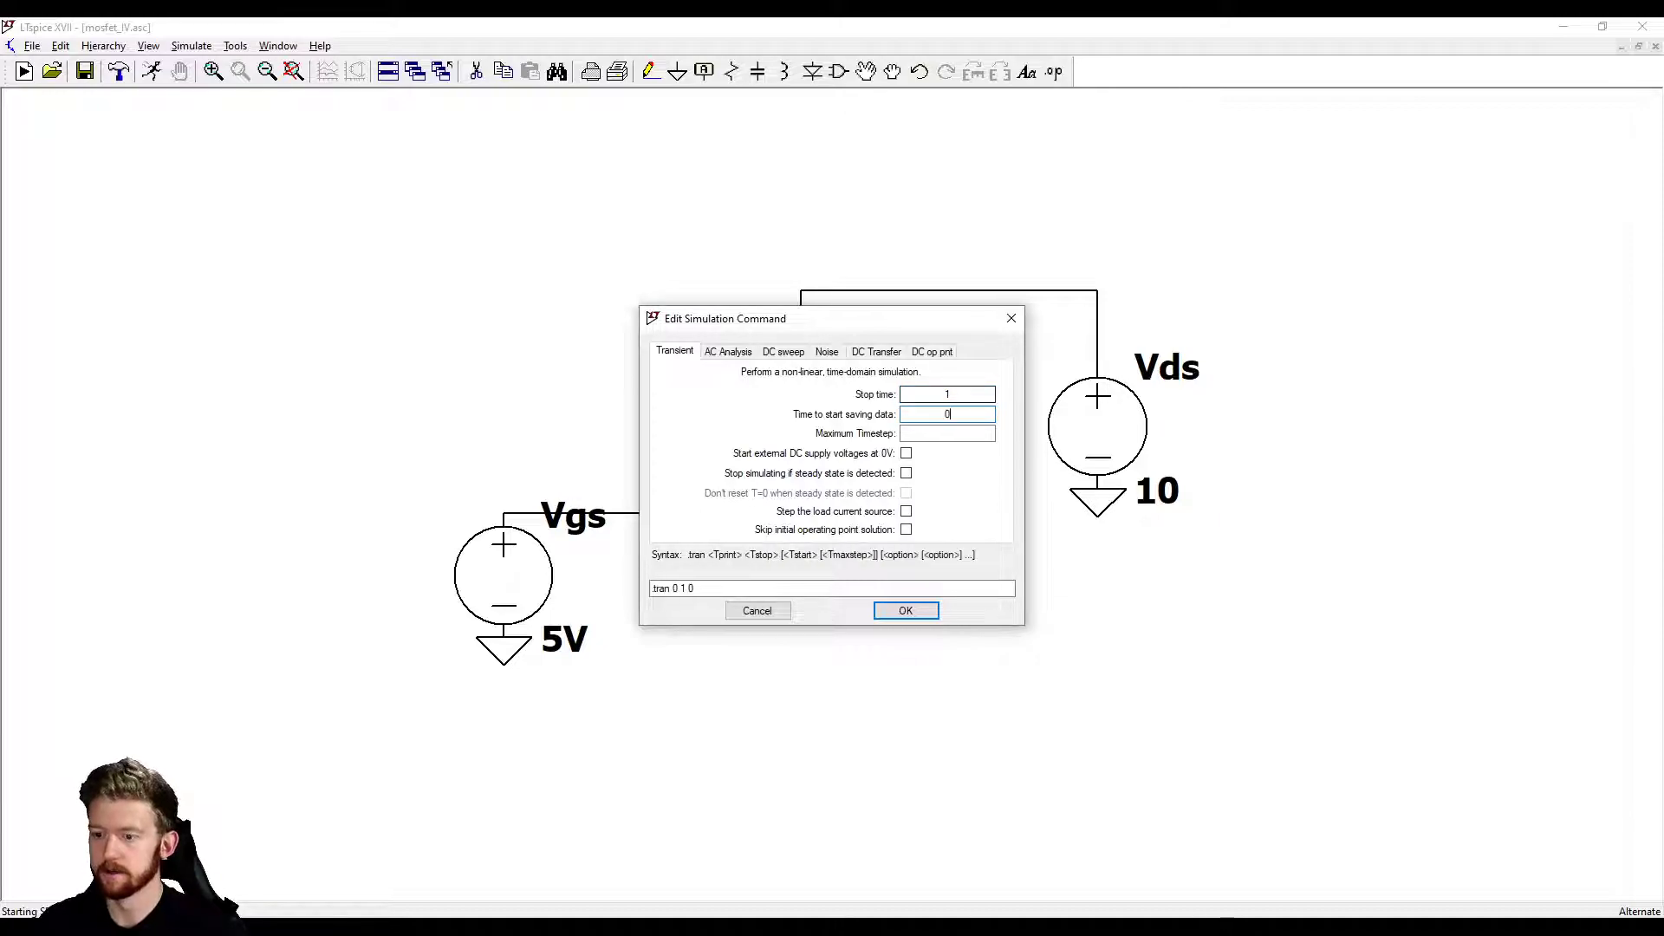
type("1m")
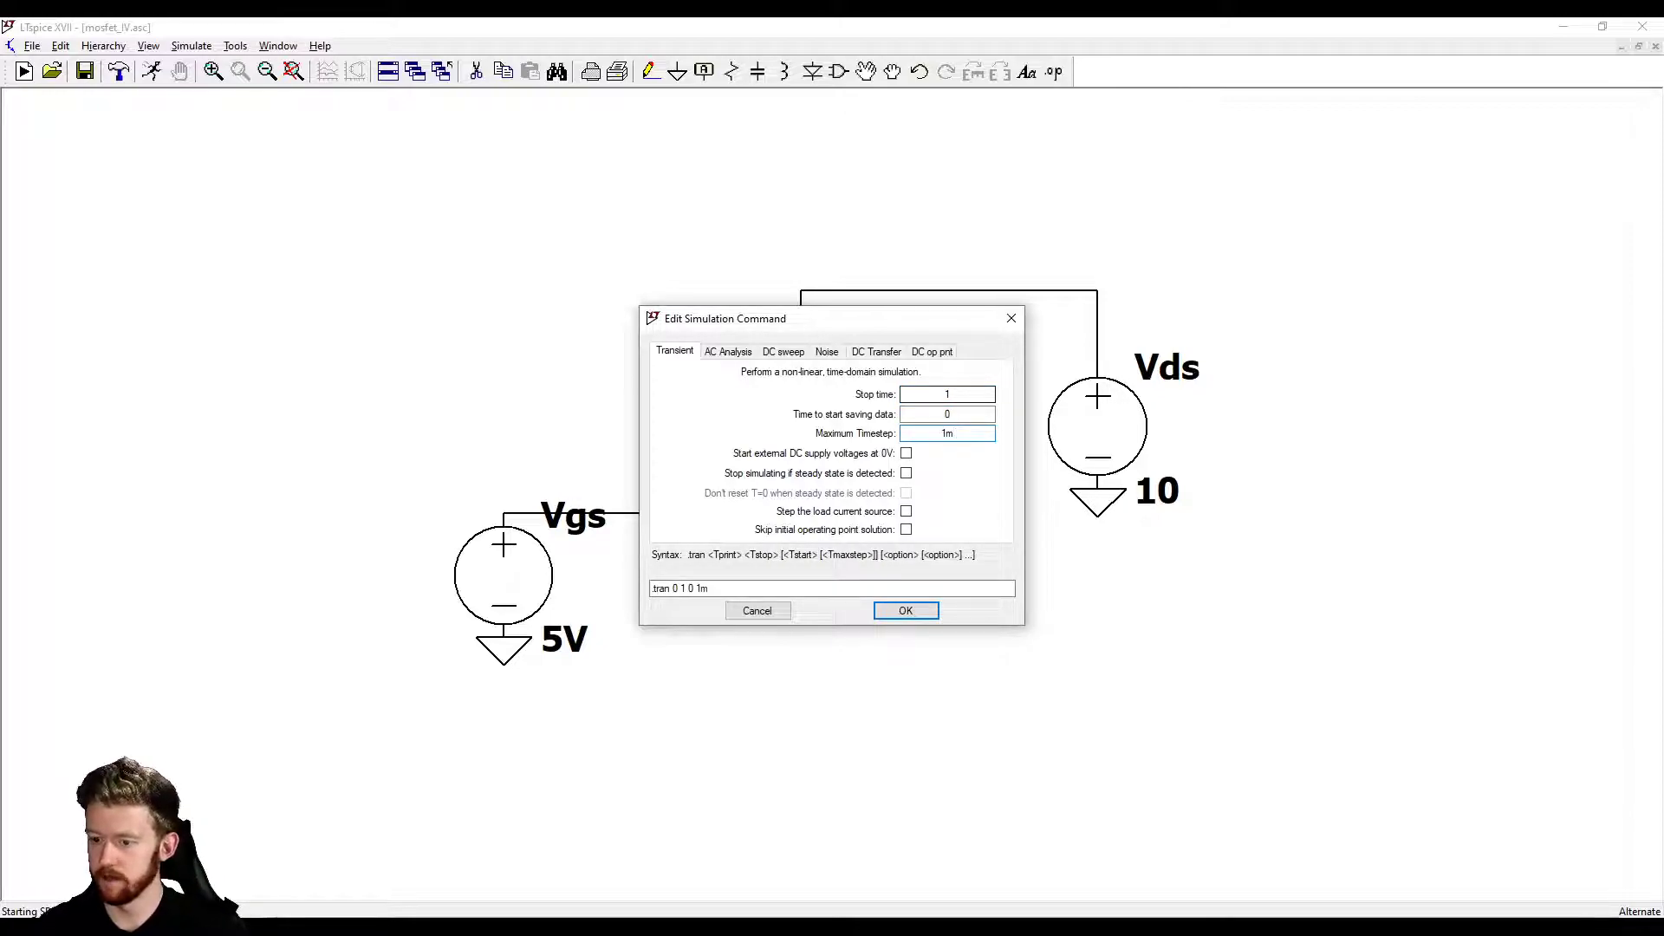
left_click(905, 611)
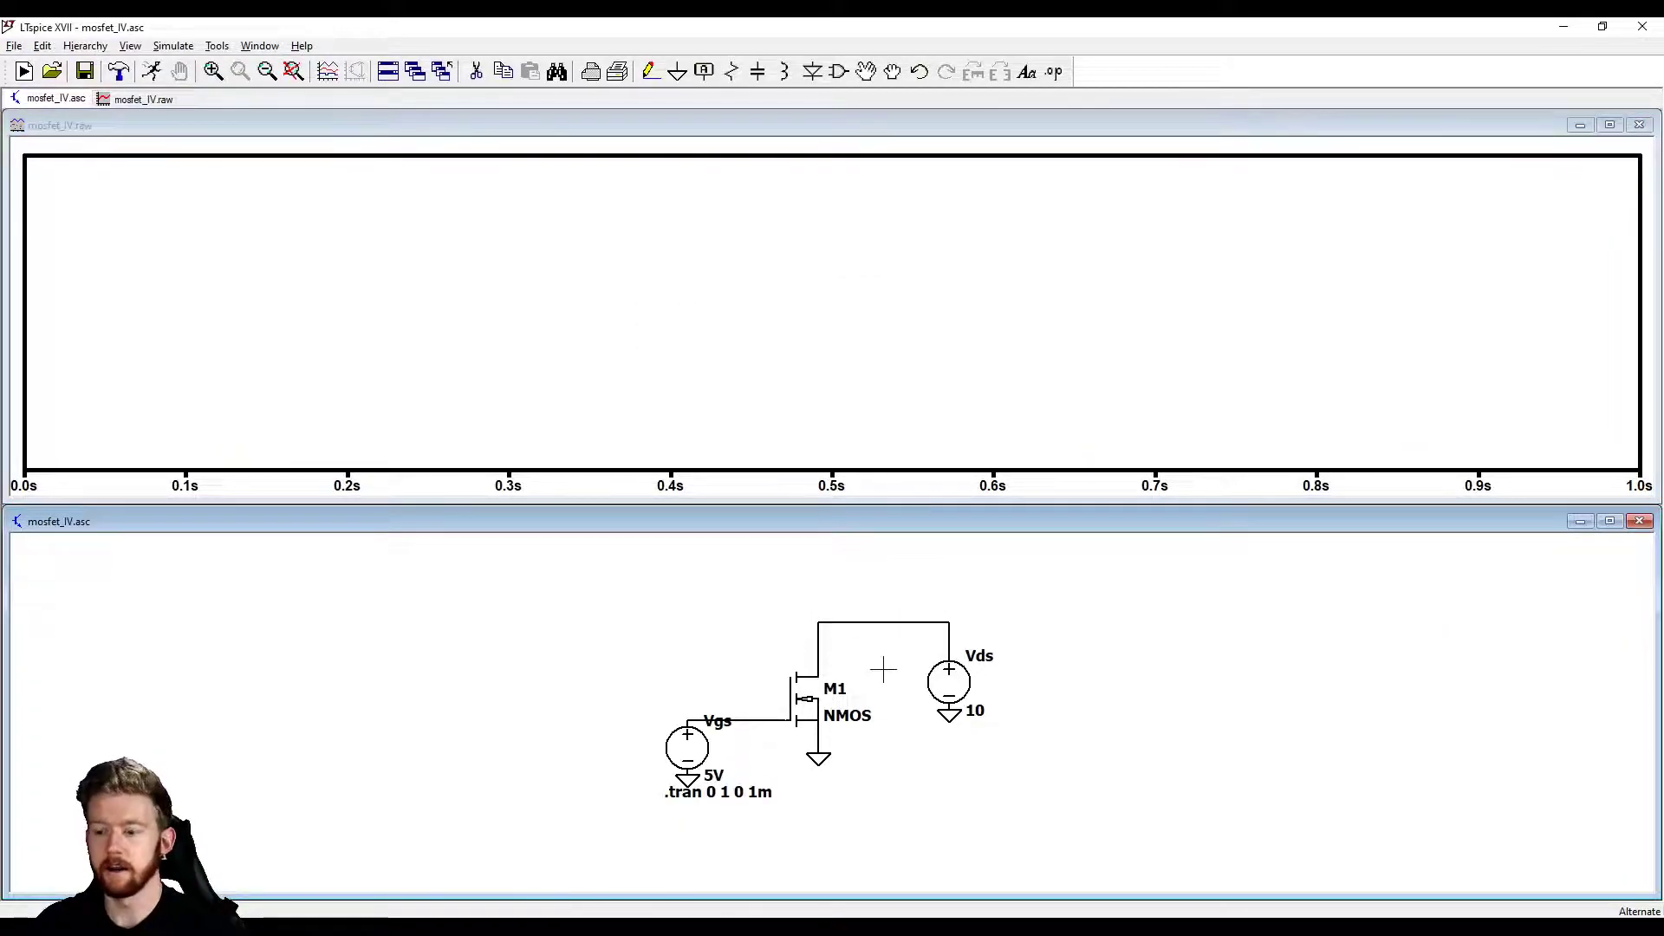
left_click(822, 654)
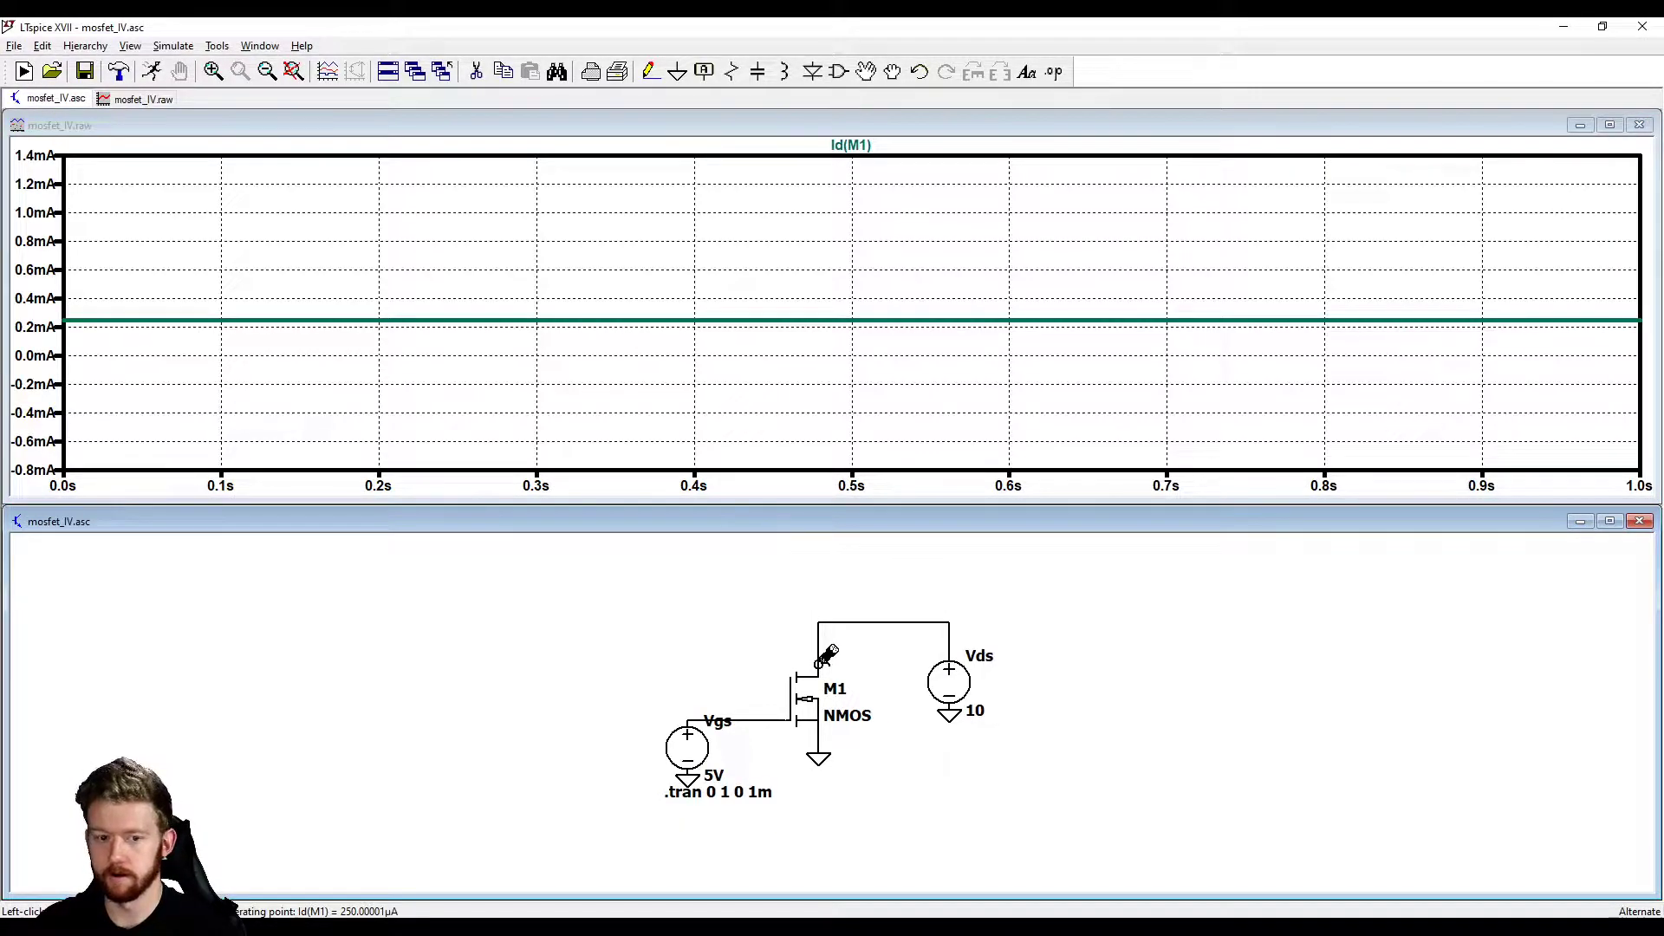
mouse_move(780, 711)
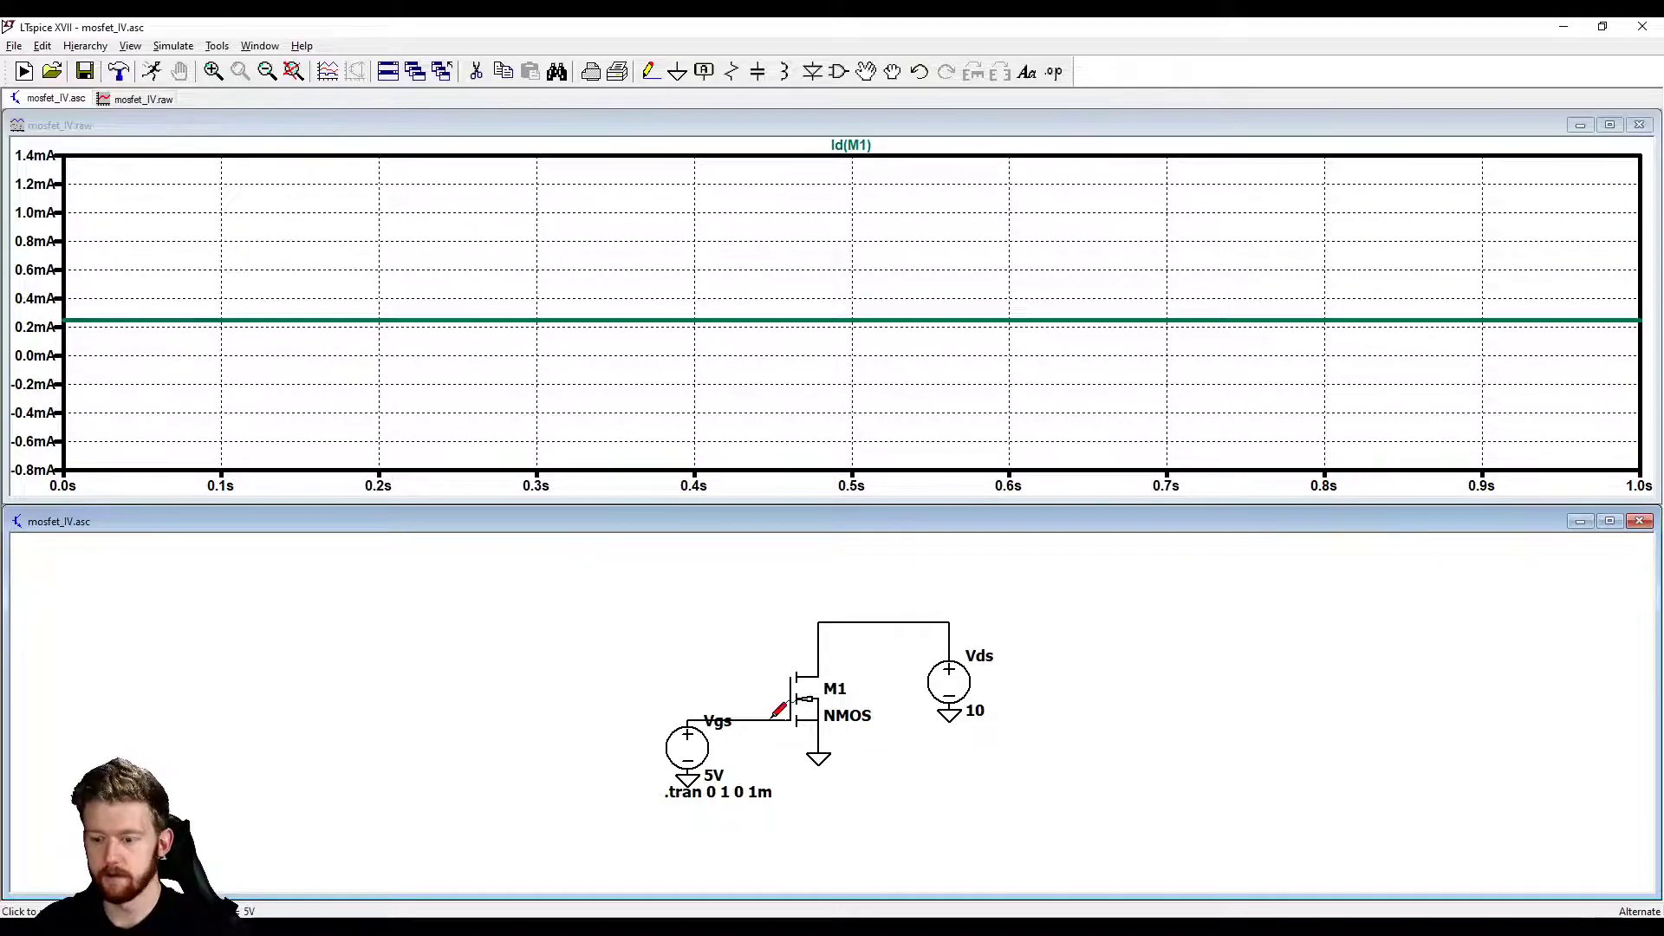
left_click(921, 618)
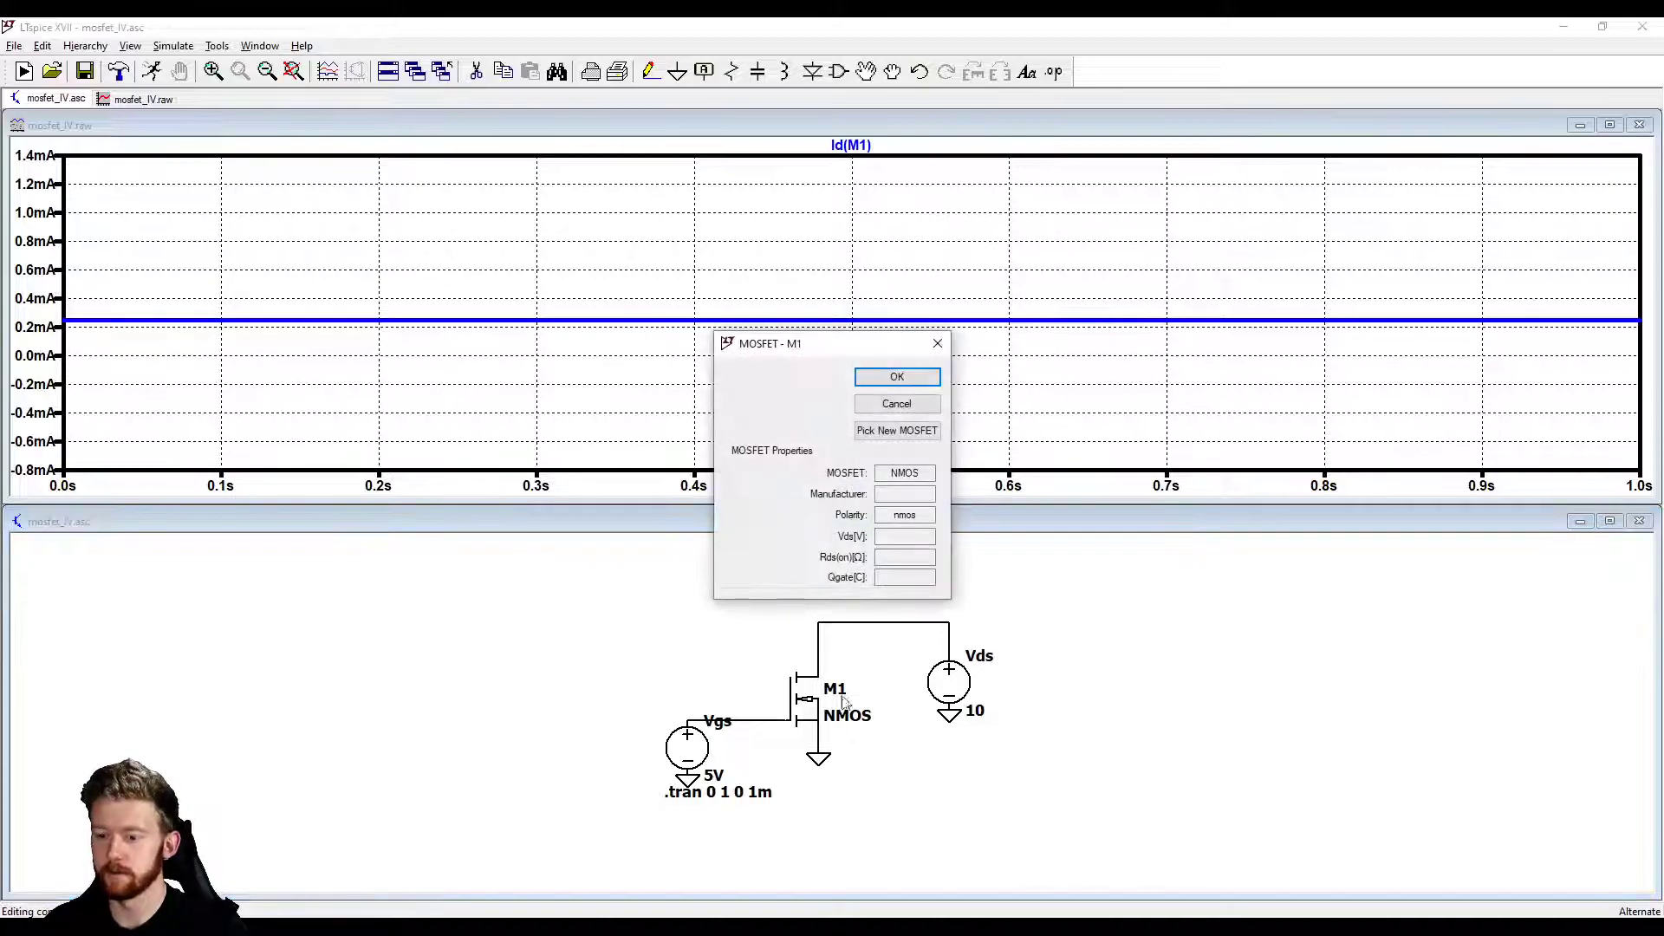
mouse_move(938, 343)
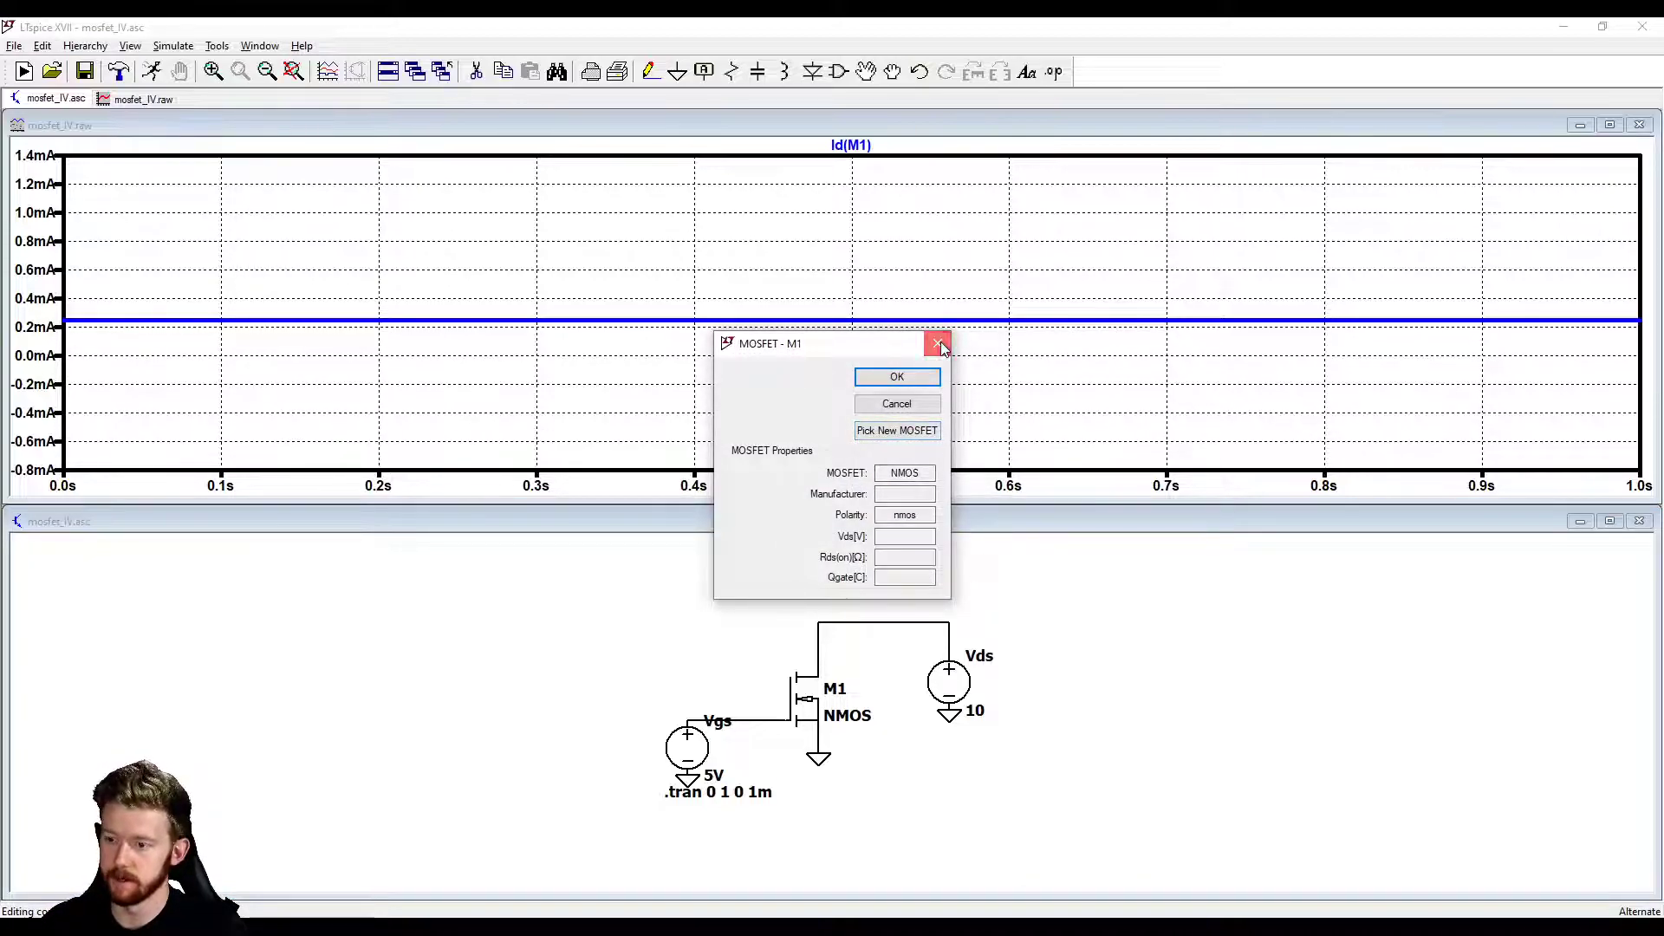
Step: Replace M1's generic NMOS with the BSP89 part from the MOSFET list
left_click(938, 343)
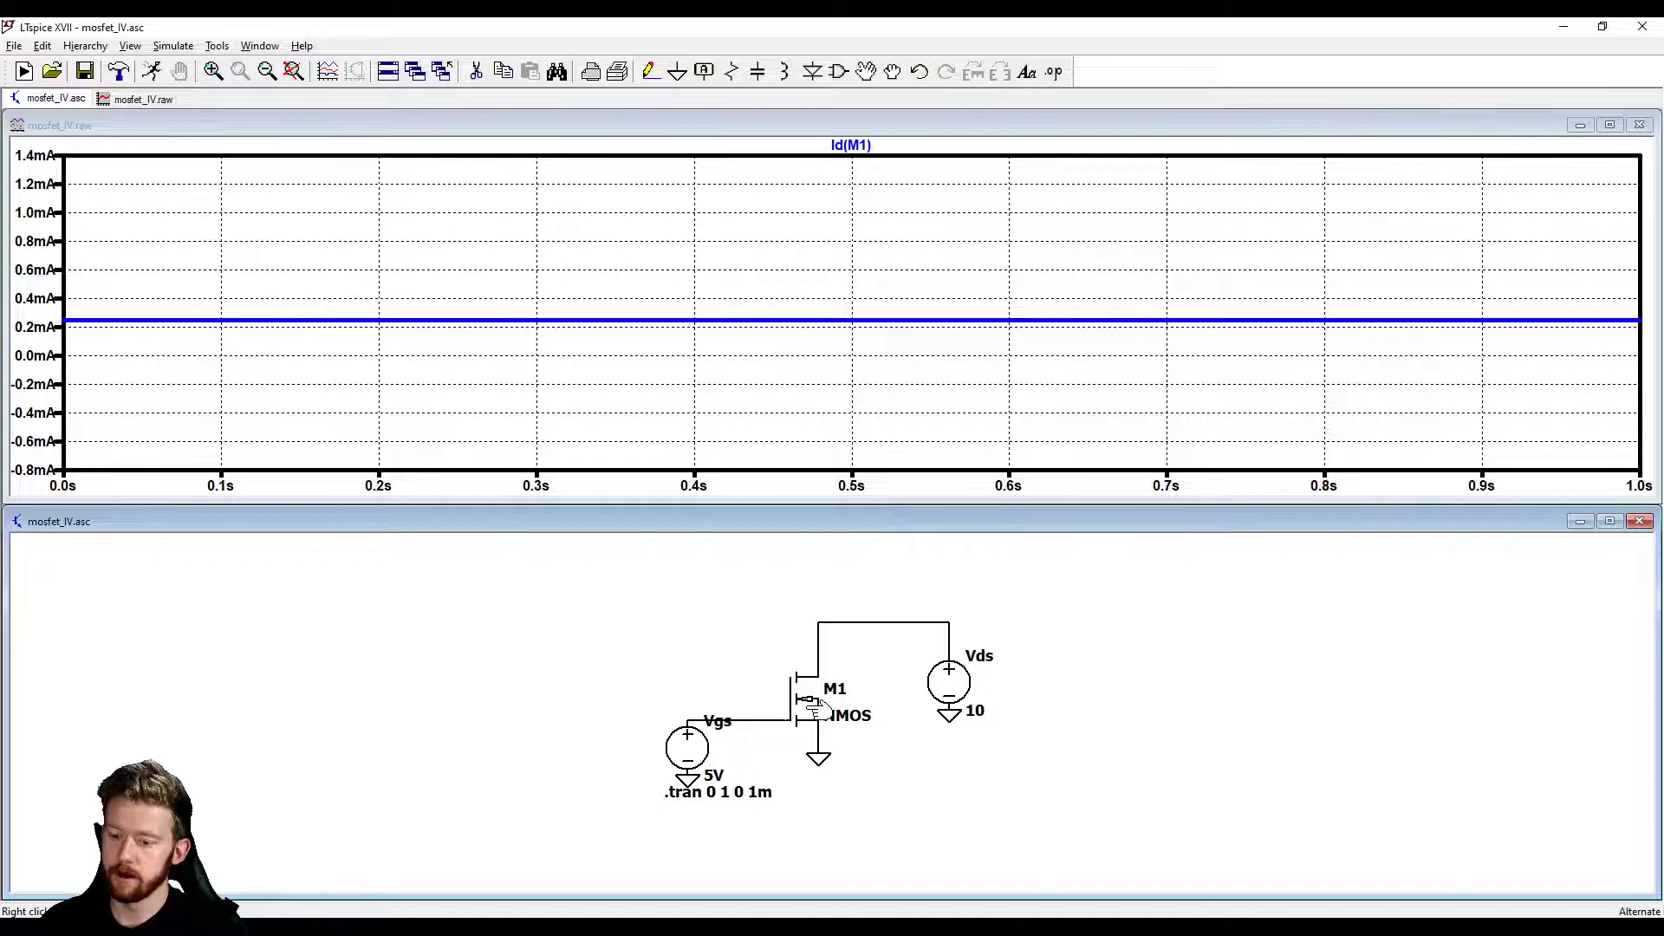
double_click(806, 705)
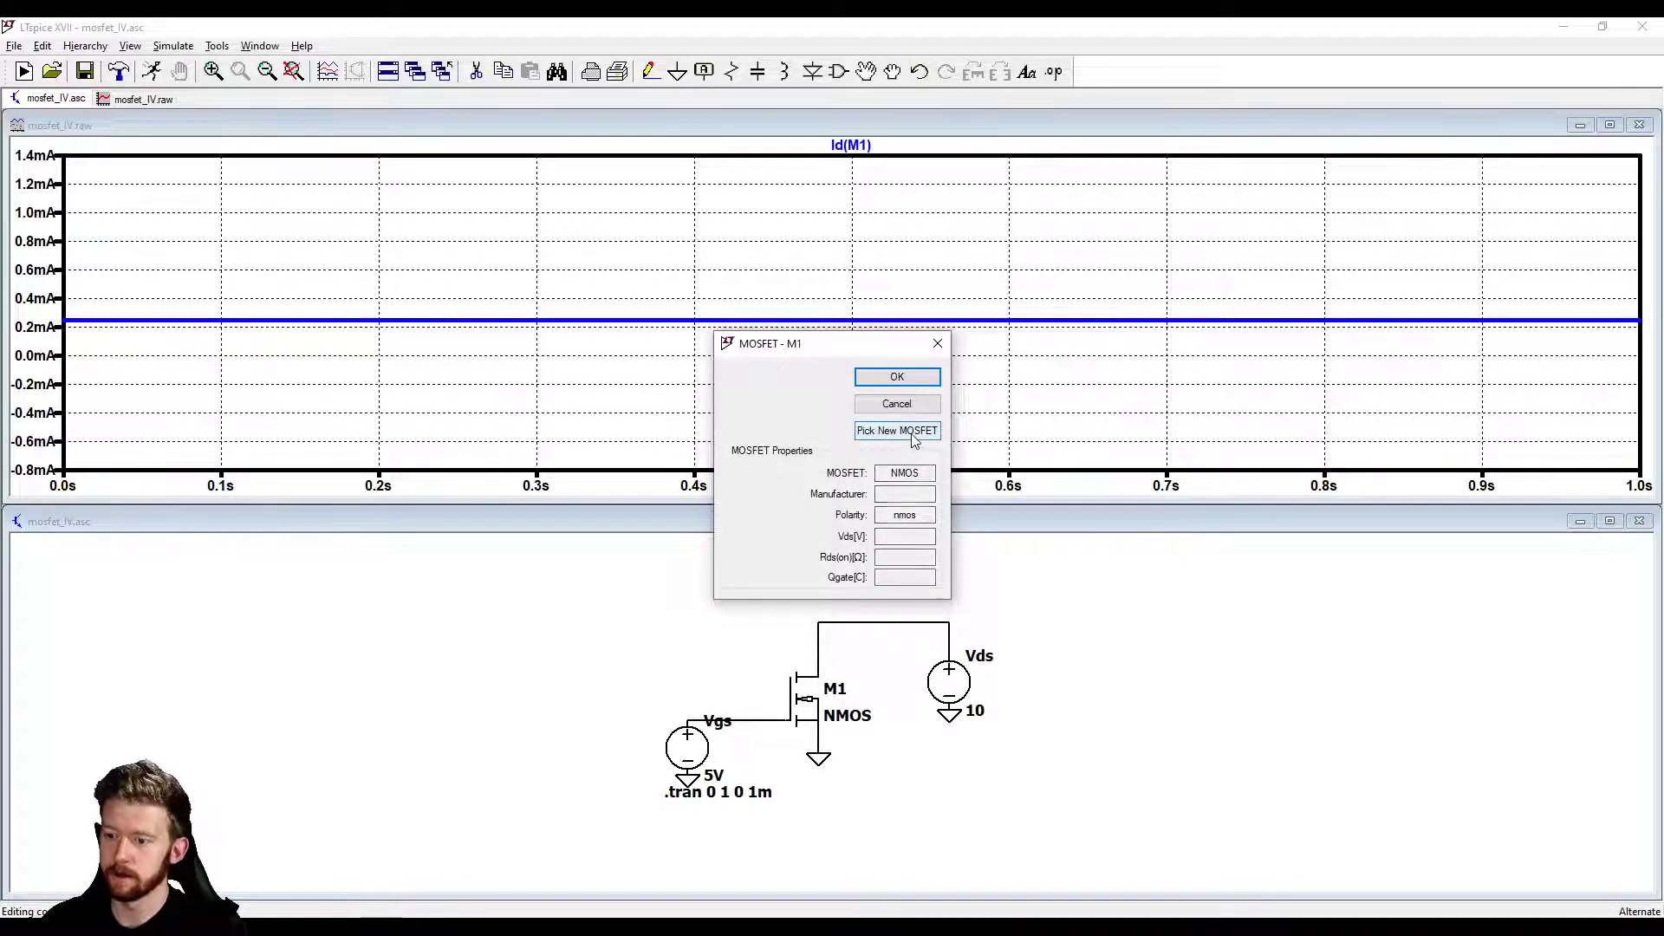
left_click(896, 430)
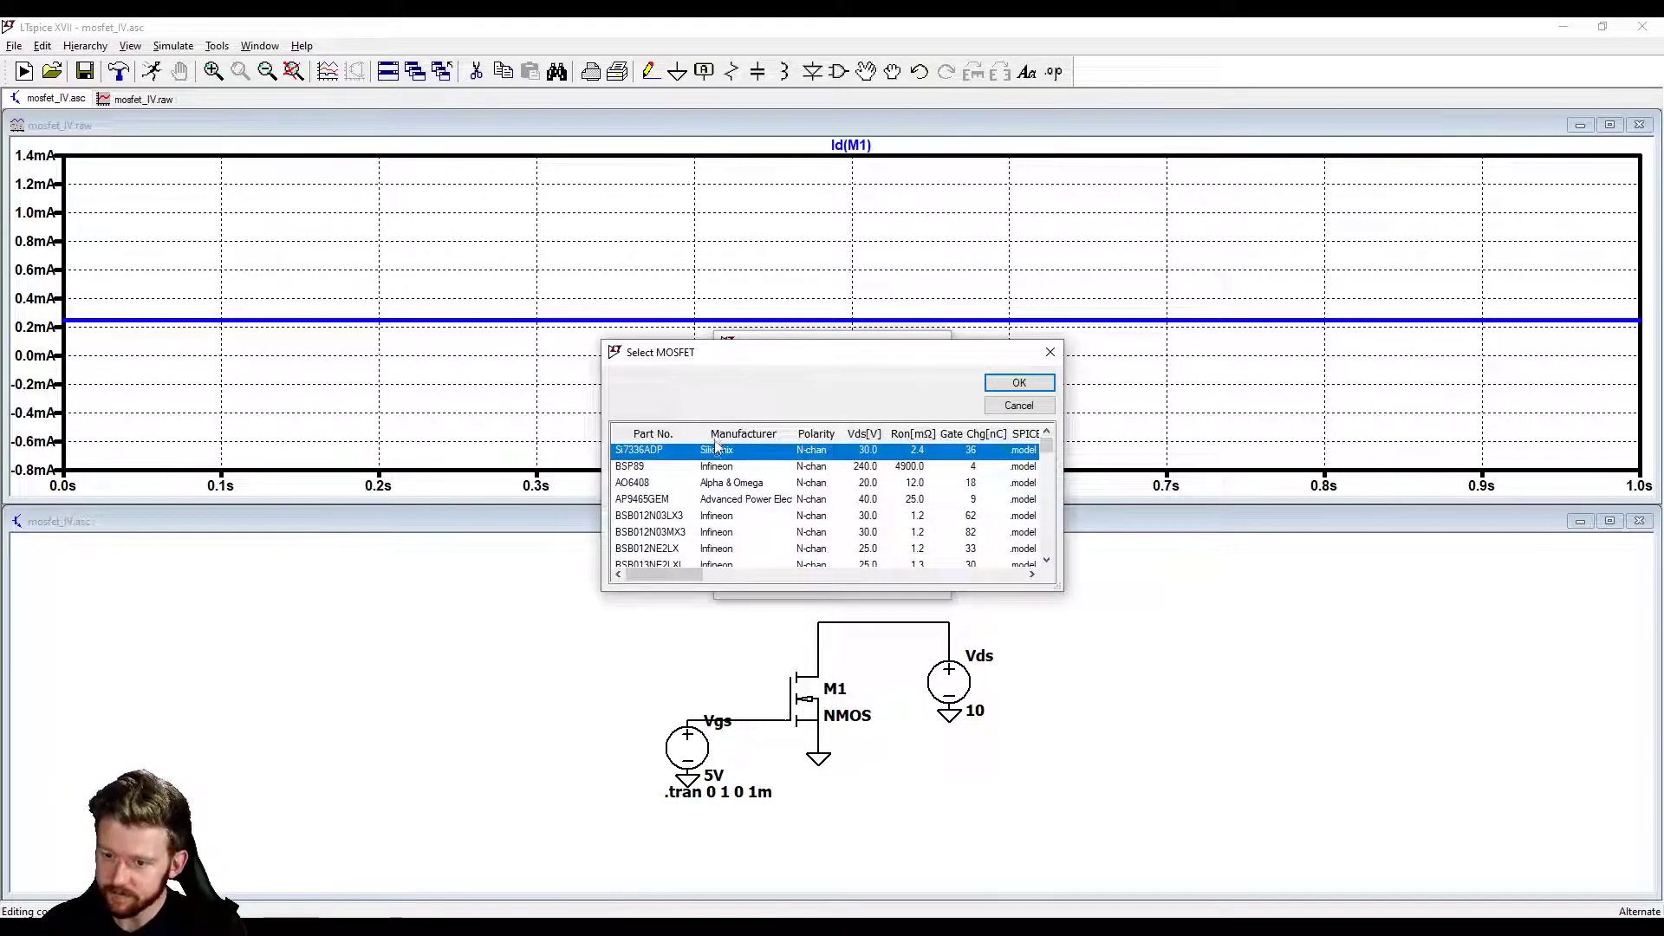
scroll("down", 3)
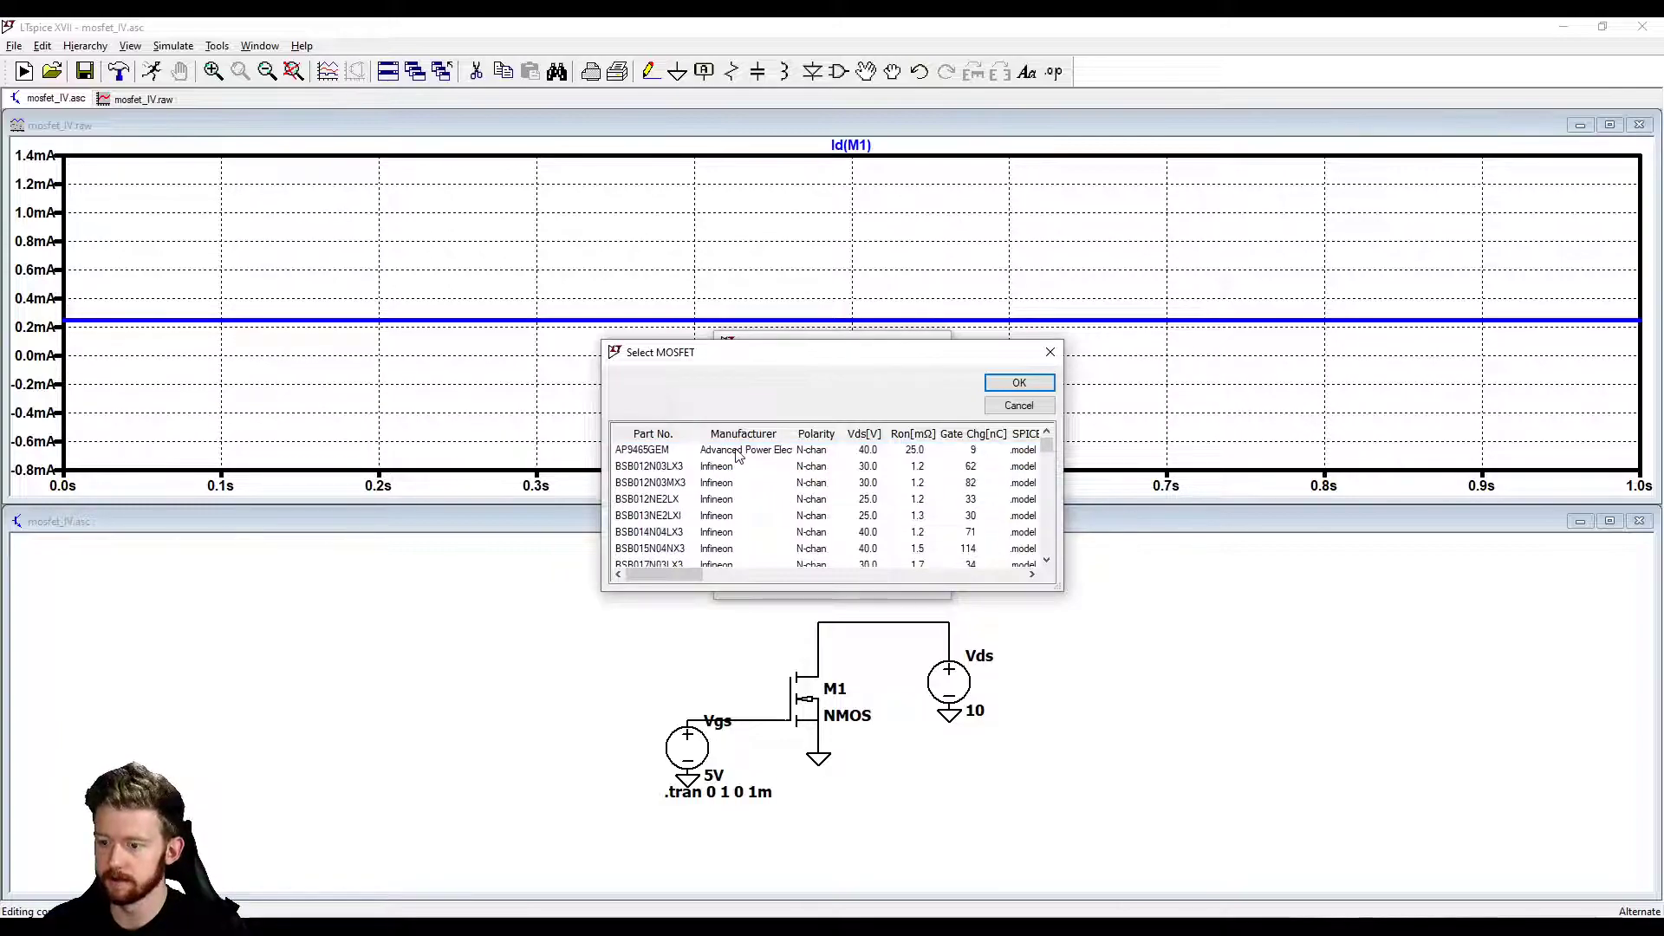
scroll("down", 3)
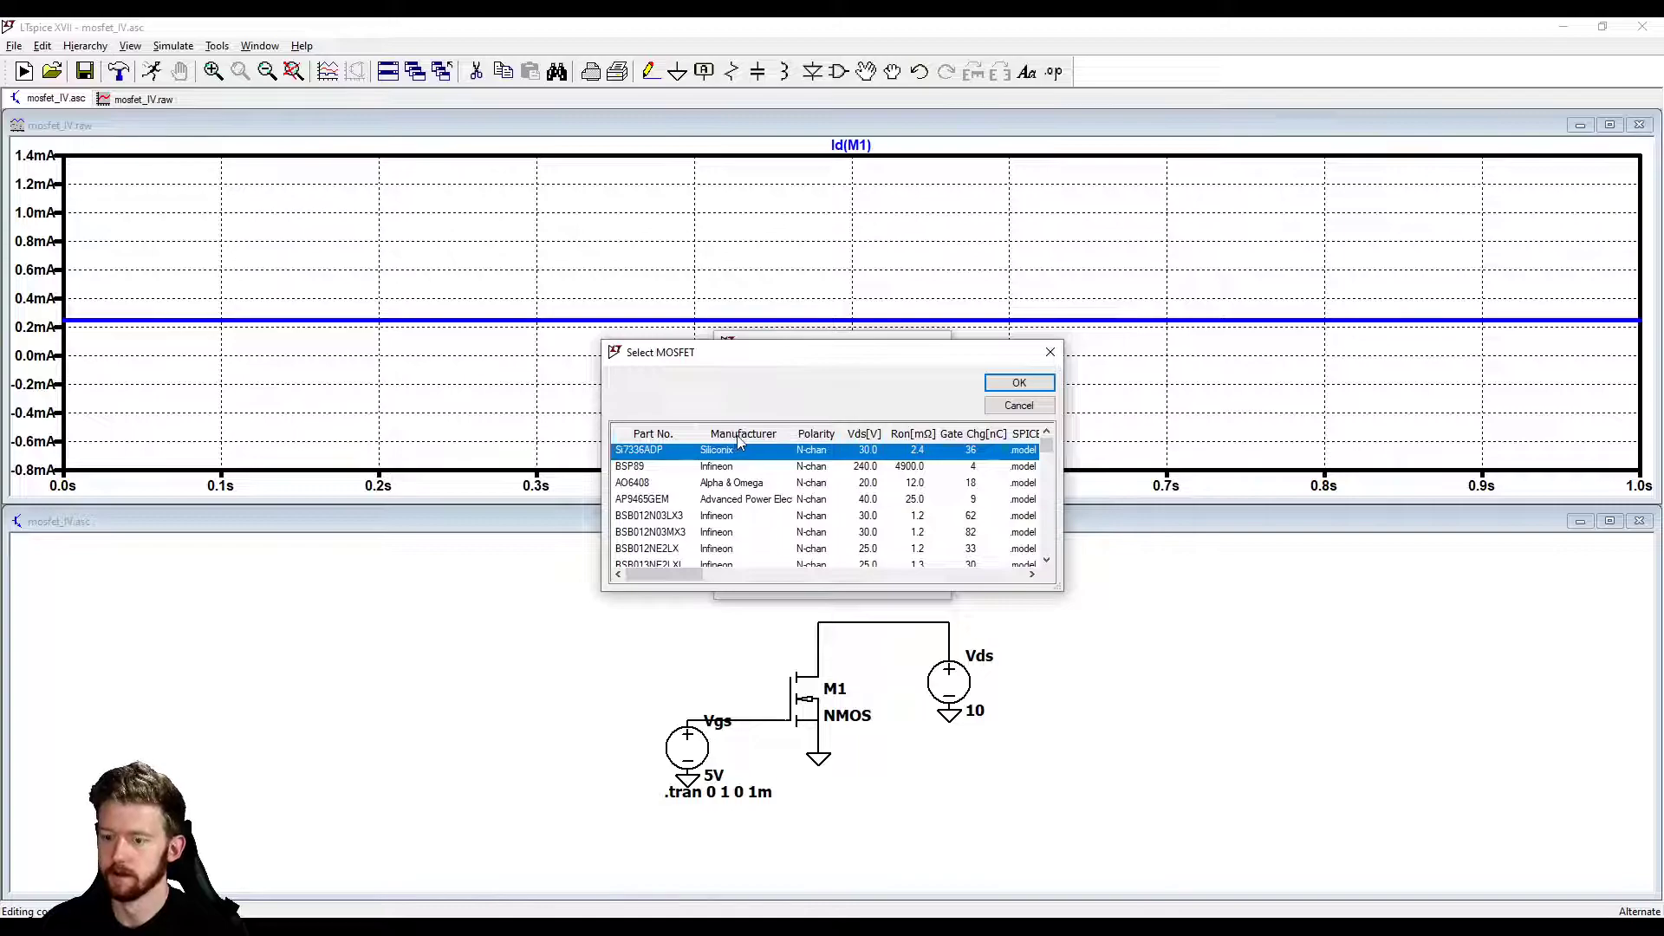
mouse_move(629, 479)
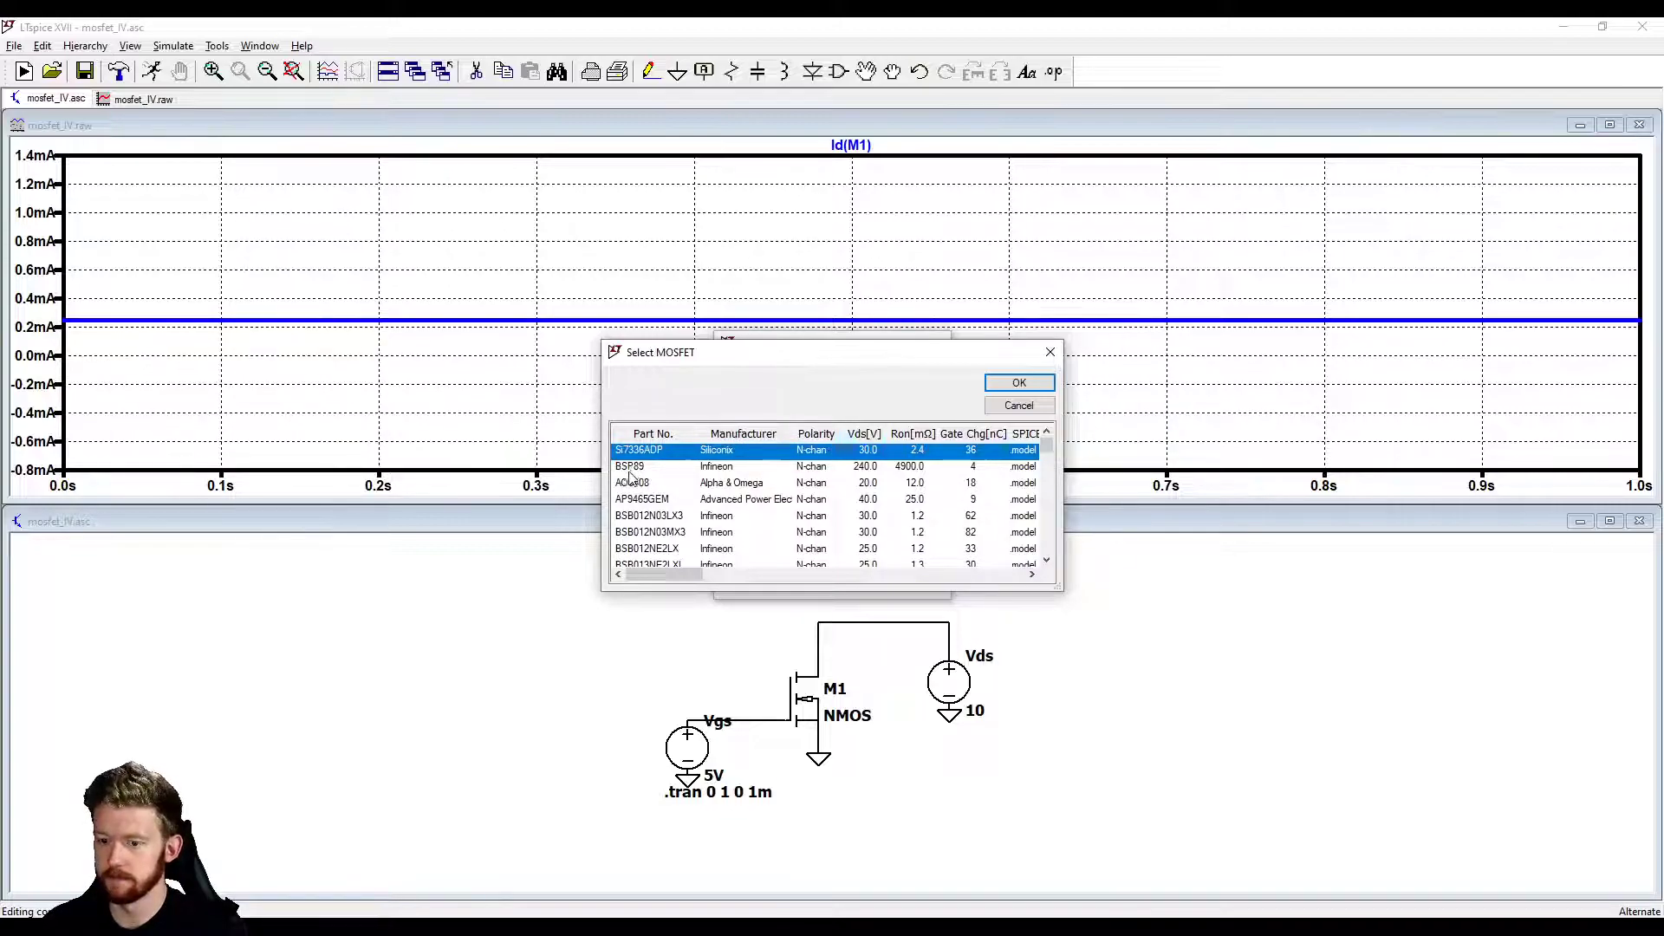
left_click(1017, 382)
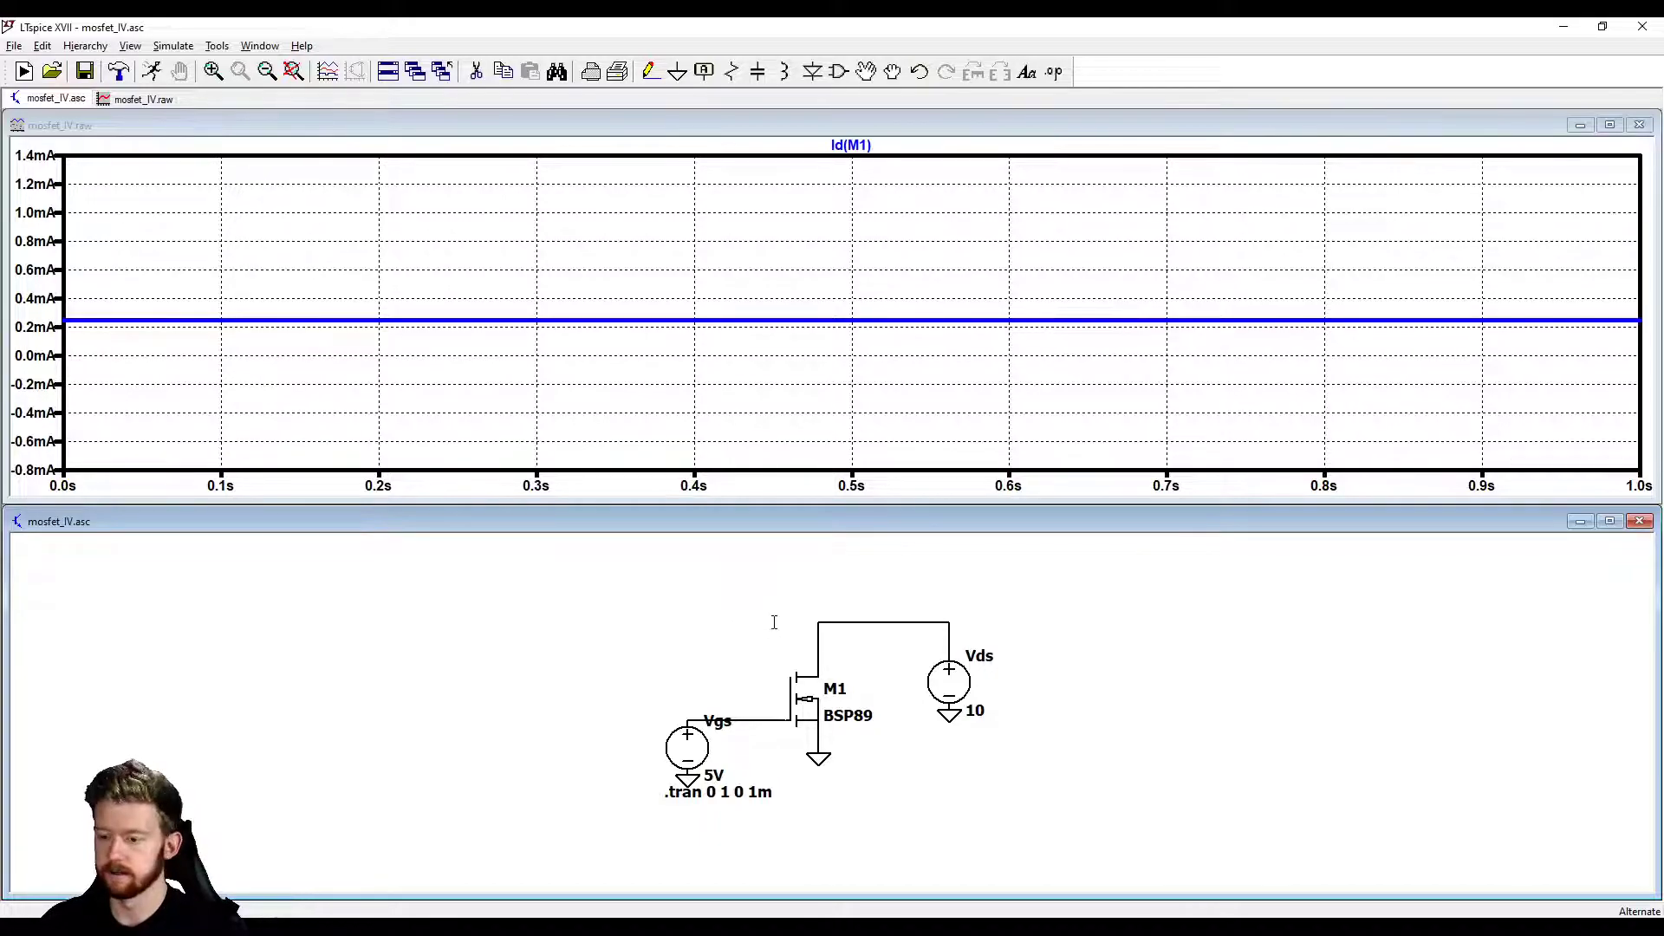
mouse_move(154, 72)
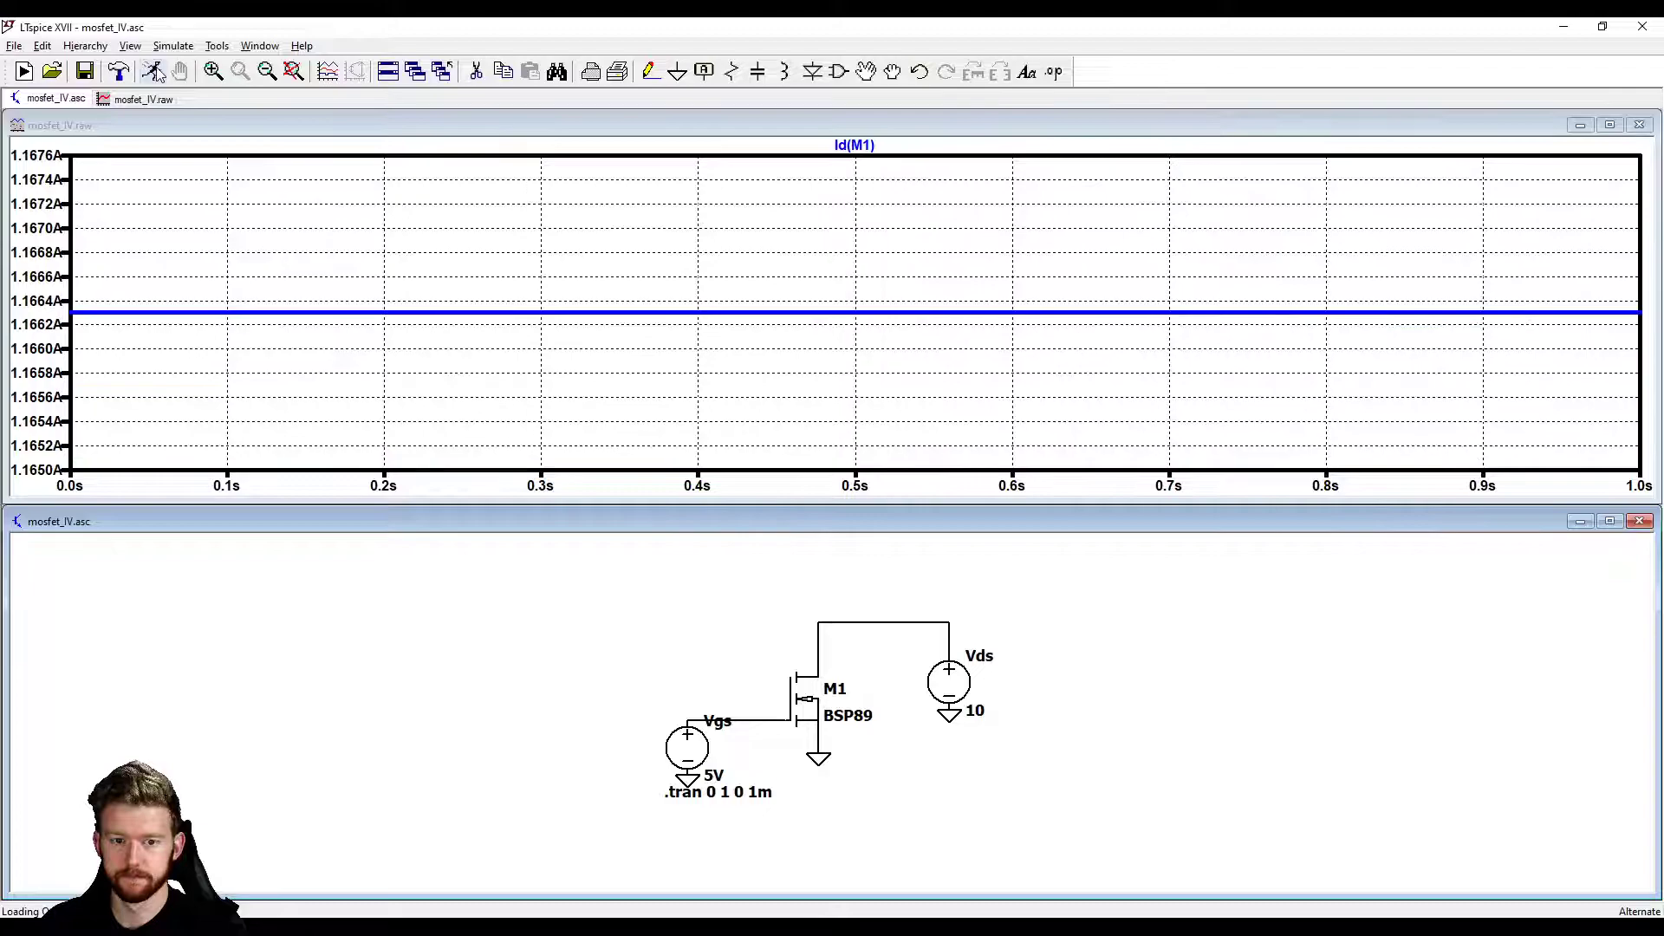
mouse_move(821, 653)
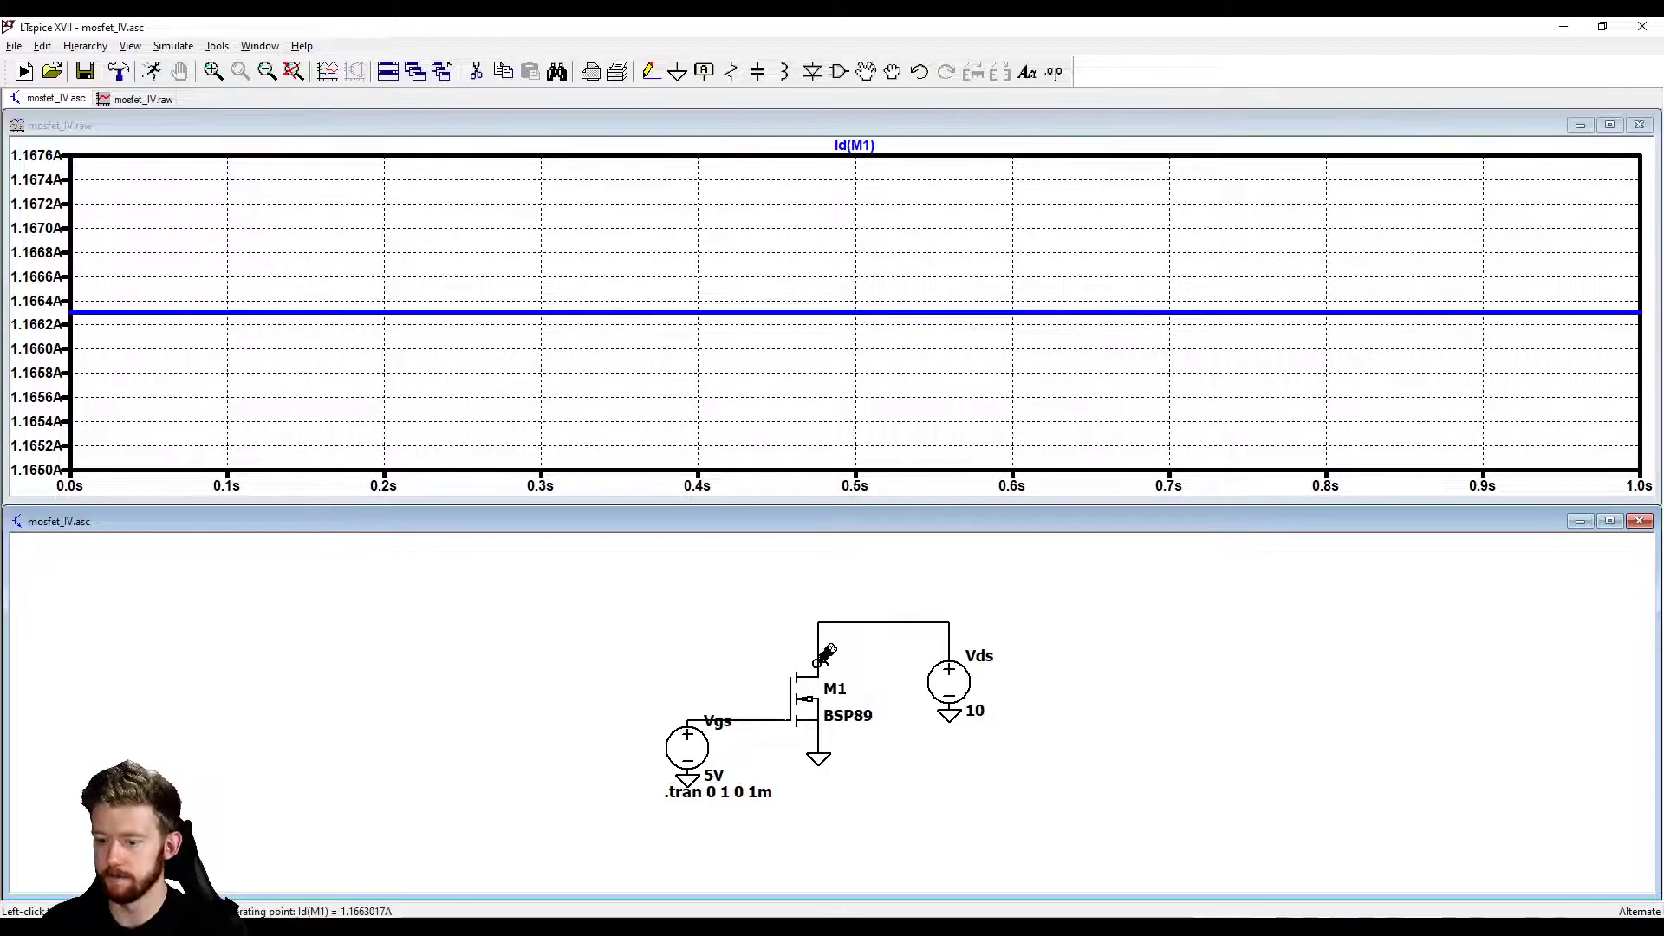
mouse_move(867, 557)
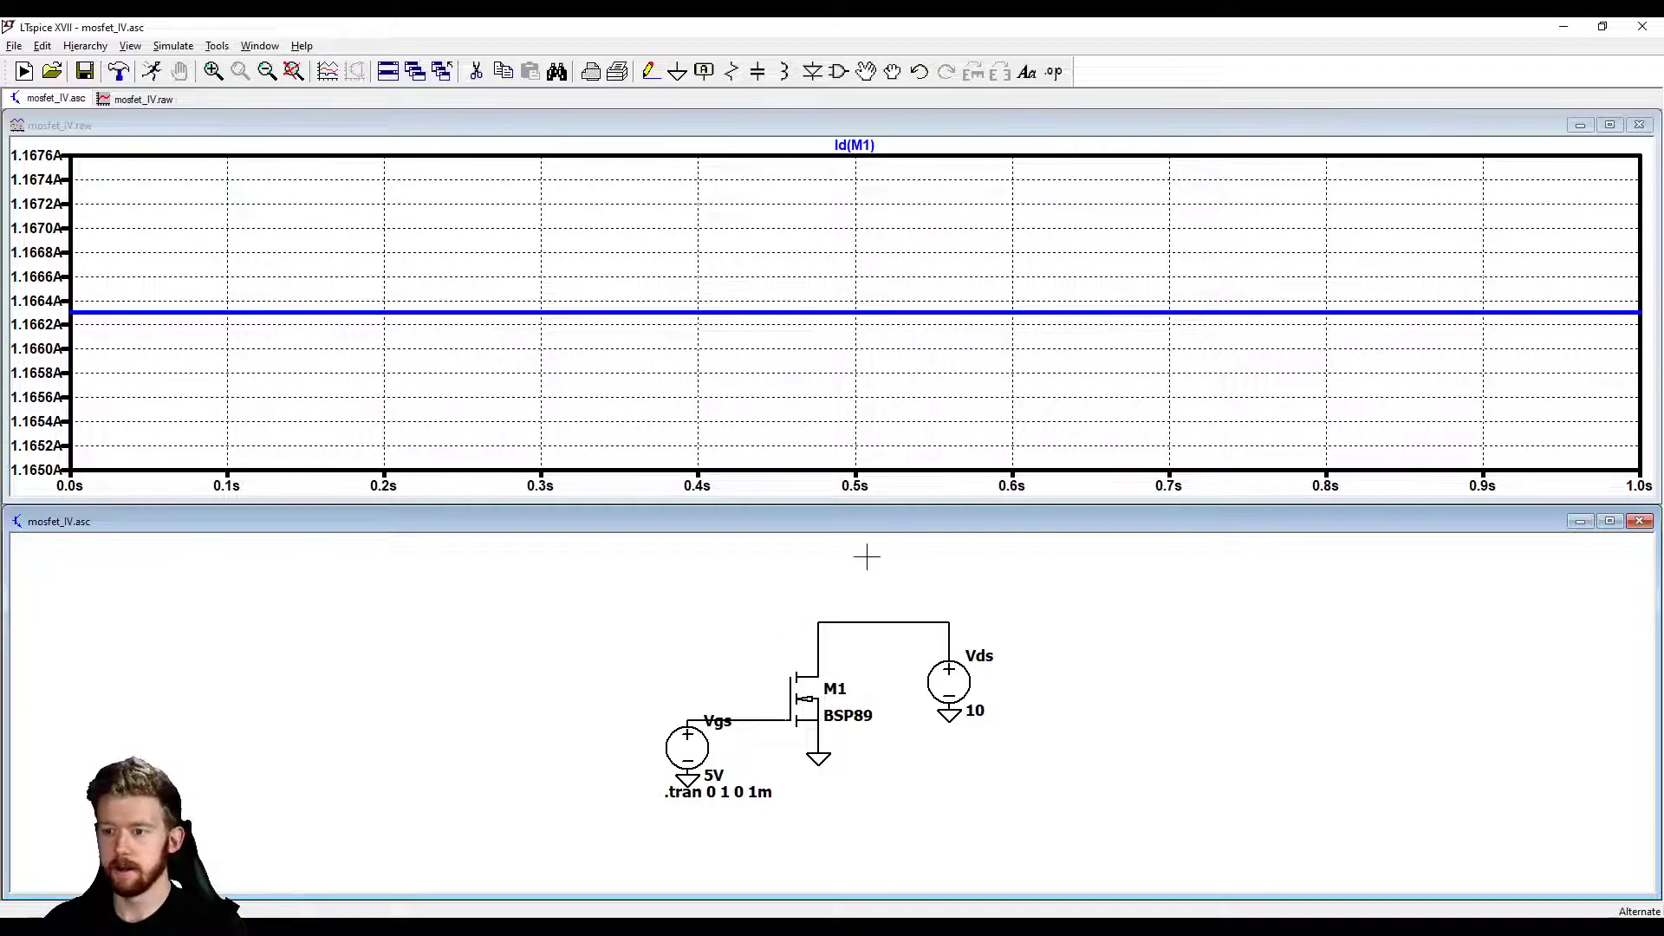
mouse_move(106, 308)
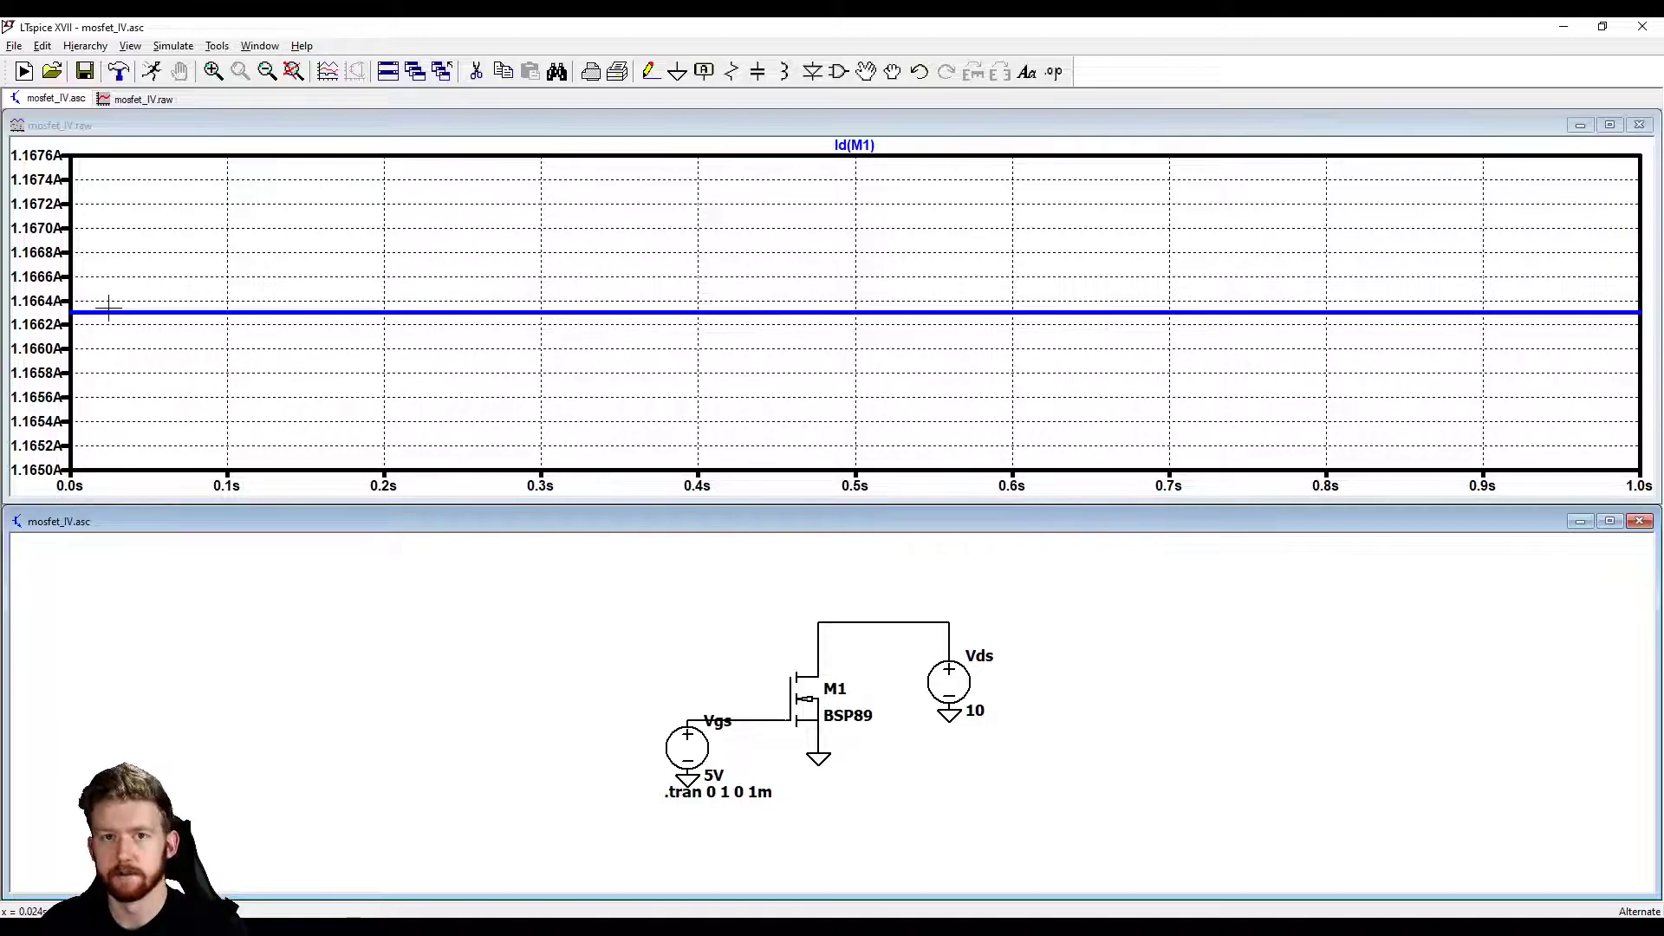
mouse_move(828, 656)
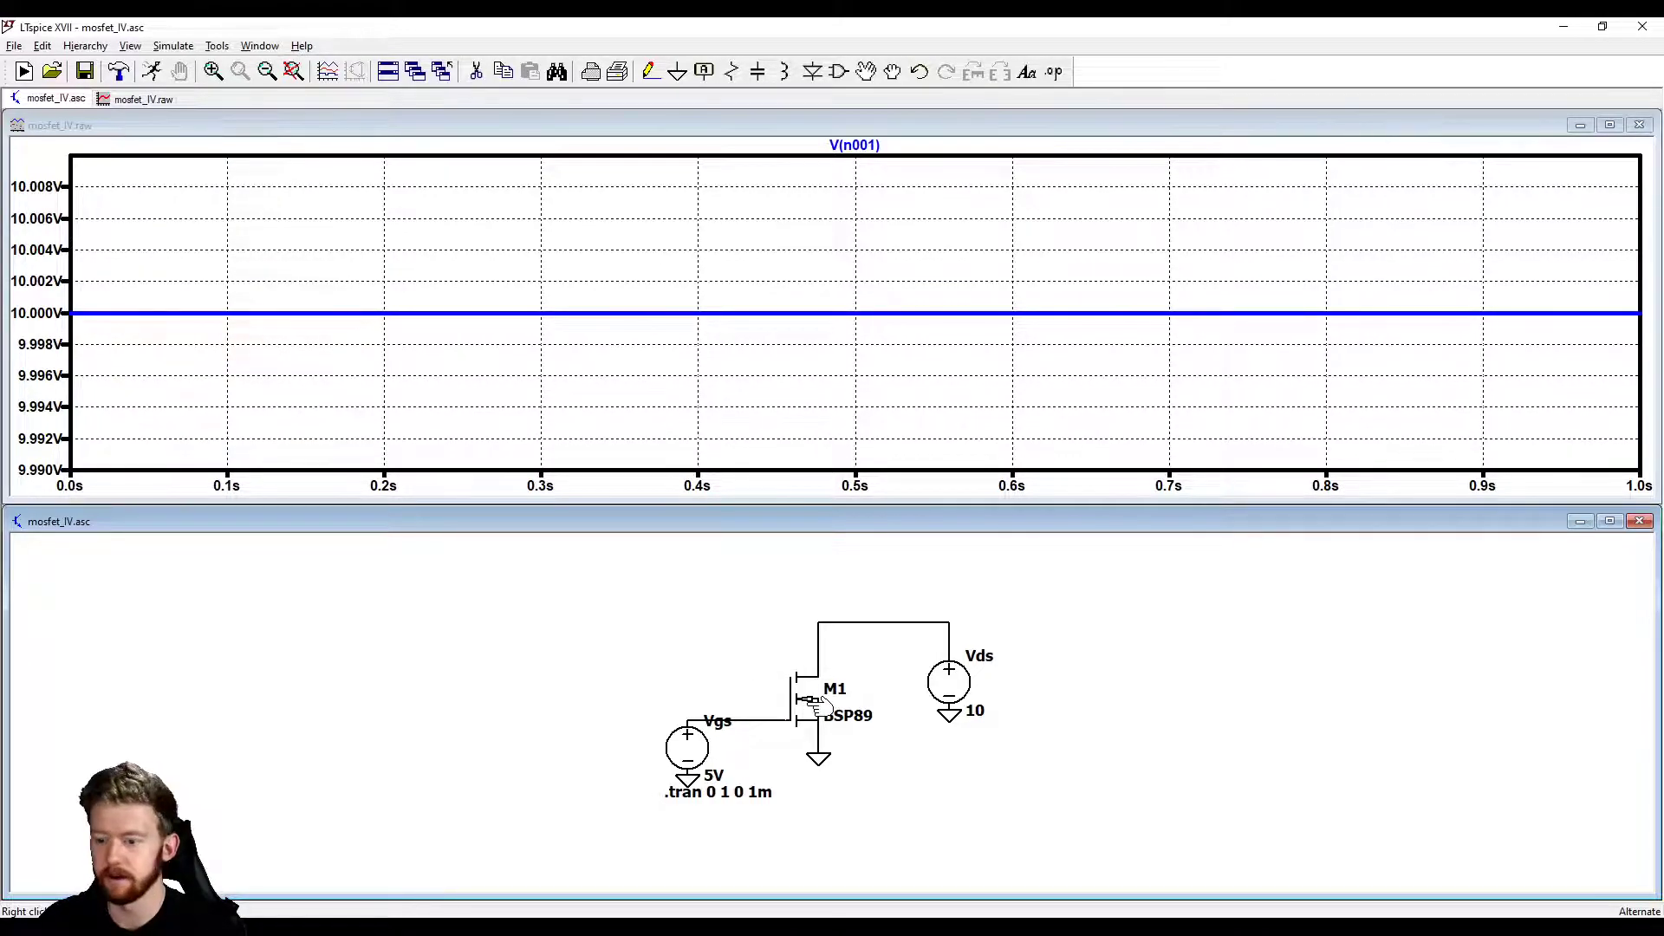
double_click(804, 700)
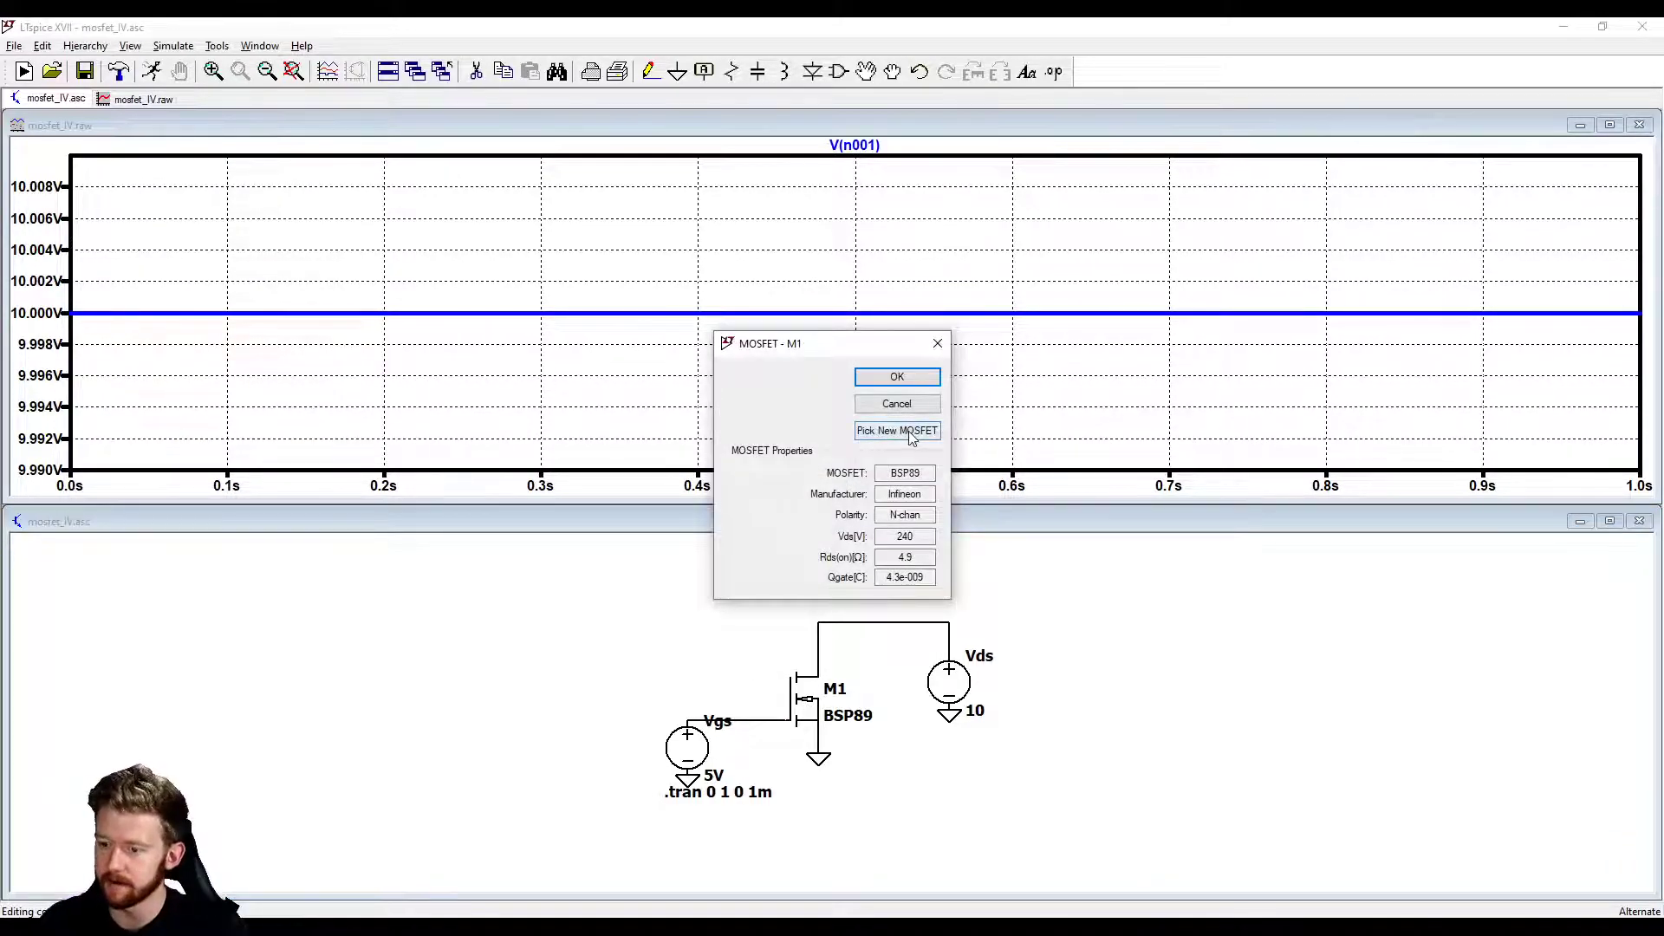
left_click(896, 430)
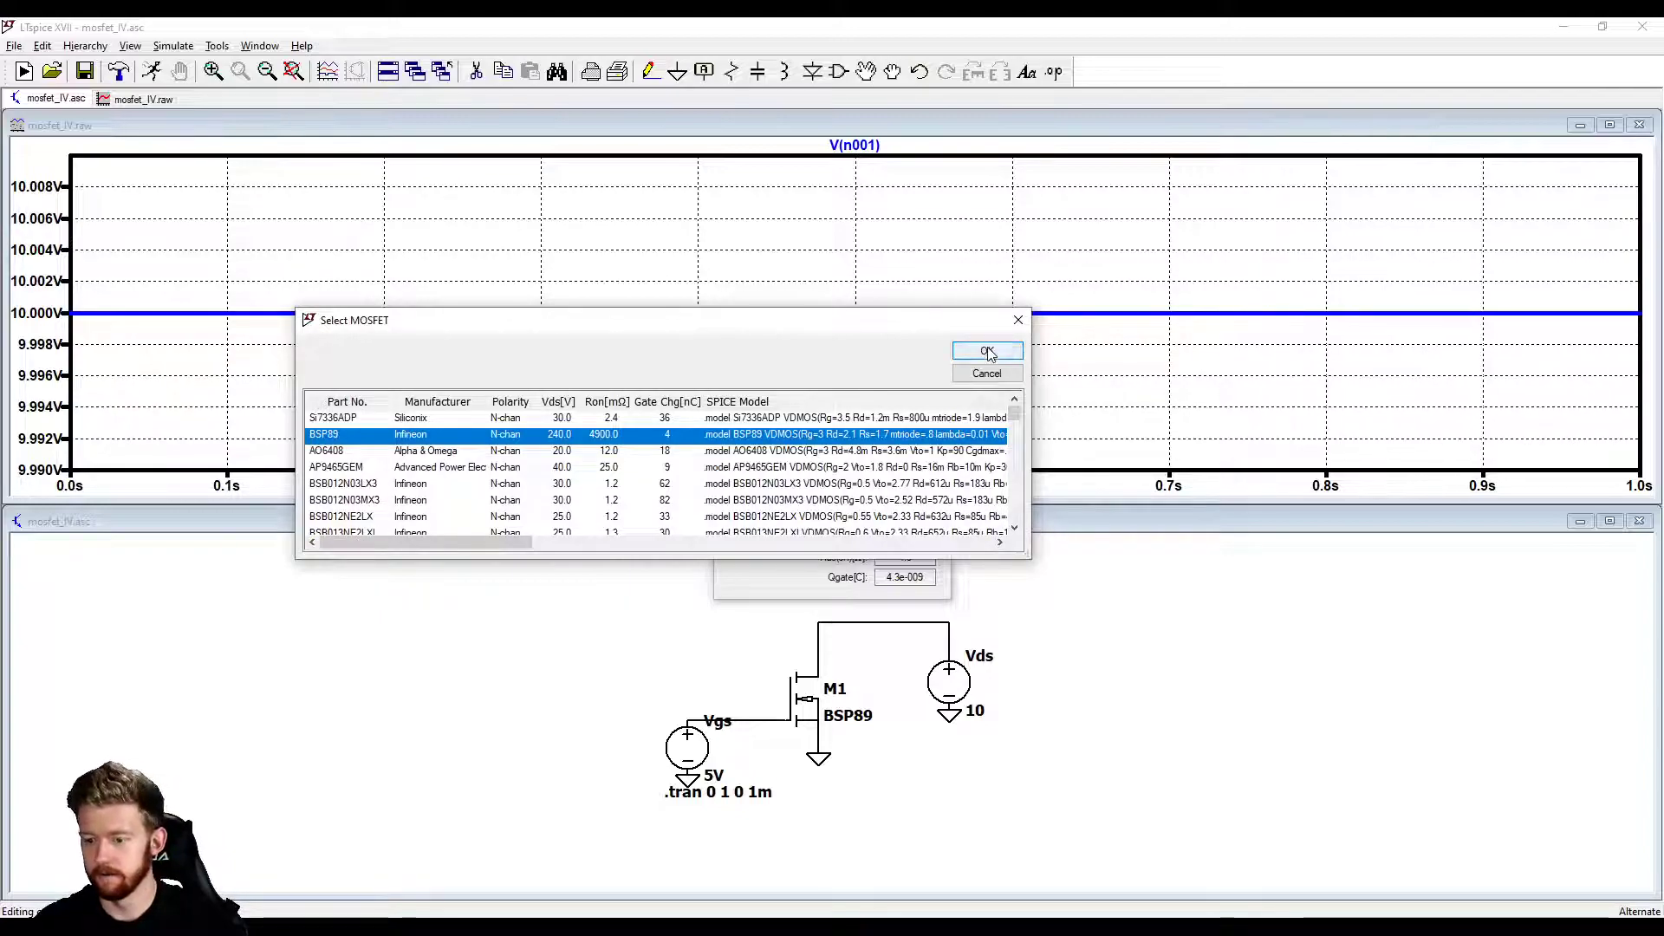
left_click(987, 351)
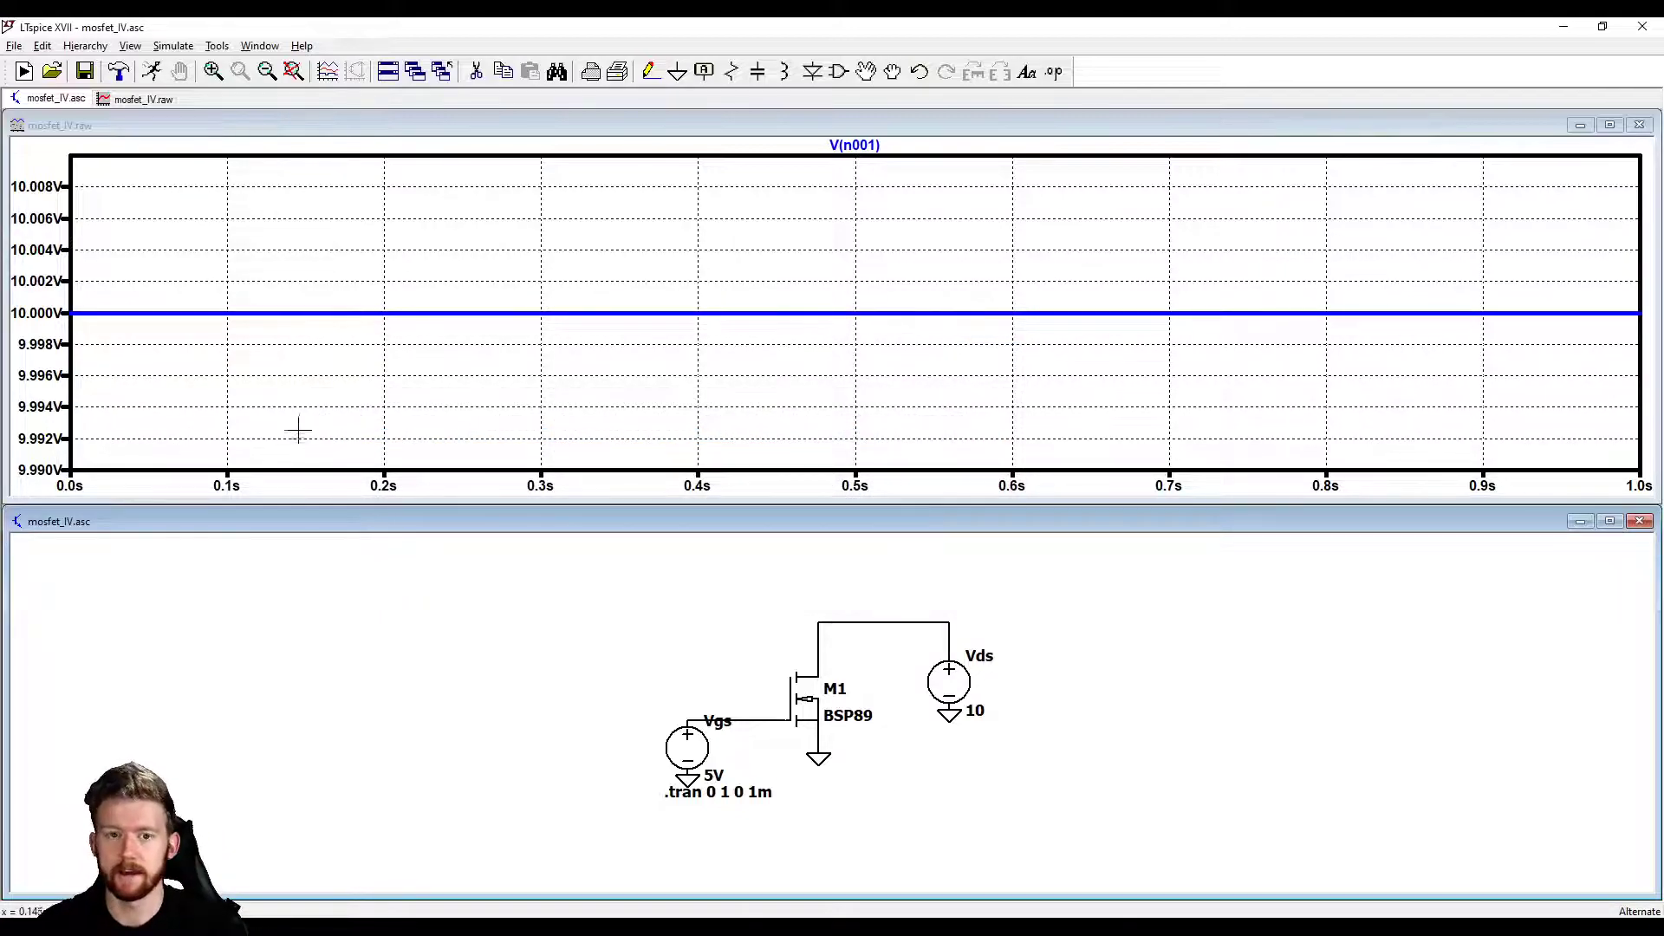
mouse_move(277, 444)
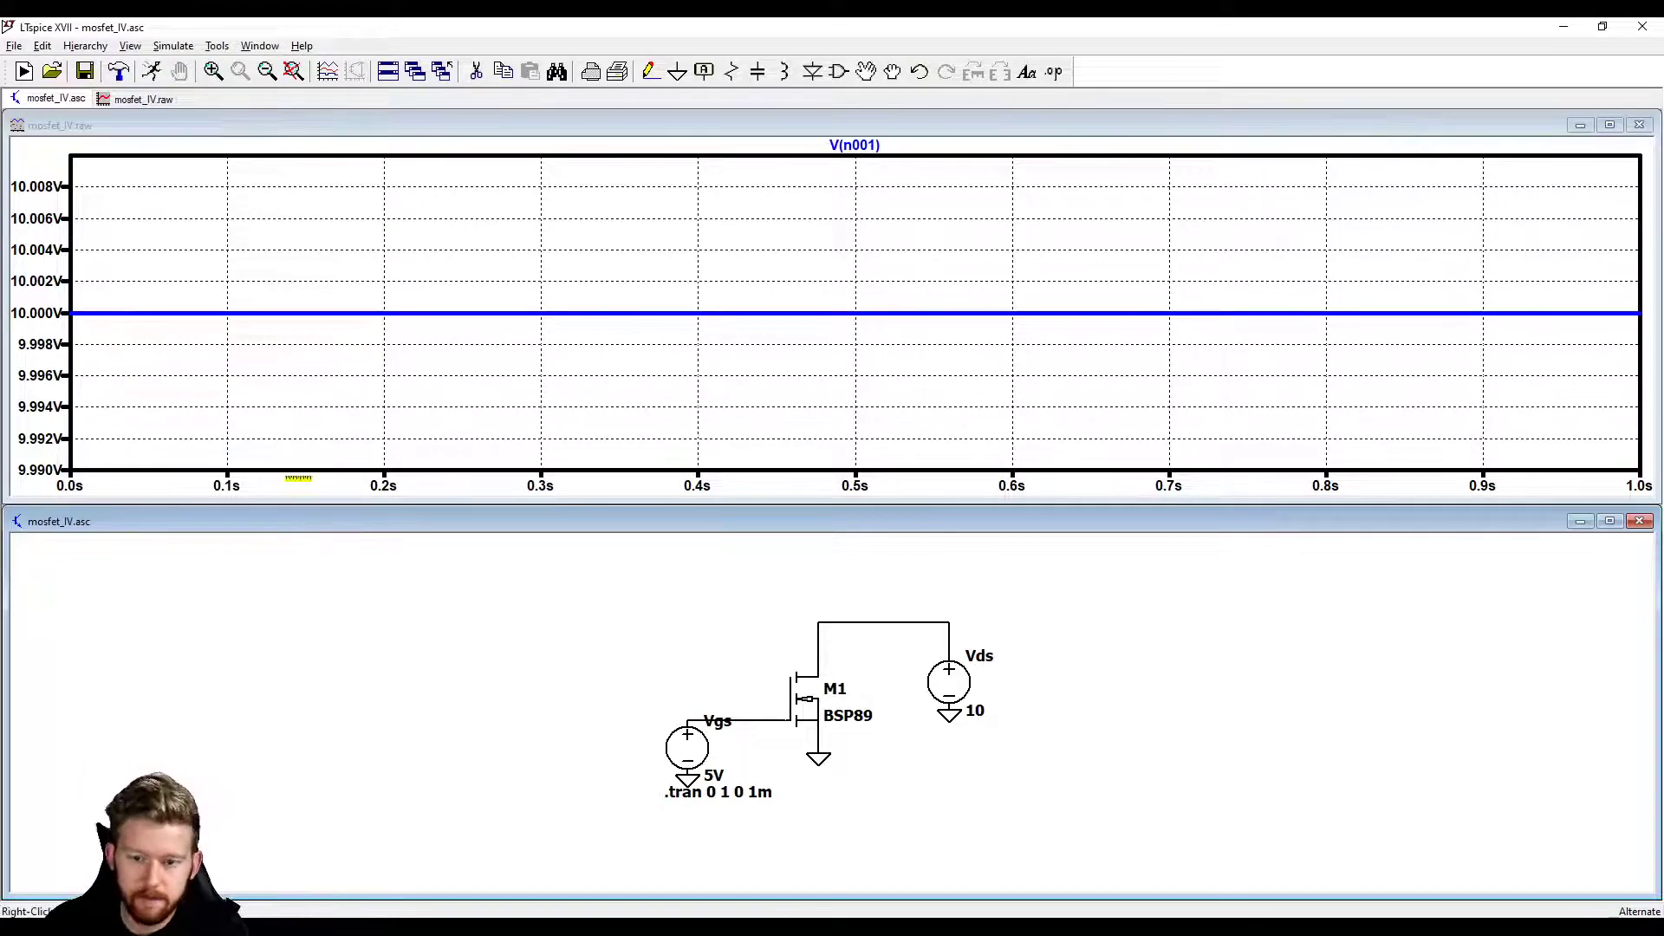
mouse_move(721, 536)
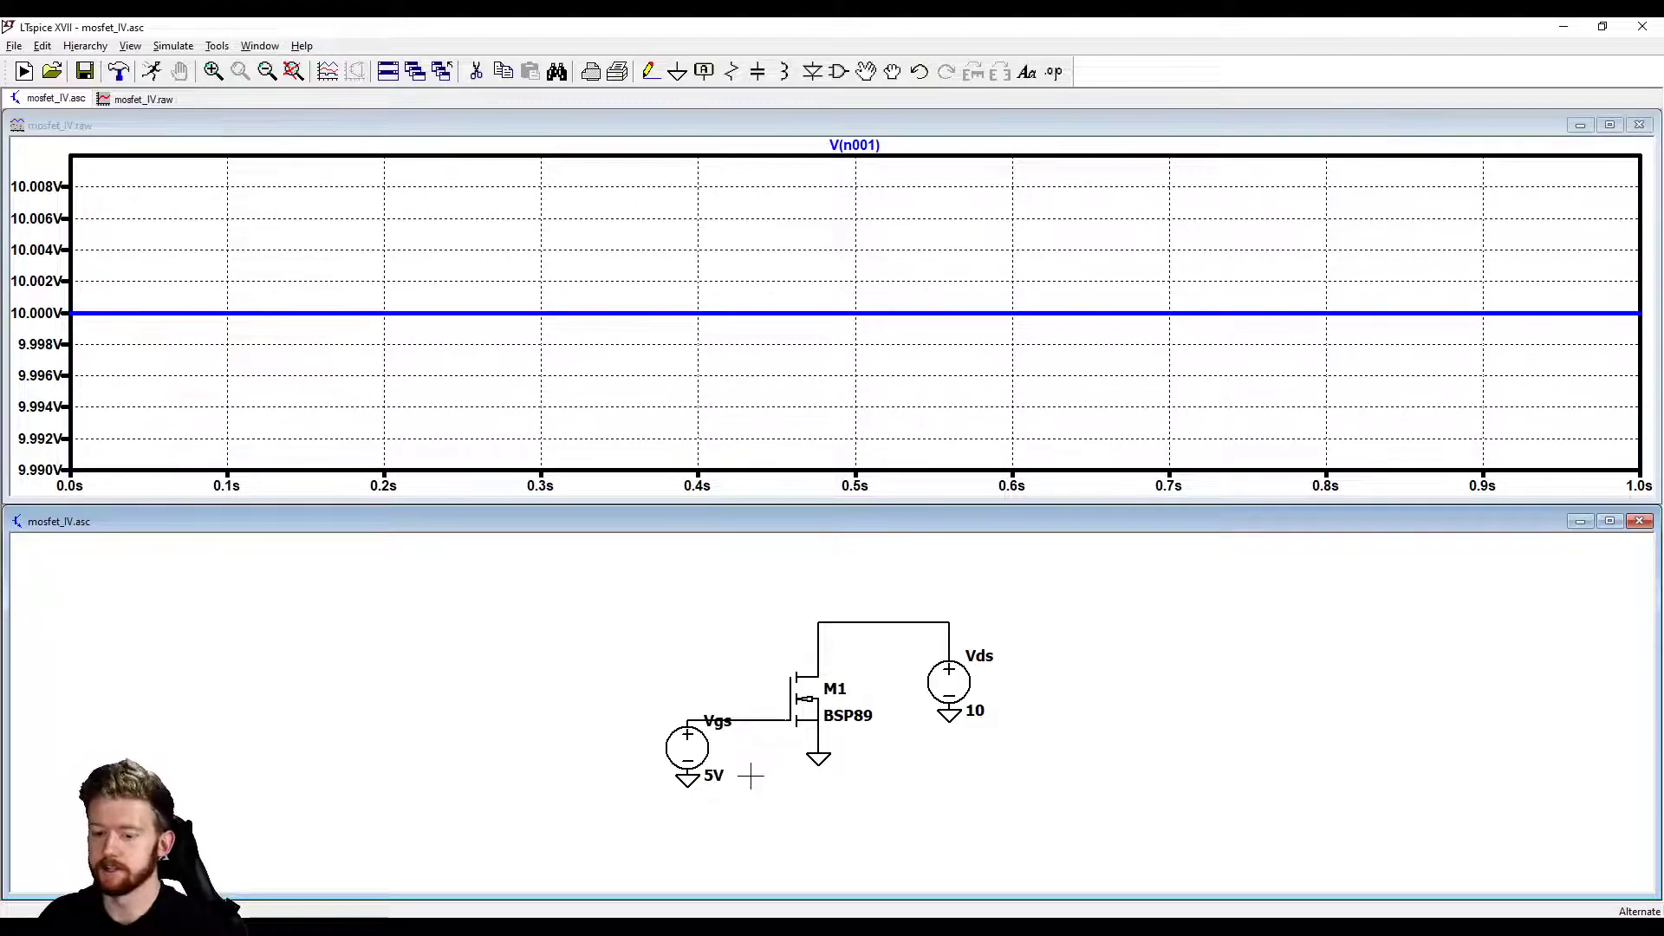
mouse_move(267, 283)
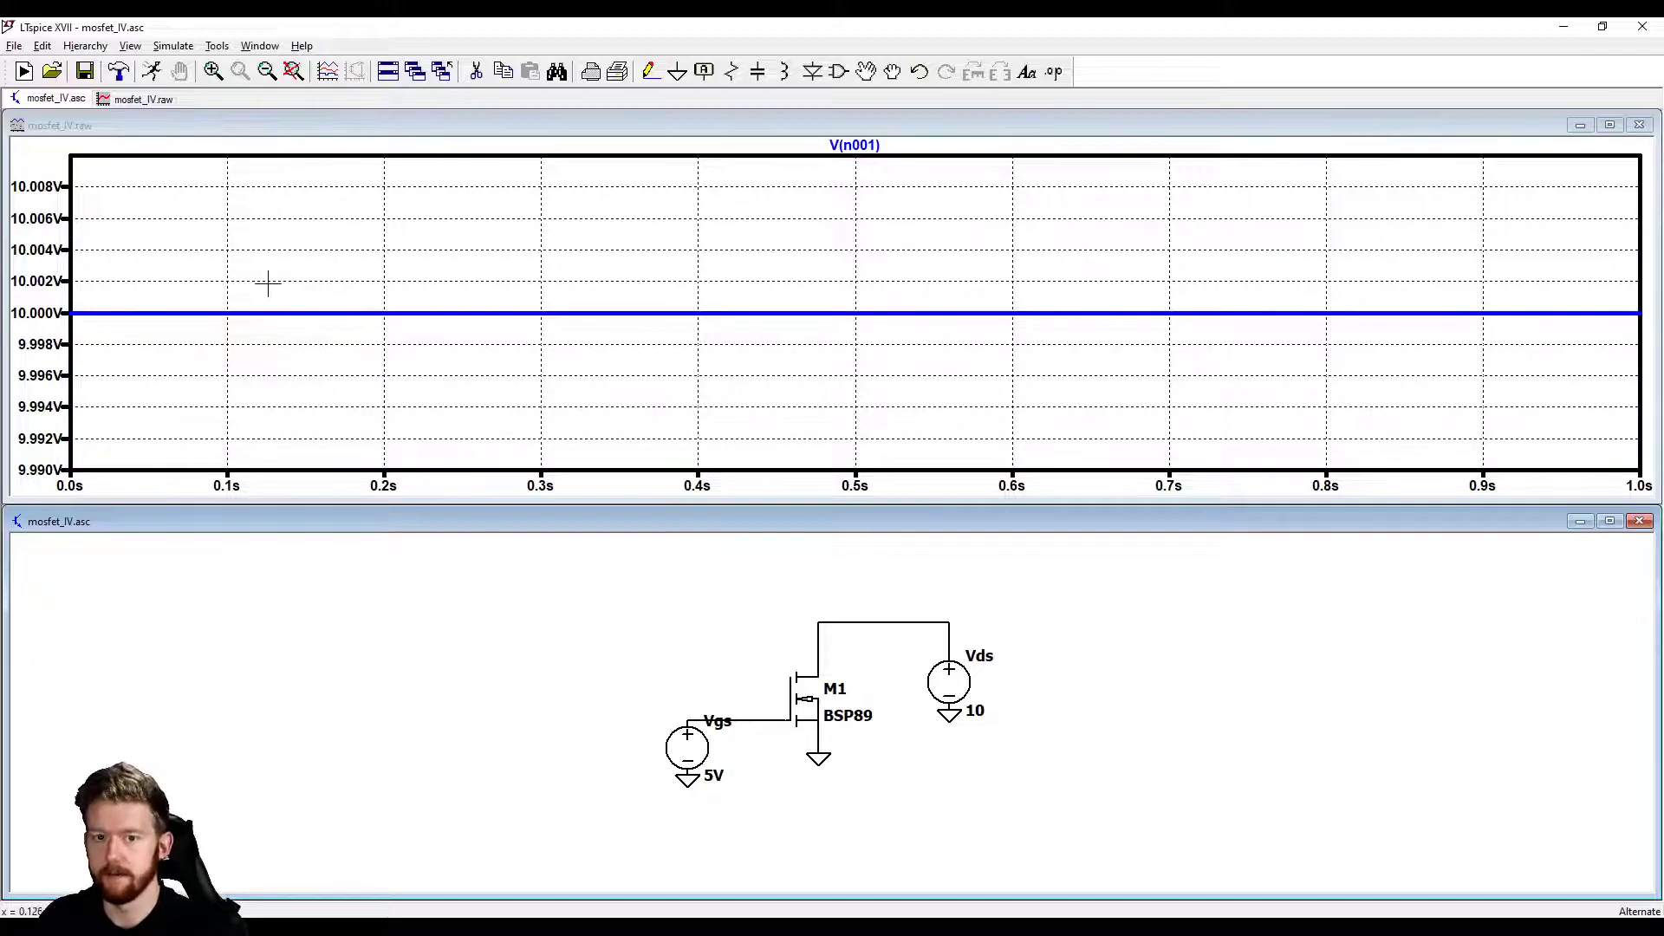
Step: Begin a DC sweep analysis with Vgs as the source to sweep
left_click(153, 71)
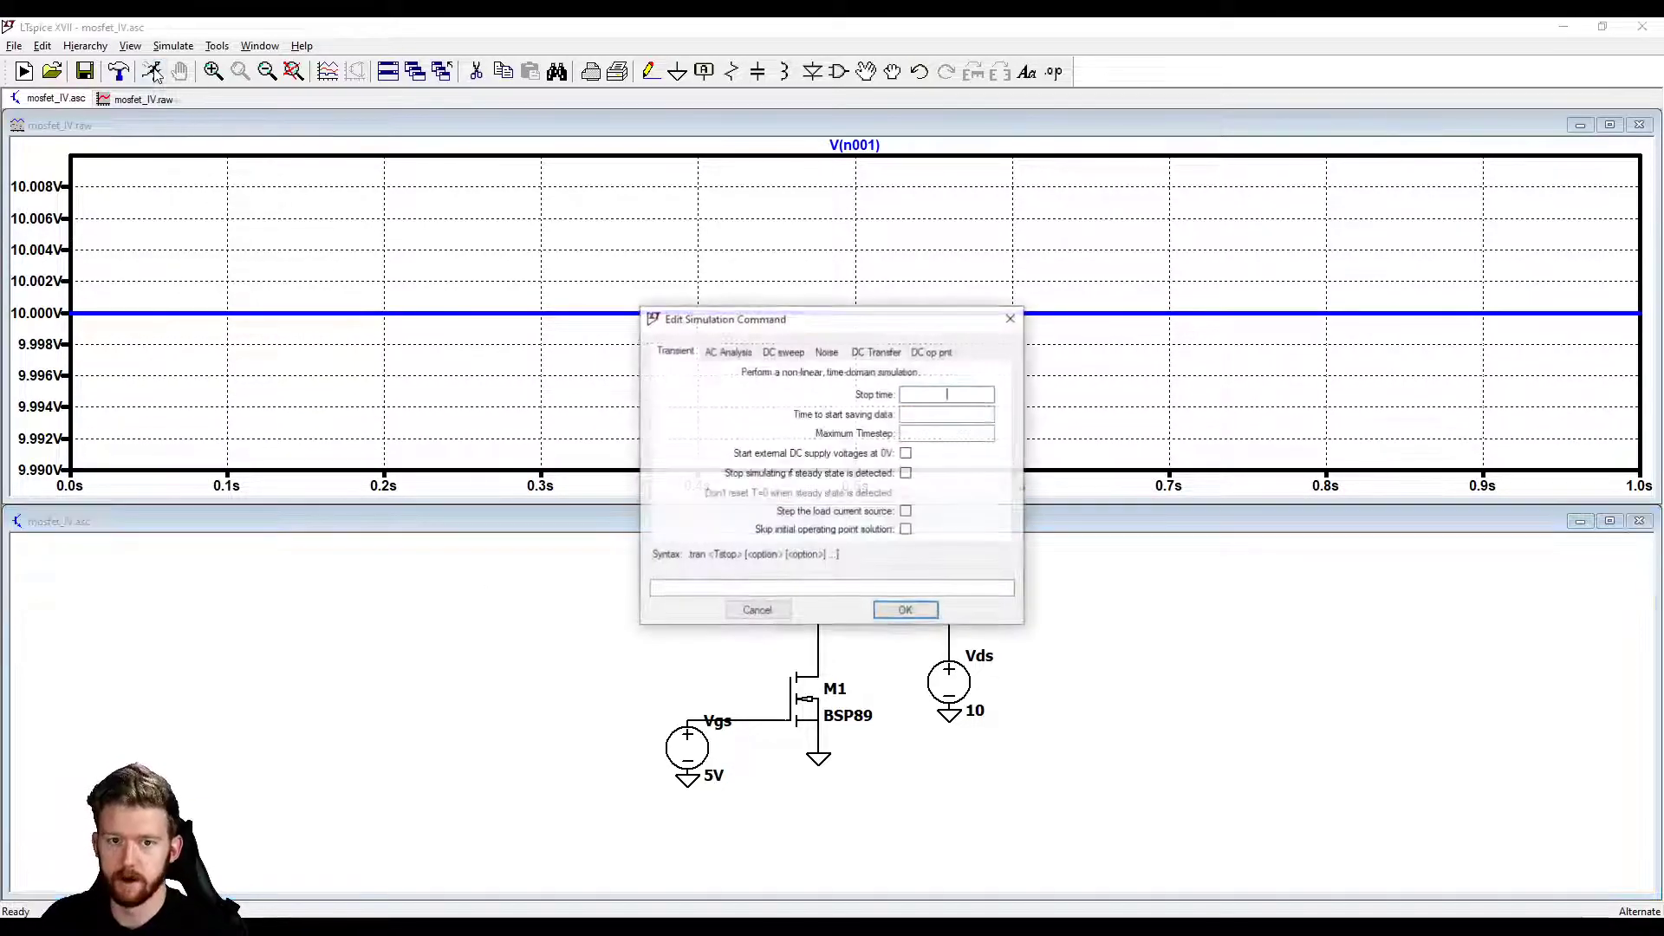
left_click_drag(791, 319, 836, 196)
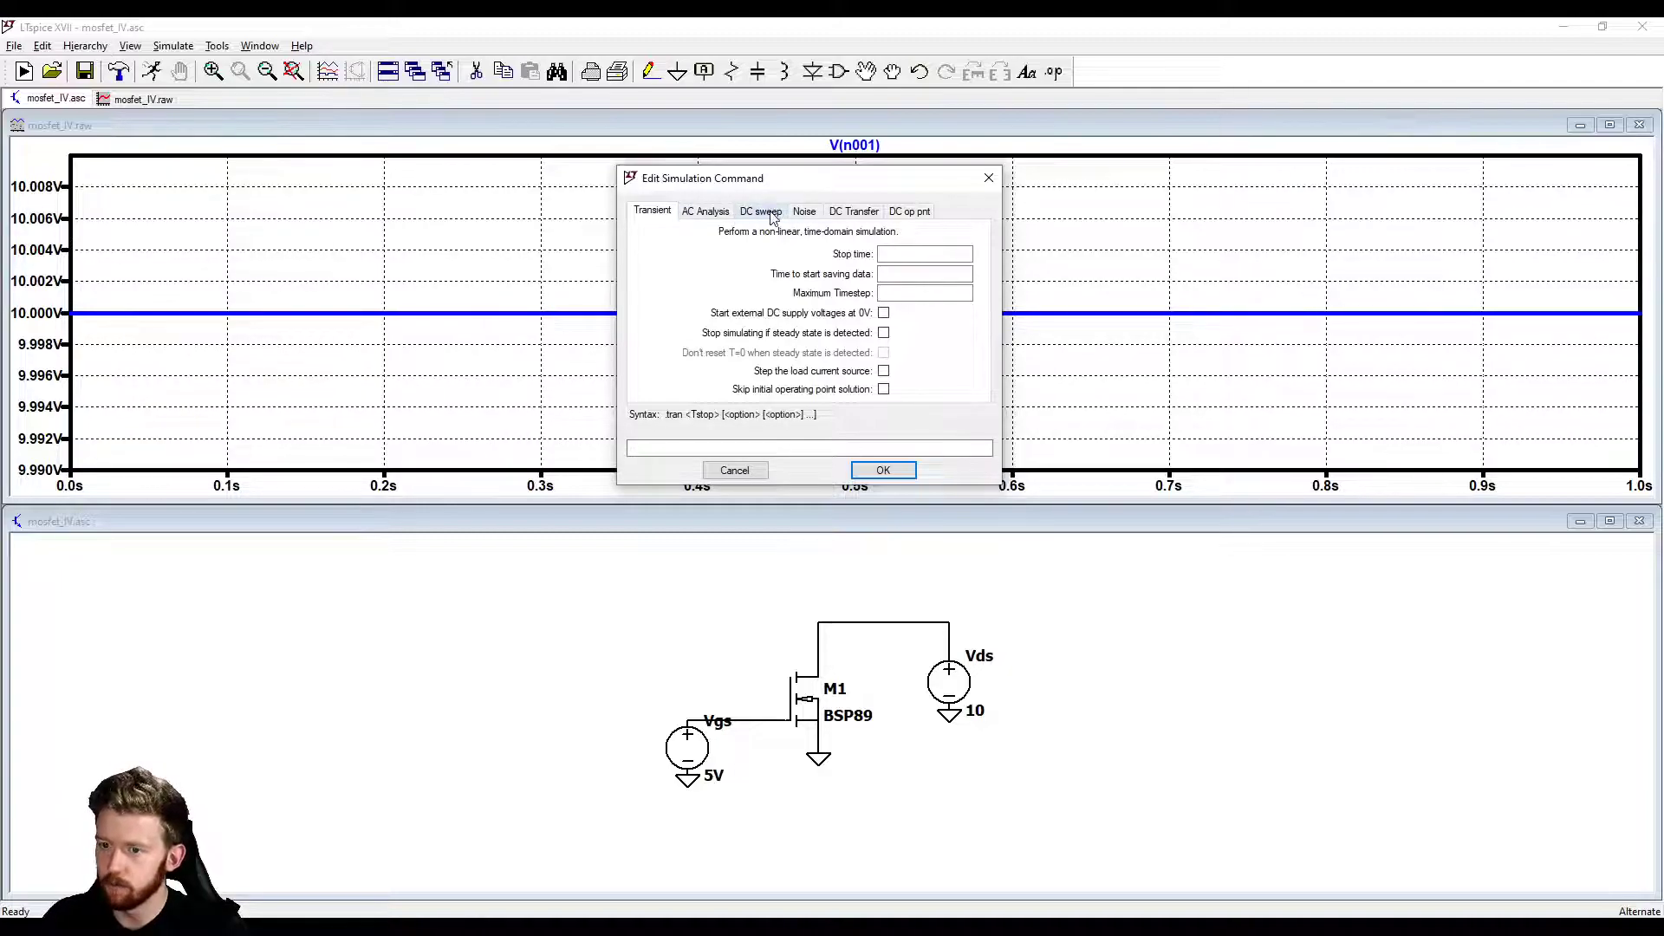
left_click(760, 209)
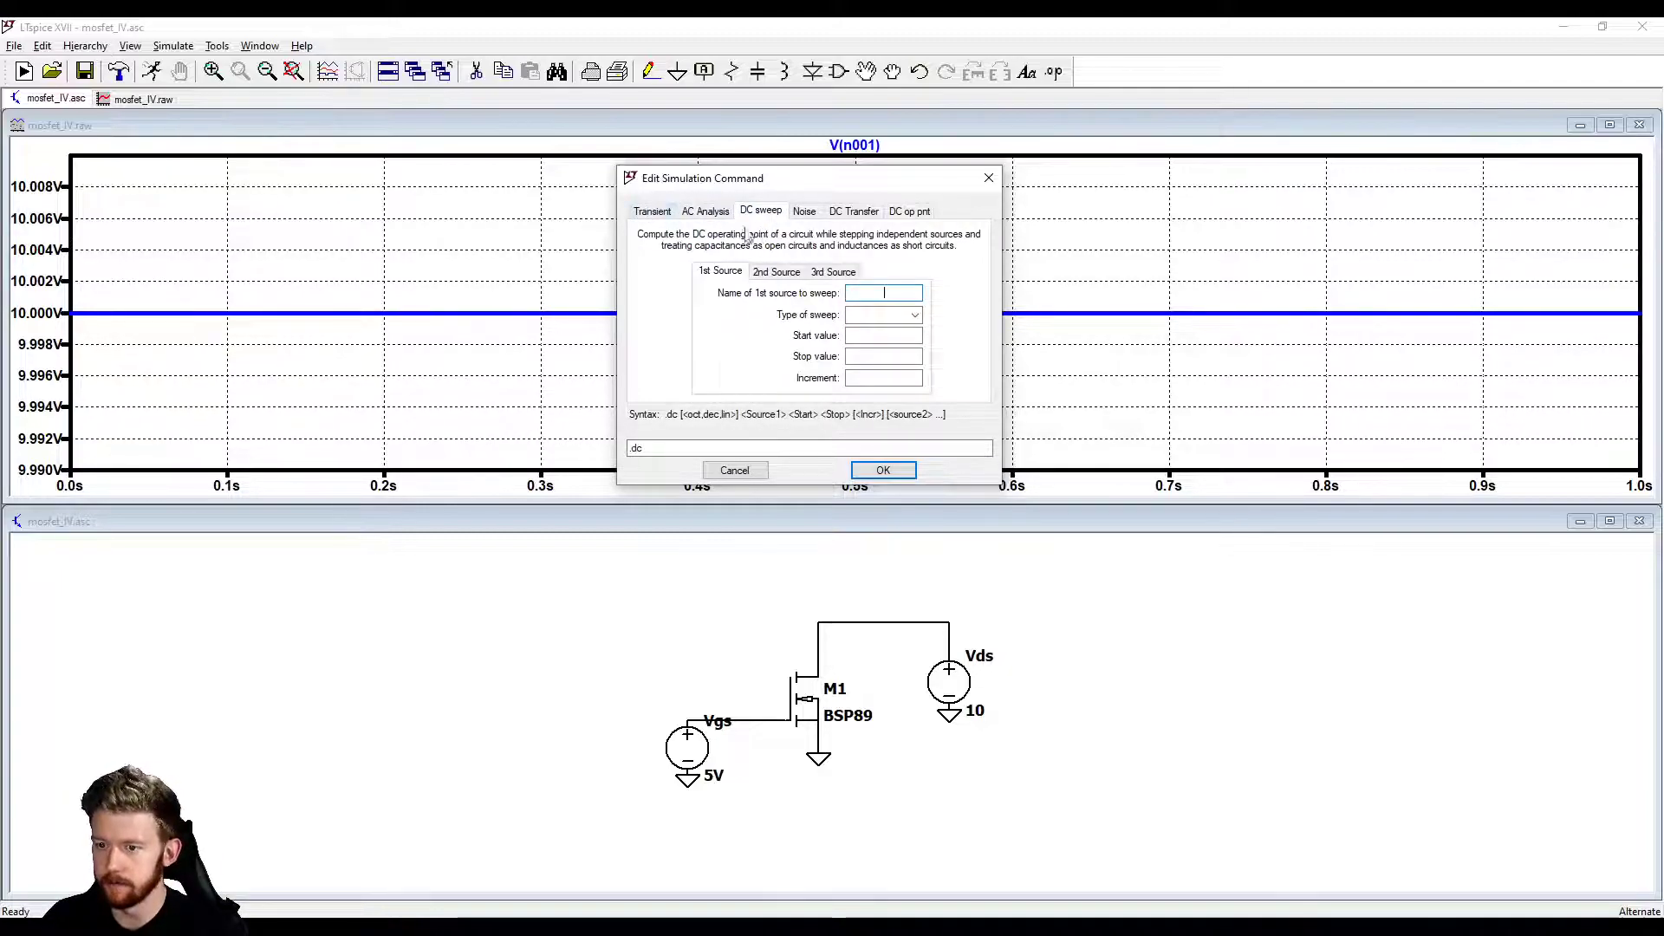
mouse_move(813, 251)
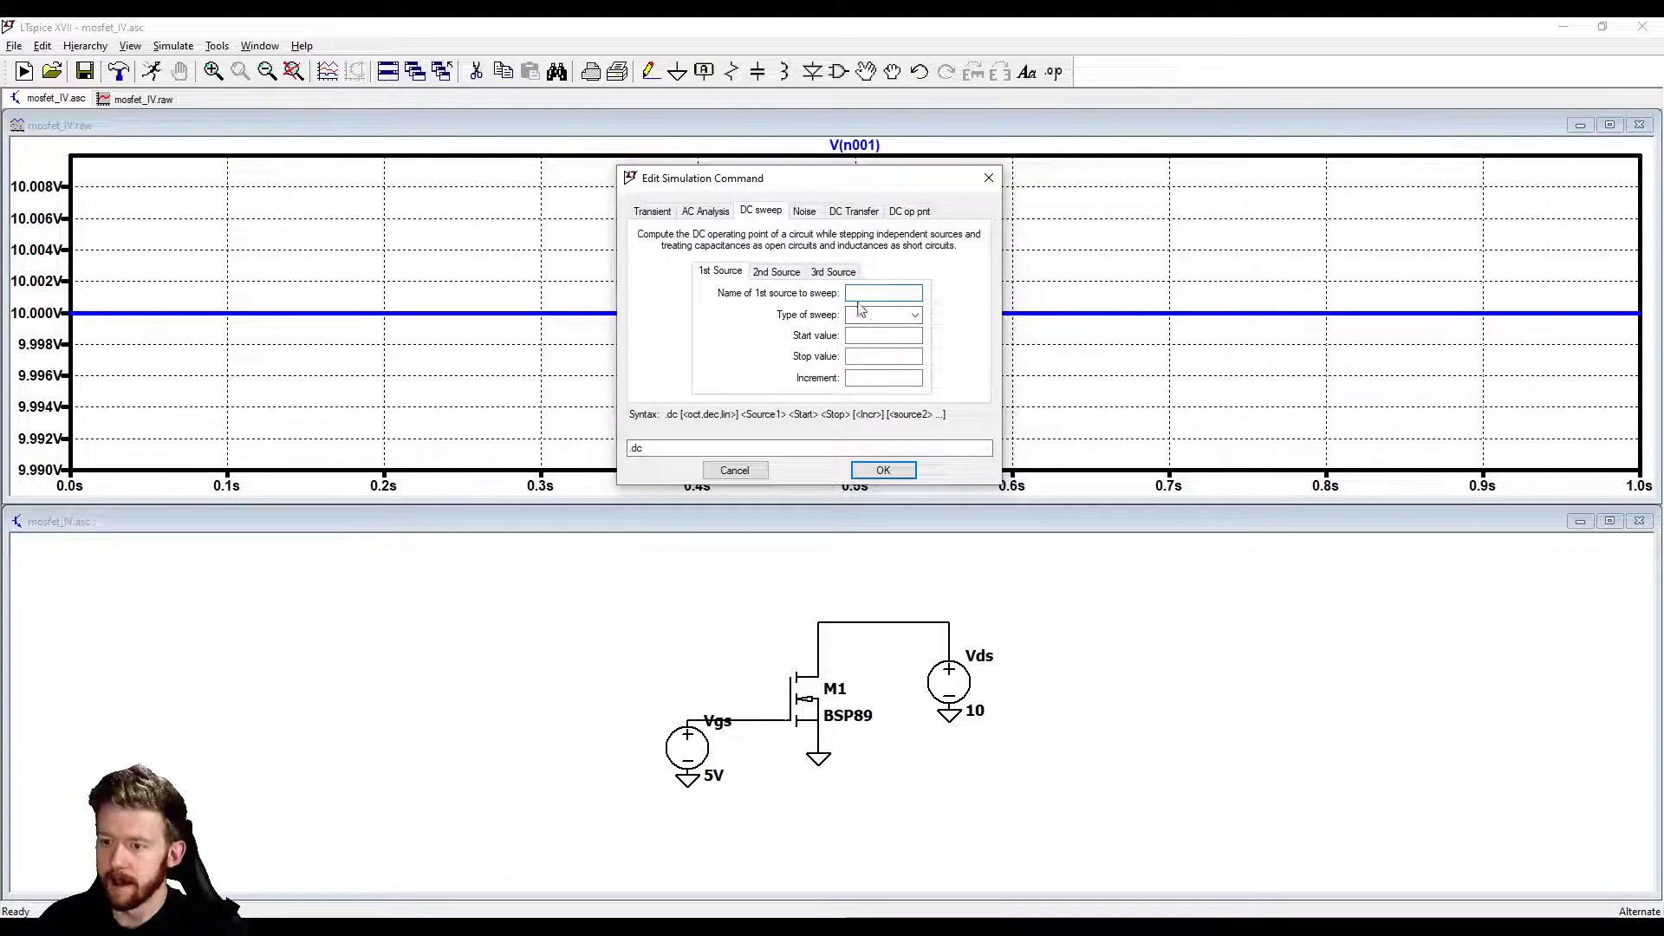
left_click(885, 293)
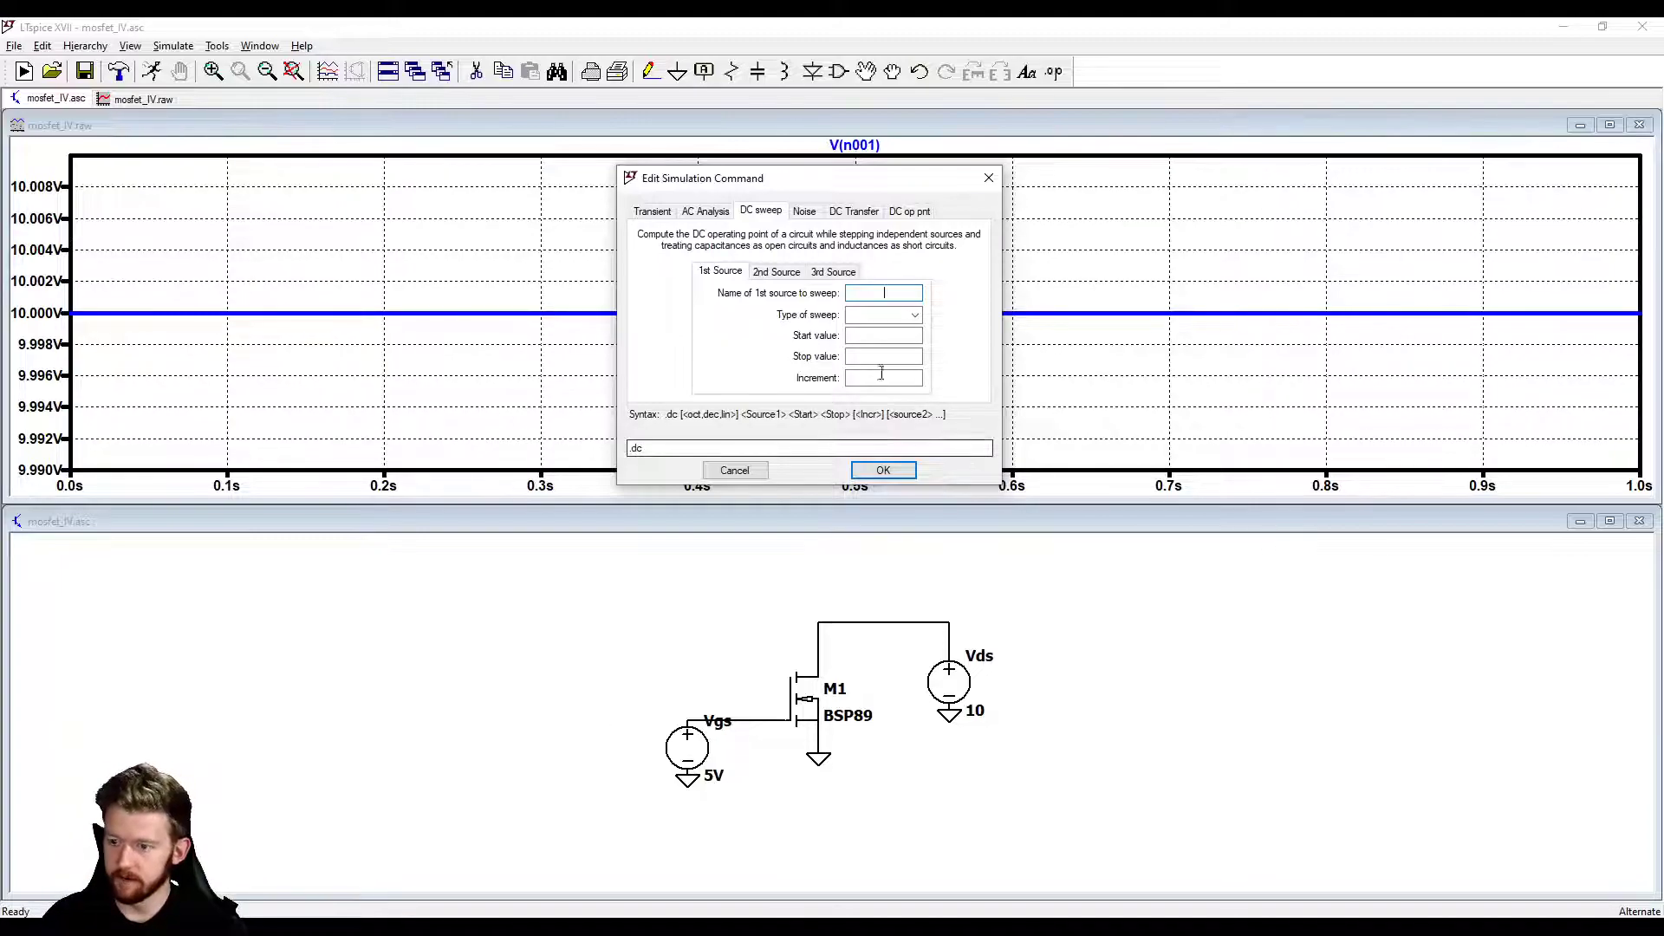
mouse_move(914, 314)
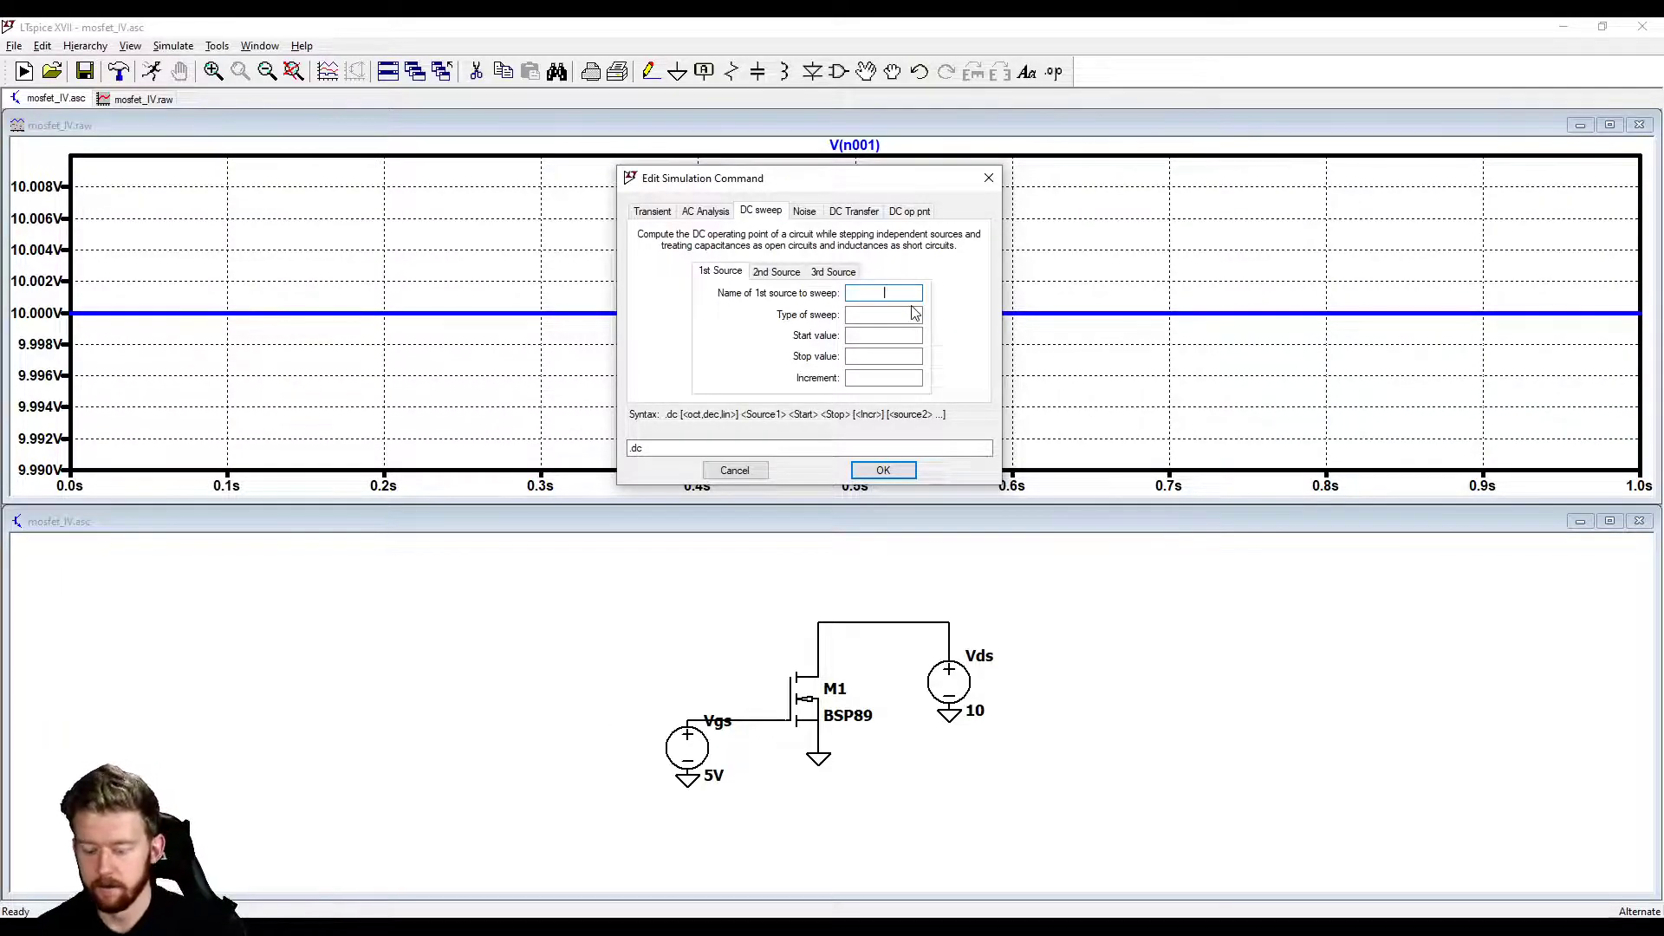
type("V")
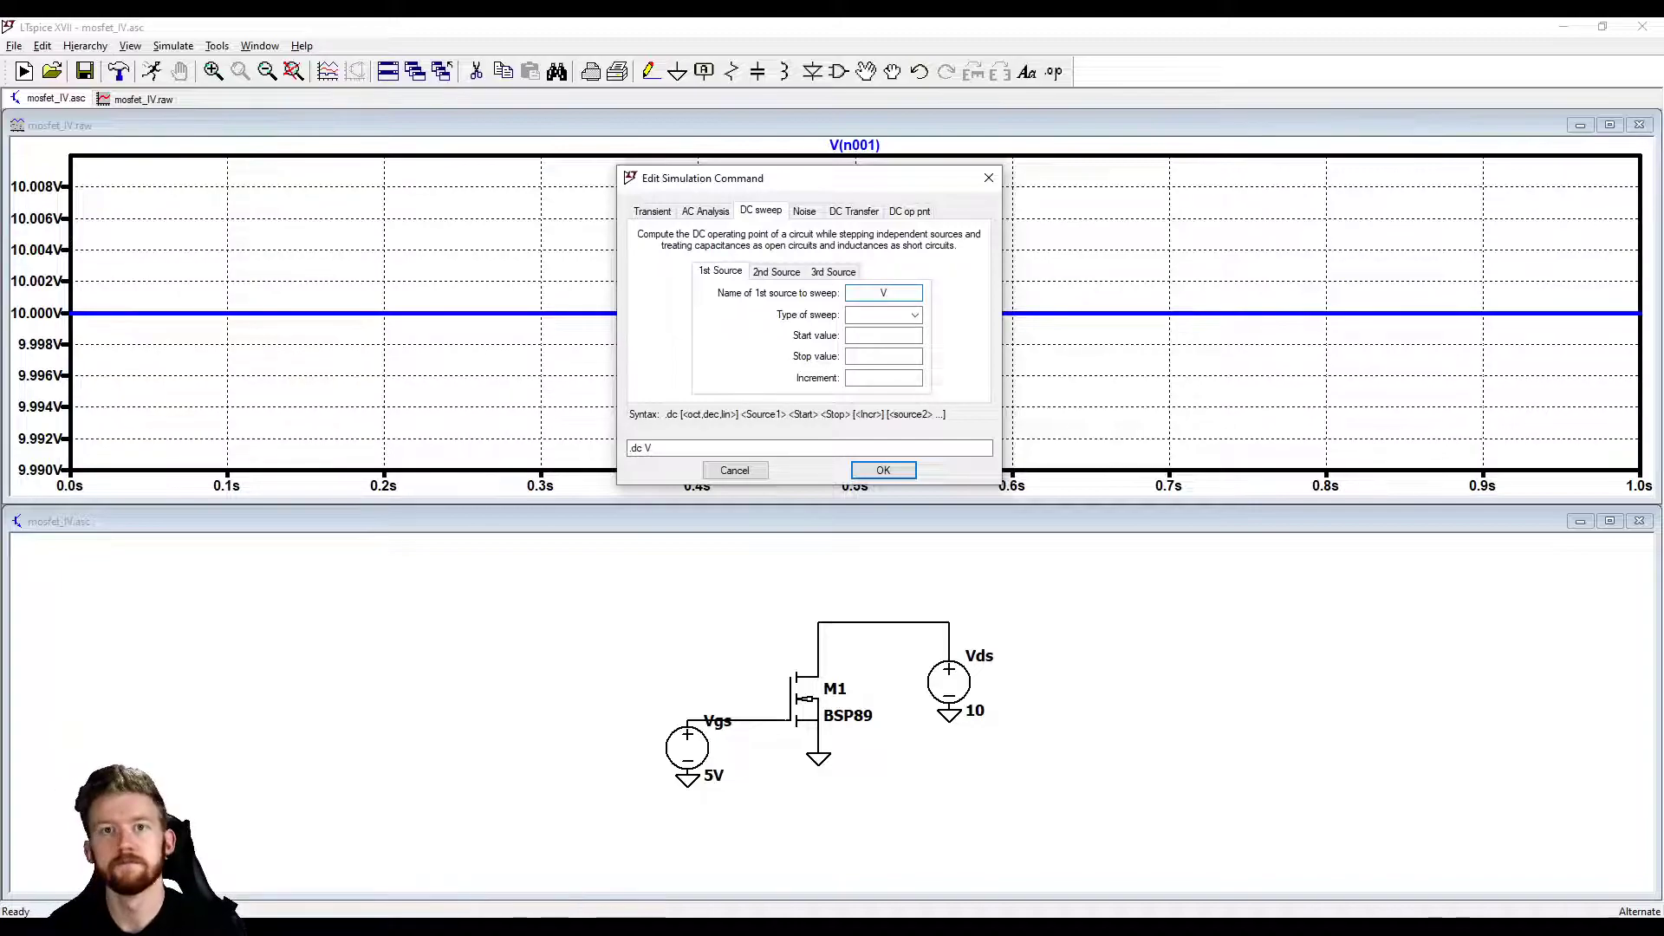
type("gs")
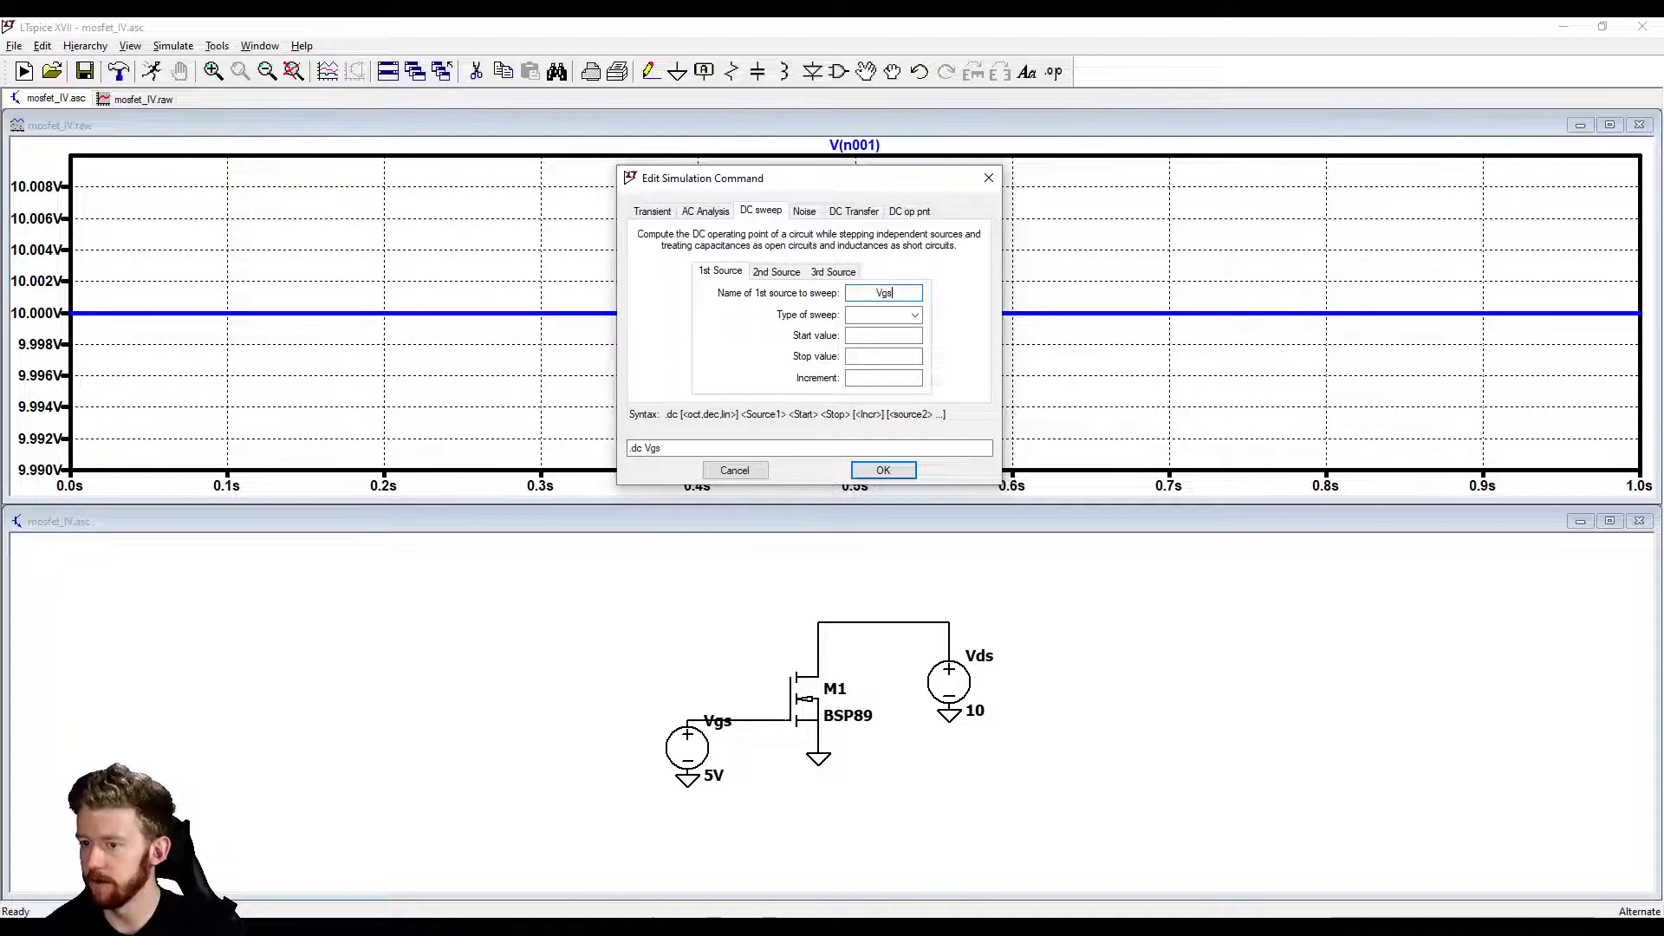
Step: Make the sweep linear from 0 to 20 V in 0.1 V increments and confirm it
left_click(913, 314)
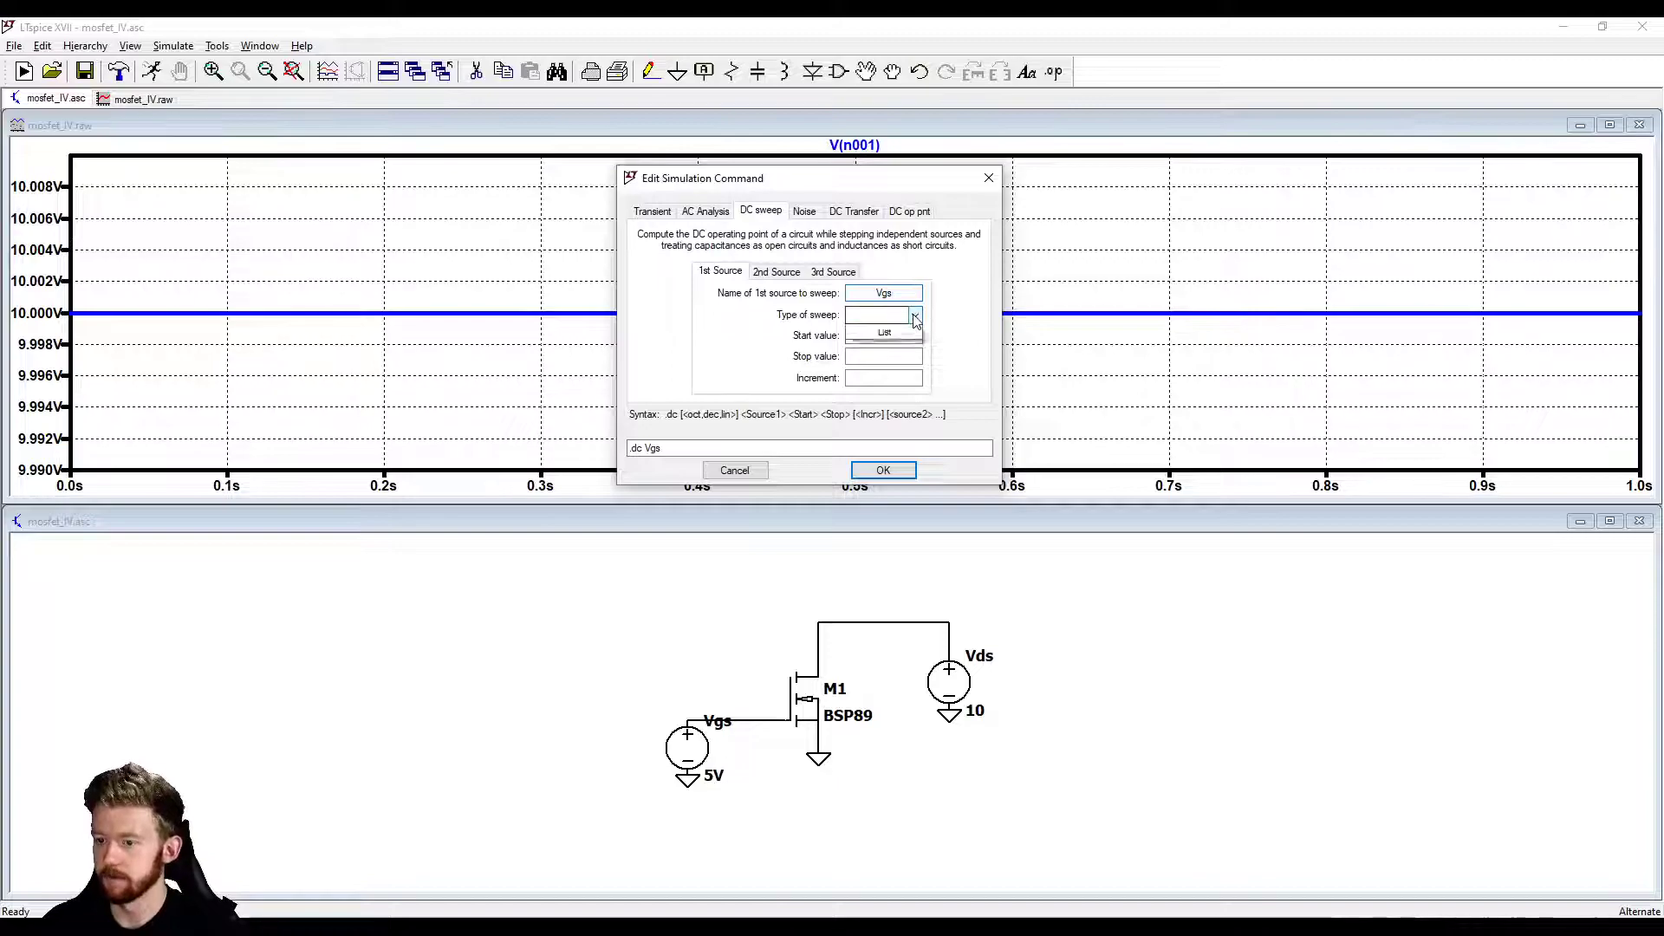
left_click(883, 314)
type("0")
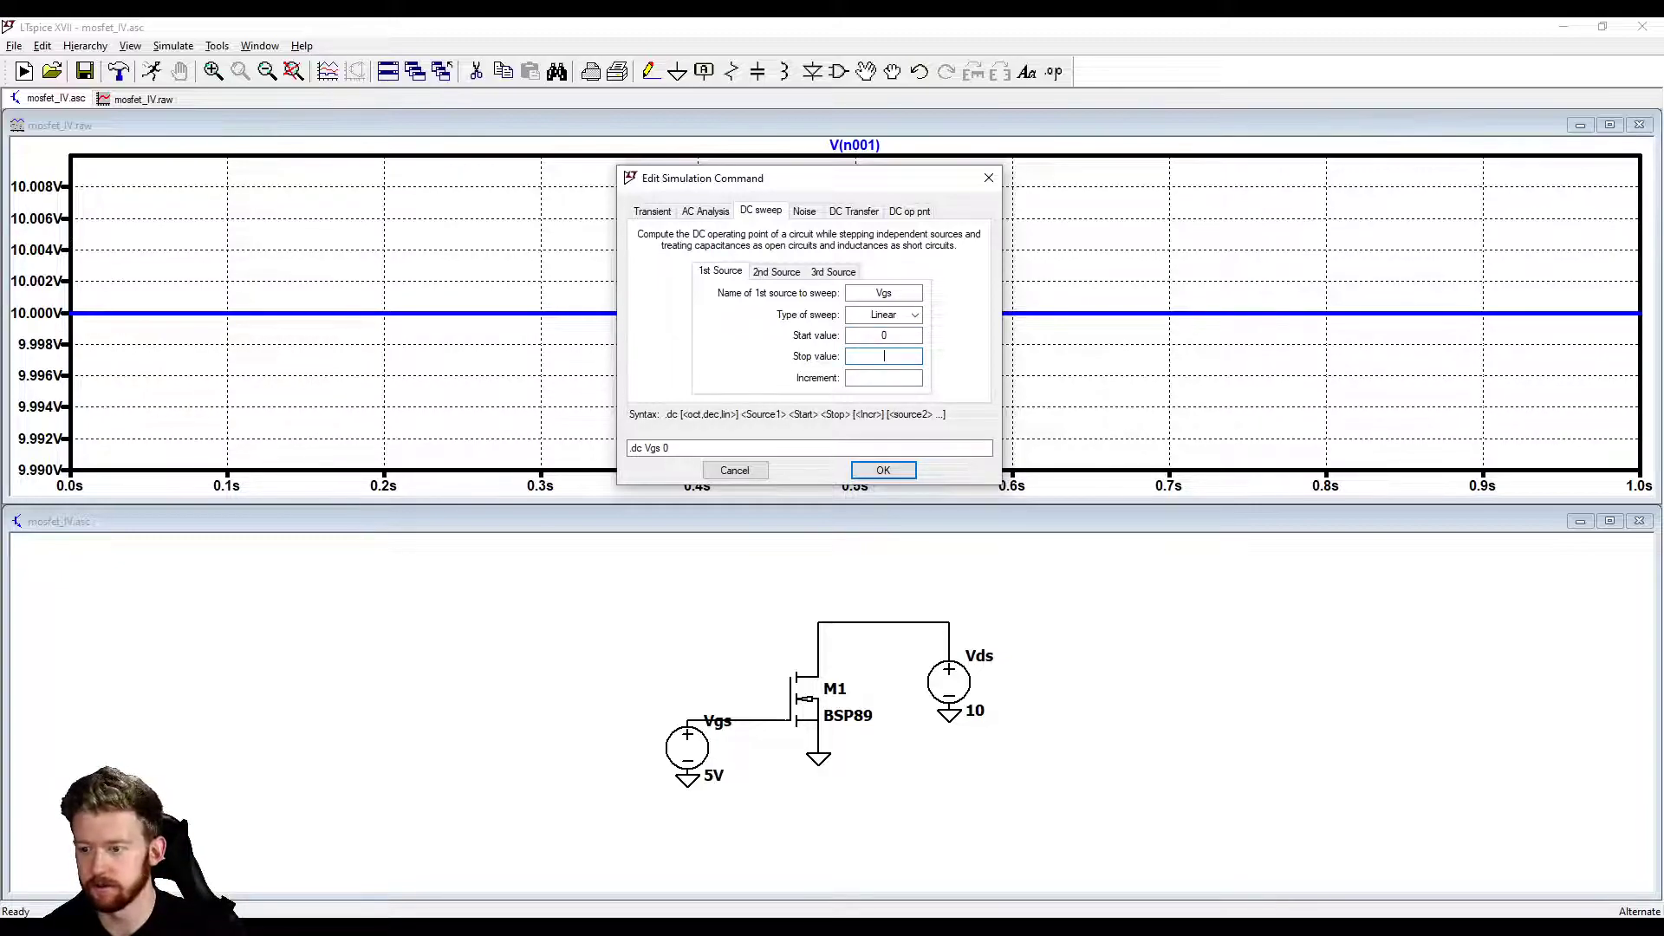
type("20")
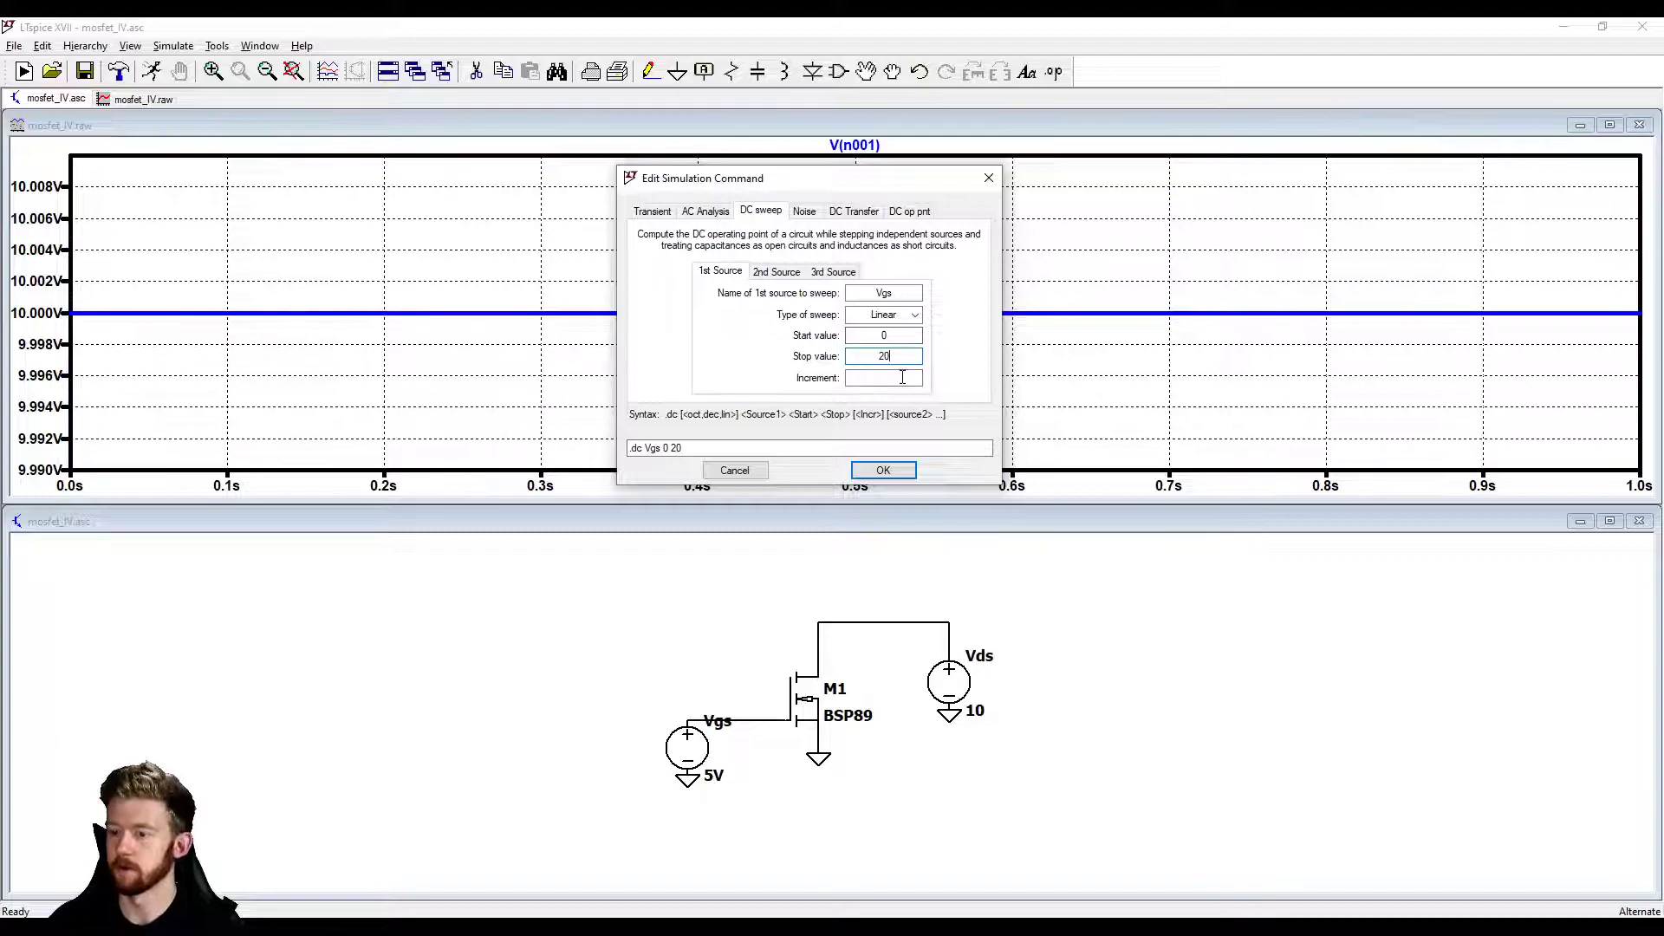
left_click(883, 378)
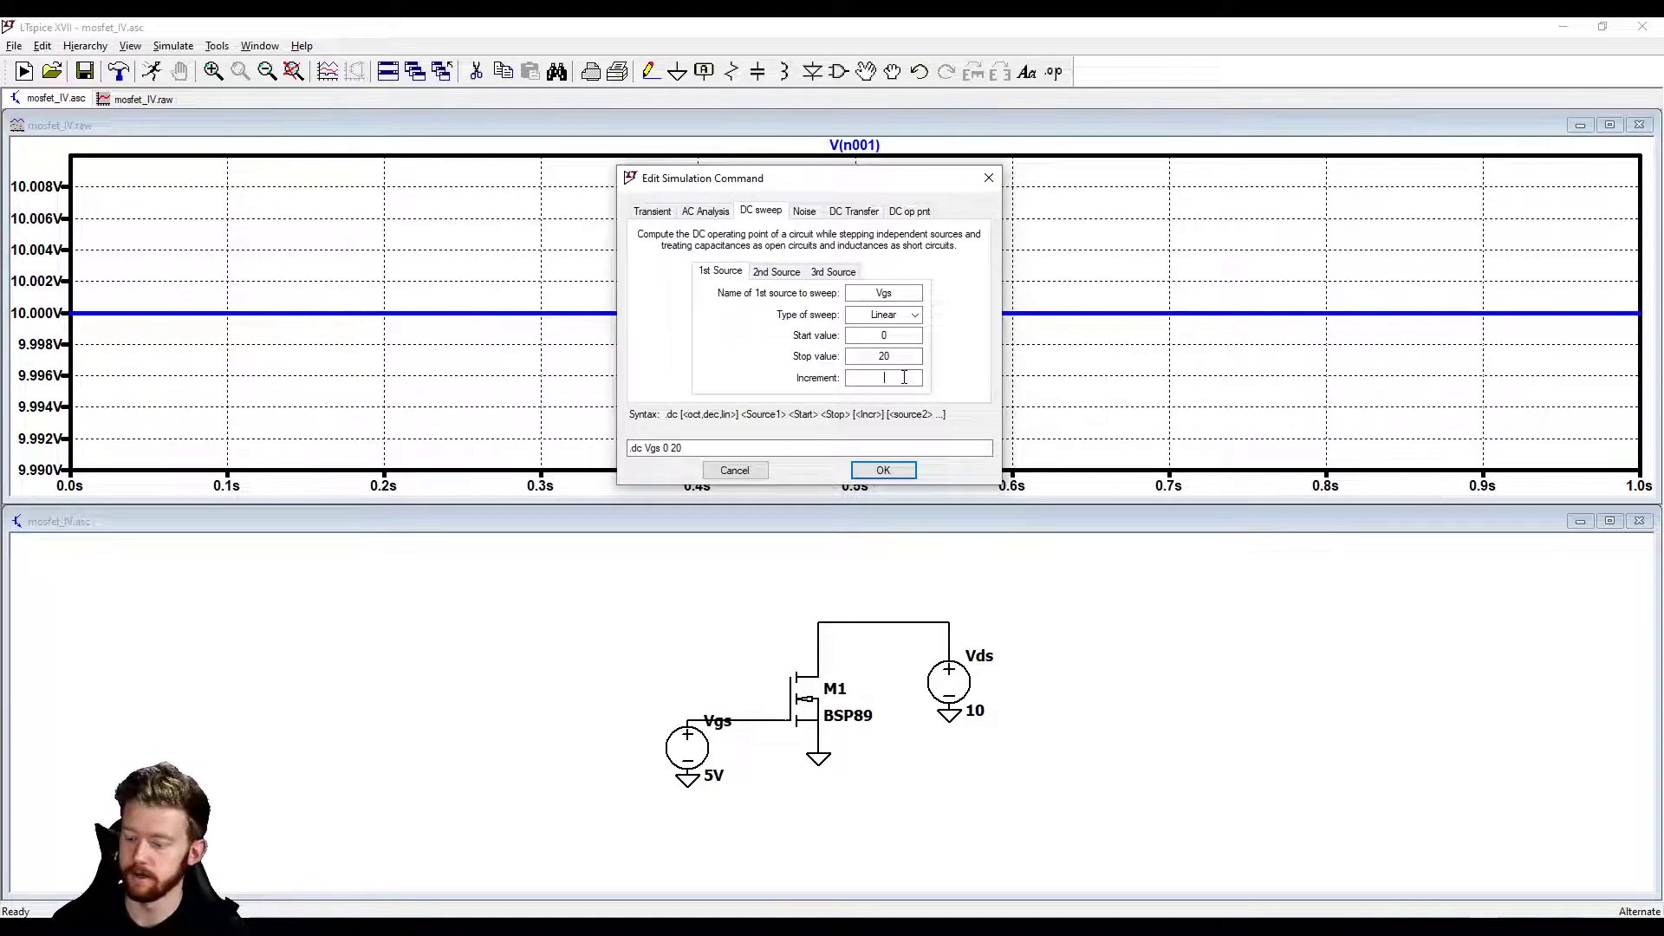
type("0.1")
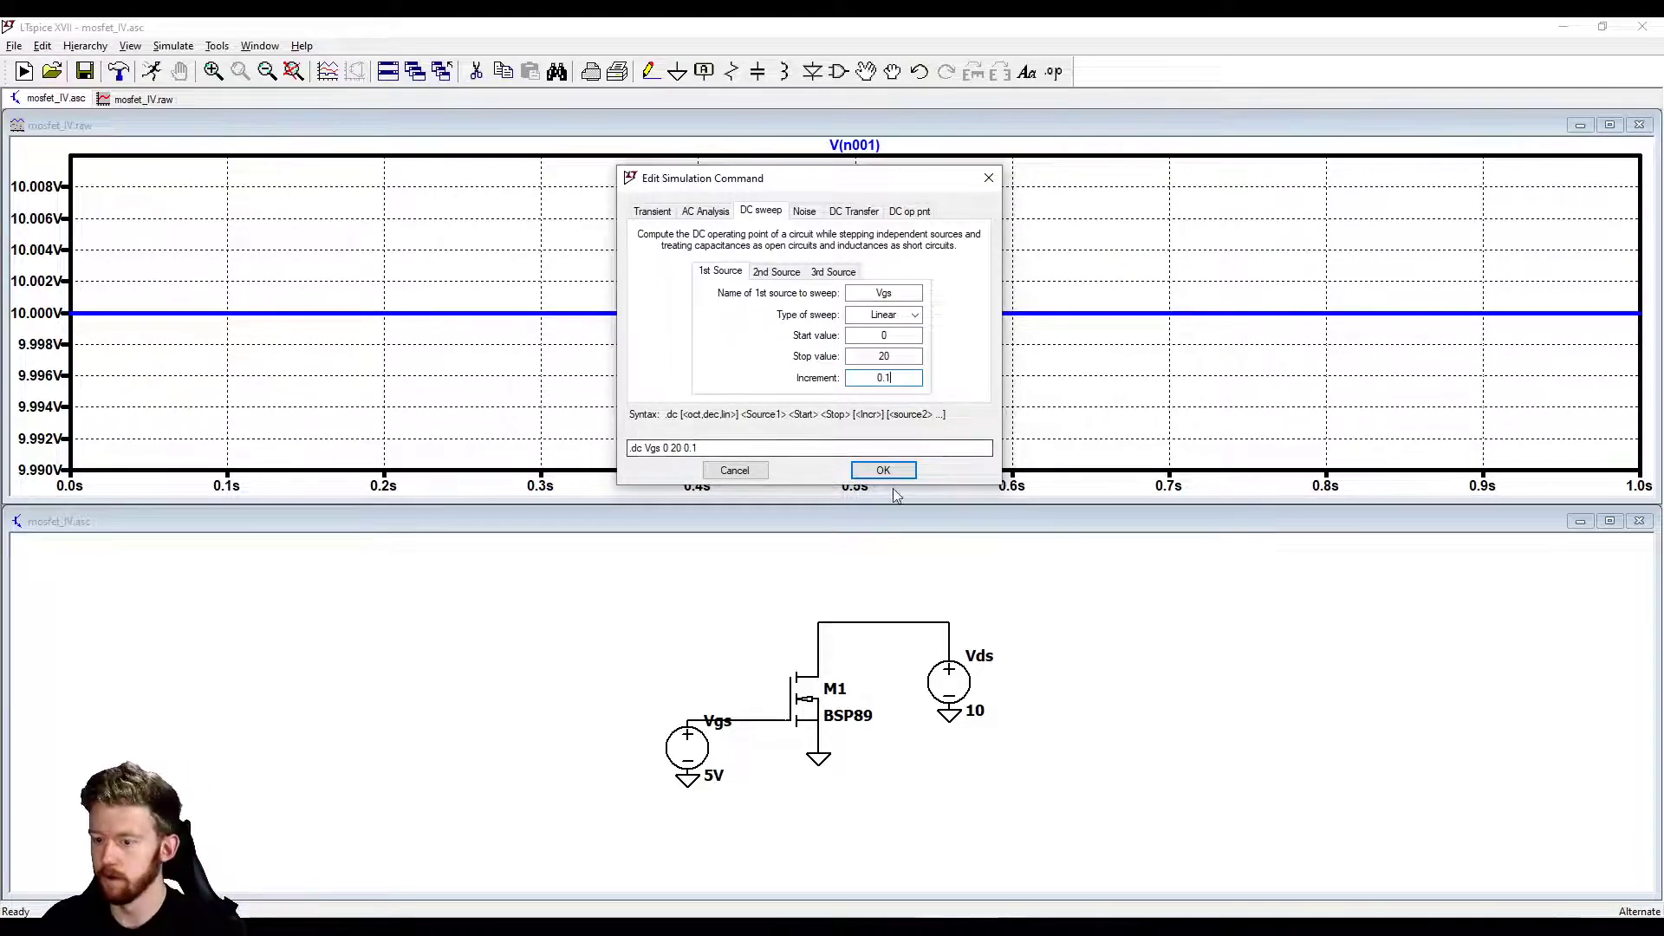
left_click(882, 470)
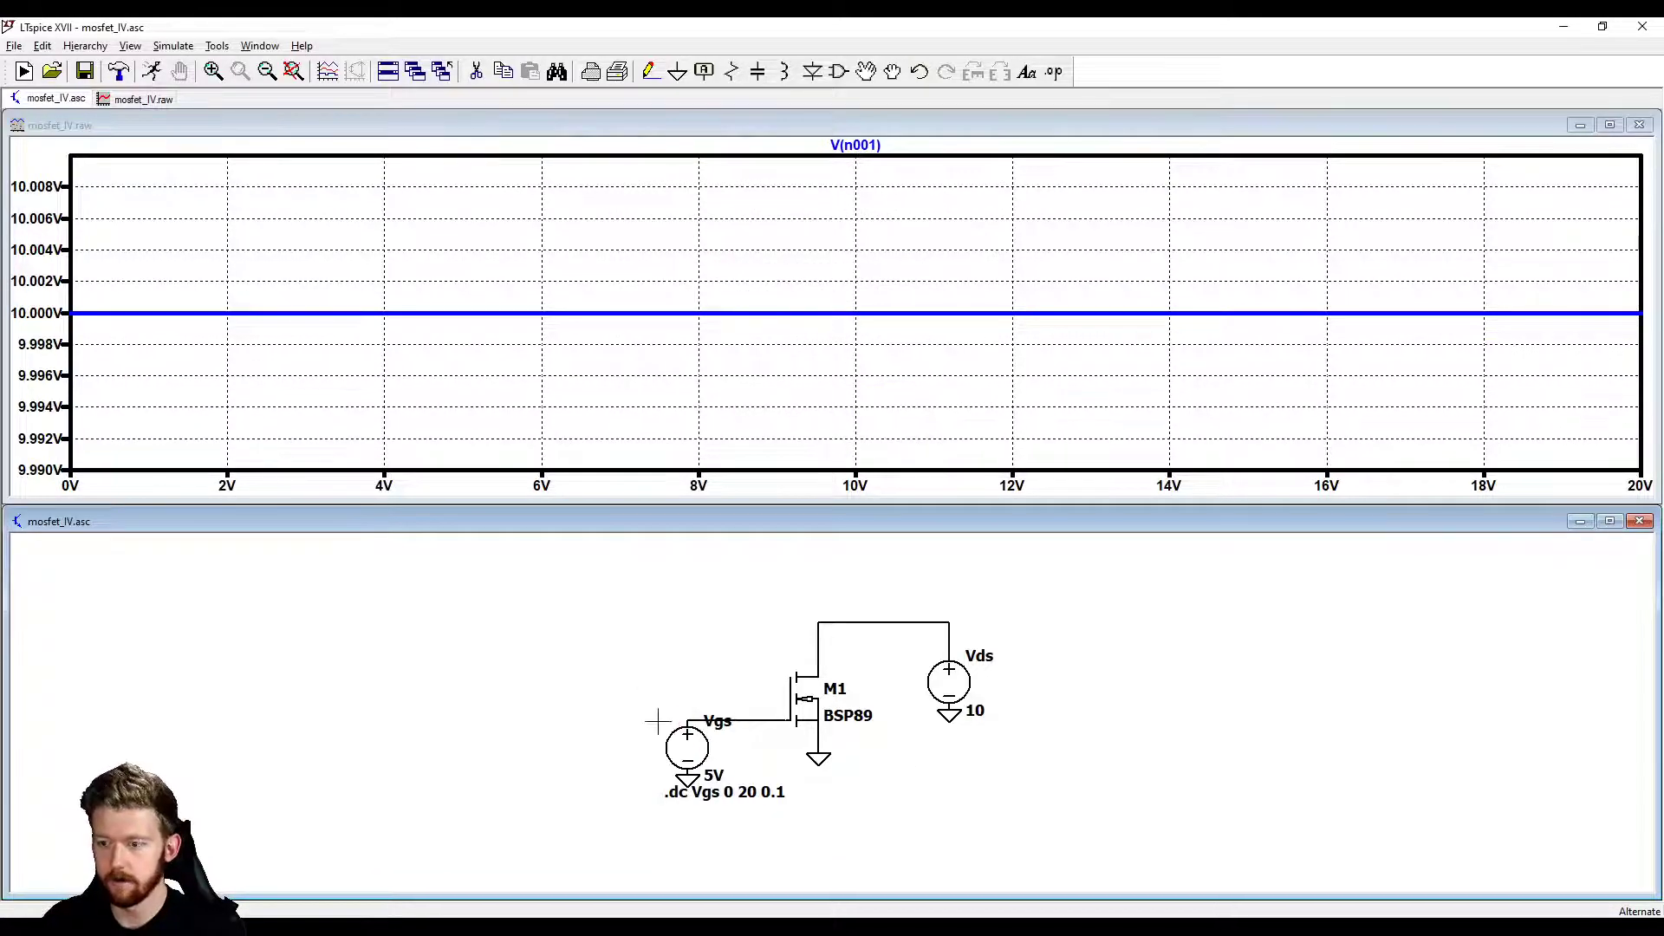
mouse_move(322, 314)
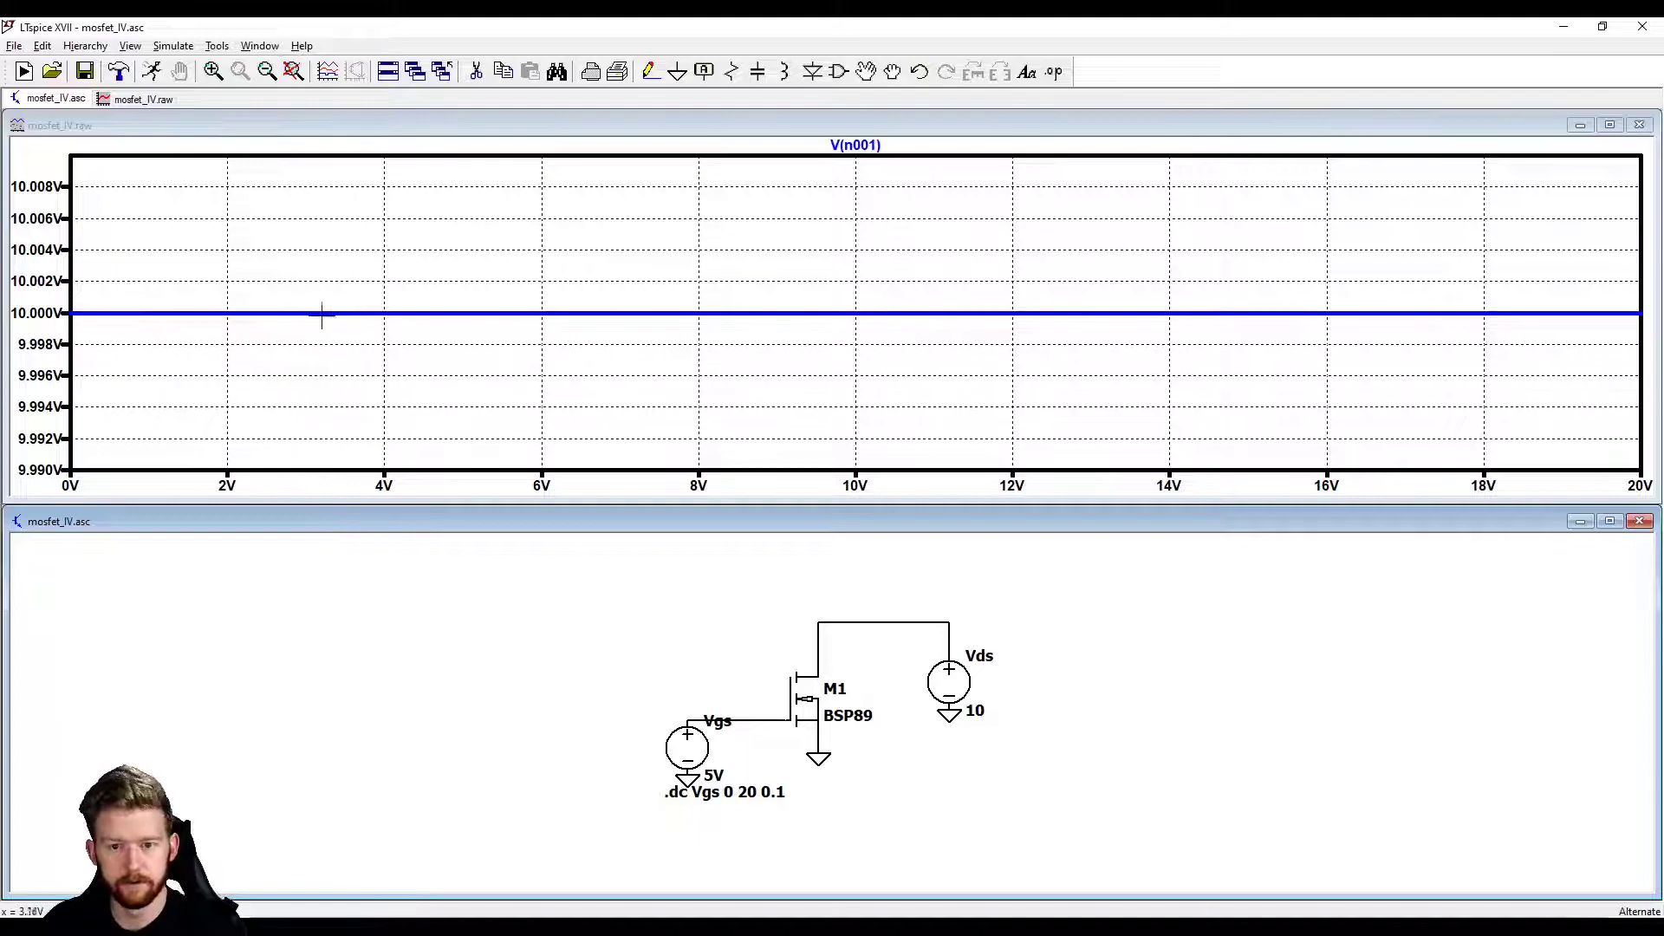
mouse_move(821, 642)
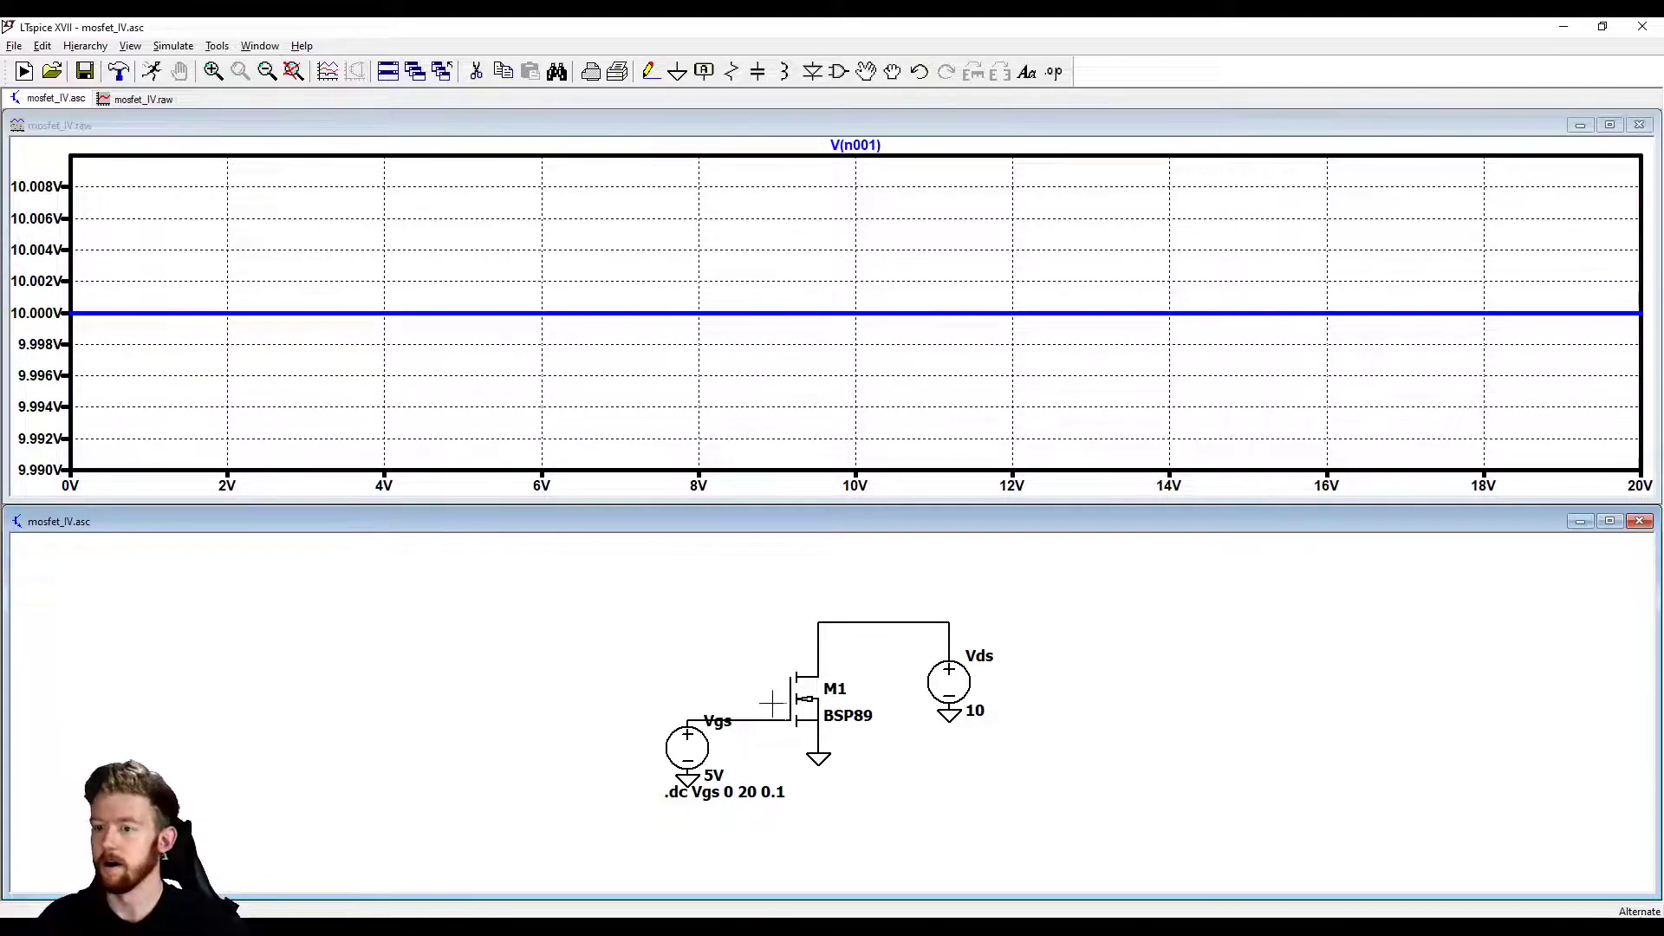
mouse_move(698, 314)
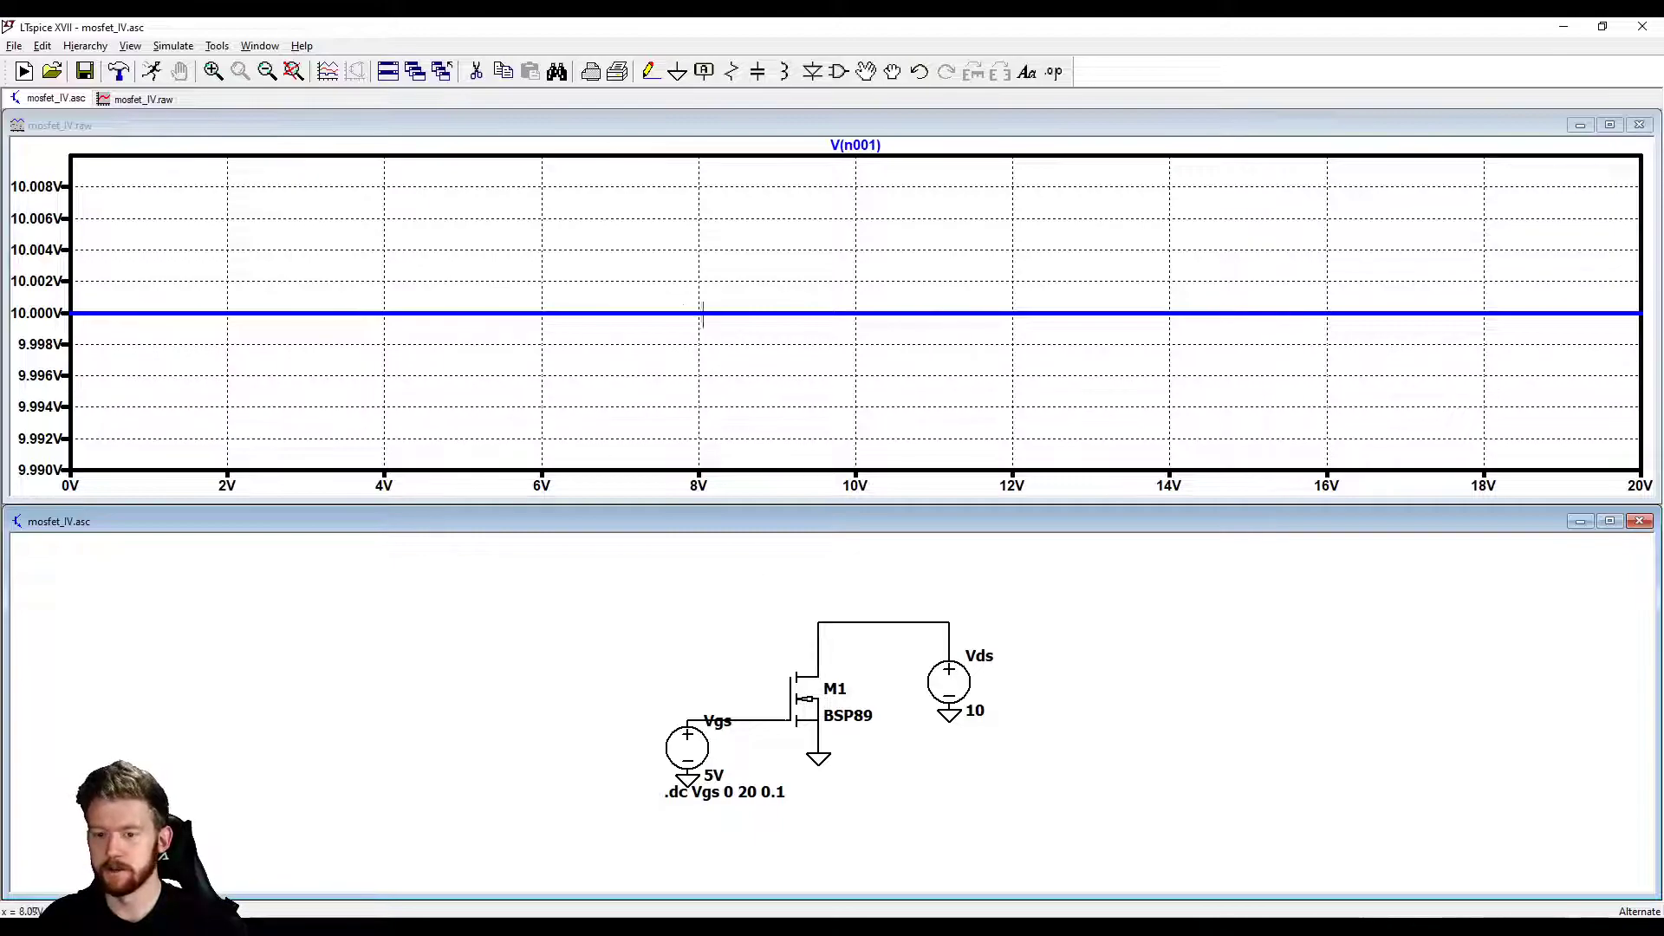
mouse_move(195, 314)
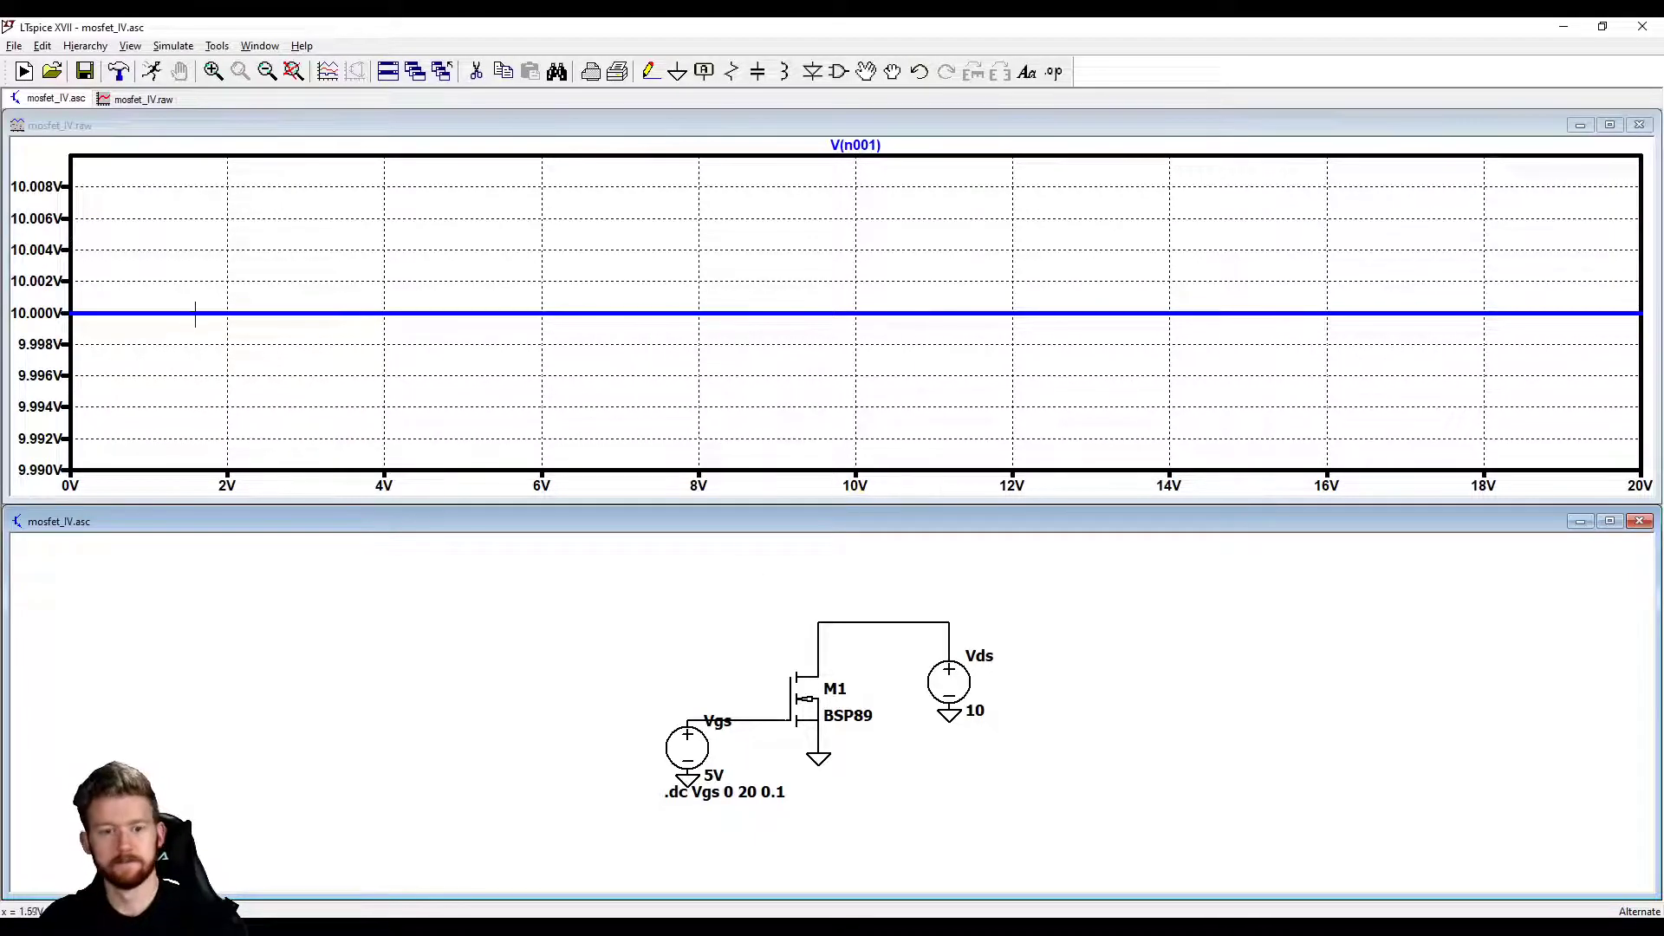
mouse_move(965, 678)
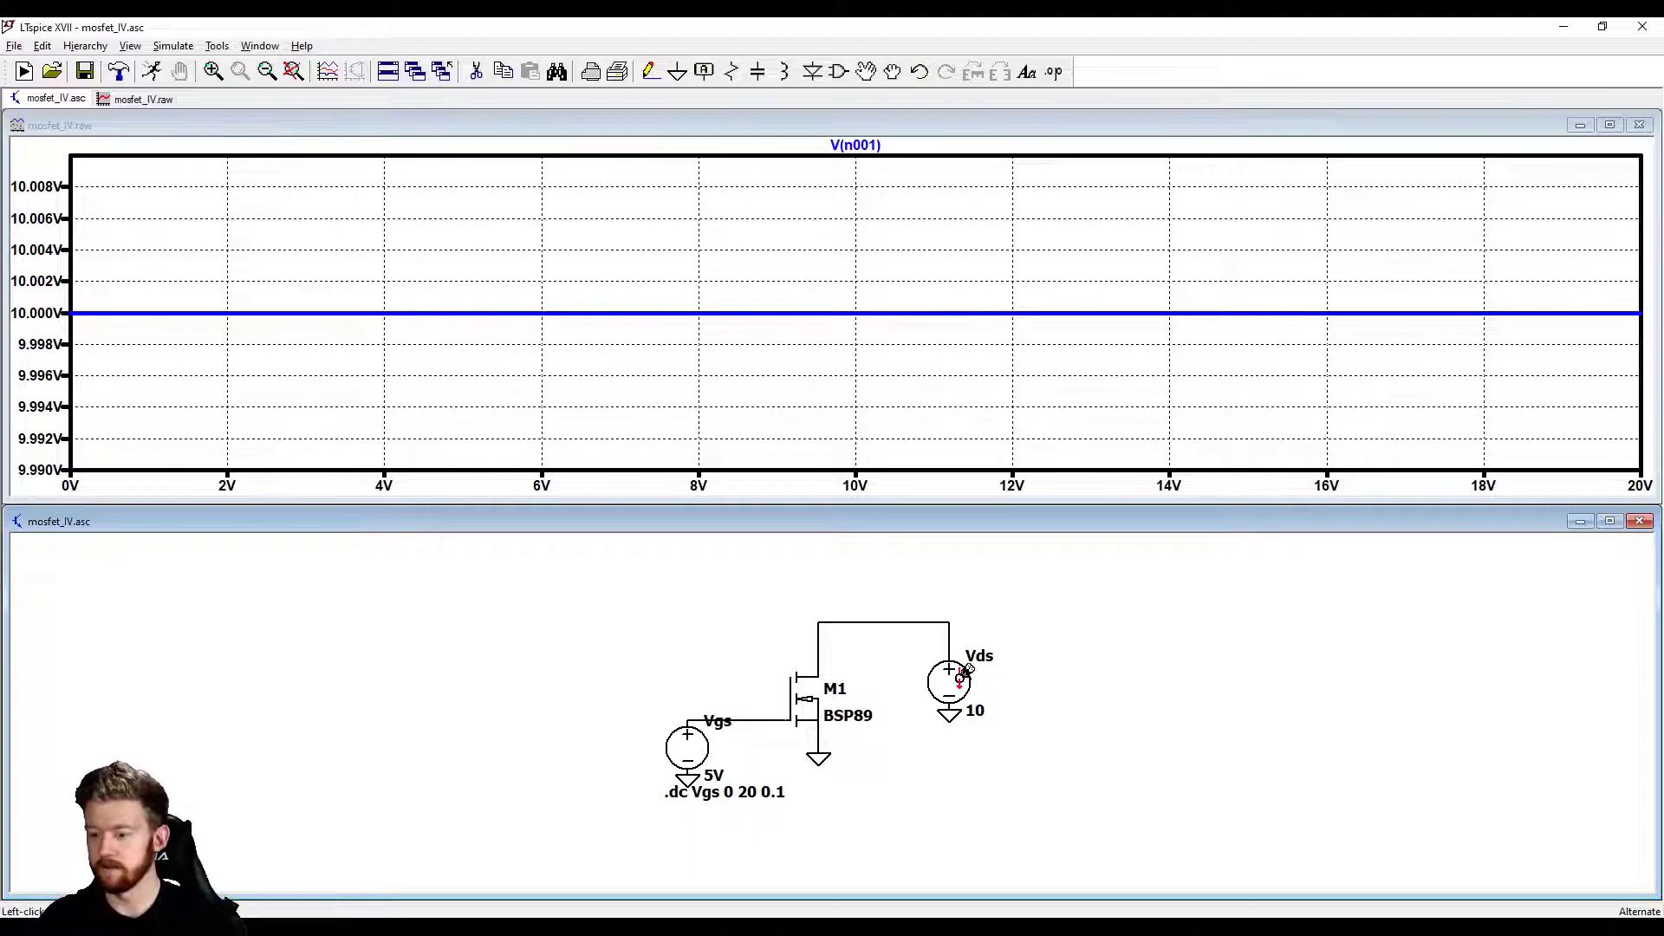
mouse_move(828, 659)
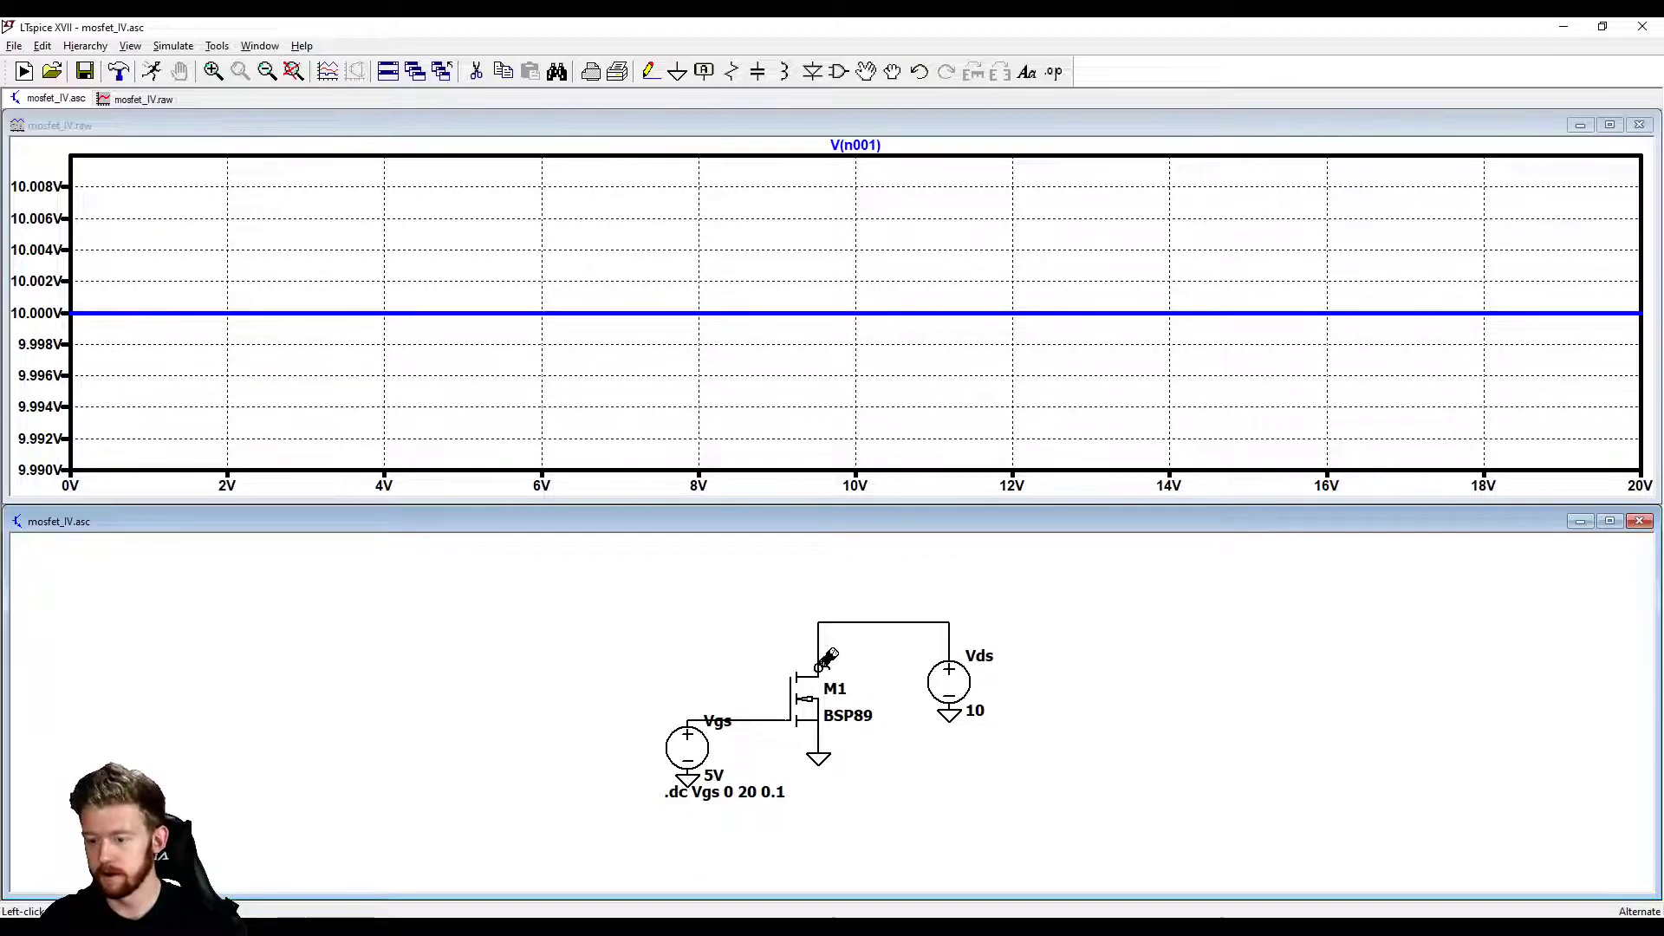
Step: Plot the drain current Id(M1) against the Vgs sweep
left_click(825, 659)
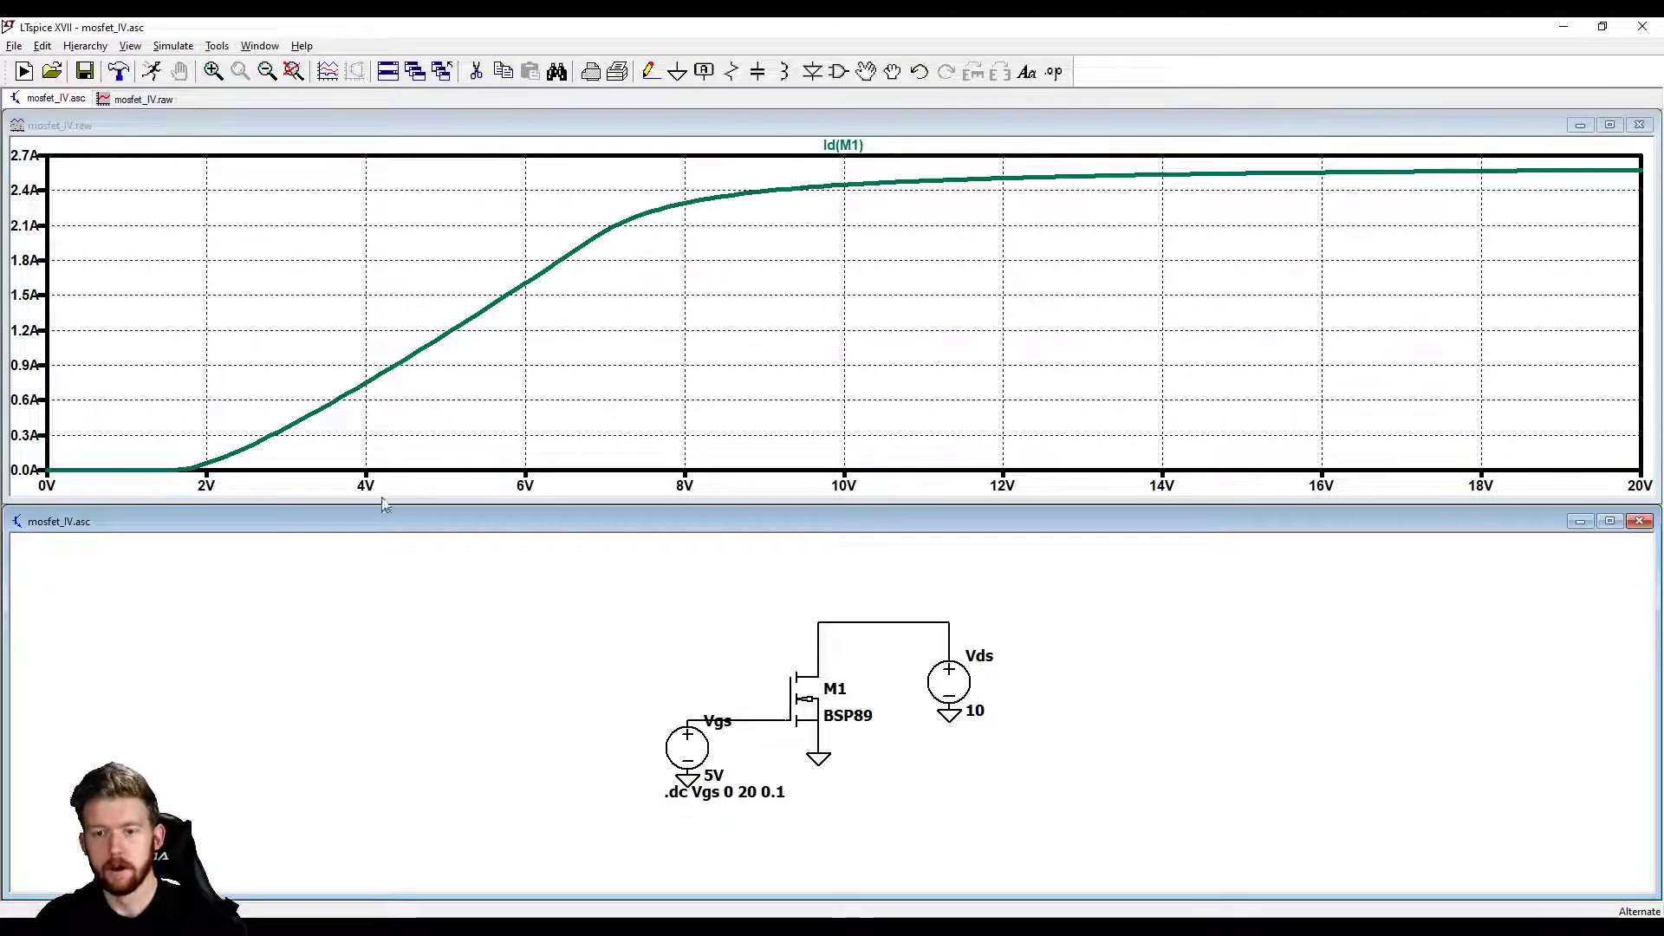
mouse_move(401, 385)
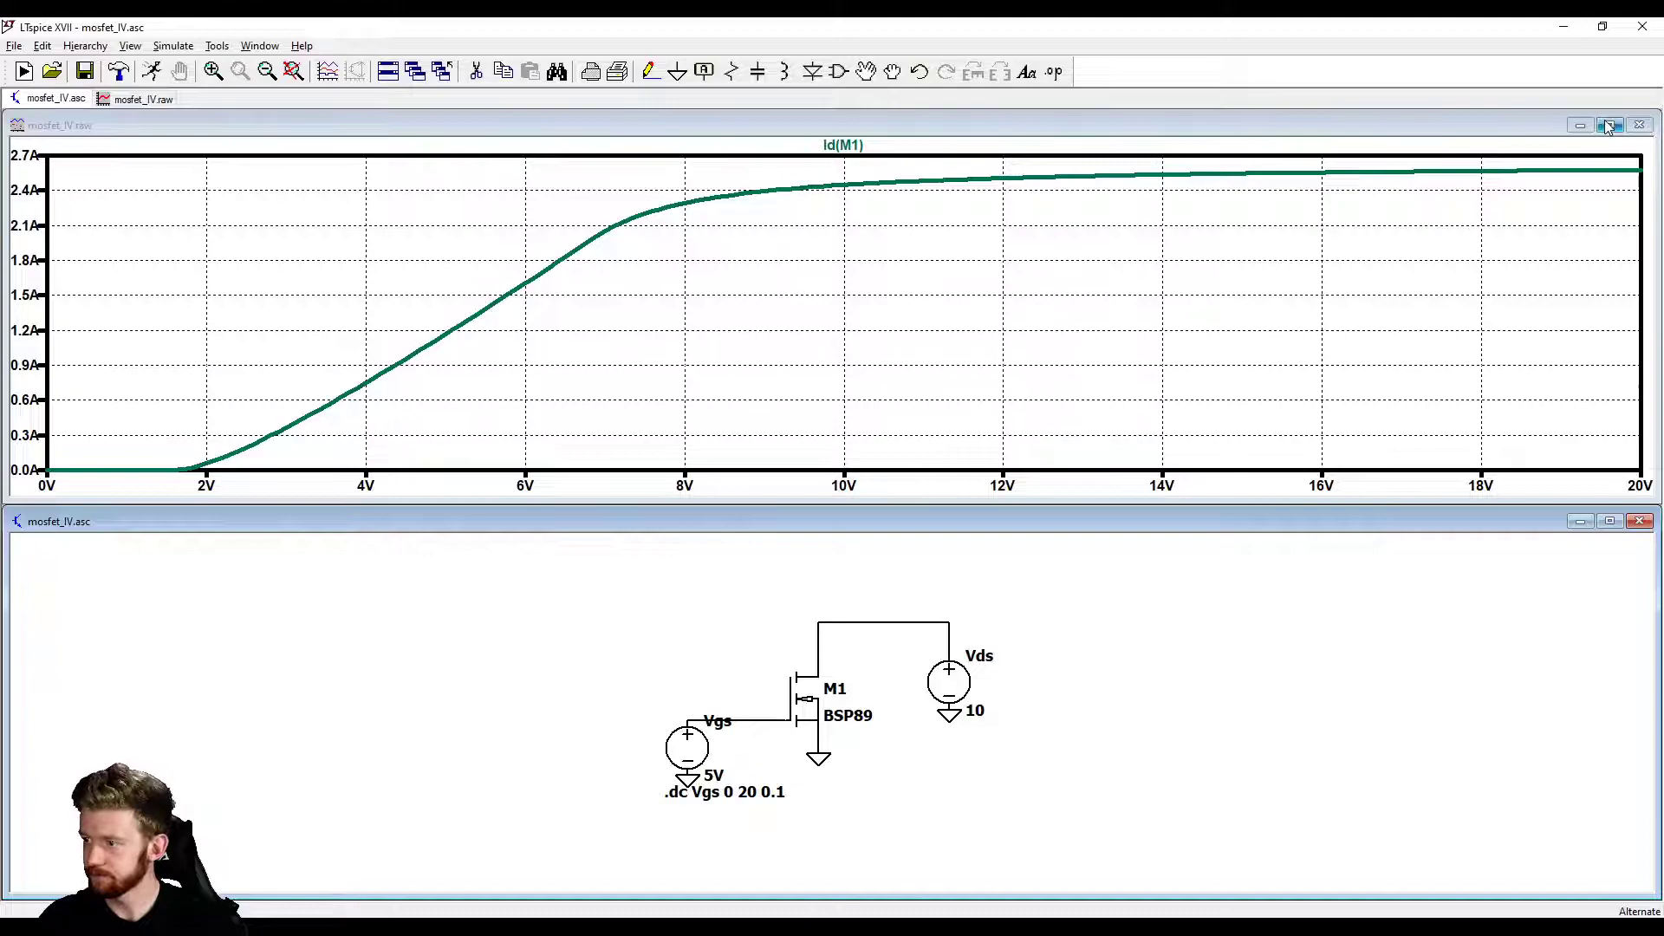
left_click(1609, 125)
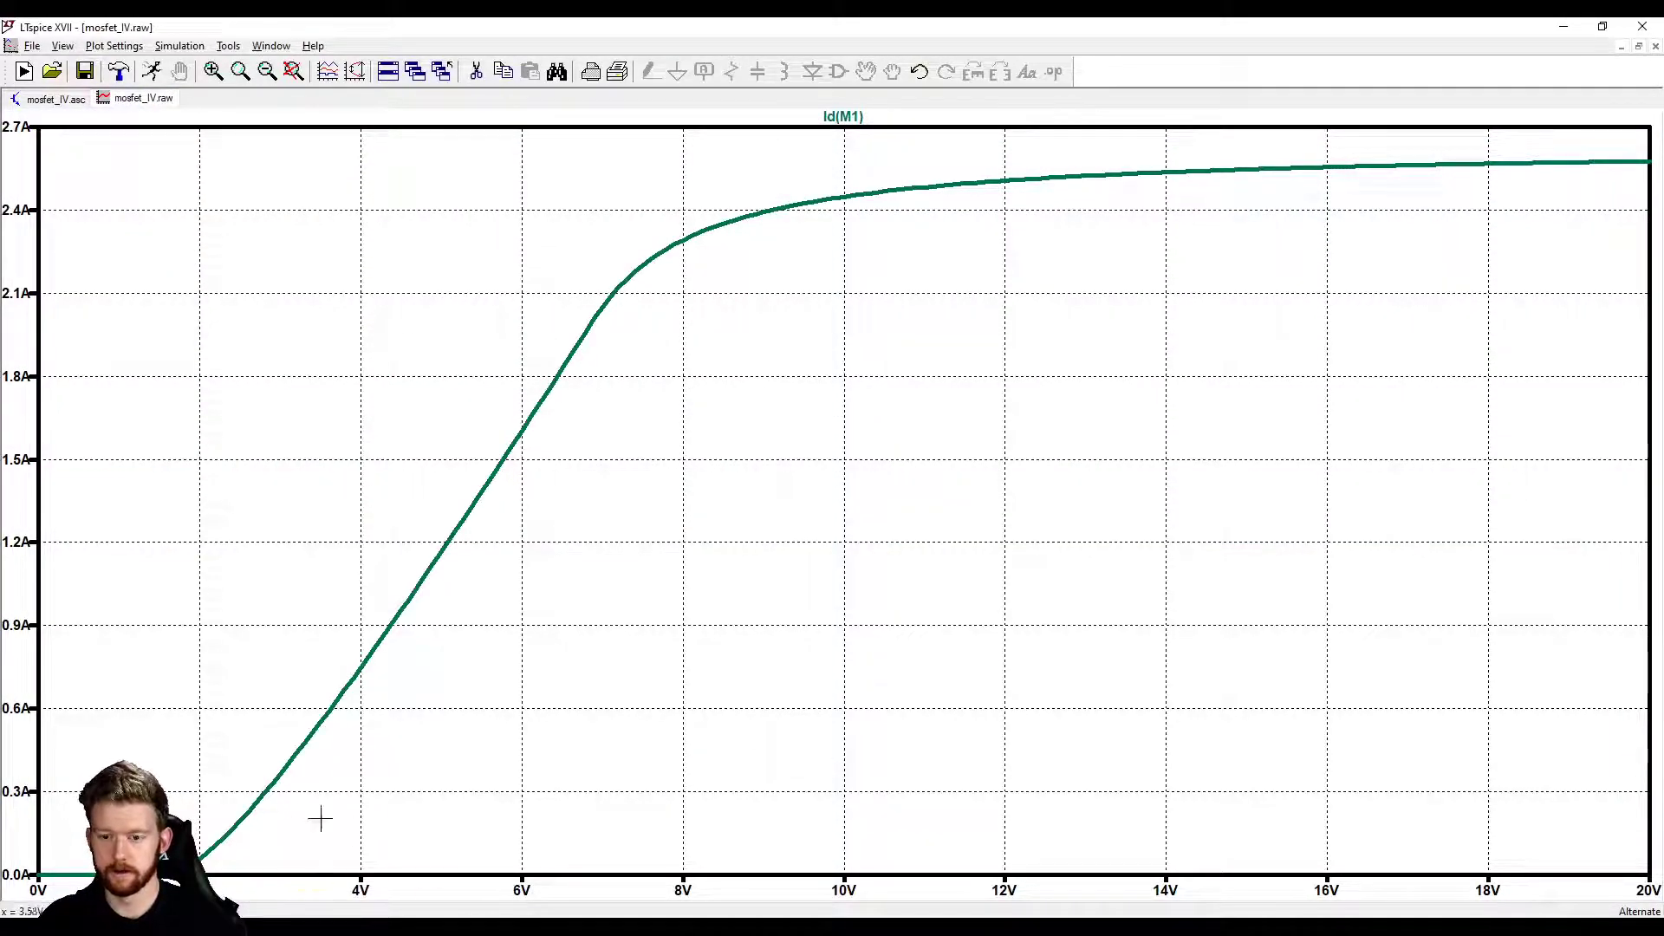
left_click(271, 45)
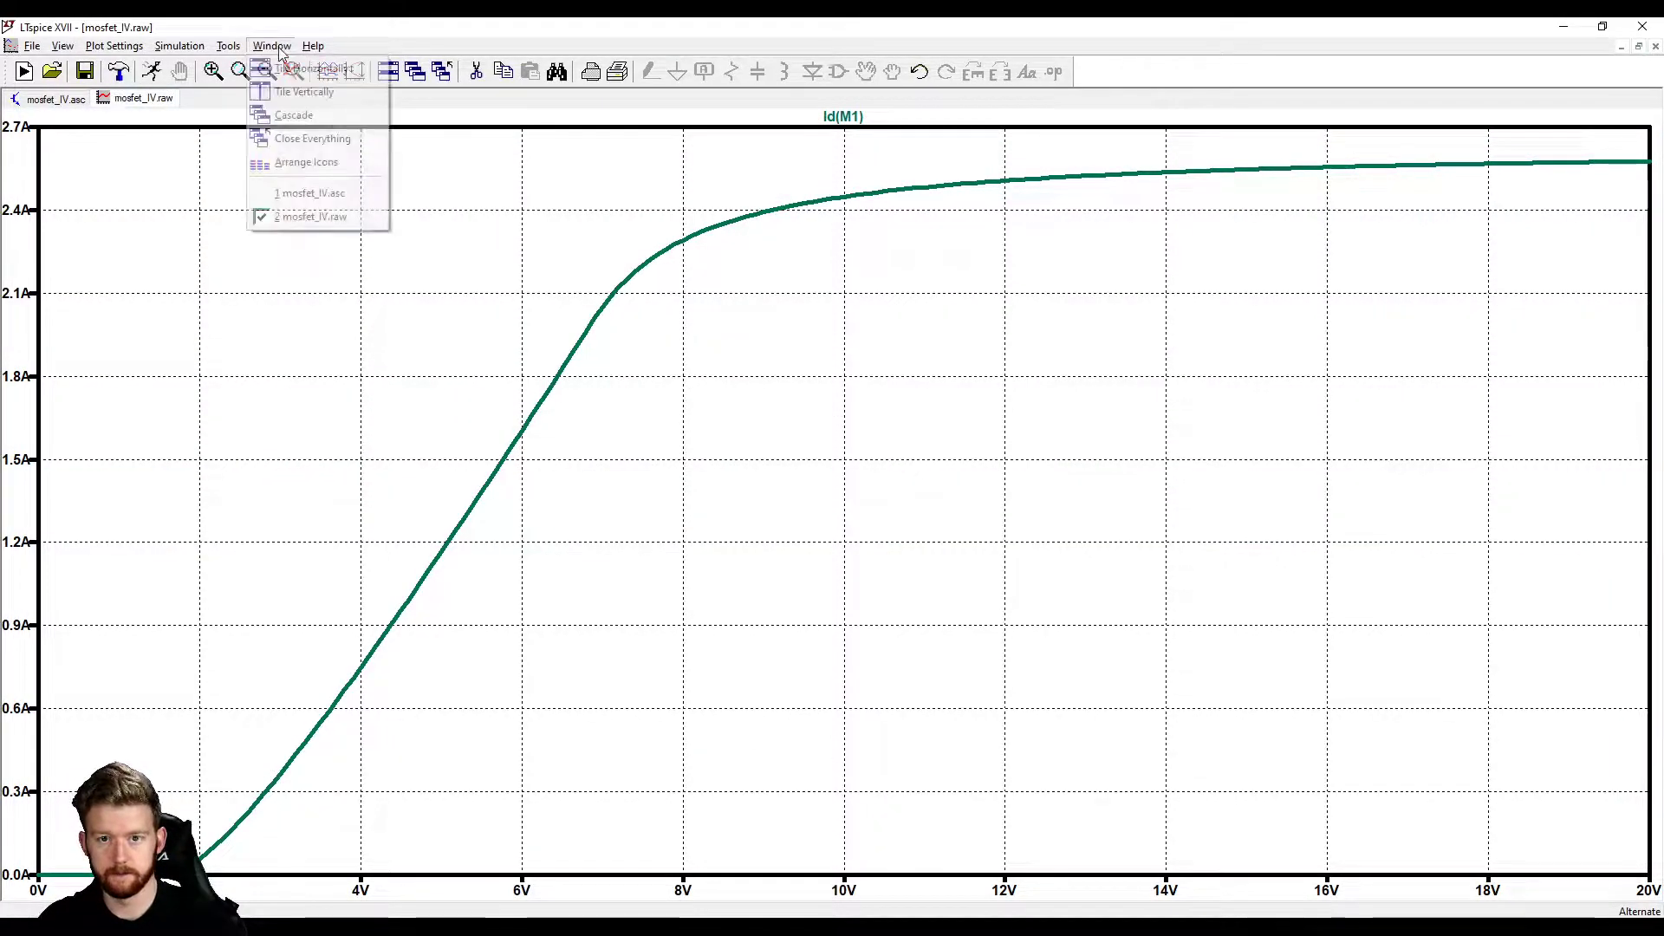
left_click(303, 68)
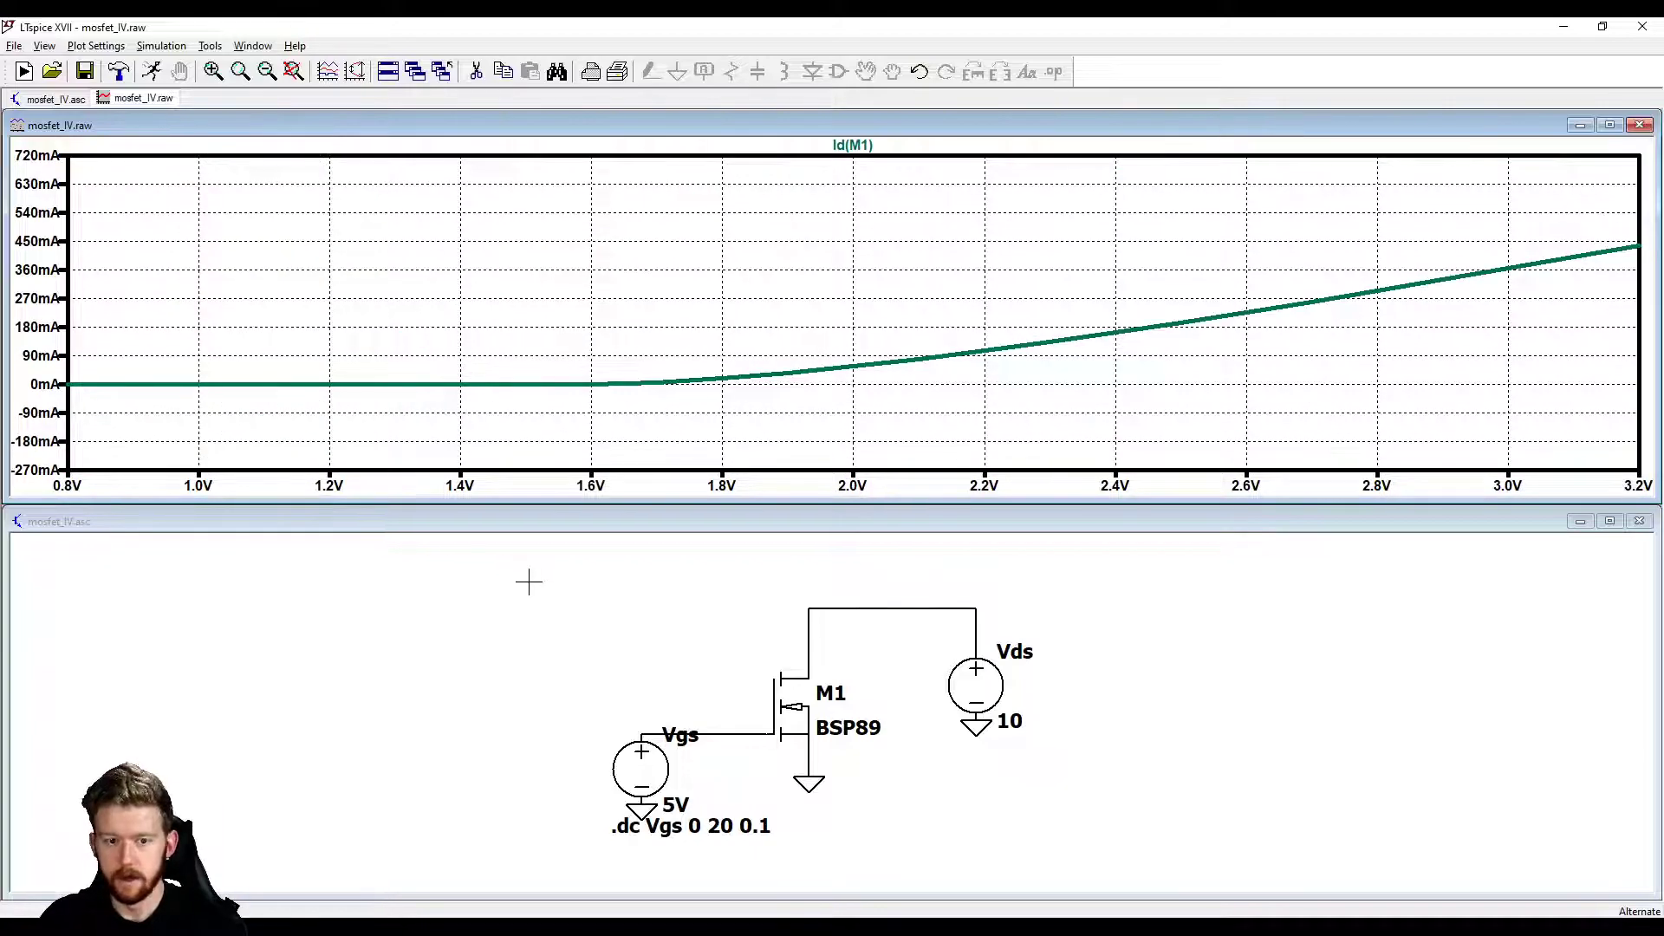
mouse_move(554, 416)
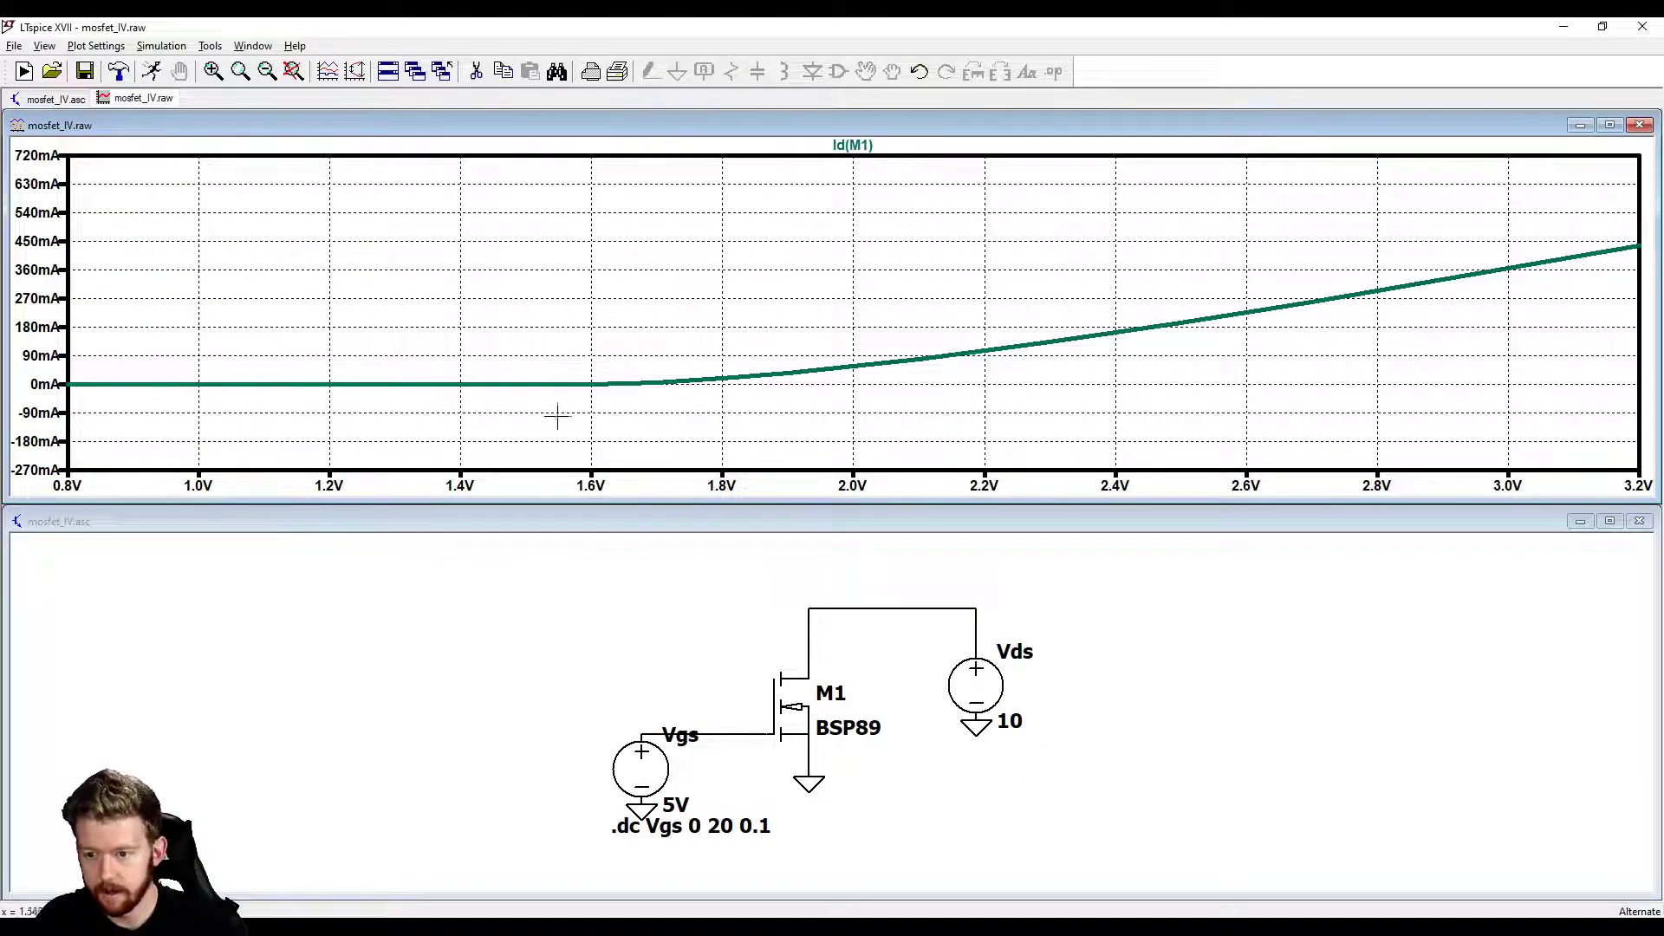
mouse_move(666, 390)
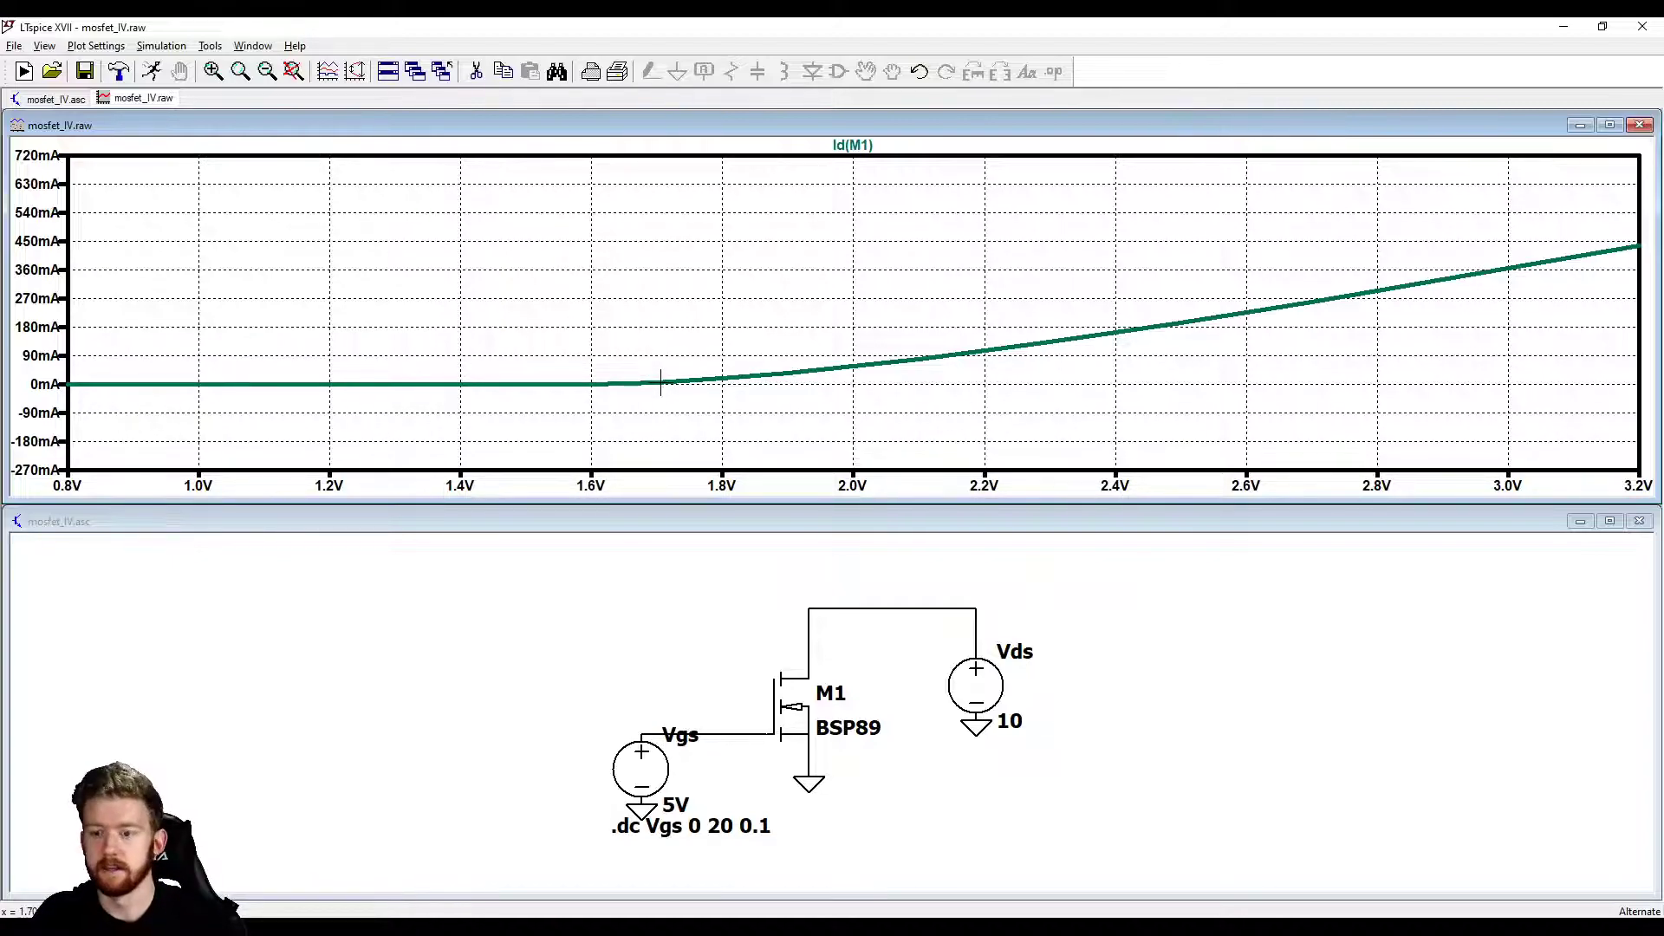
mouse_move(981, 340)
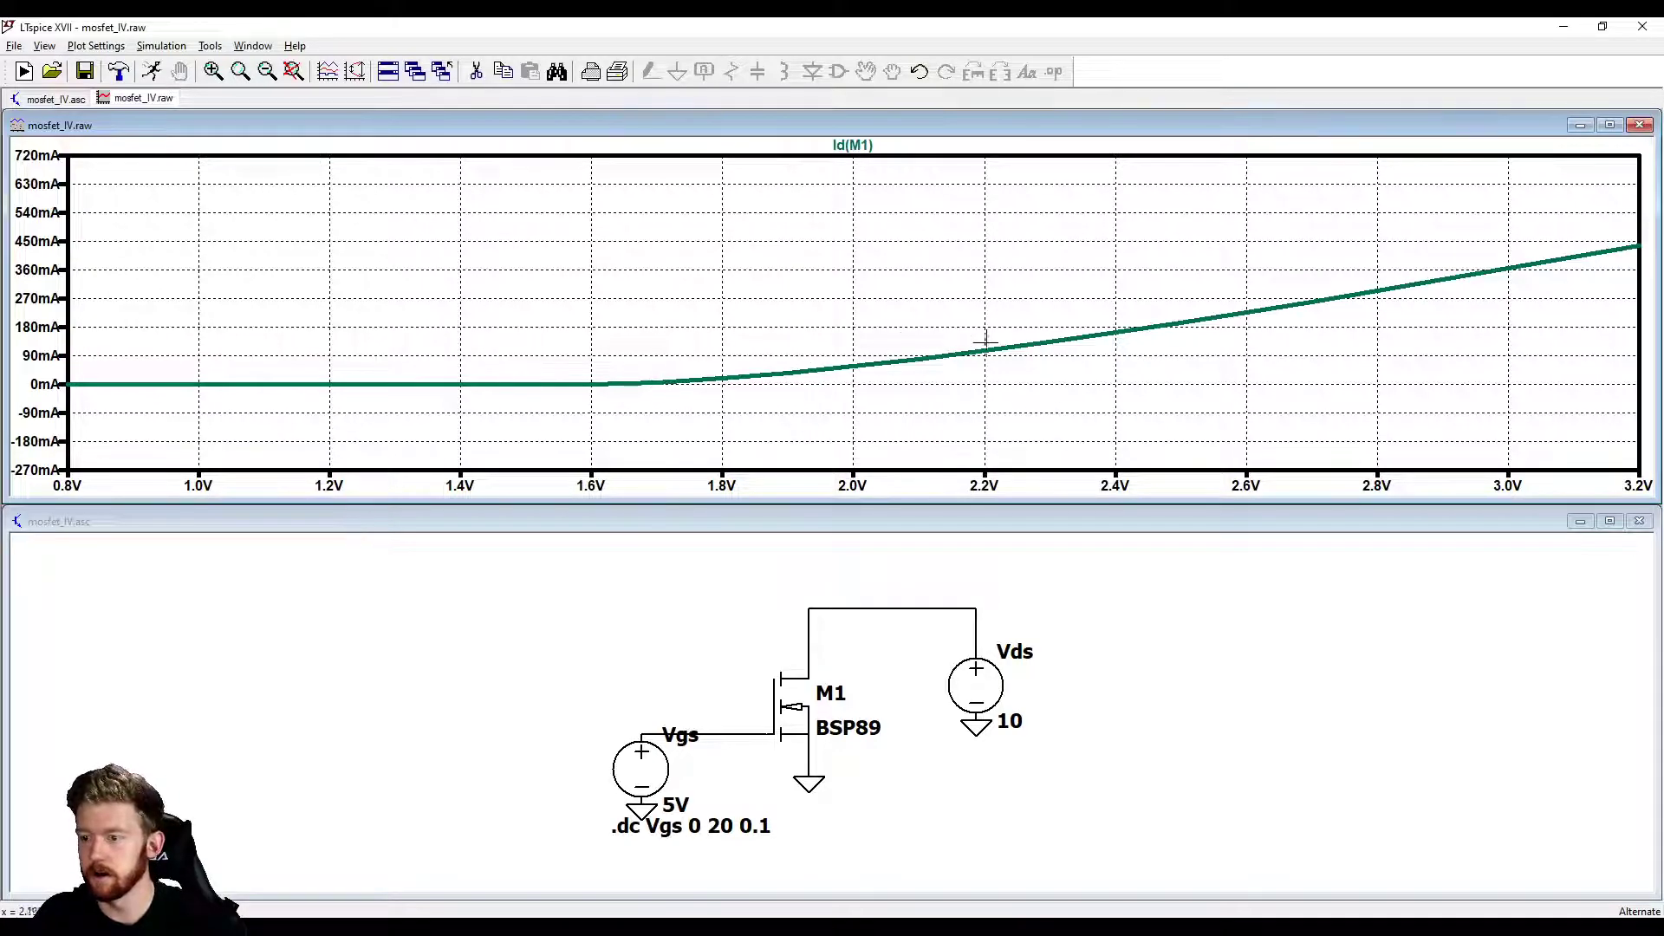
mouse_move(561, 306)
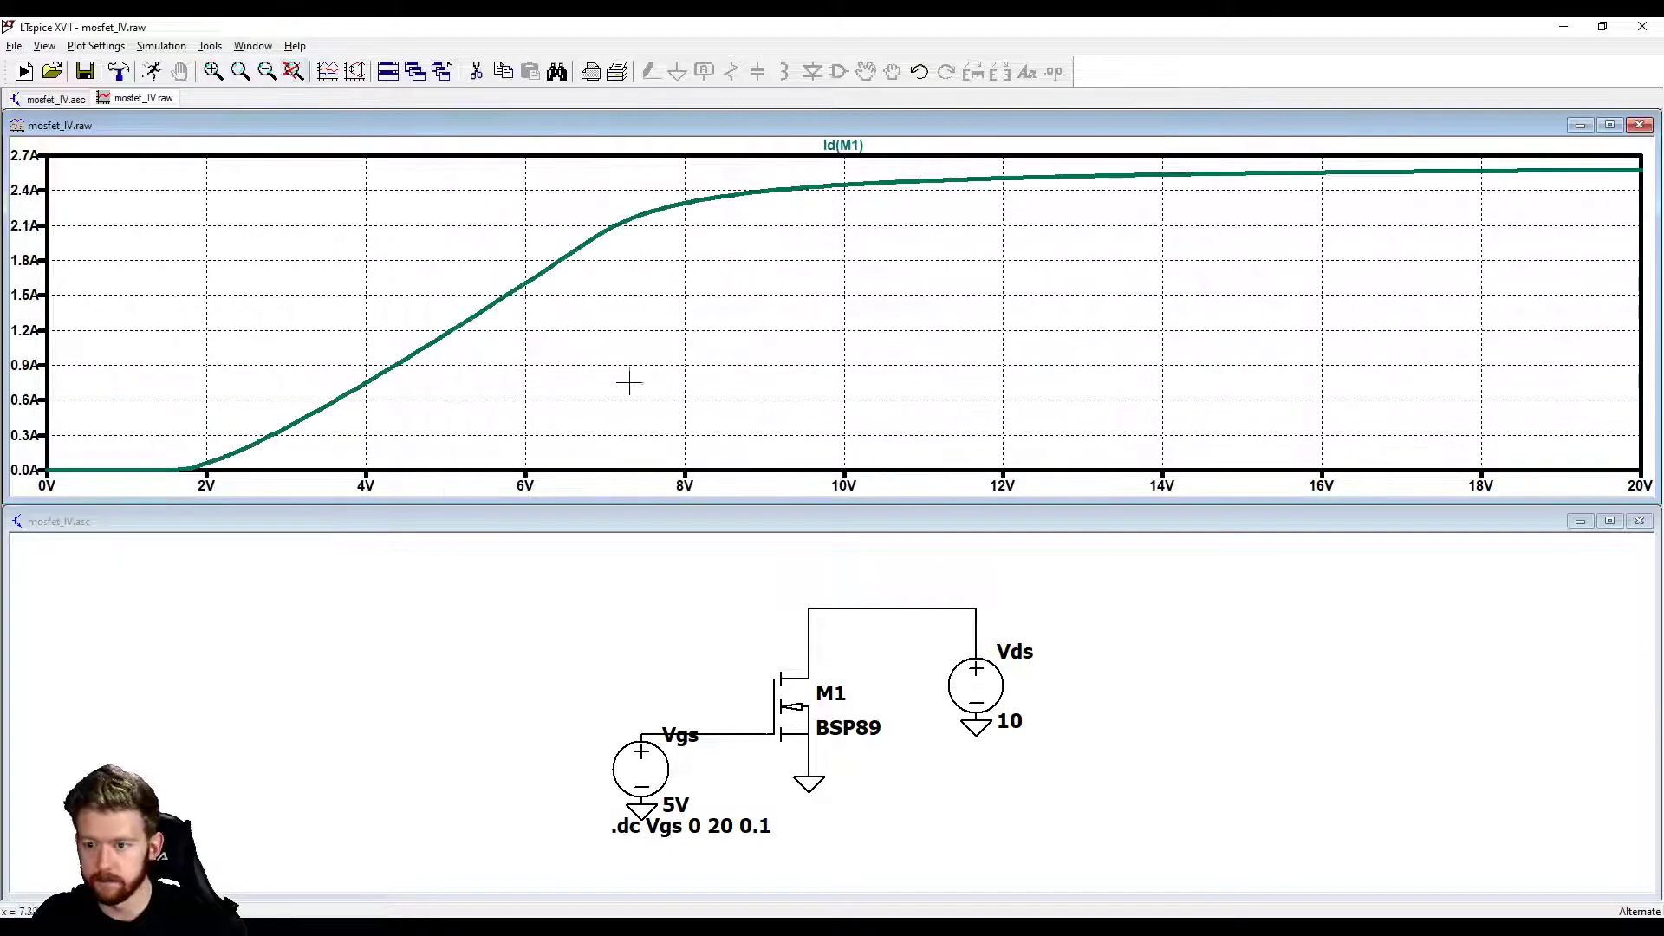
mouse_move(569, 264)
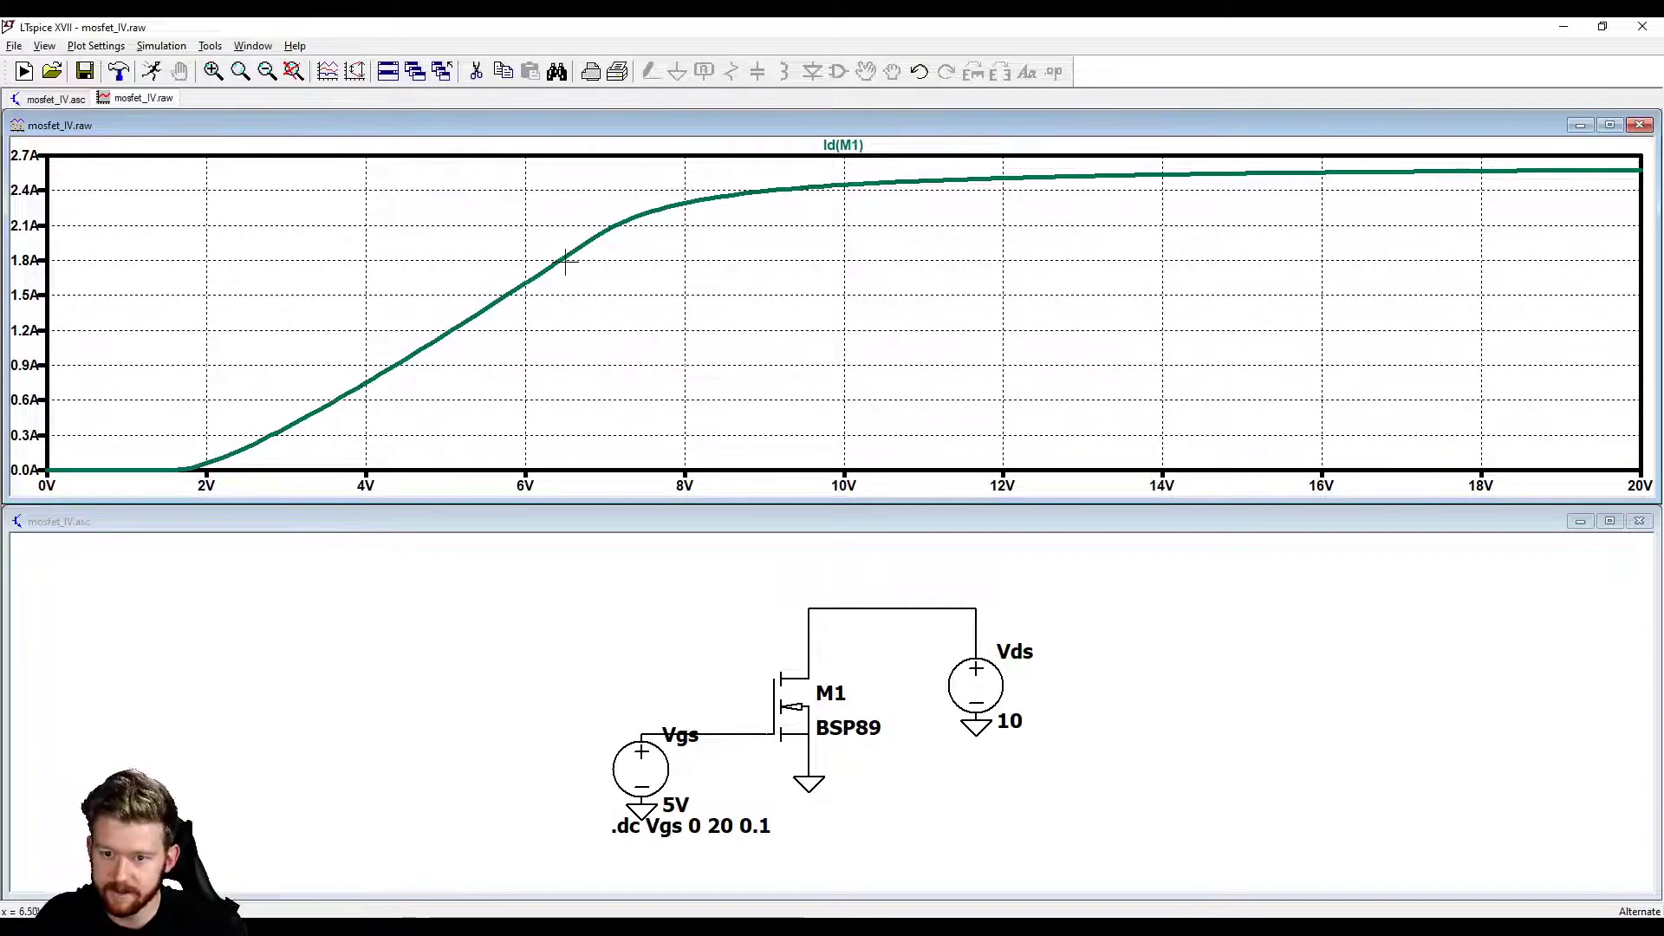
mouse_move(420, 345)
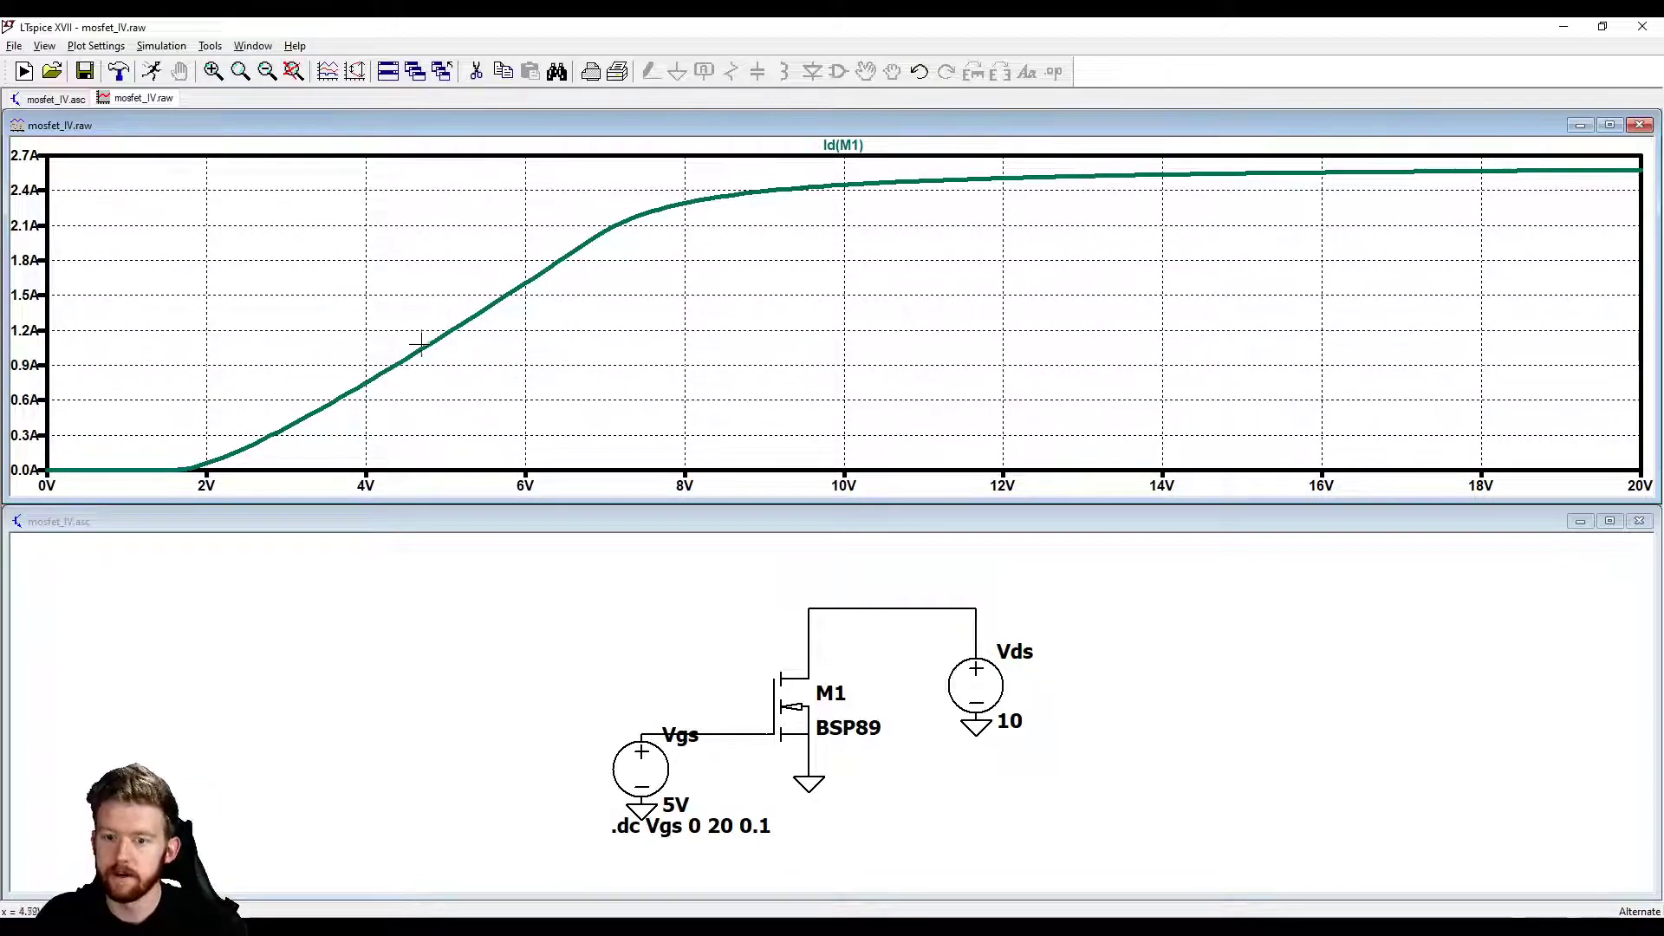
mouse_move(345, 414)
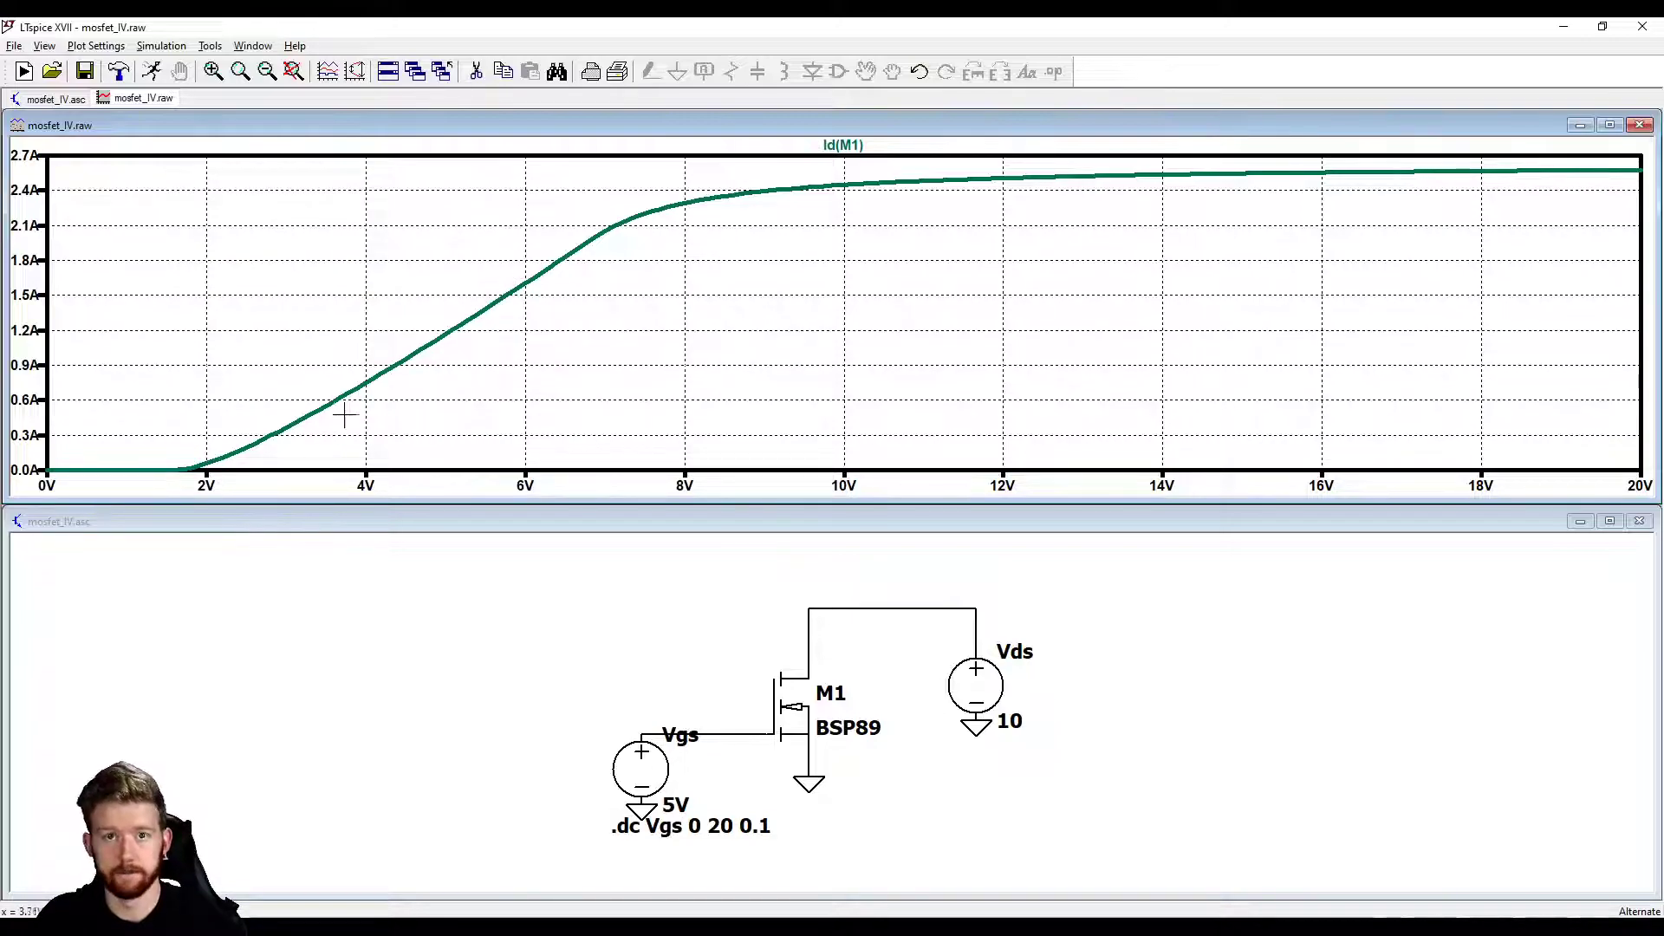
mouse_move(546, 315)
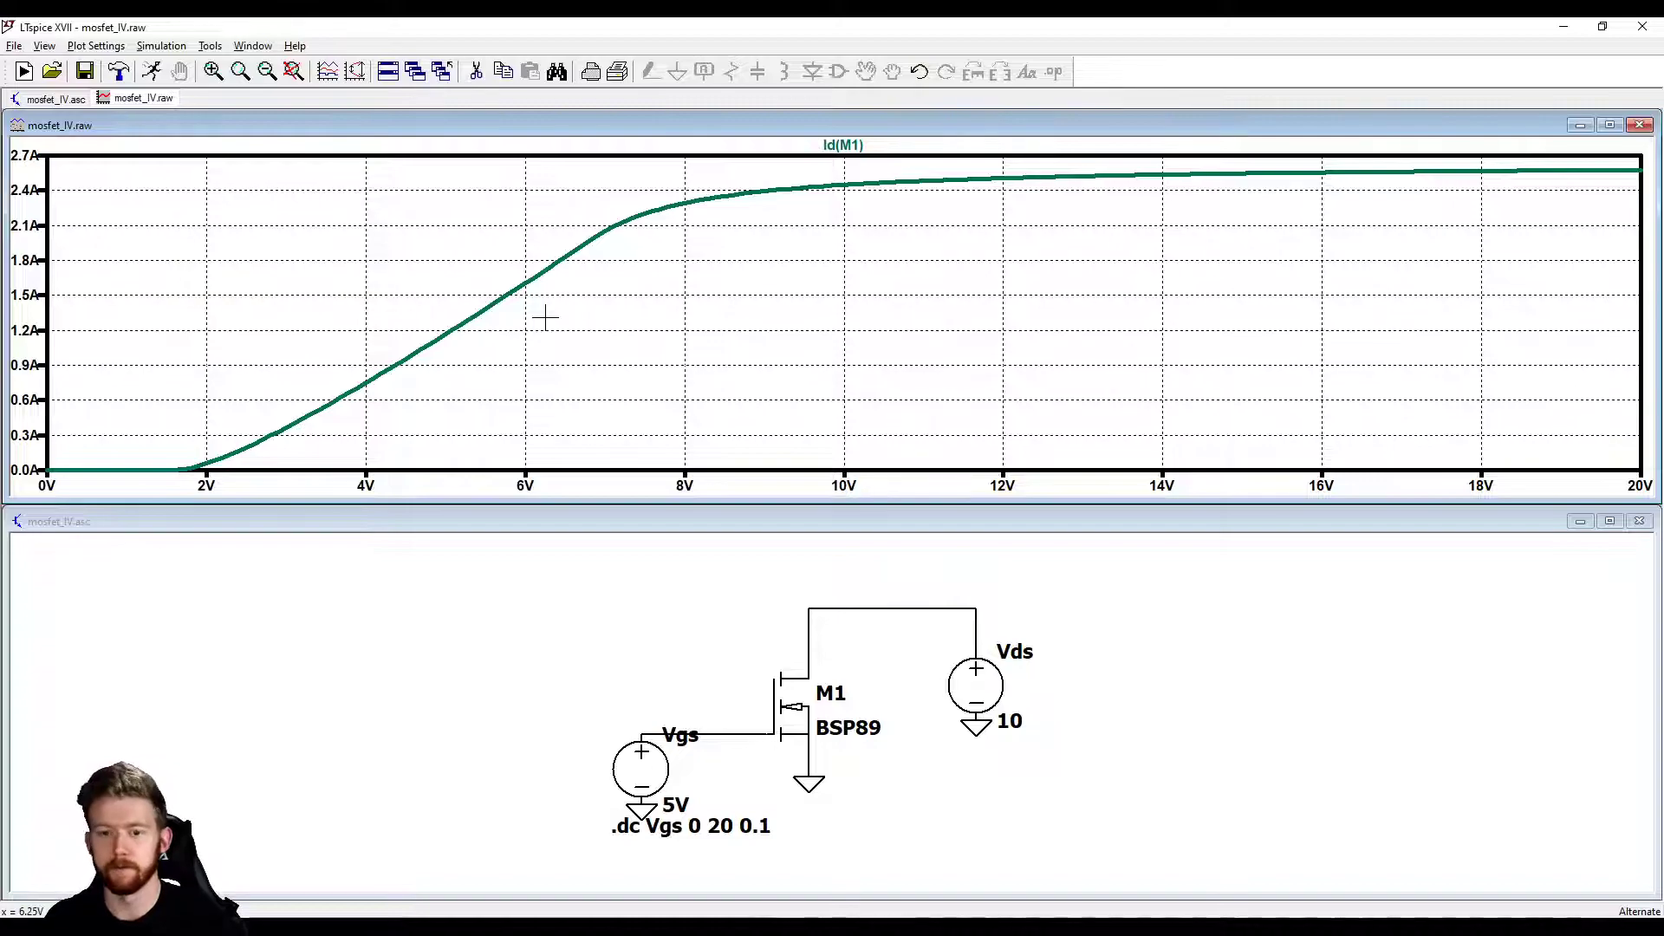
mouse_move(524, 360)
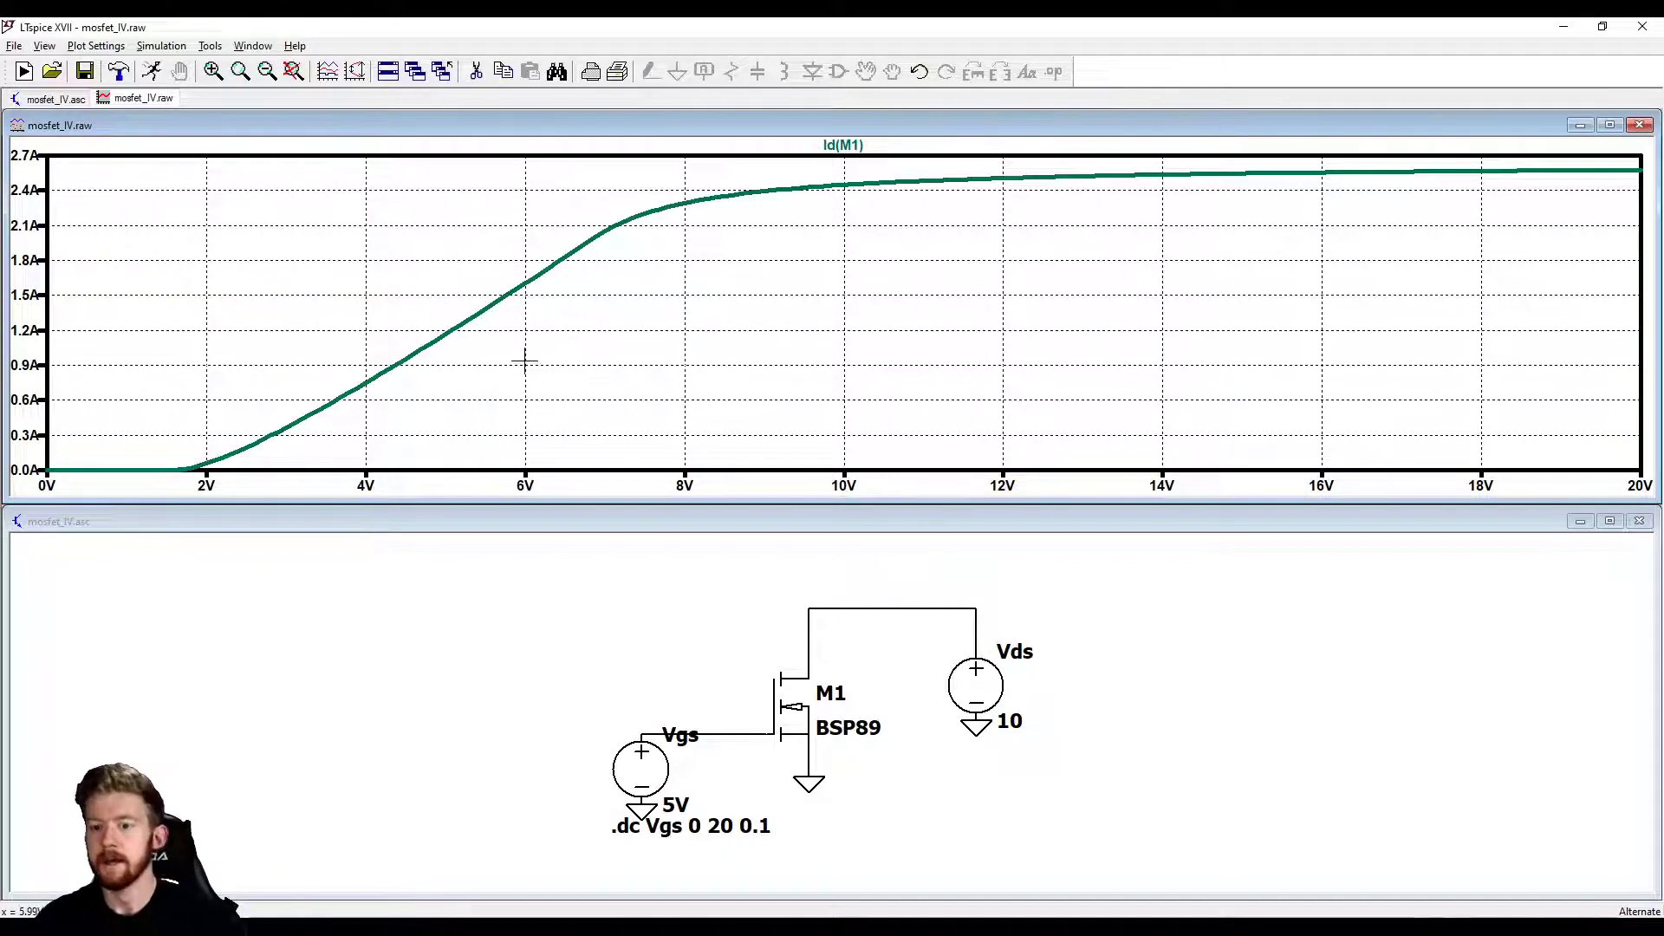
mouse_move(1198, 239)
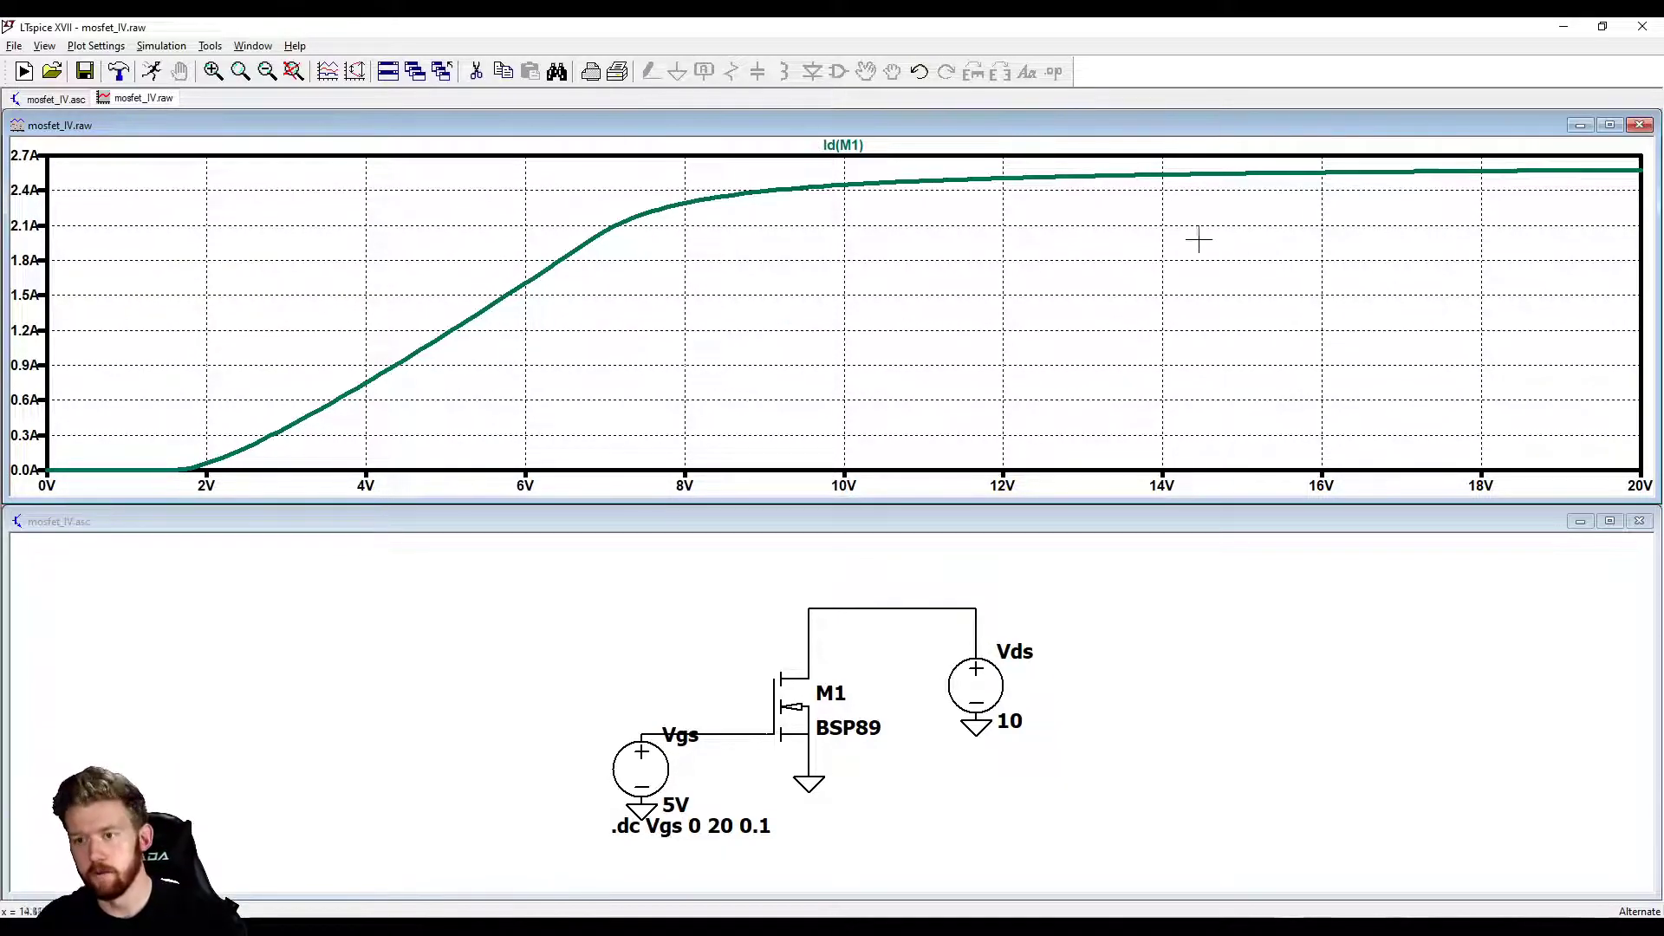
mouse_move(835, 205)
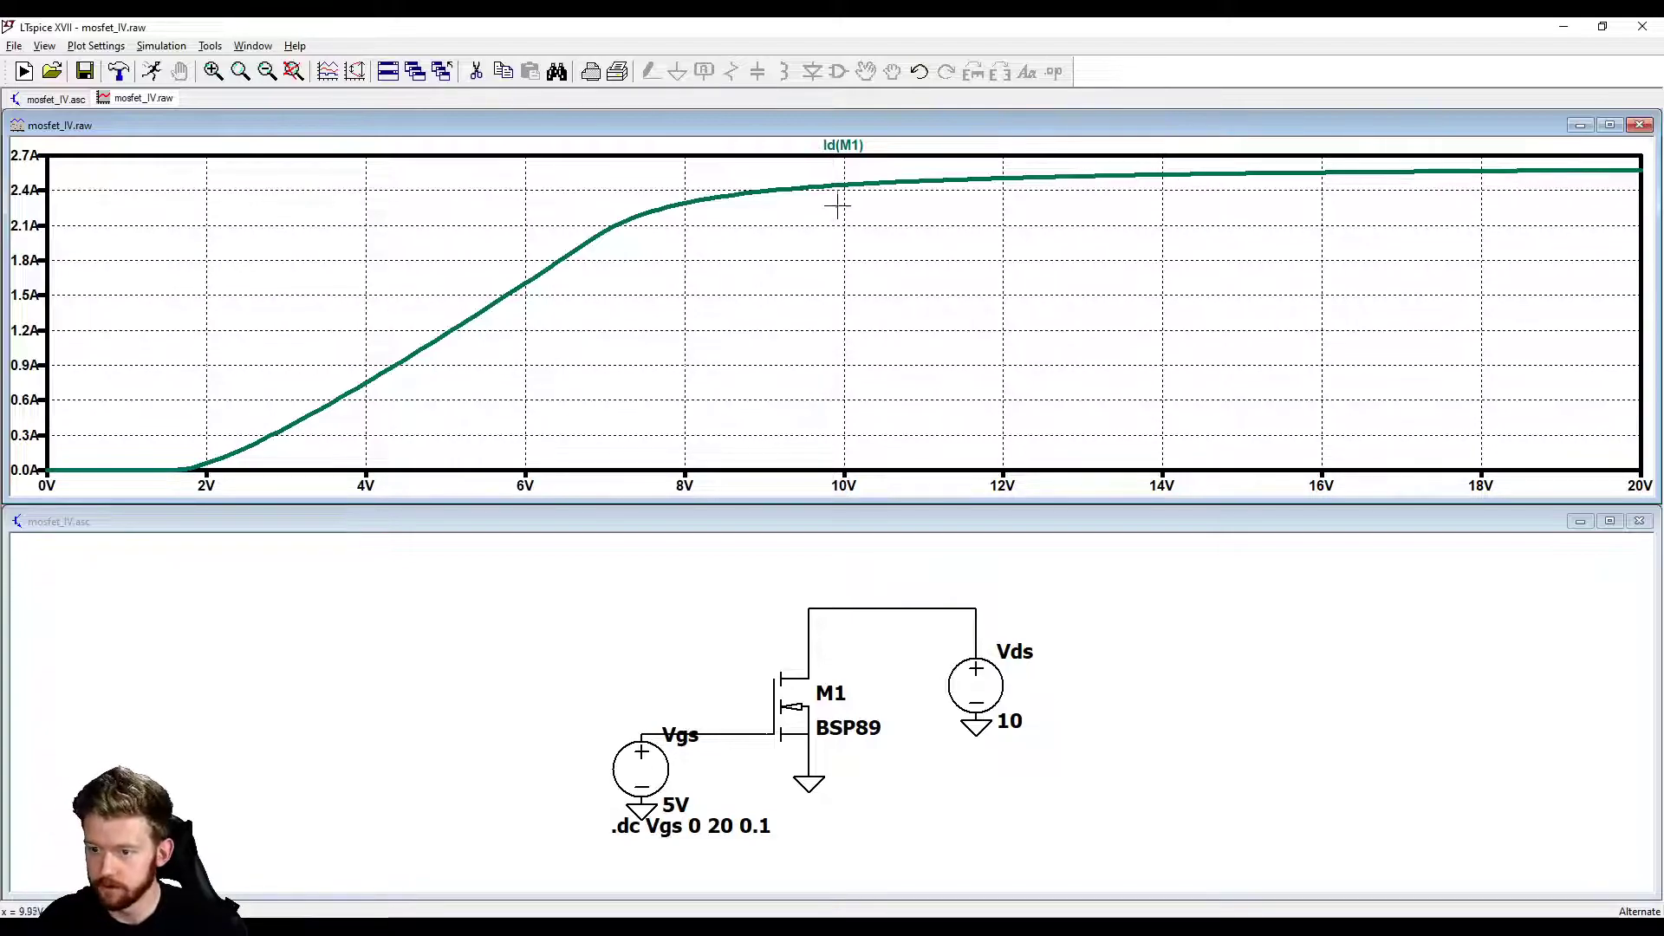
mouse_move(975, 239)
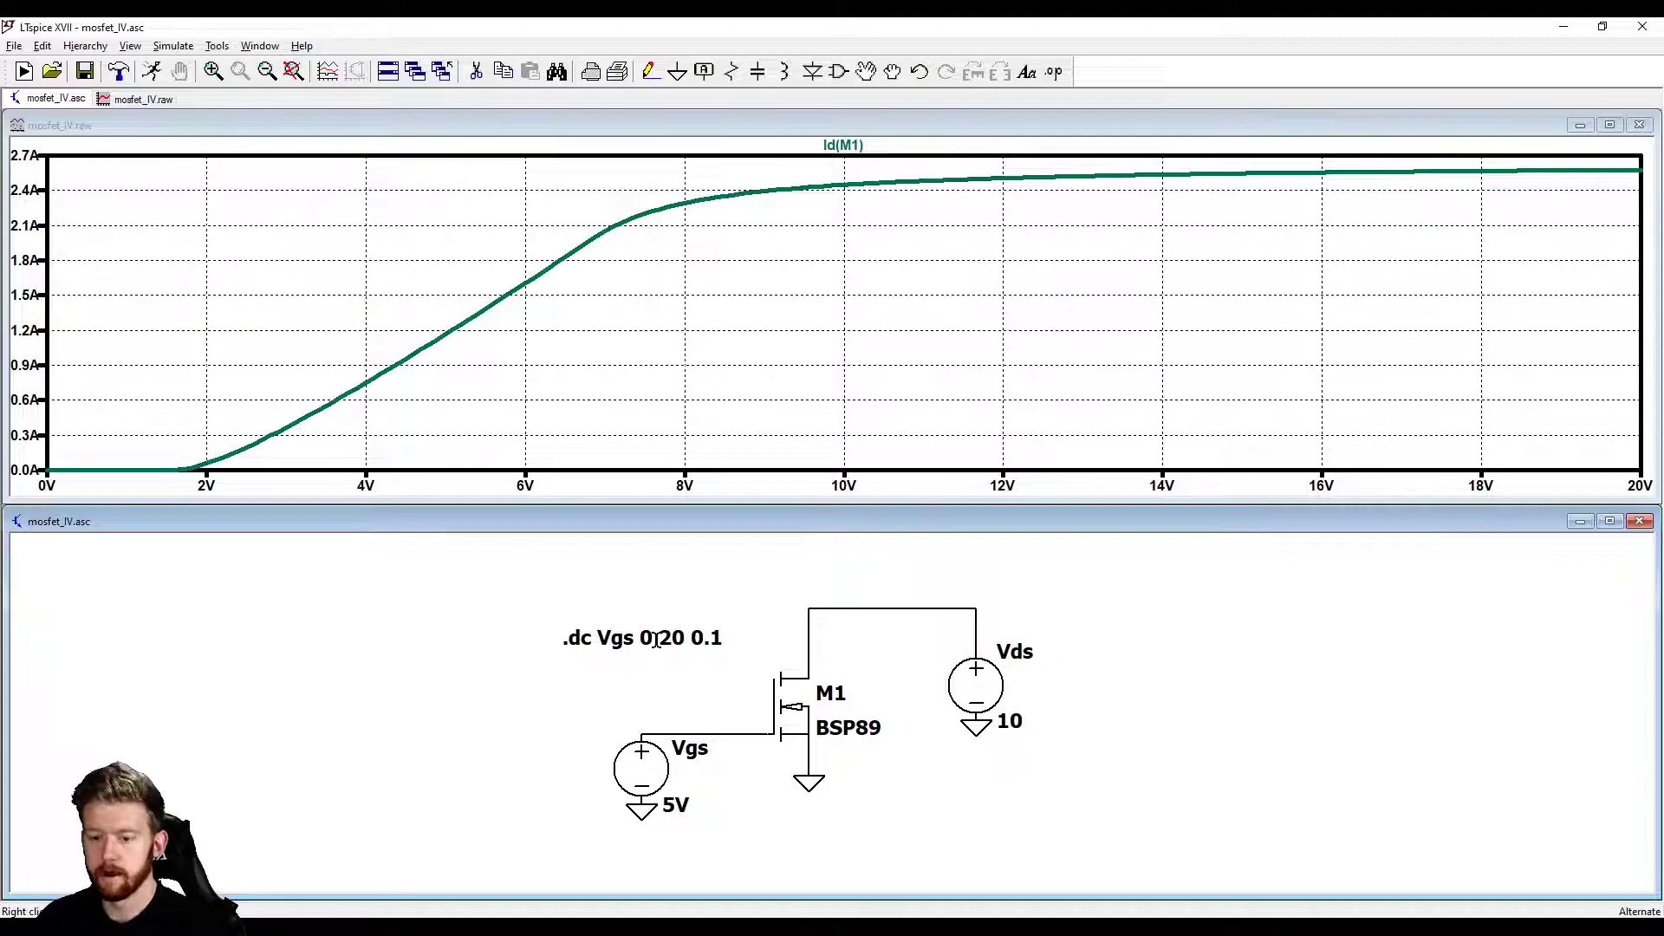
Step: Change the DC sweep's first source from Vgs to Vds
double_click(642, 638)
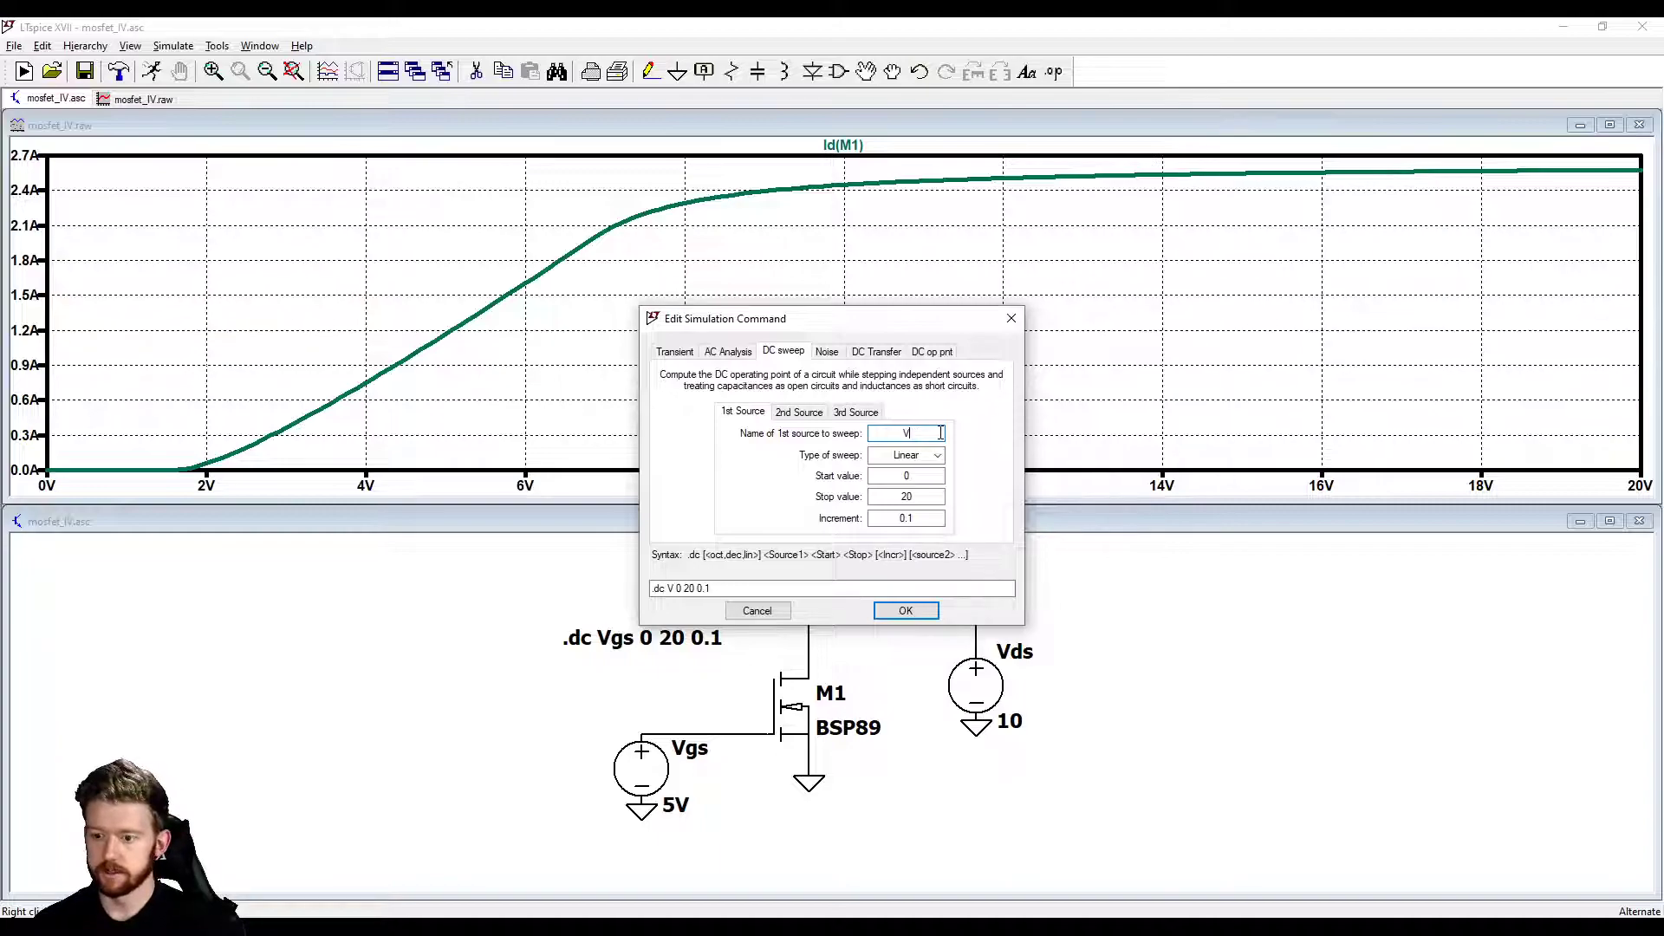
type("ds")
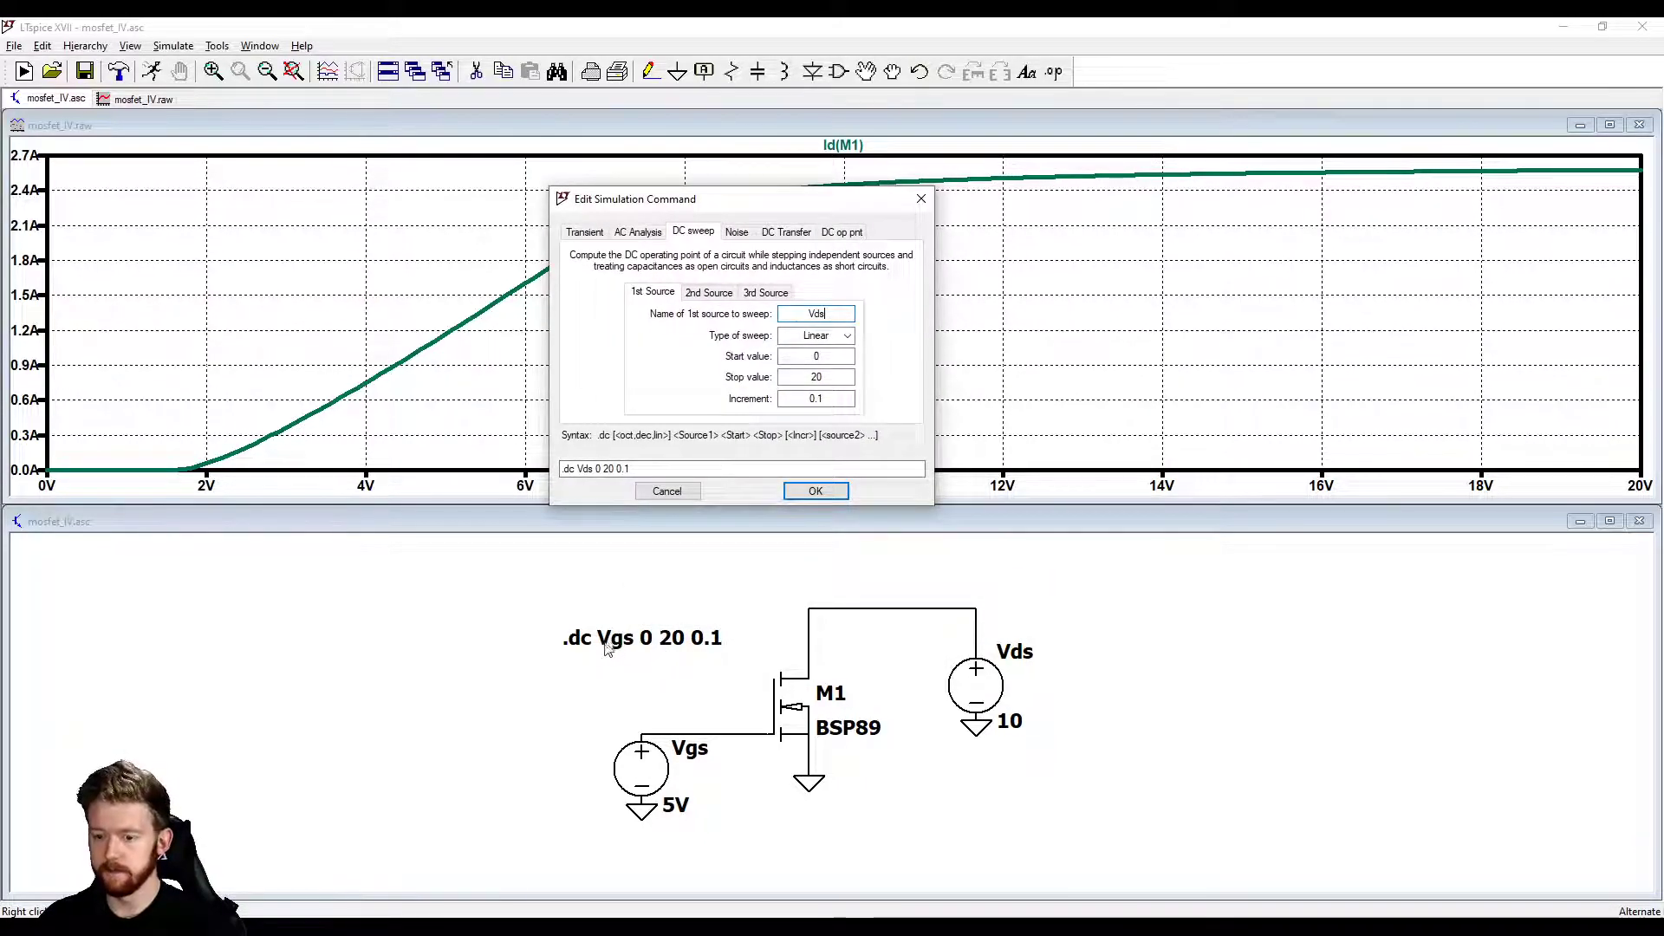
mouse_move(644, 817)
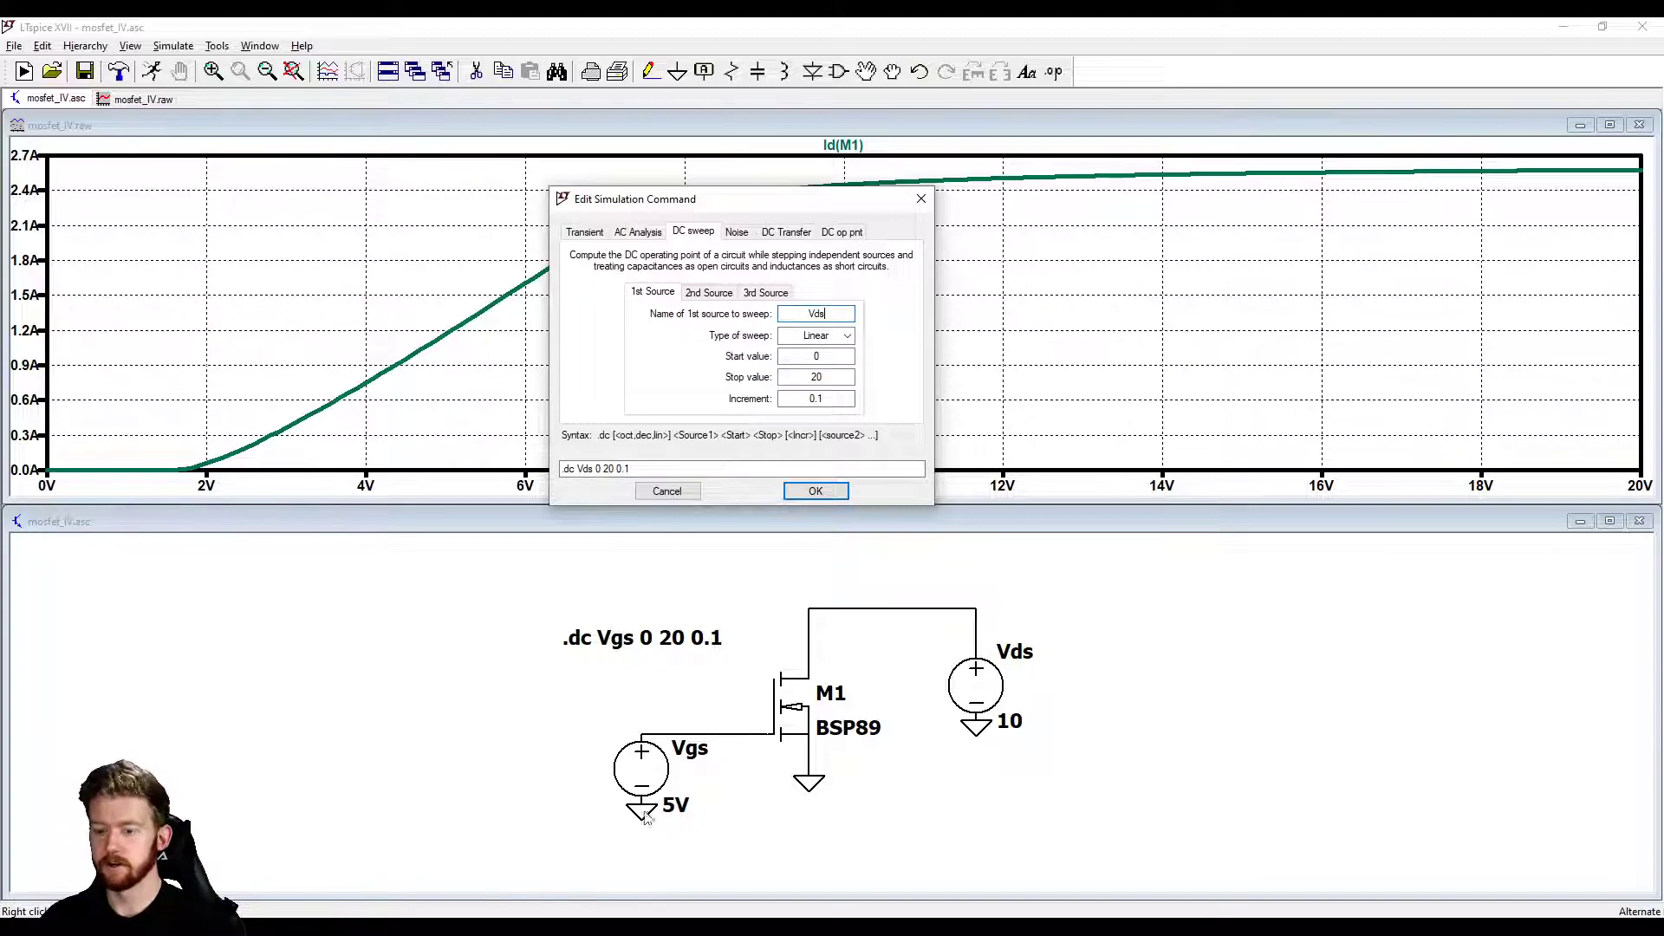
mouse_move(709, 816)
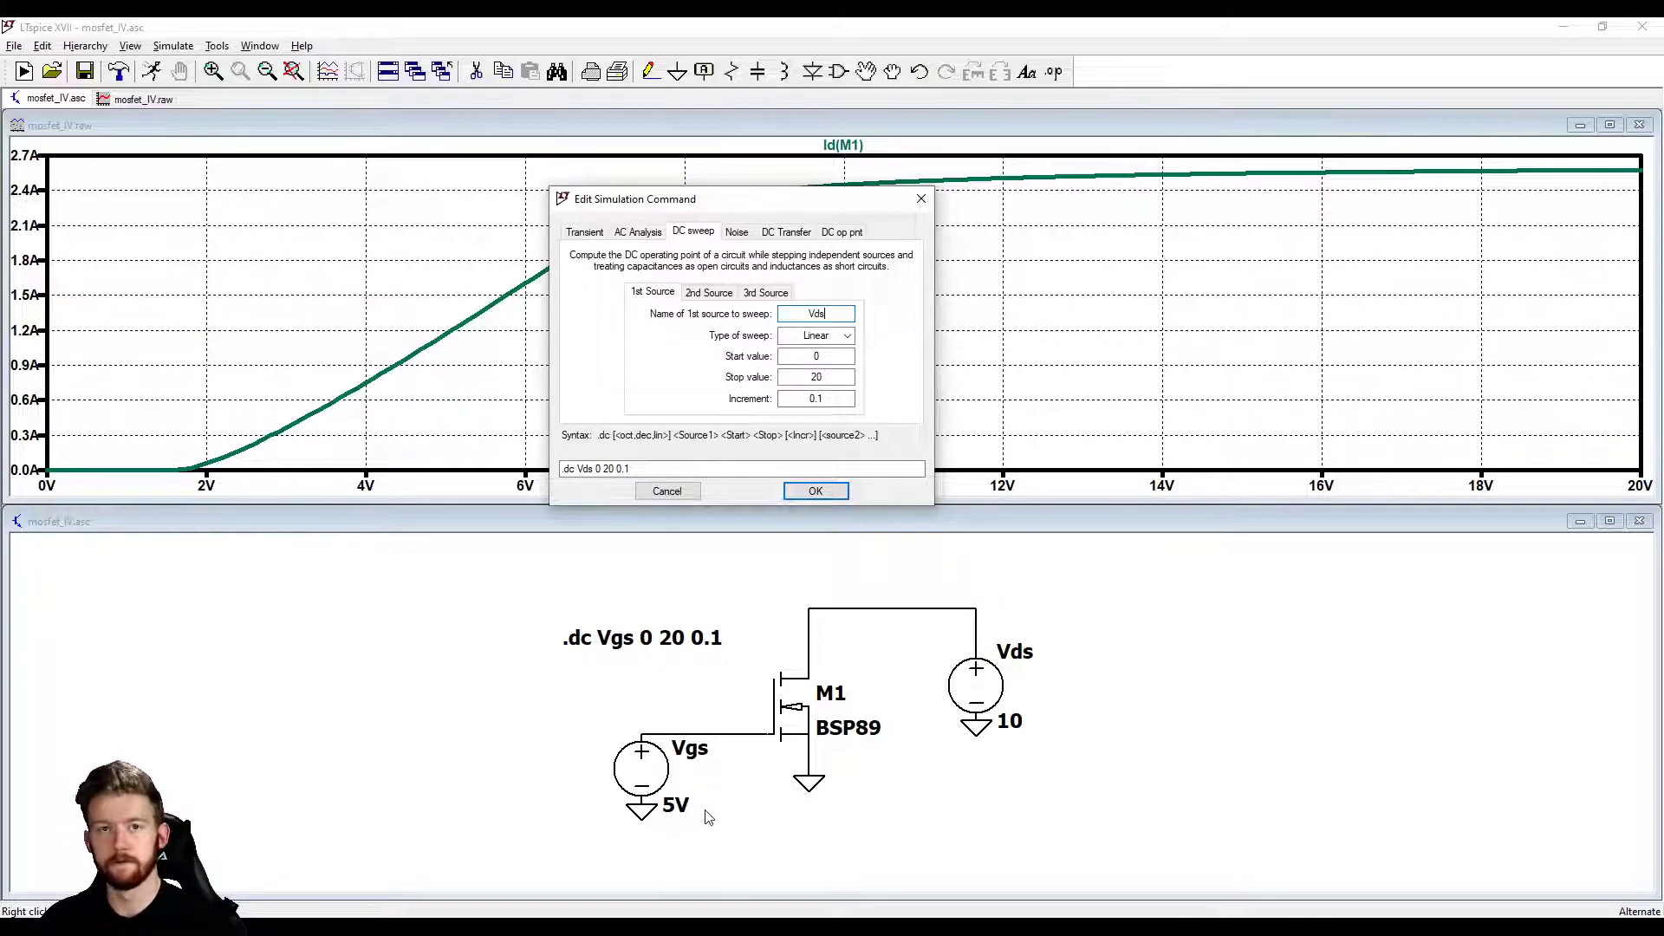
left_click(815, 491)
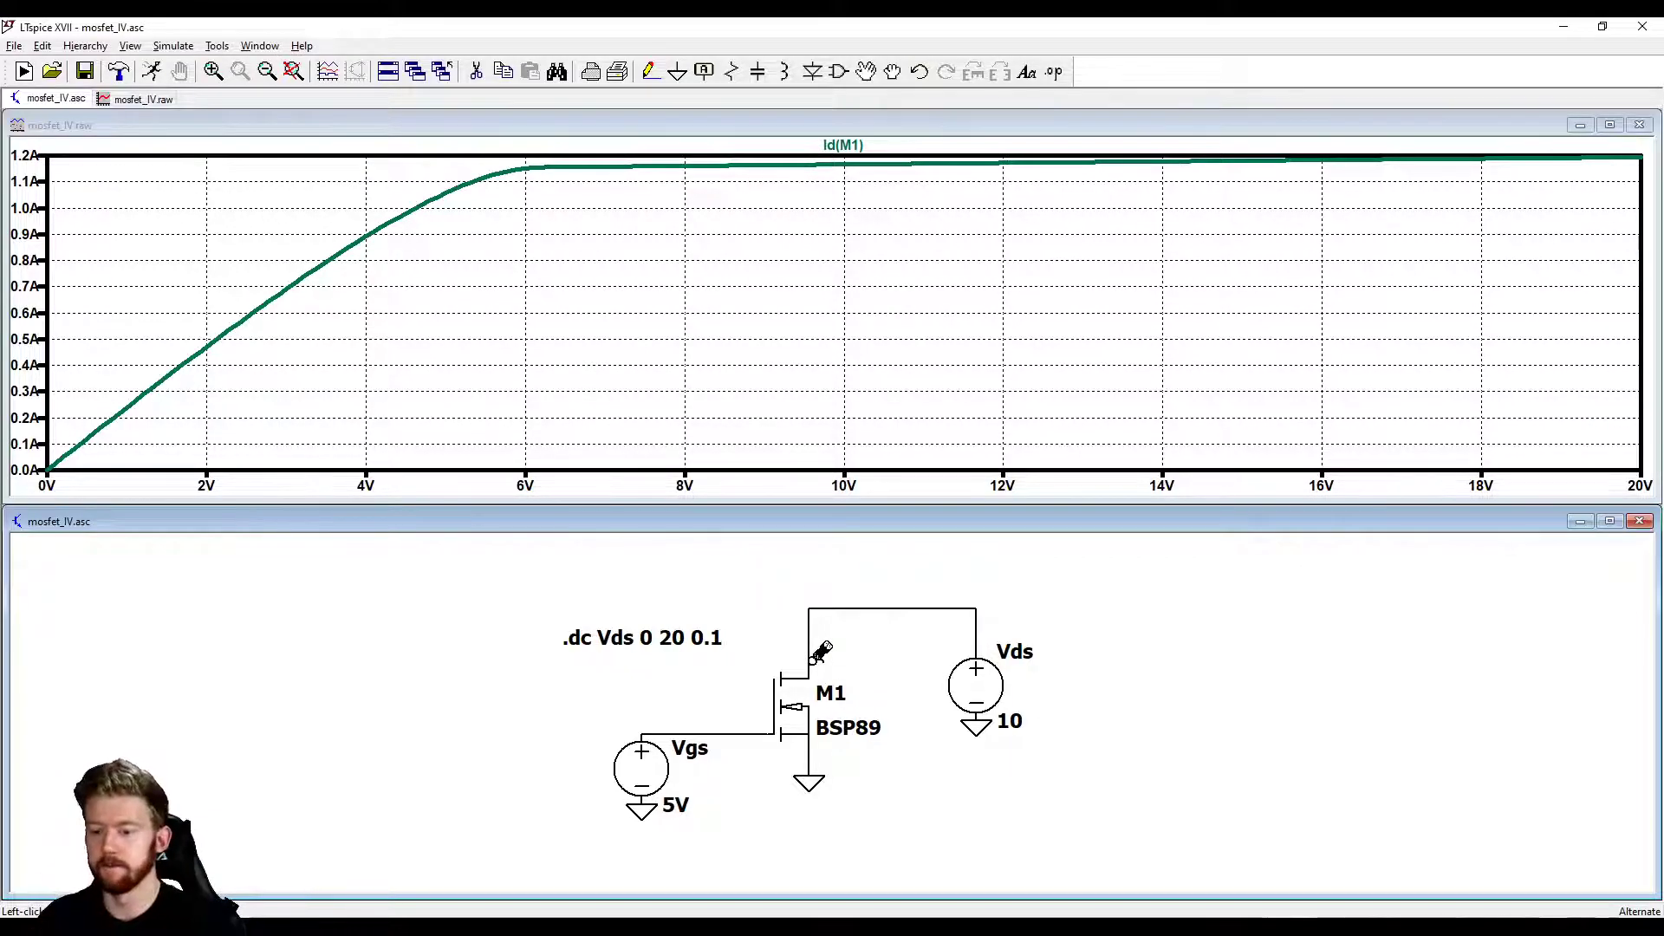
mouse_move(144, 406)
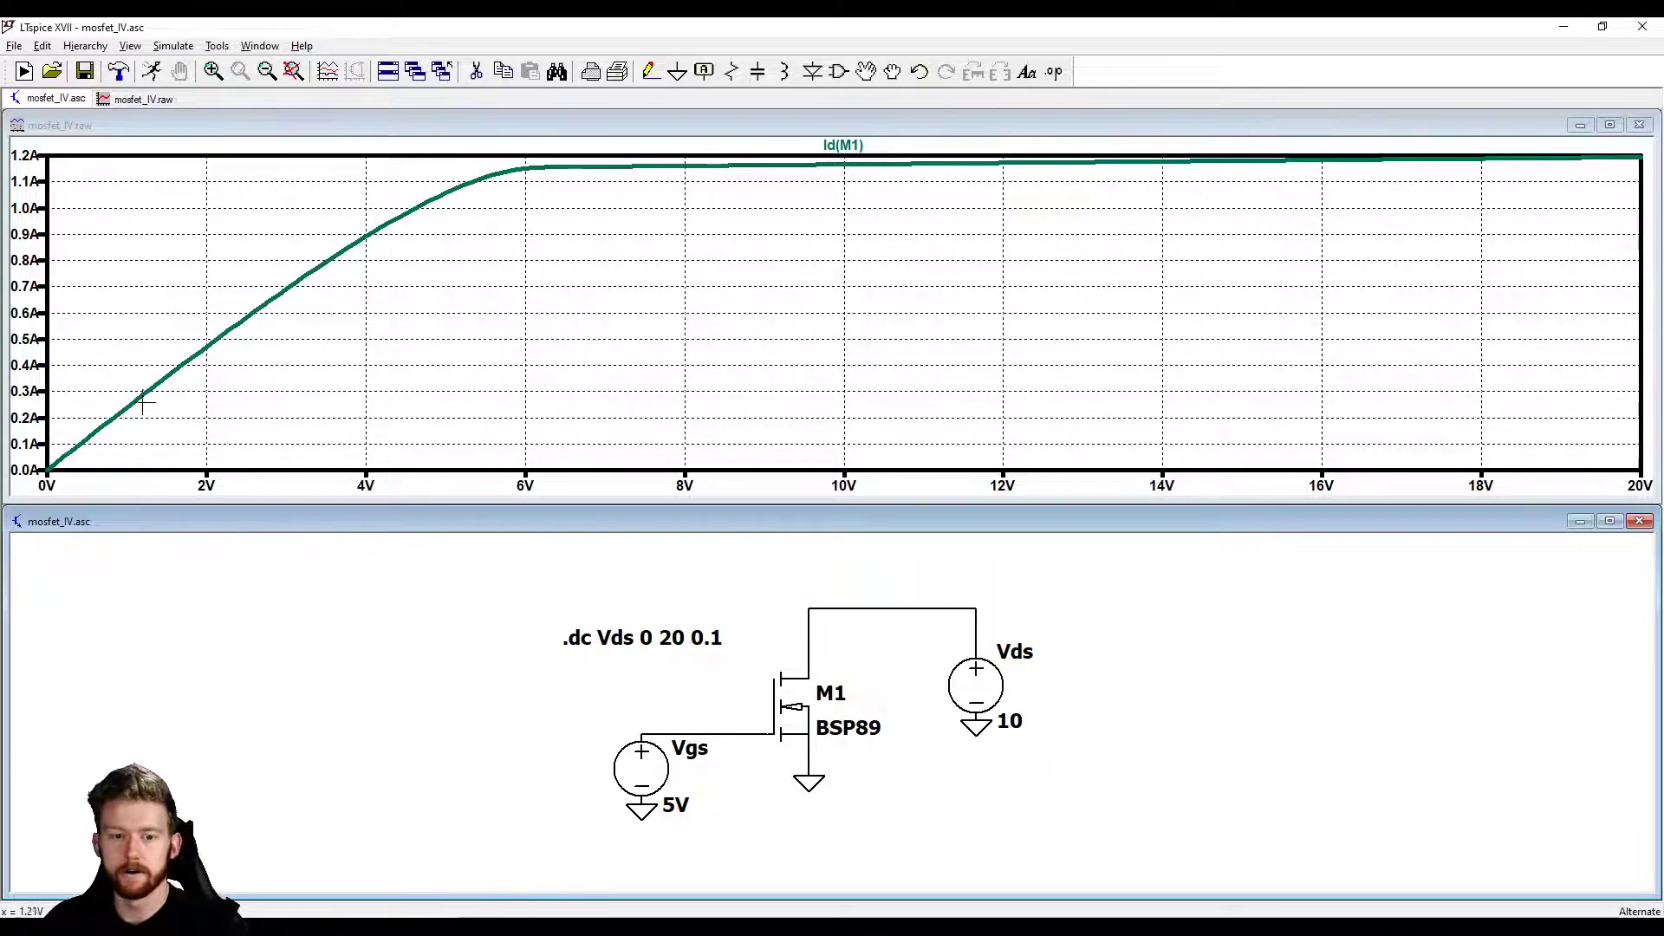
mouse_move(85, 418)
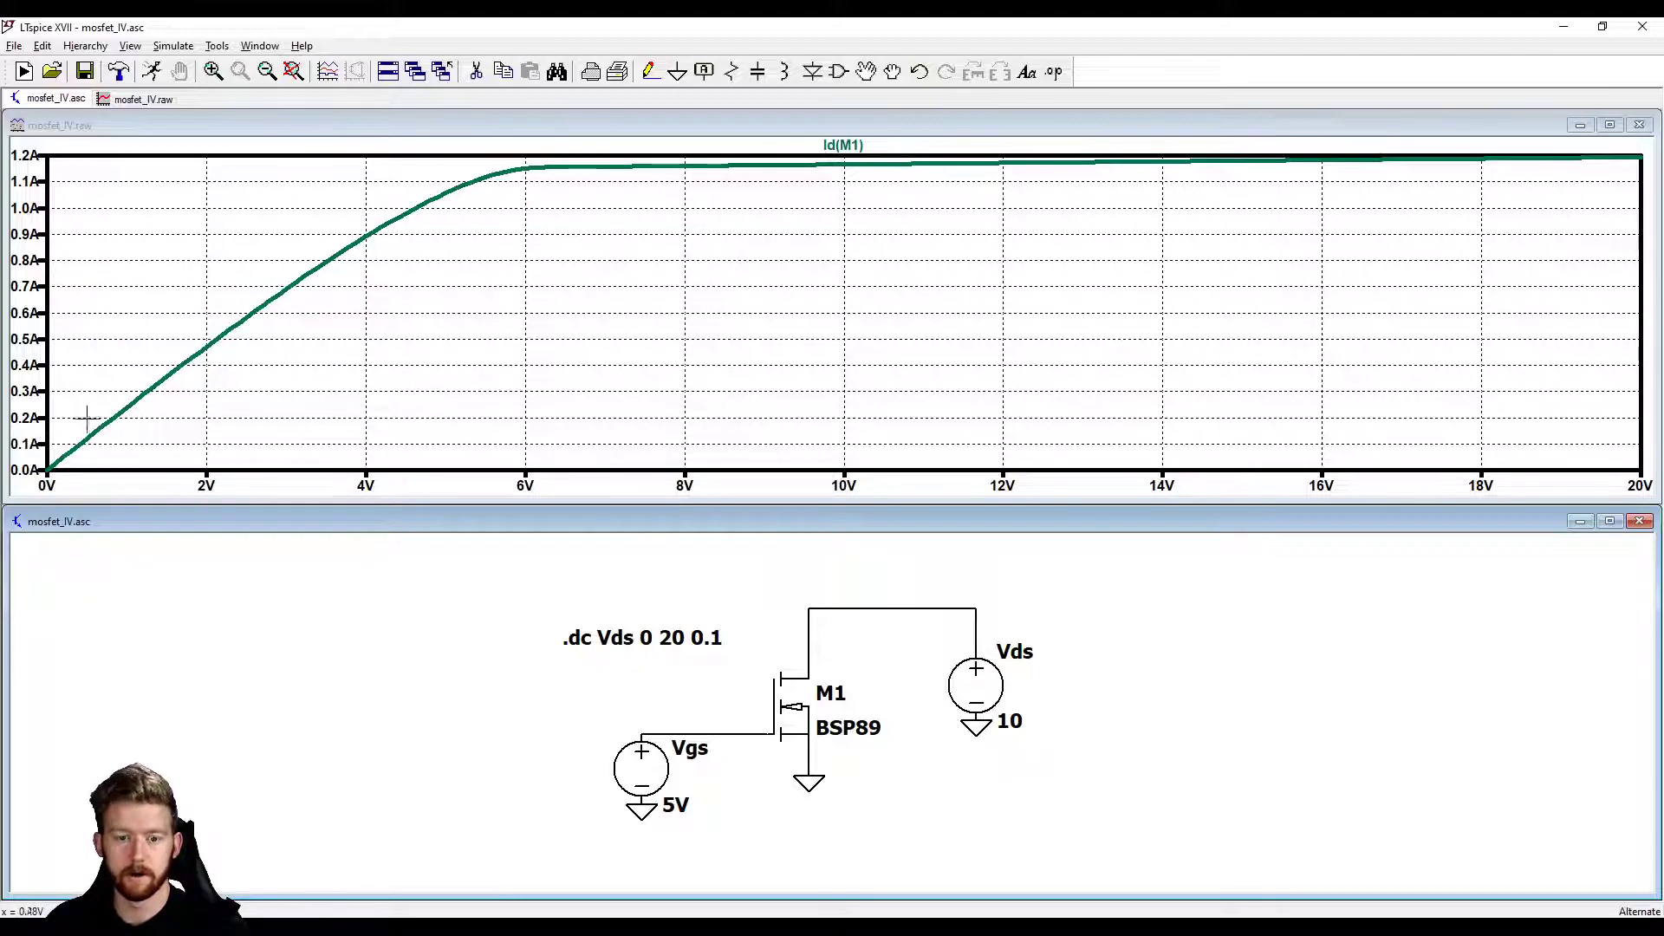
mouse_move(126, 419)
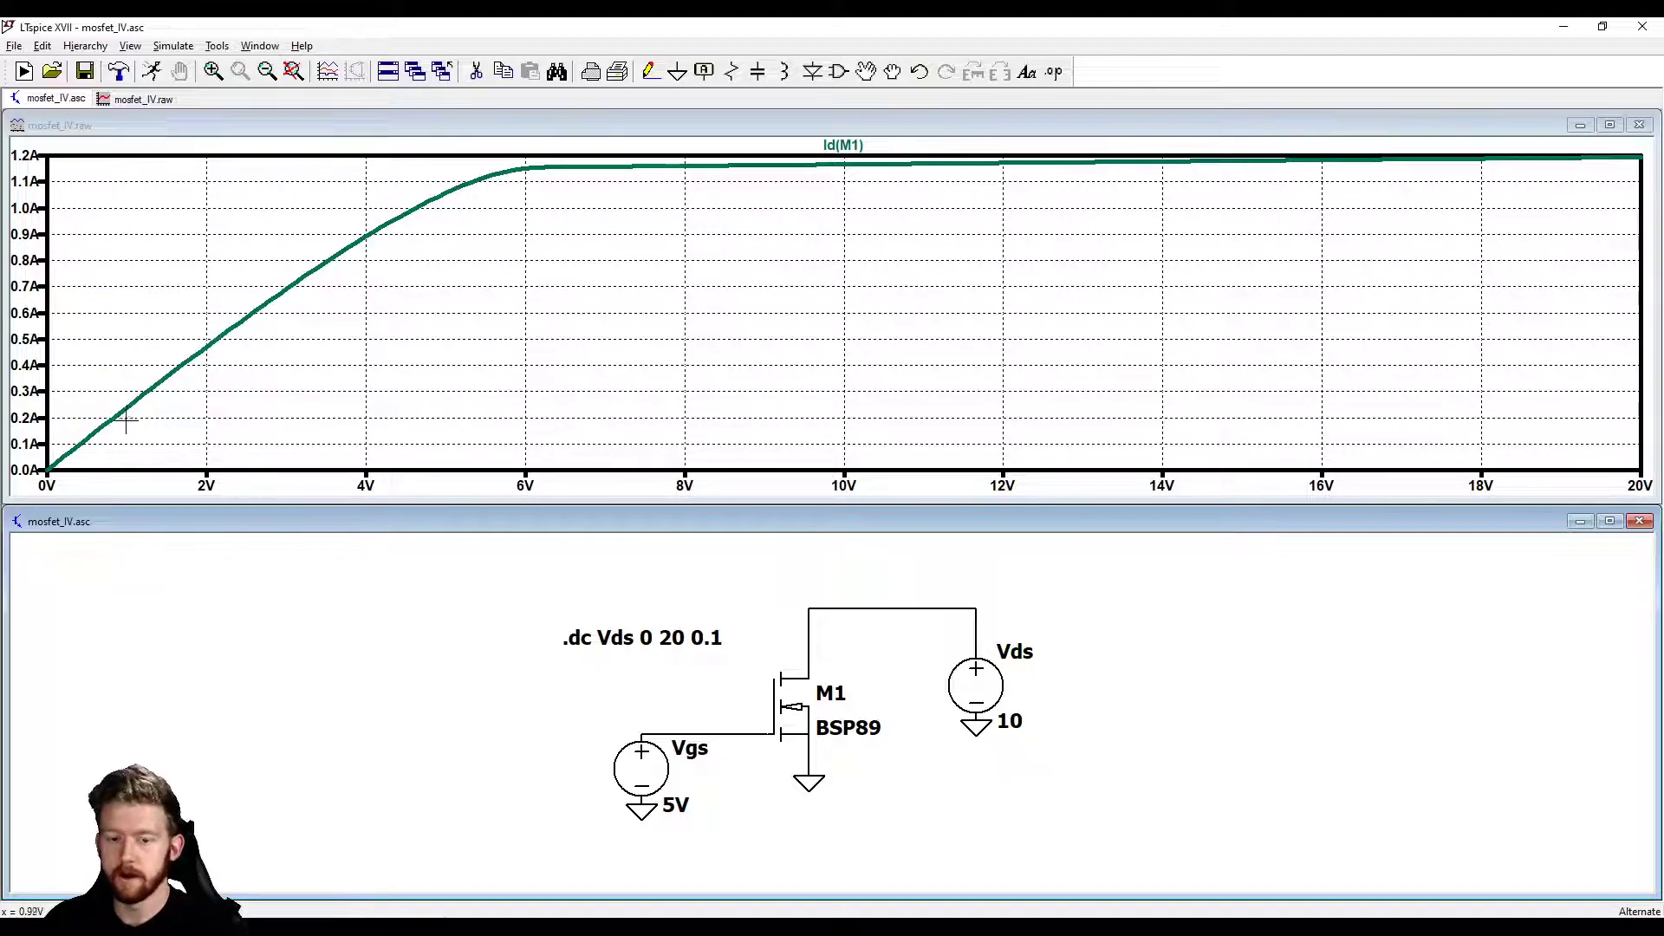
mouse_move(76, 447)
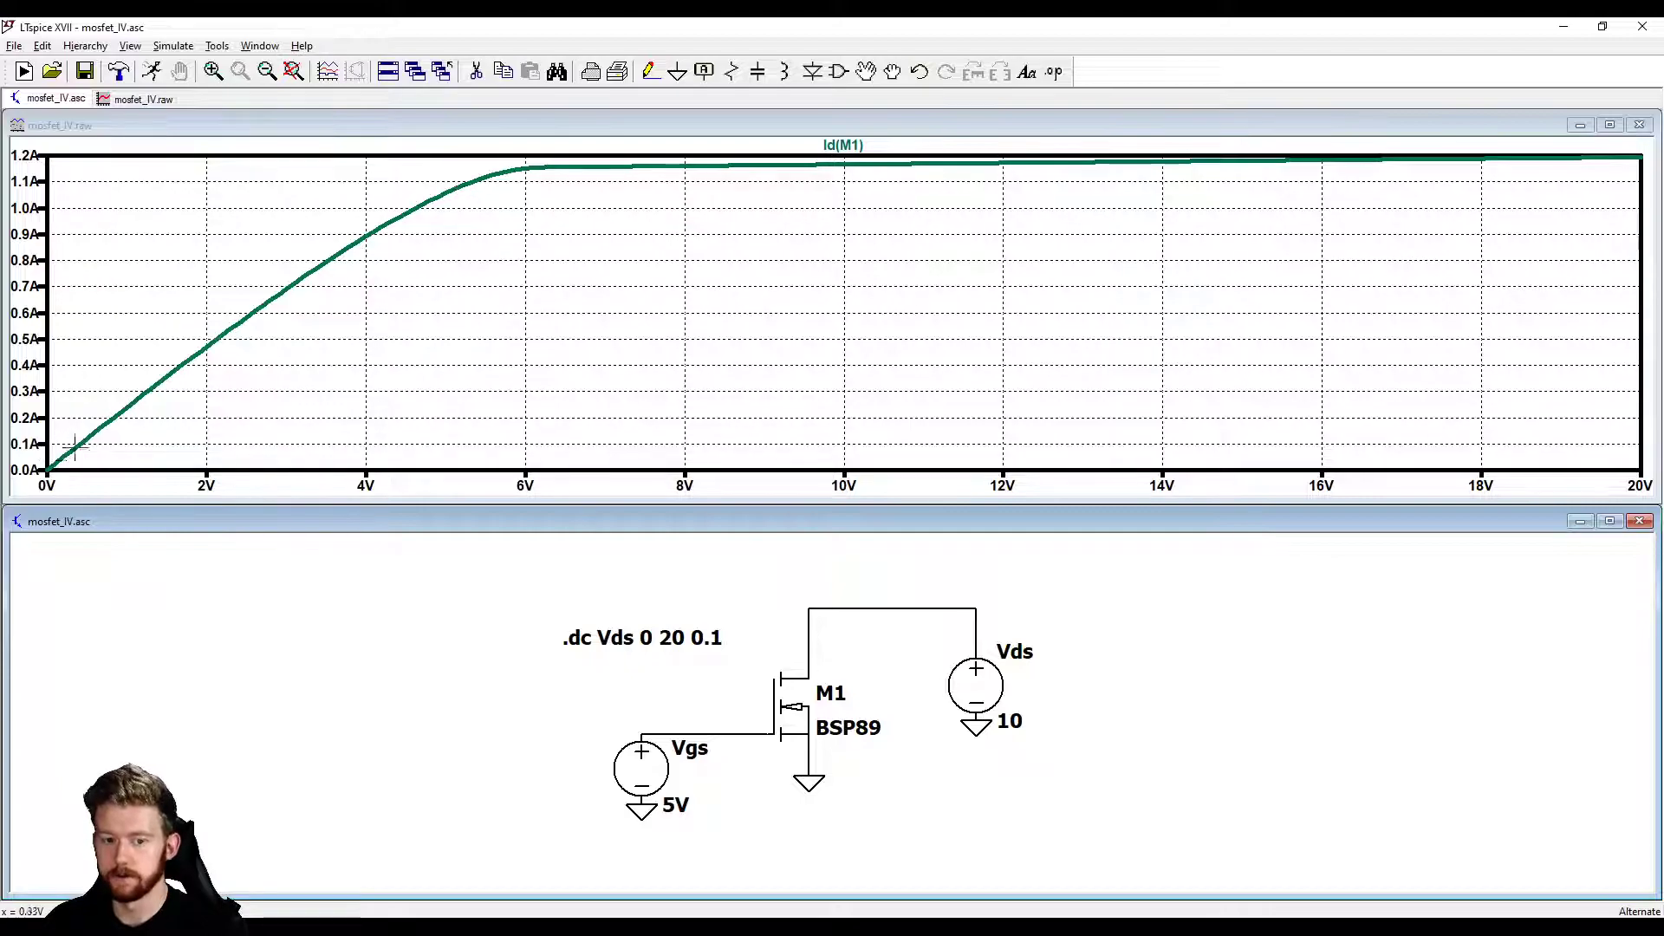
mouse_move(296, 274)
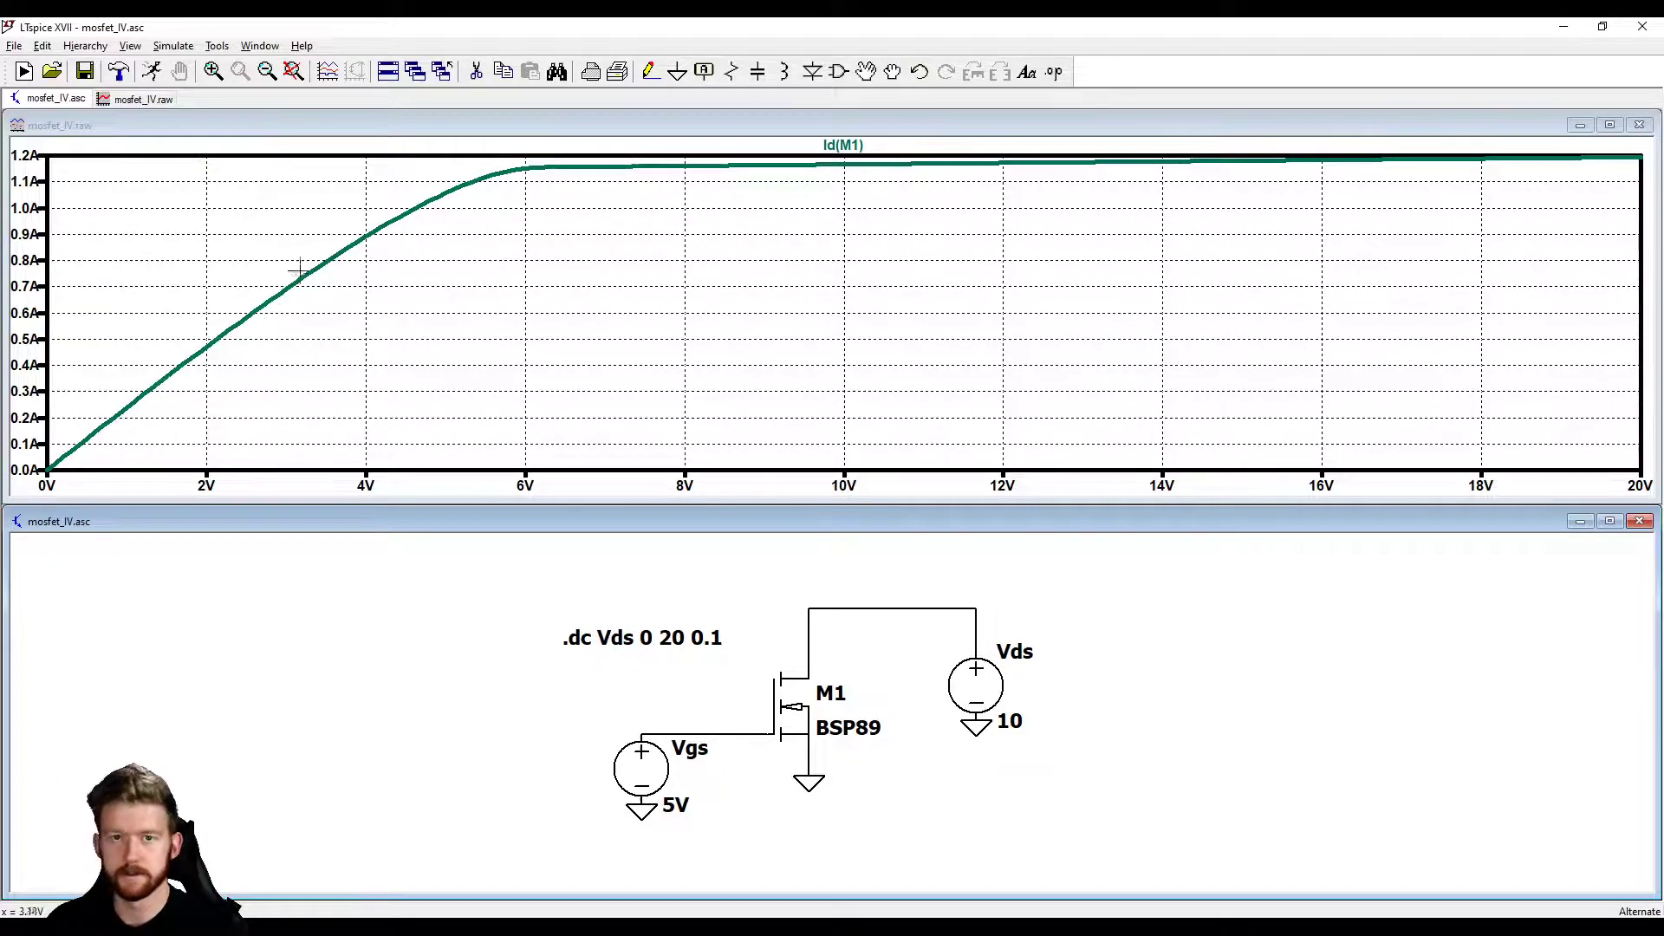
mouse_move(127, 401)
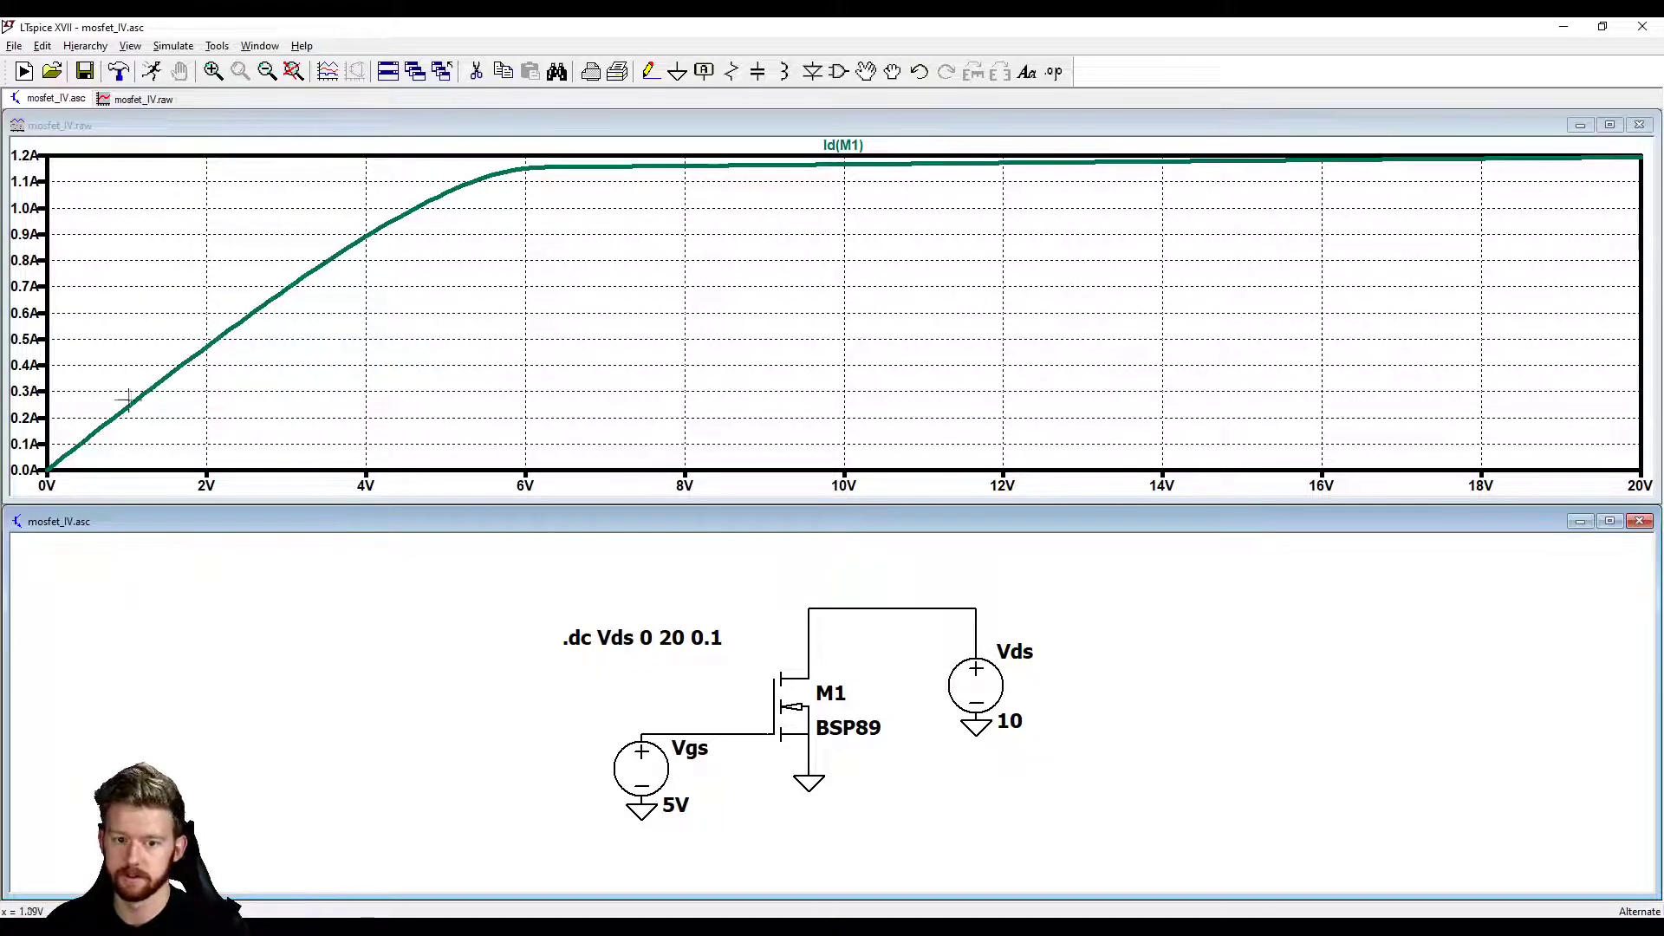
mouse_move(326, 340)
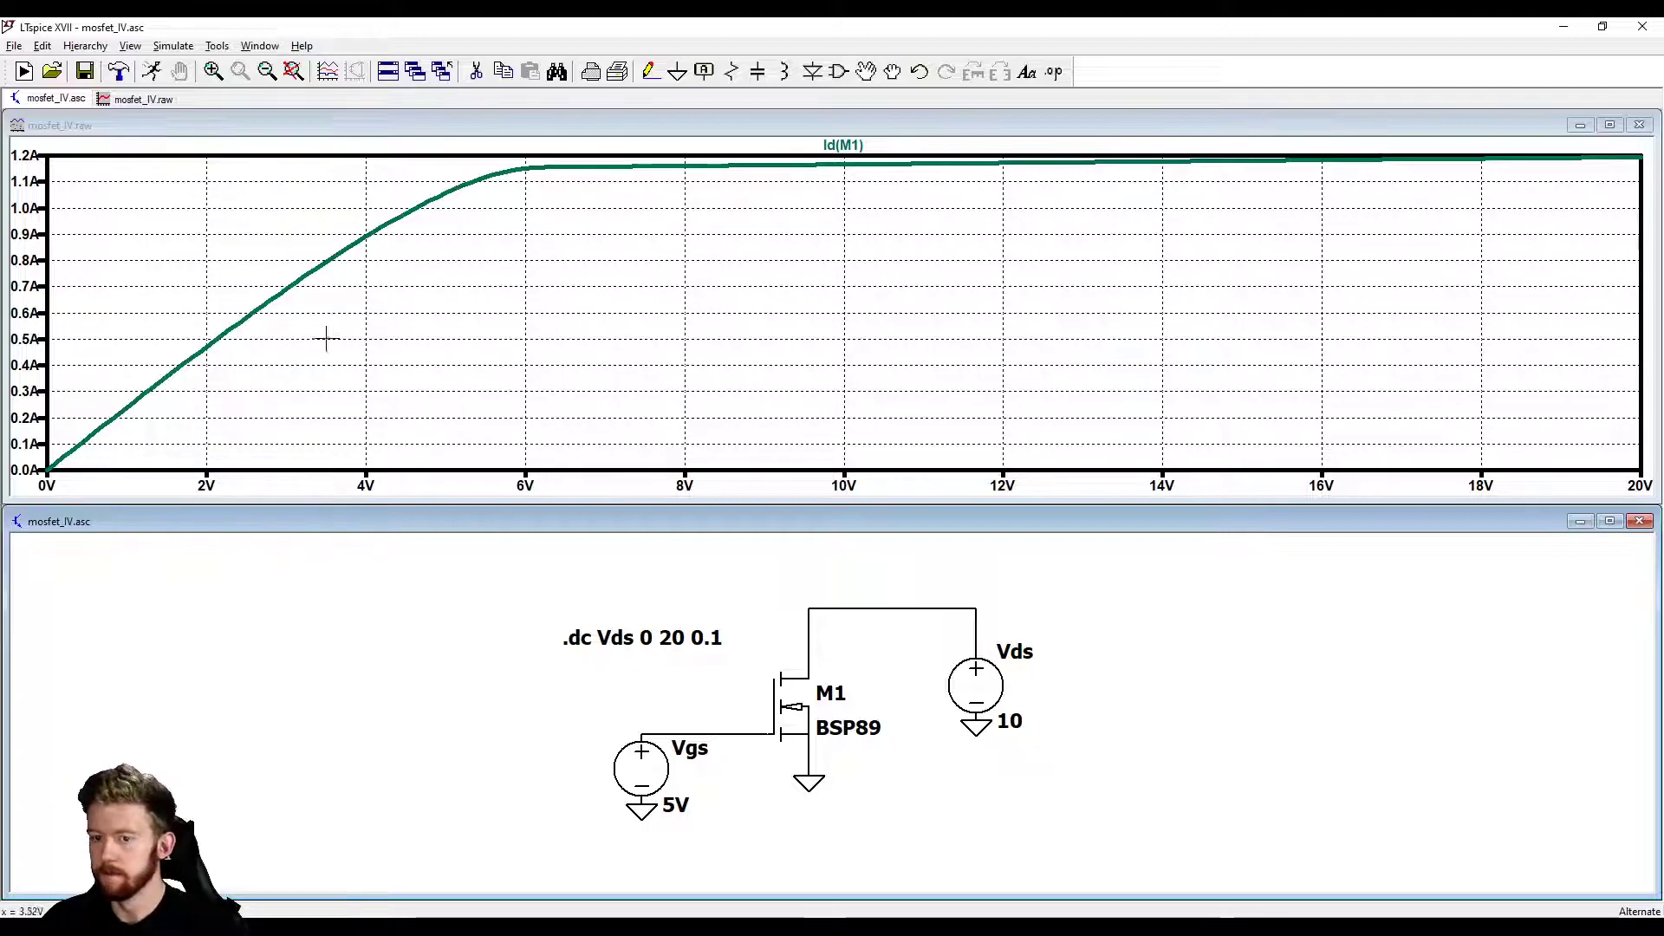
mouse_move(796, 164)
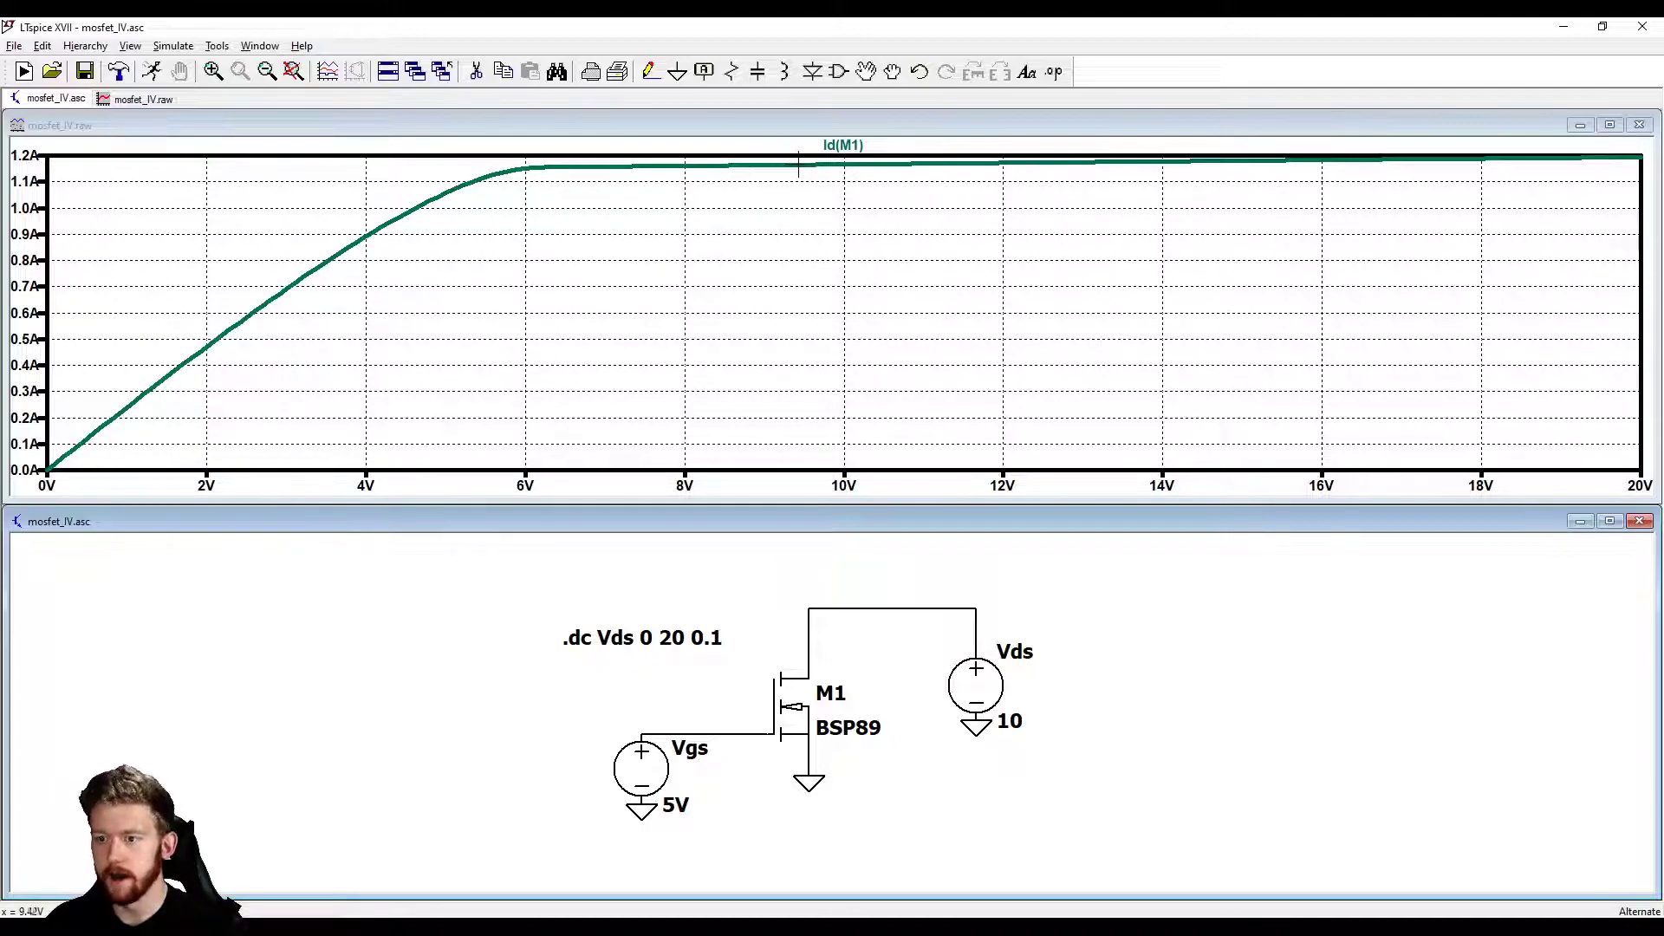
mouse_move(844, 168)
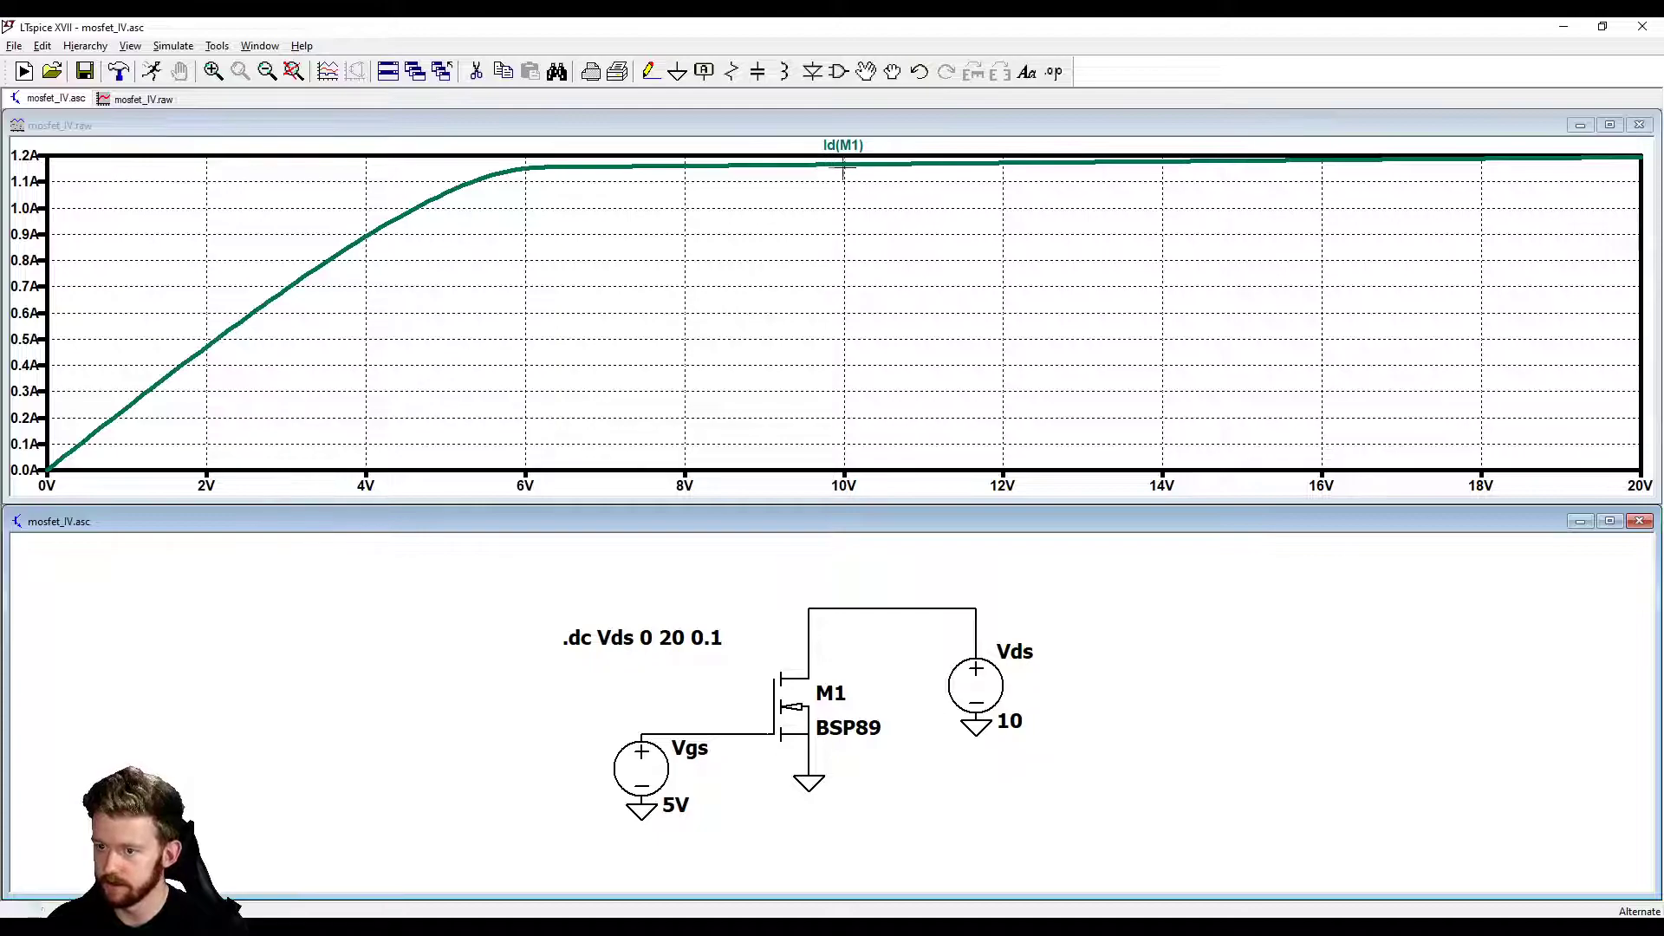
mouse_move(825, 185)
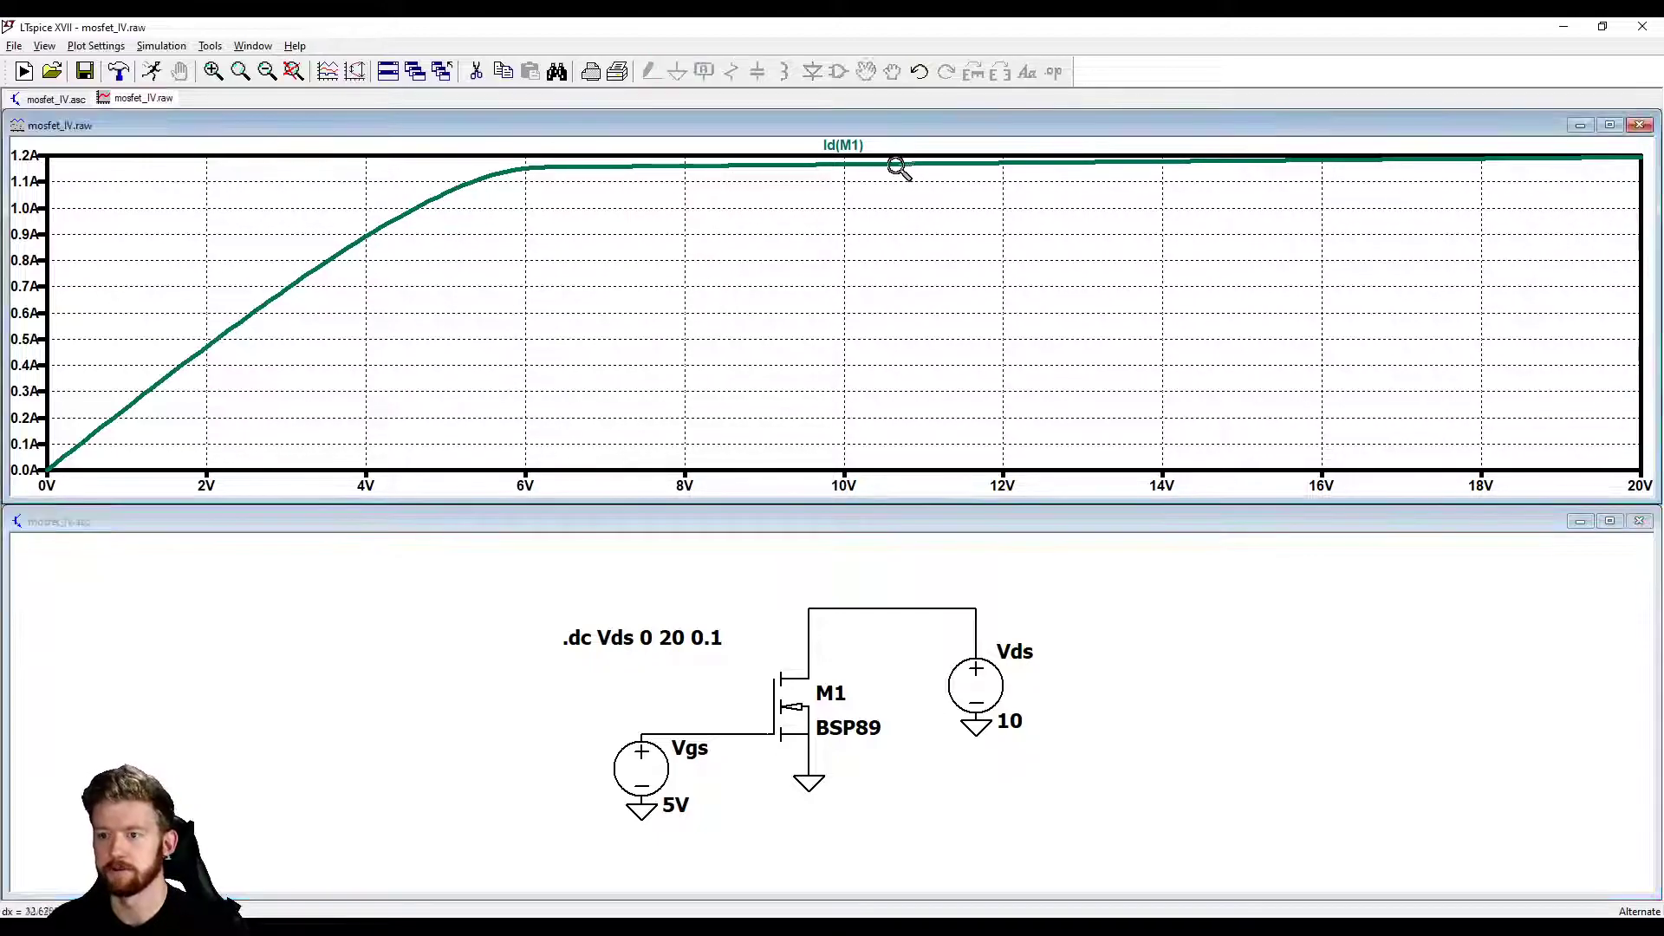
mouse_move(850, 182)
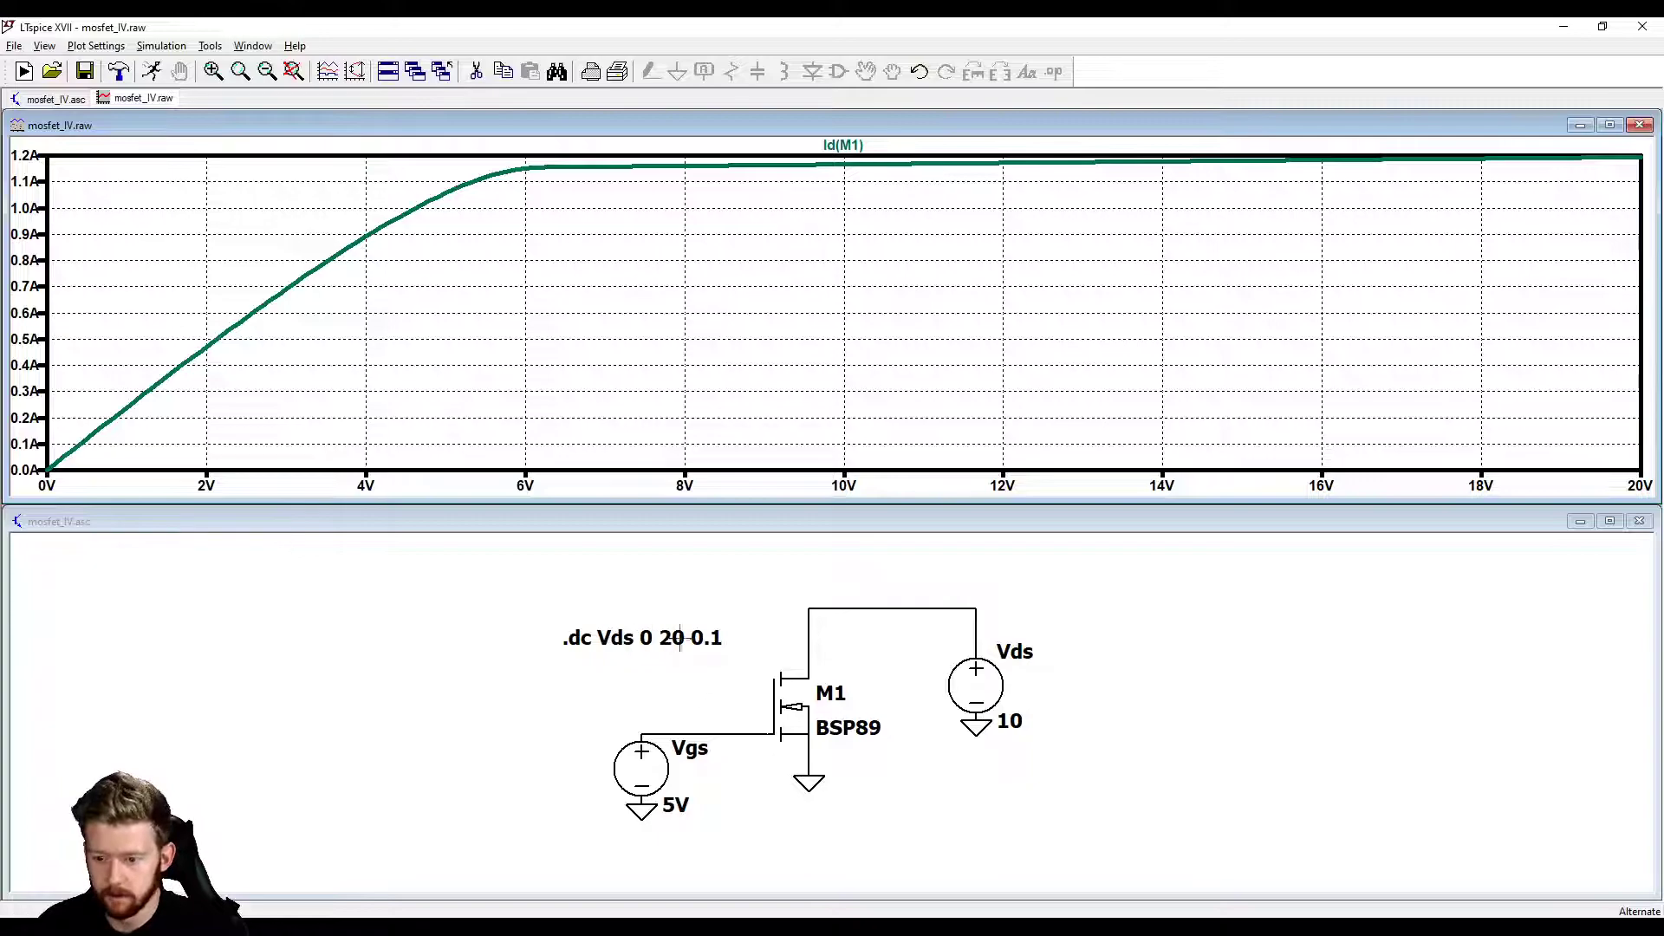
mouse_move(541, 312)
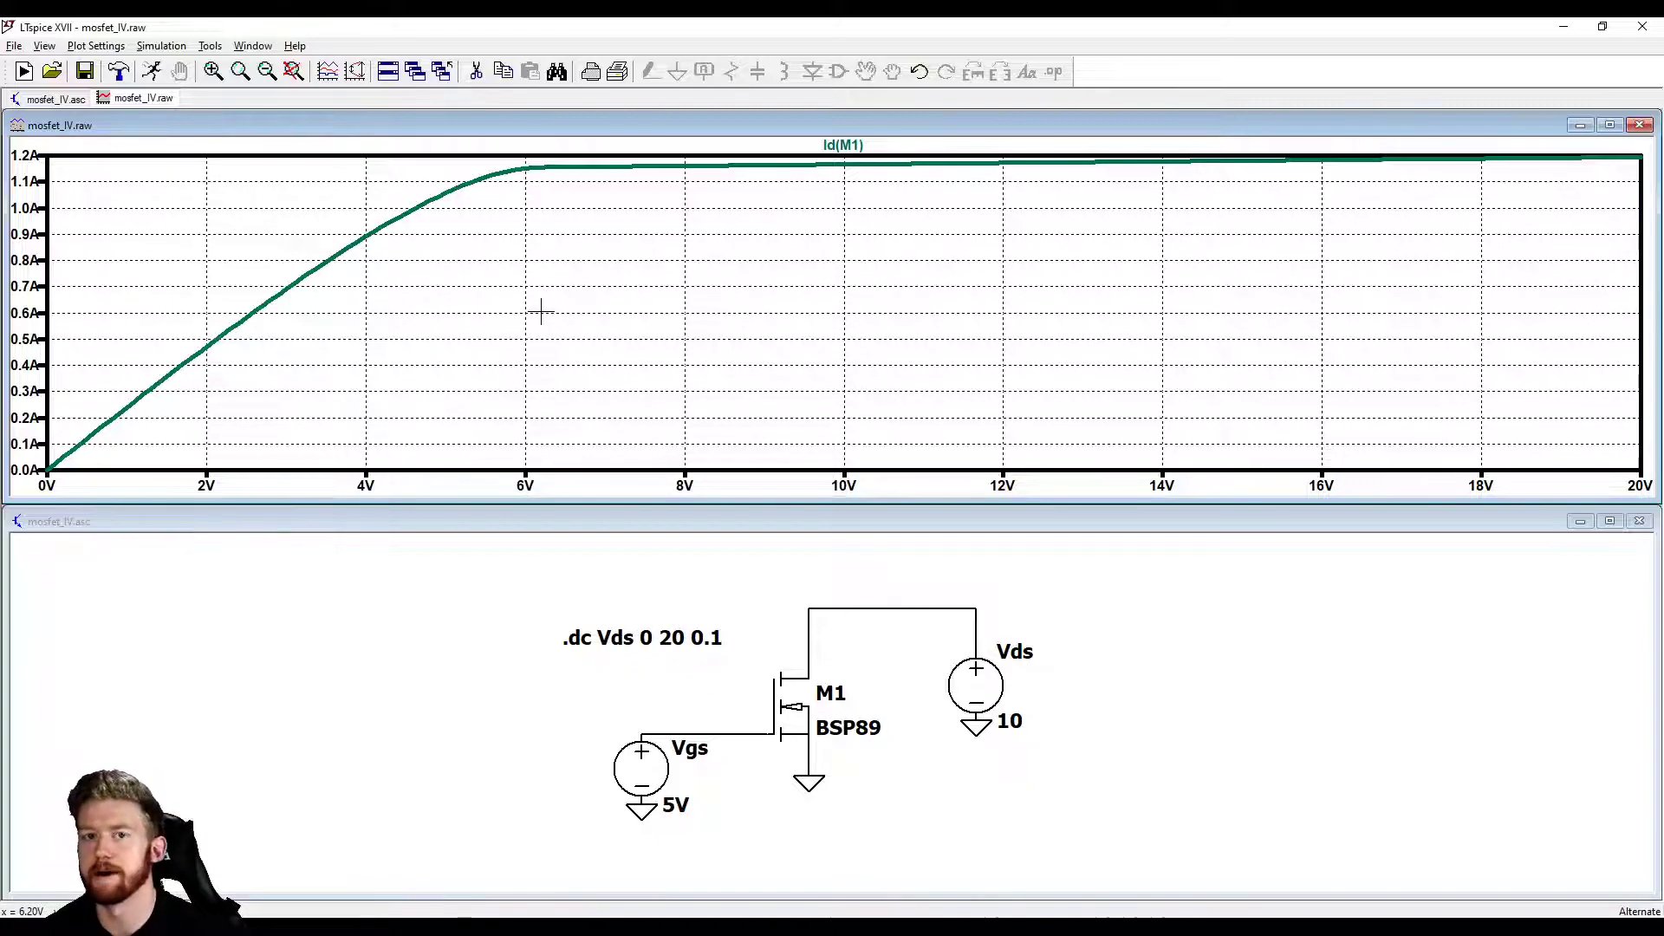
mouse_move(583, 768)
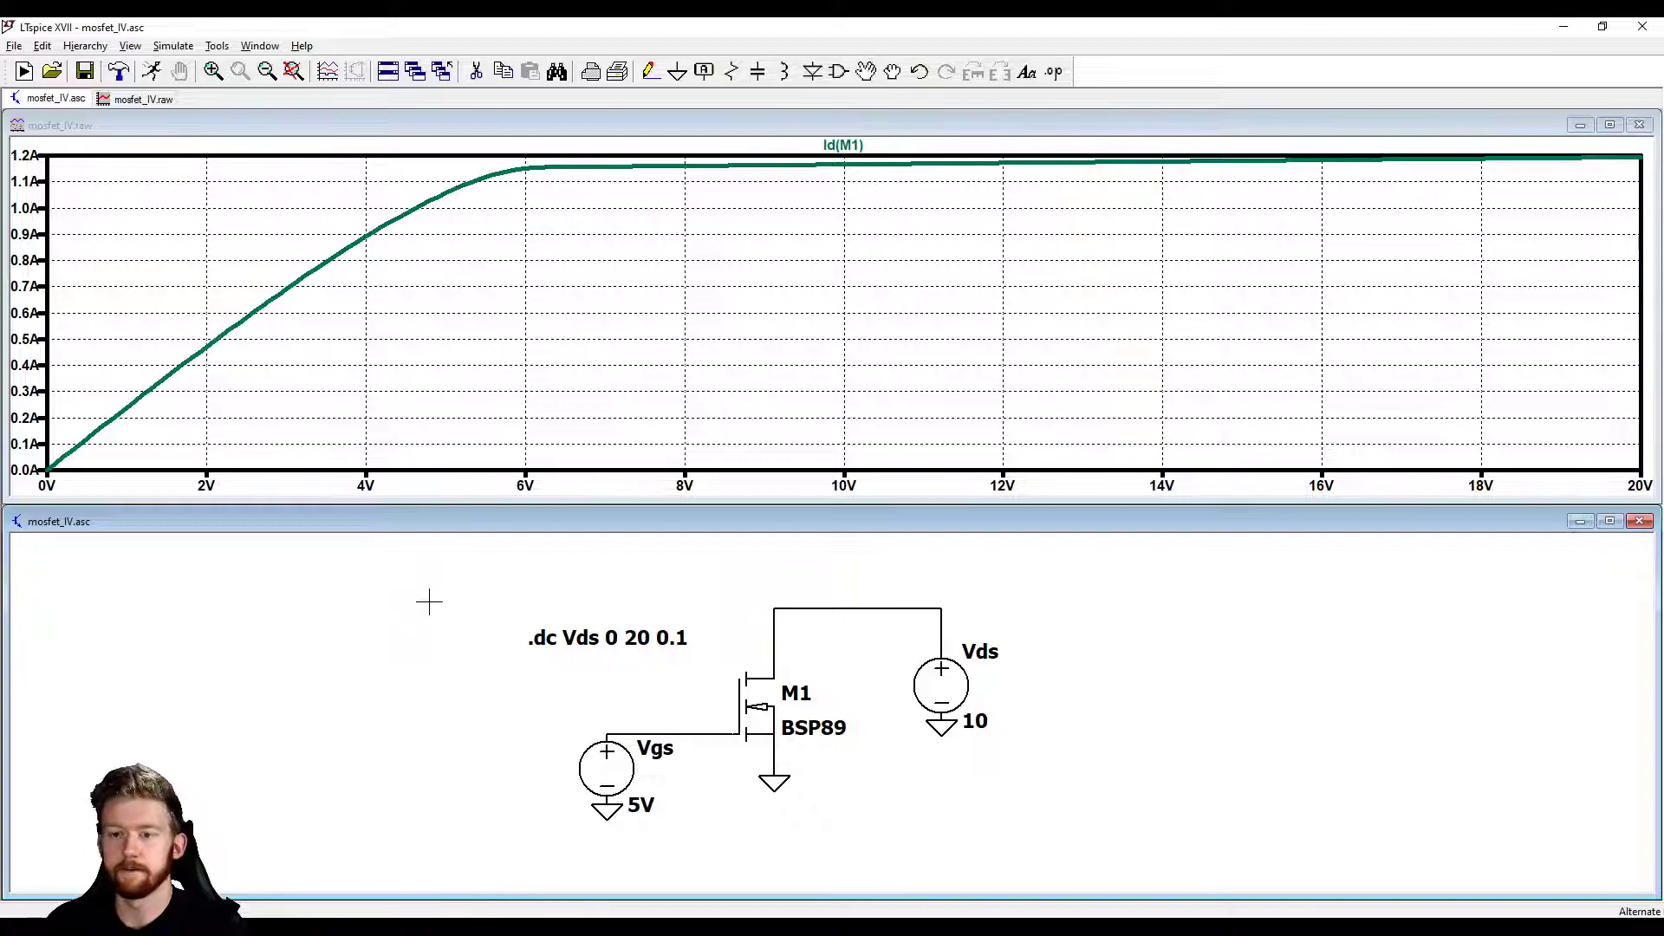
mouse_move(506, 617)
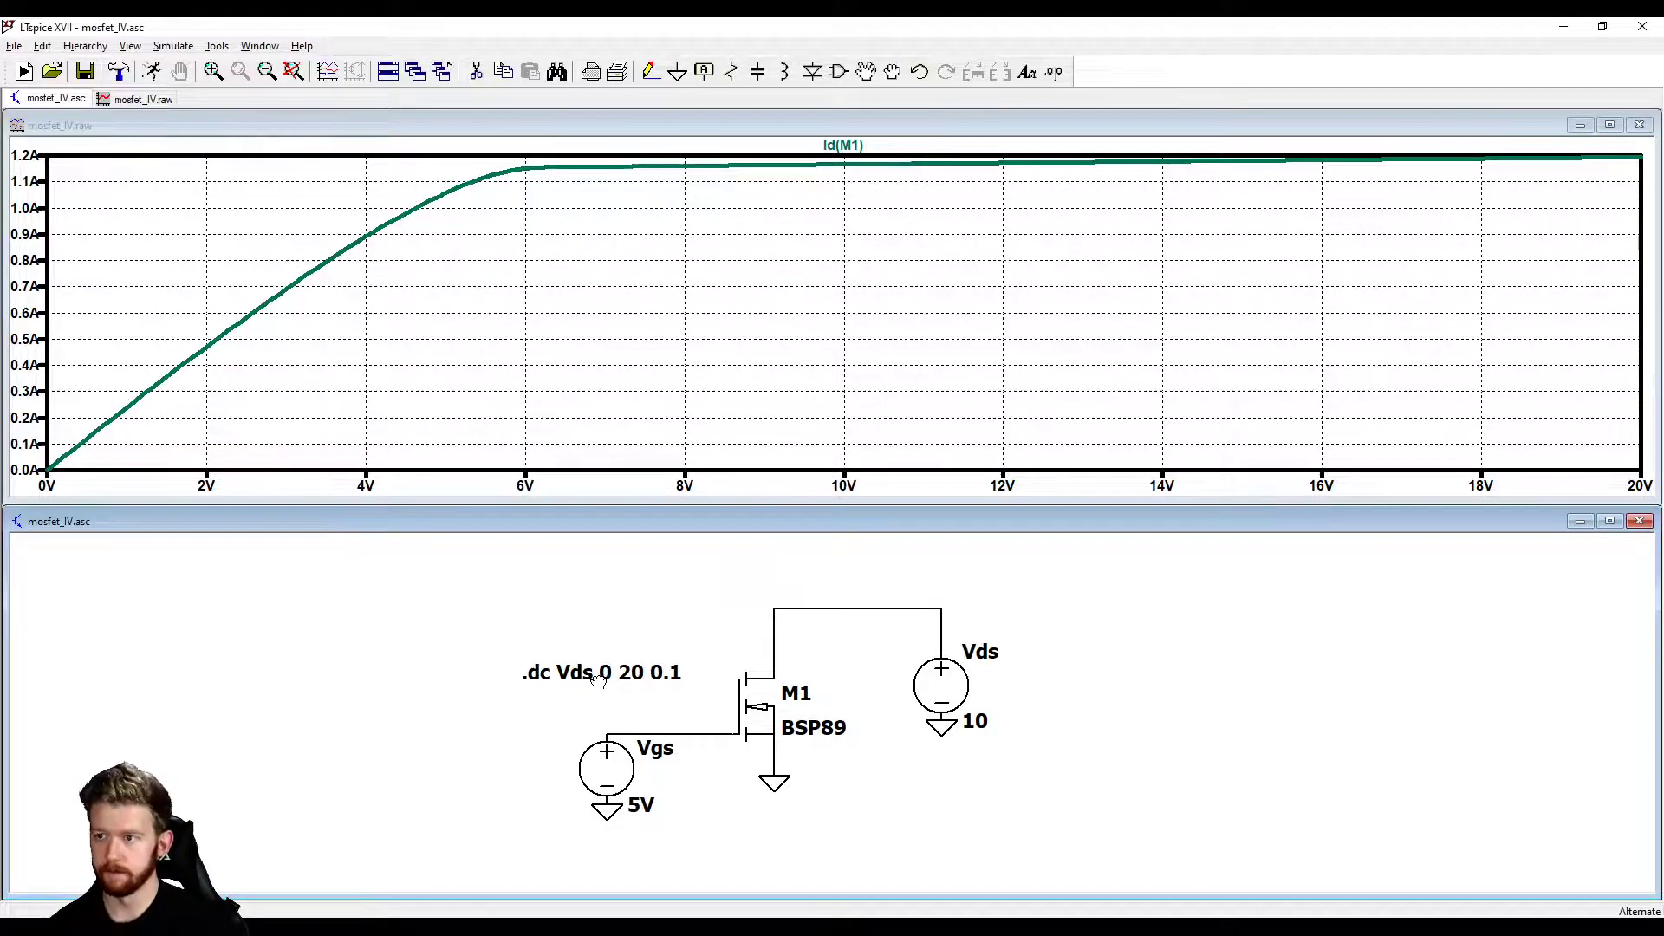
mouse_move(702, 703)
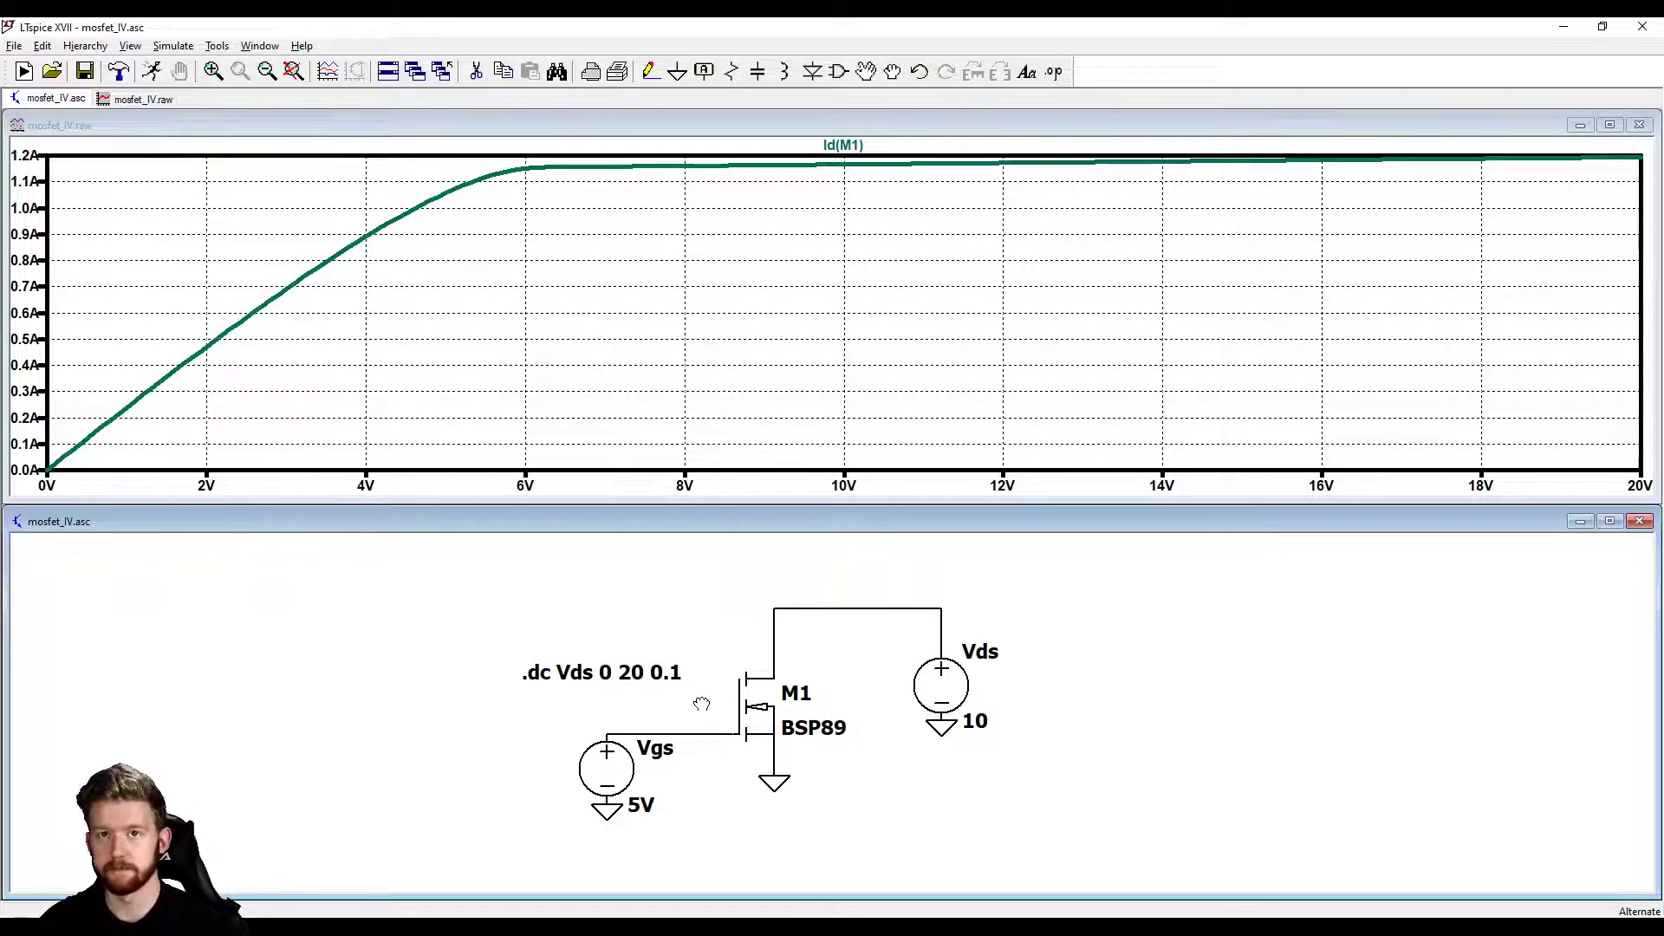
mouse_move(811, 810)
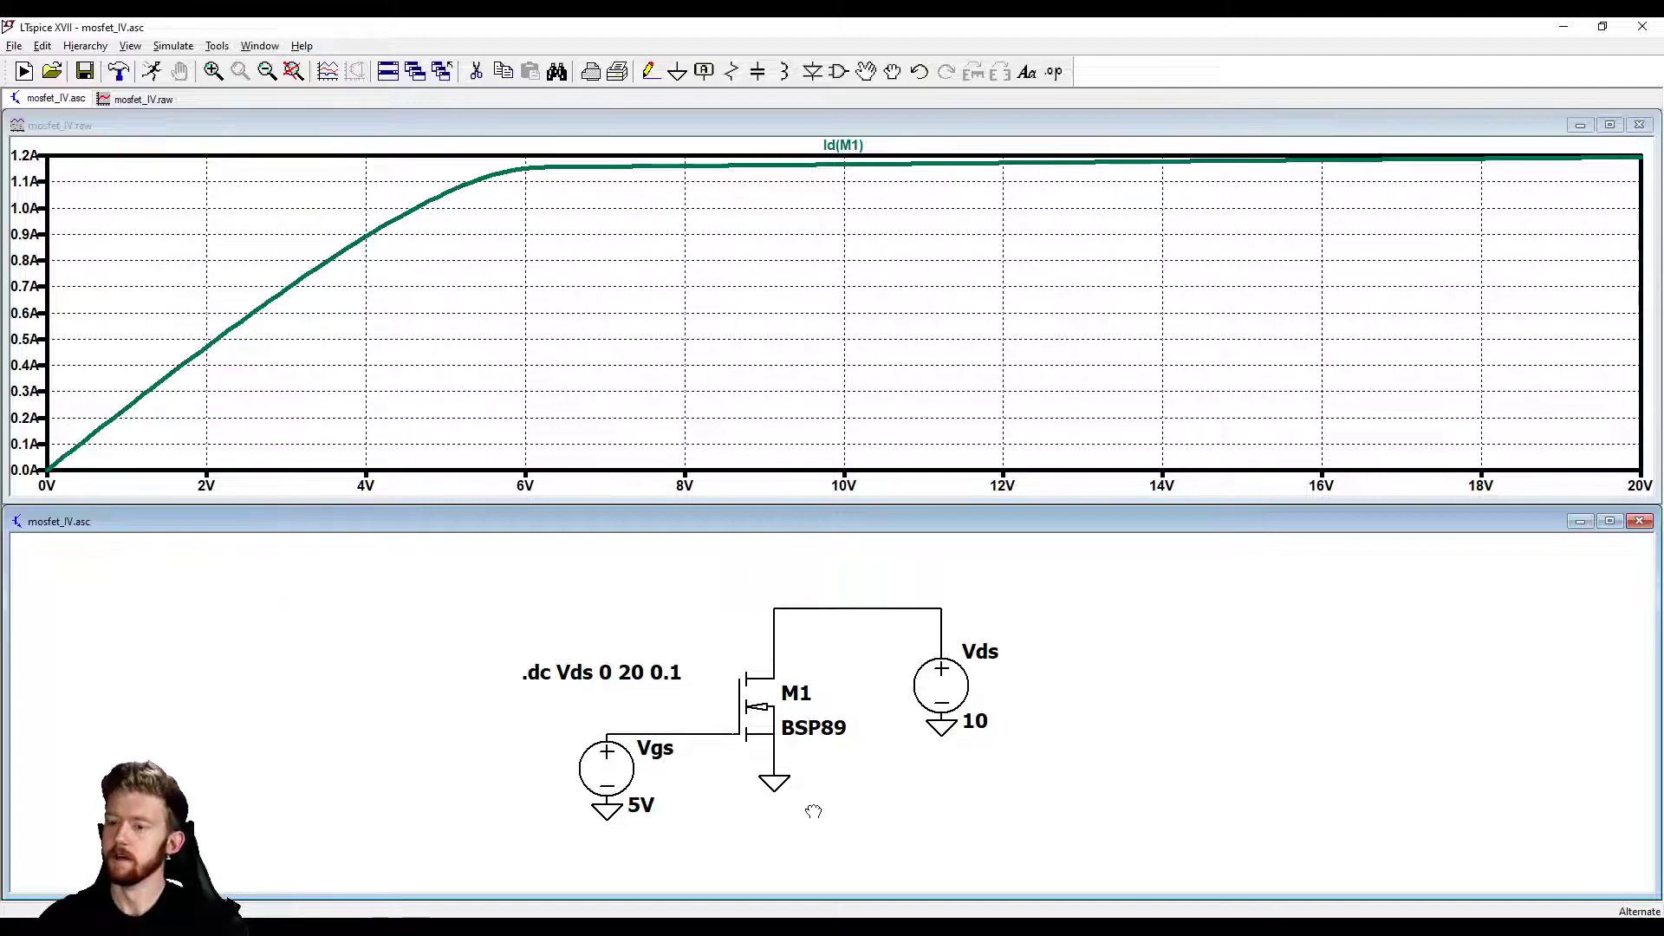
mouse_move(1088, 166)
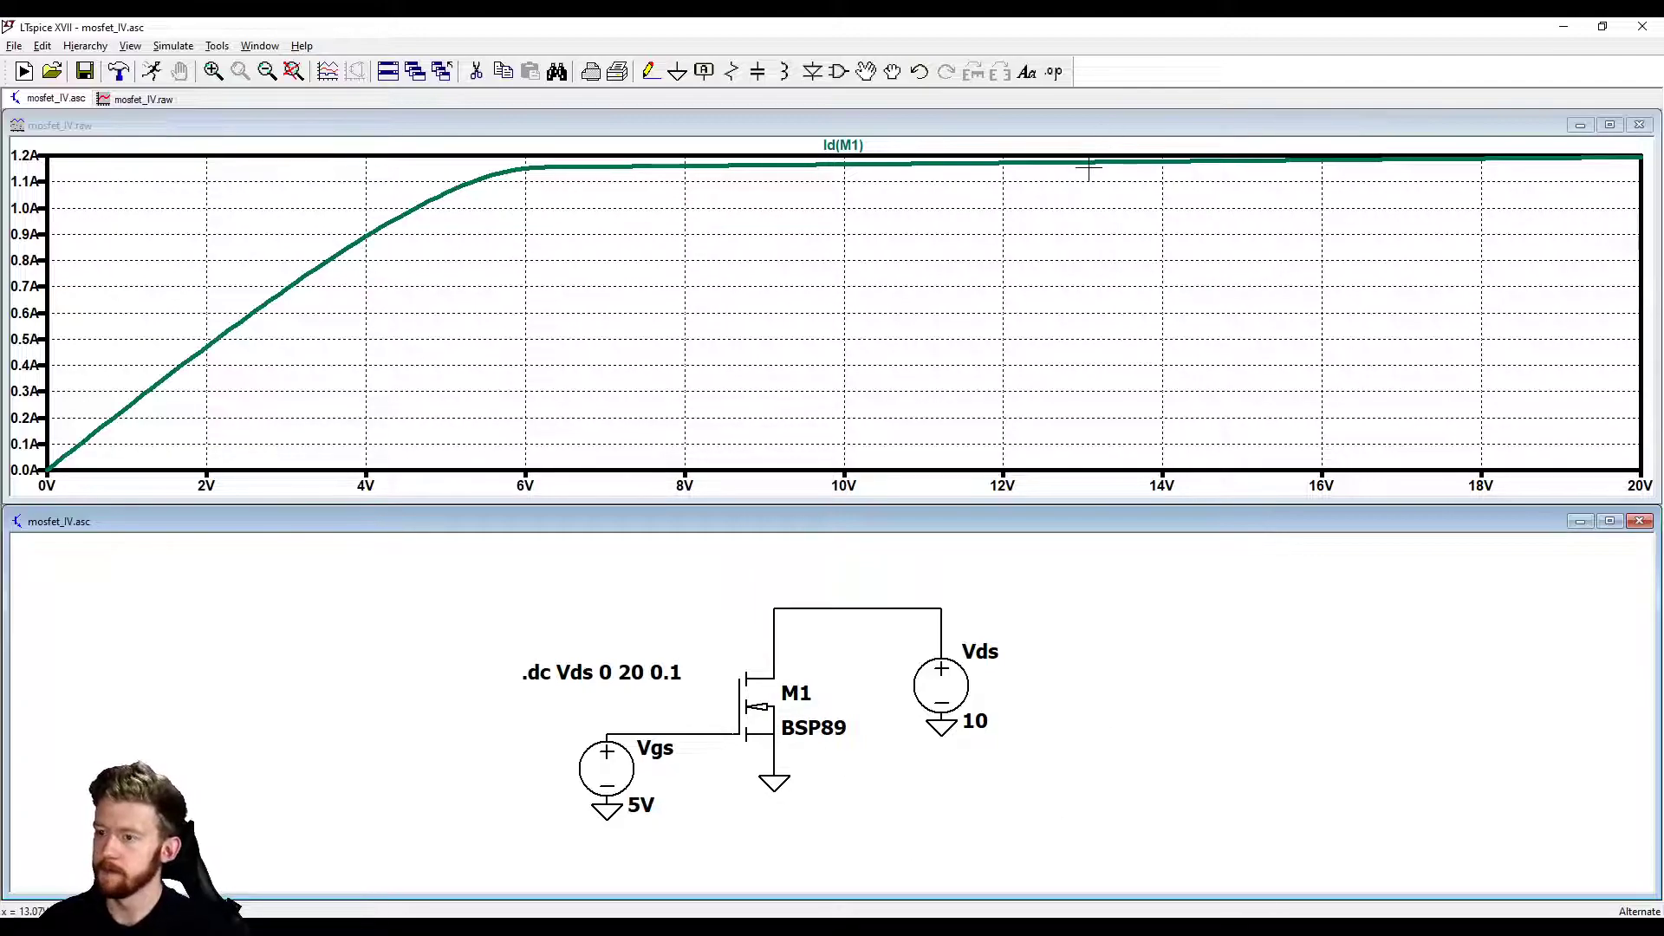
Step: Make the mosfet_IV schematic the active window again
left_click(1052, 73)
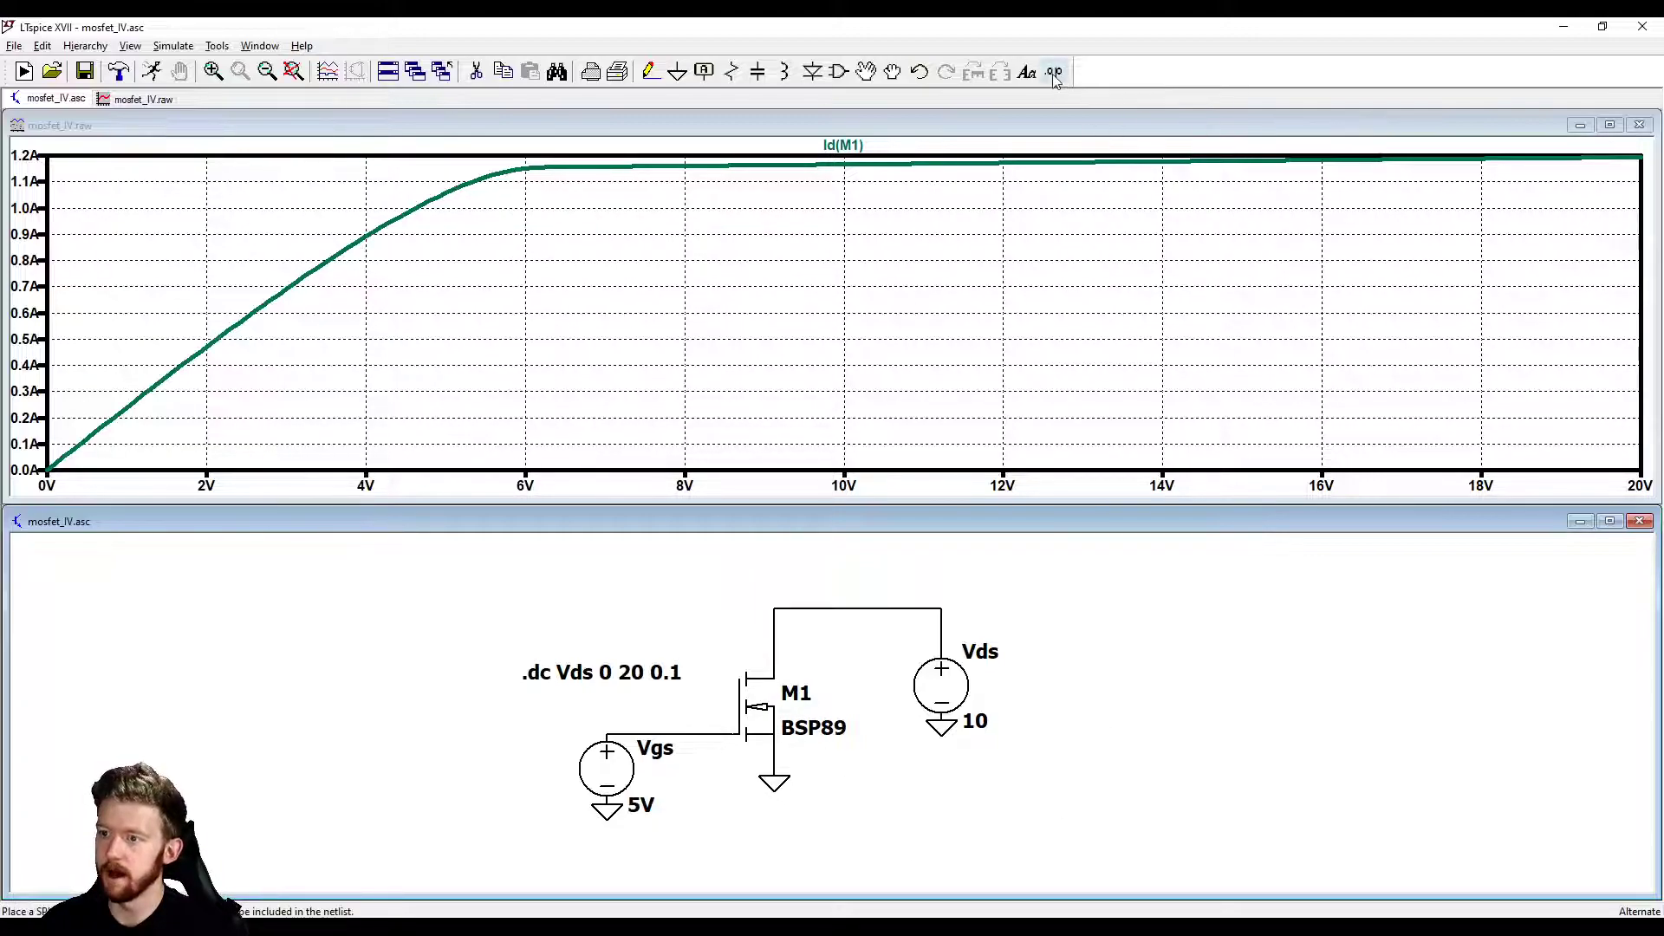
Step: Add the SPICE directive '.step param Vds list 3 5 10' to the schematic
left_click(1053, 71)
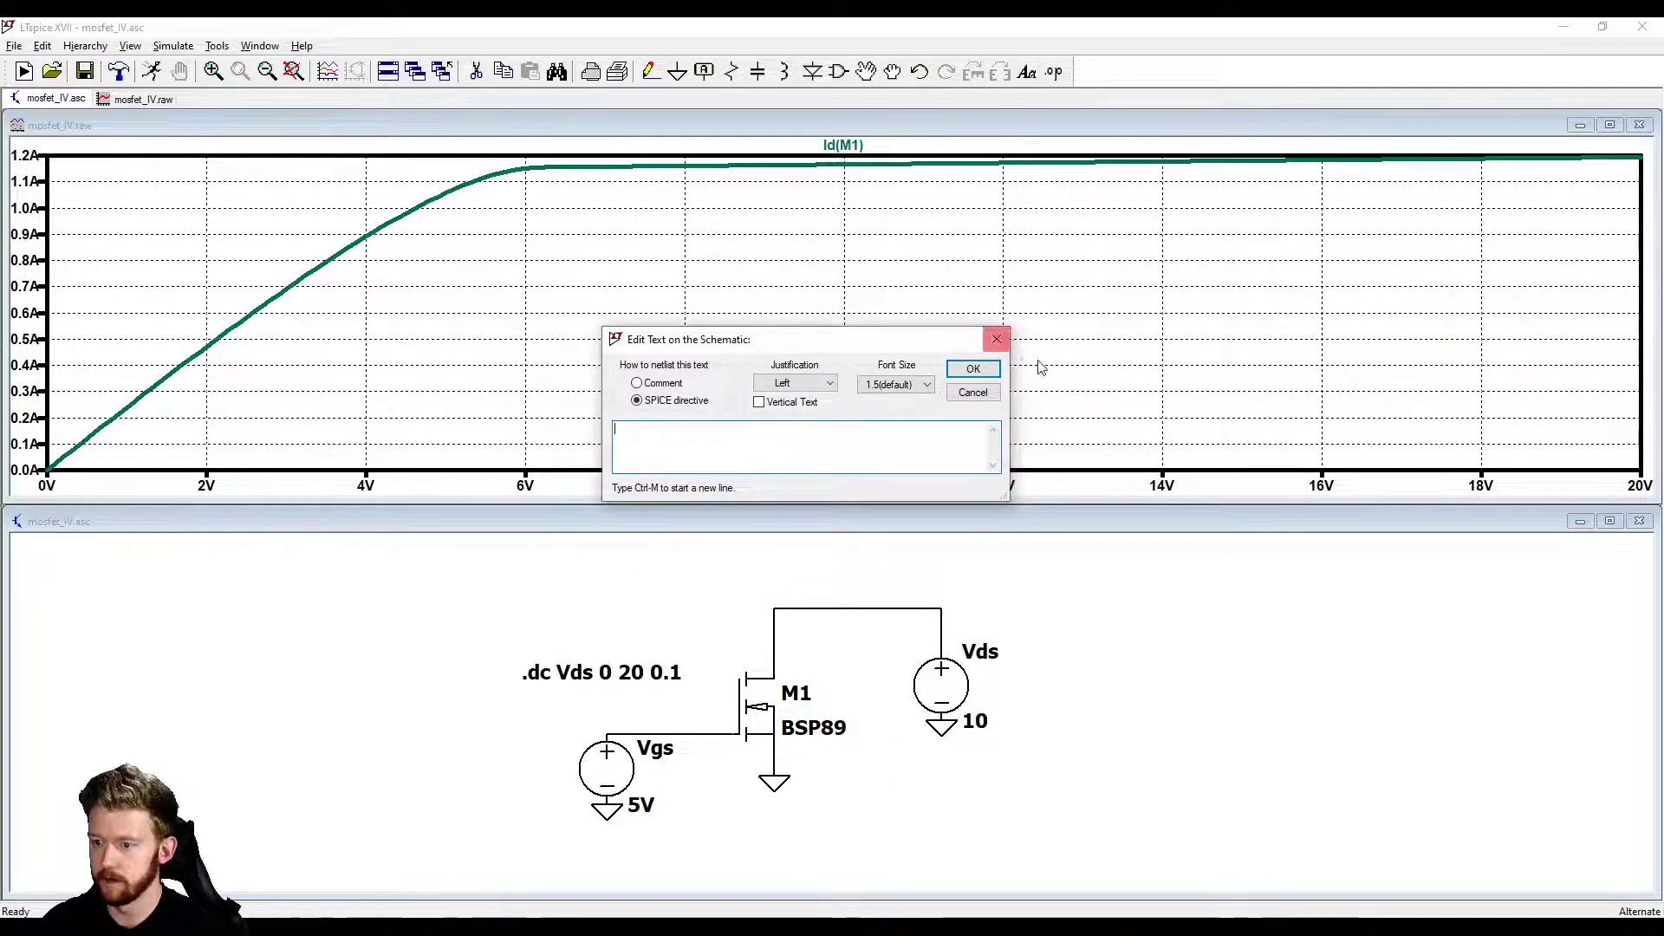
left_click(973, 392)
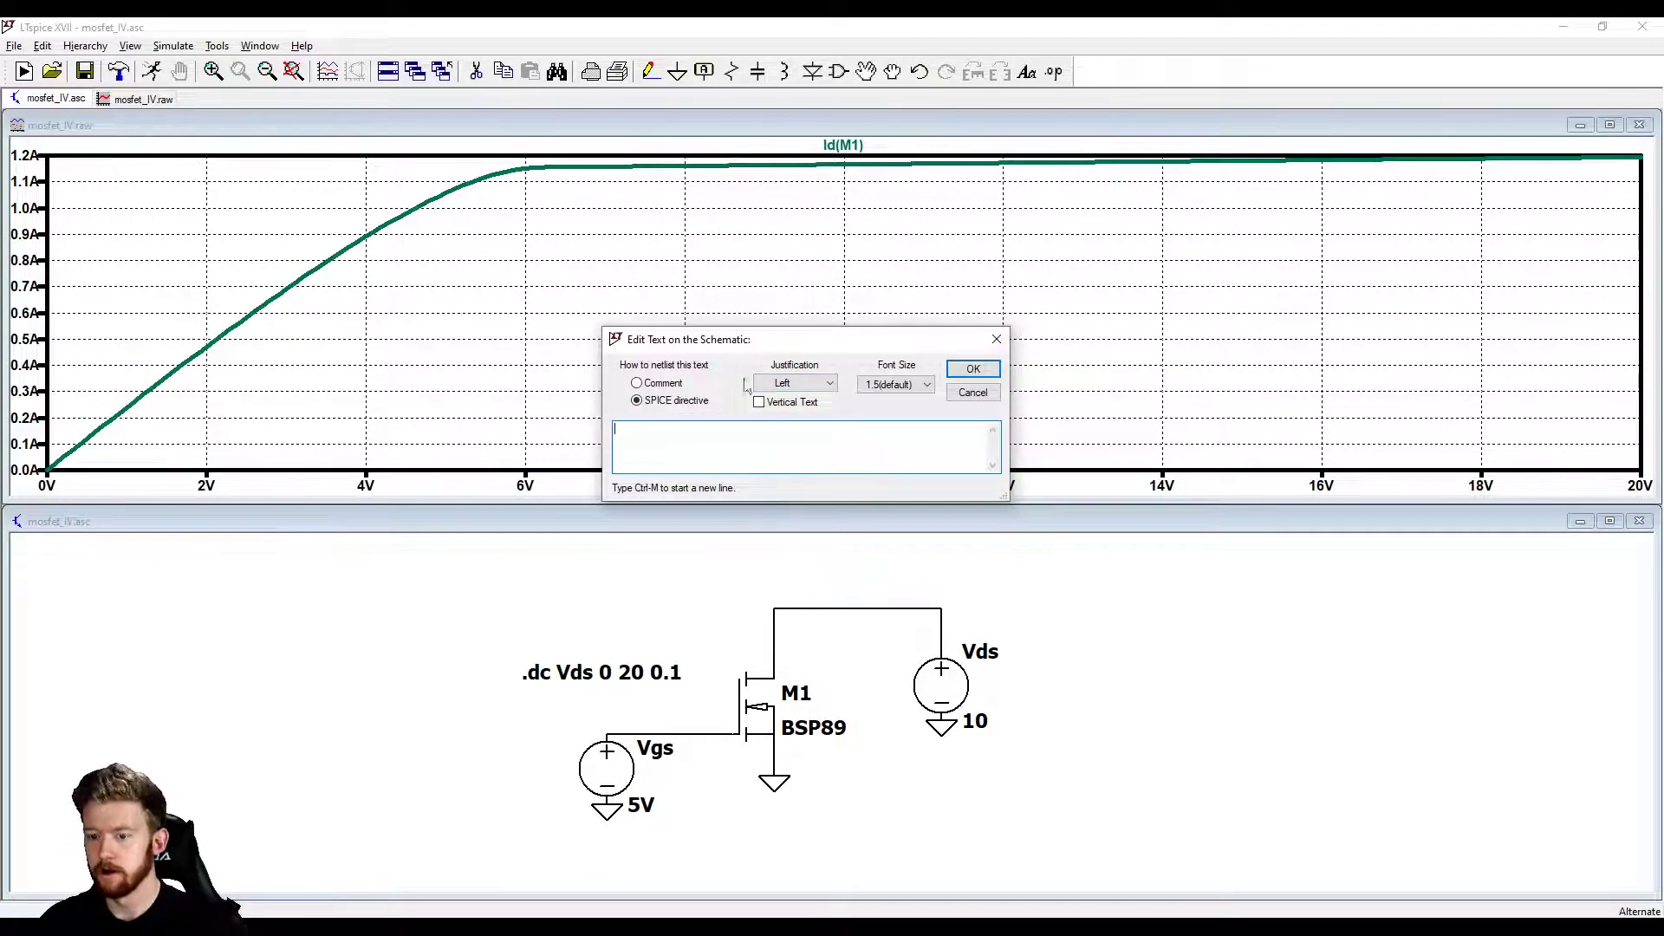
left_click_drag(687, 338, 650, 300)
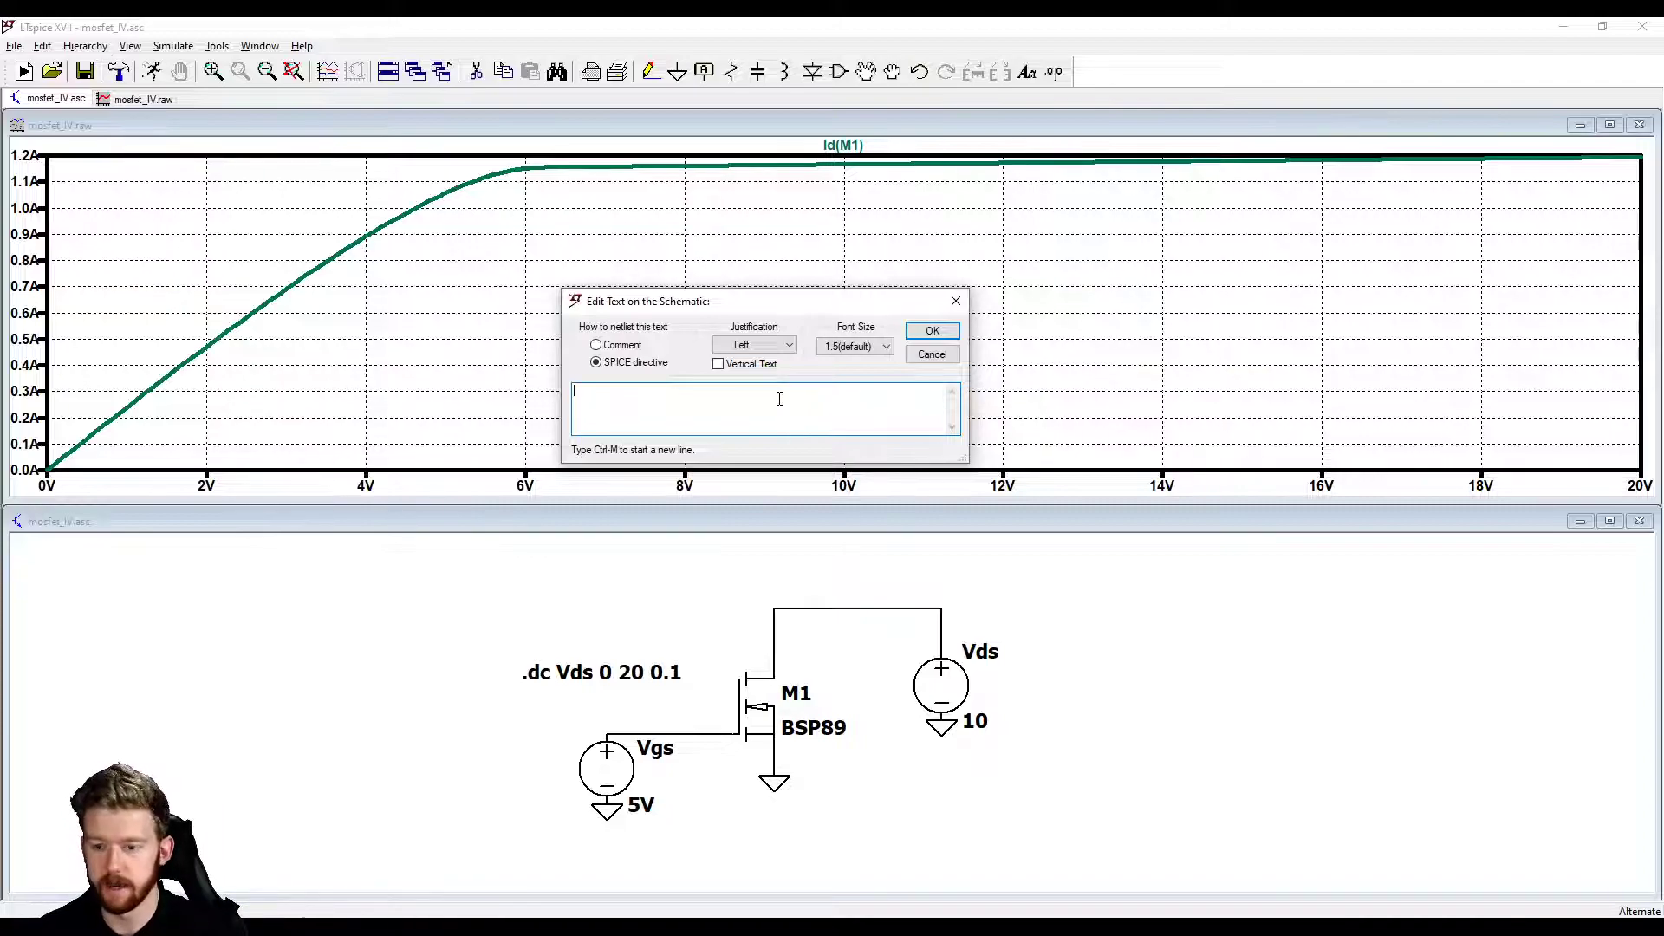
type(".step")
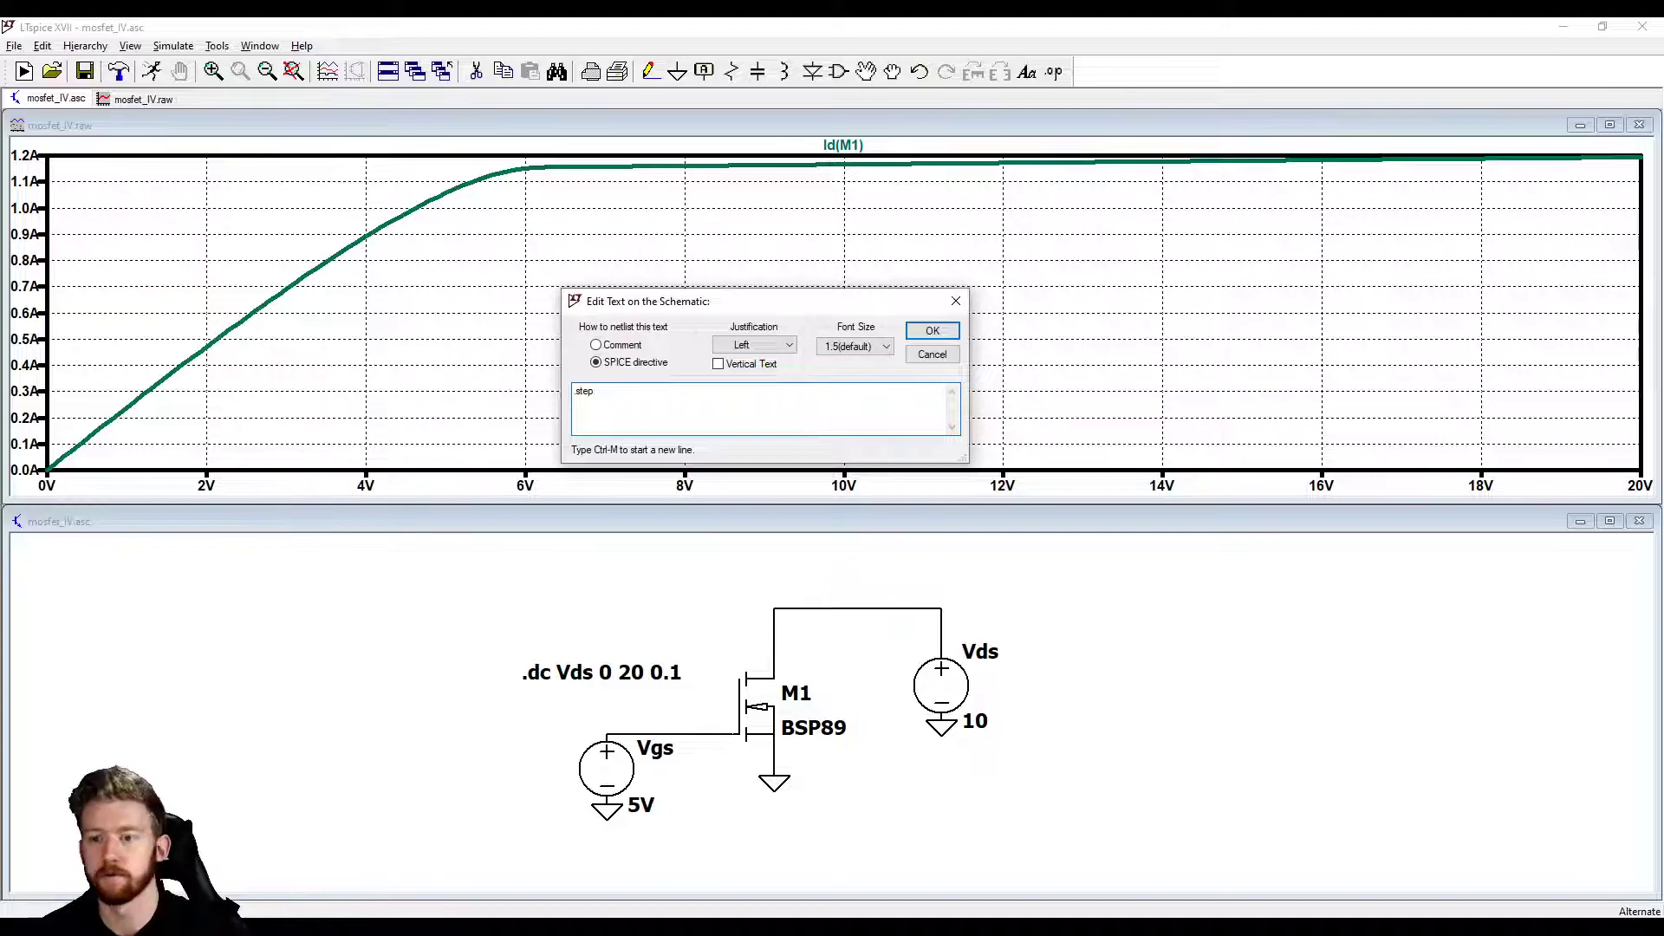
left_click(765, 409)
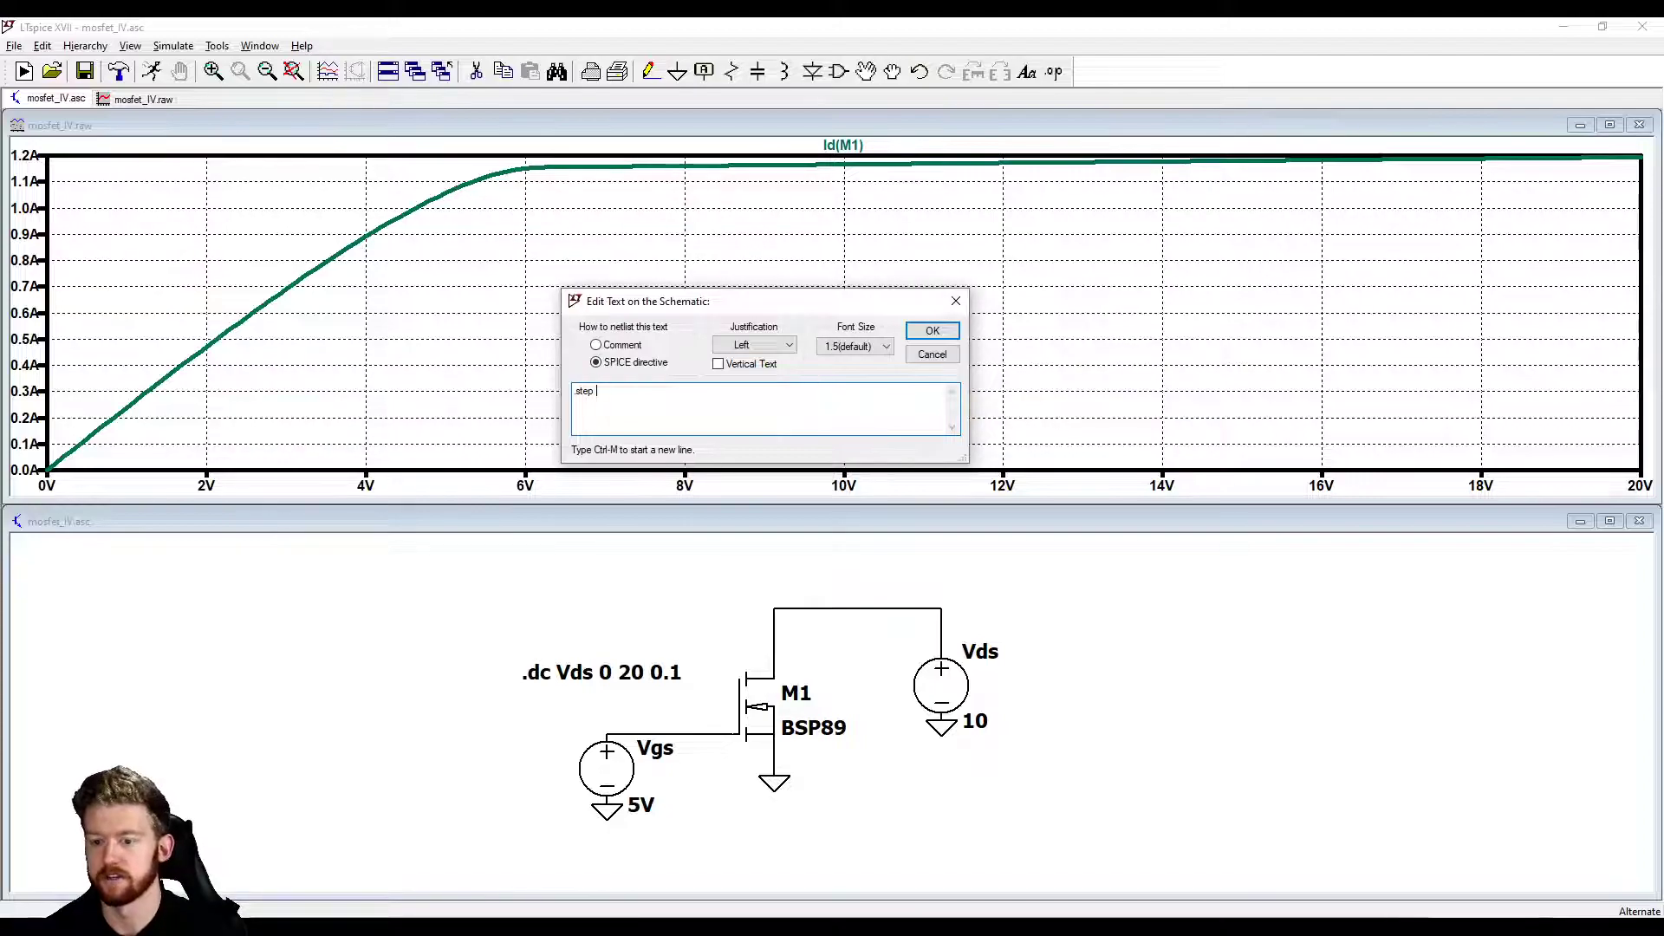
type("param")
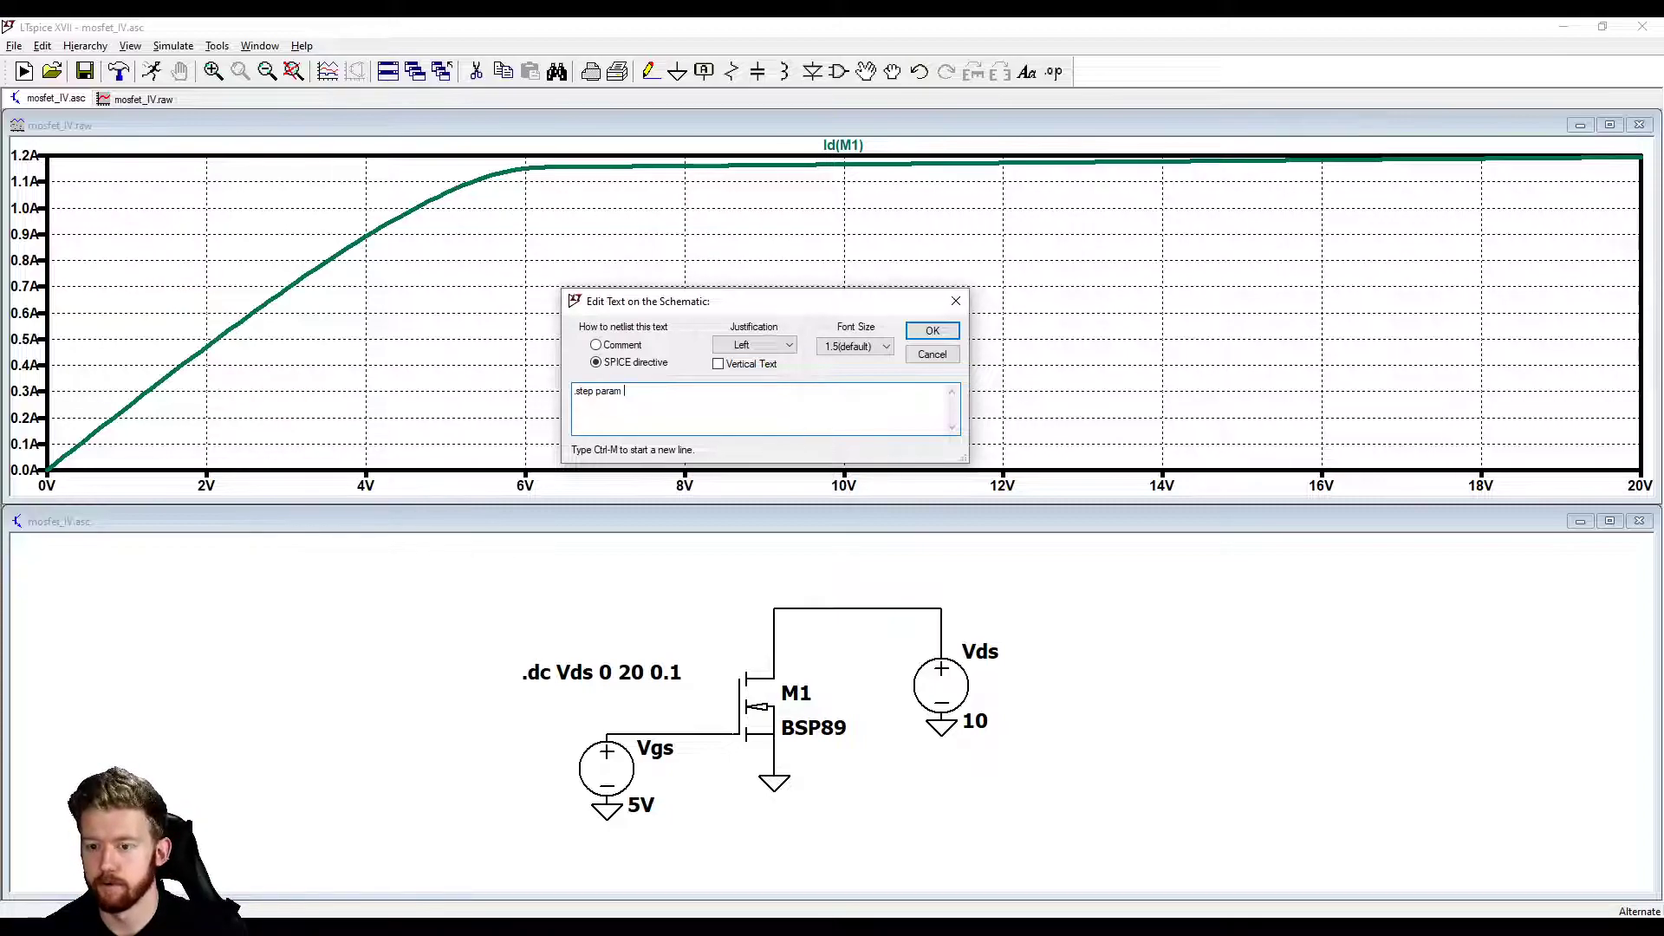
type("V")
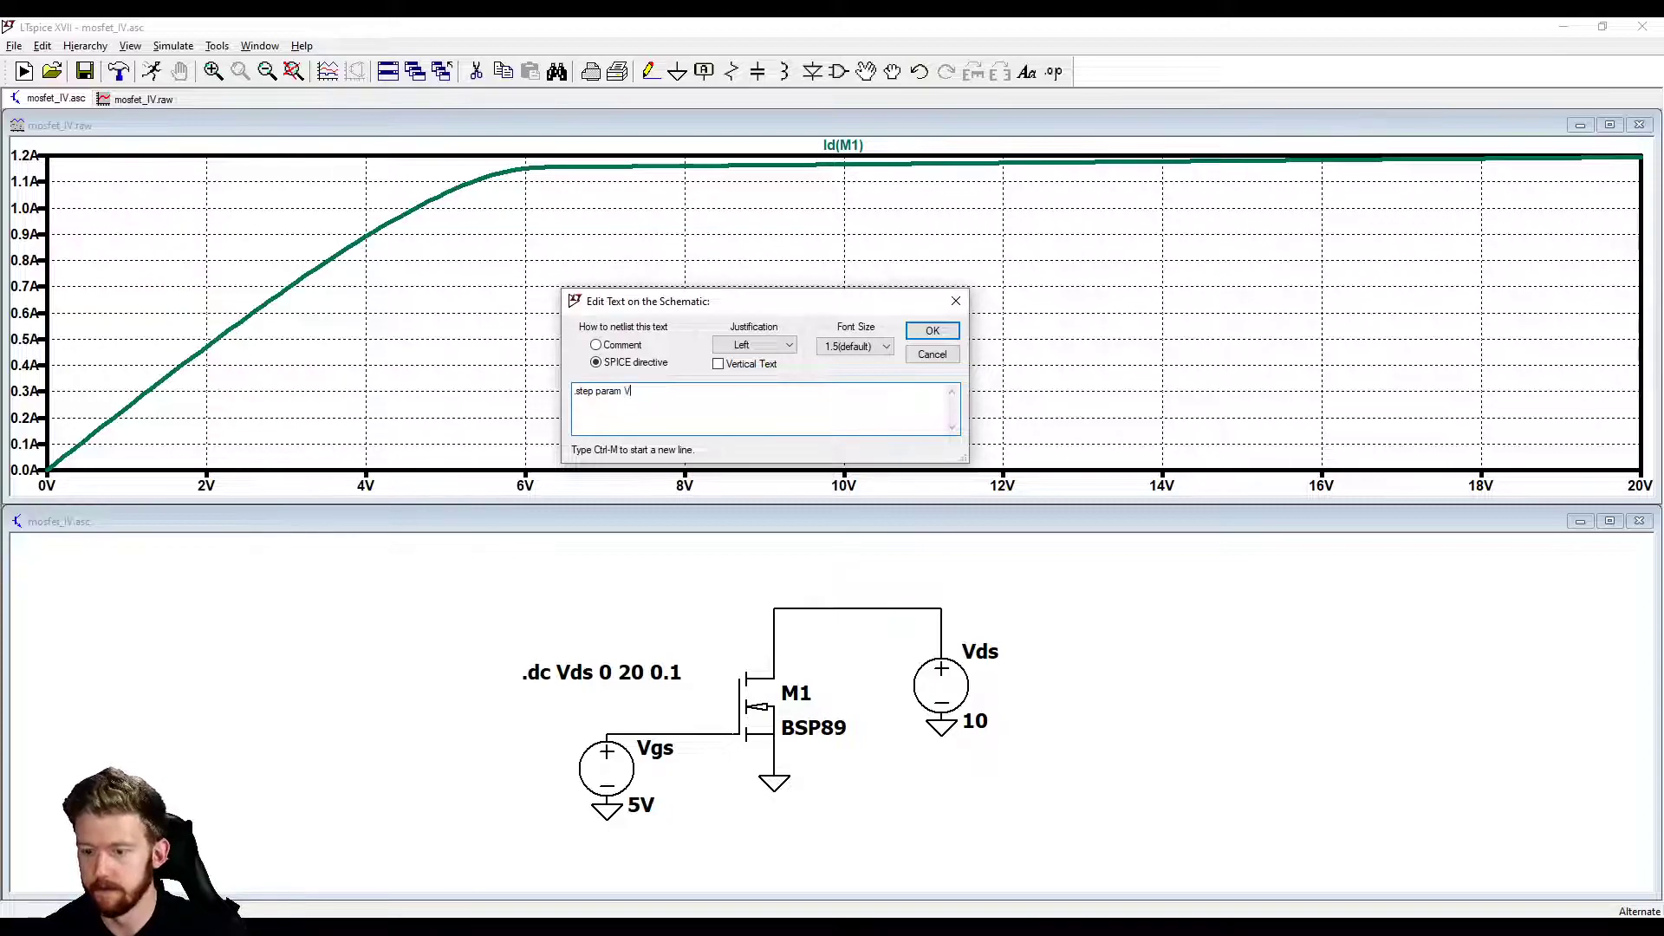
type("ds")
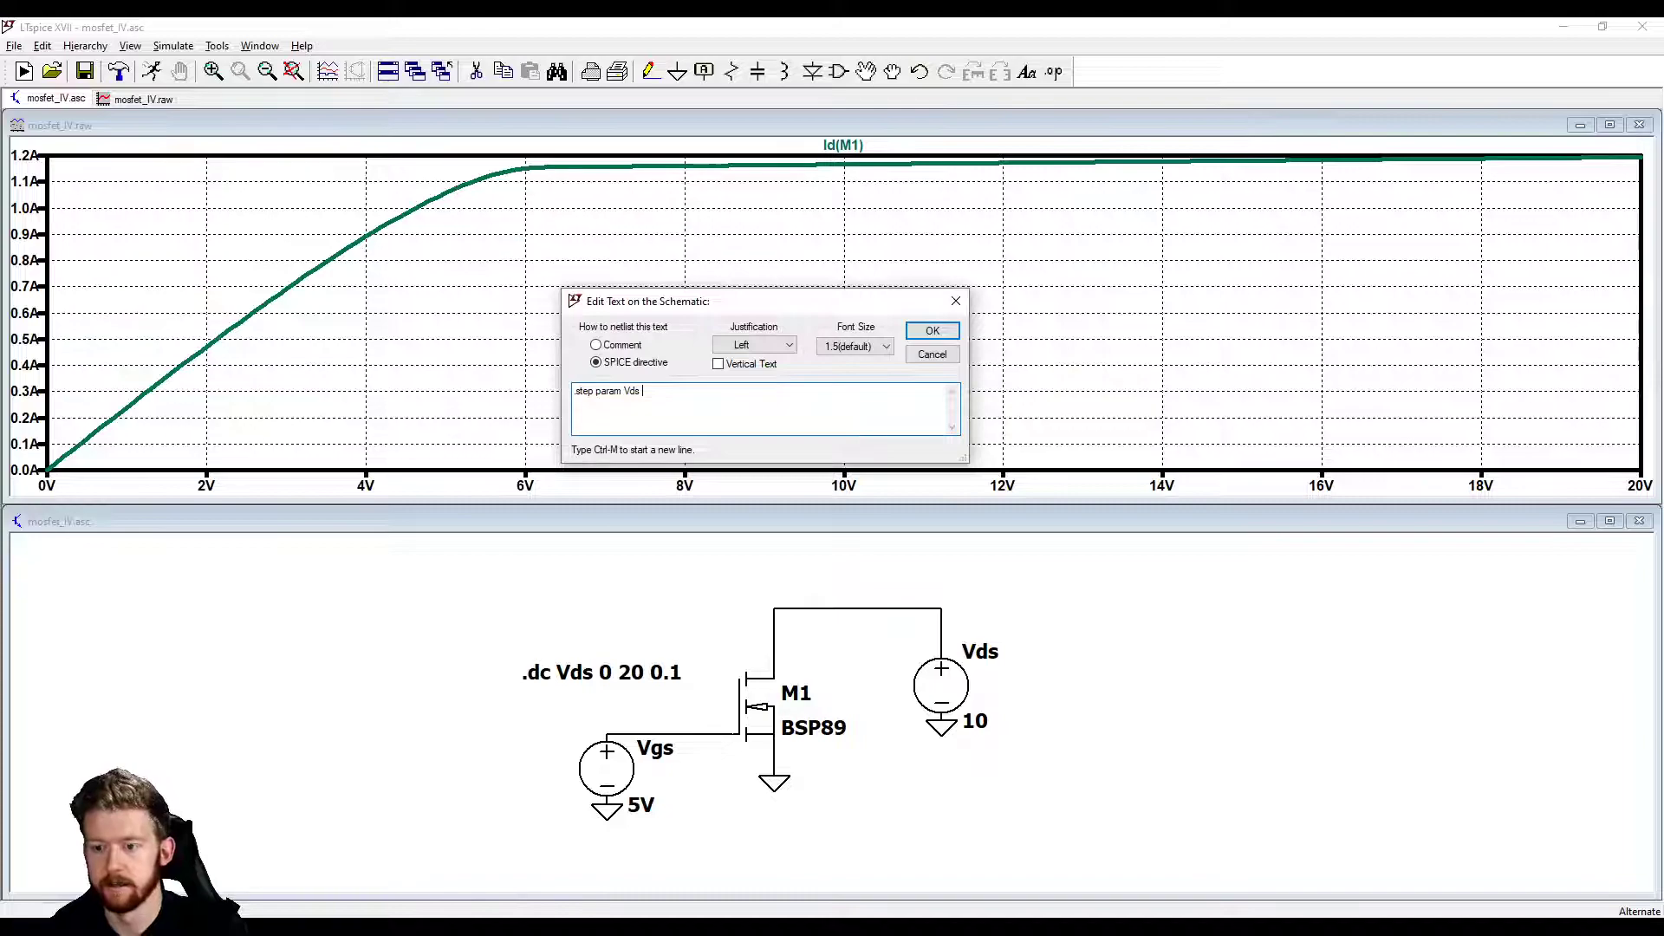
type("list")
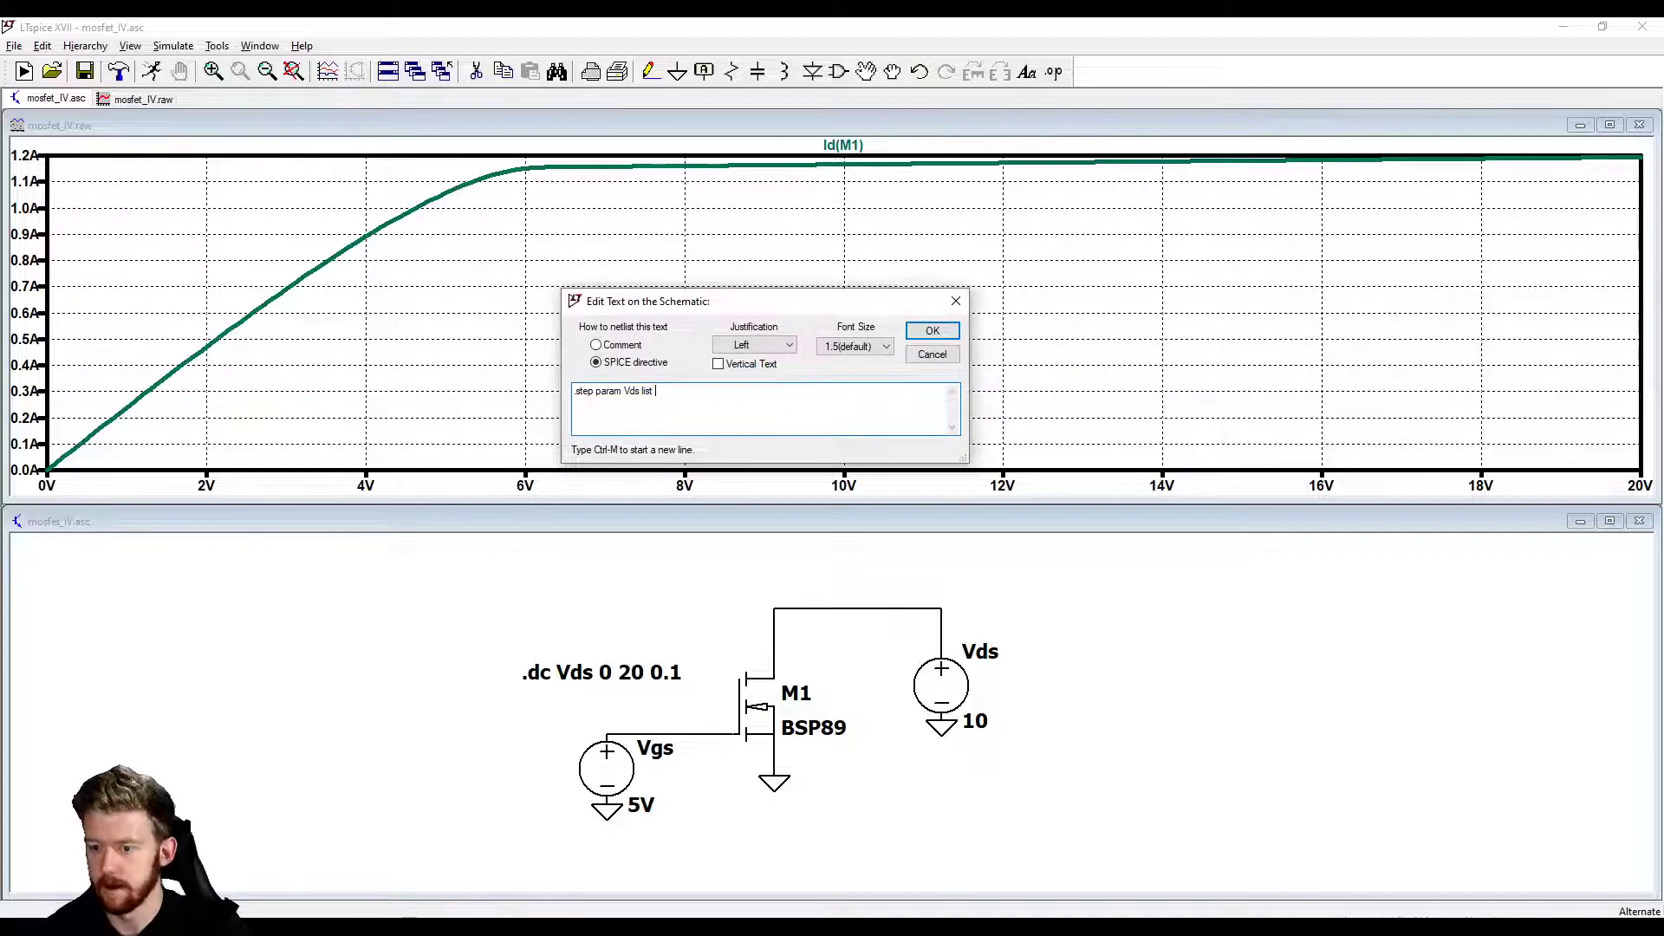
type("3 5 1")
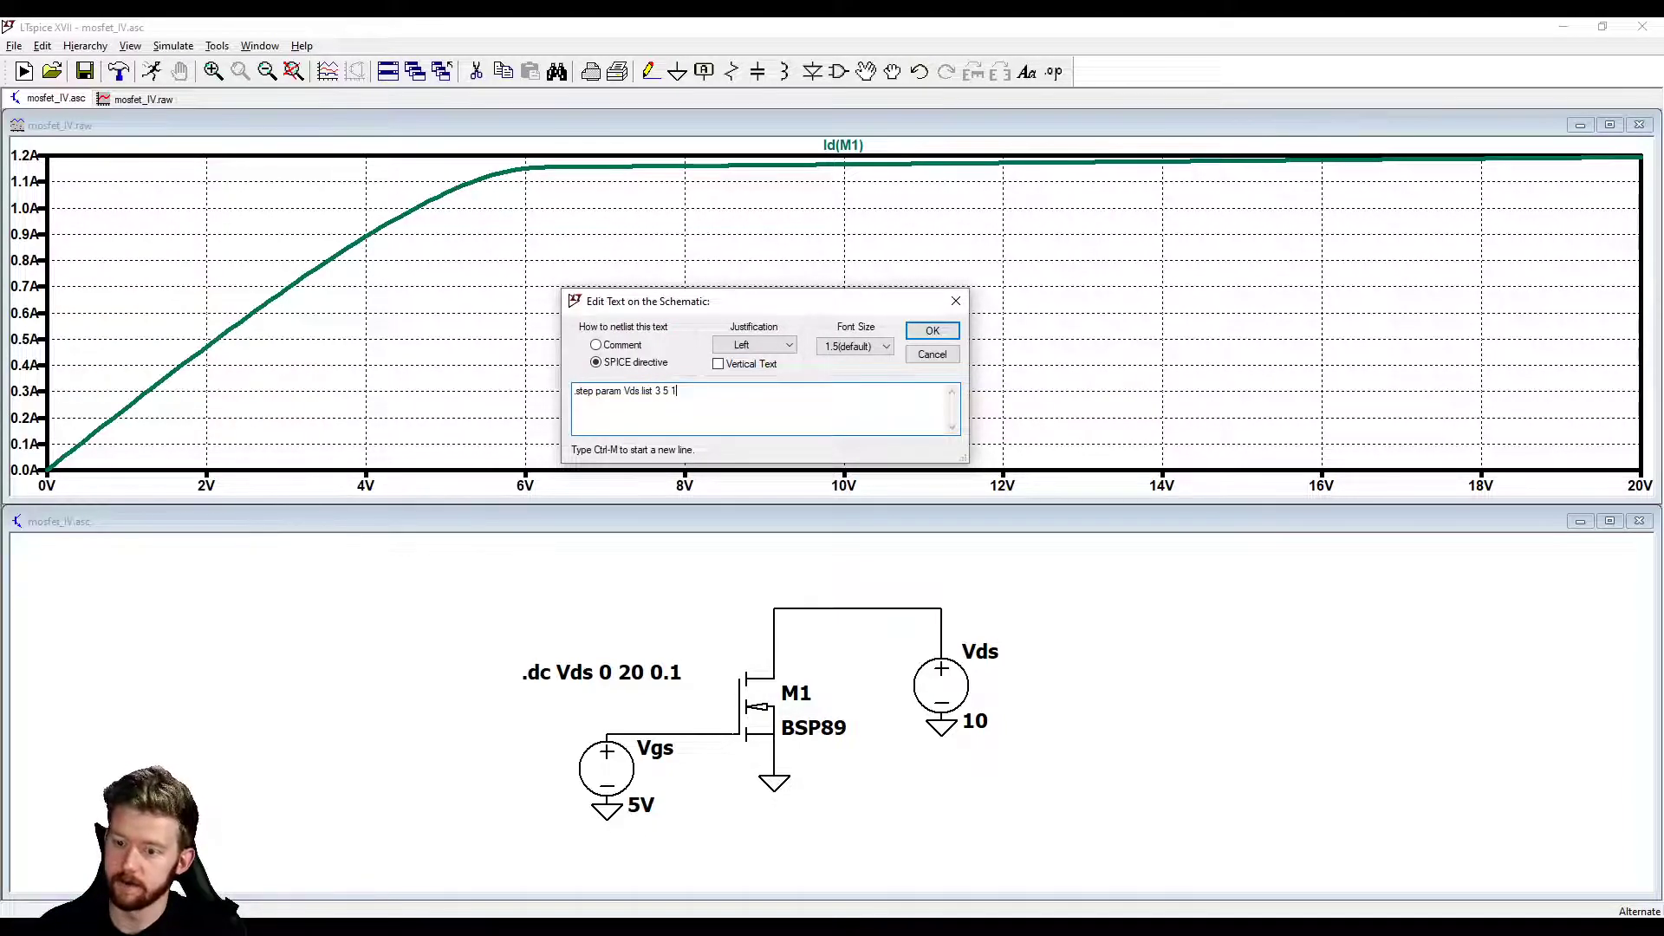
type("0")
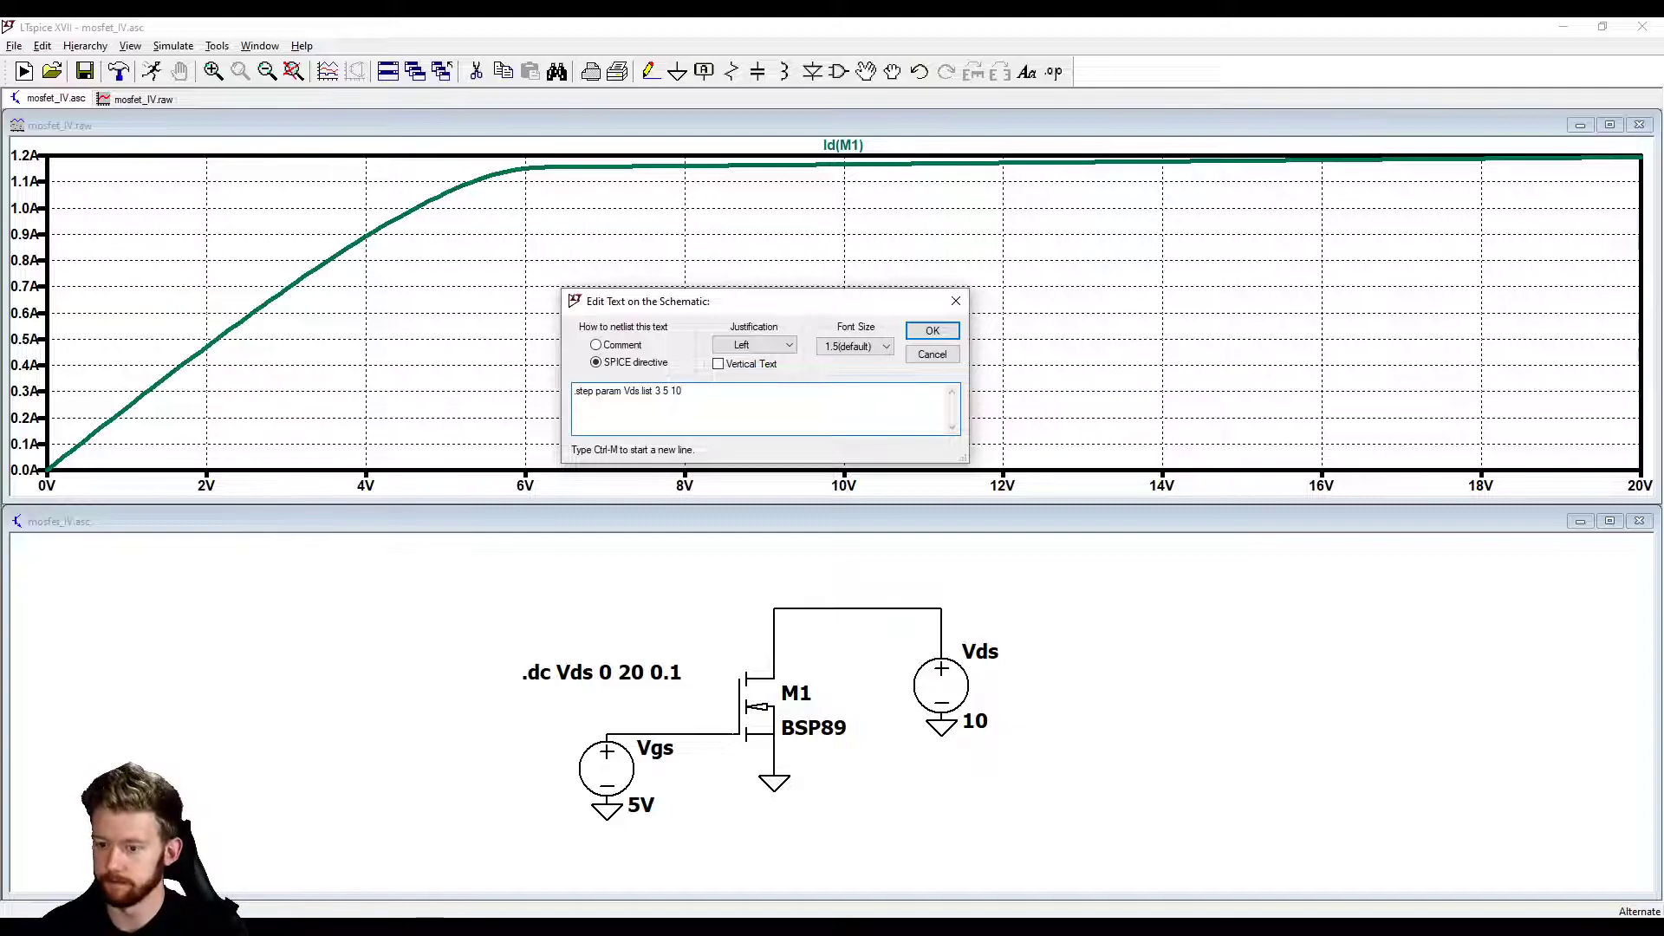
left_click(932, 330)
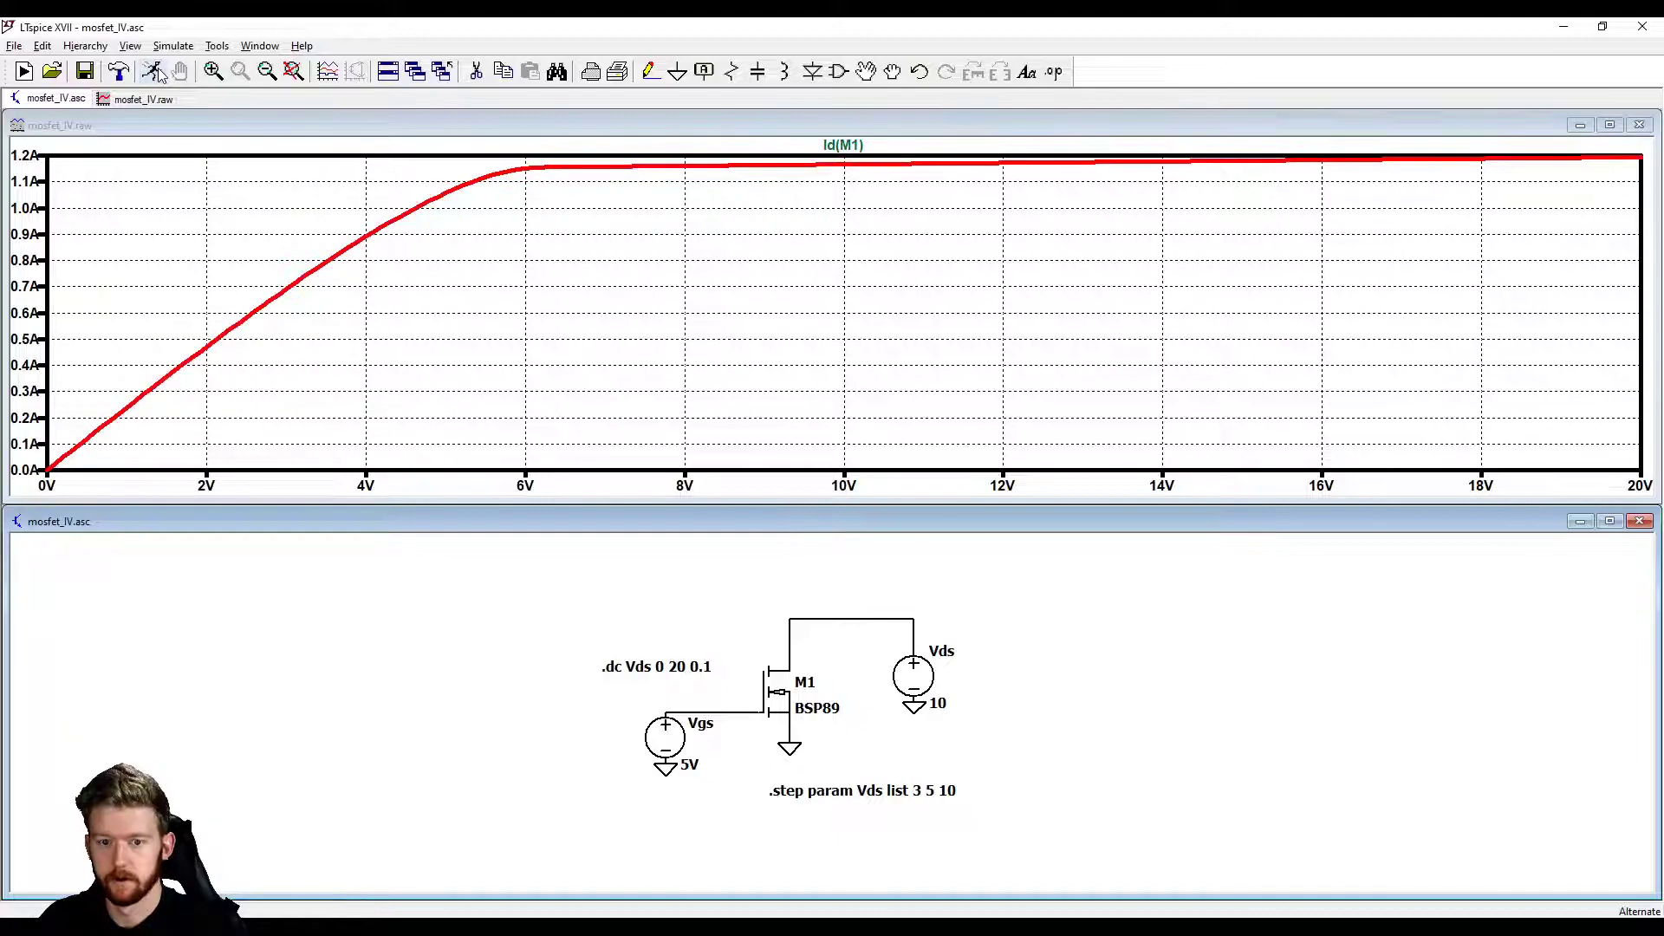
mouse_move(591, 786)
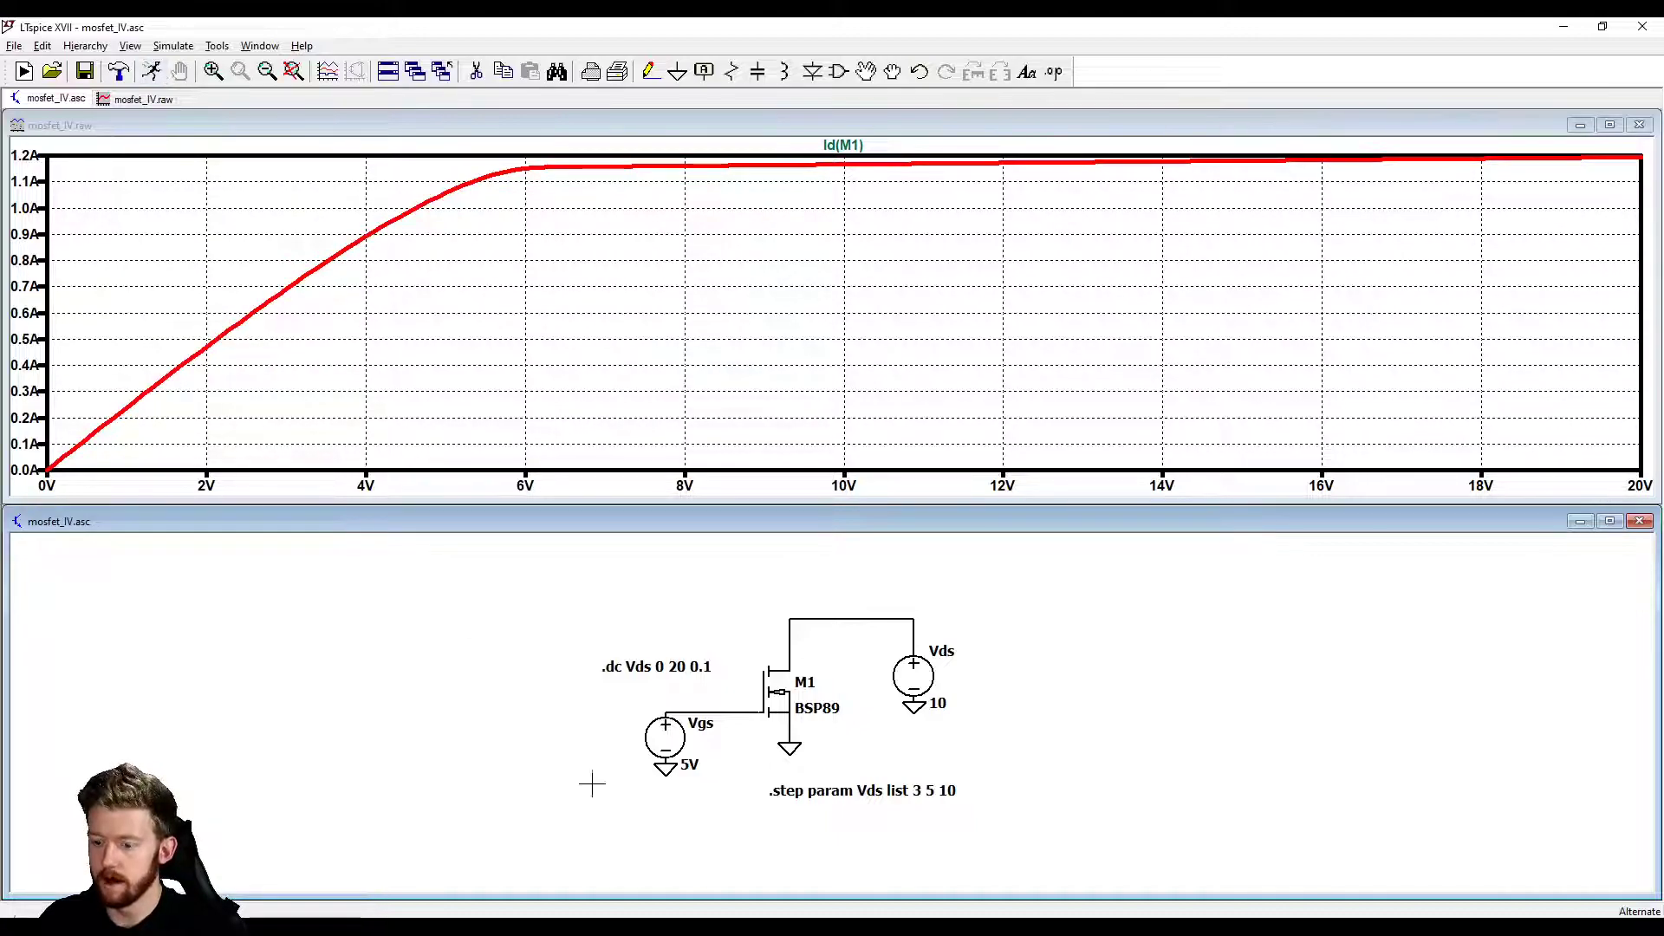
mouse_move(281, 272)
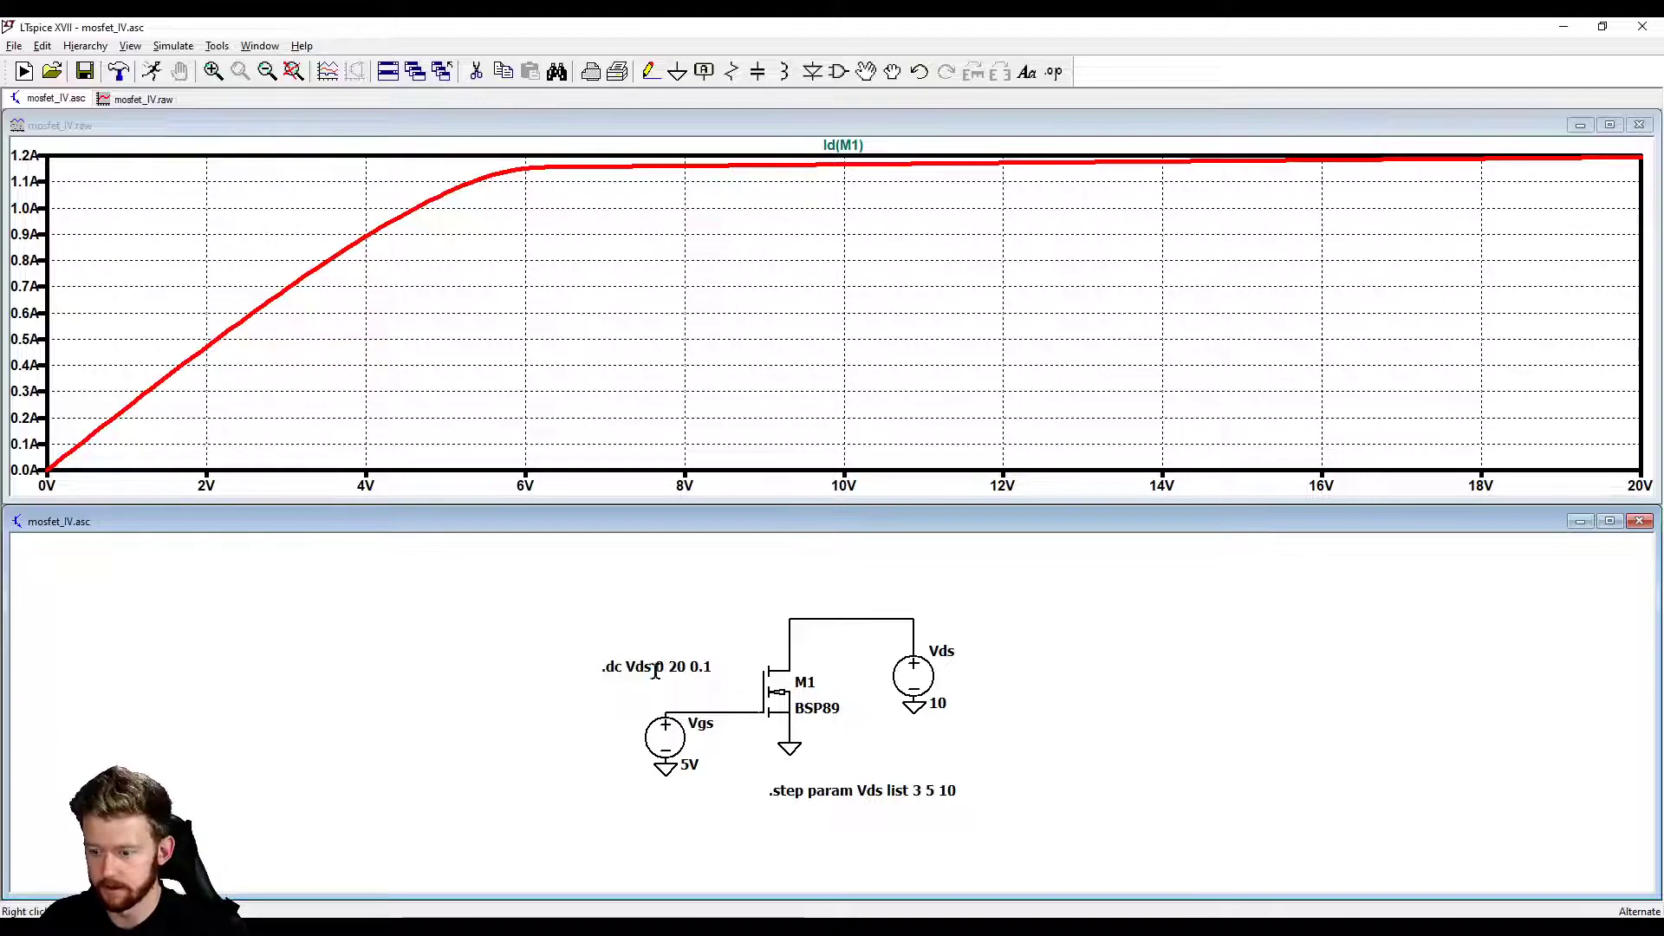
Step: Change the .dc sweep to run Vgs 0–20 V in 0.1 V steps and rerun, then reach the Vds source value
double_click(637, 666)
type("Vgs")
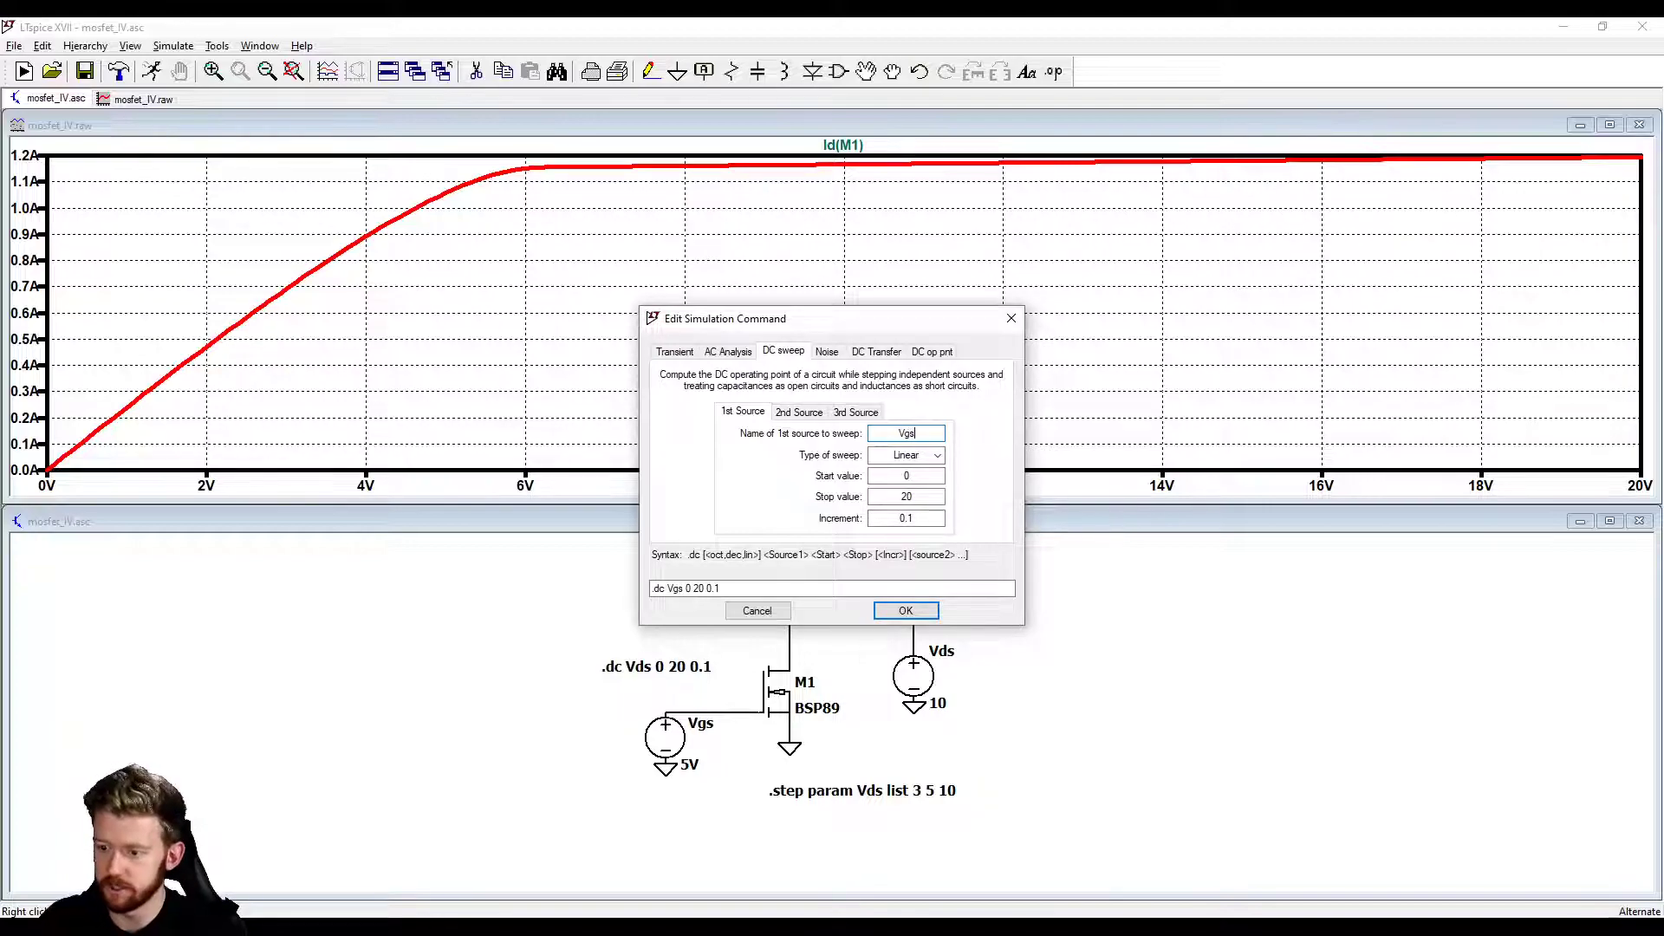
left_click(905, 611)
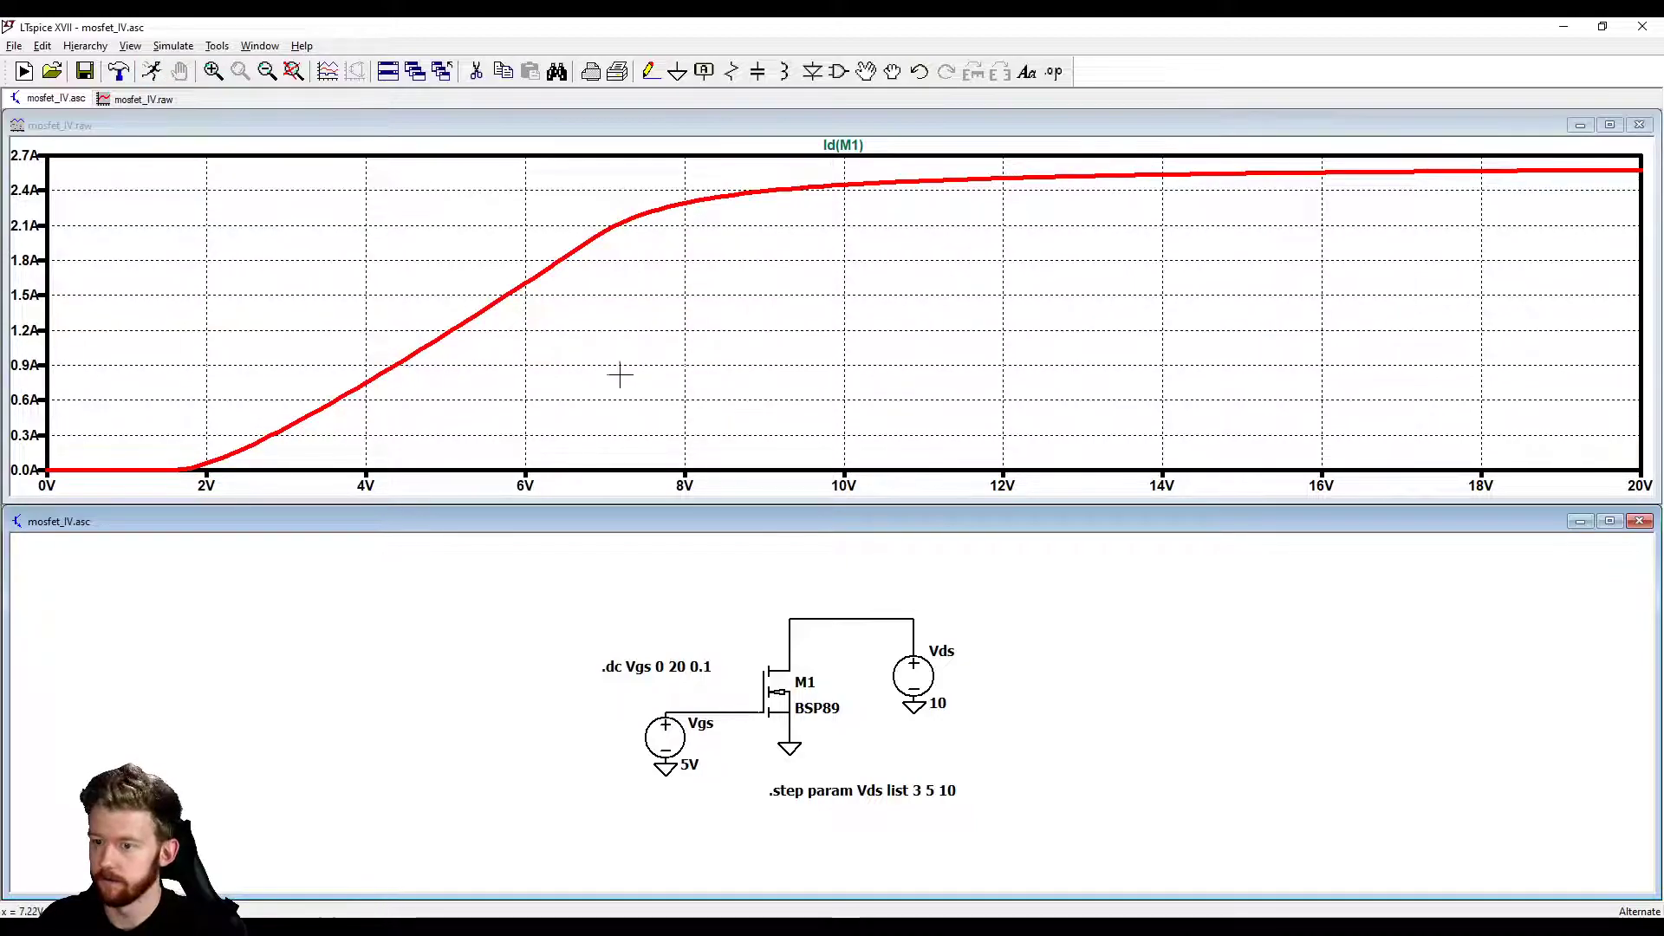
mouse_move(381, 563)
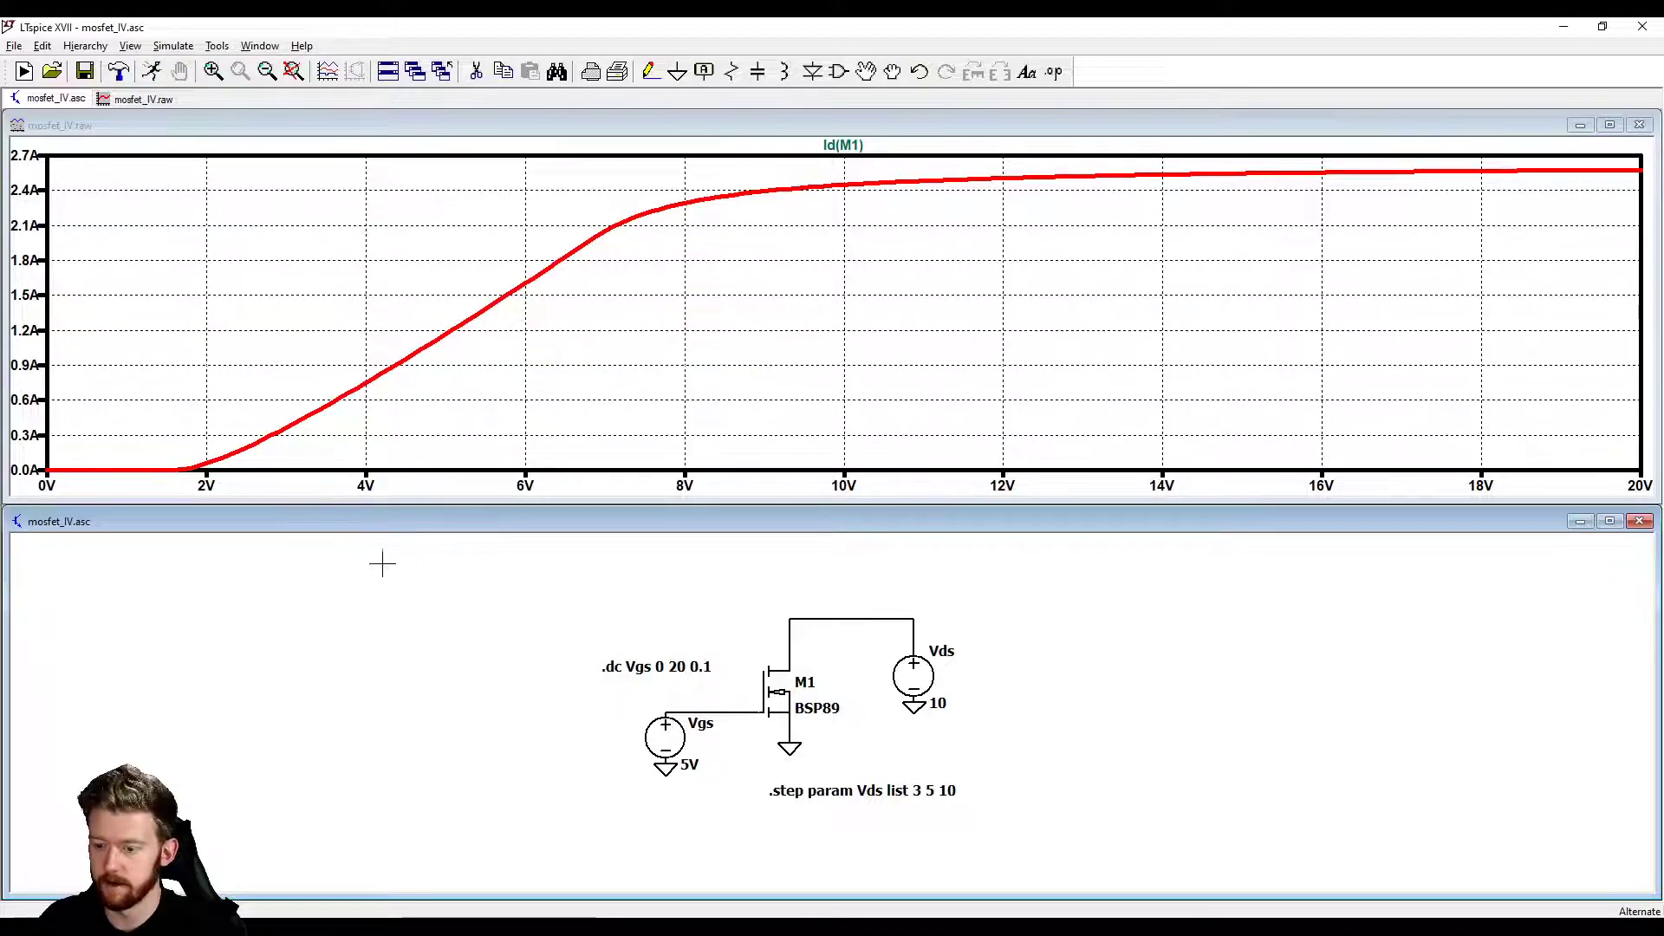
mouse_move(444, 588)
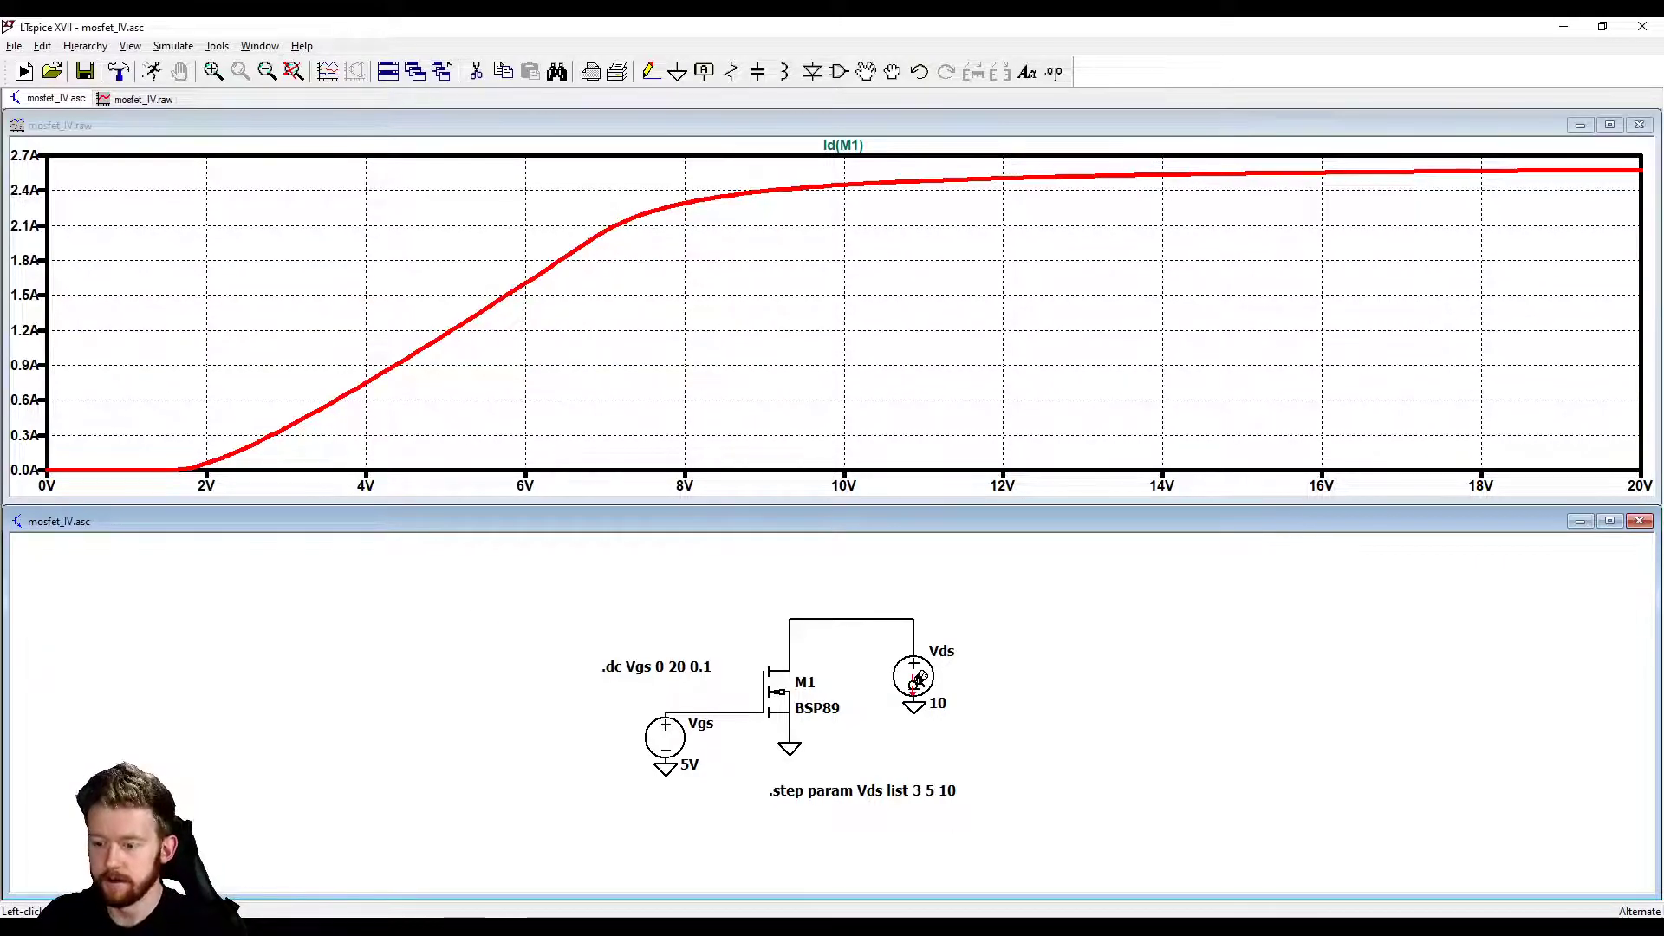
double_click(914, 678)
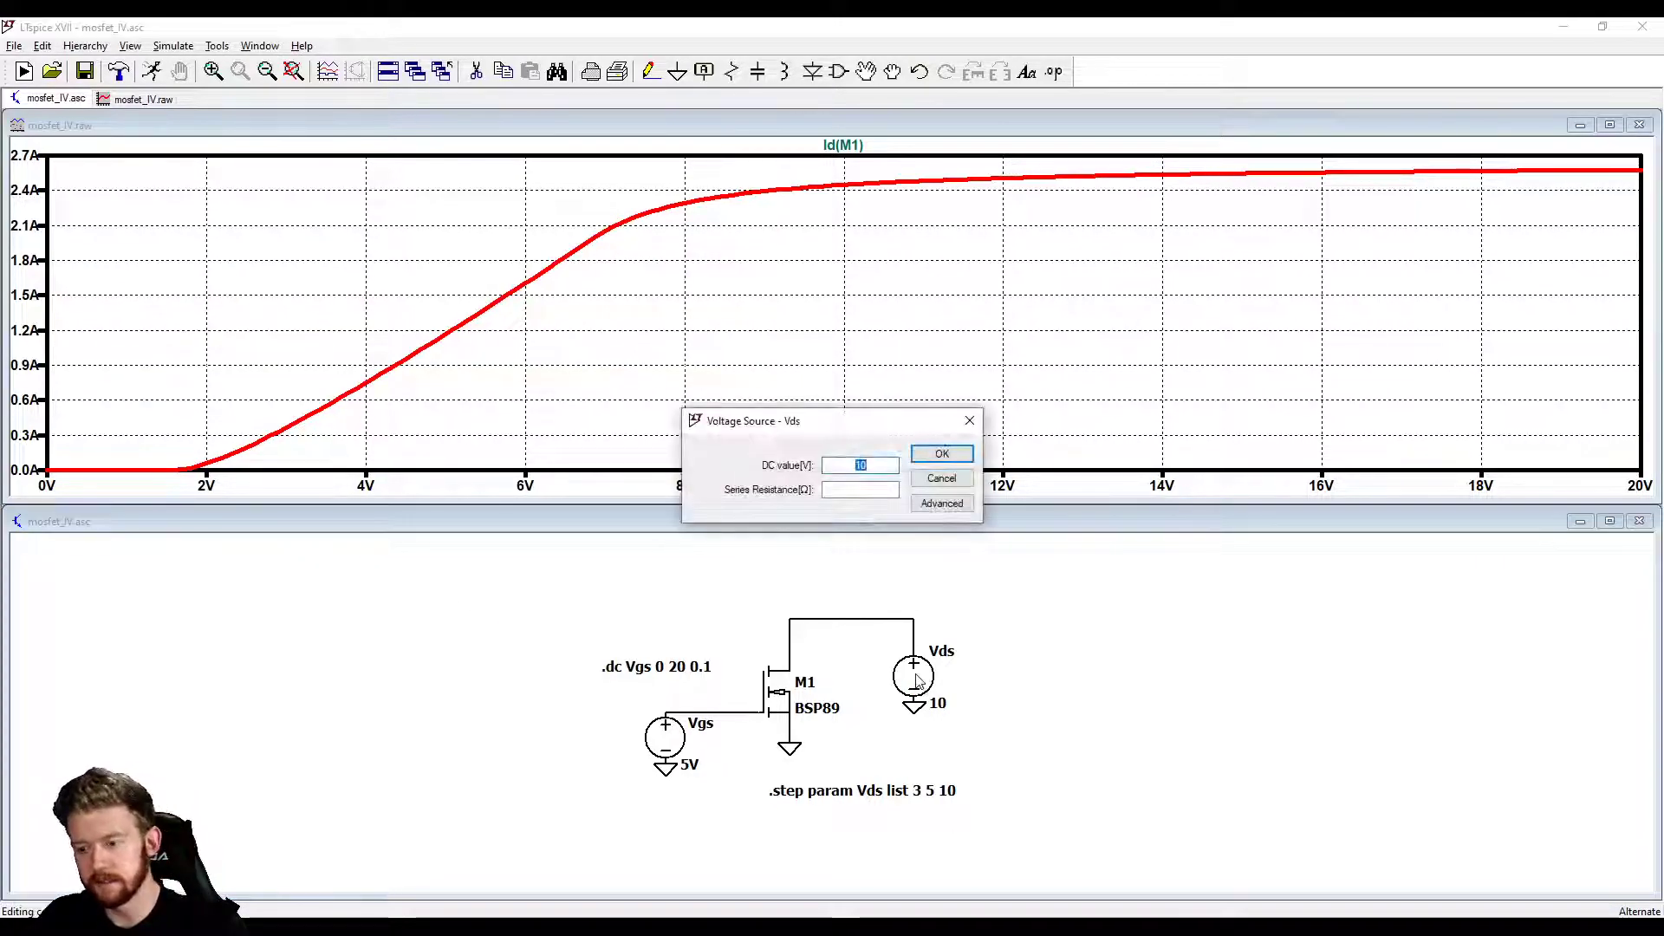
Step: Set the Vds source's DC value to the stepped parameter {Vds}
left_click(938, 453)
type("{")
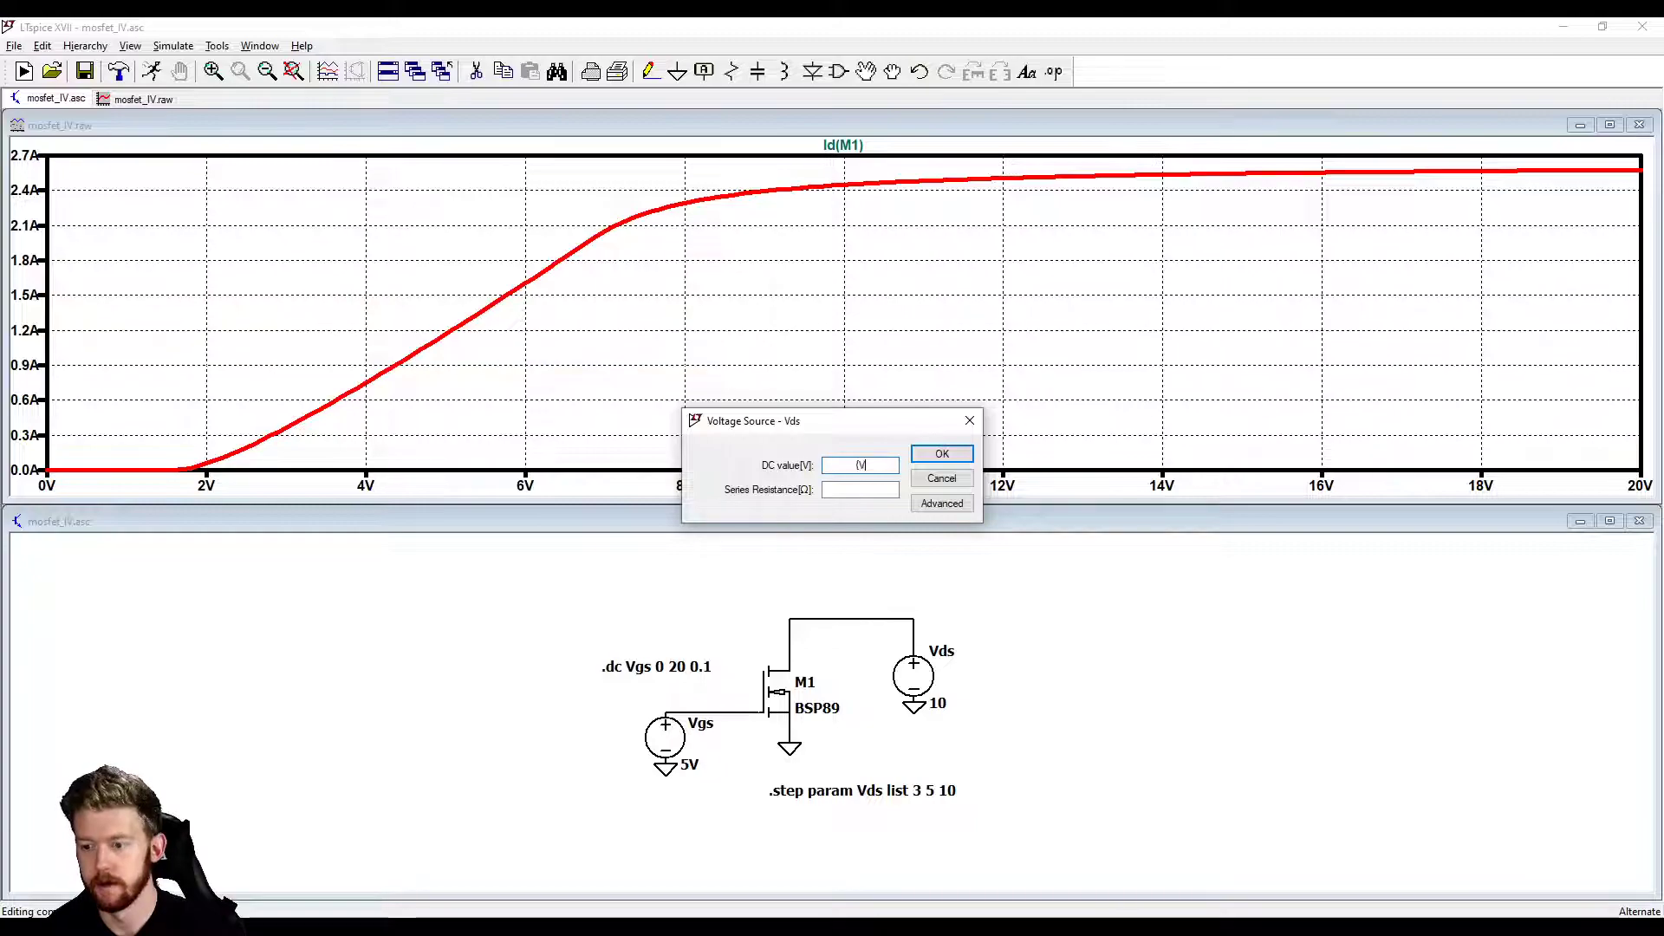
type("Vds}")
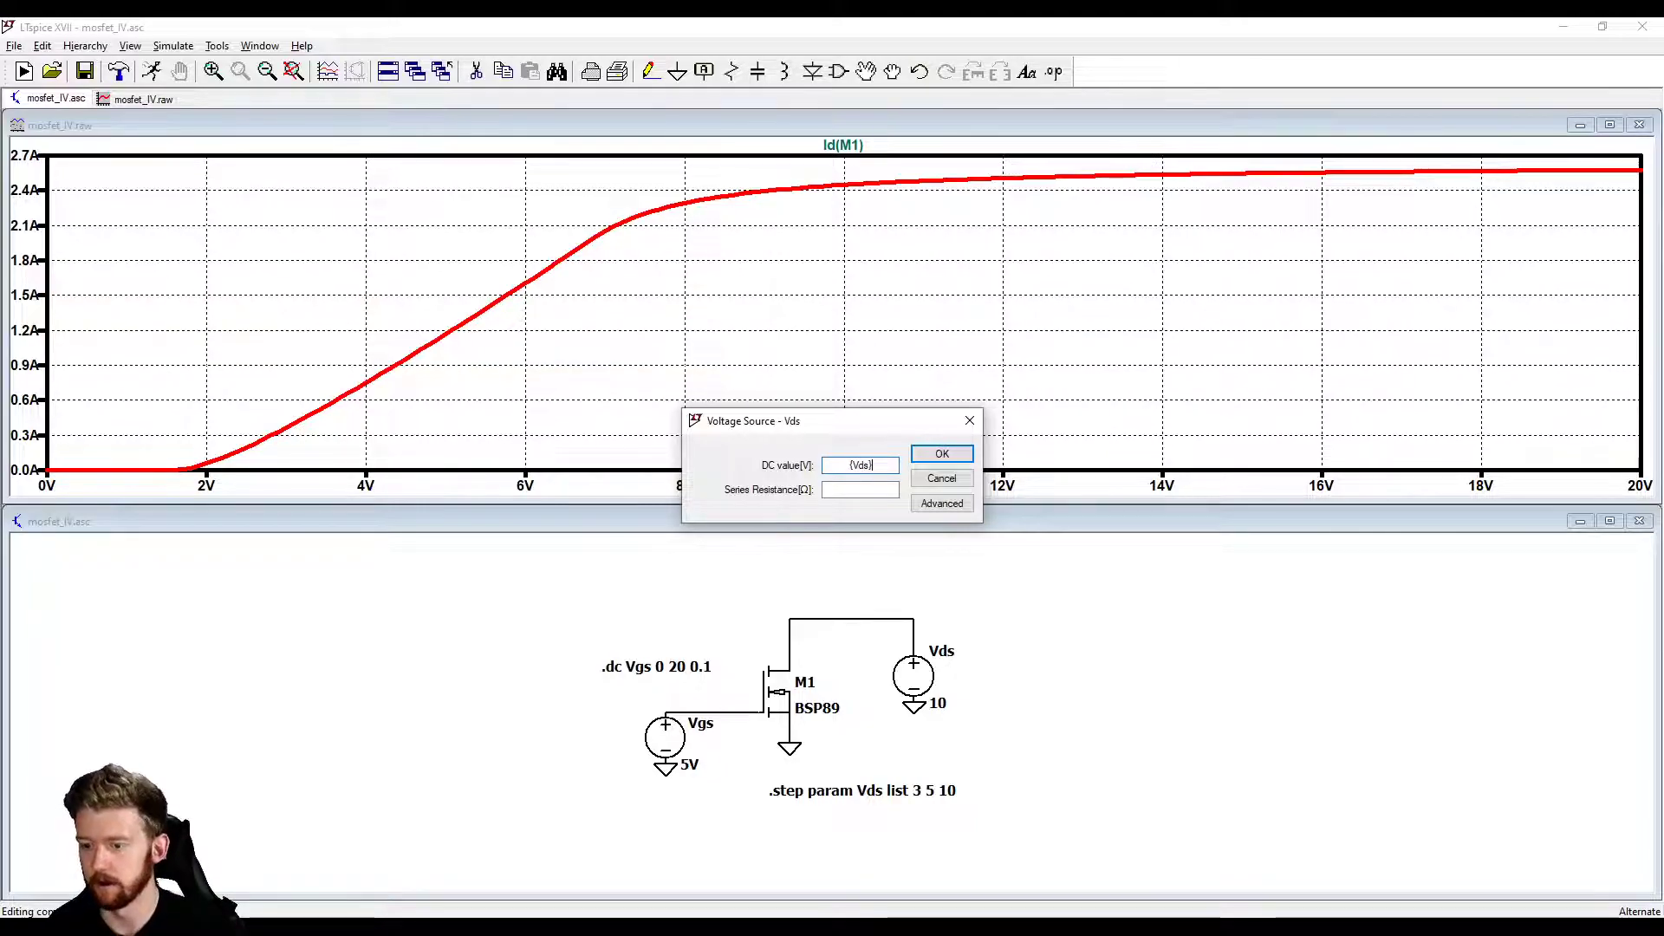
left_click(940, 452)
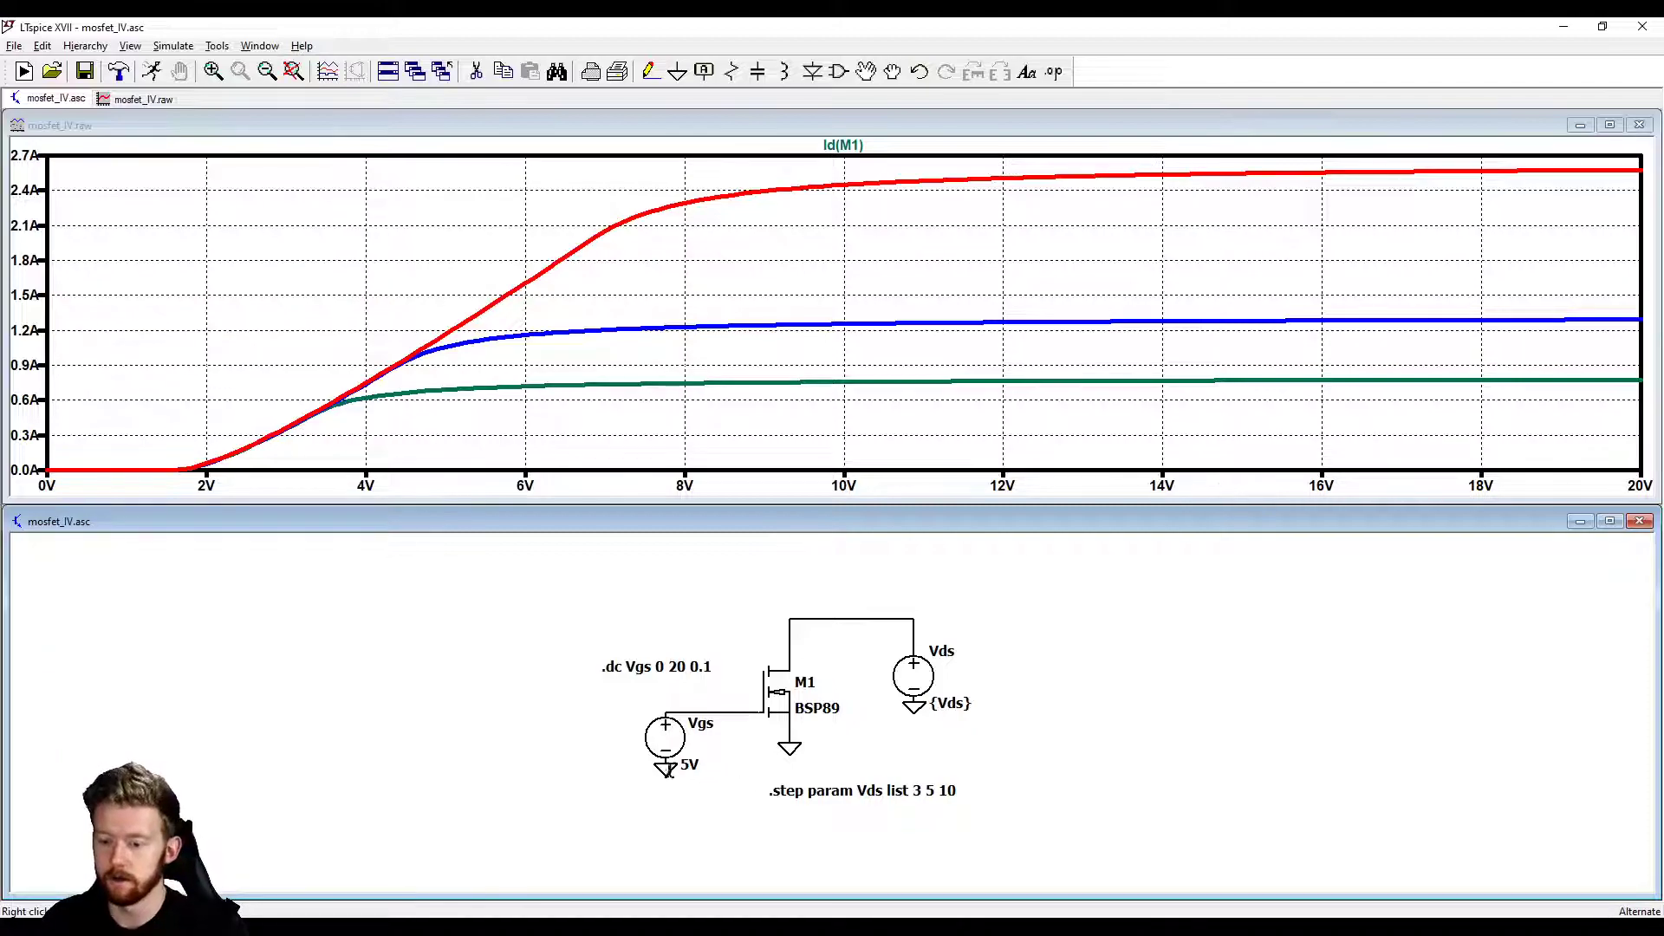
Step: Set the Vgs source to {Vgs}, rerun, and probe M1 to replot only Id(M1) for the three Vds steps
double_click(686, 766)
type("{V")
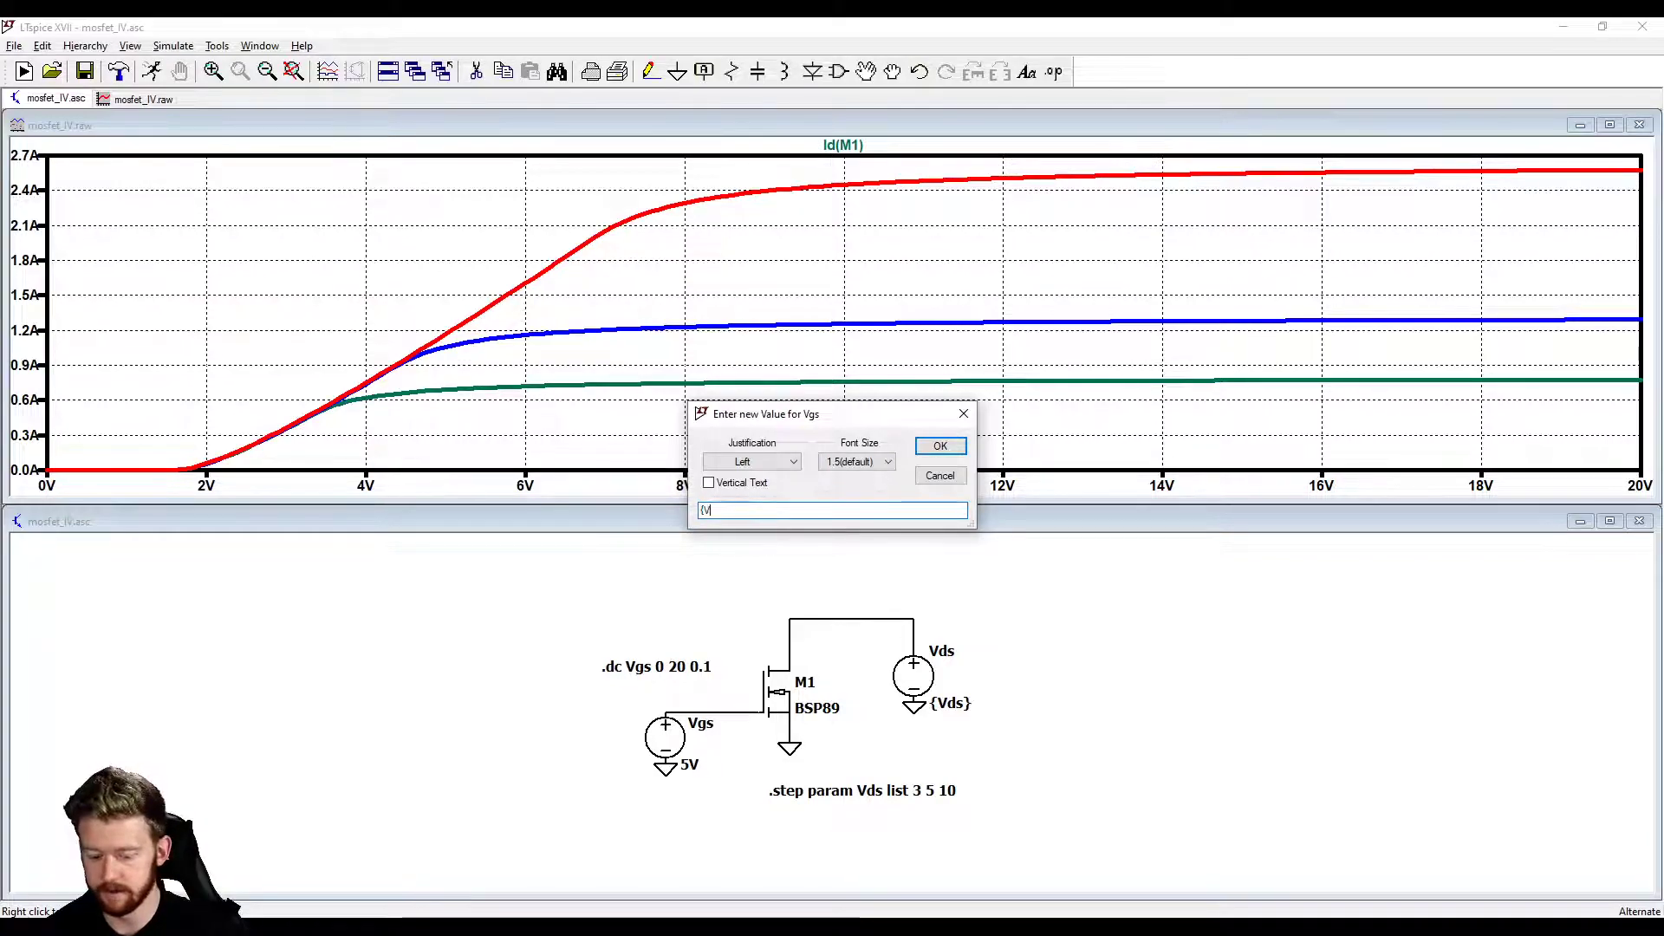
left_click(938, 445)
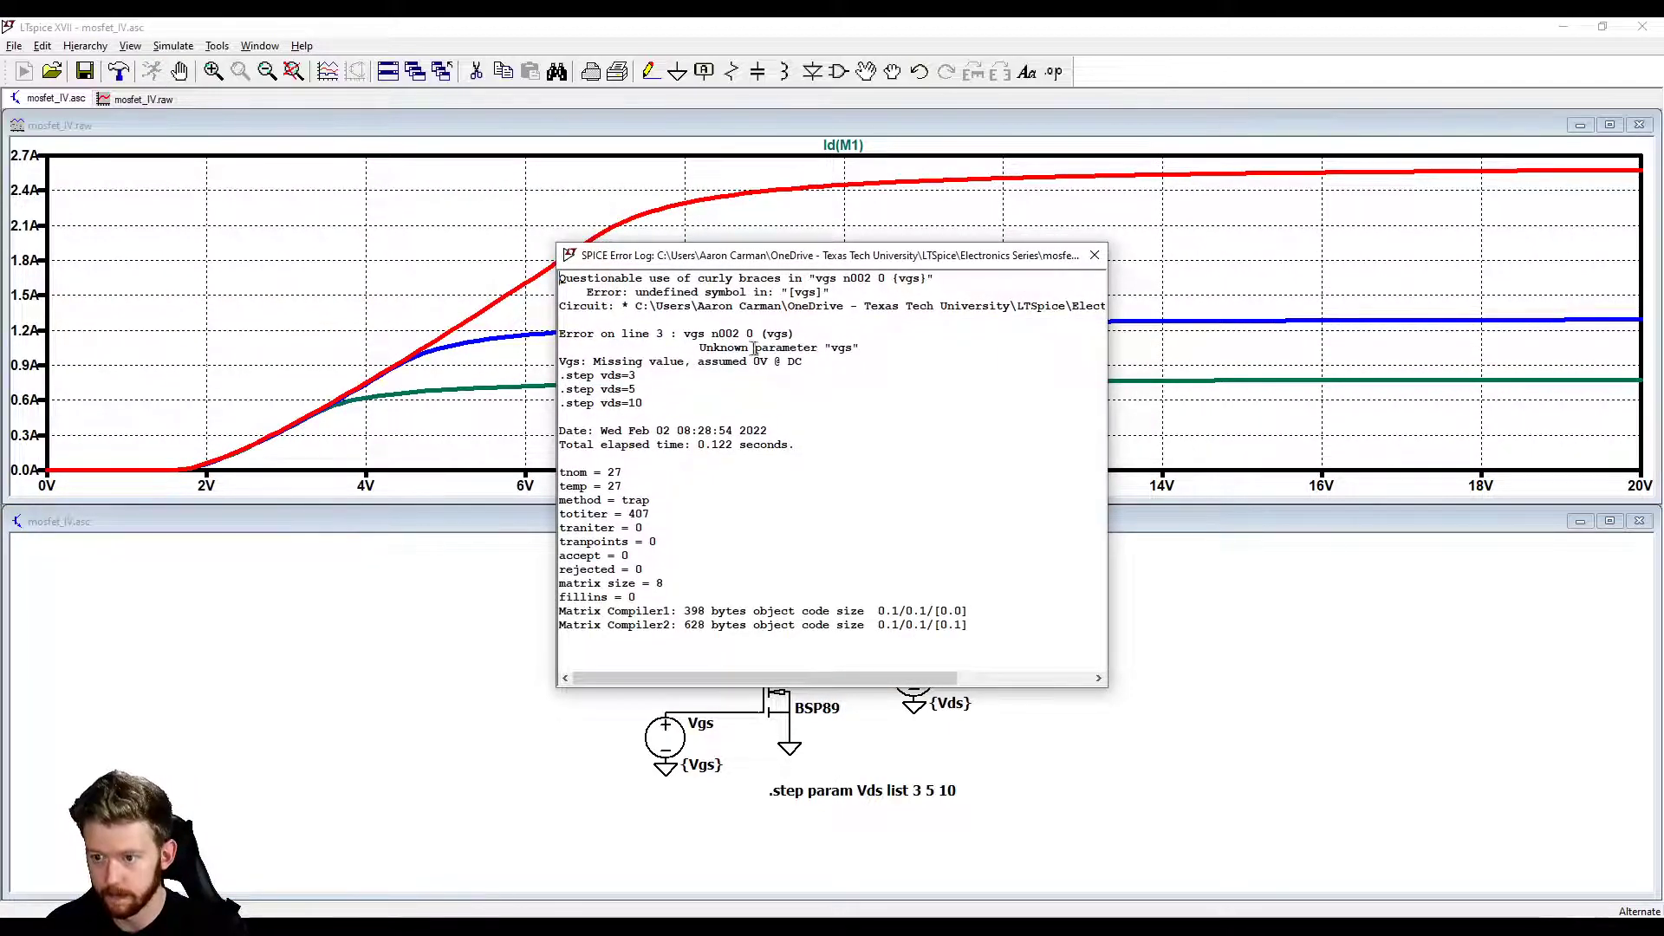
left_click(1094, 255)
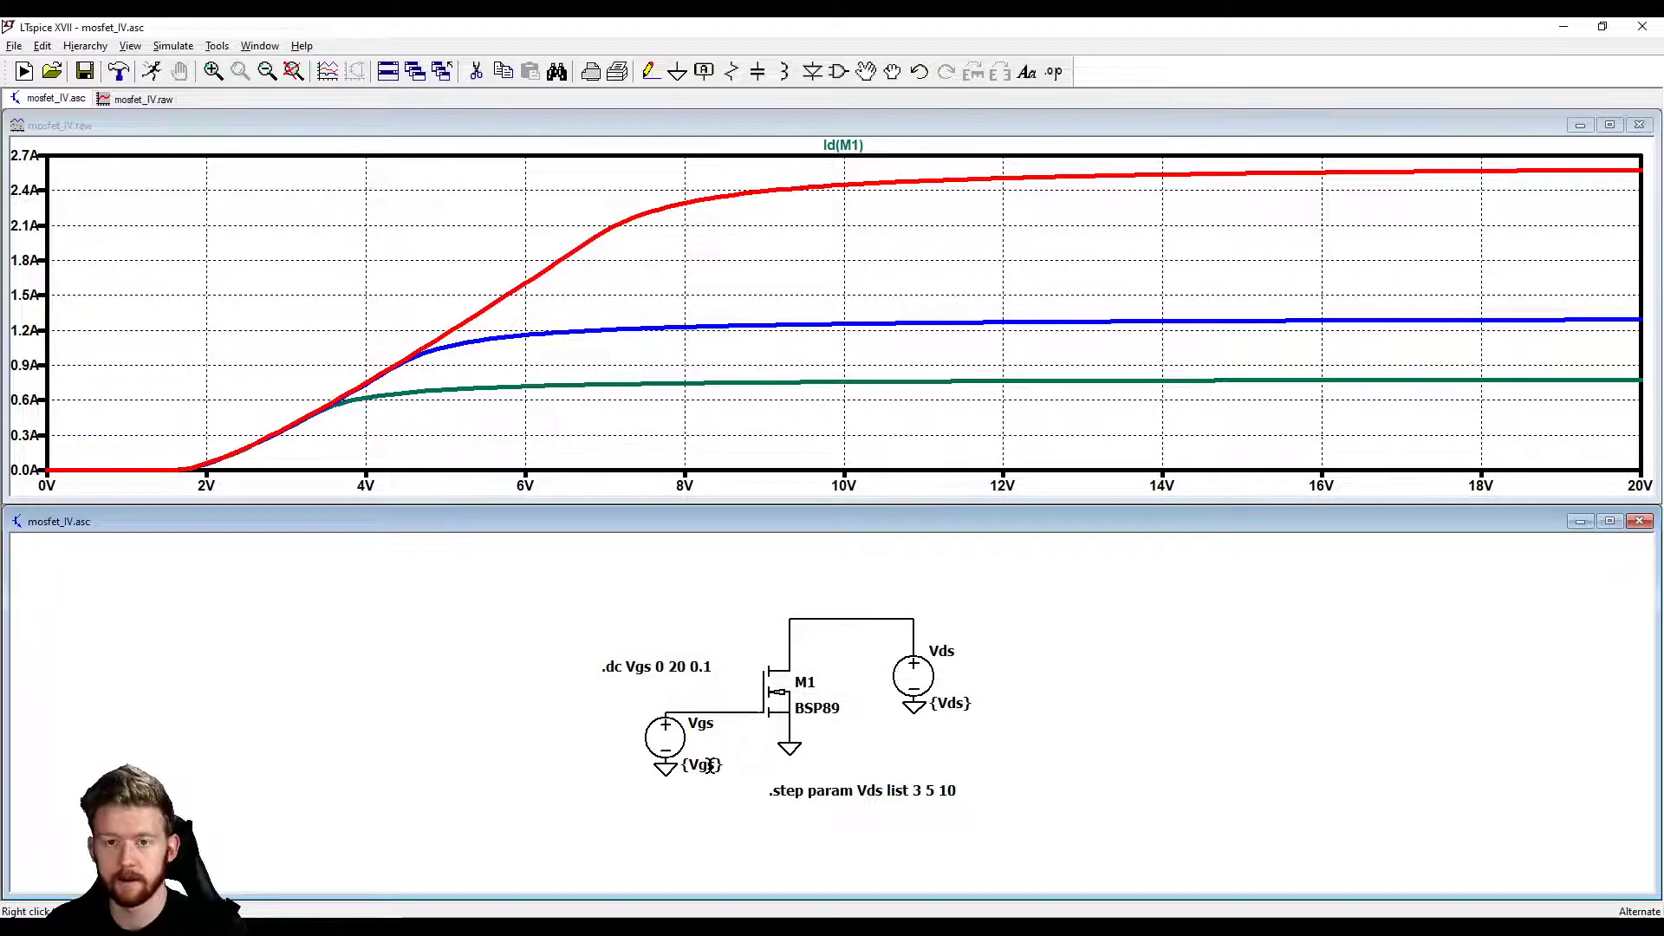
mouse_move(830, 850)
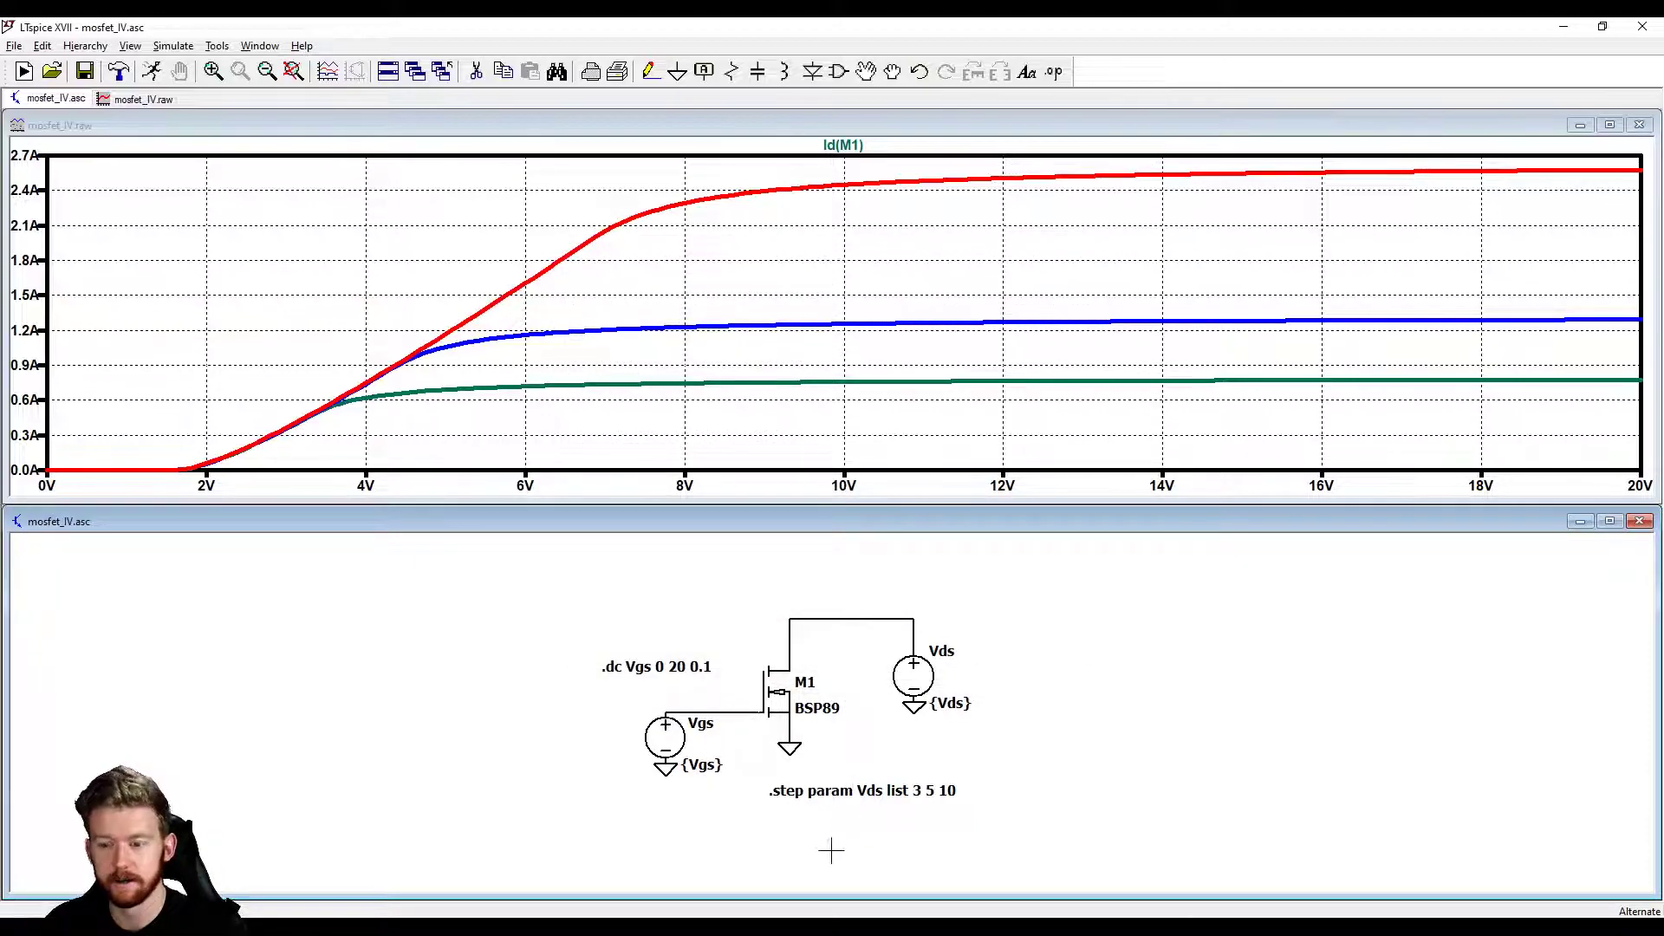
mouse_move(440, 567)
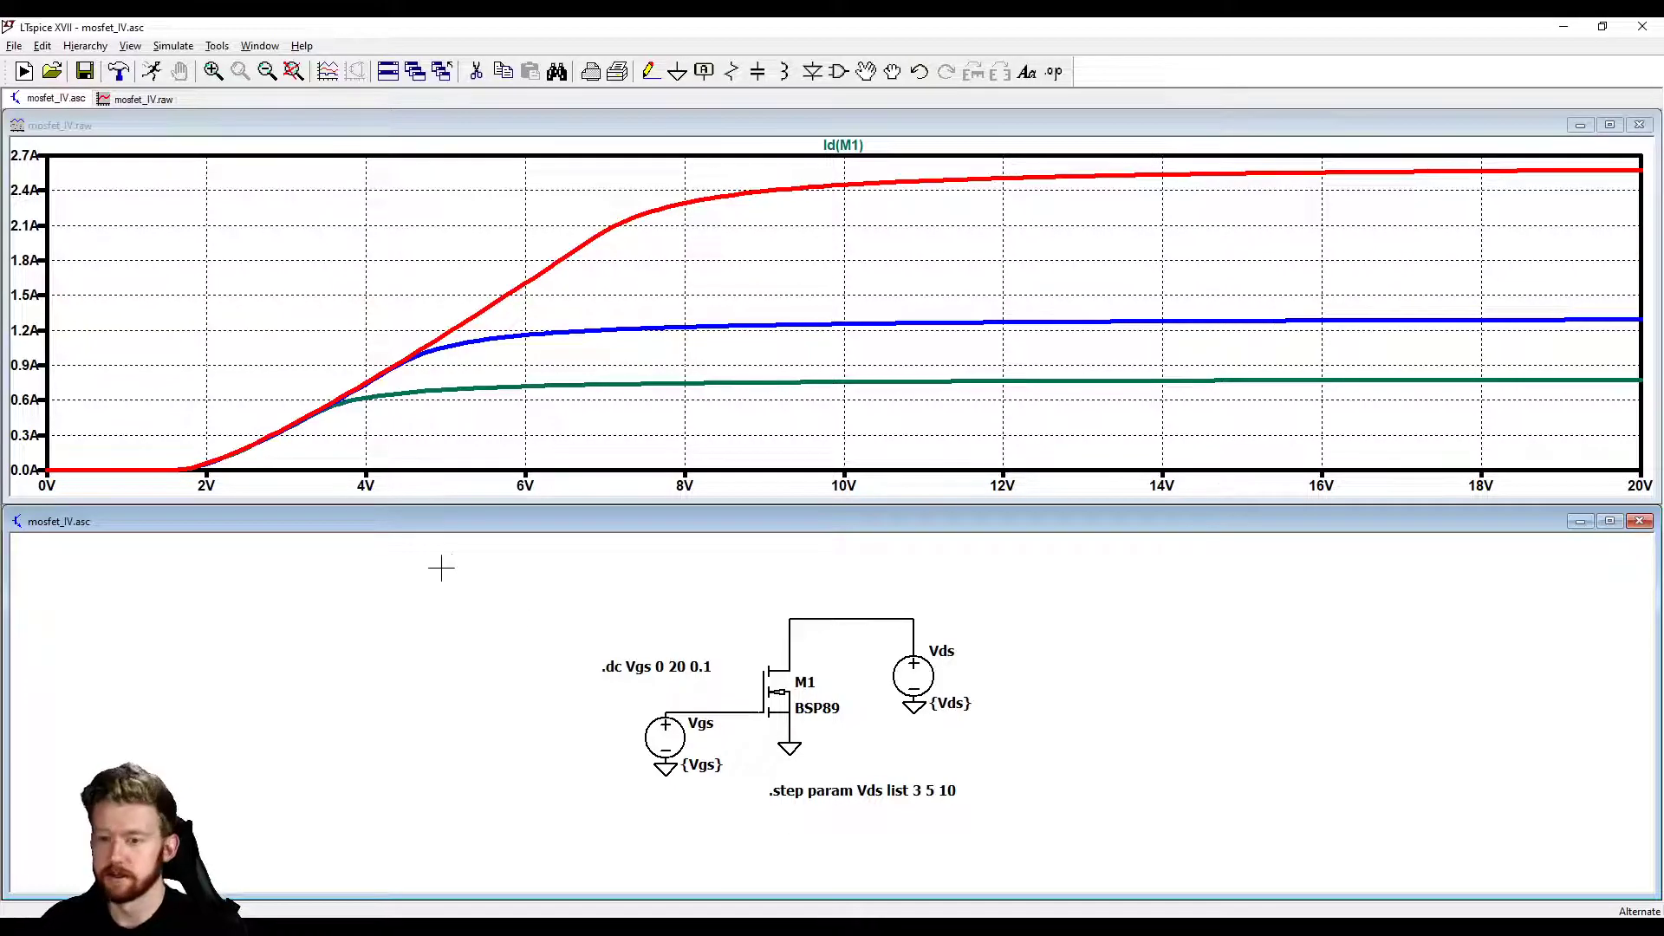
mouse_move(432, 589)
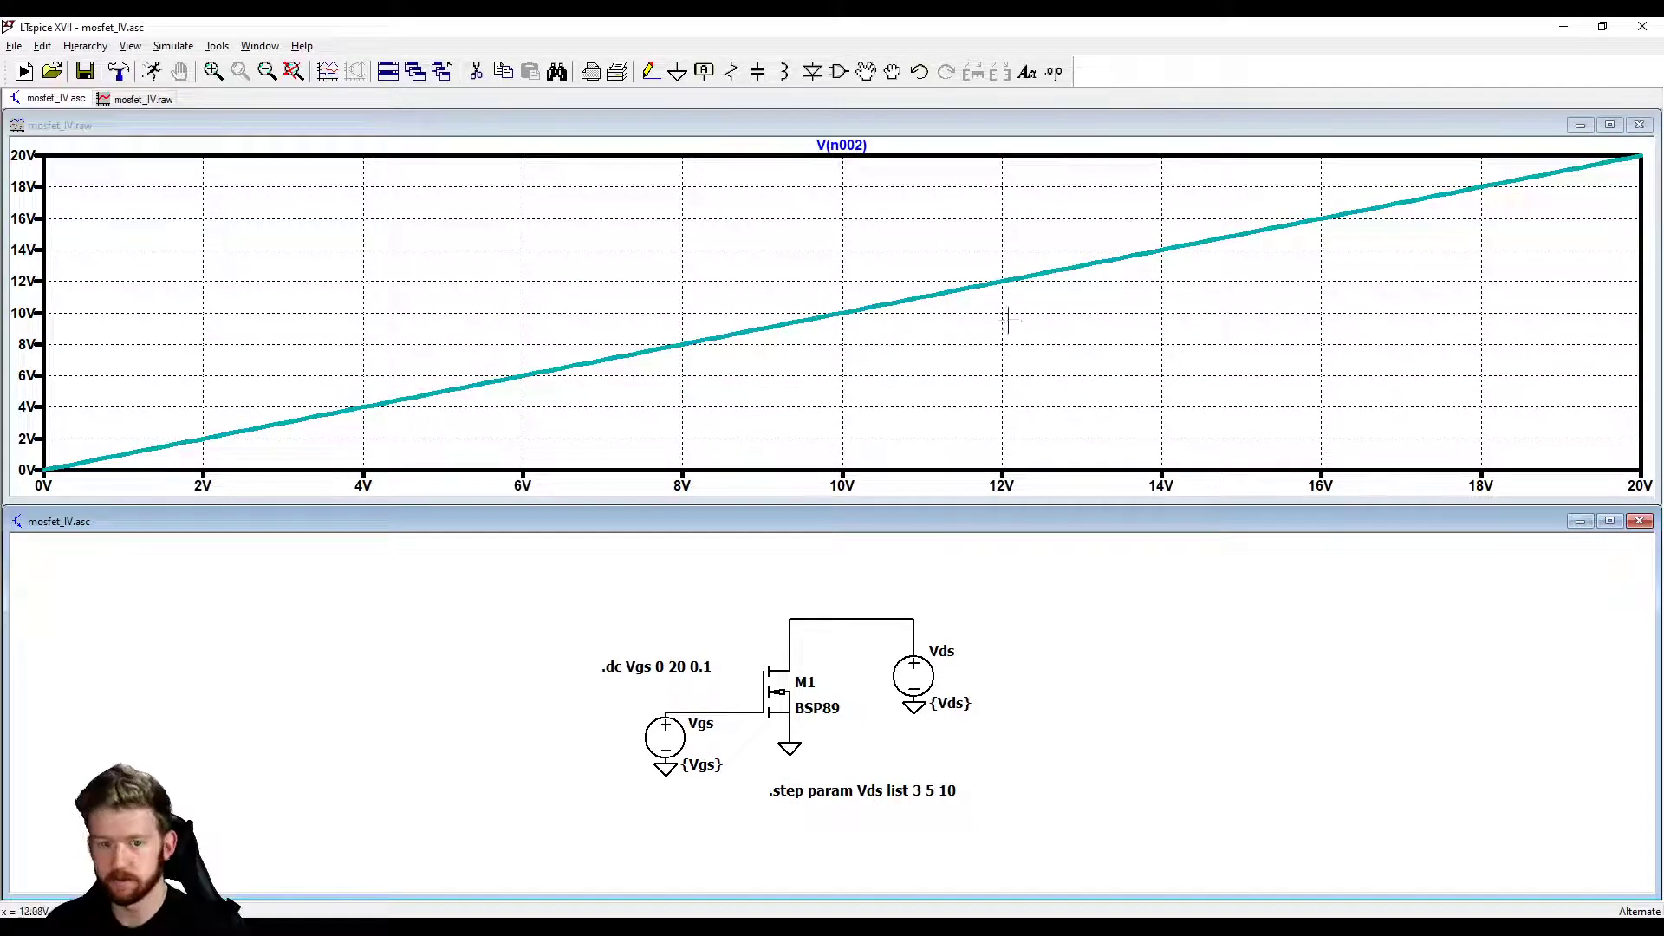
left_click(865, 610)
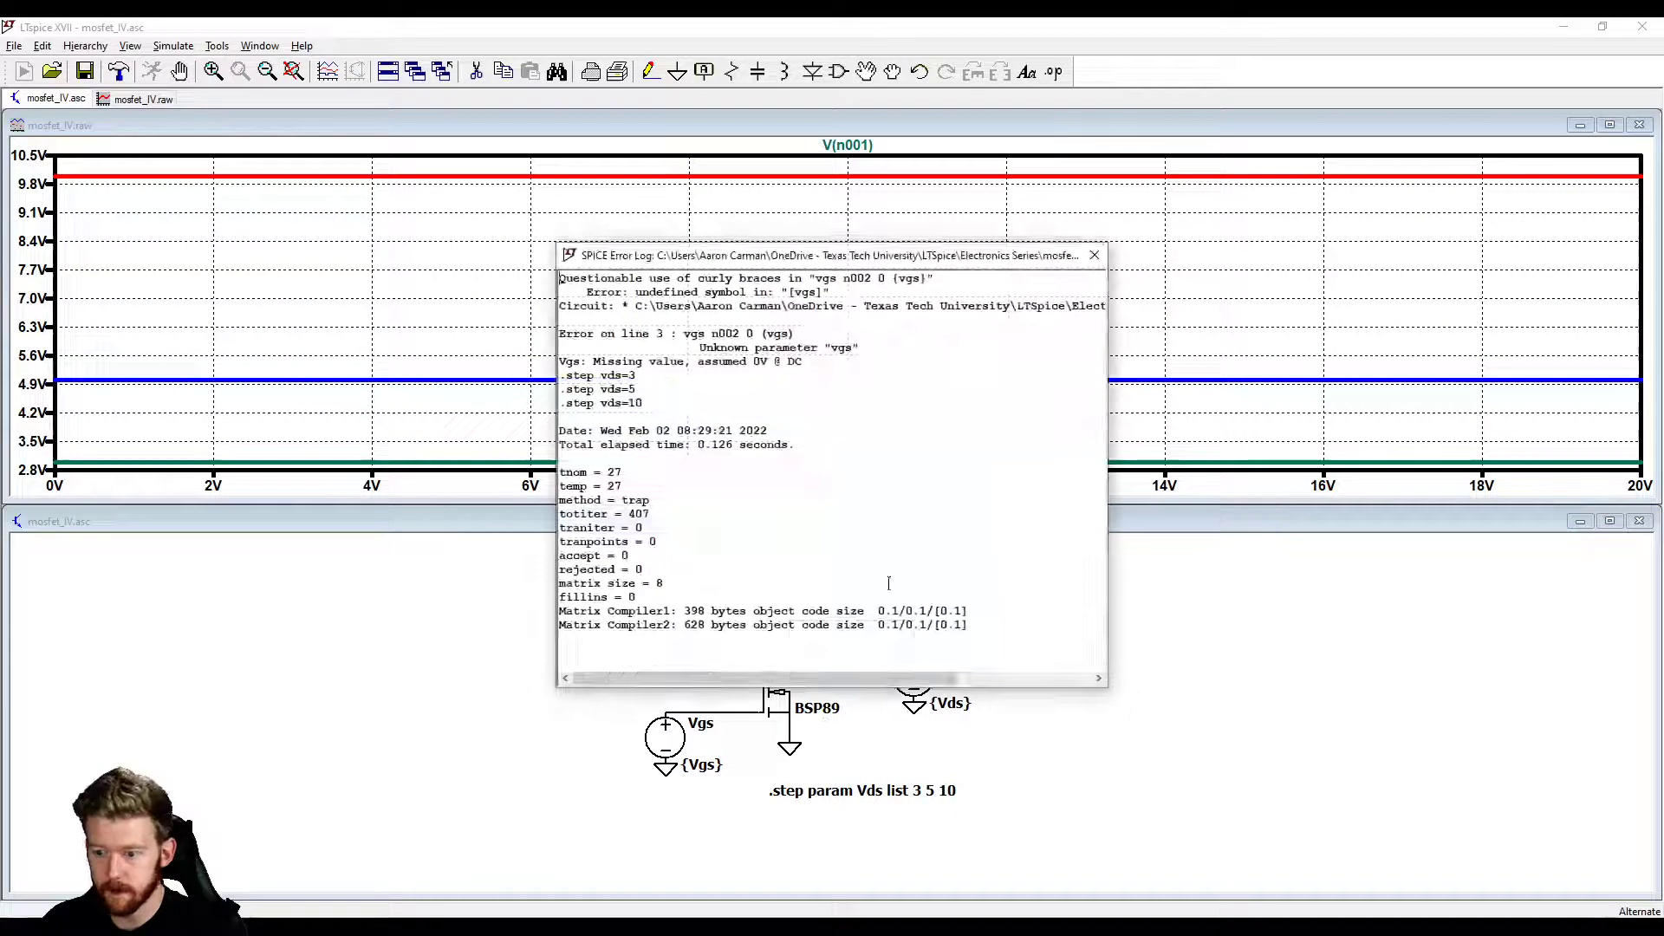
left_click(1093, 255)
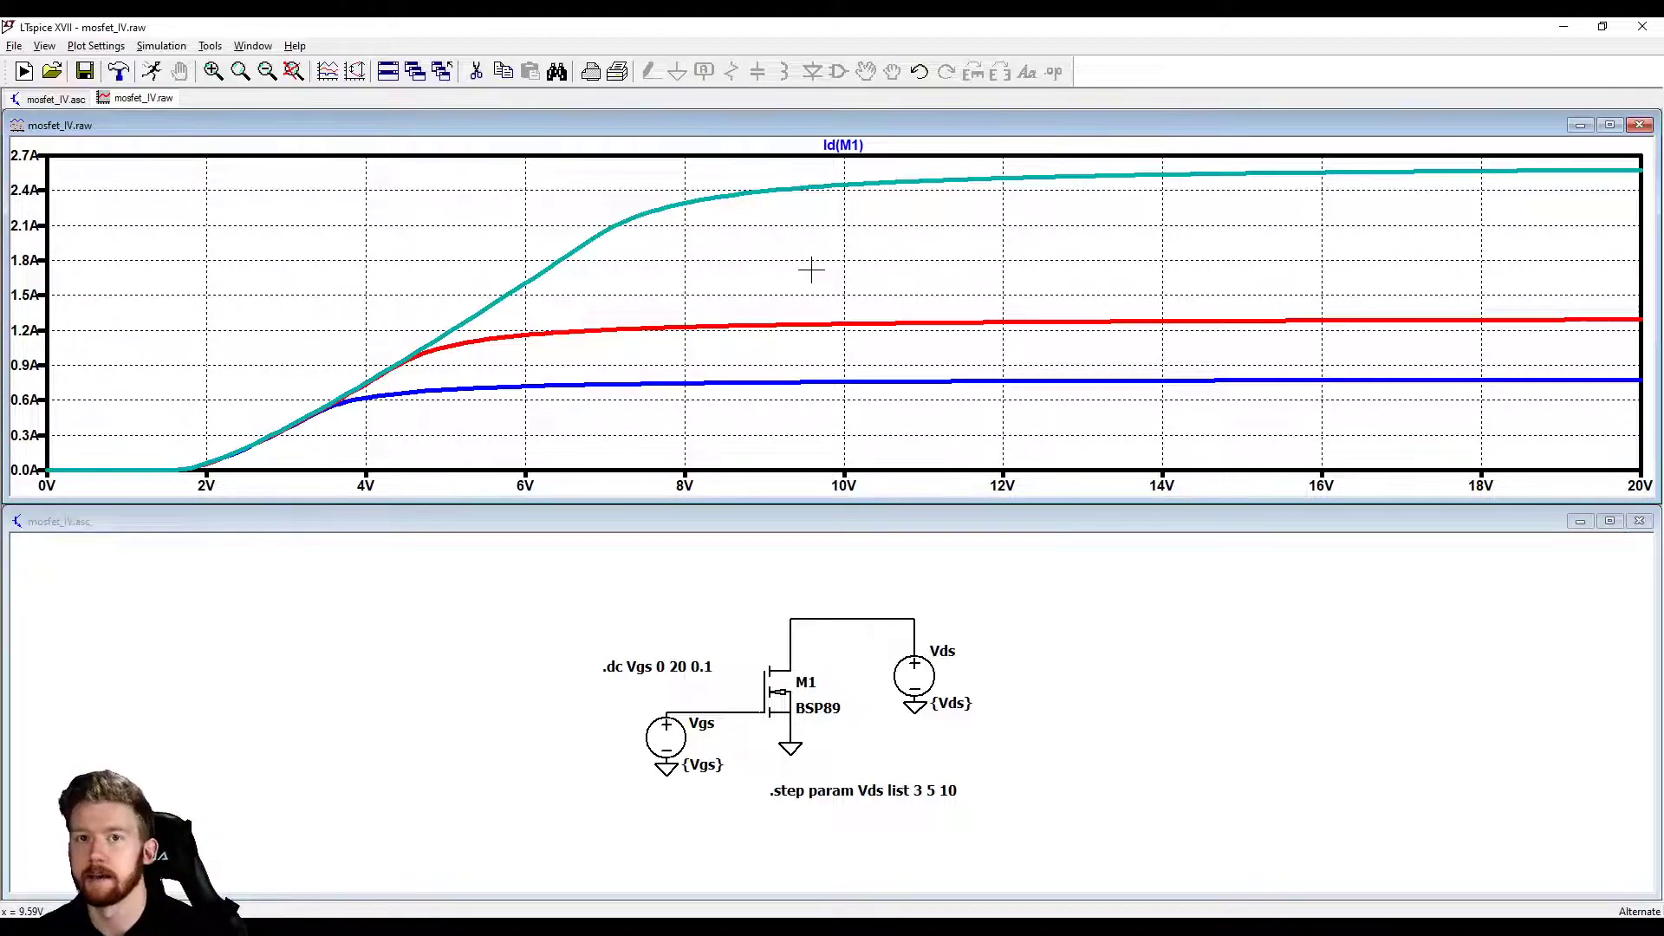
mouse_move(785, 349)
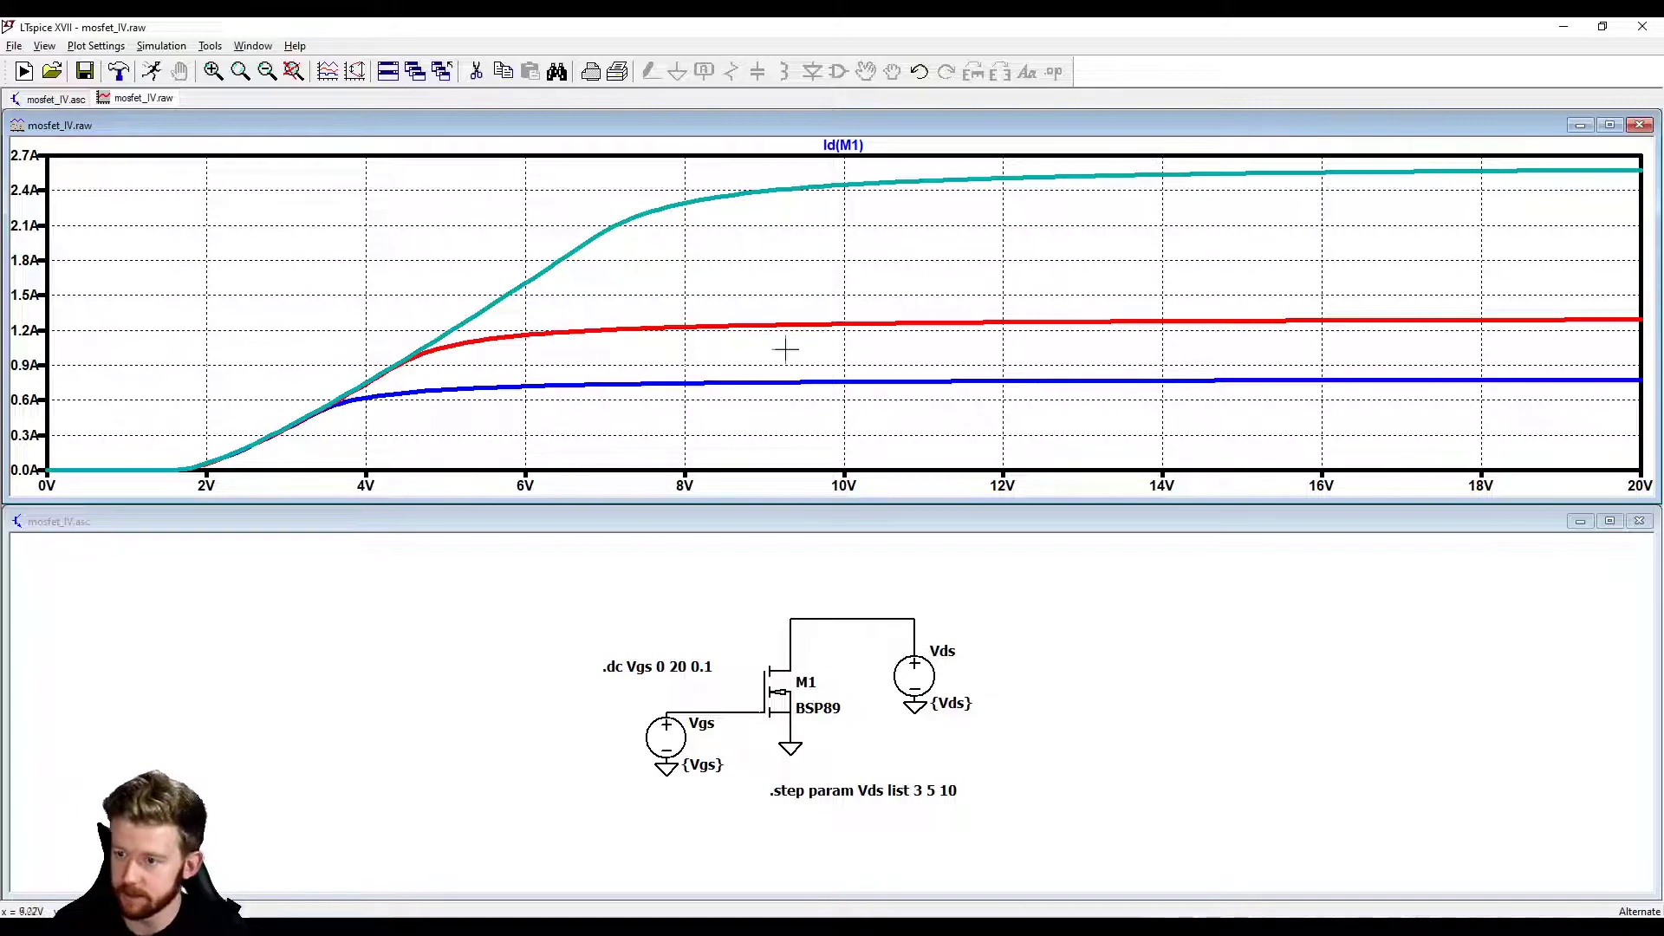
mouse_move(729, 248)
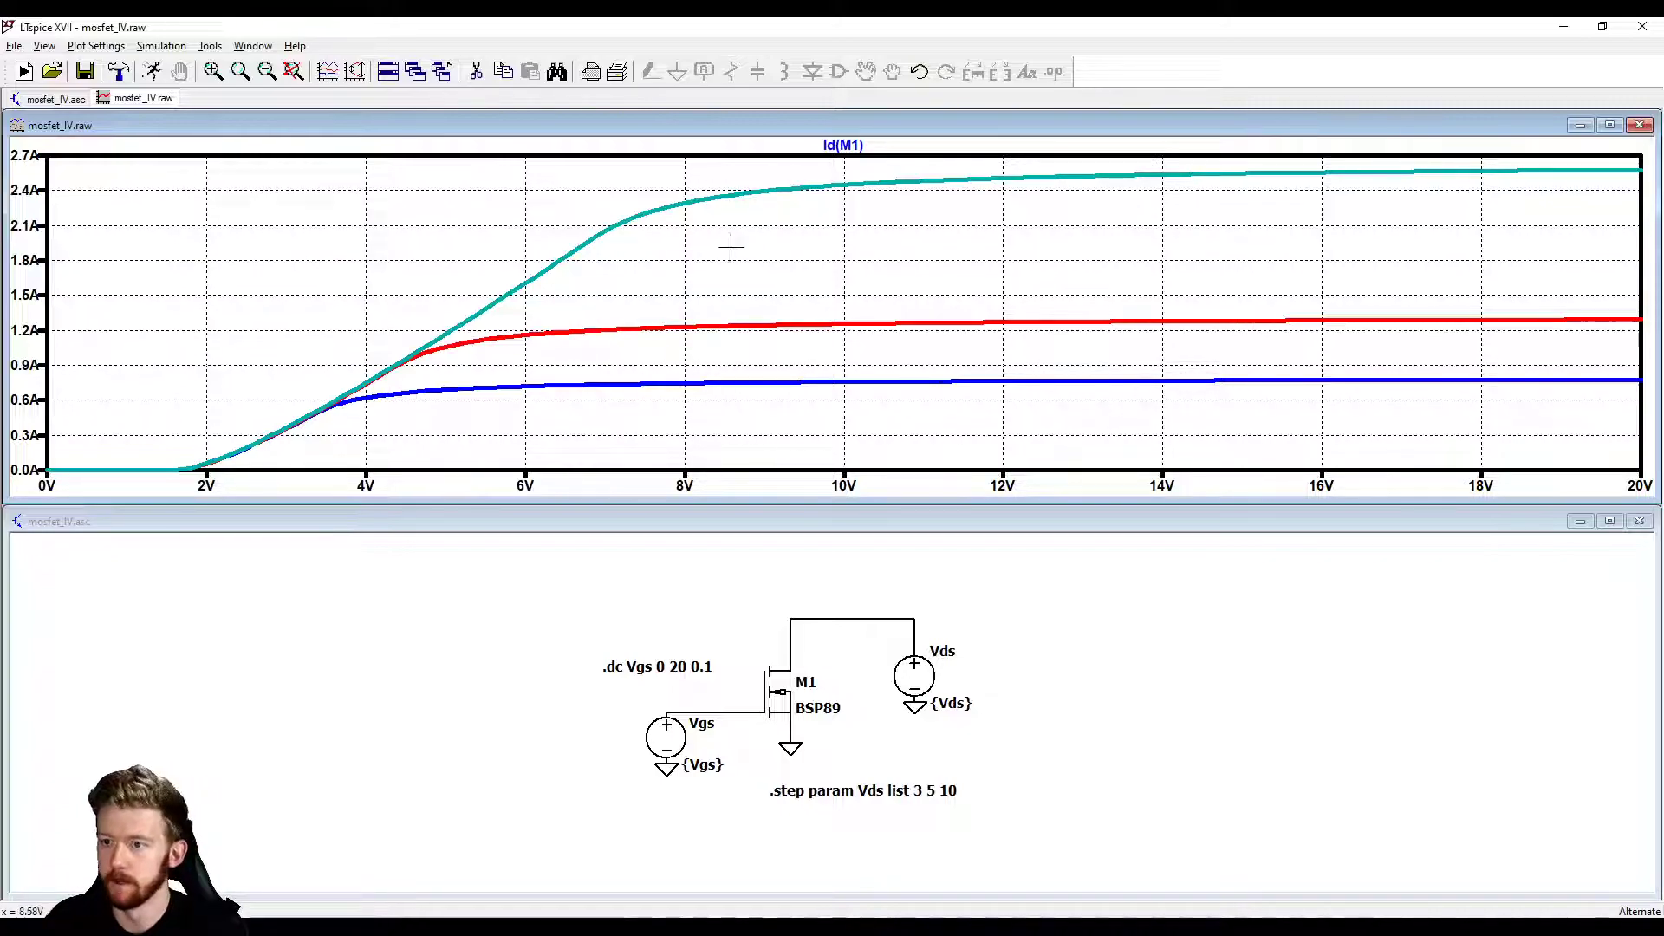
mouse_move(692, 262)
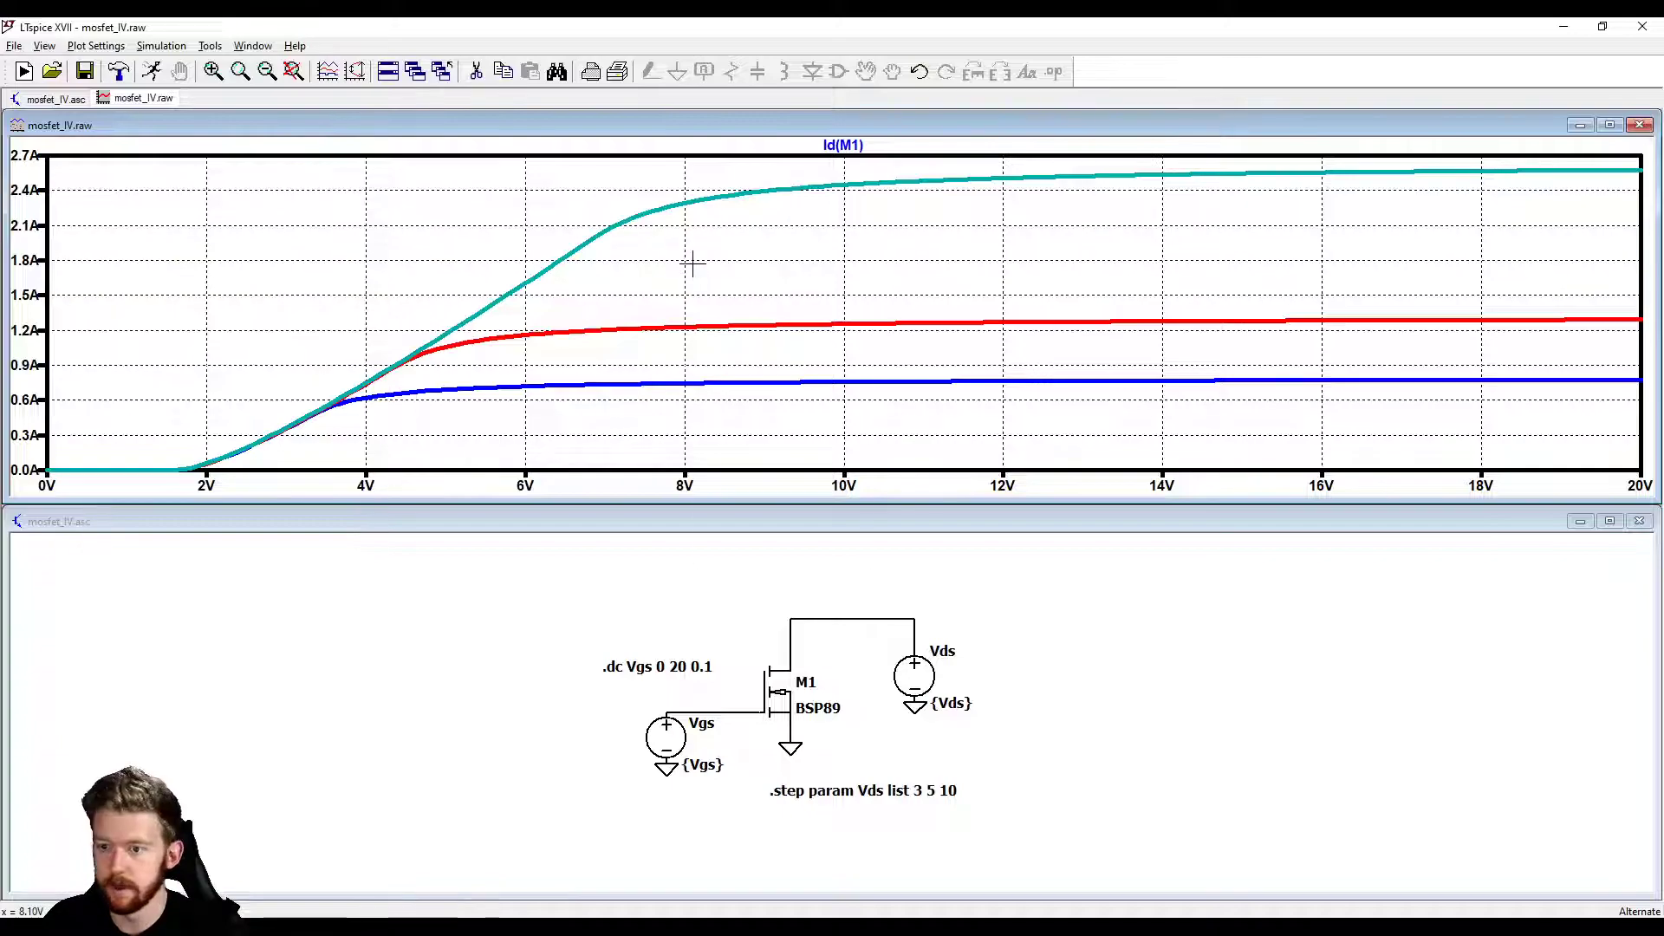
Step: Add a colour-matched 'Vds = 10V' text label beside the top Id(M1) curve
right_click(690, 263)
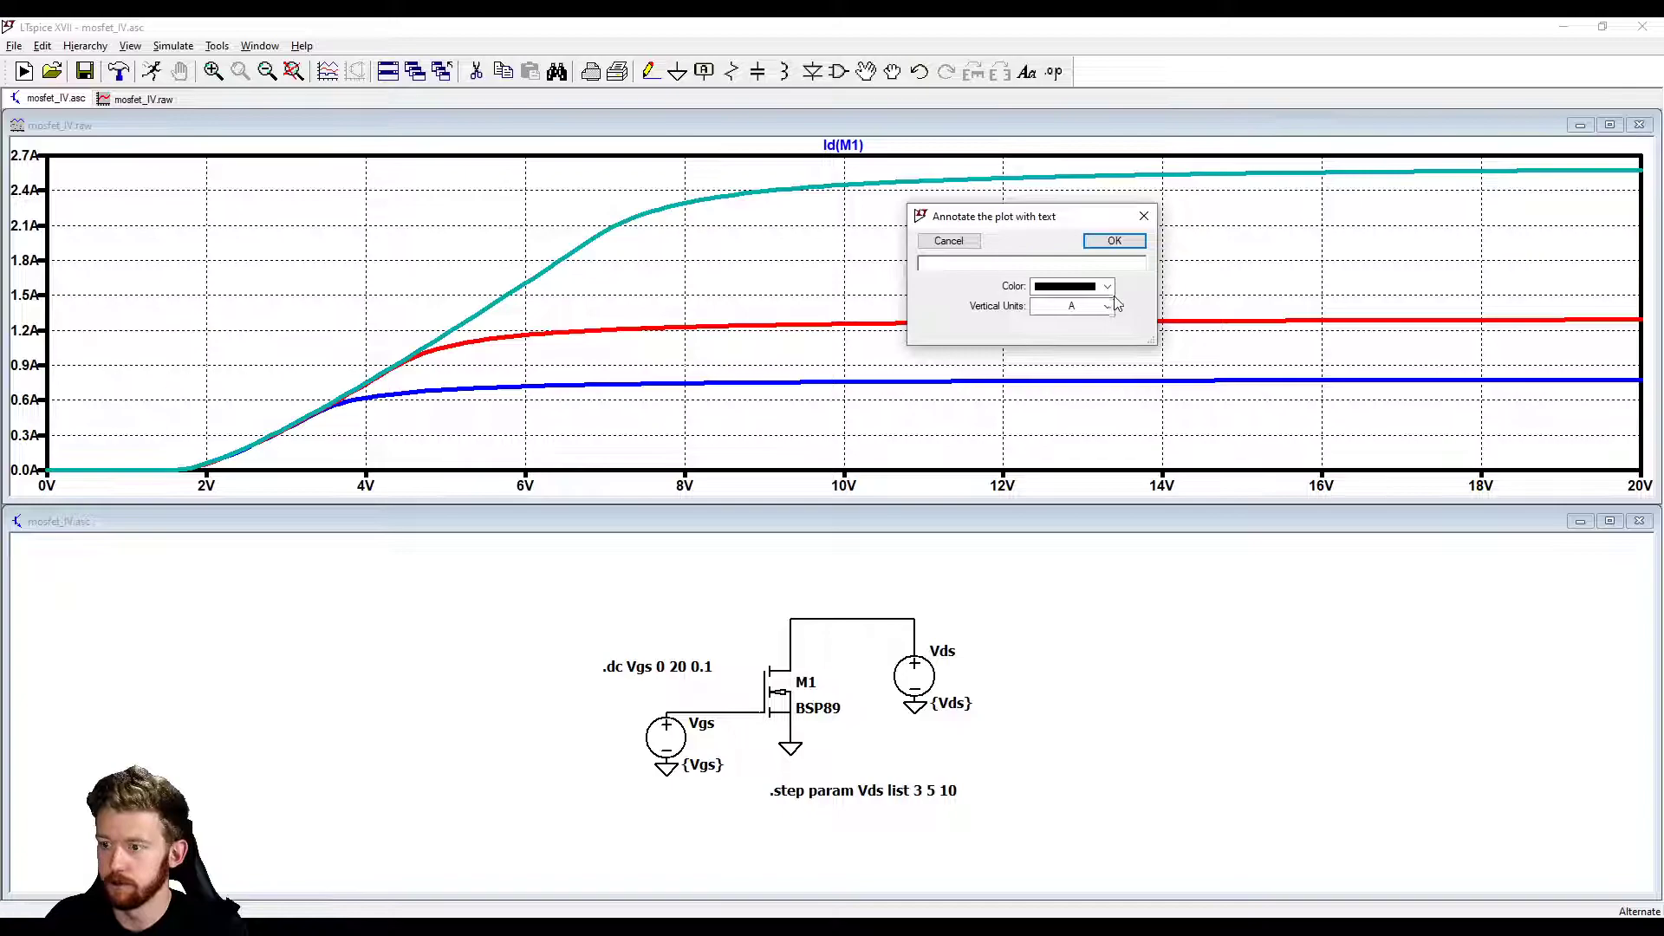
left_click(1107, 286)
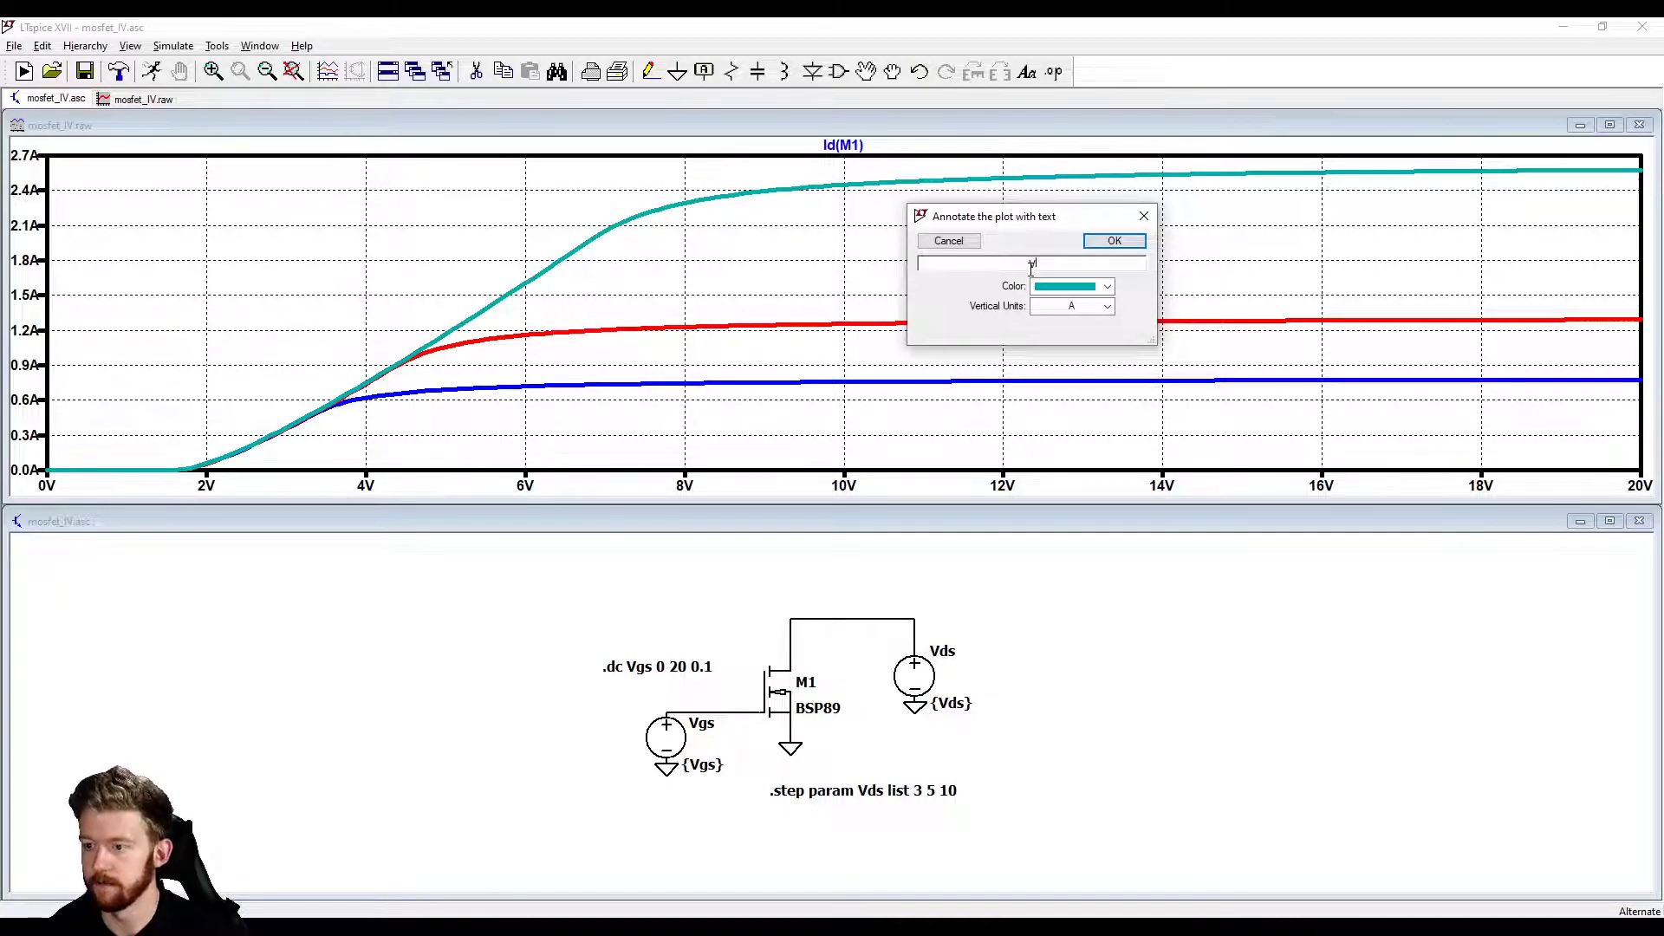
type("Vds = 10V")
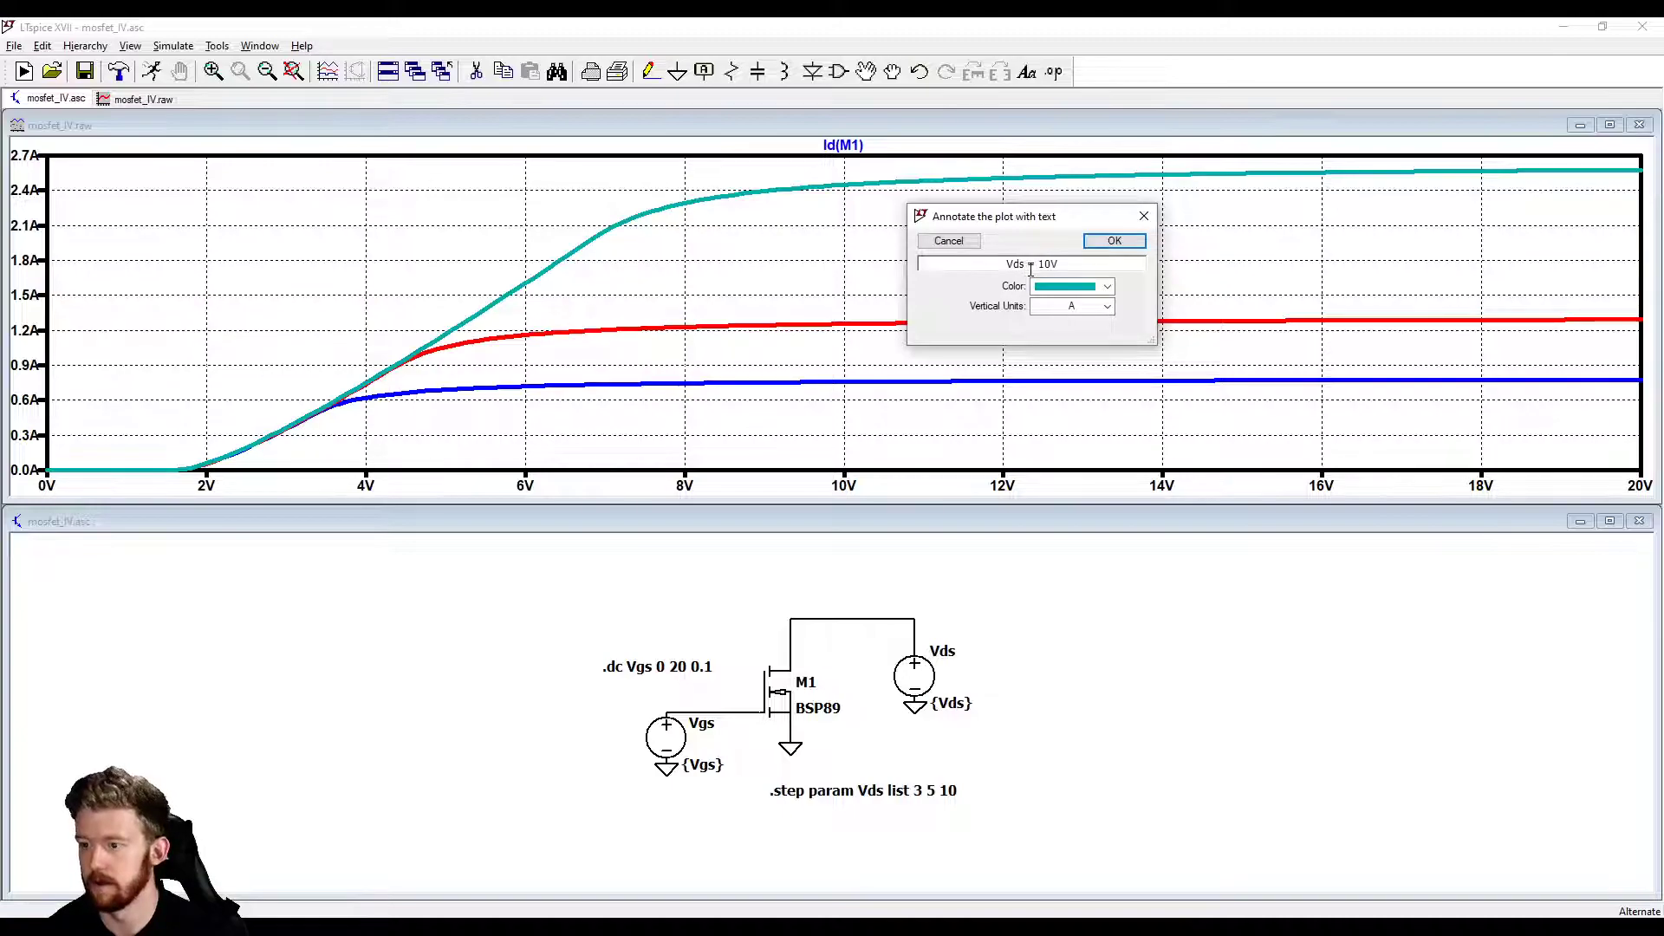
left_click(1112, 239)
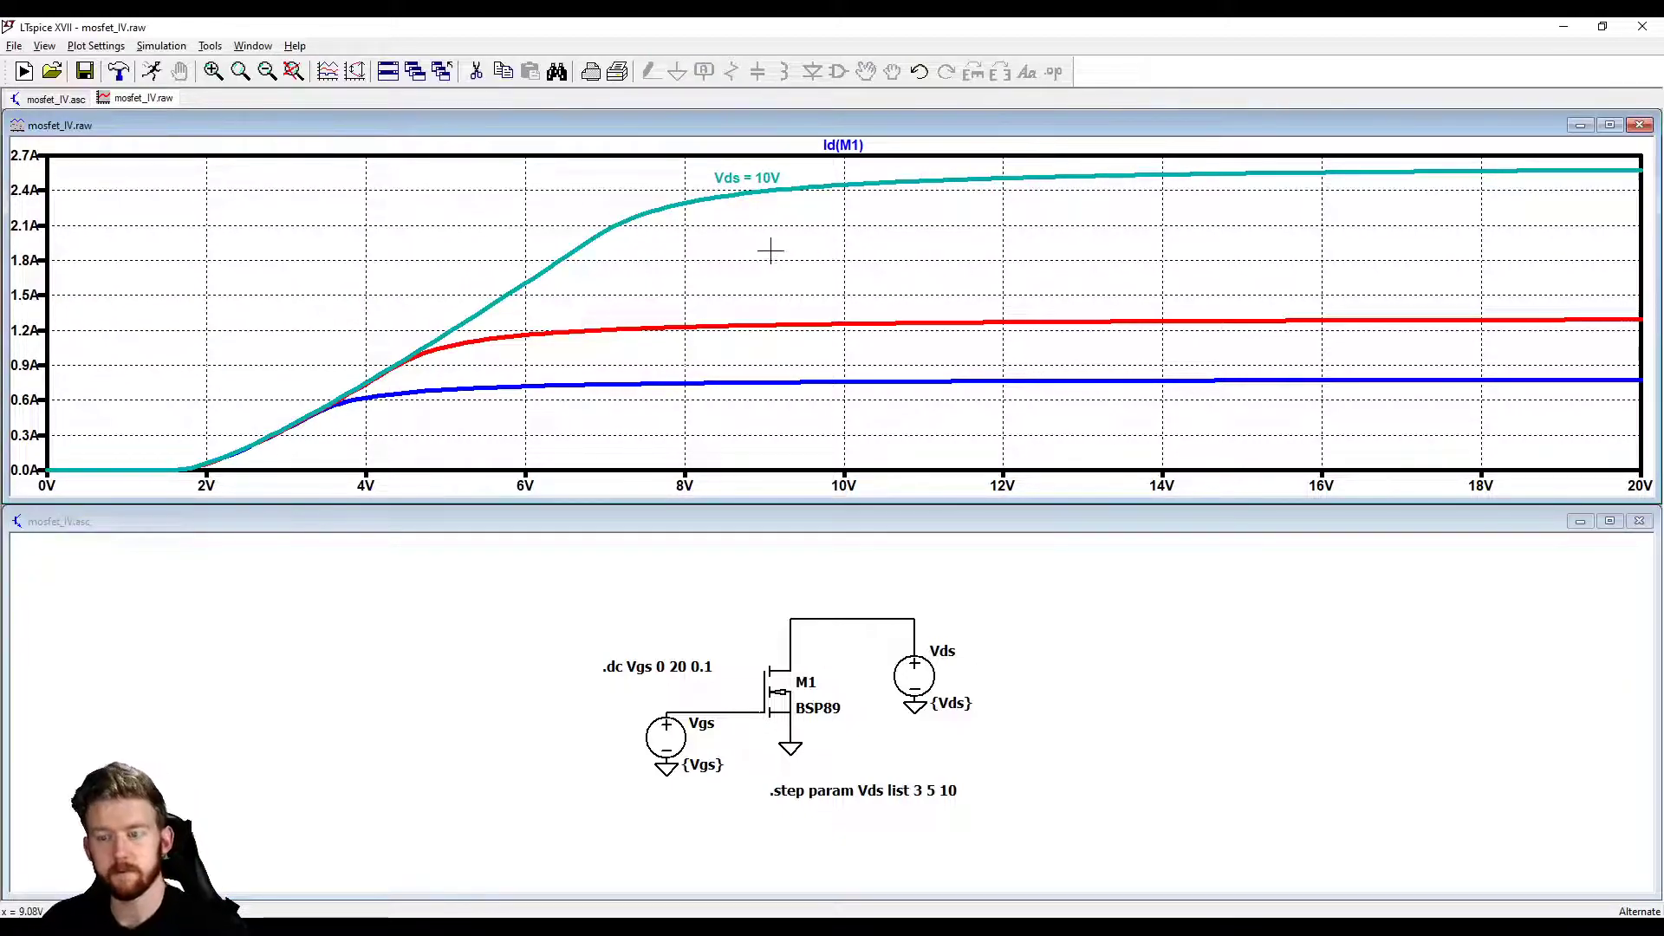
Step: Add a red 'Vds = 5V' text label beside the middle curve
right_click(770, 252)
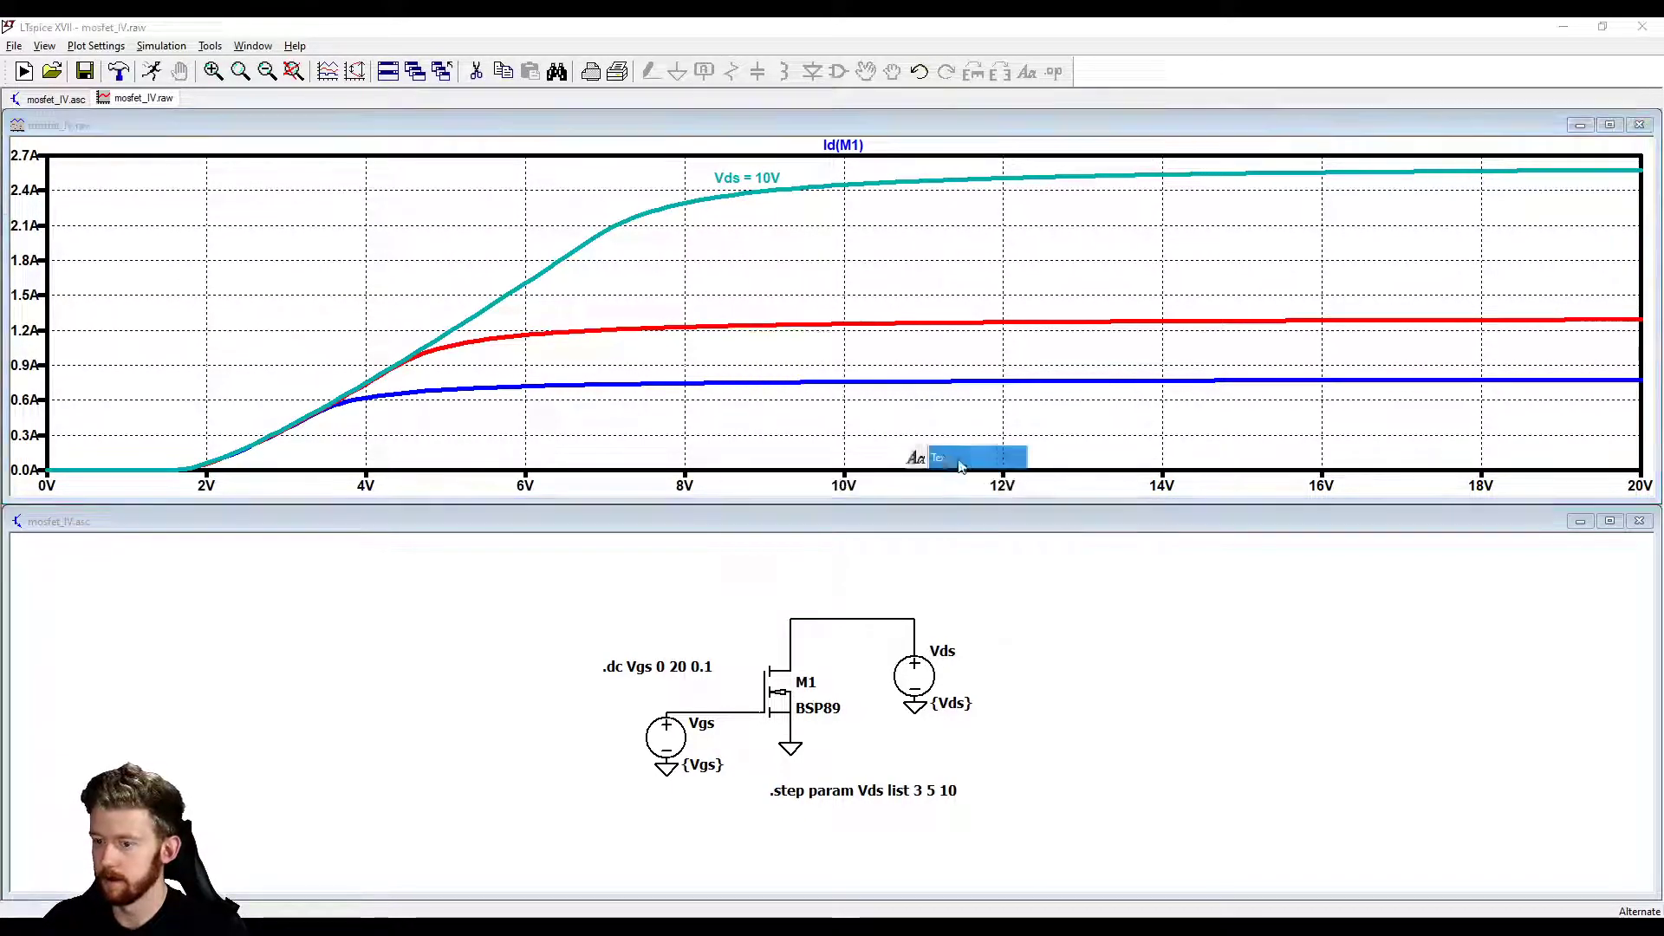
left_click(966, 456)
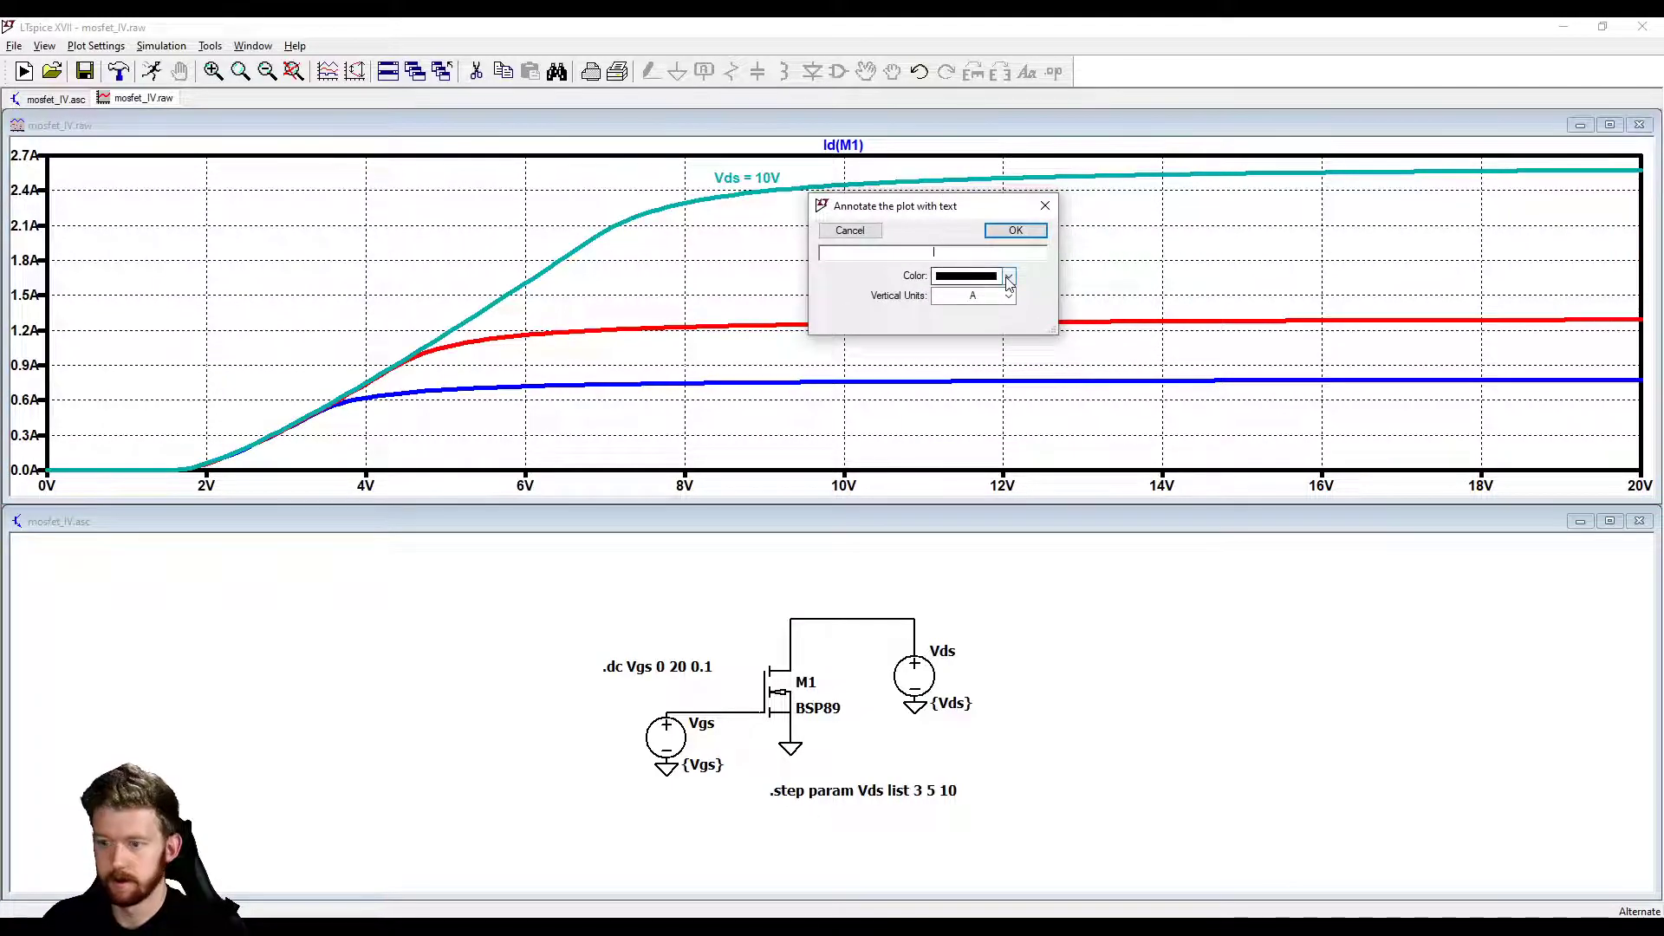
left_click(1005, 276)
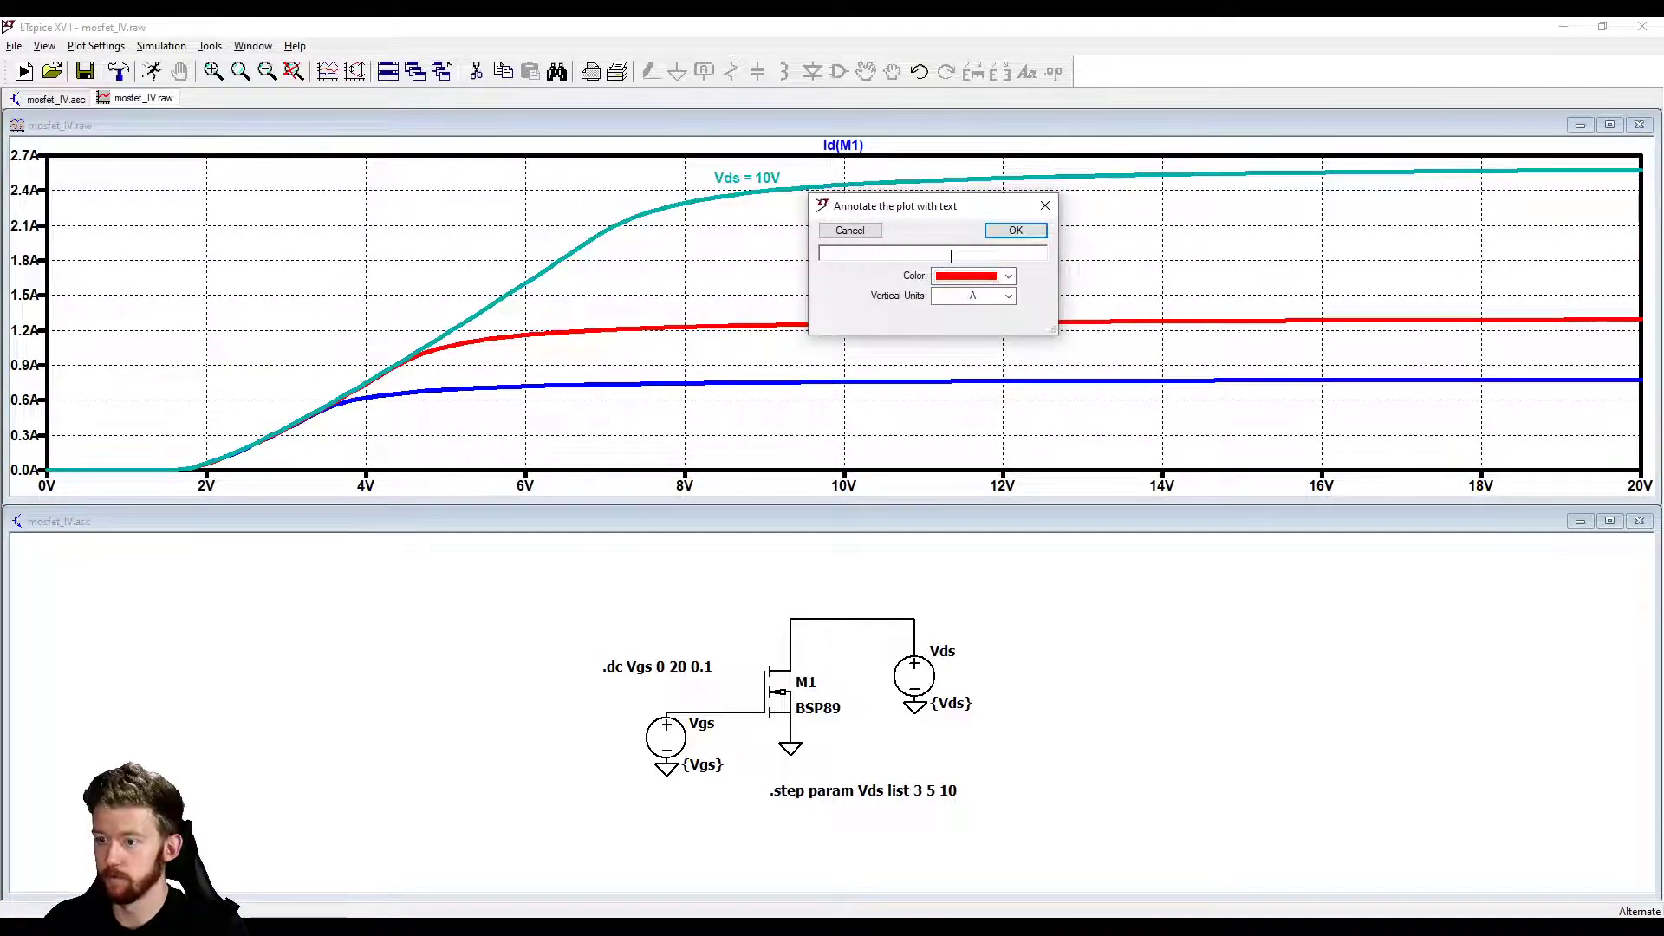
type("V")
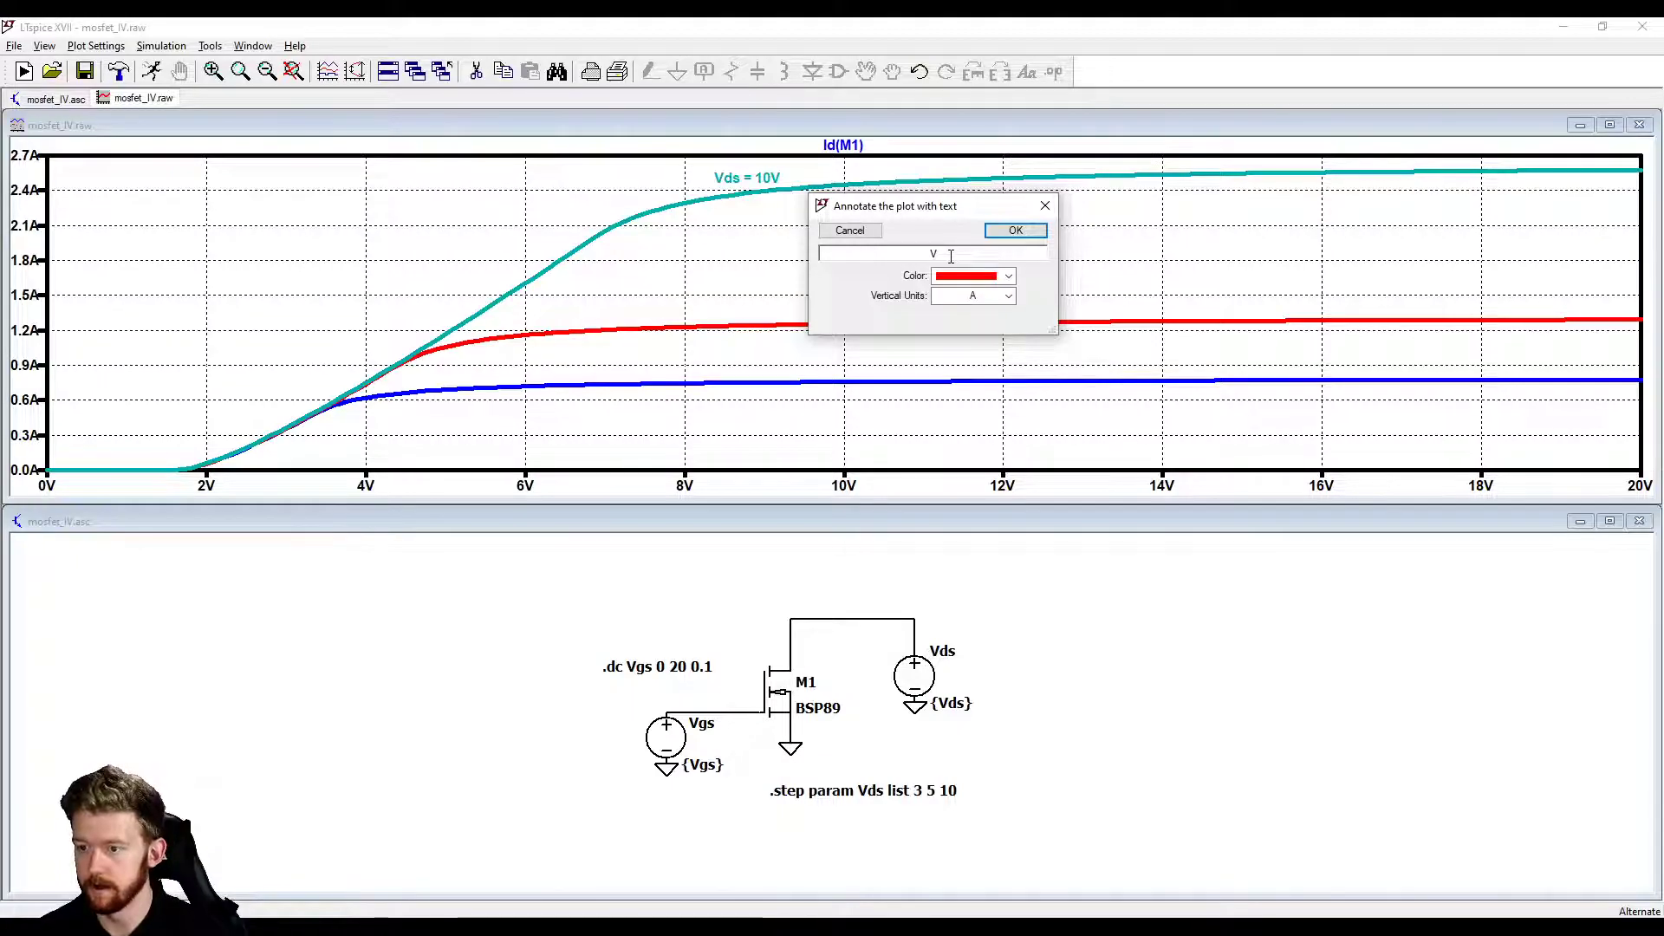
type("ds = 5")
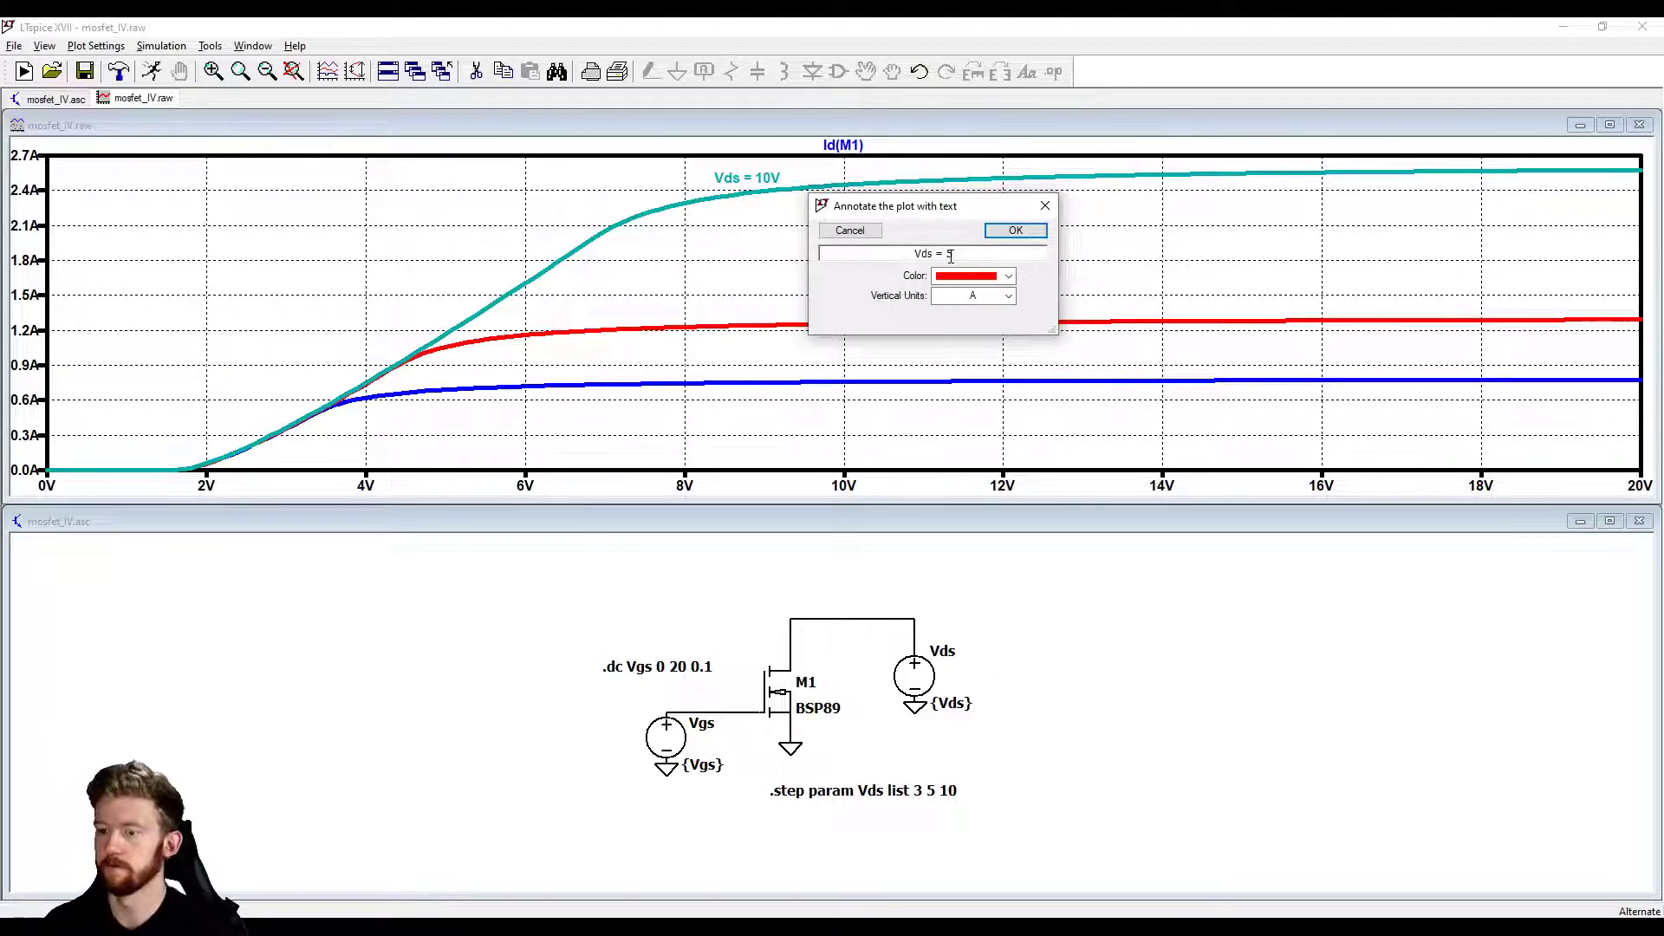
left_click(1013, 231)
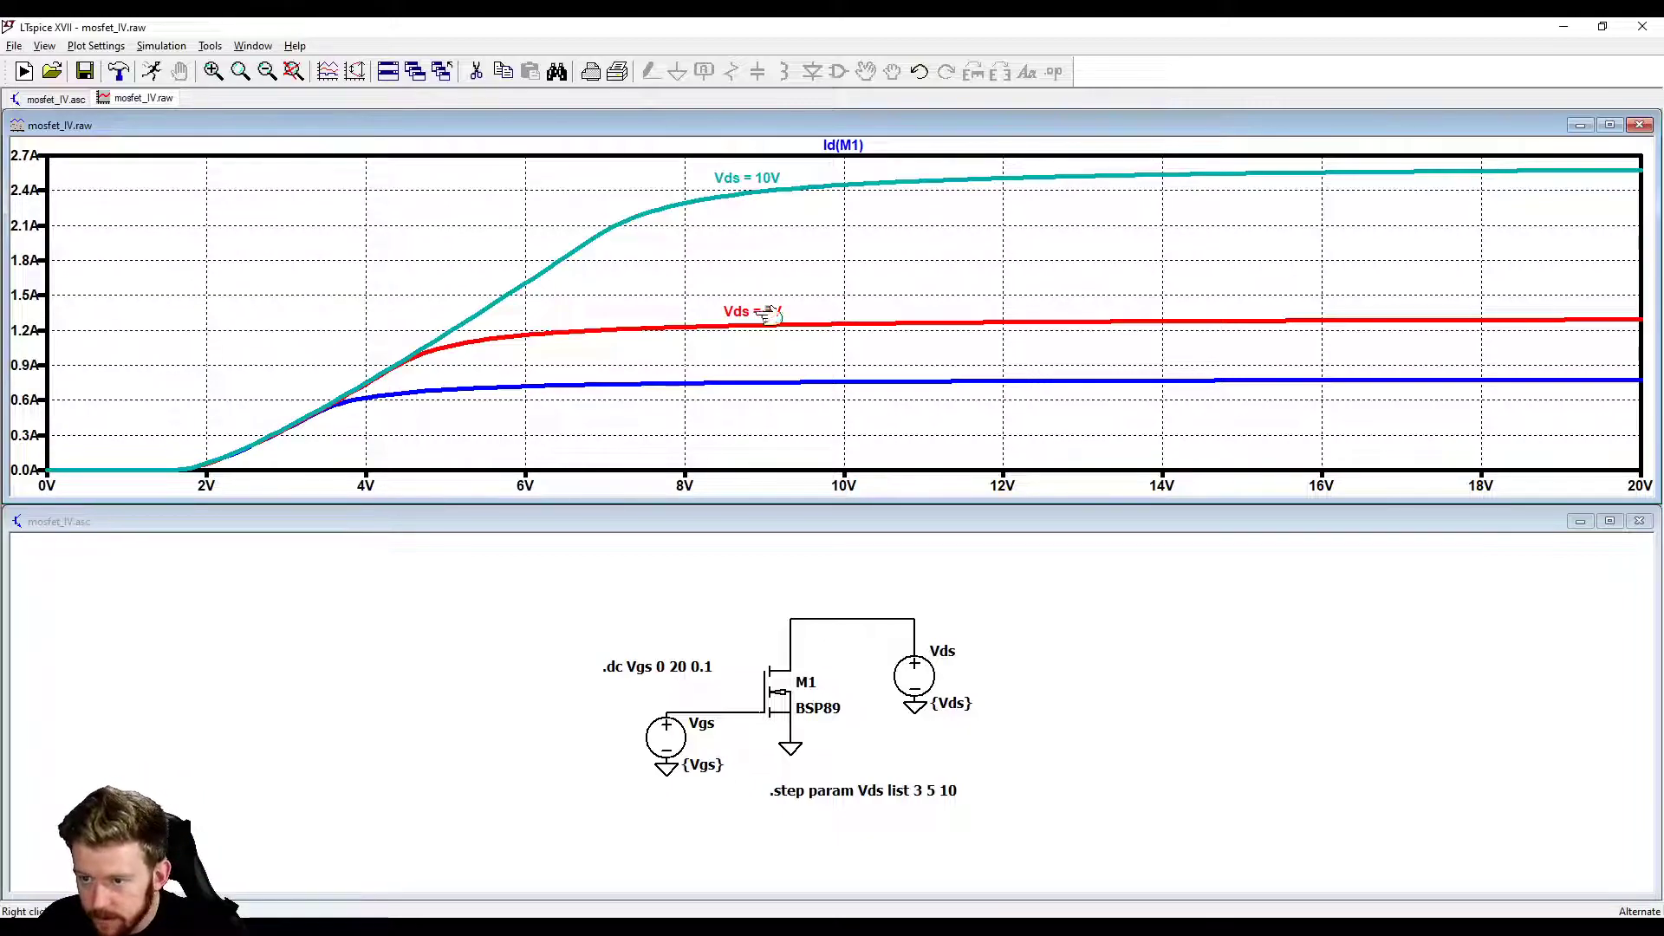
Step: Add a blue 'Vds = 3V' text label beside the bottom curve
right_click(765, 312)
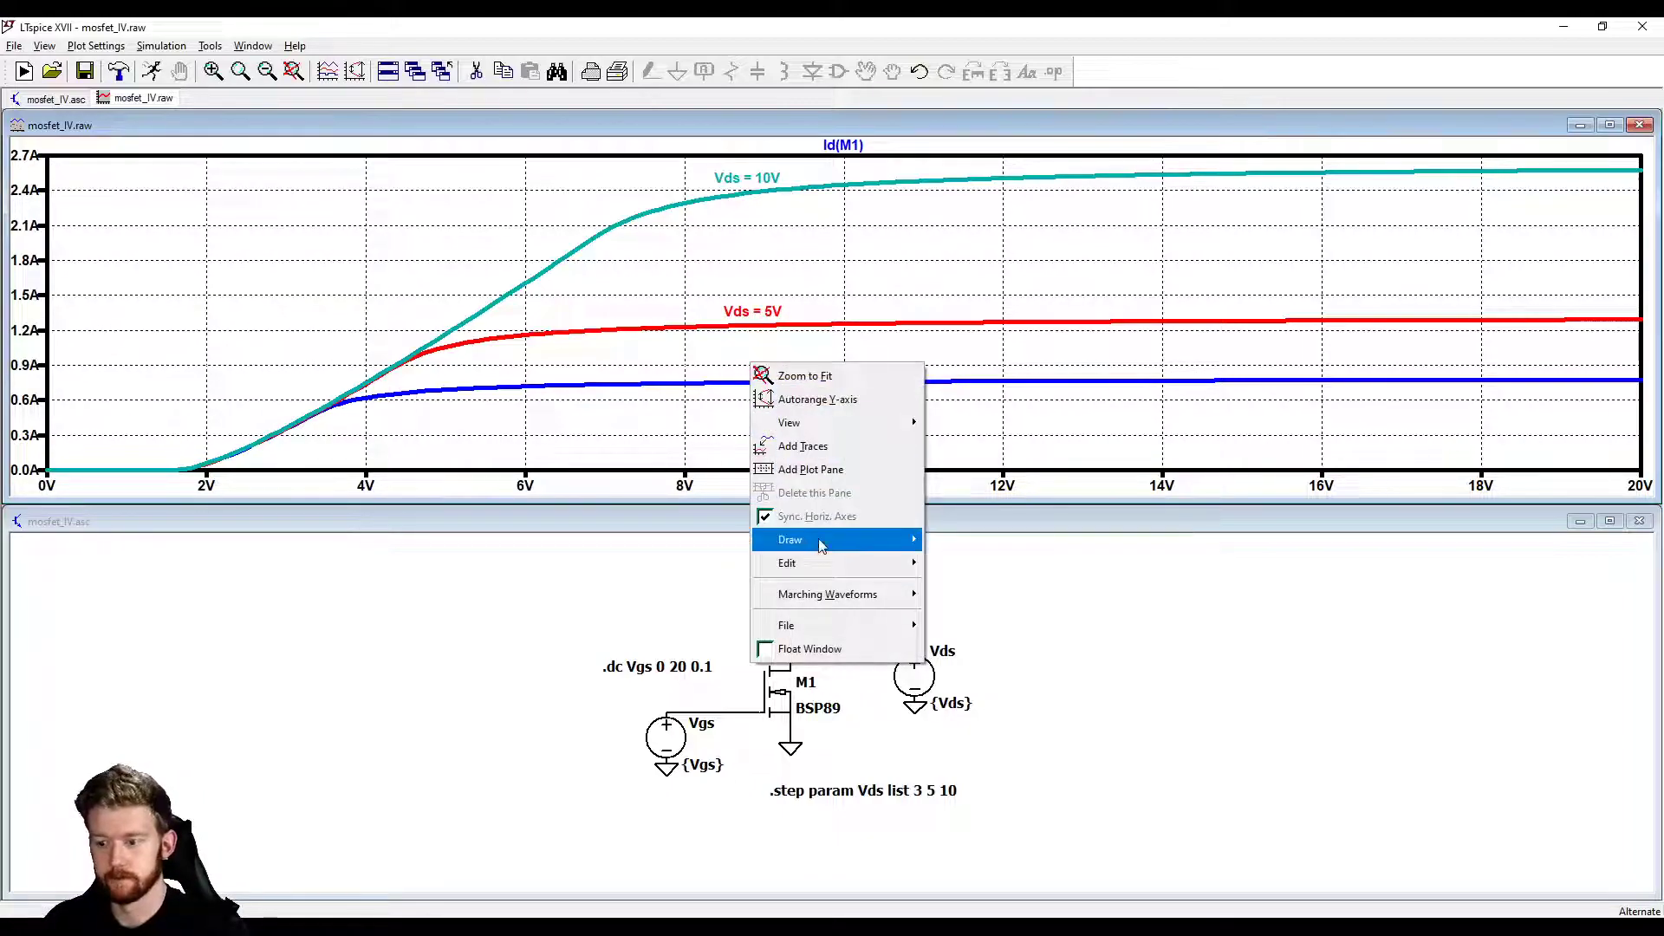
left_click(790, 539)
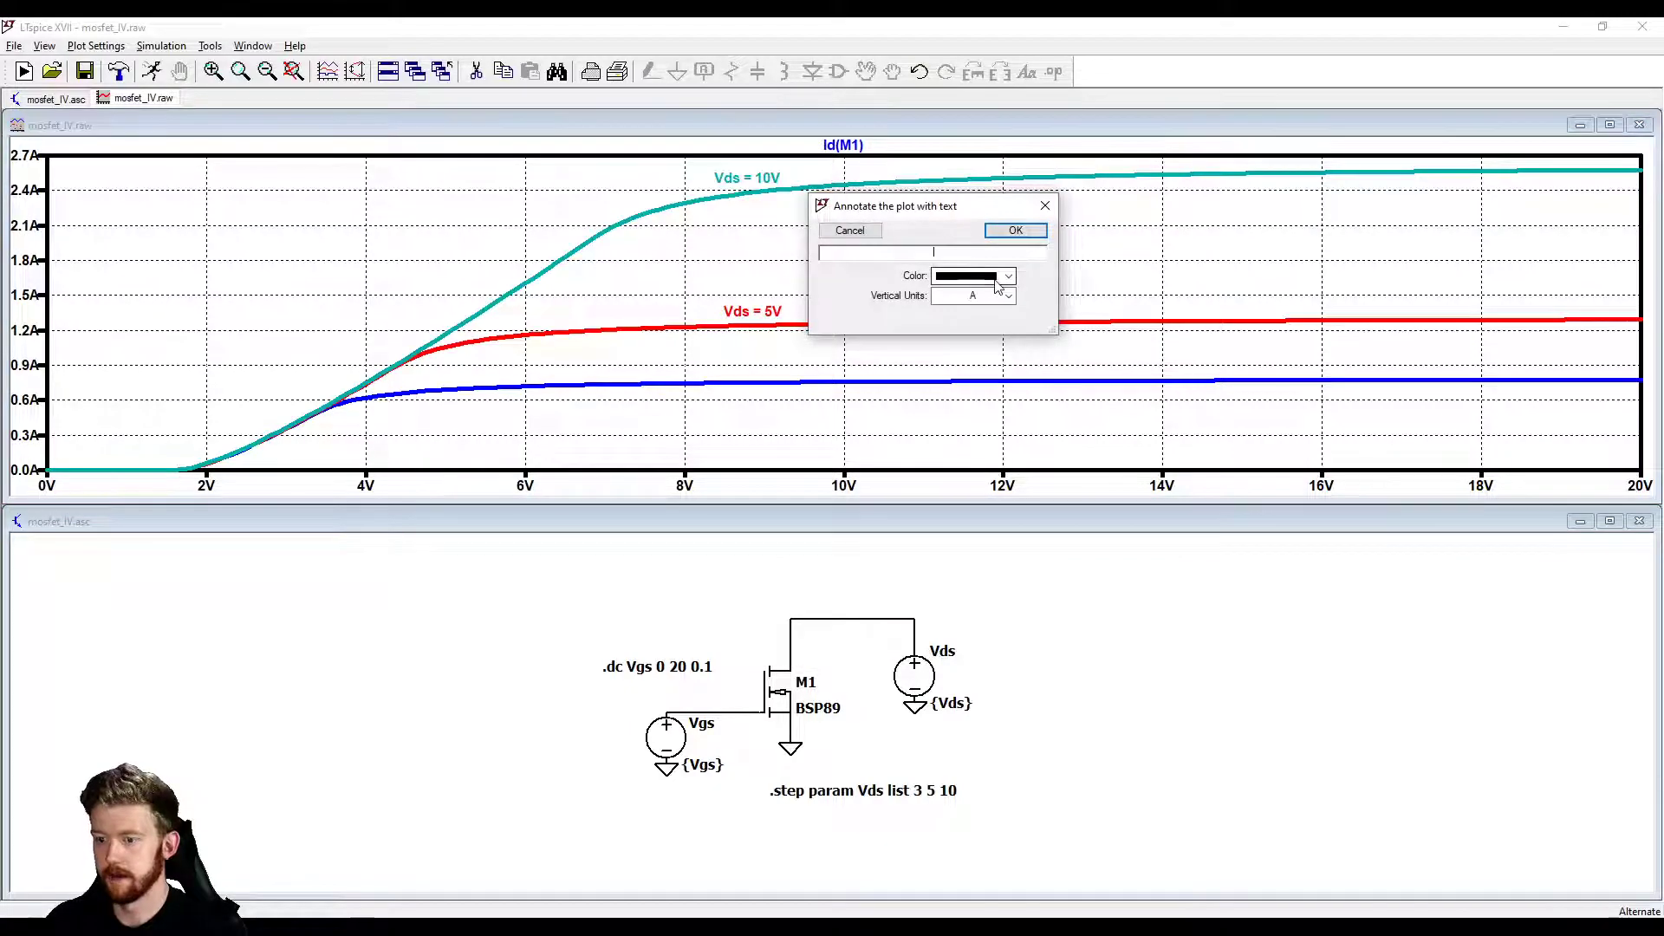
left_click(1005, 276)
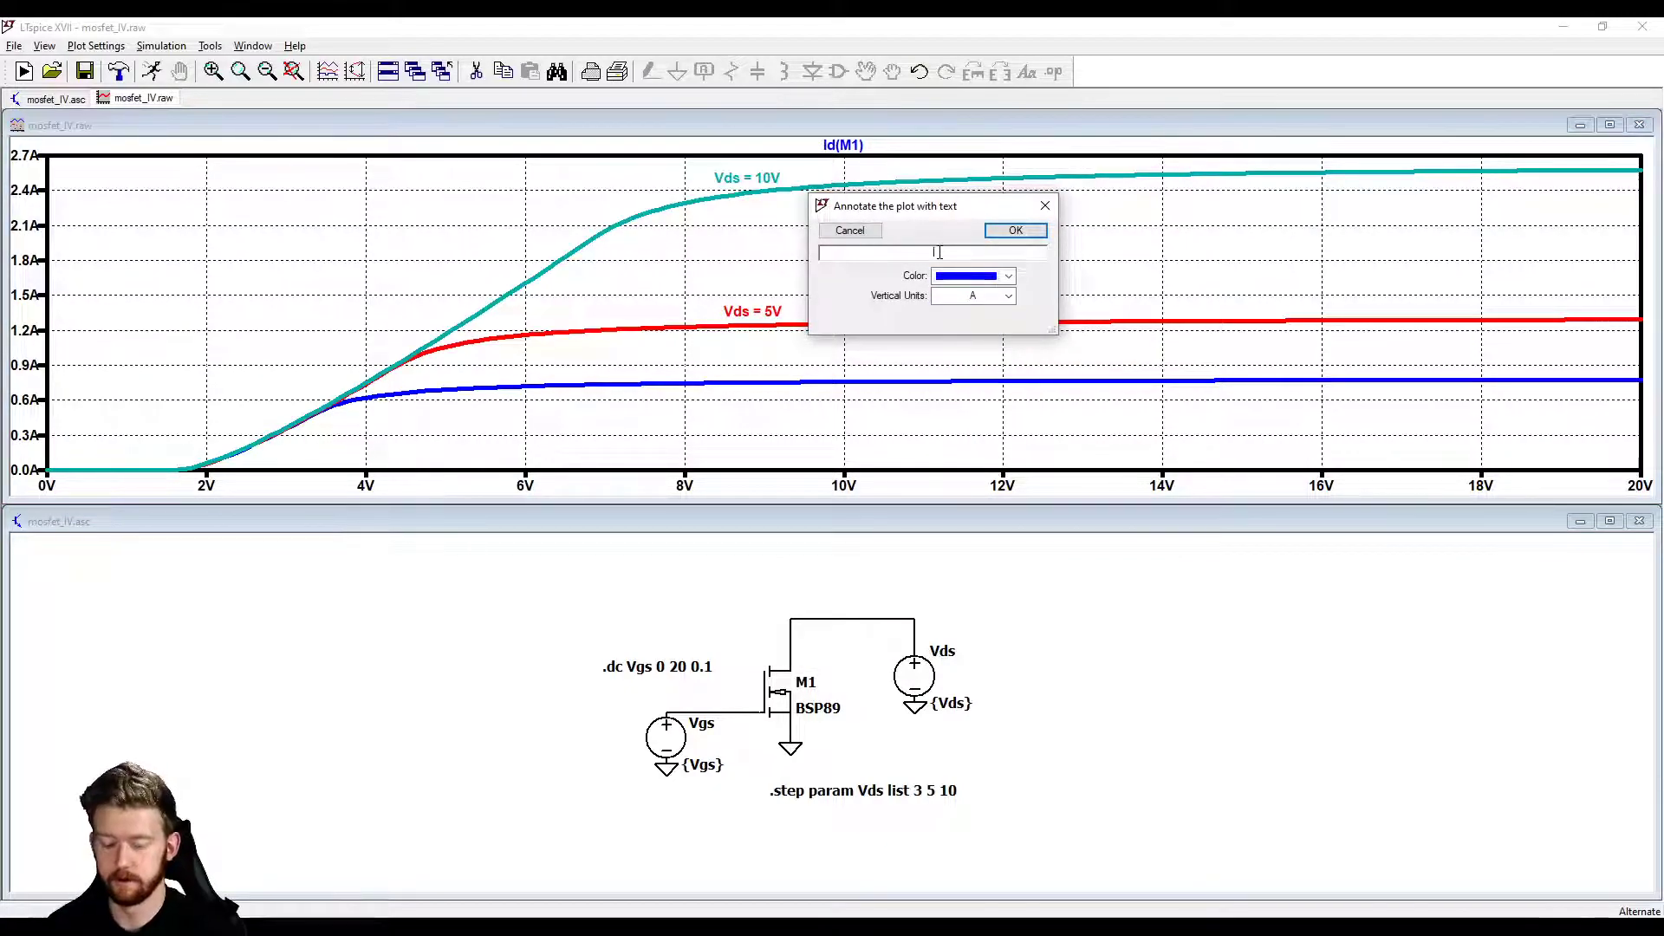
type("Vds = 3V")
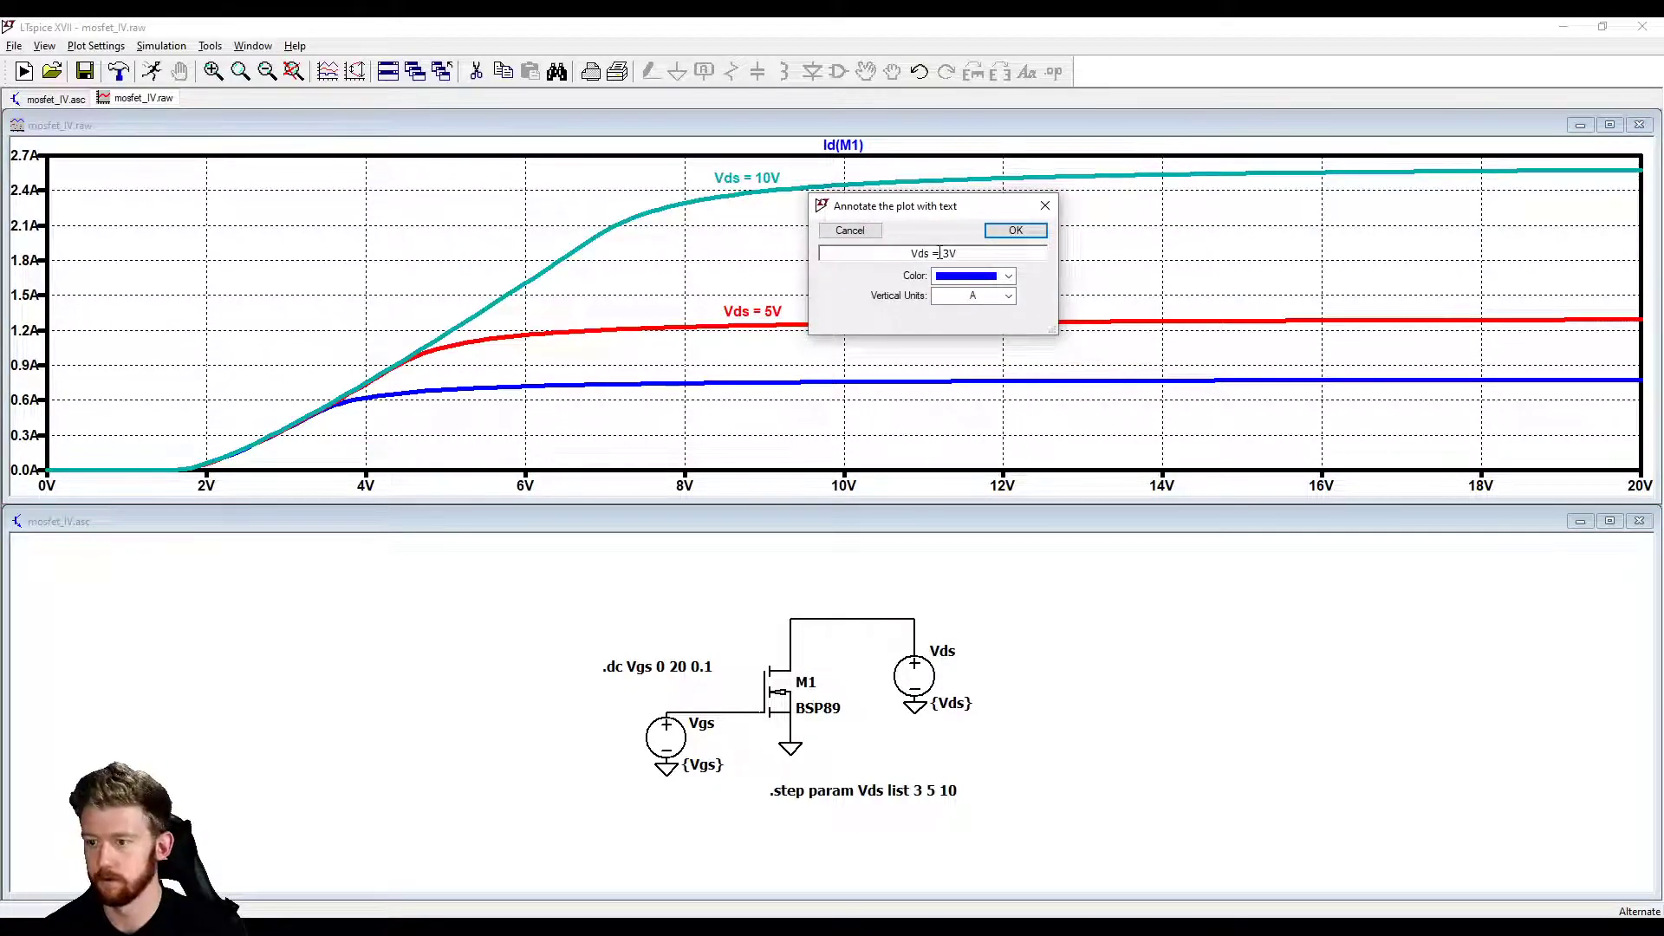
left_click(1012, 231)
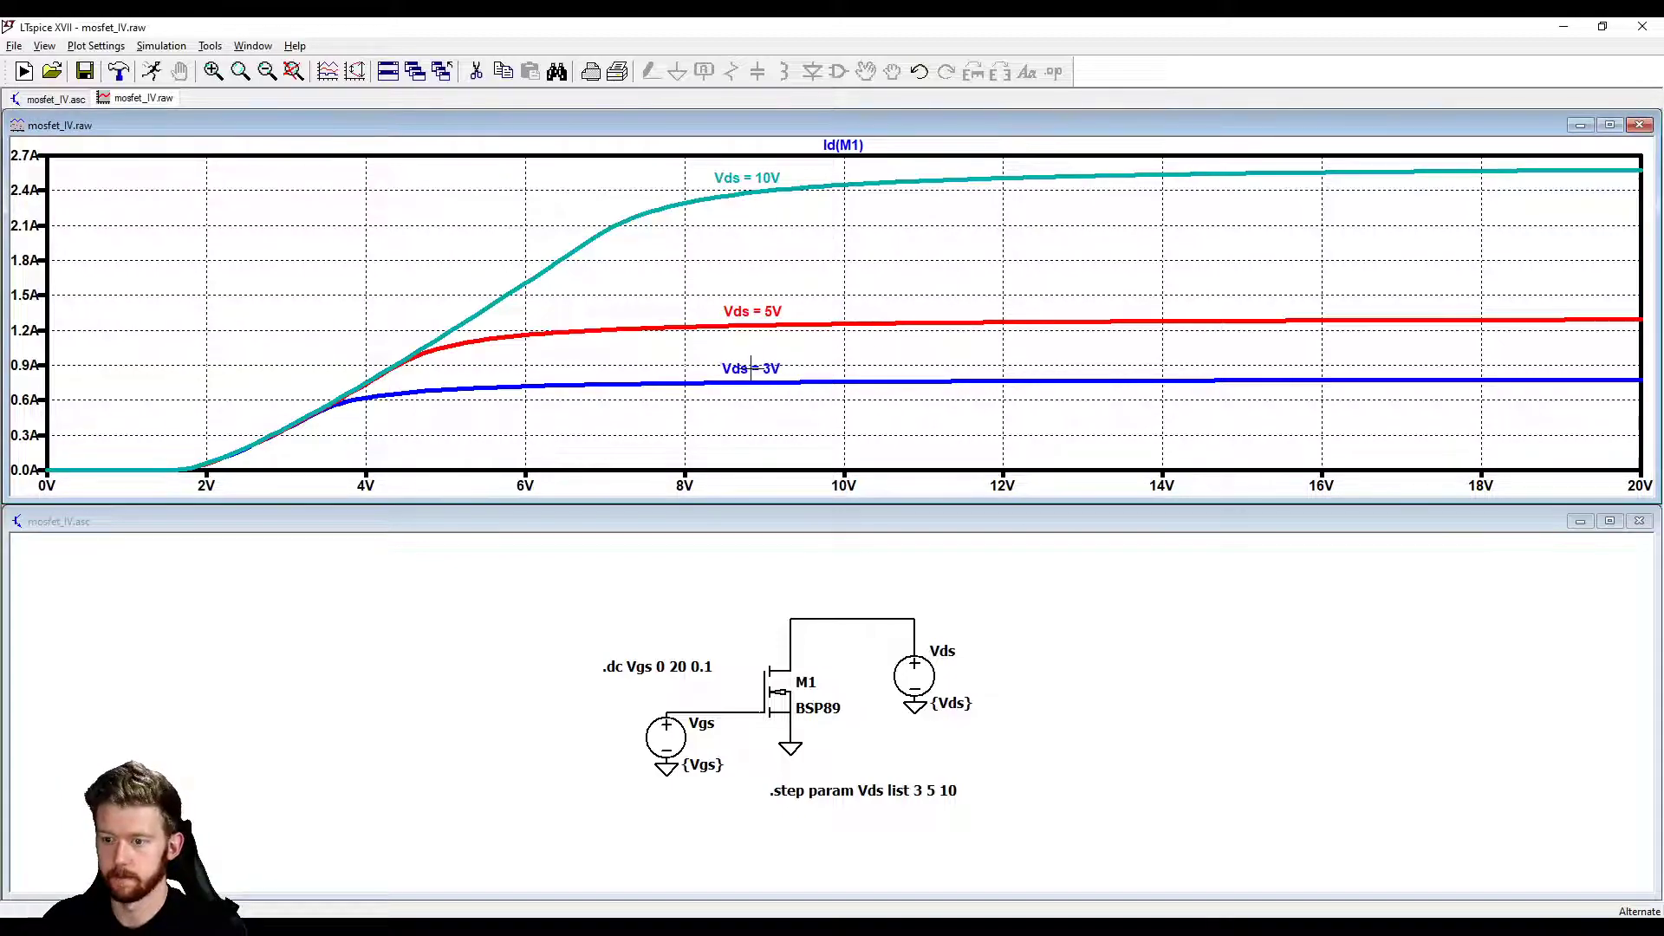
mouse_move(314, 161)
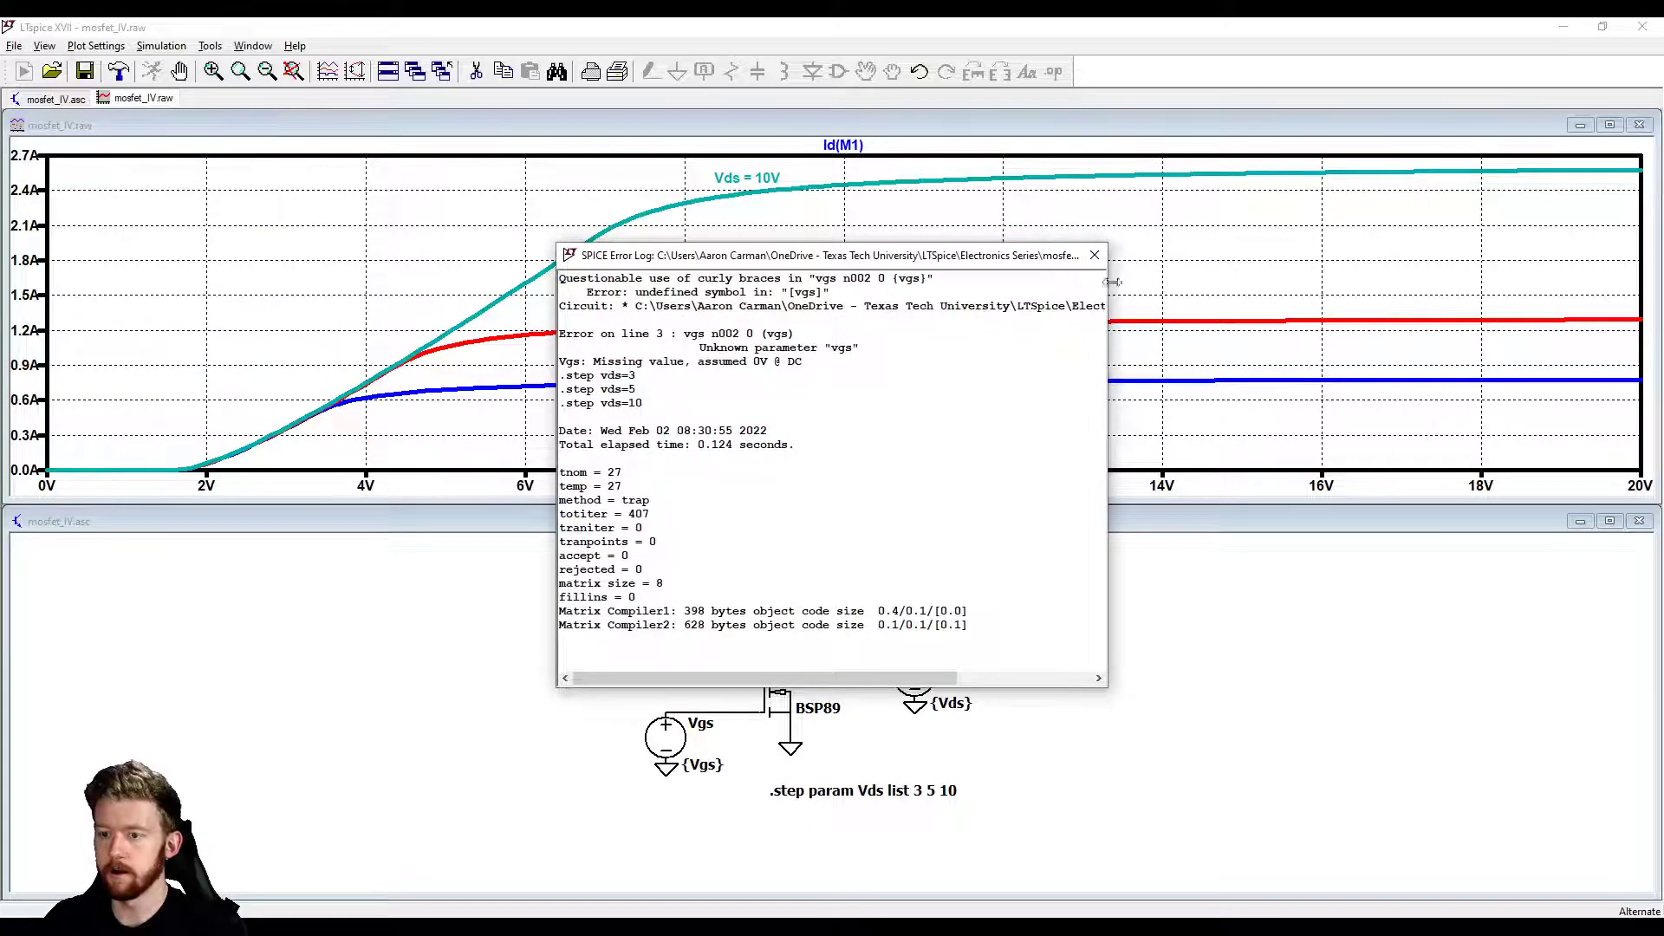
Step: Limit the horizontal Vgs axis to 0–10 V via the Horizontal Axis dialog
left_click(1092, 255)
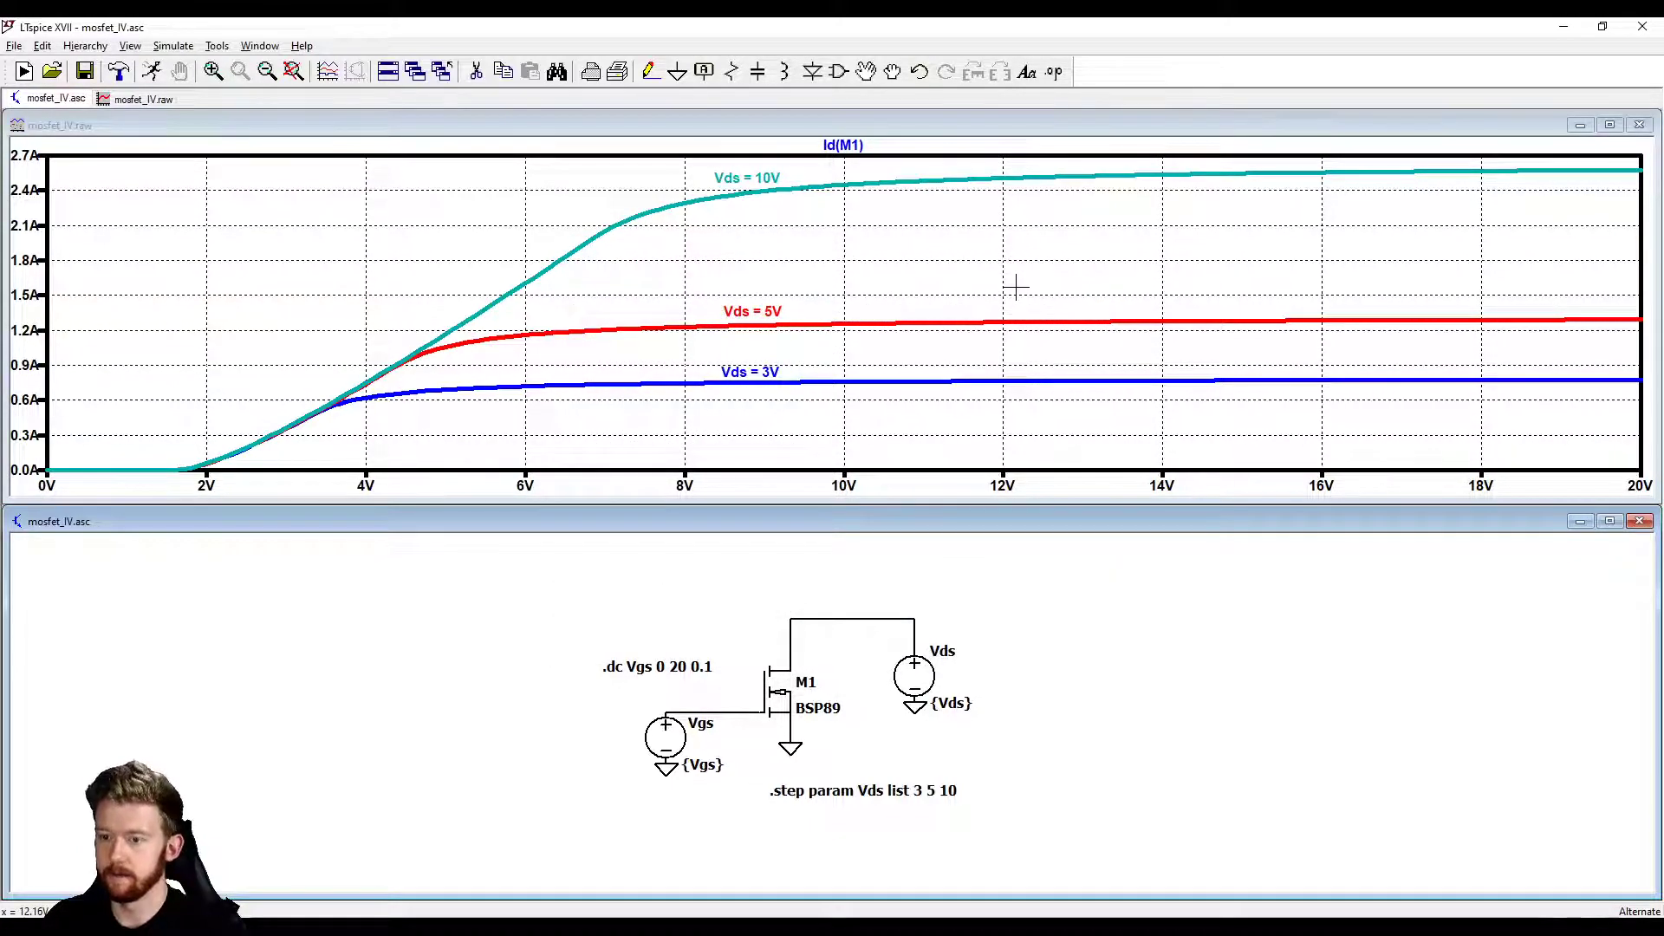
mouse_move(906, 684)
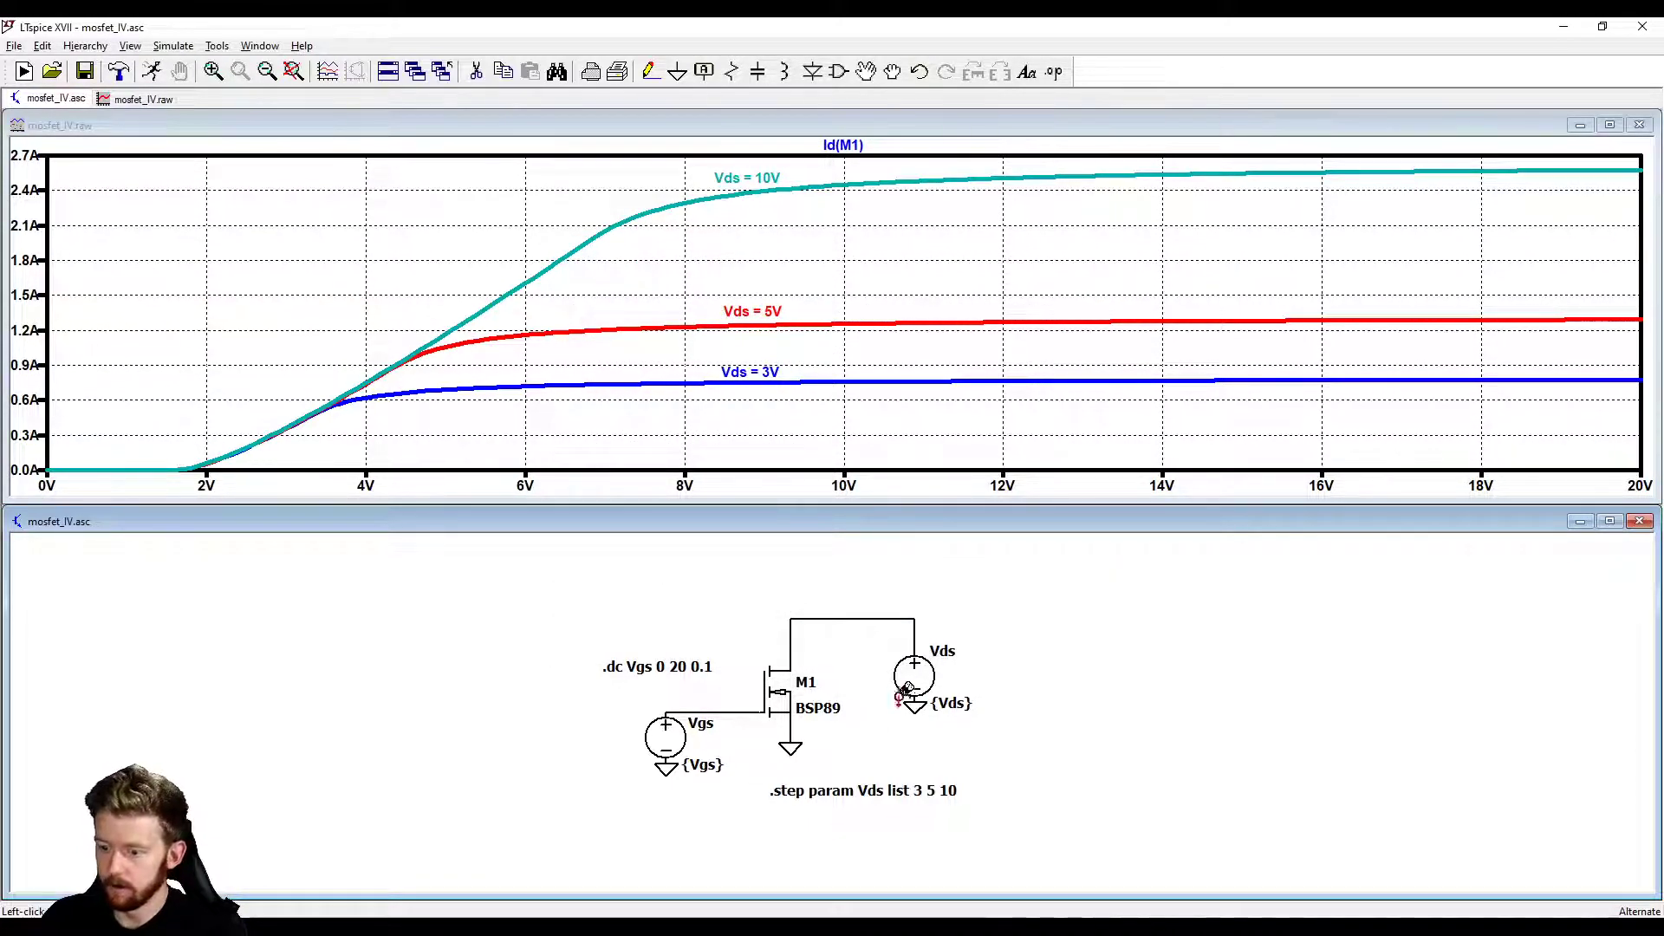
mouse_move(153, 71)
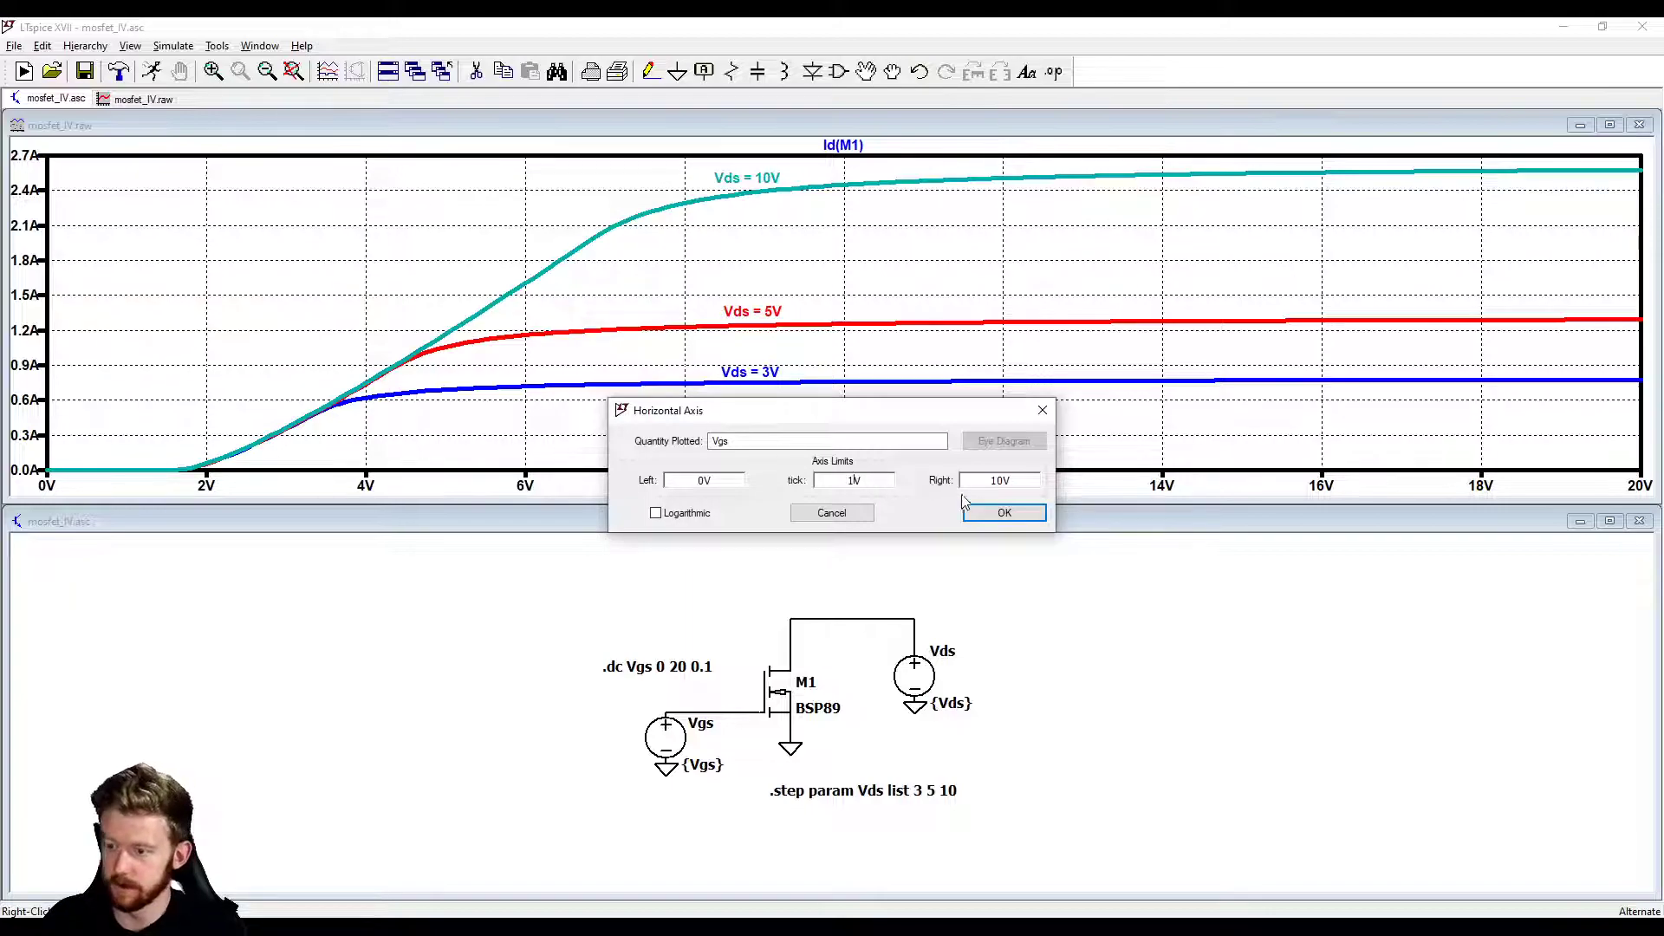
left_click(1004, 513)
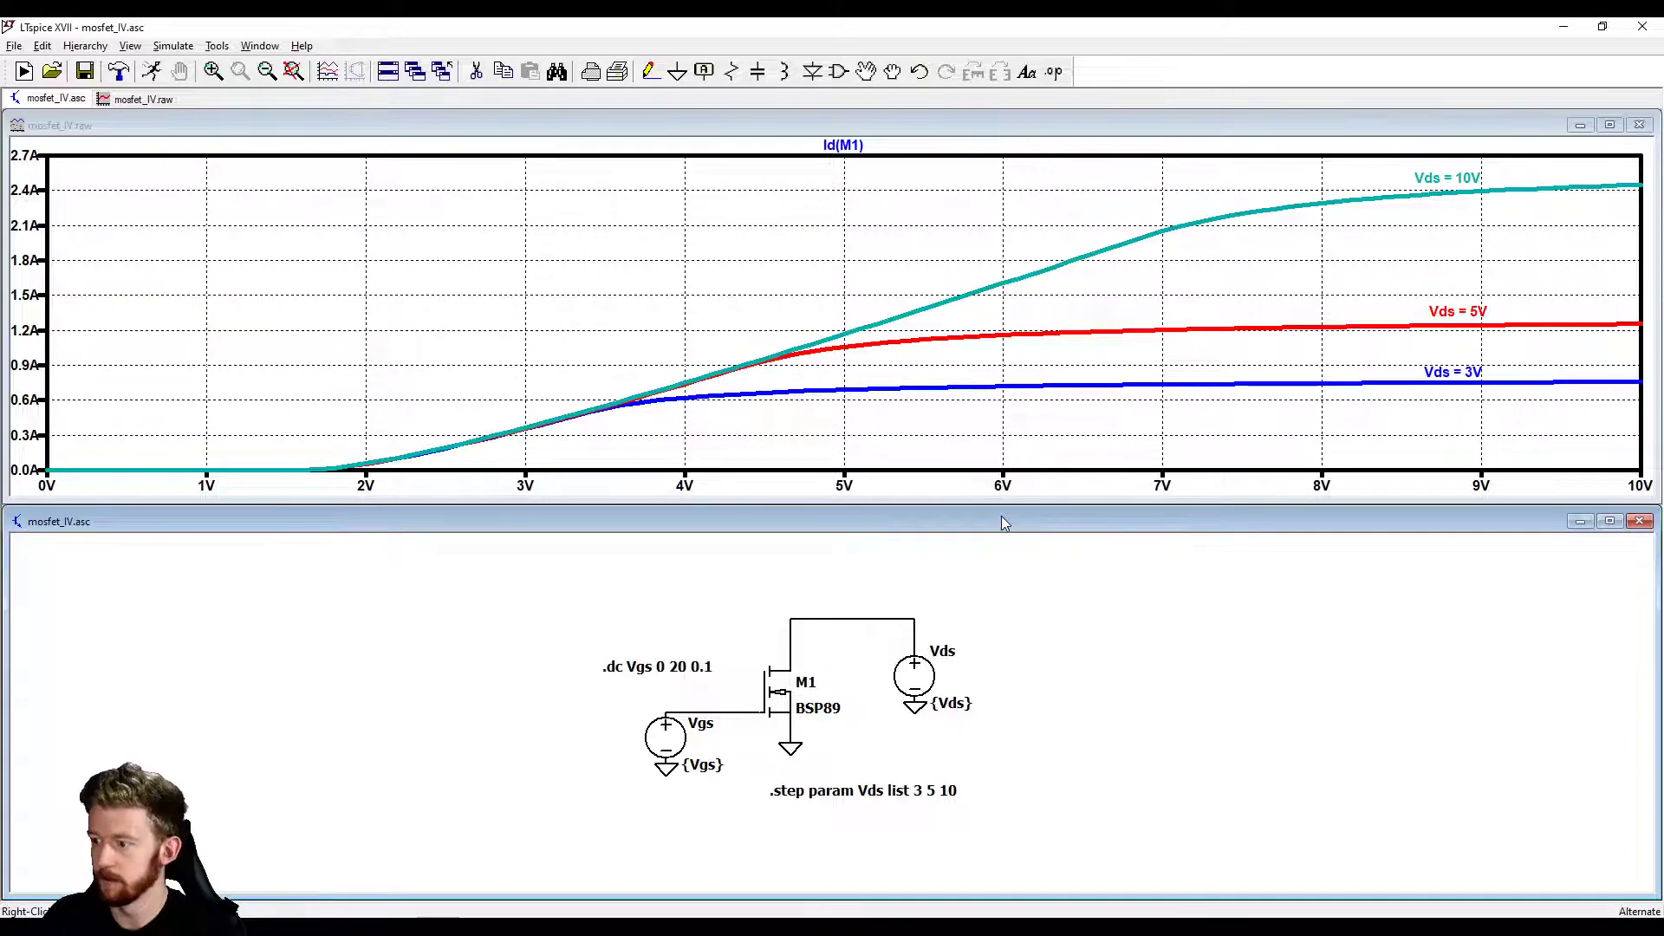
mouse_move(267, 433)
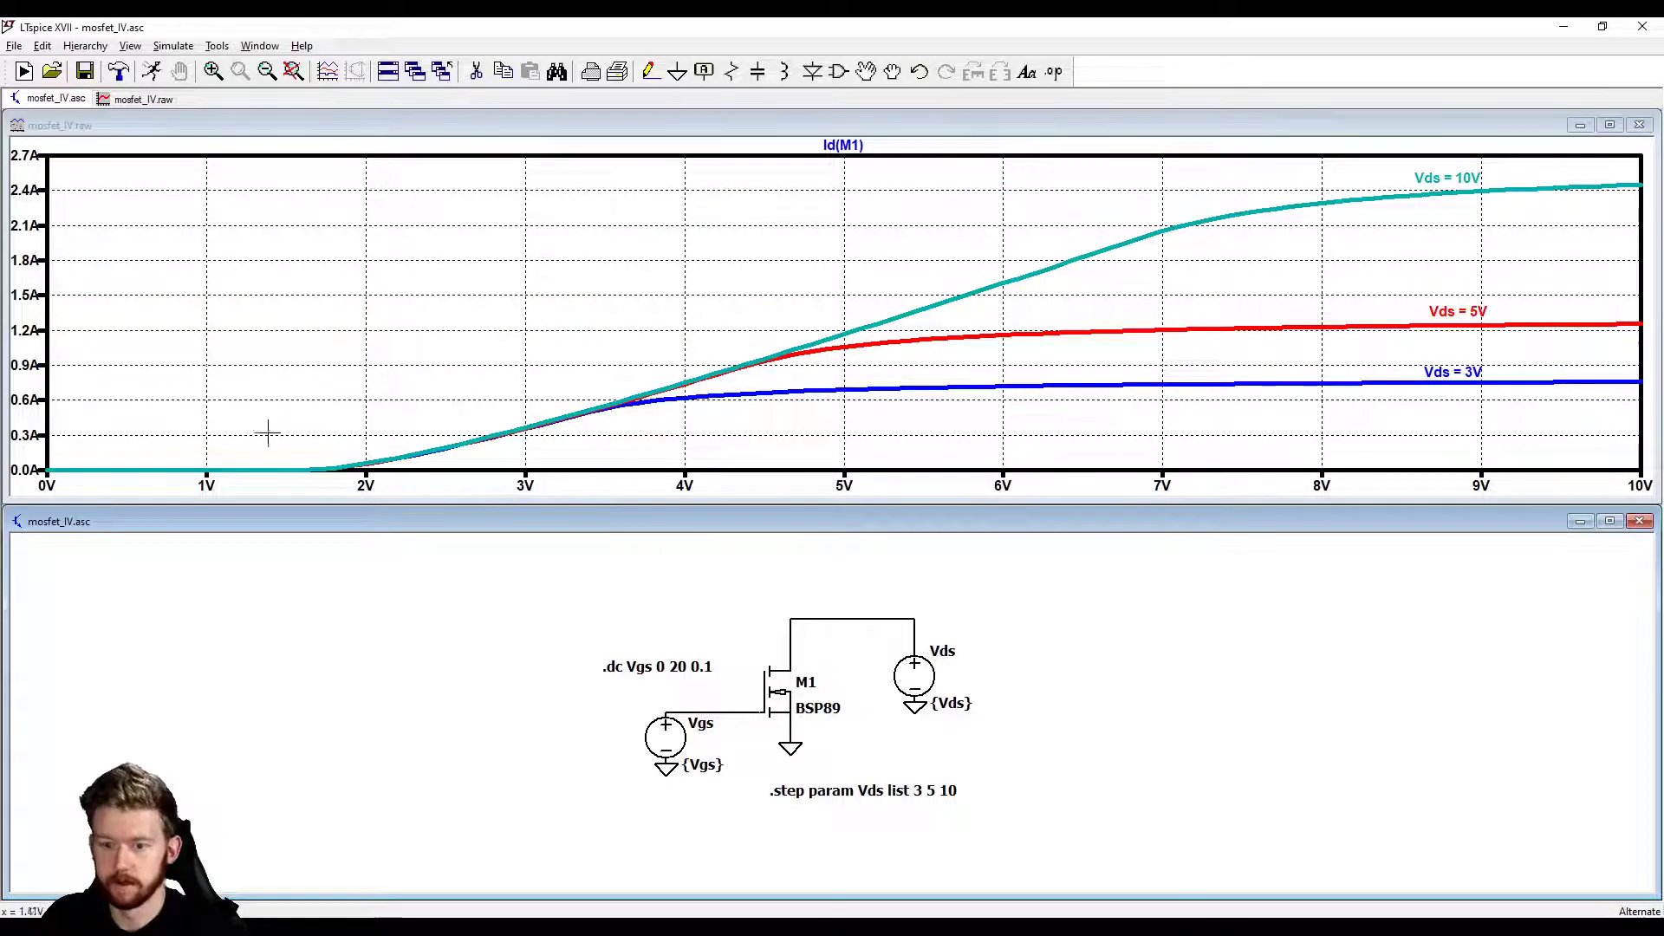
mouse_move(886, 385)
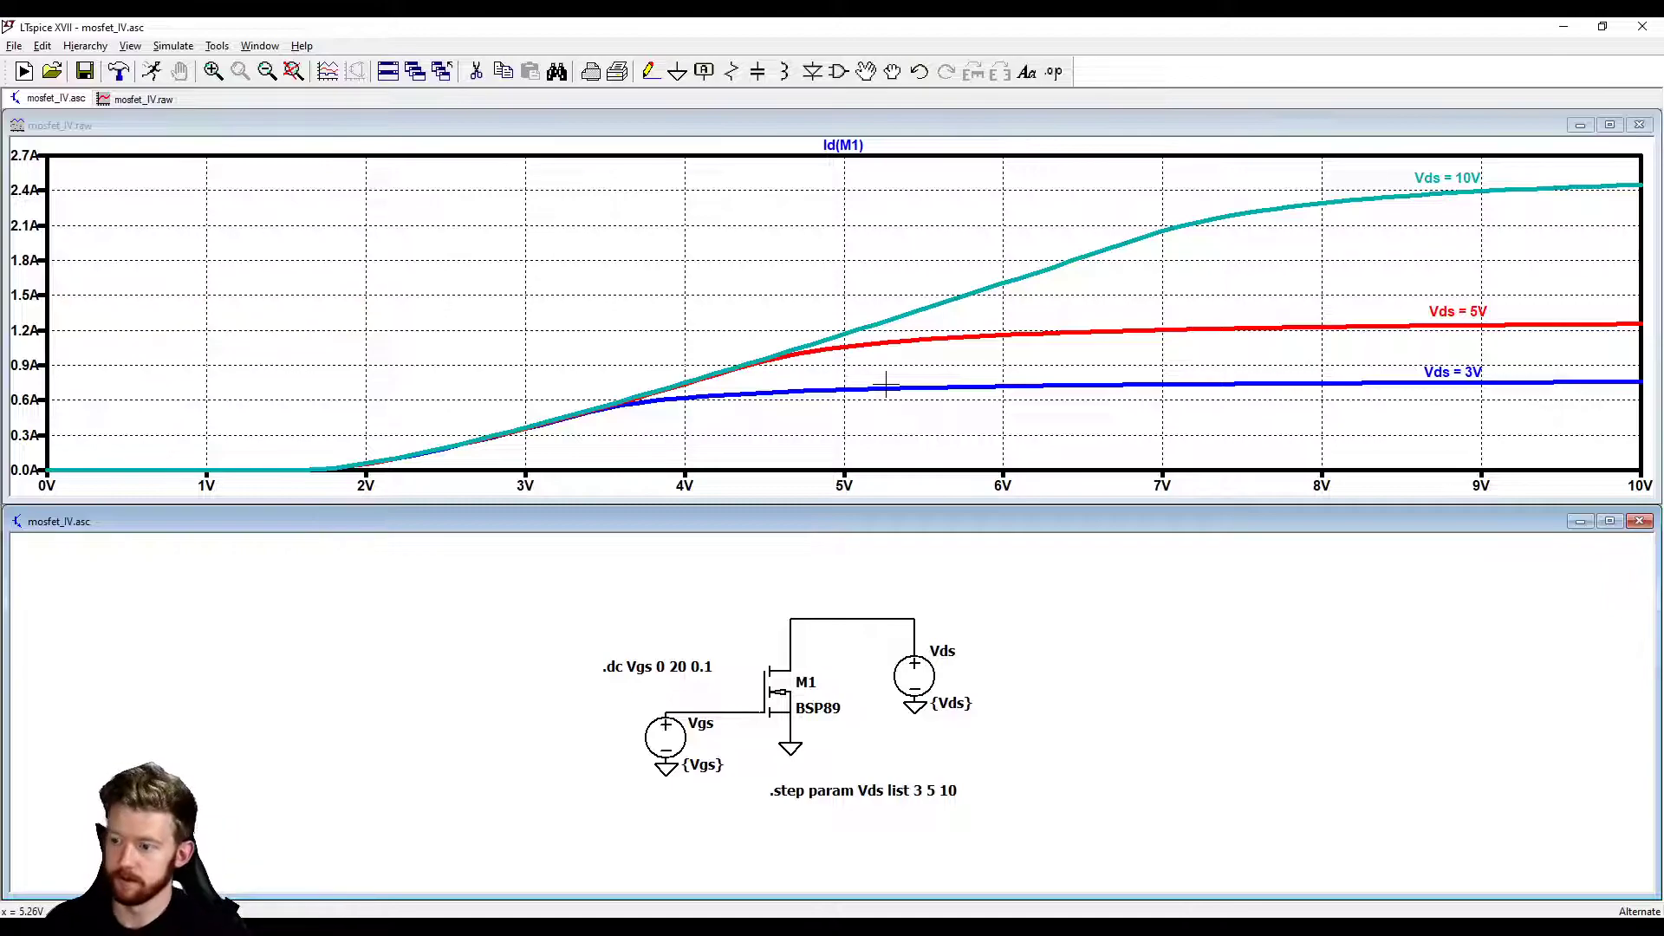
mouse_move(702, 537)
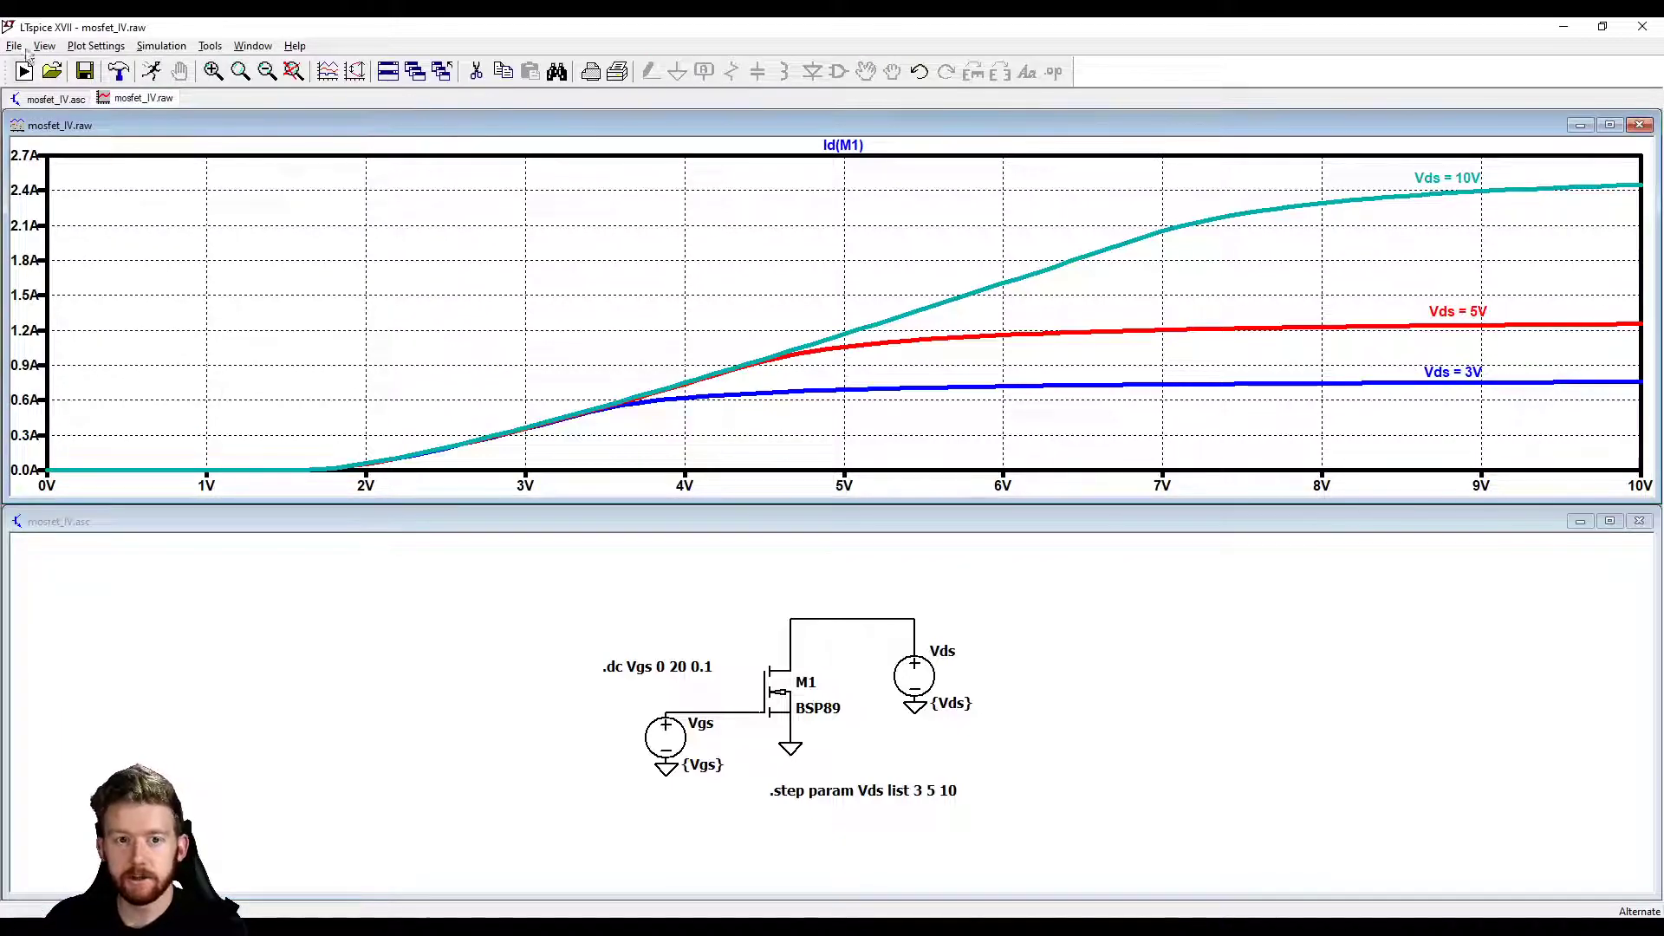
Step: Save the waveform's plot settings as mosfet_IV.plt and close the waveform window
left_click(14, 46)
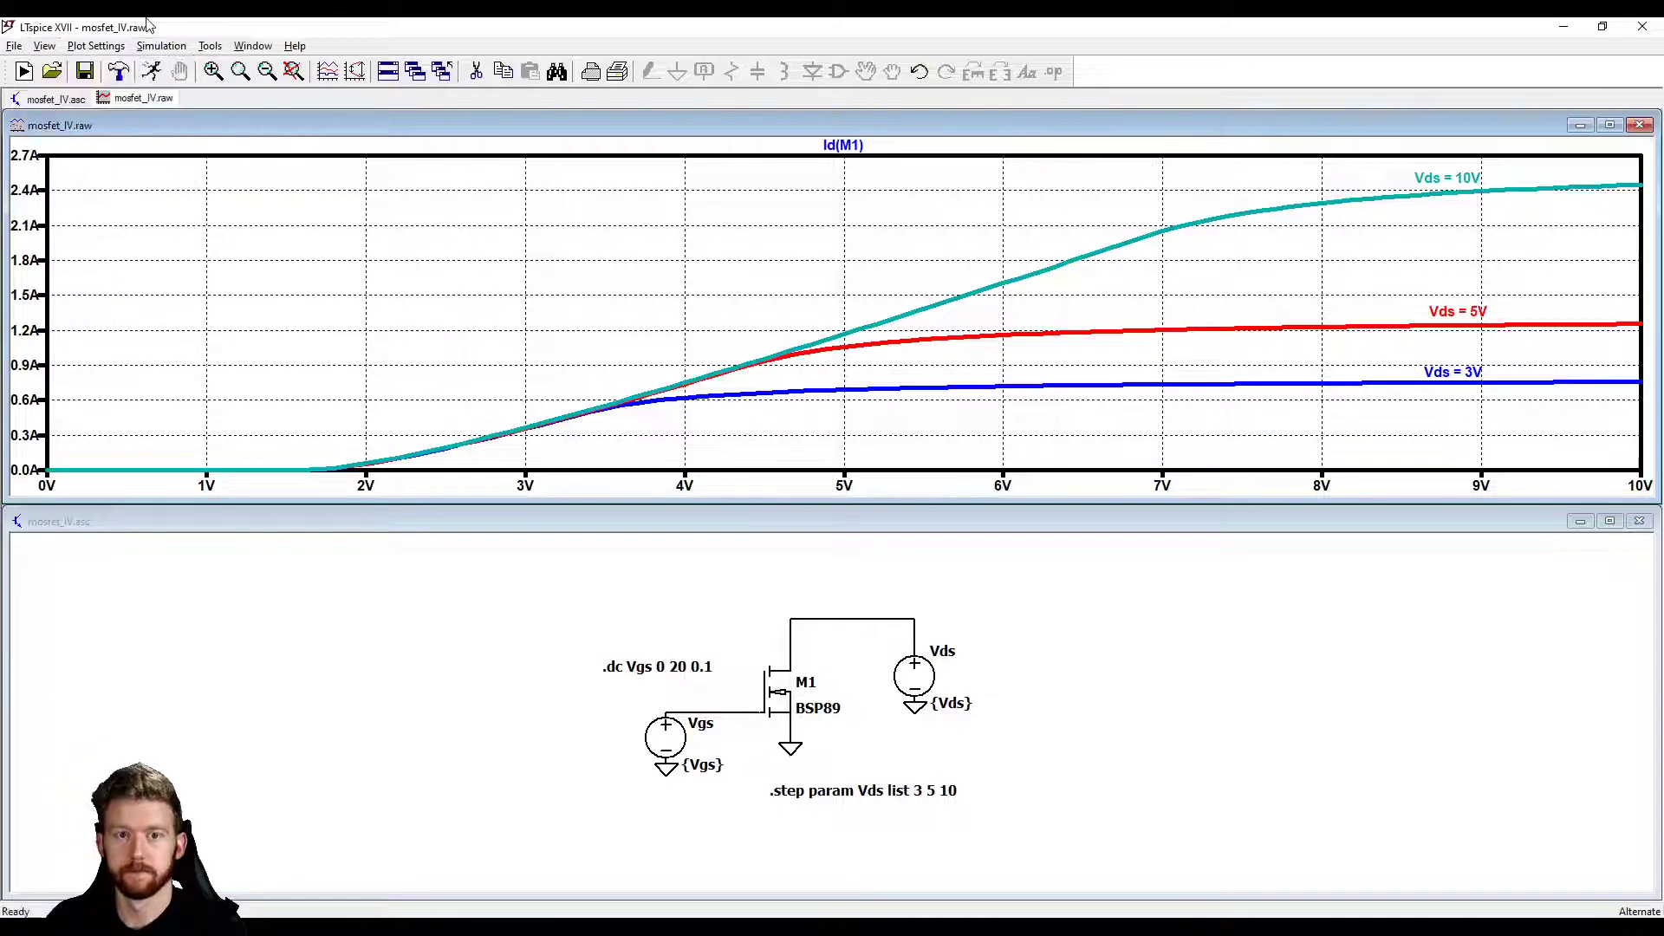
left_click(14, 45)
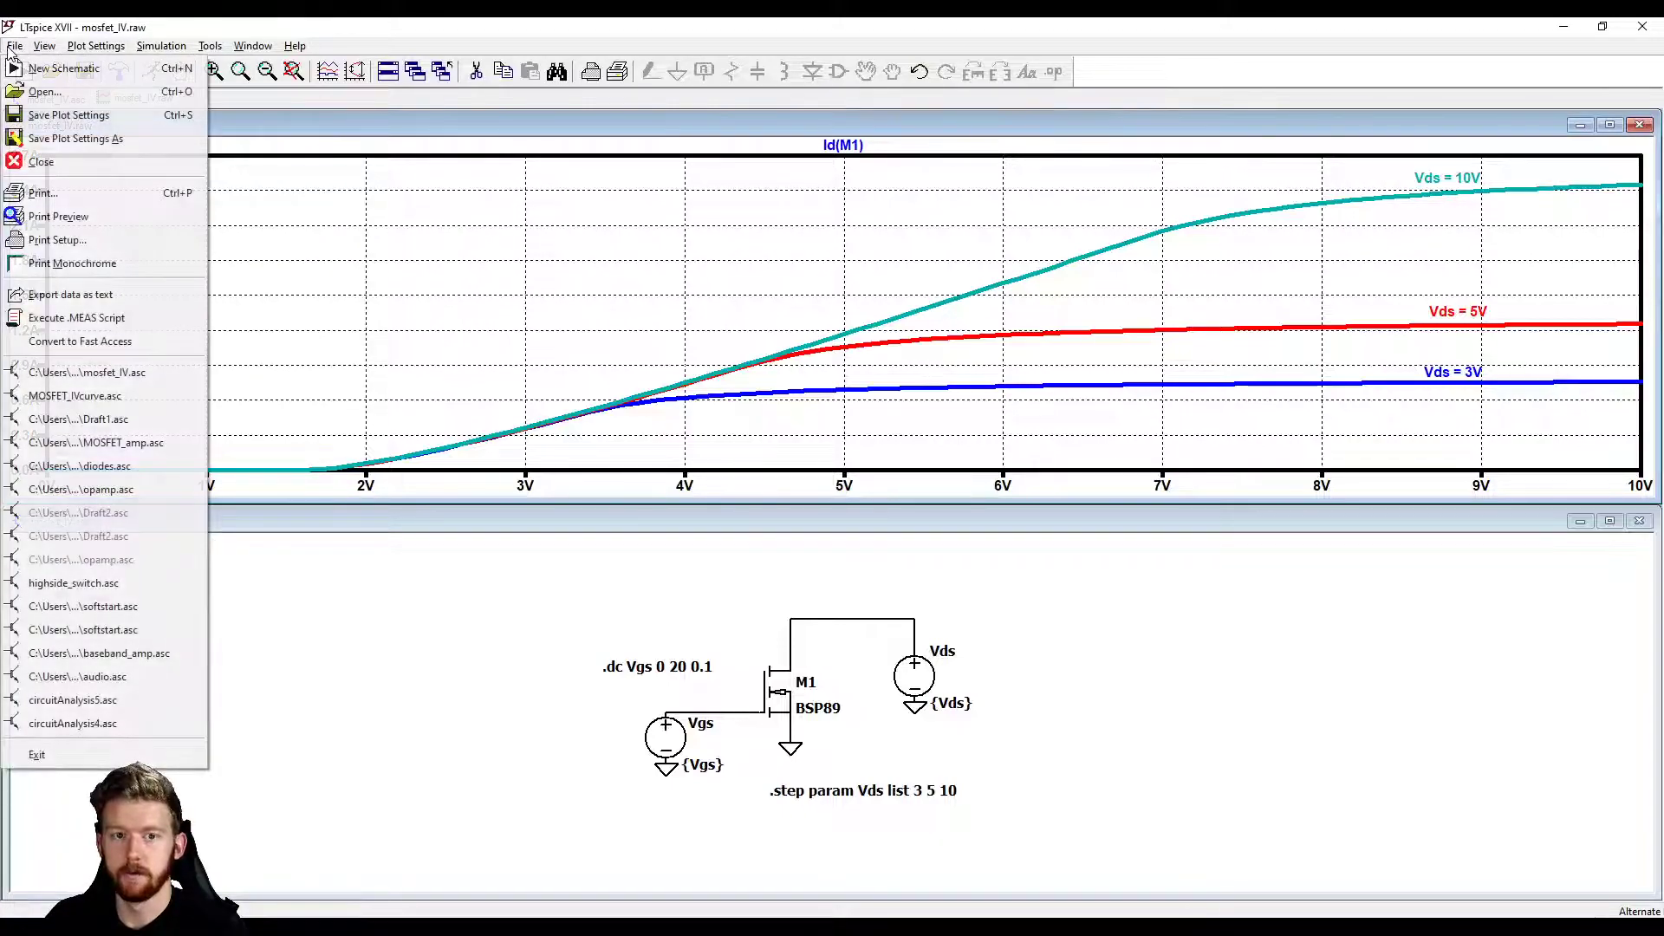
mouse_move(69, 114)
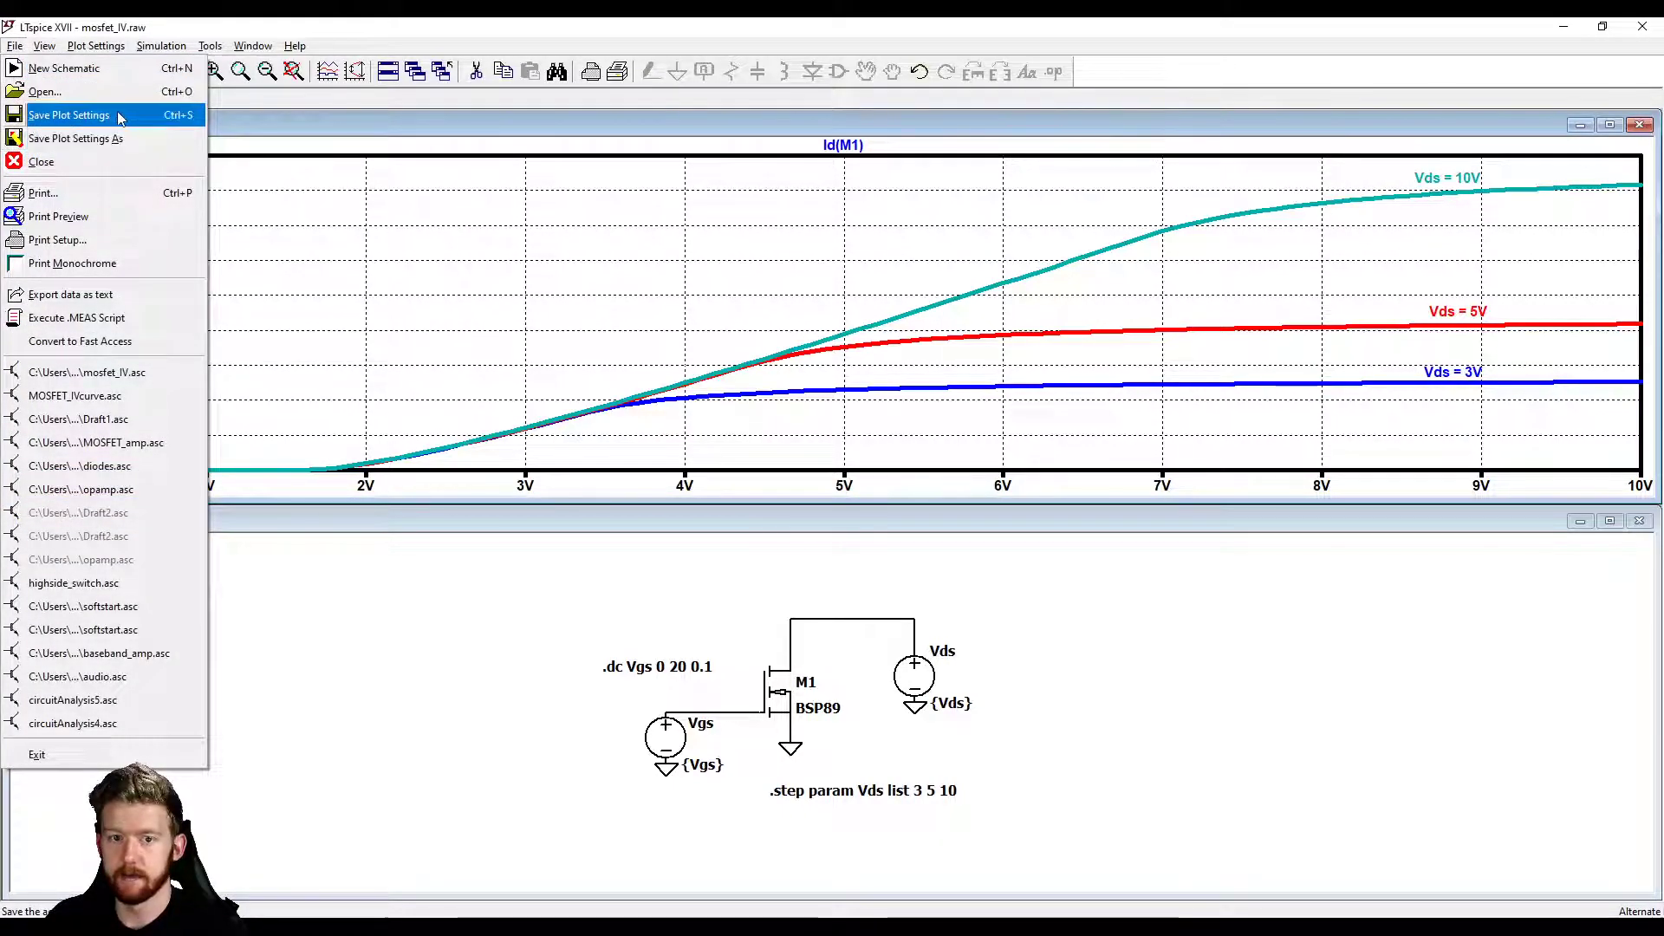
left_click(69, 114)
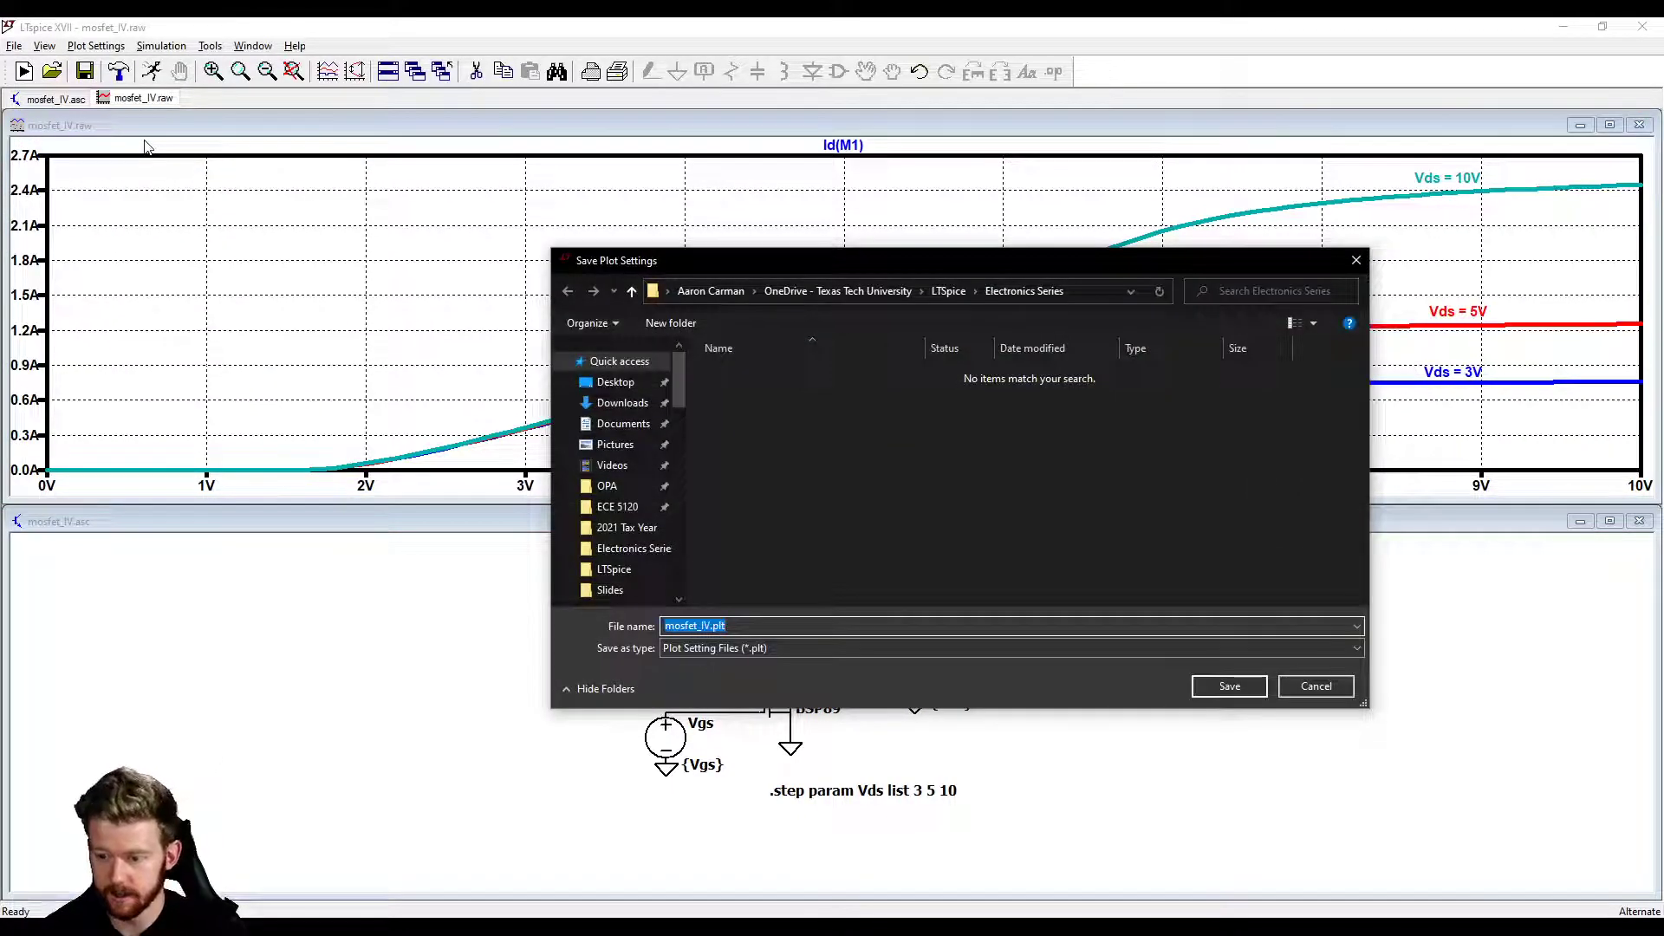
left_click(1227, 687)
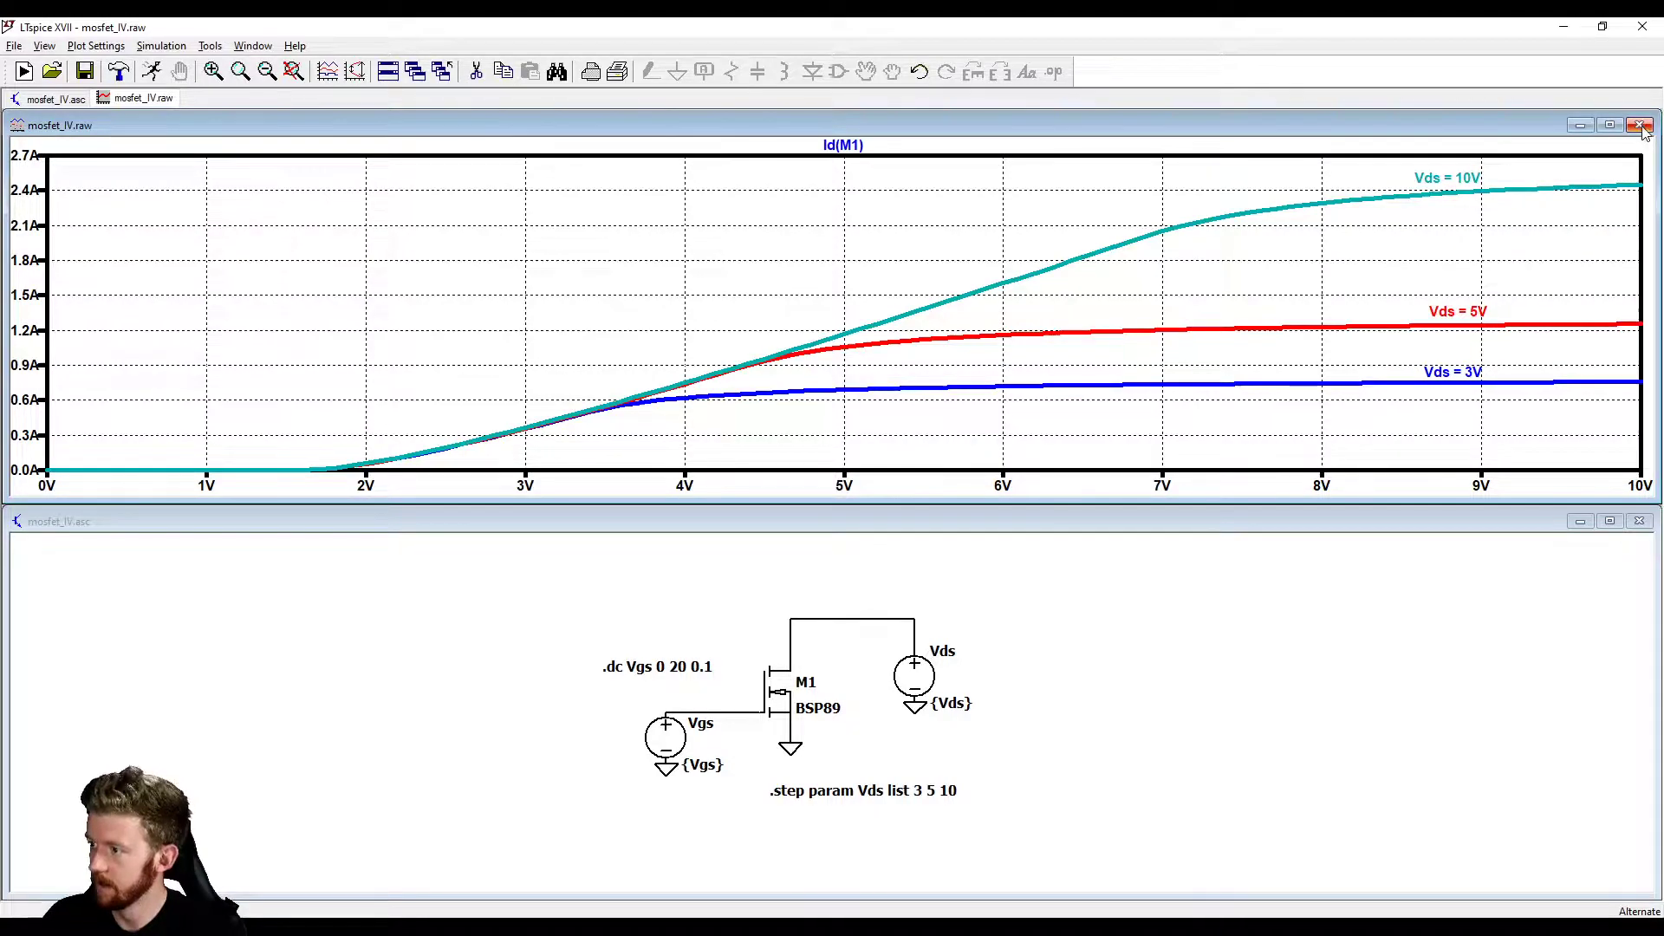
left_click(1642, 125)
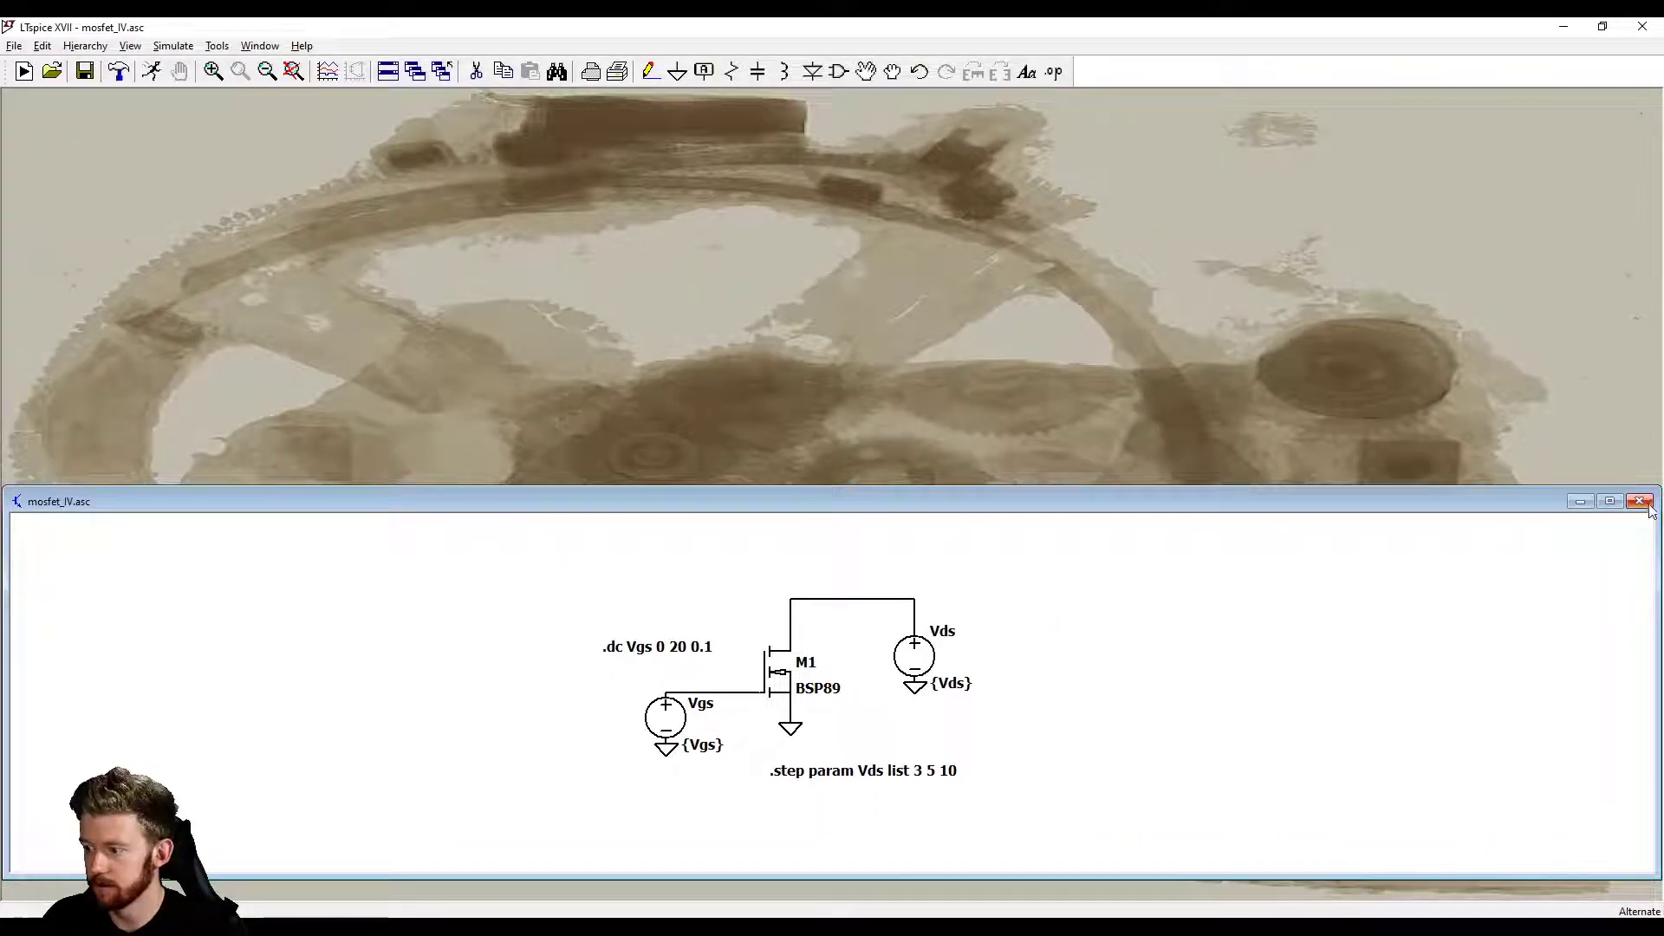
Step: Close the schematic, reopen mosfet_IV.asc from the recent list and rerun to restore the labelled curves
left_click(14, 45)
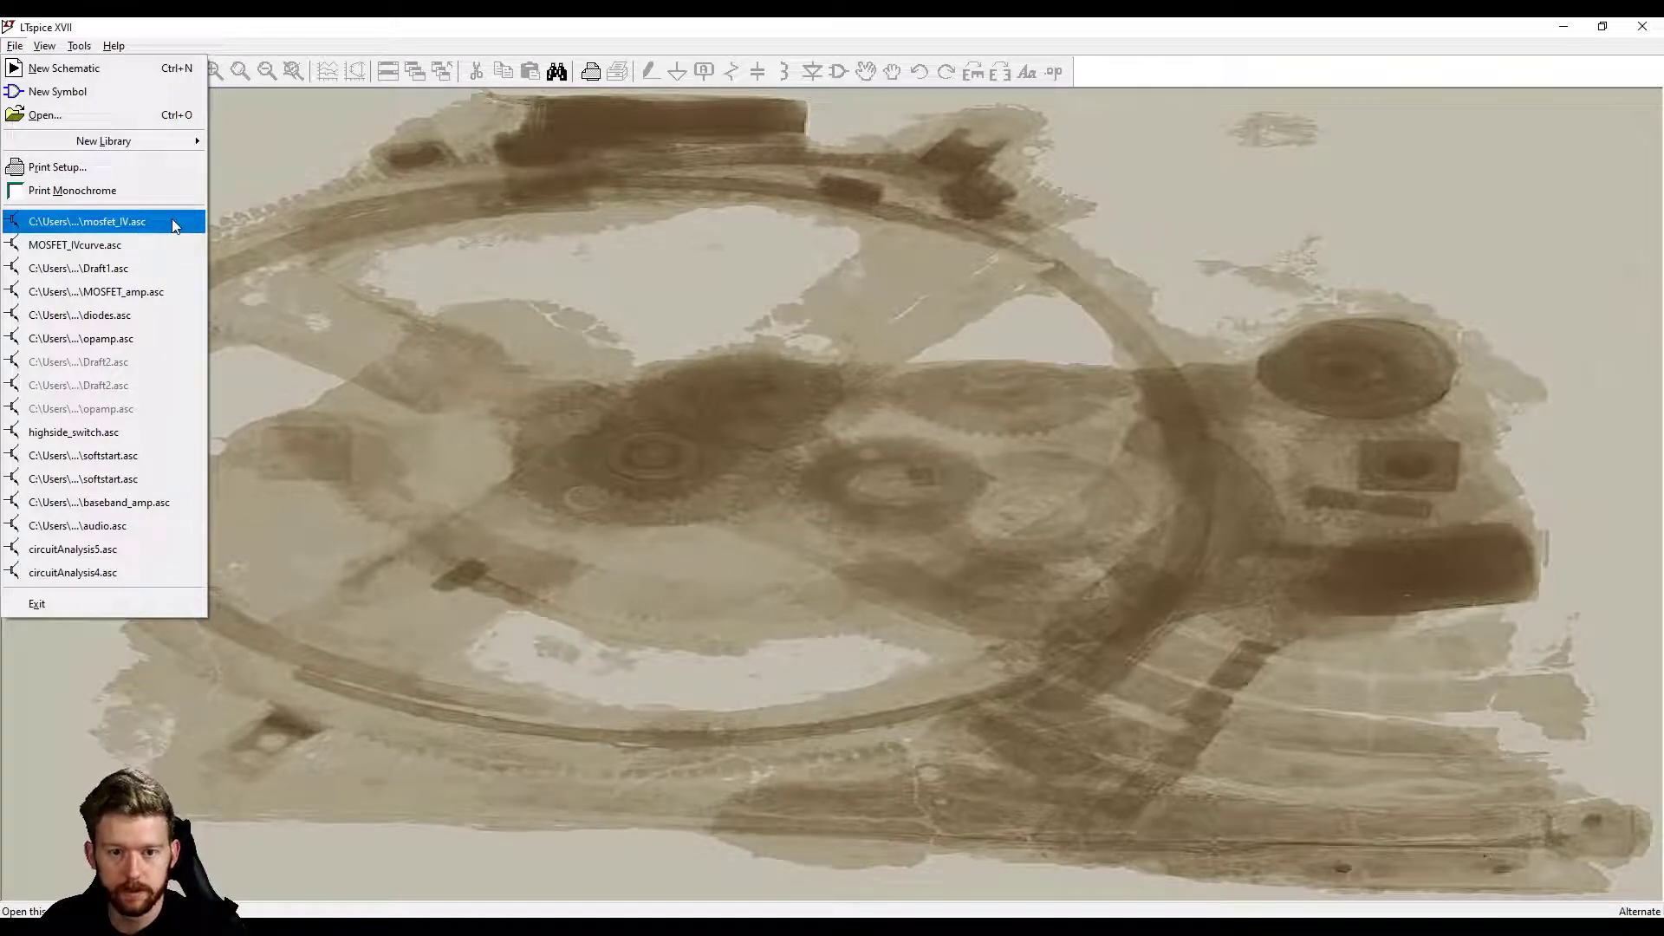
left_click(88, 220)
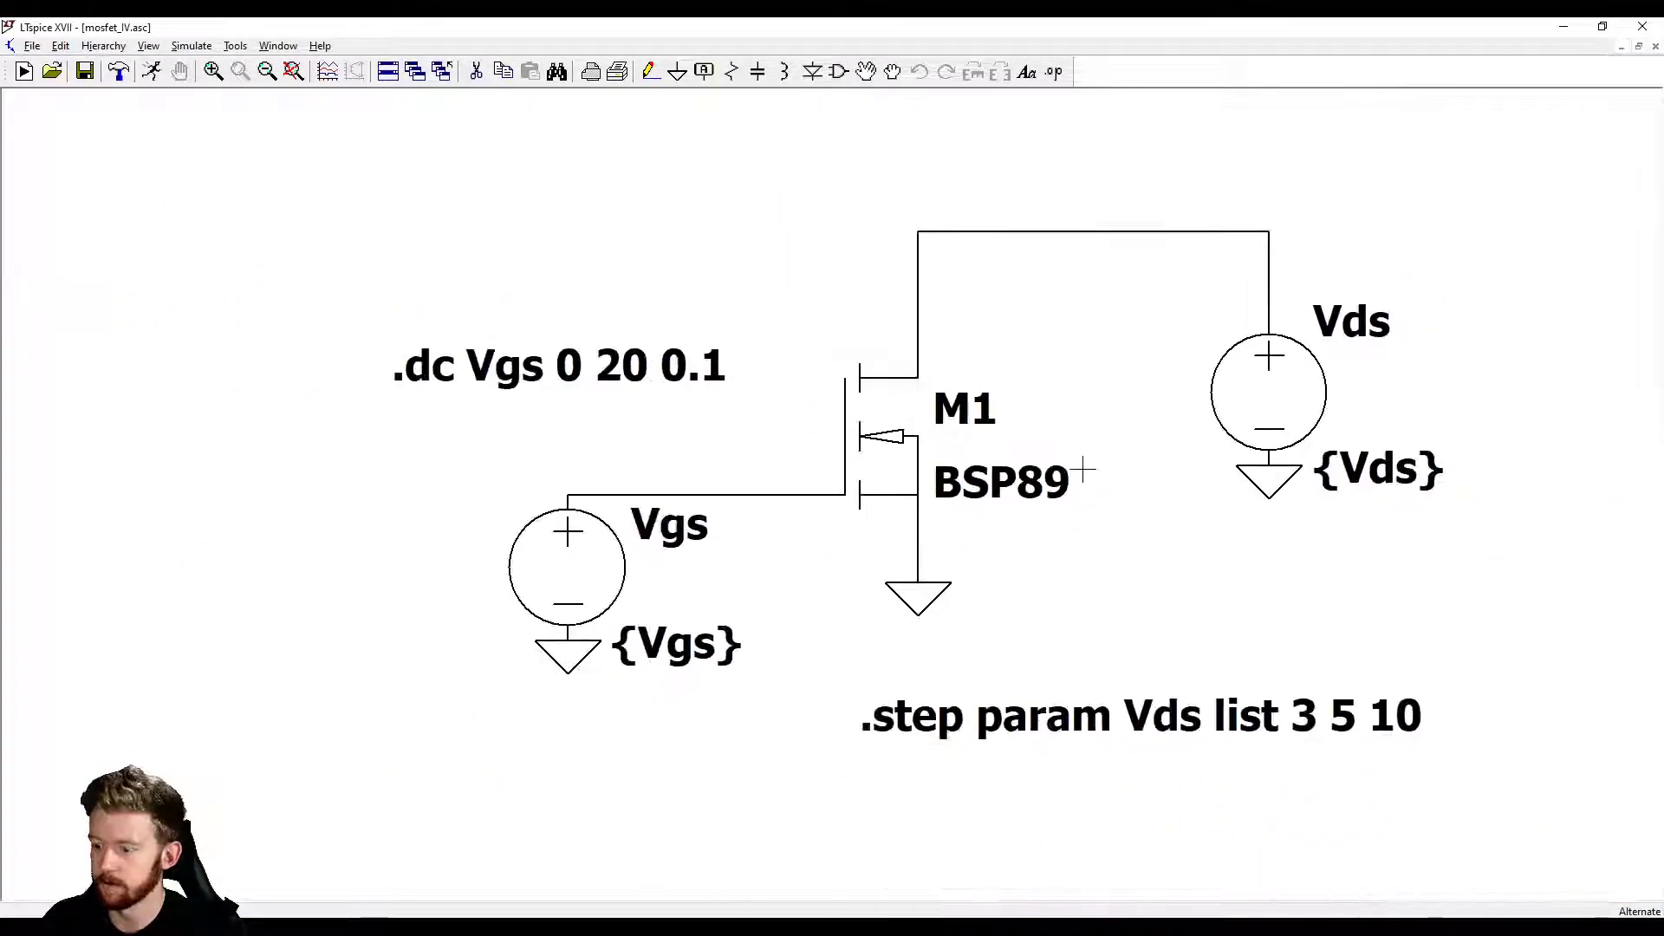
left_click(24, 71)
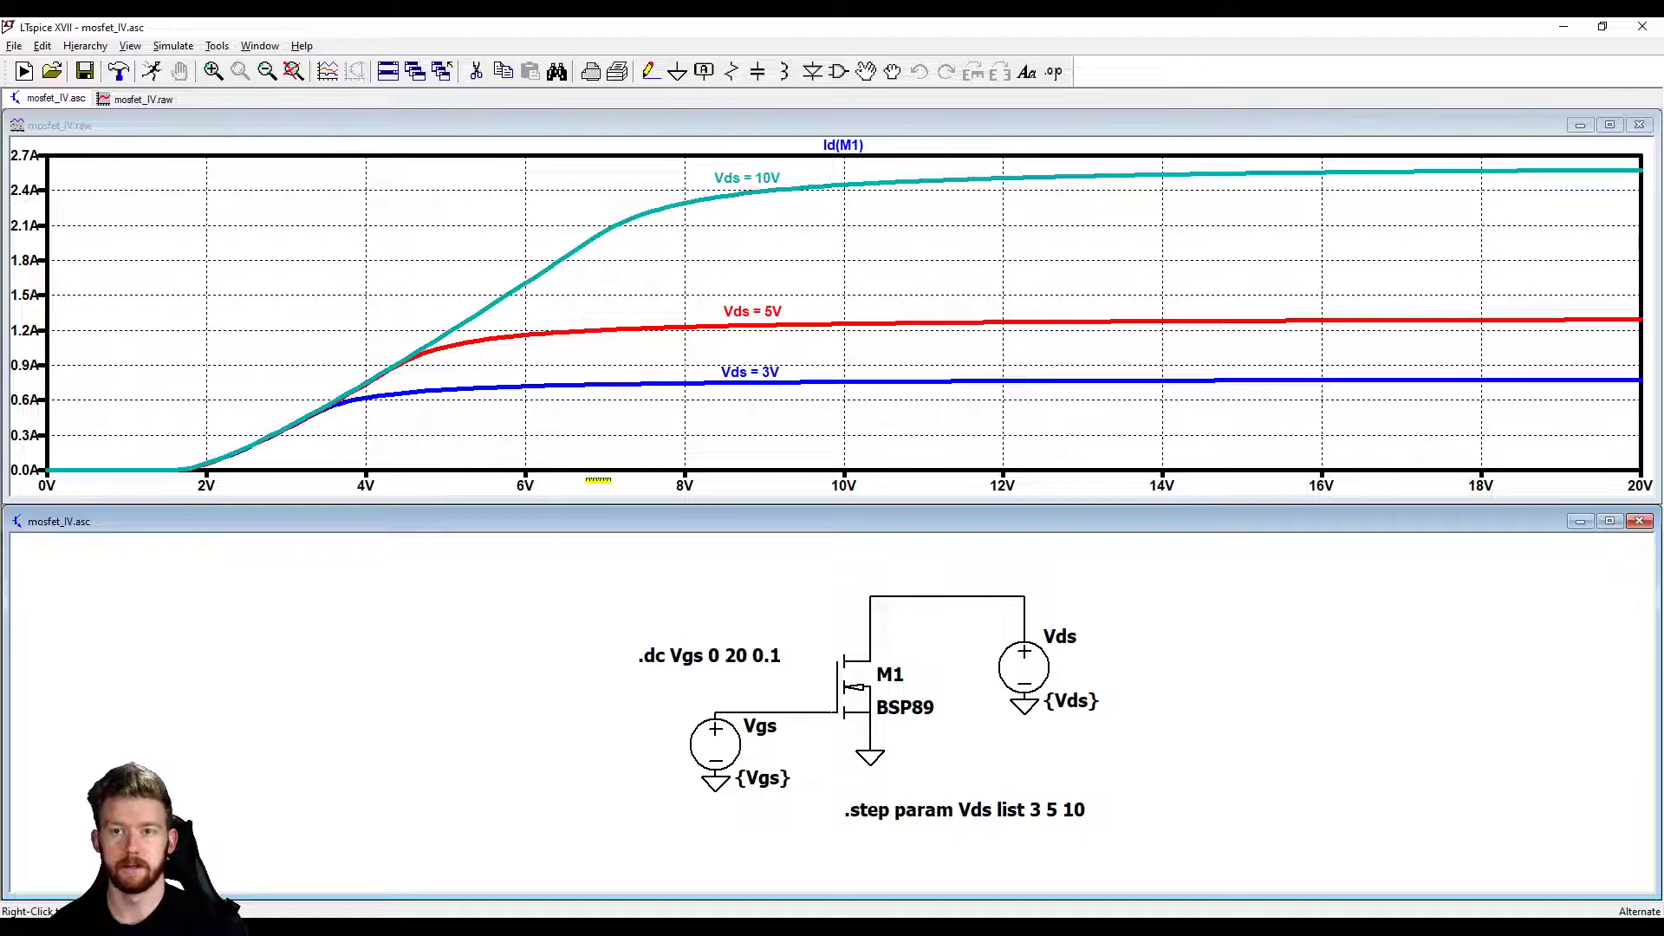
mouse_move(590, 494)
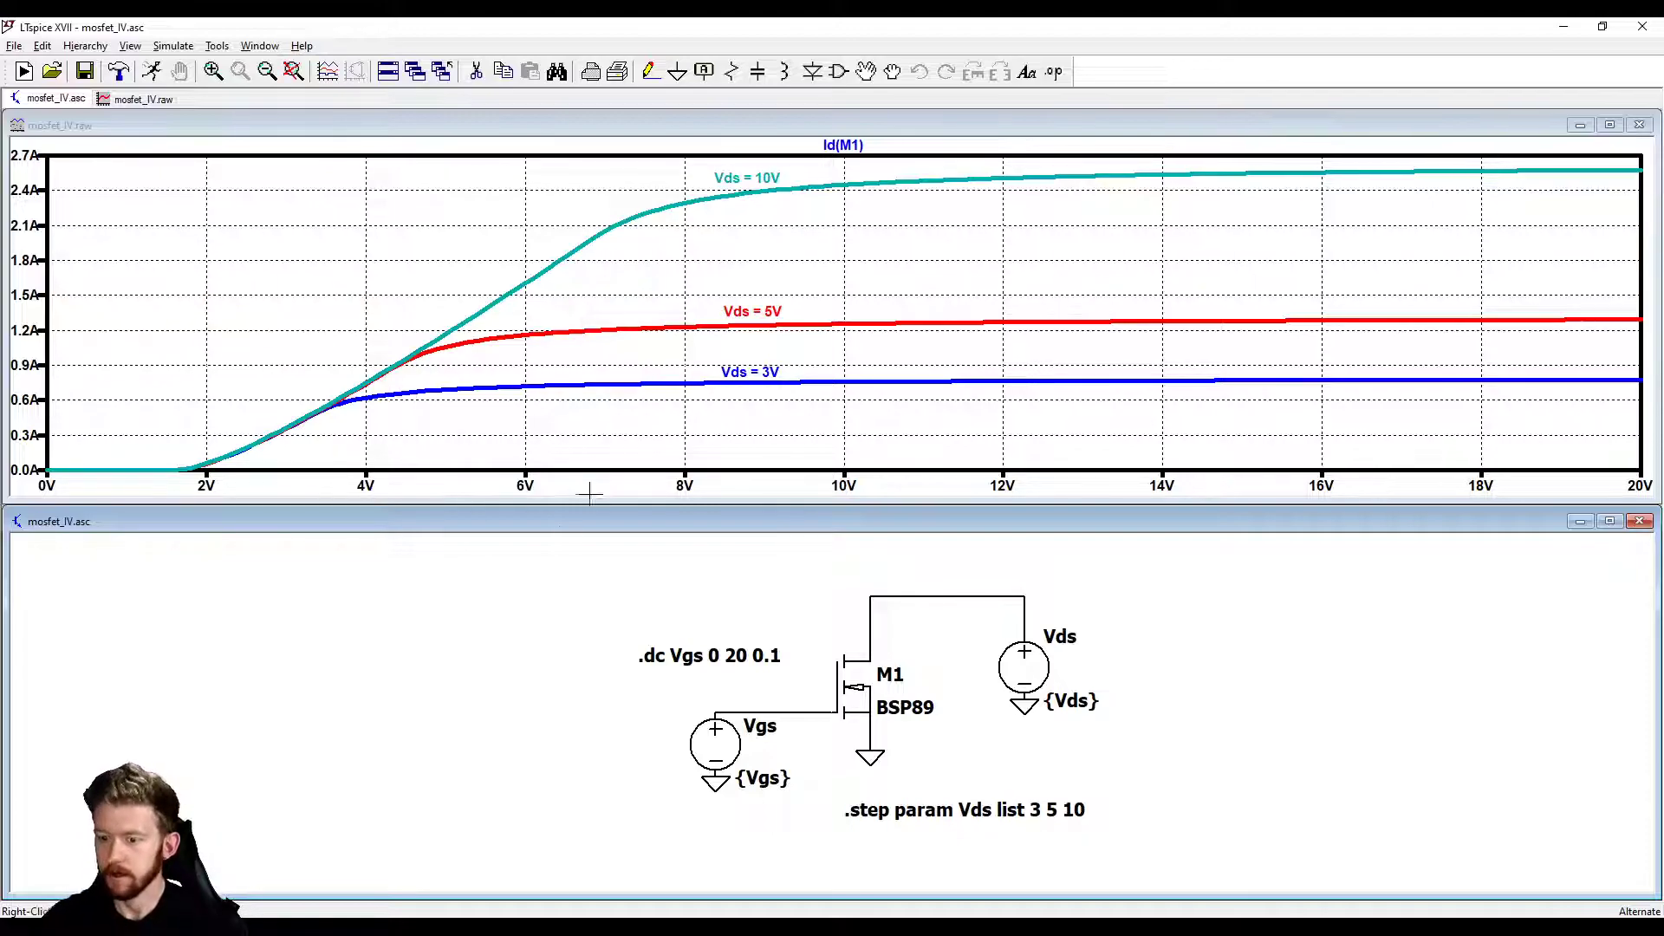
left_click(14, 45)
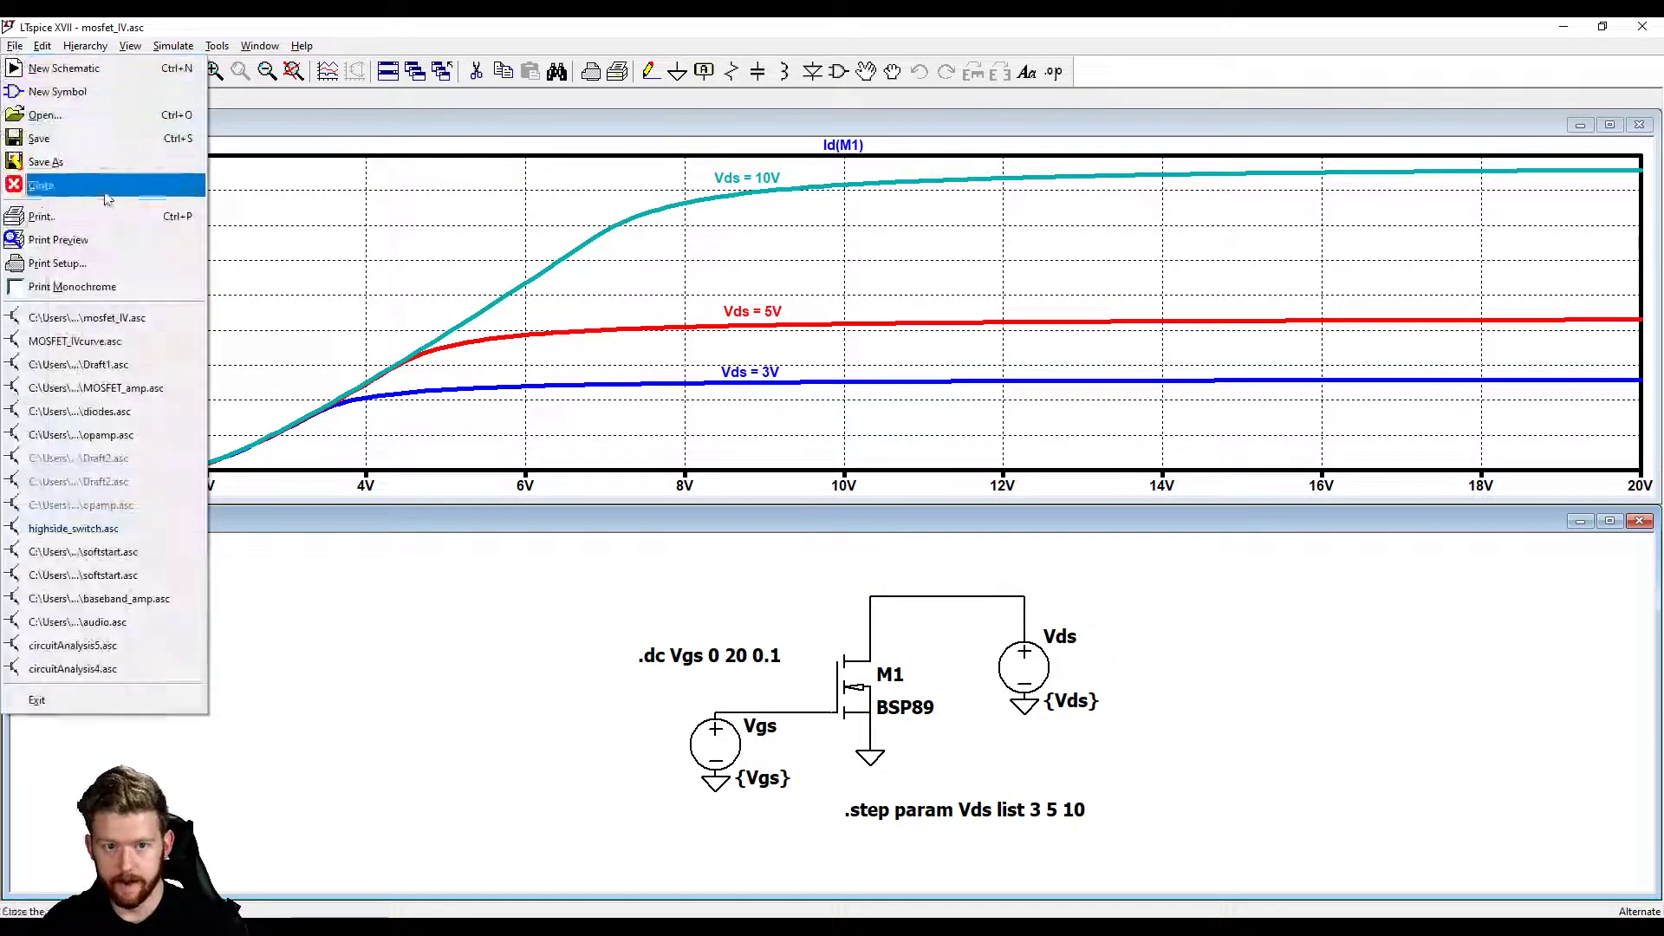
left_click(40, 186)
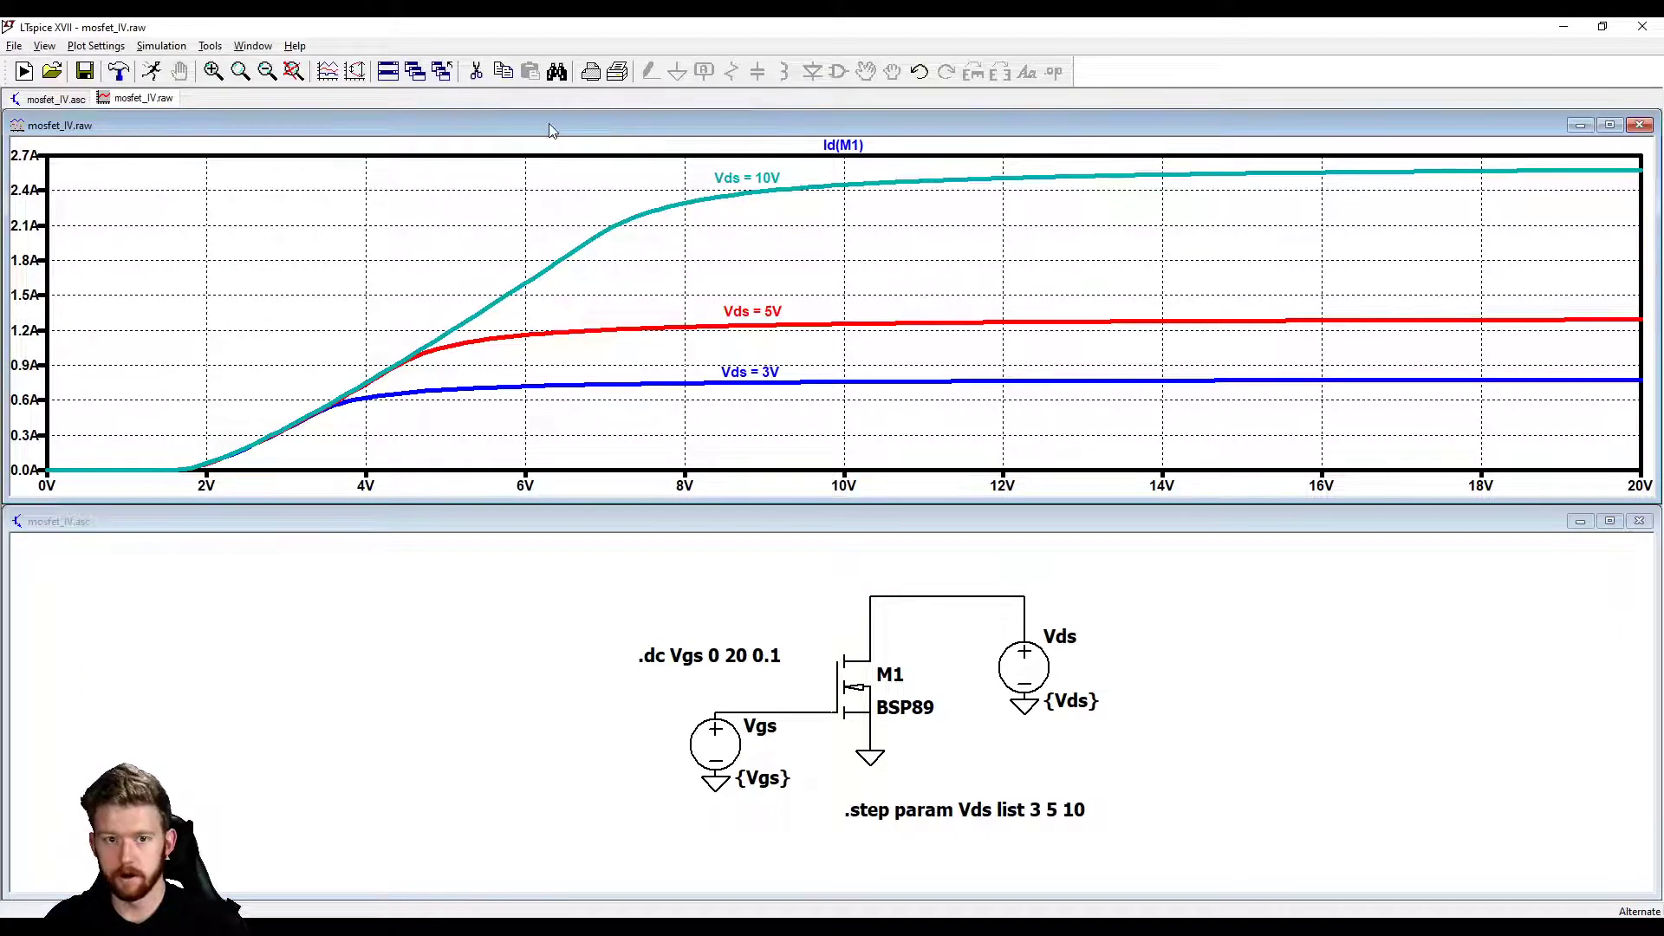
left_click(43, 45)
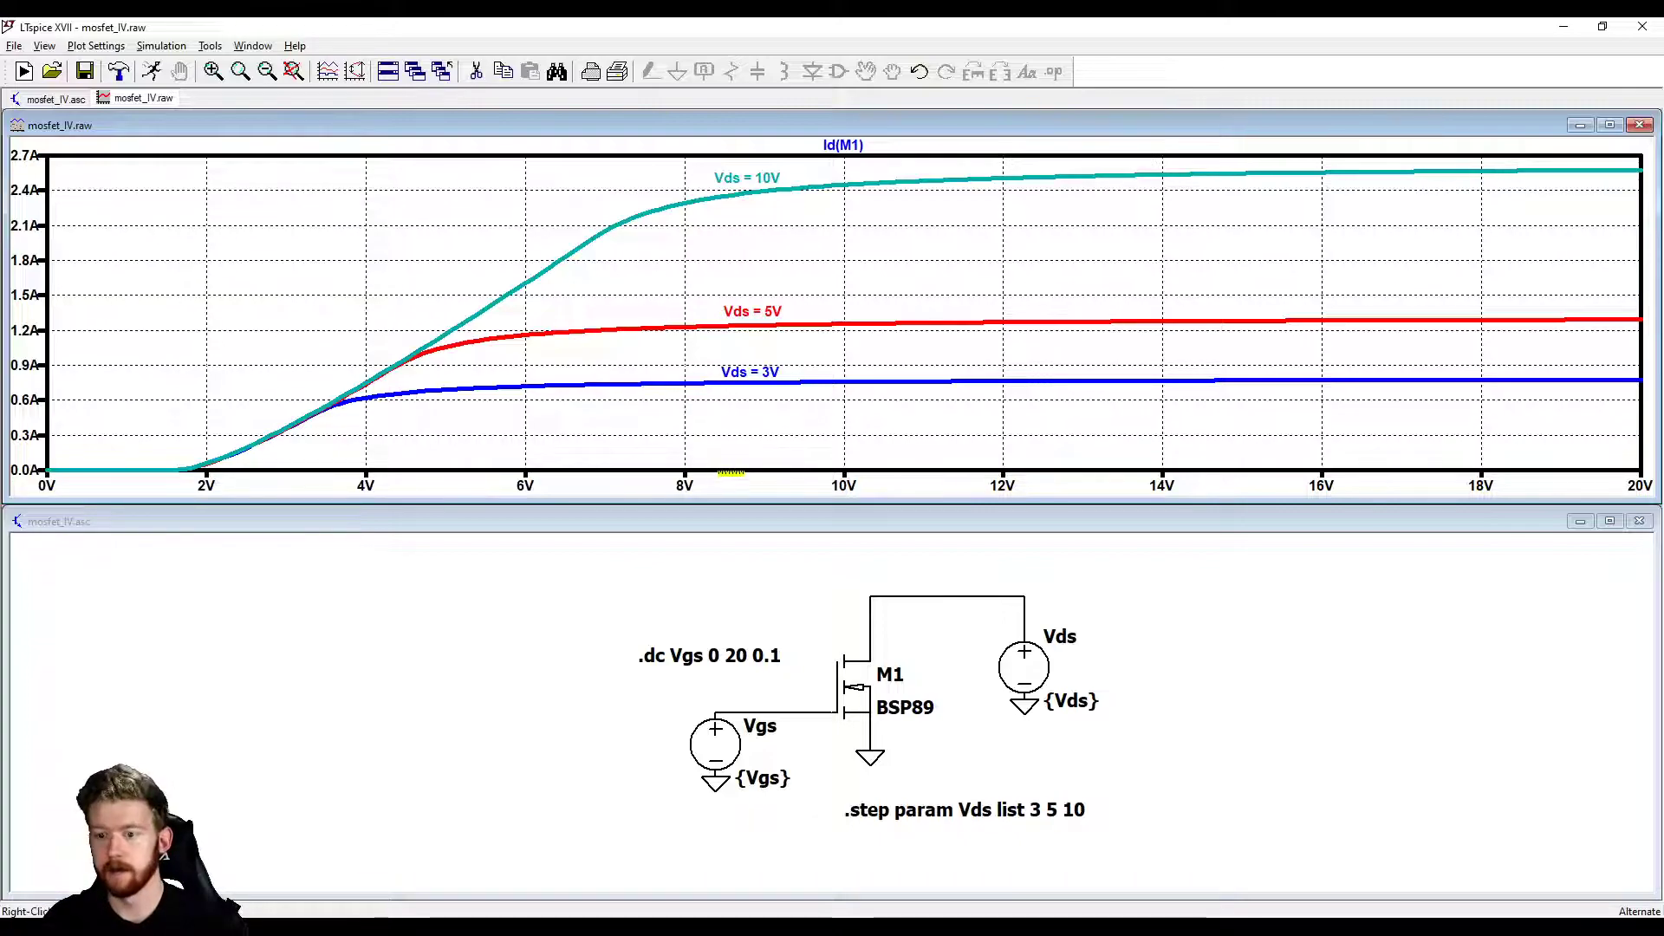
right_click(689, 286)
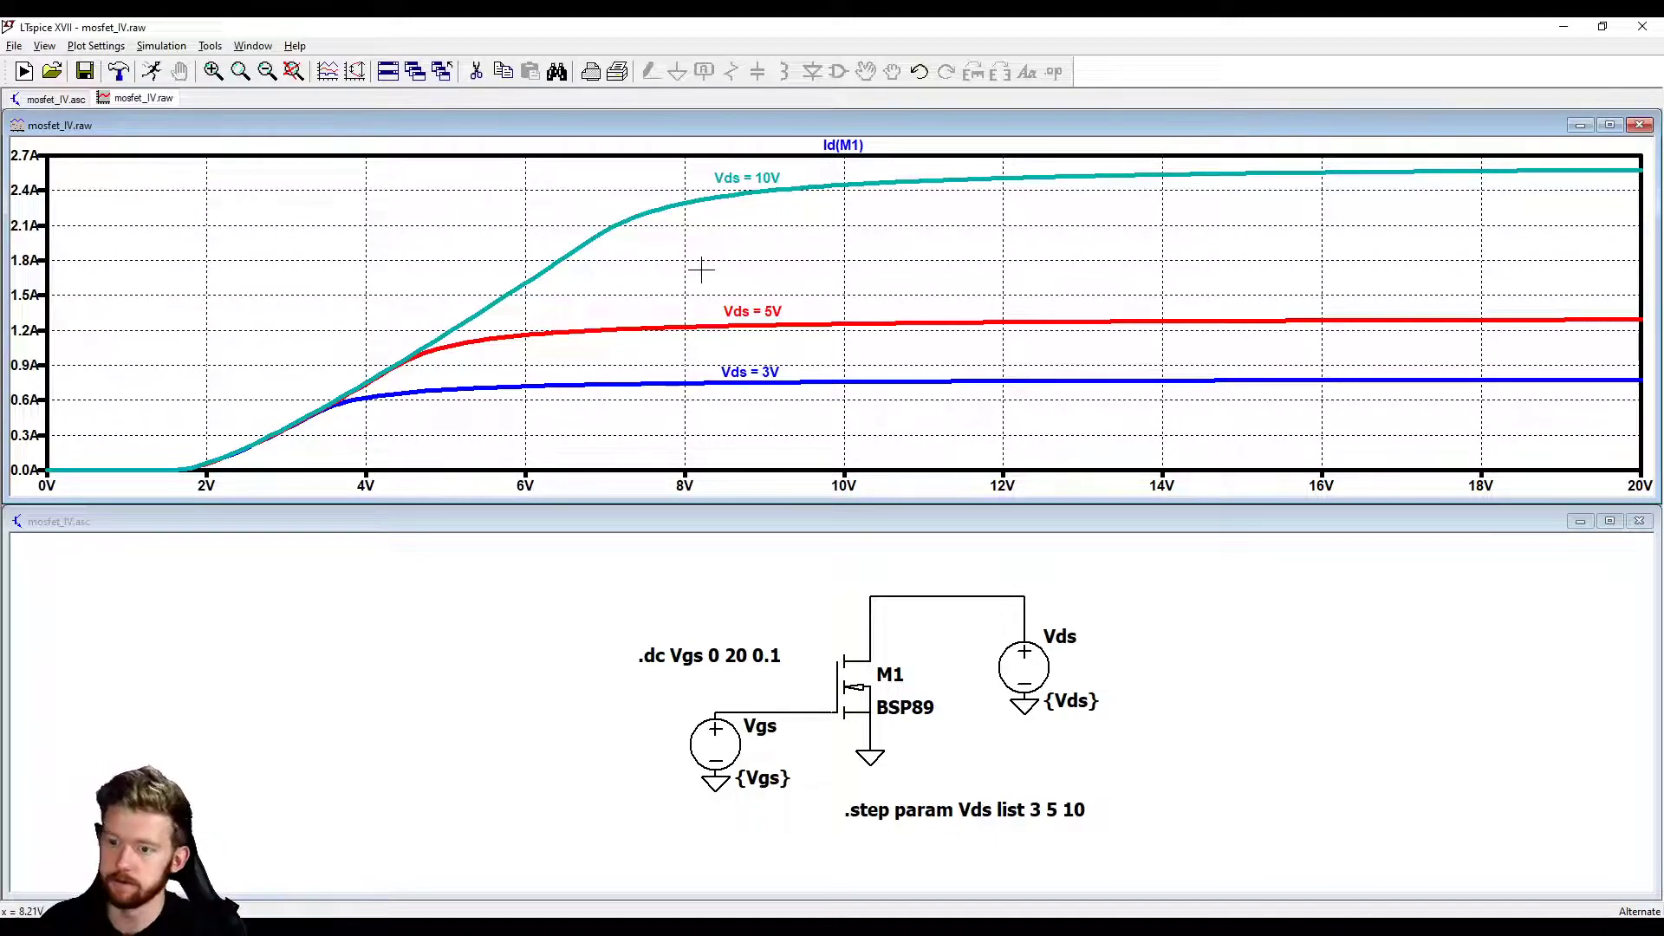
right_click(699, 270)
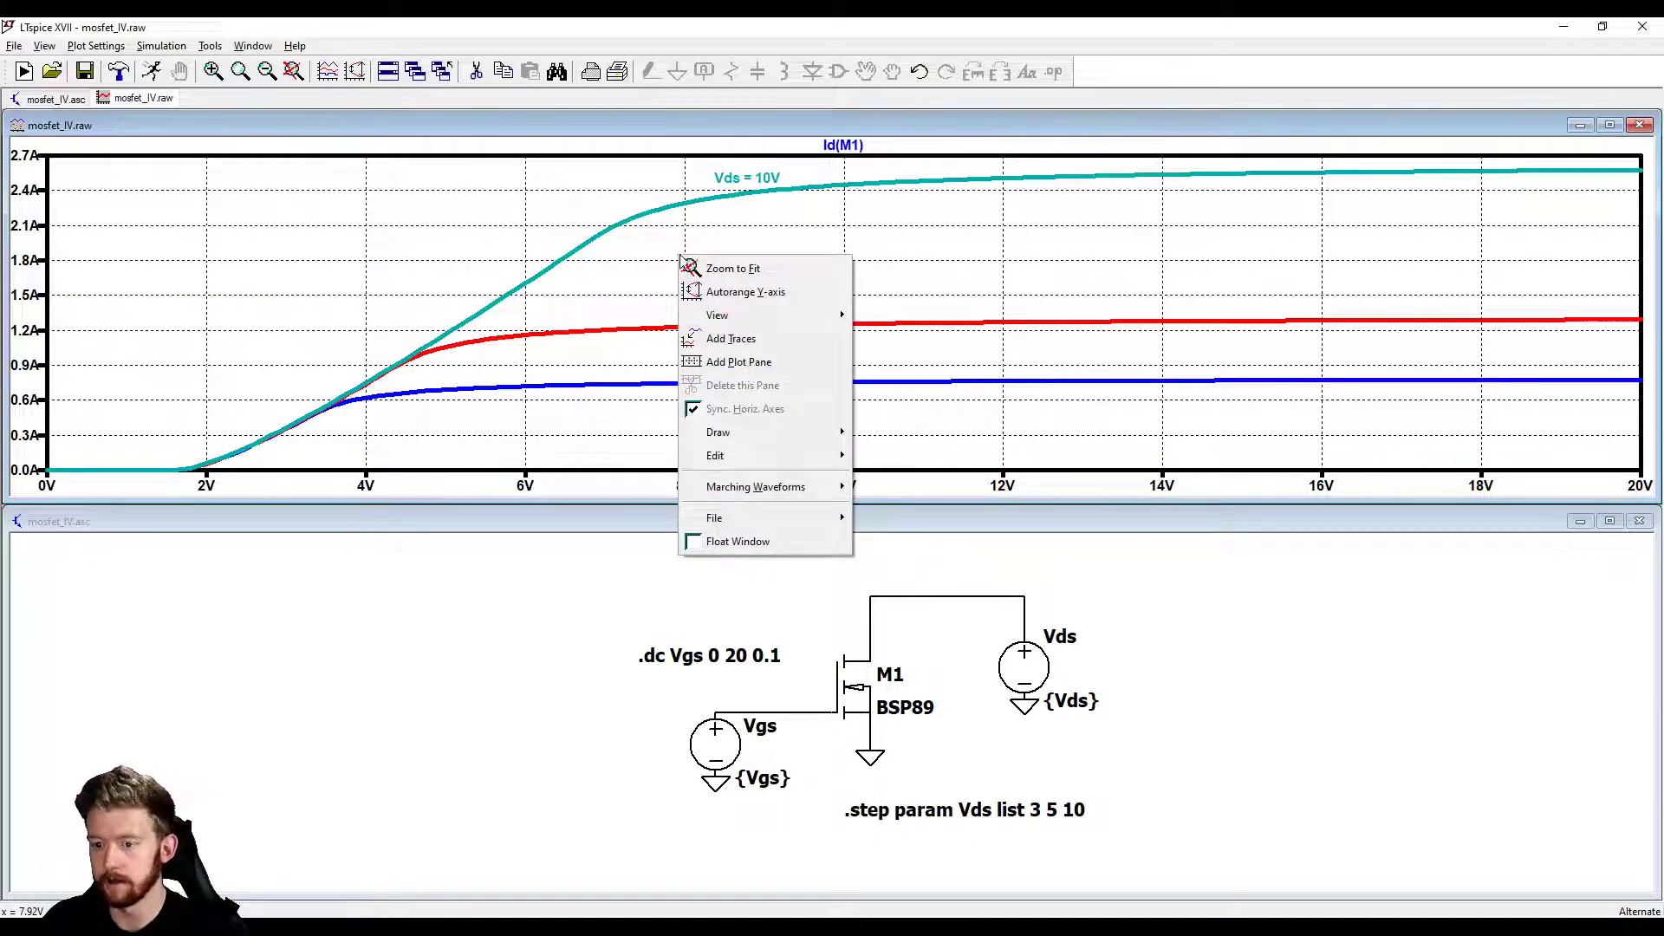
left_click(738, 361)
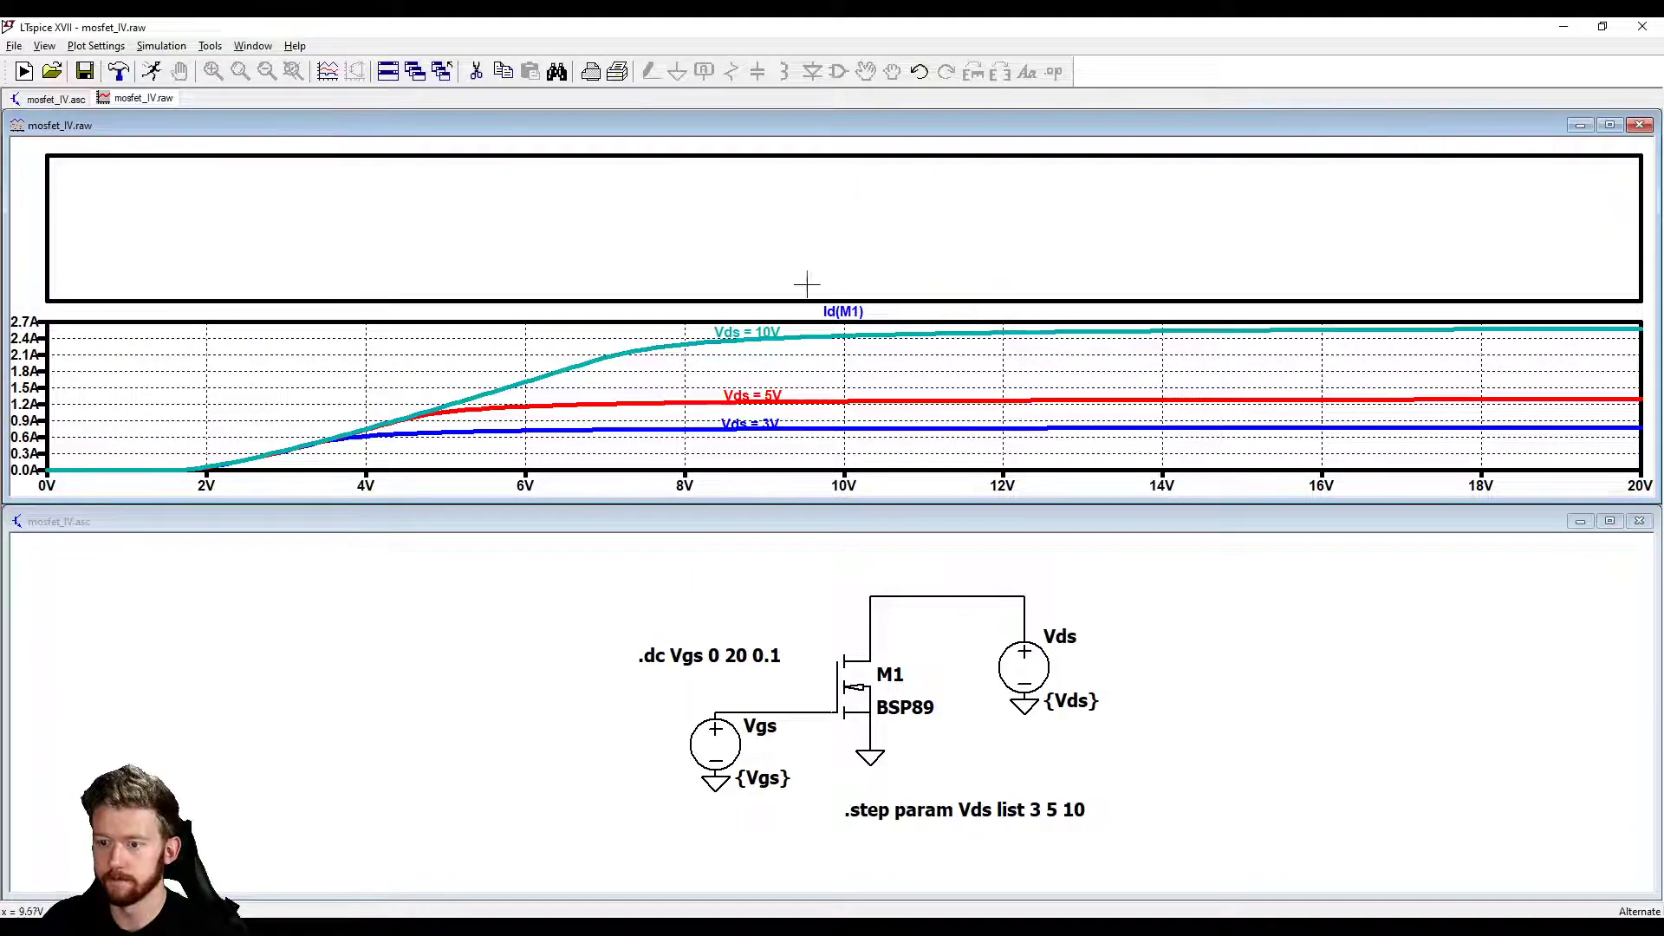
mouse_move(746, 222)
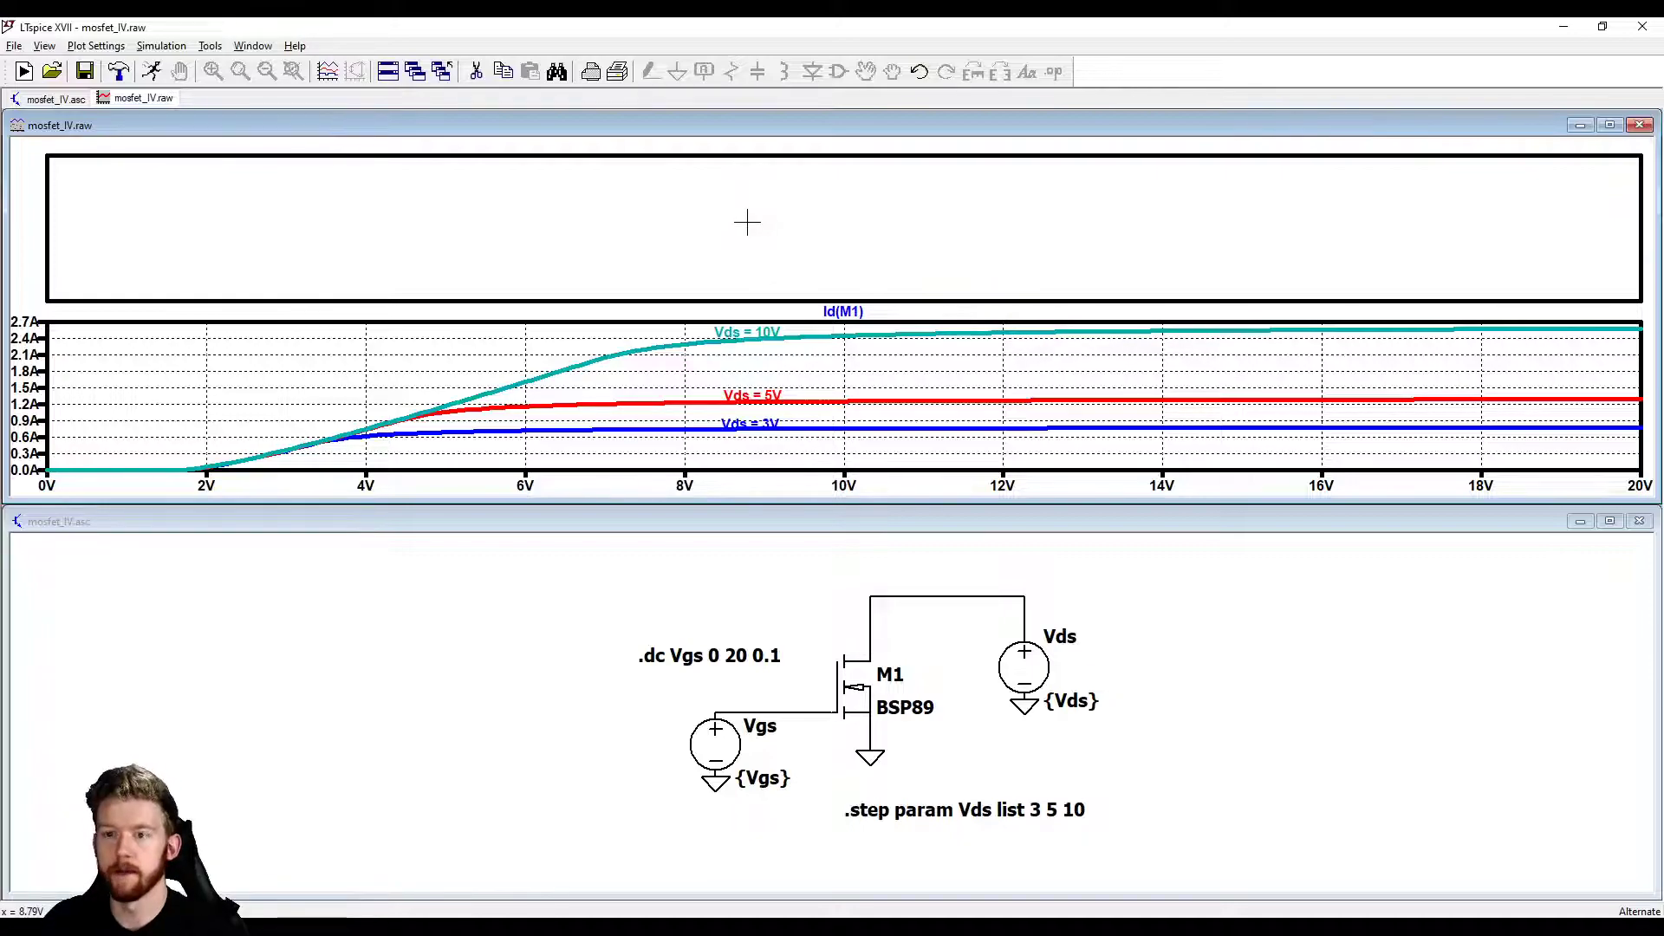
mouse_move(894, 378)
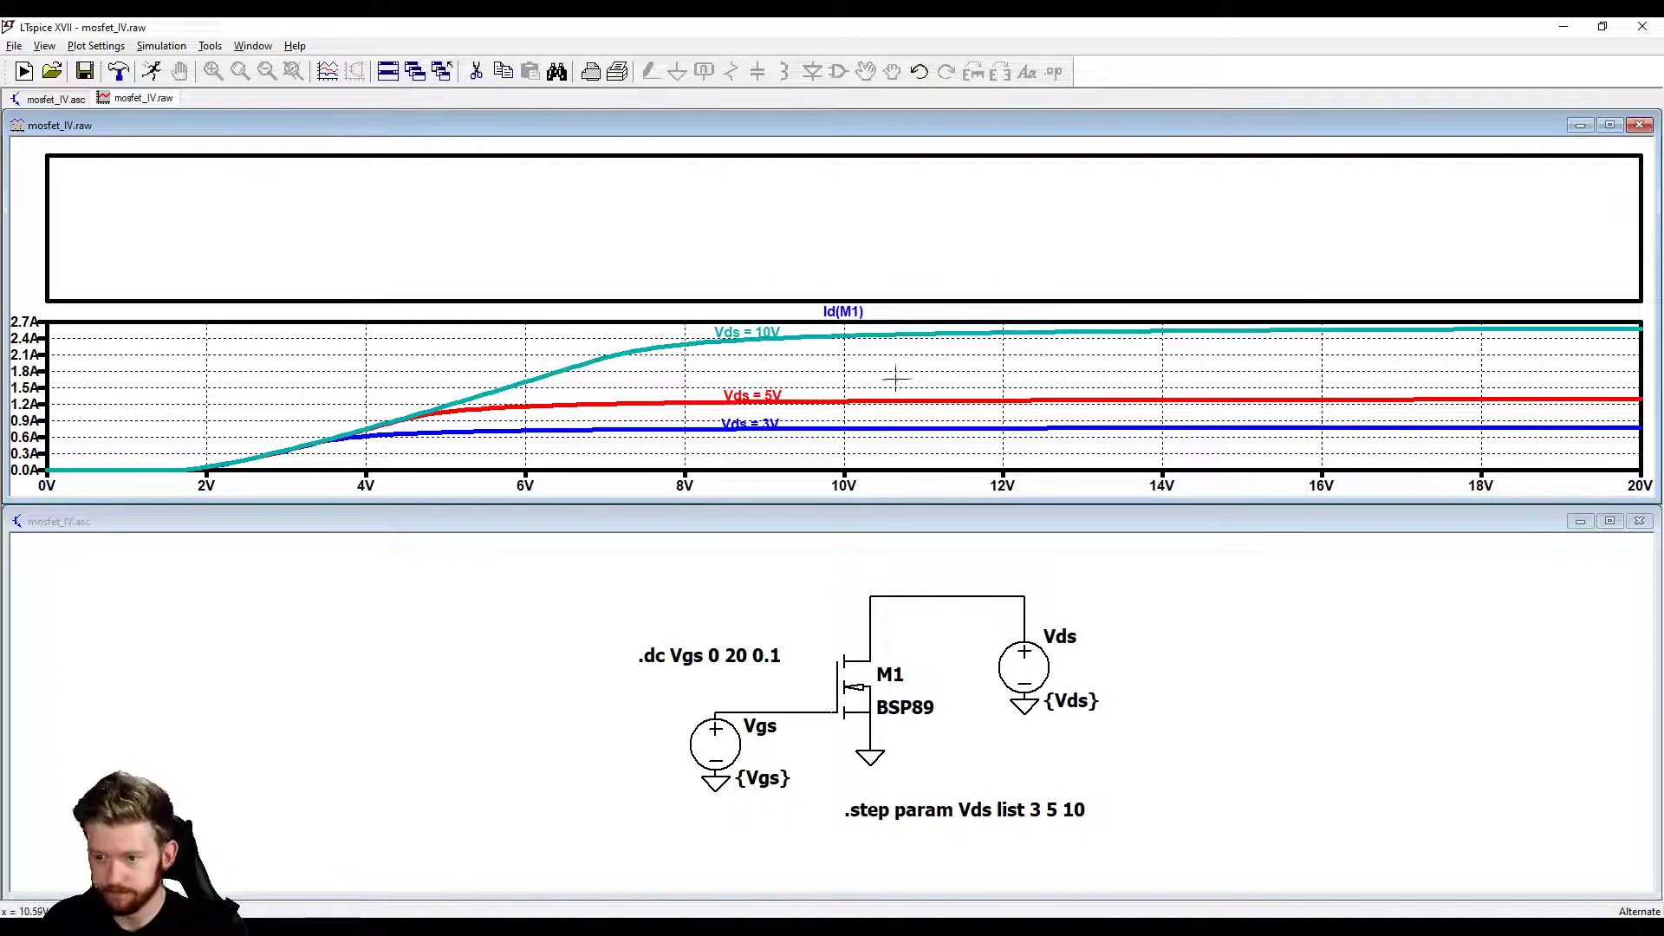
right_click(894, 380)
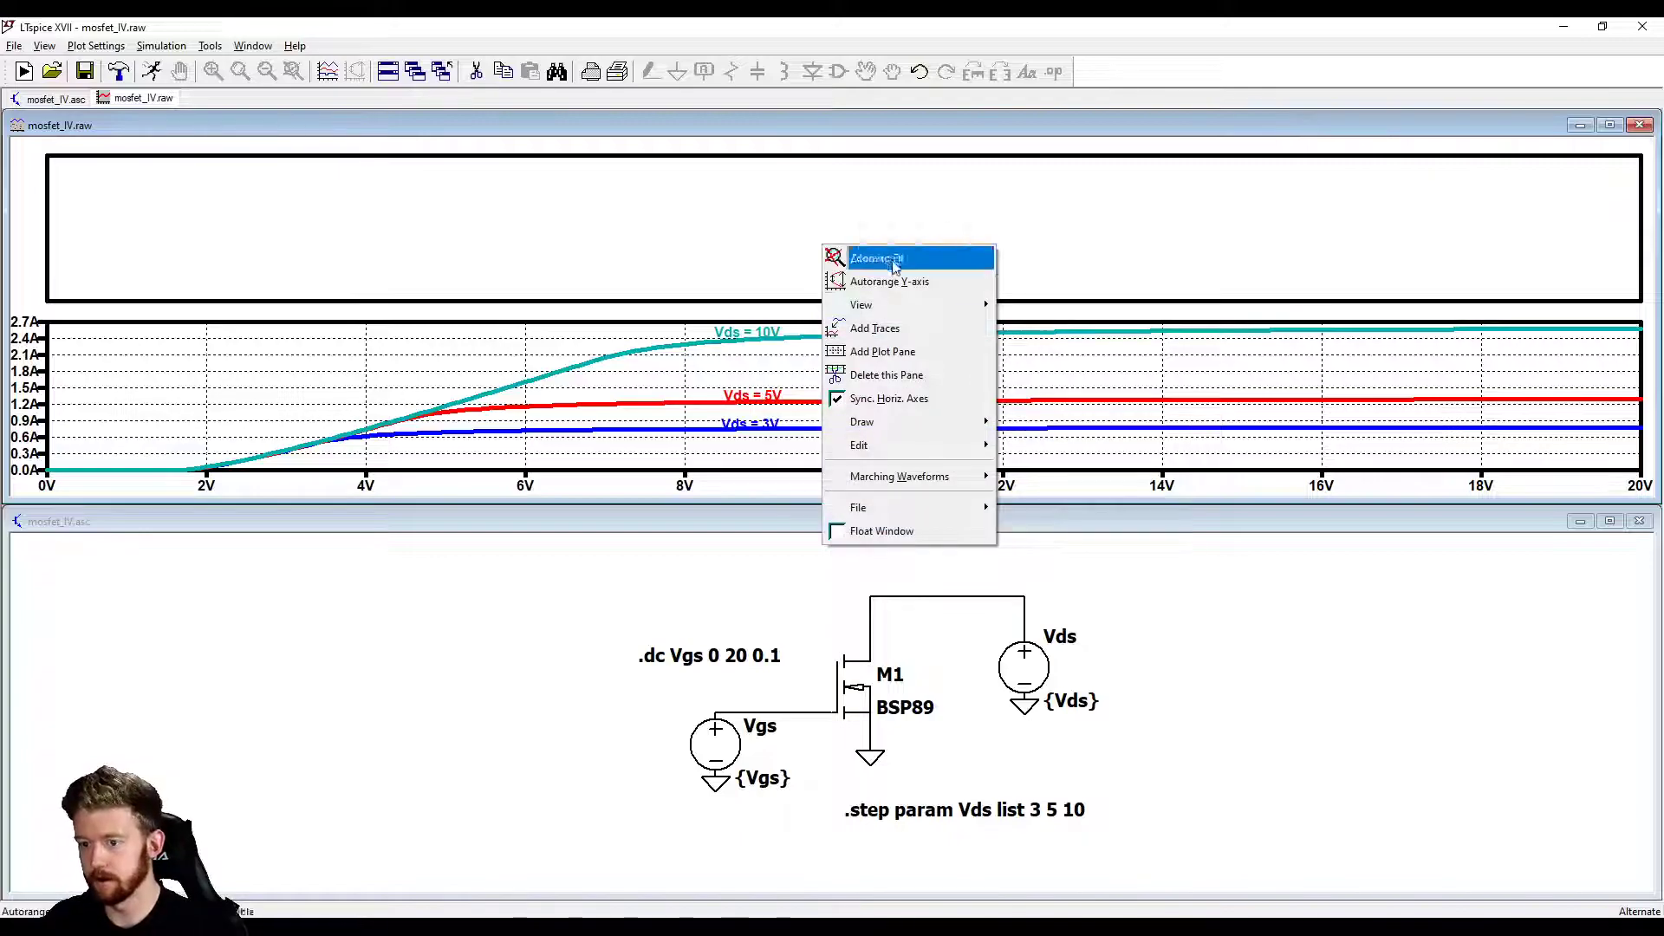
left_click(875, 258)
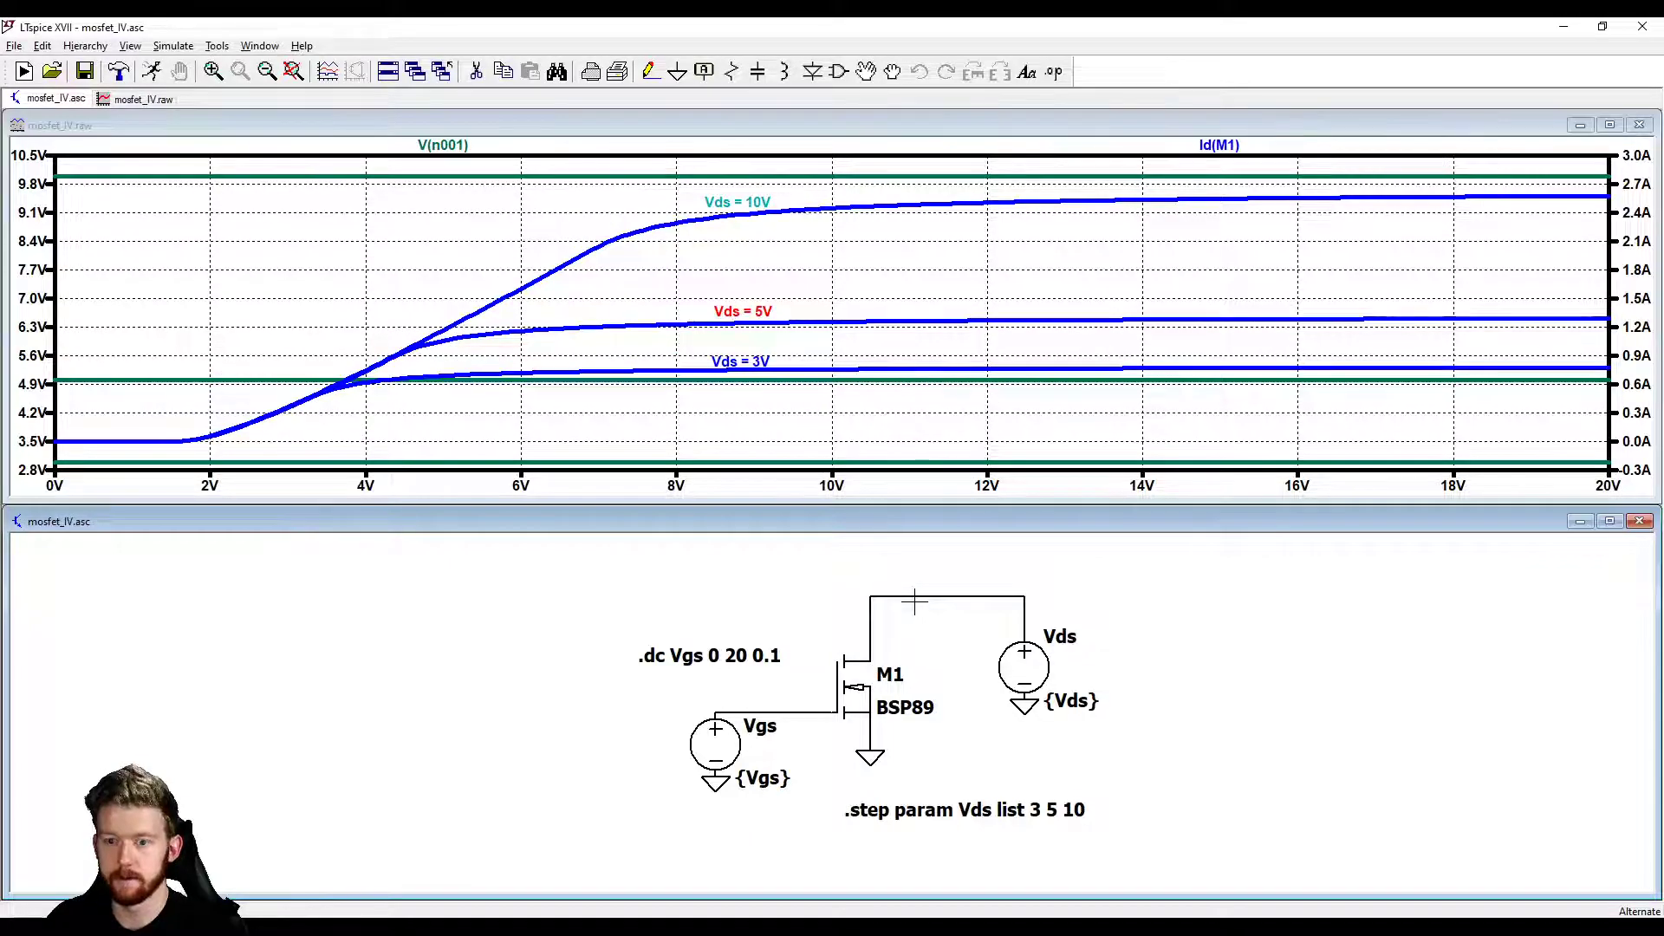
mouse_move(550, 441)
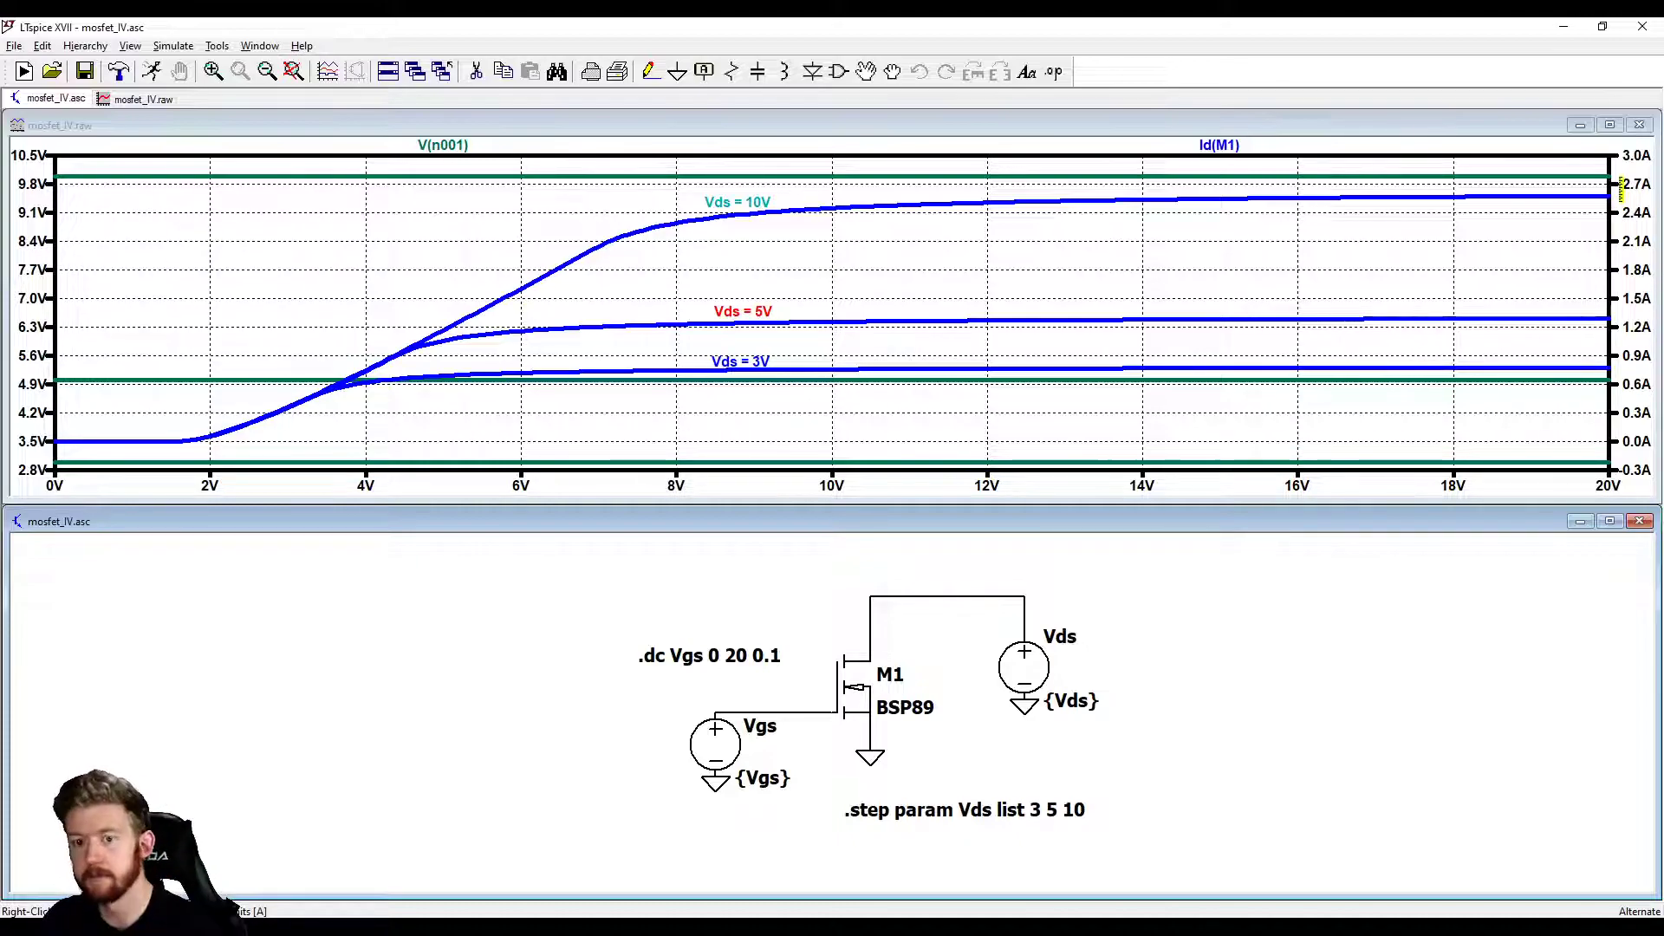
mouse_move(661, 536)
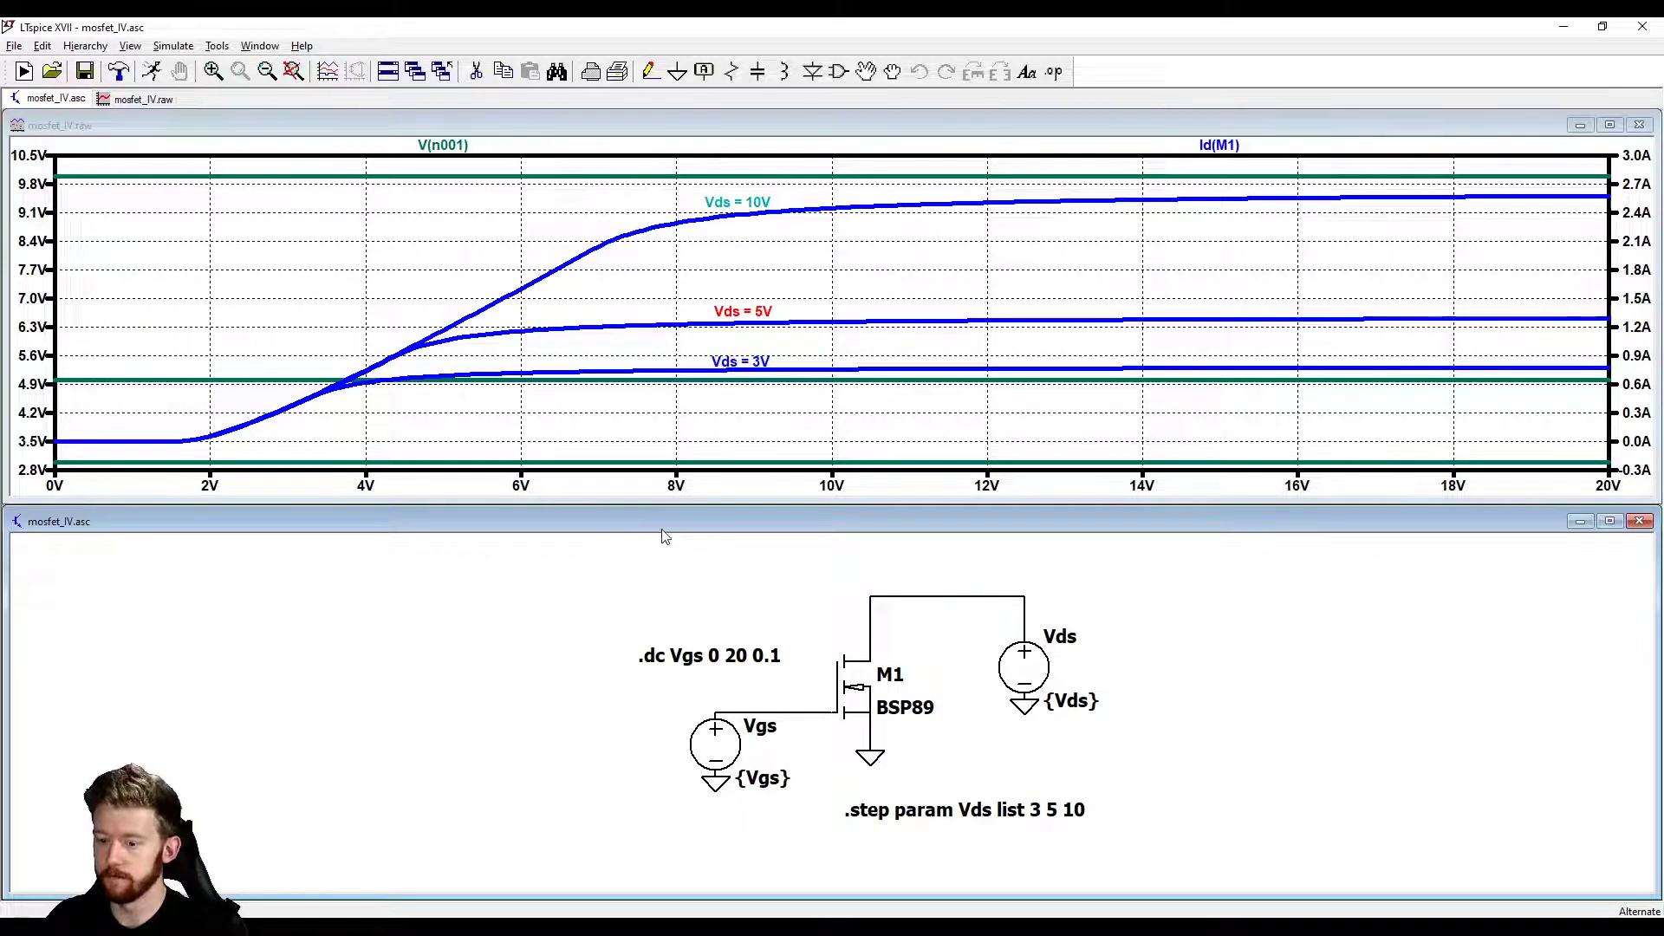
left_click(442, 144)
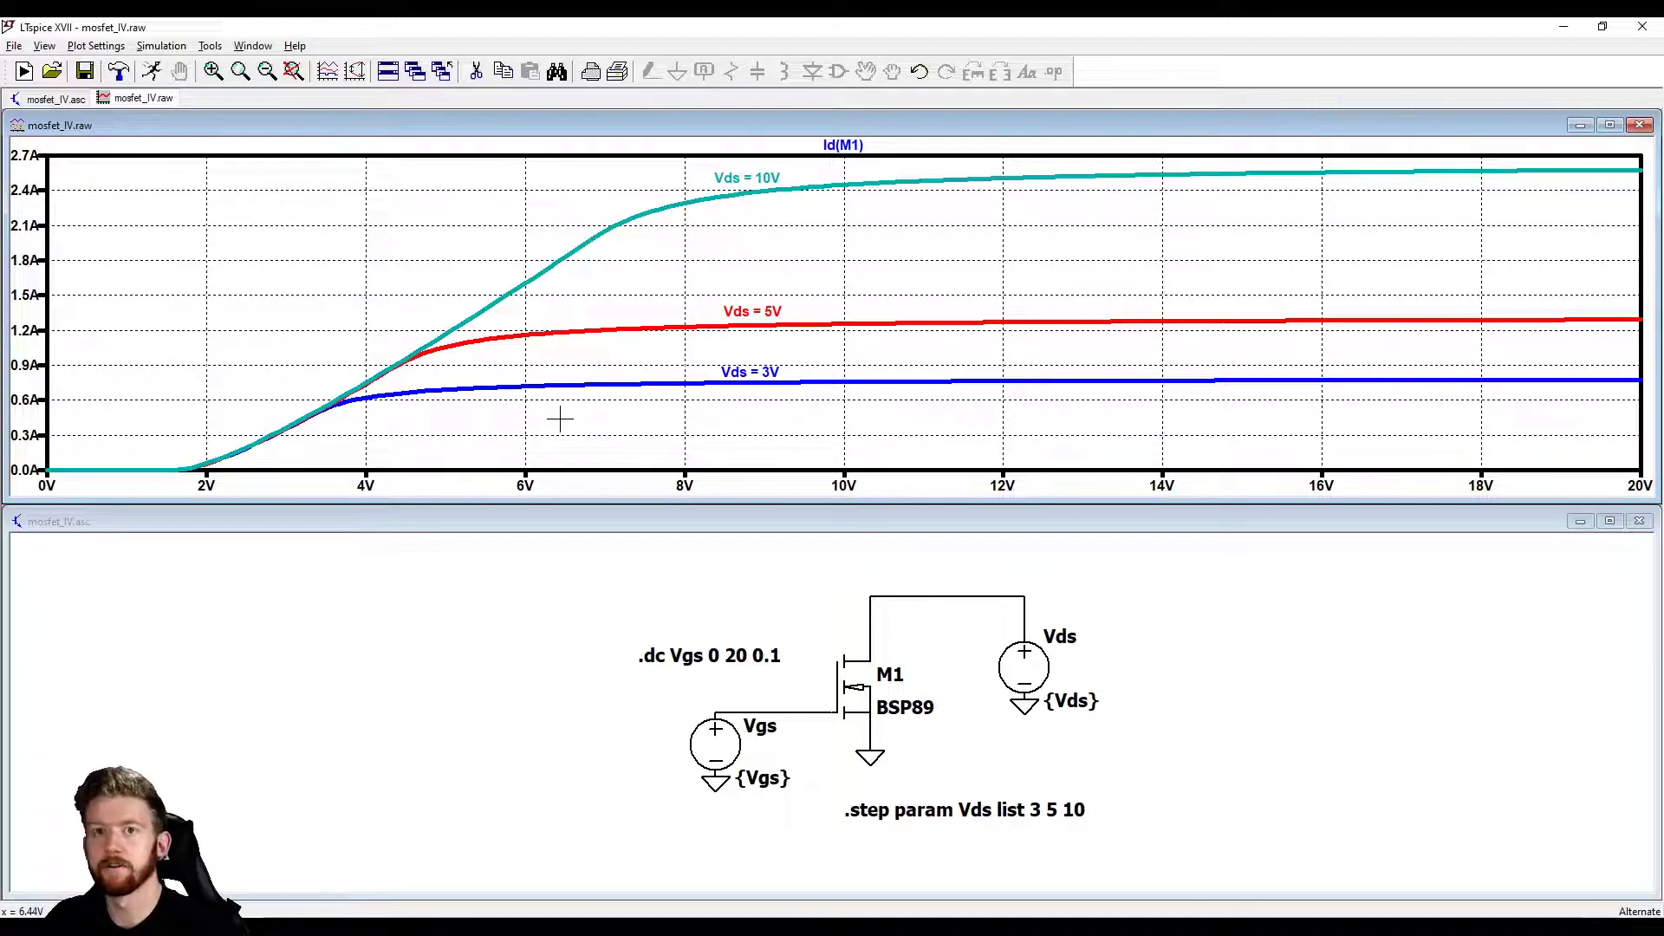
mouse_move(433, 298)
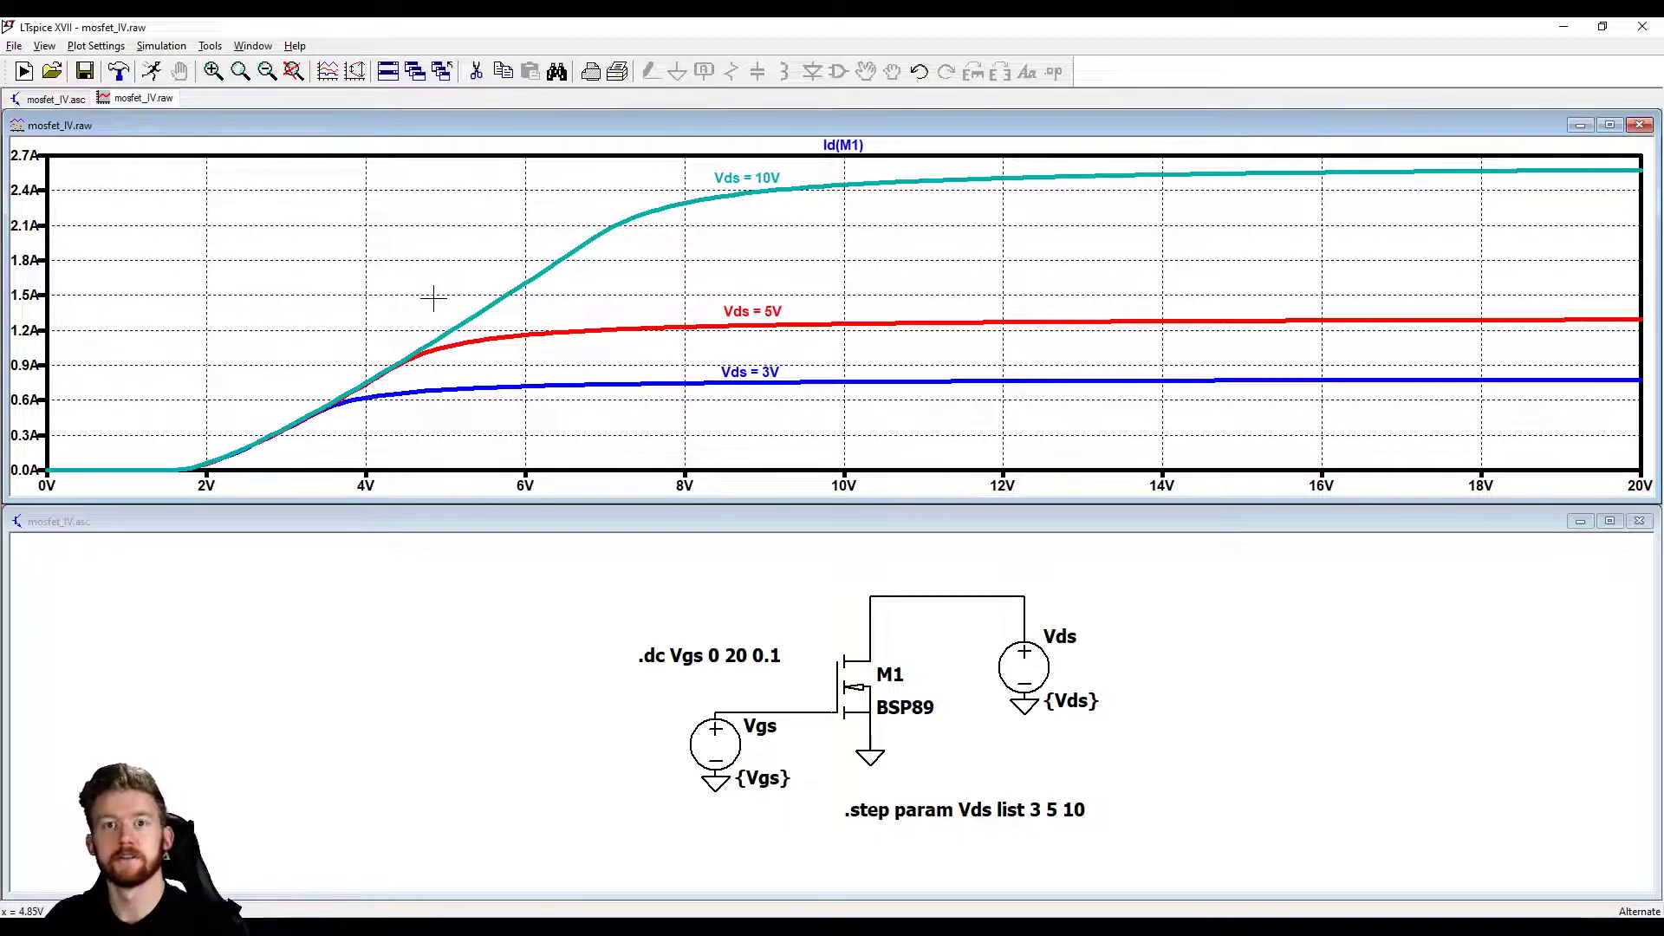
mouse_move(454, 275)
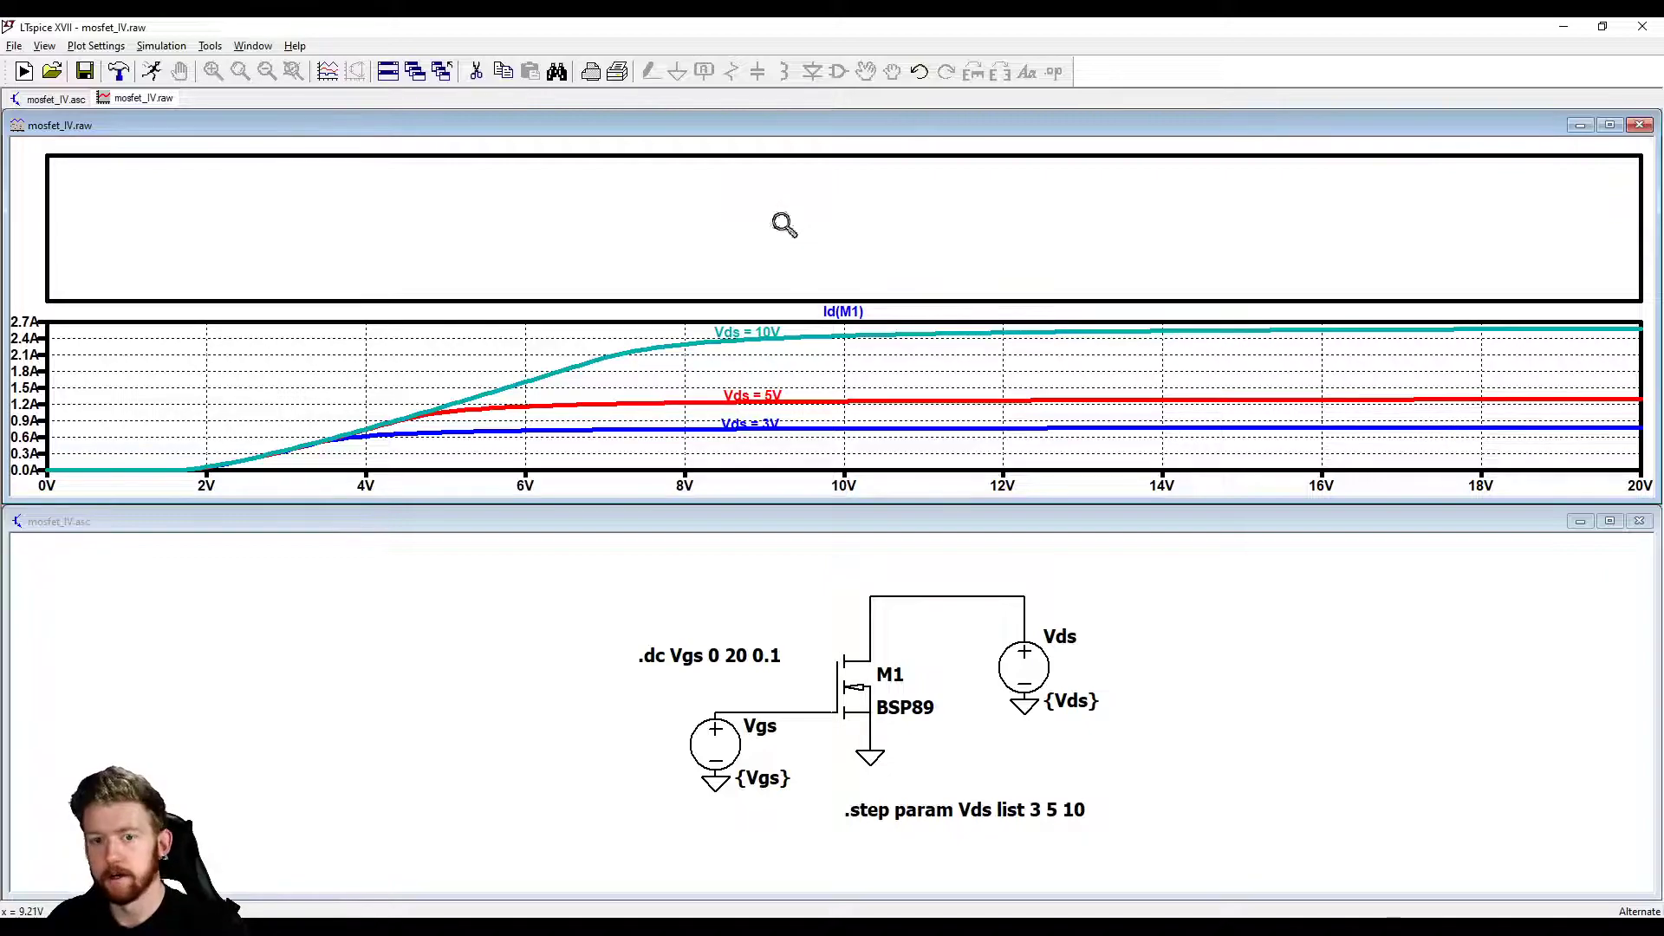
mouse_move(851, 636)
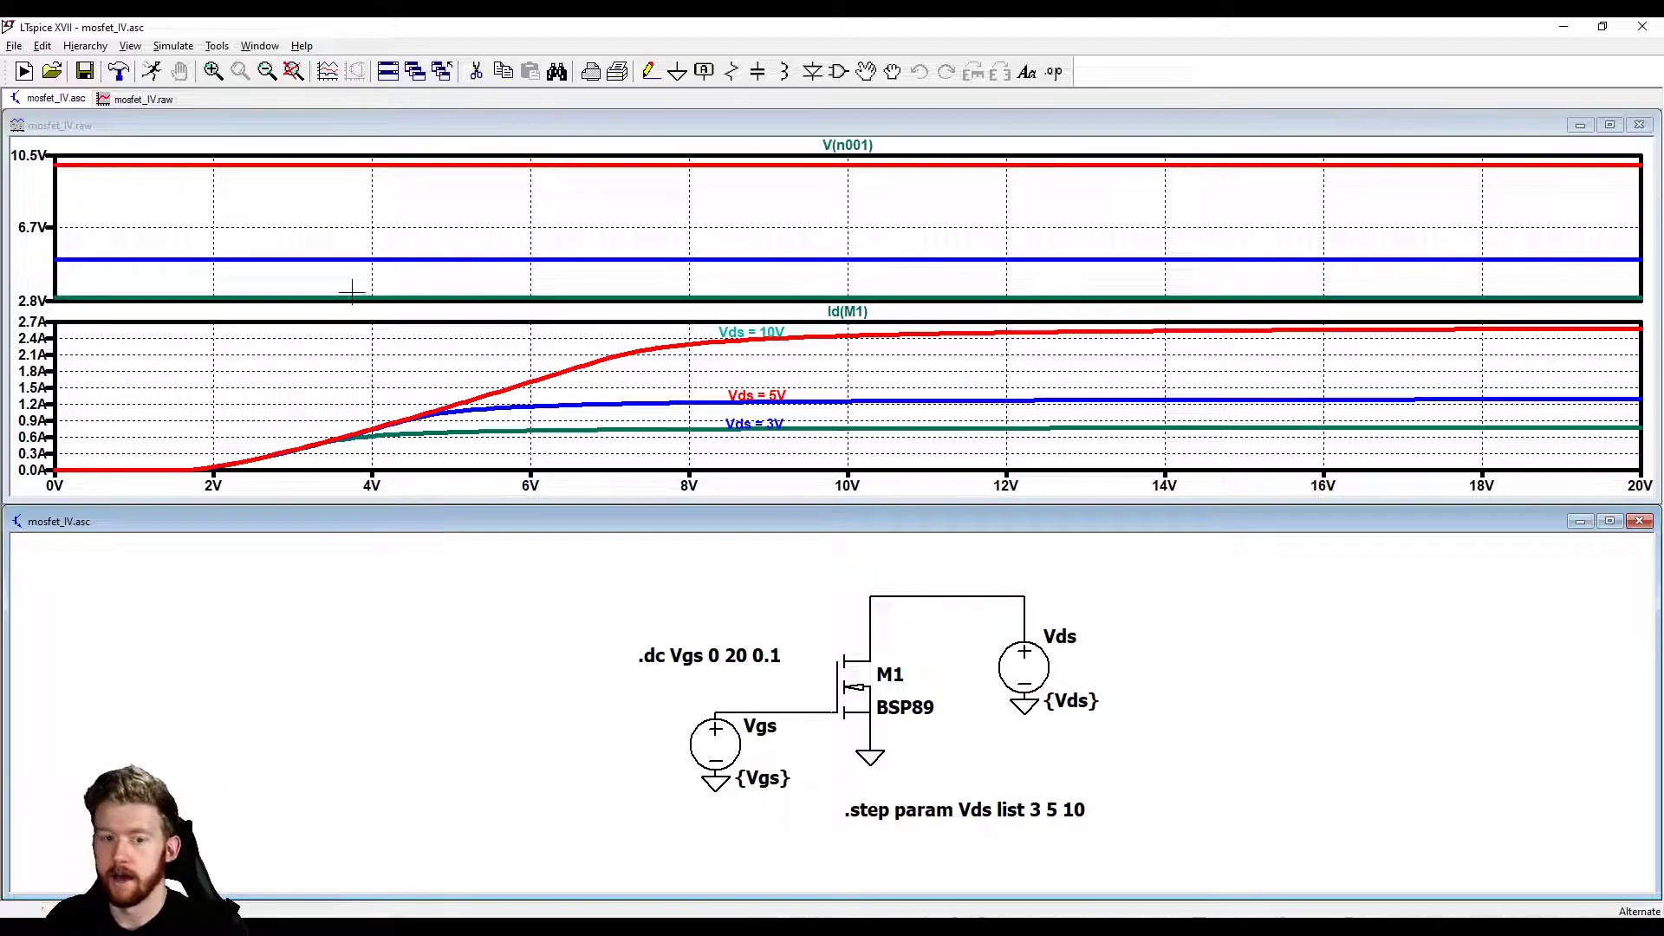
mouse_move(116, 215)
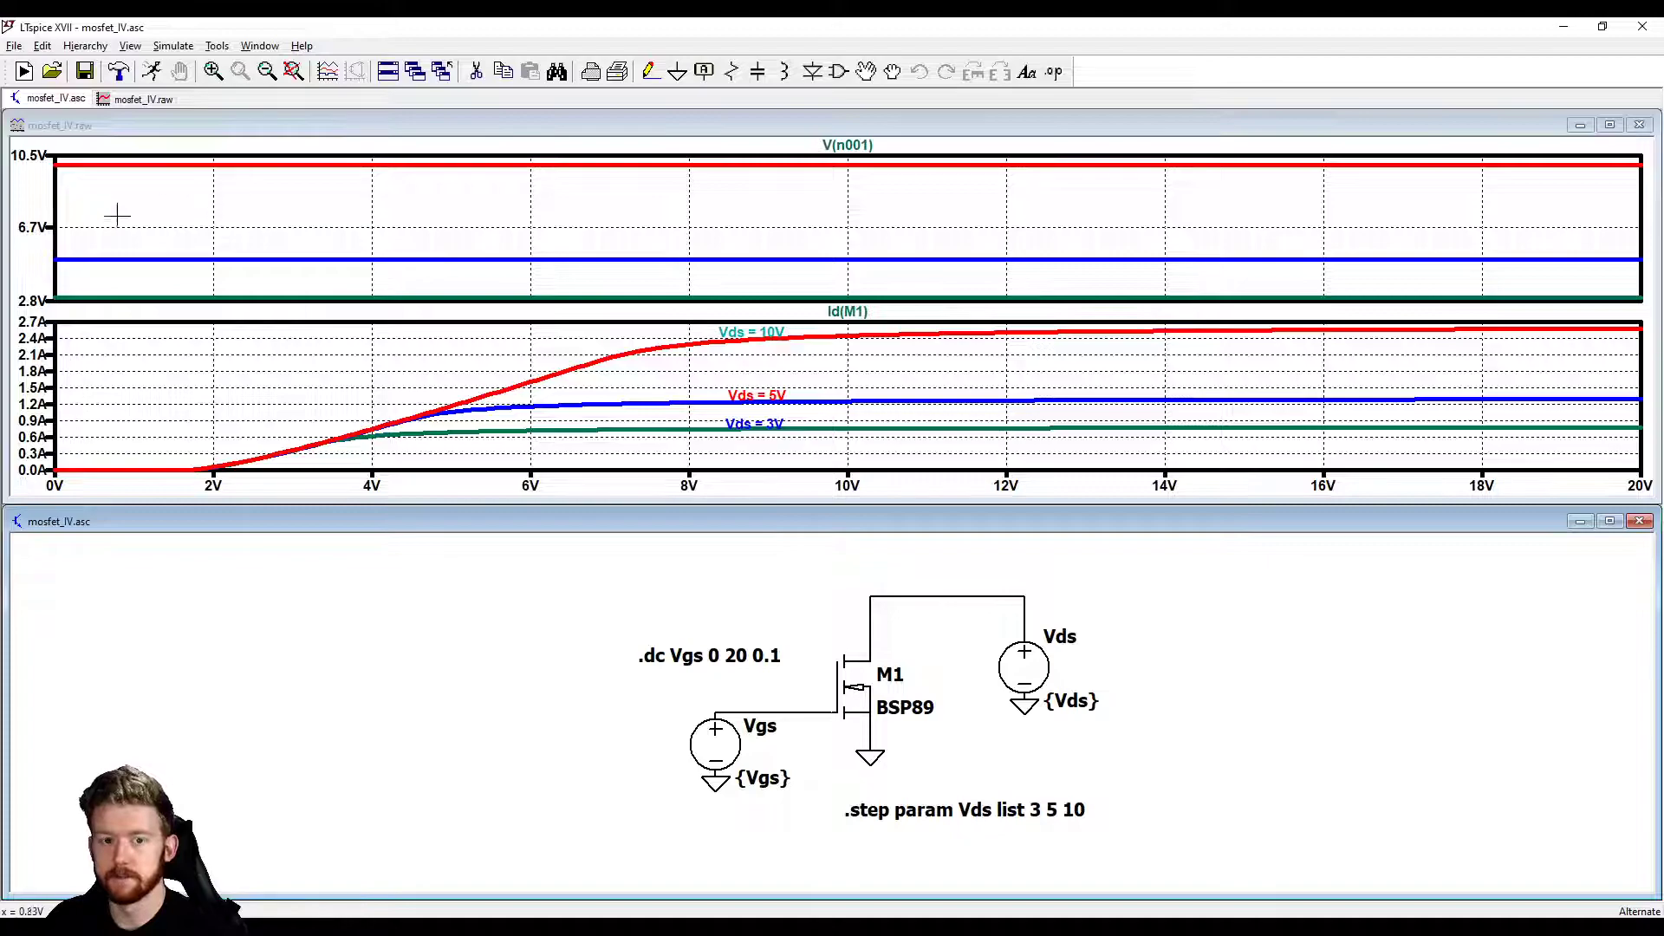
double_click(32, 229)
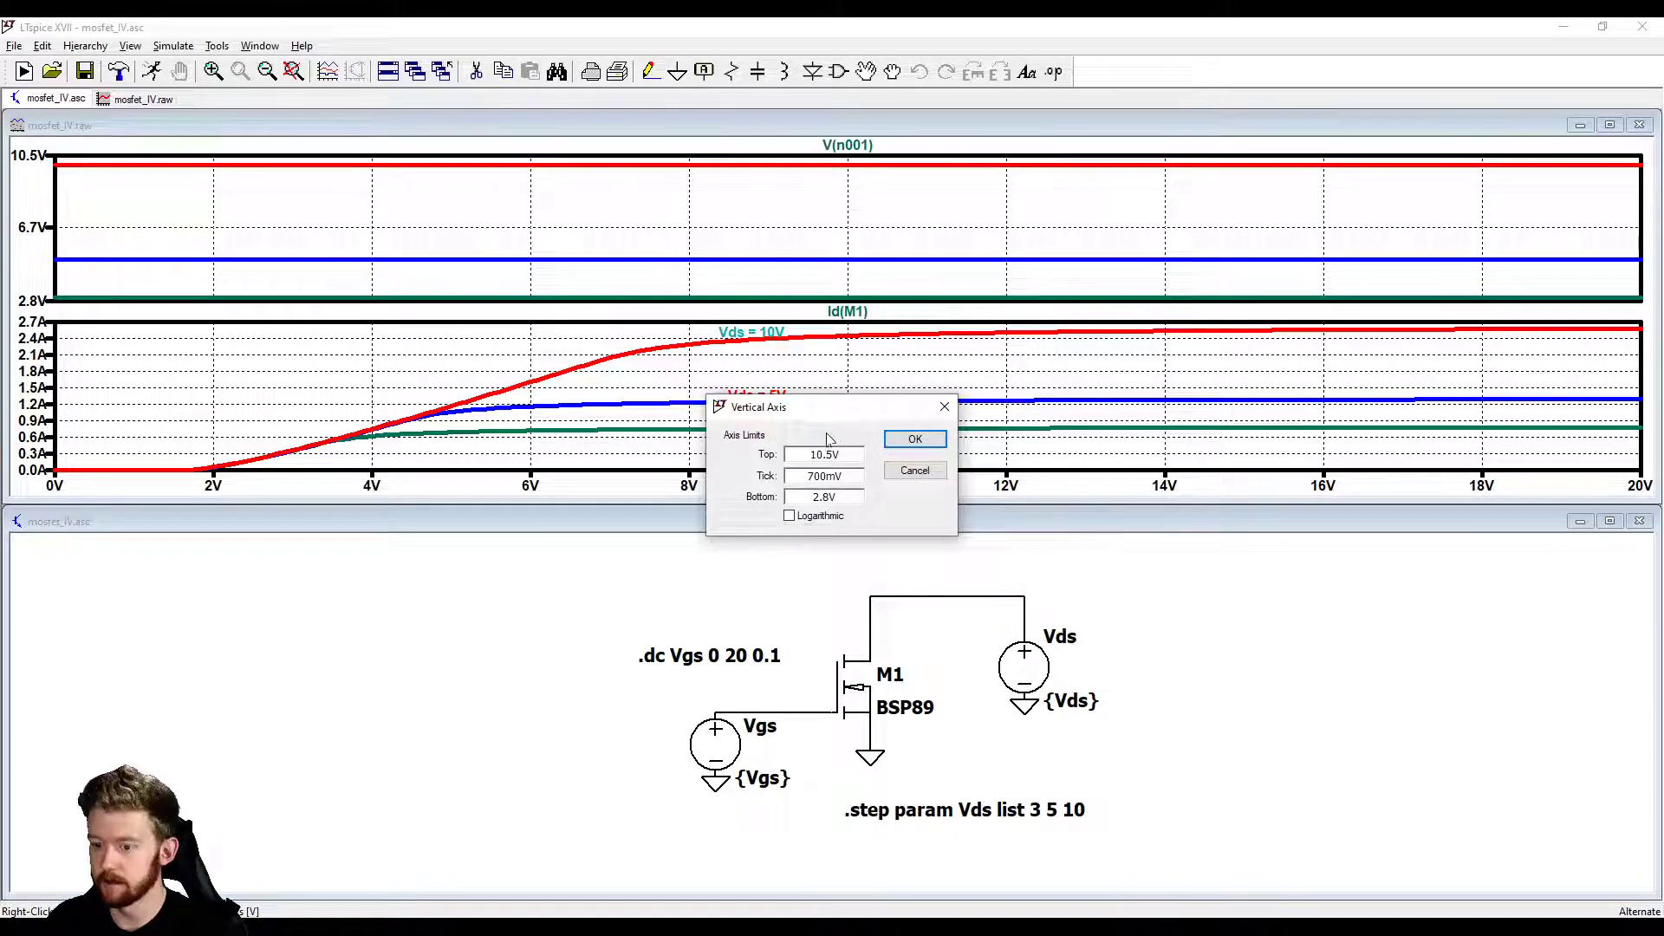
left_click(913, 439)
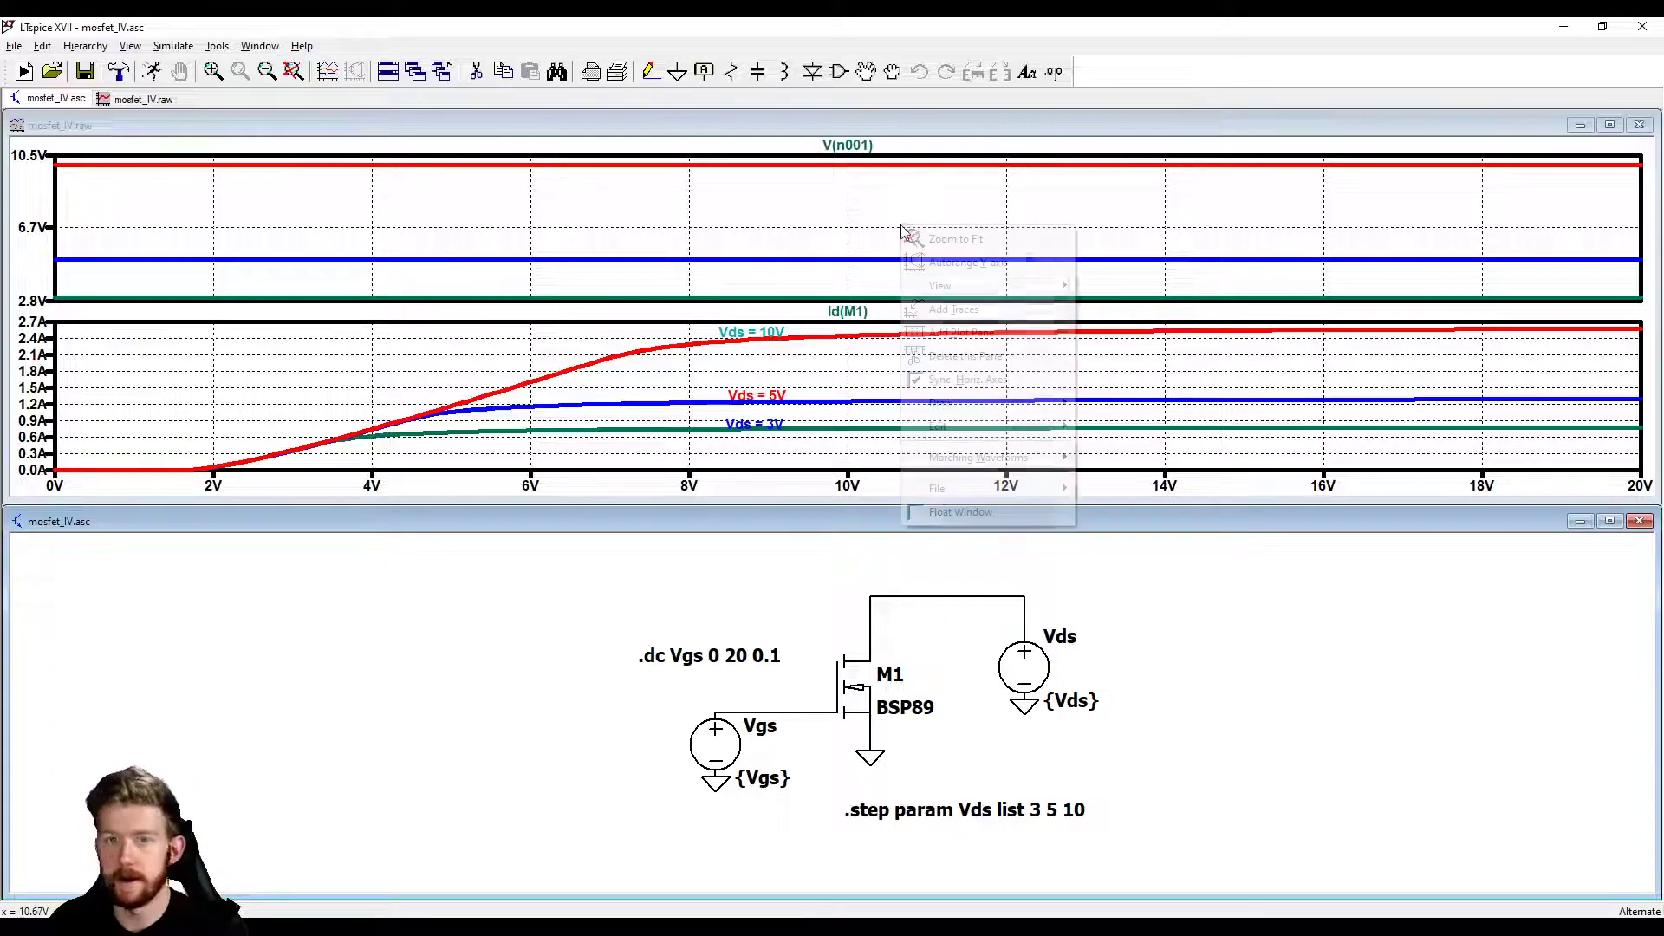
left_click(964, 356)
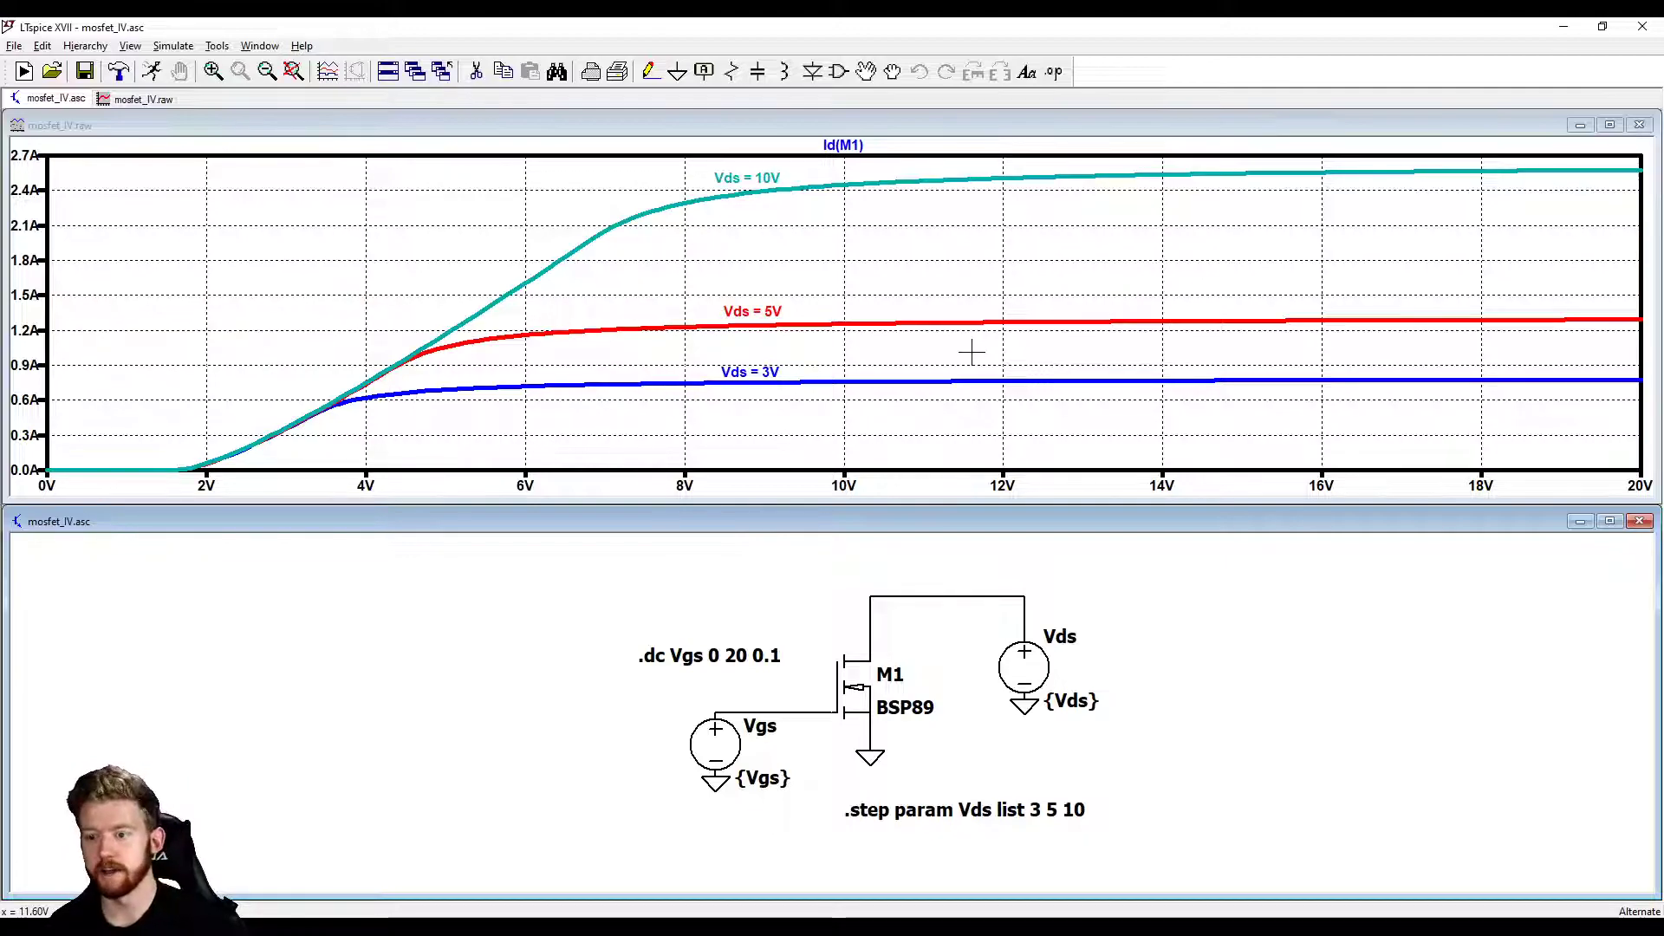
mouse_move(664, 622)
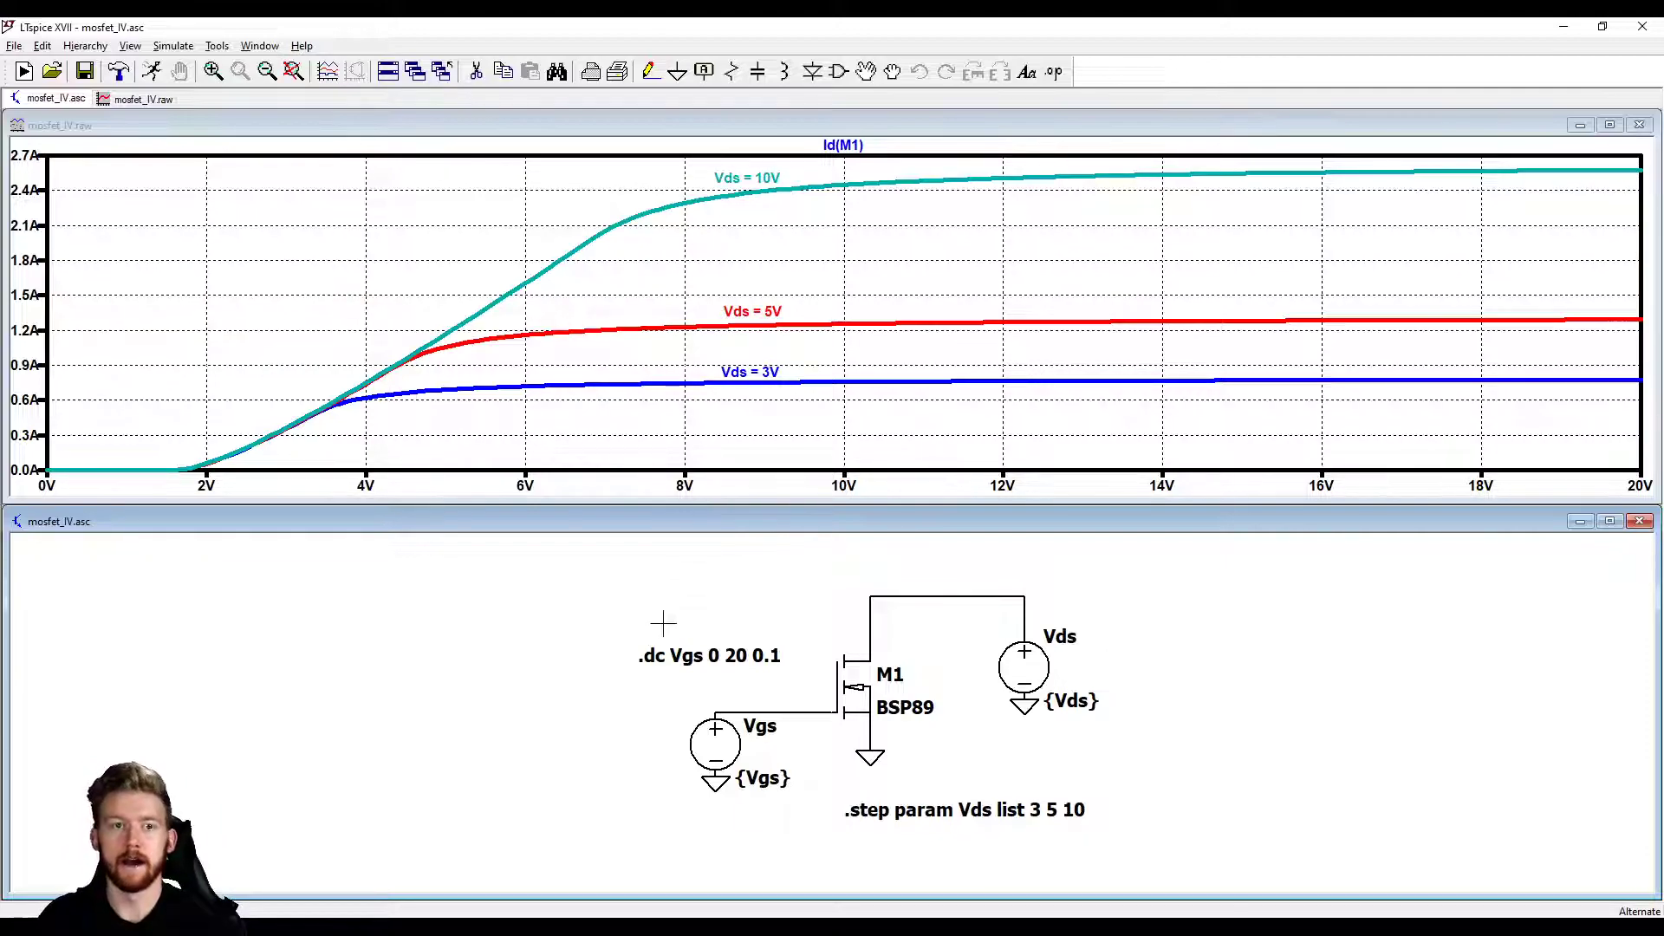